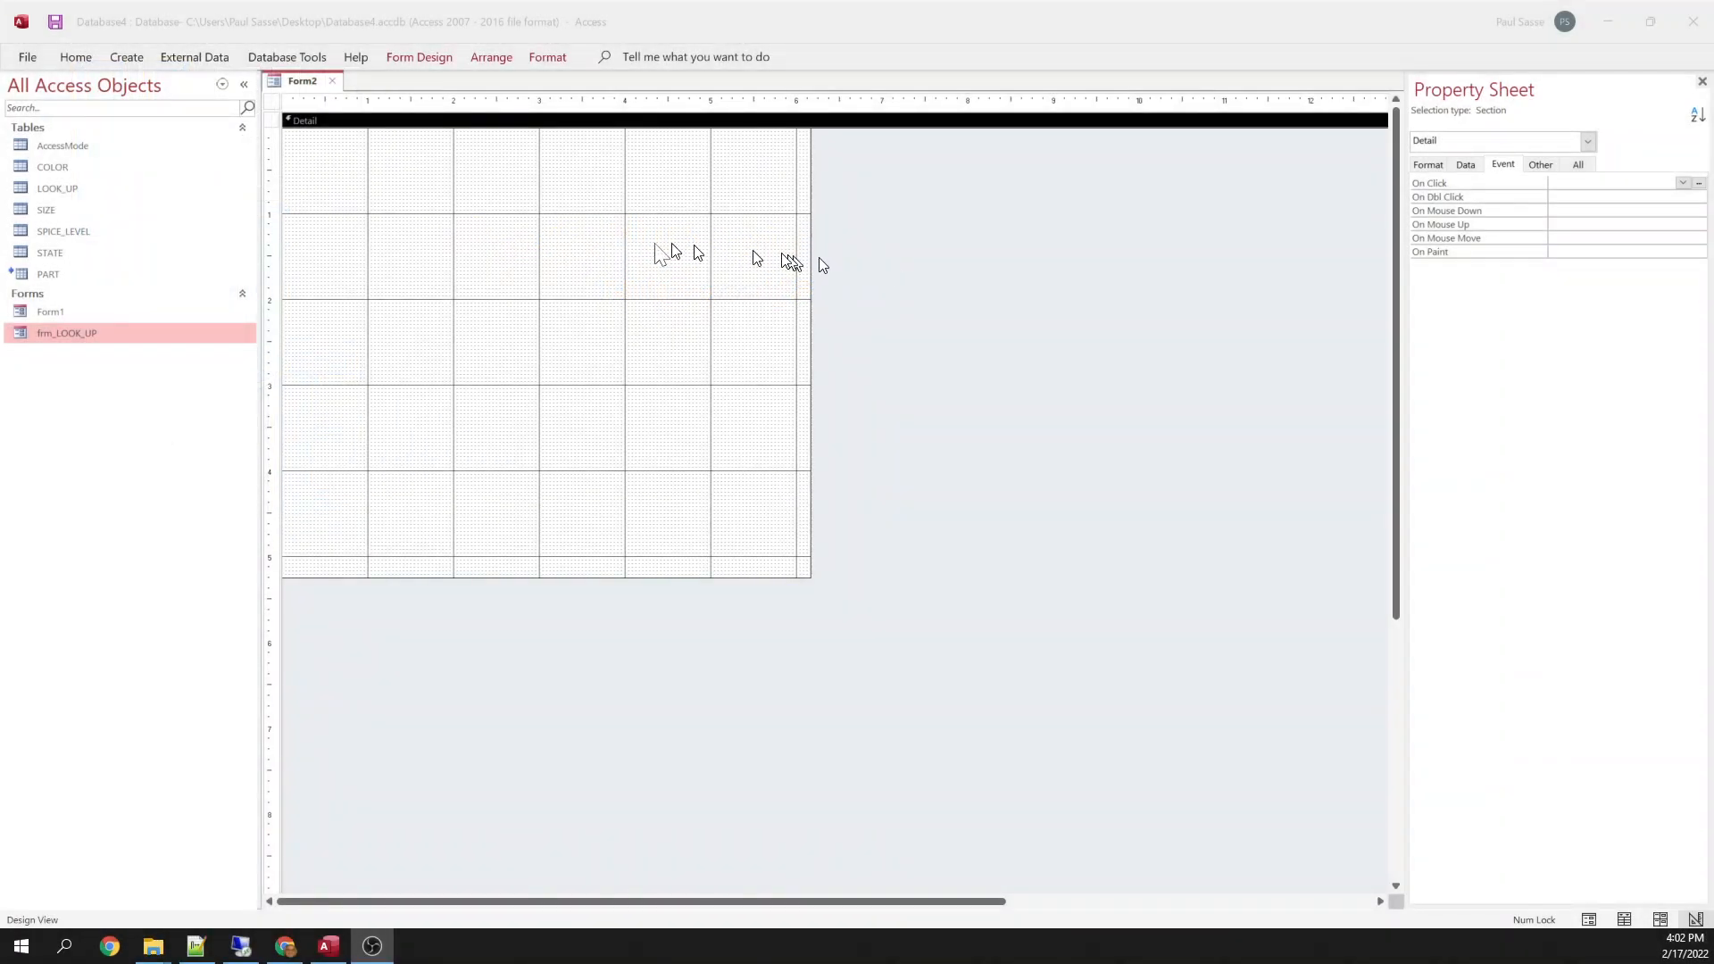
mouse_move(629, 302)
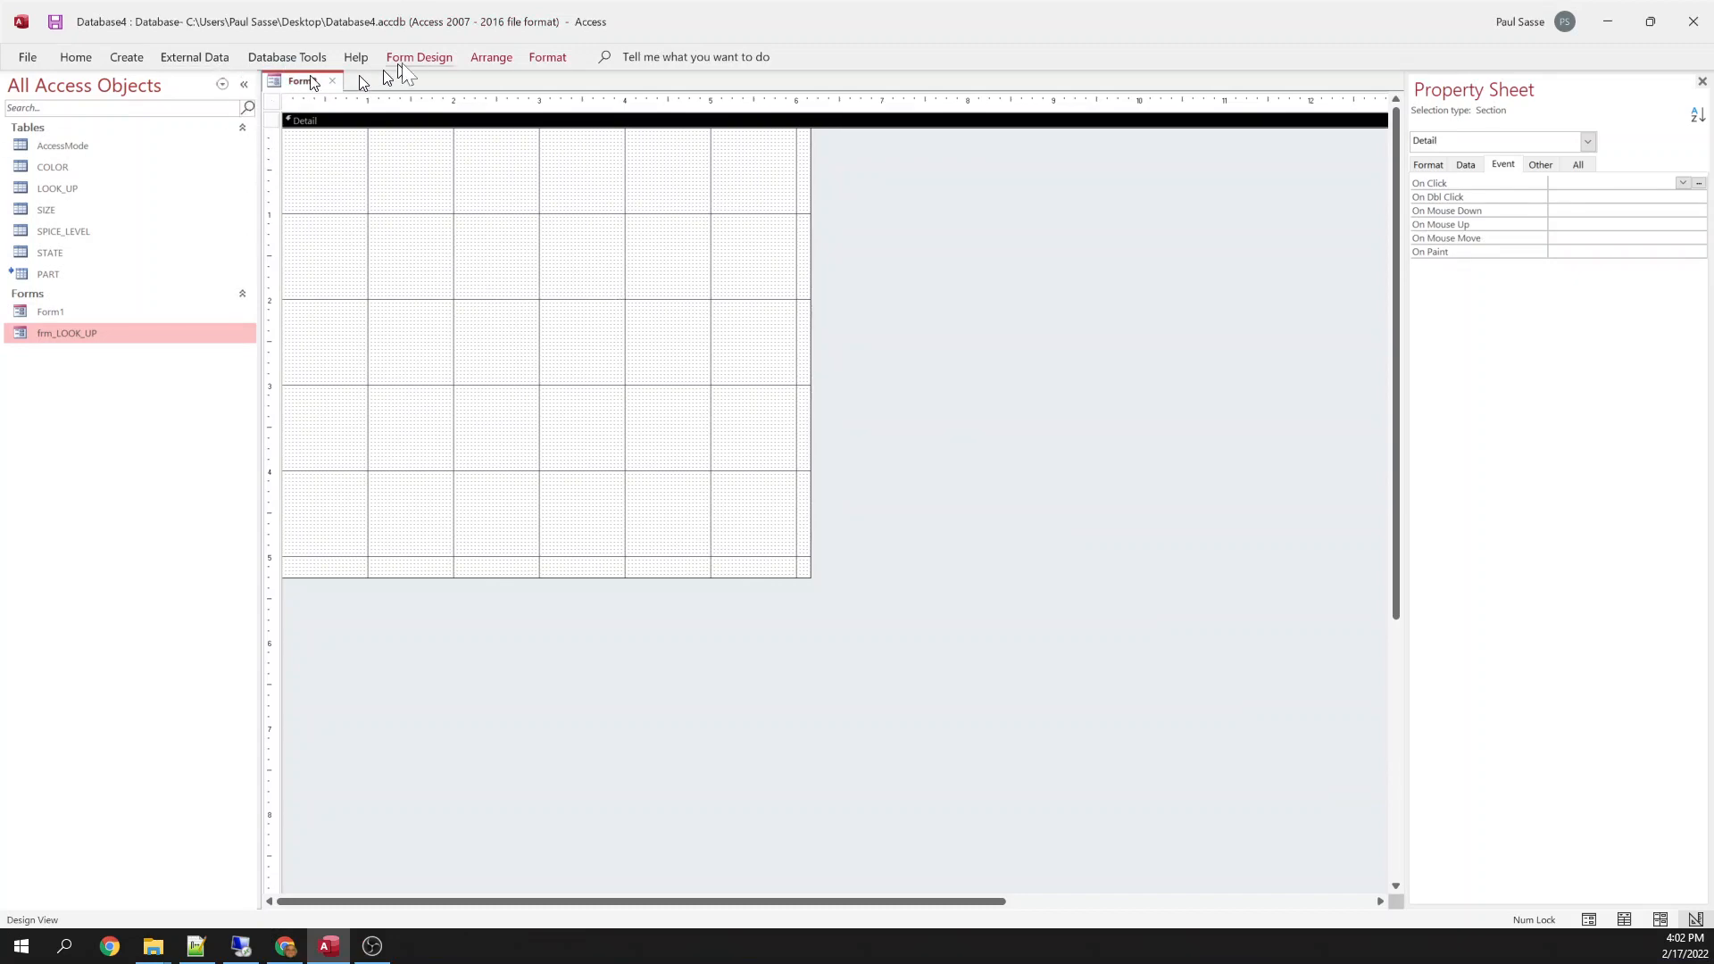
Draw an unbound text box on the blank form, delete its Text0 label, and widen it.
left_click(418, 57)
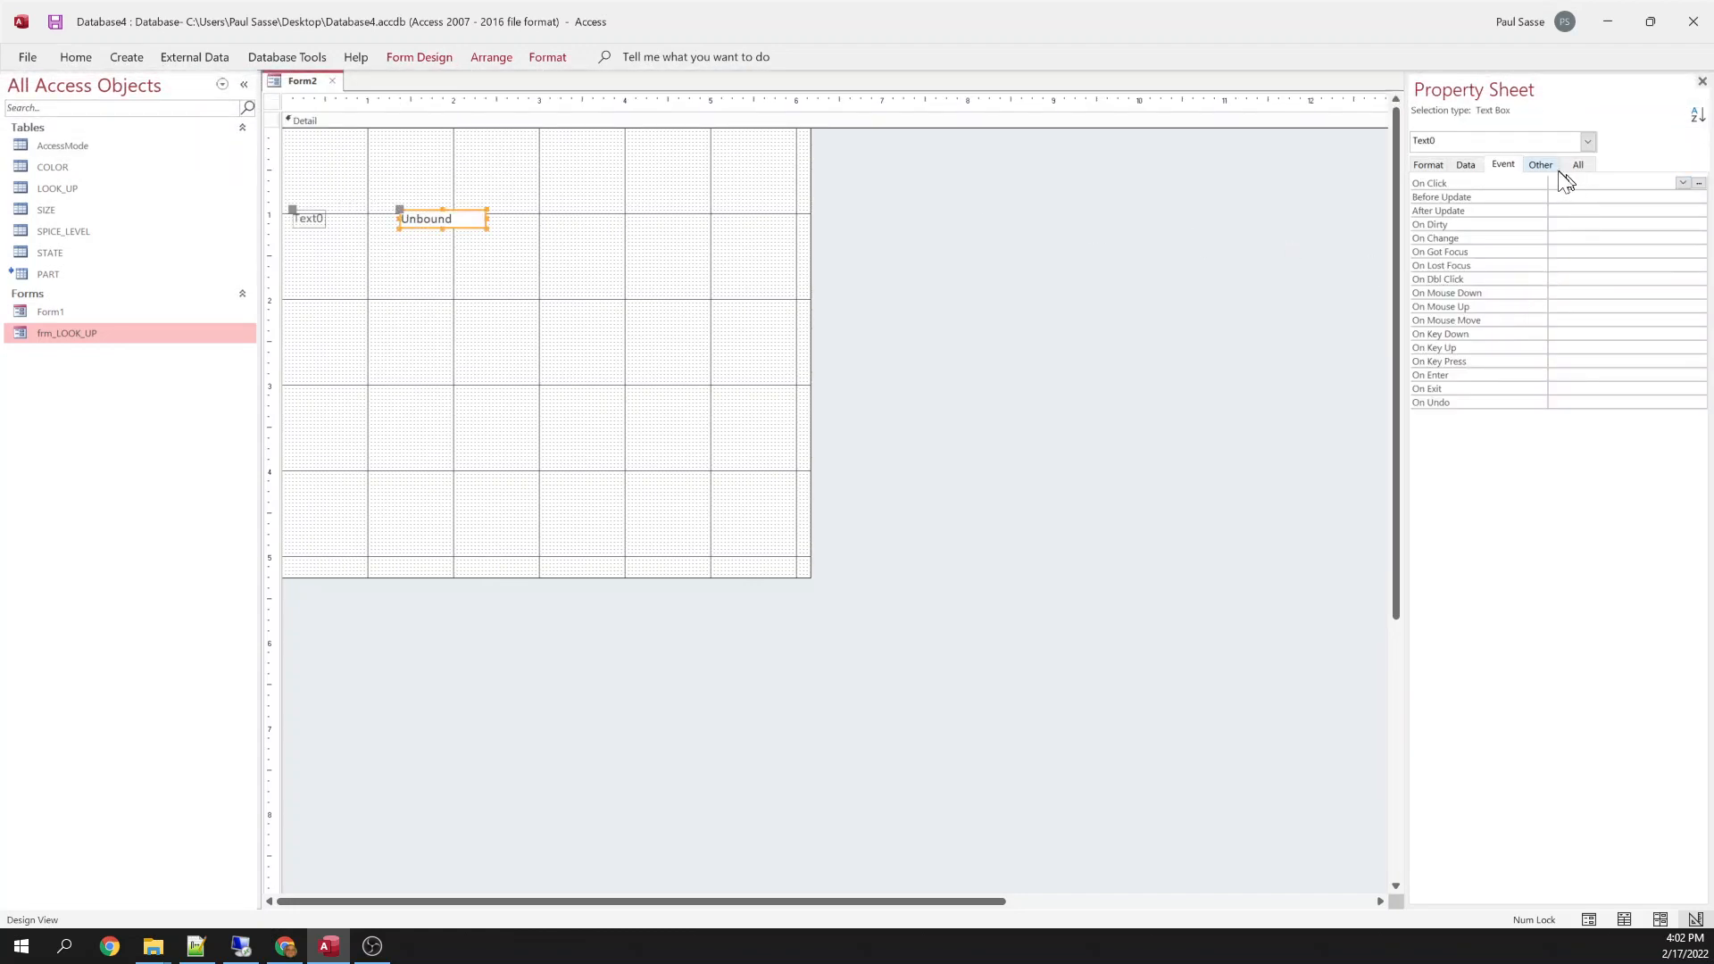
left_click(1539, 164)
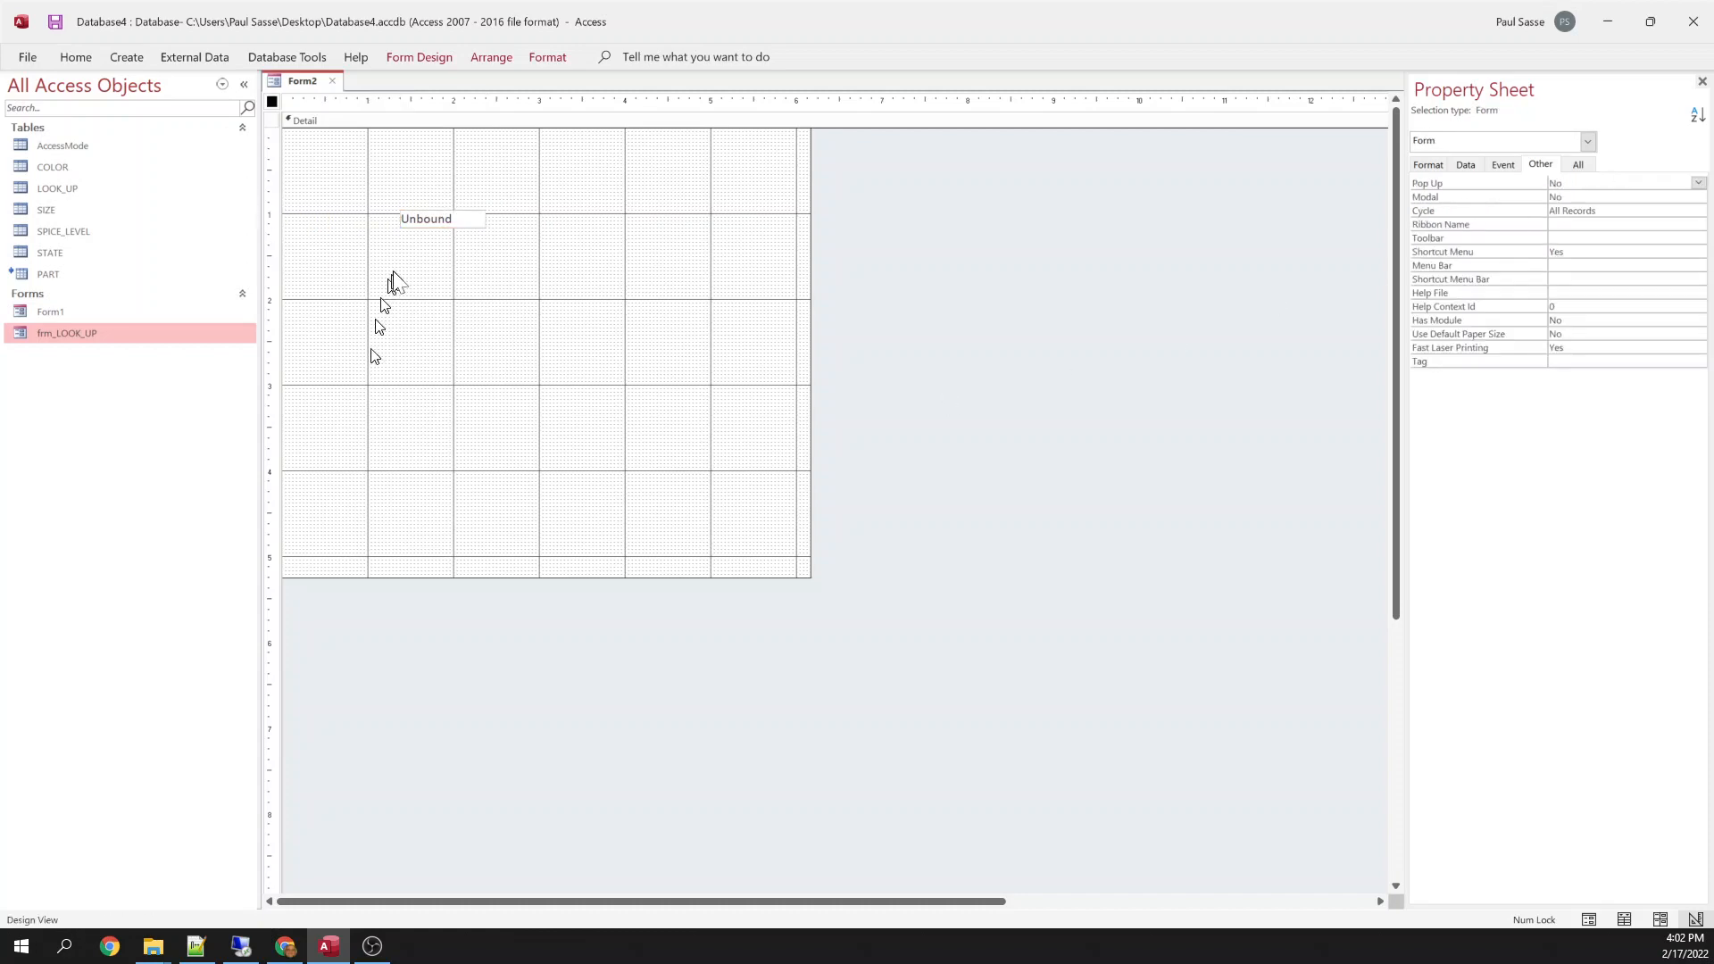
left_click(426, 218)
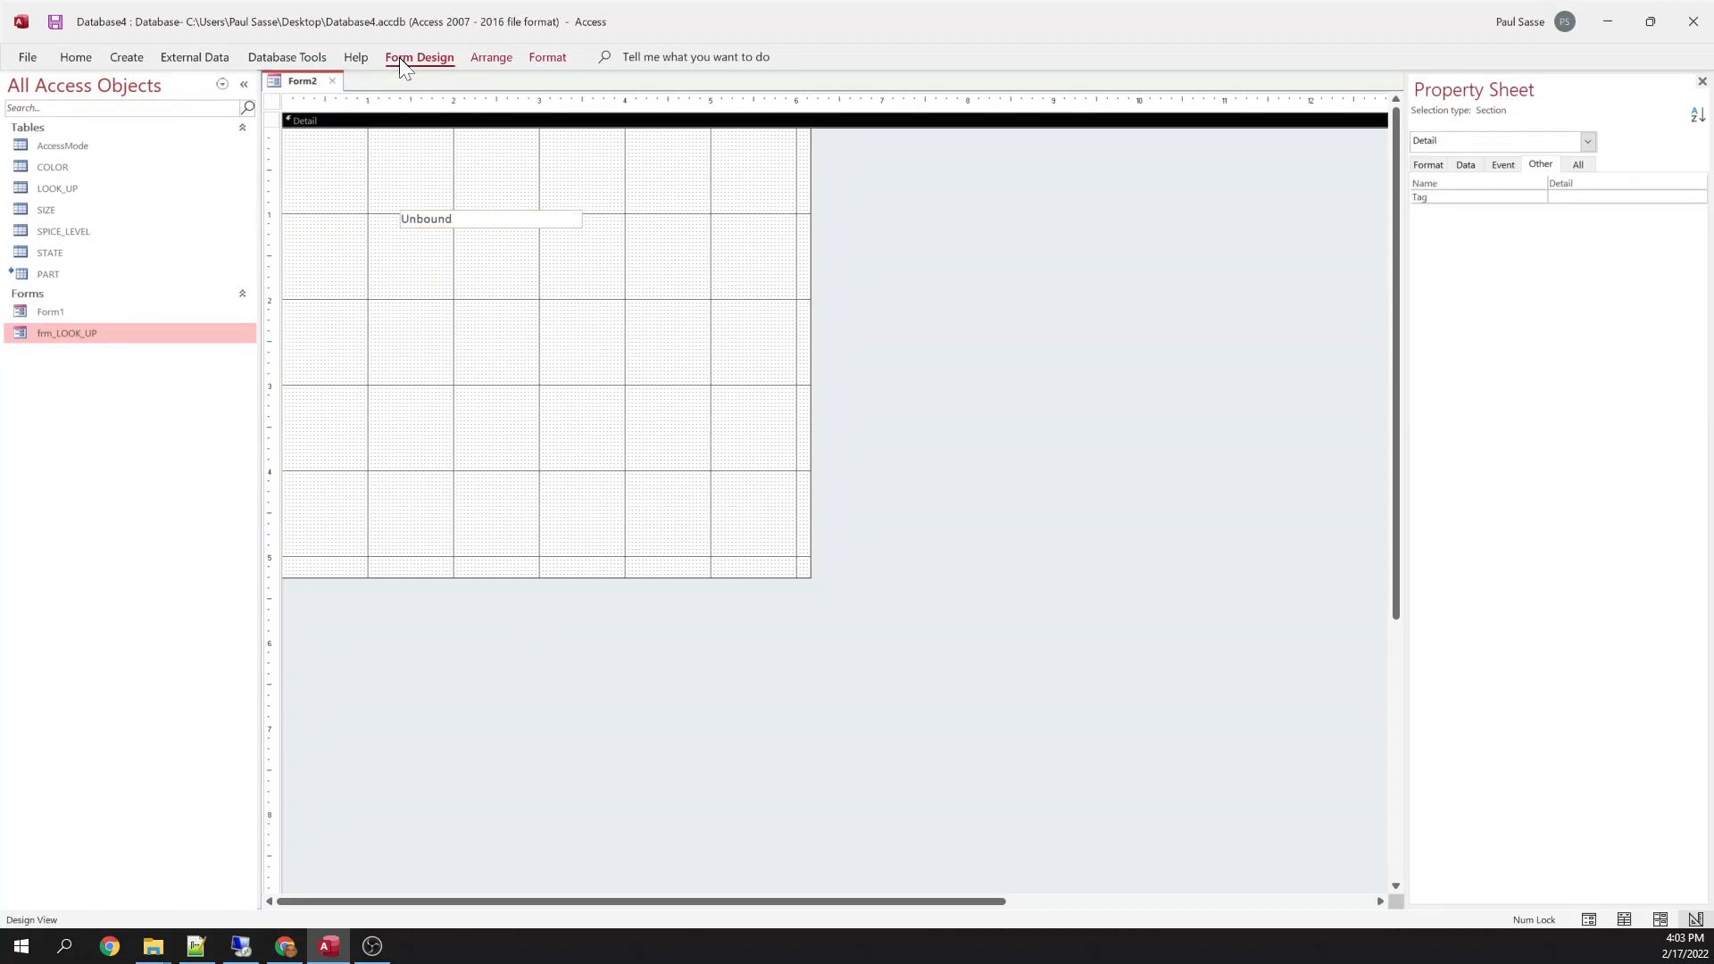
Draw a command button right of the text box and name it btnOpenOtherForm.
left_click(419, 57)
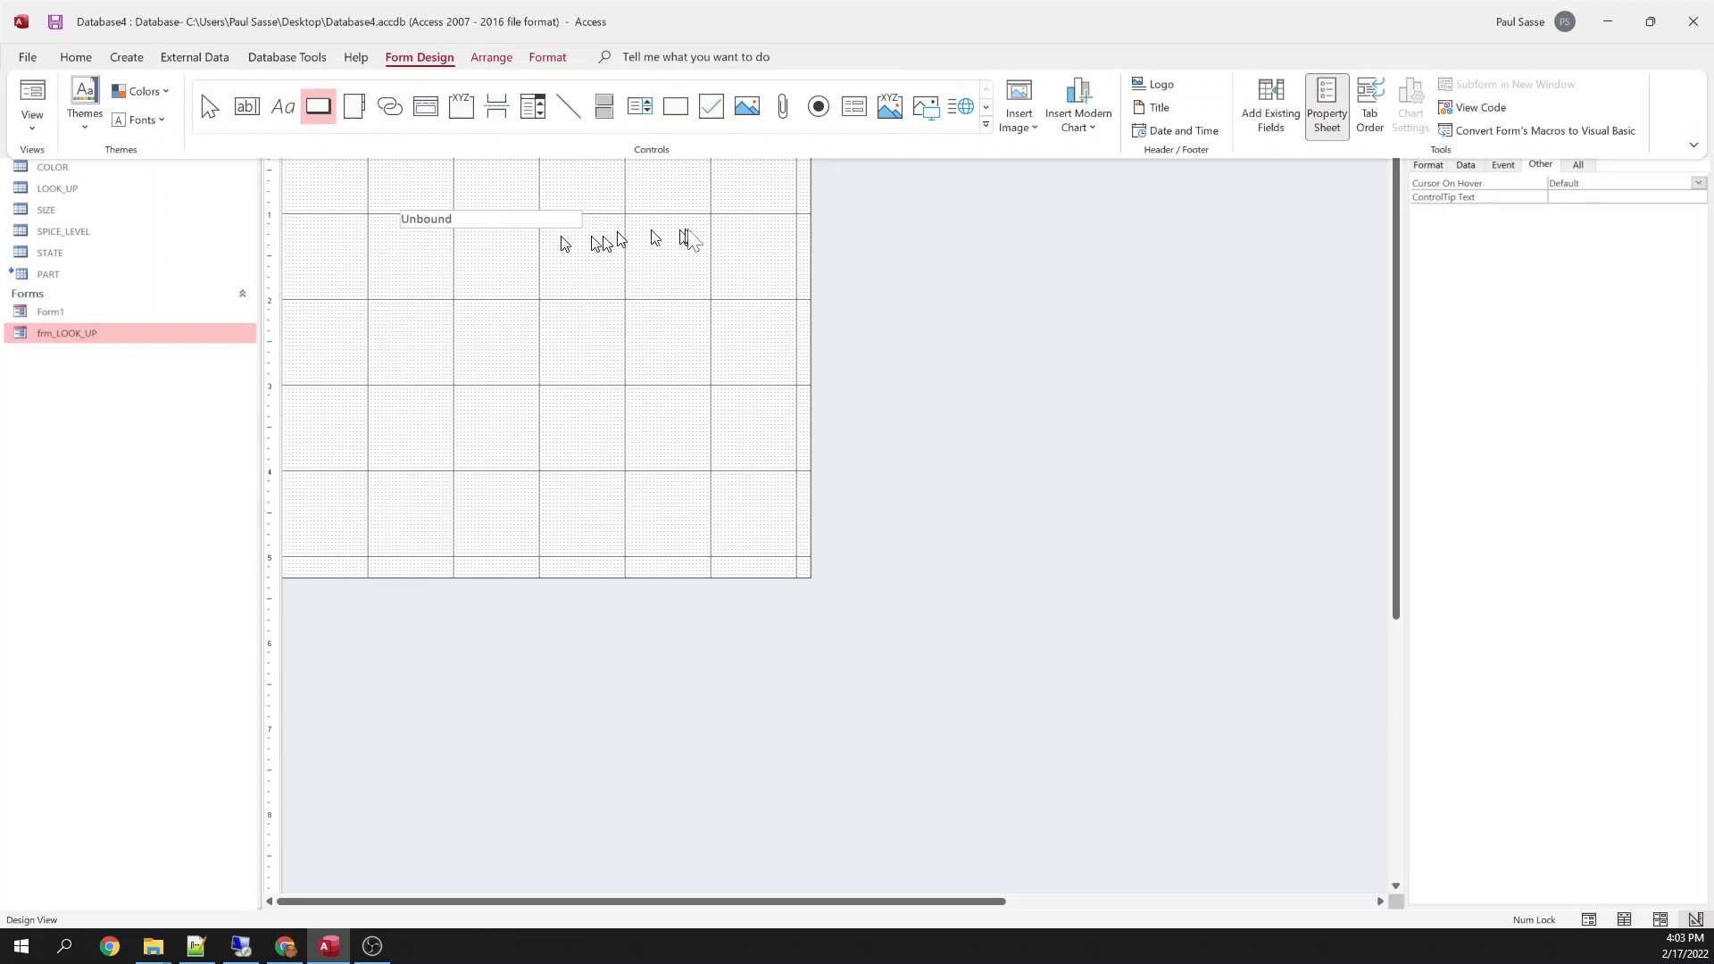
left_click_drag(634, 221, 721, 246)
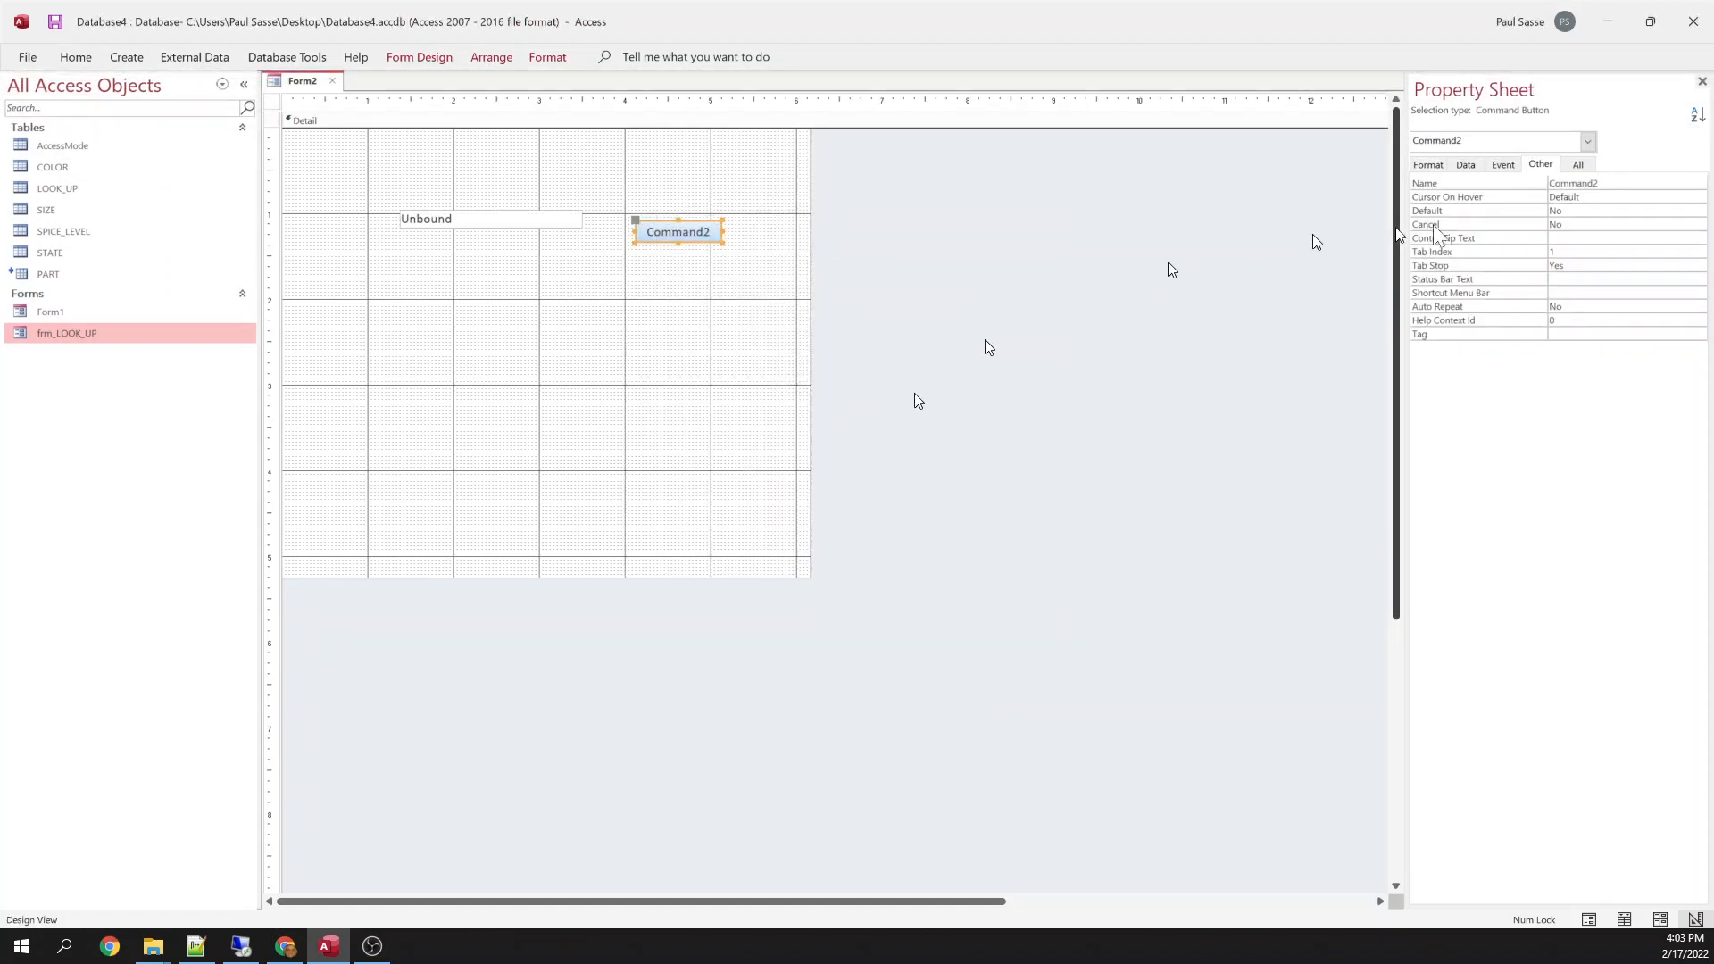
left_click(1596, 182)
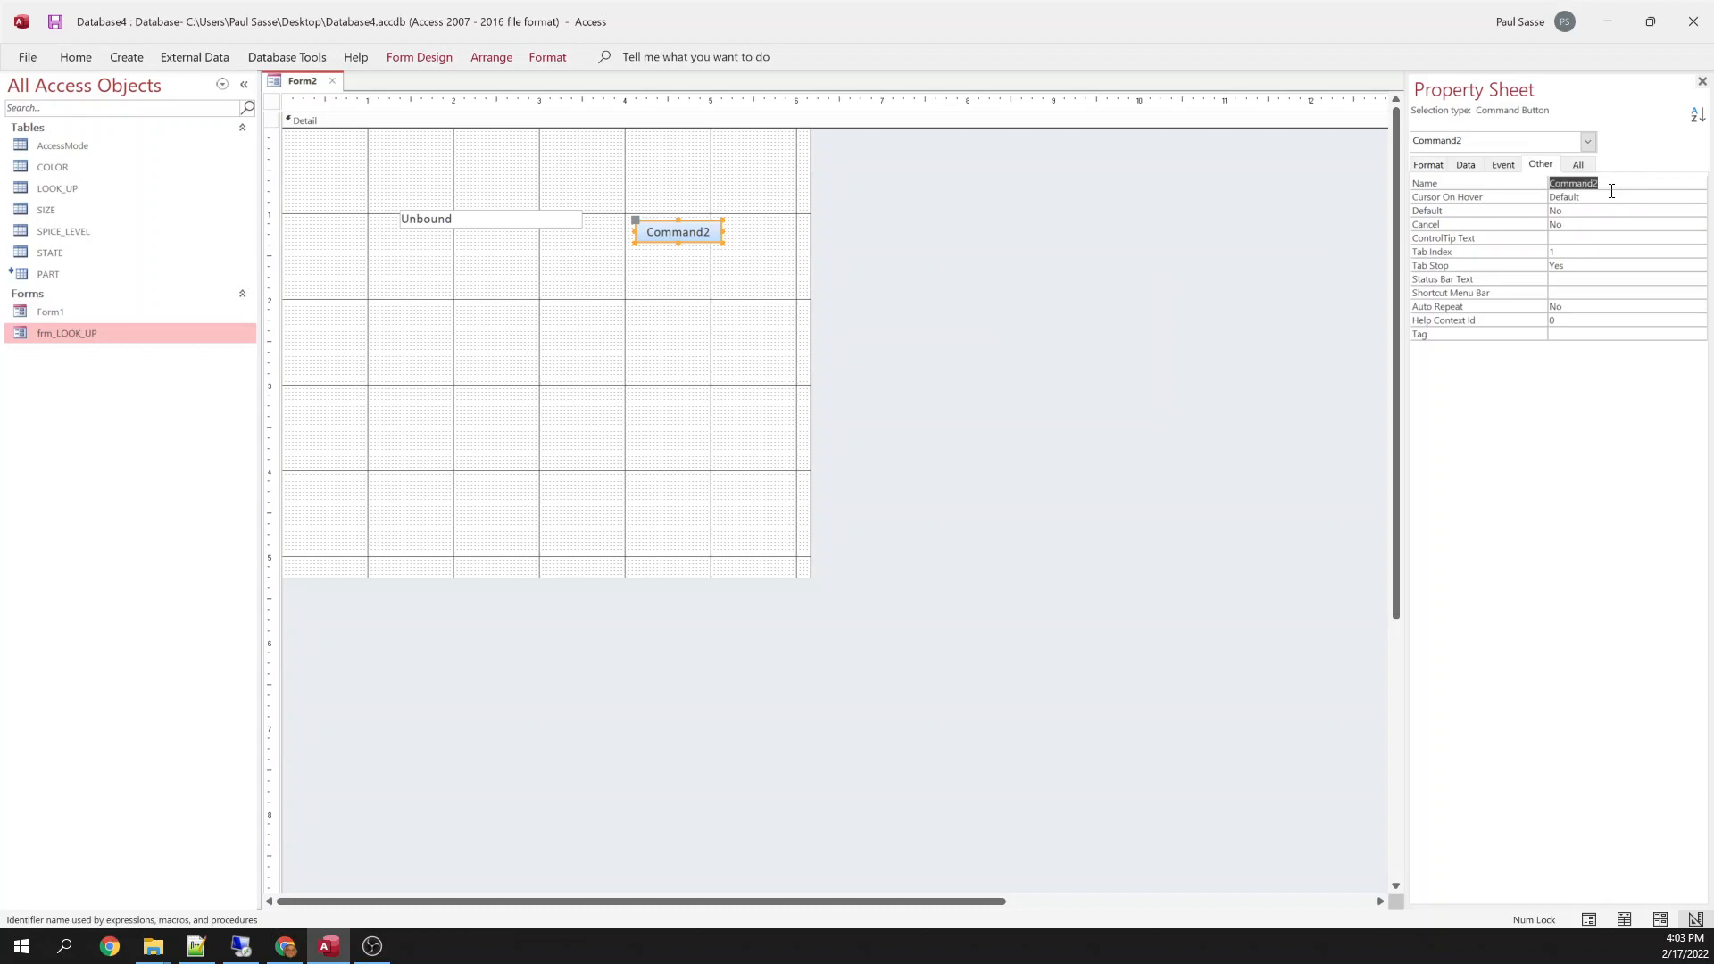
type("btnOpenOther")
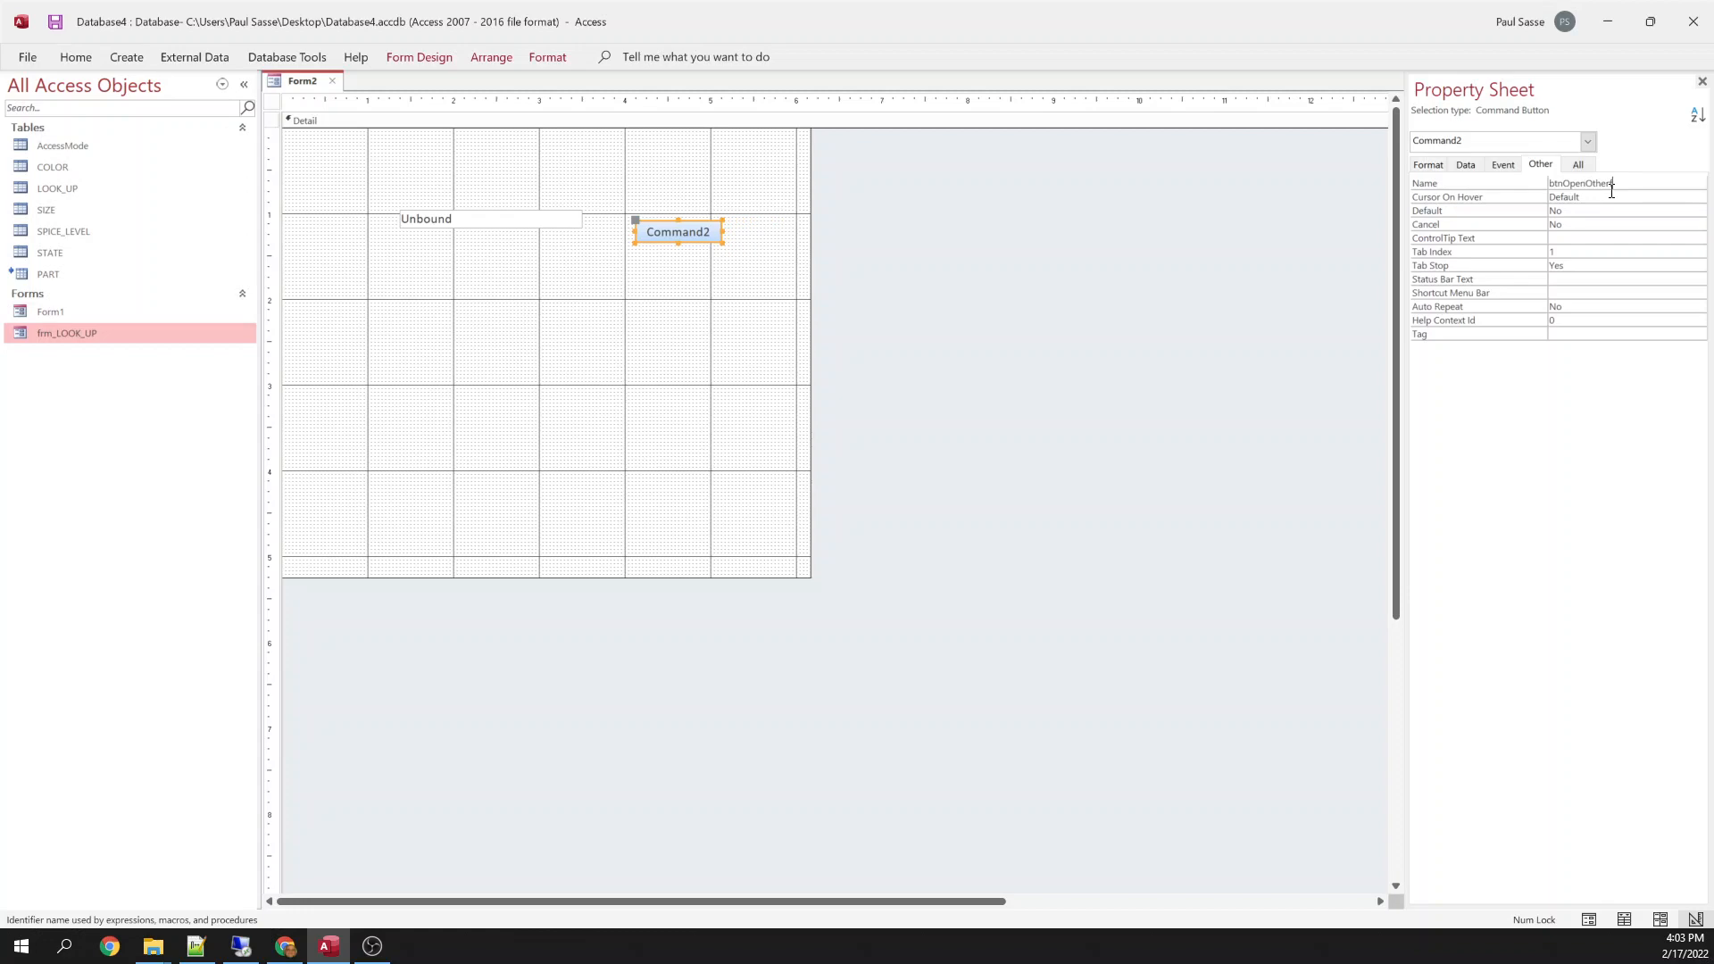
left_click(1617, 196)
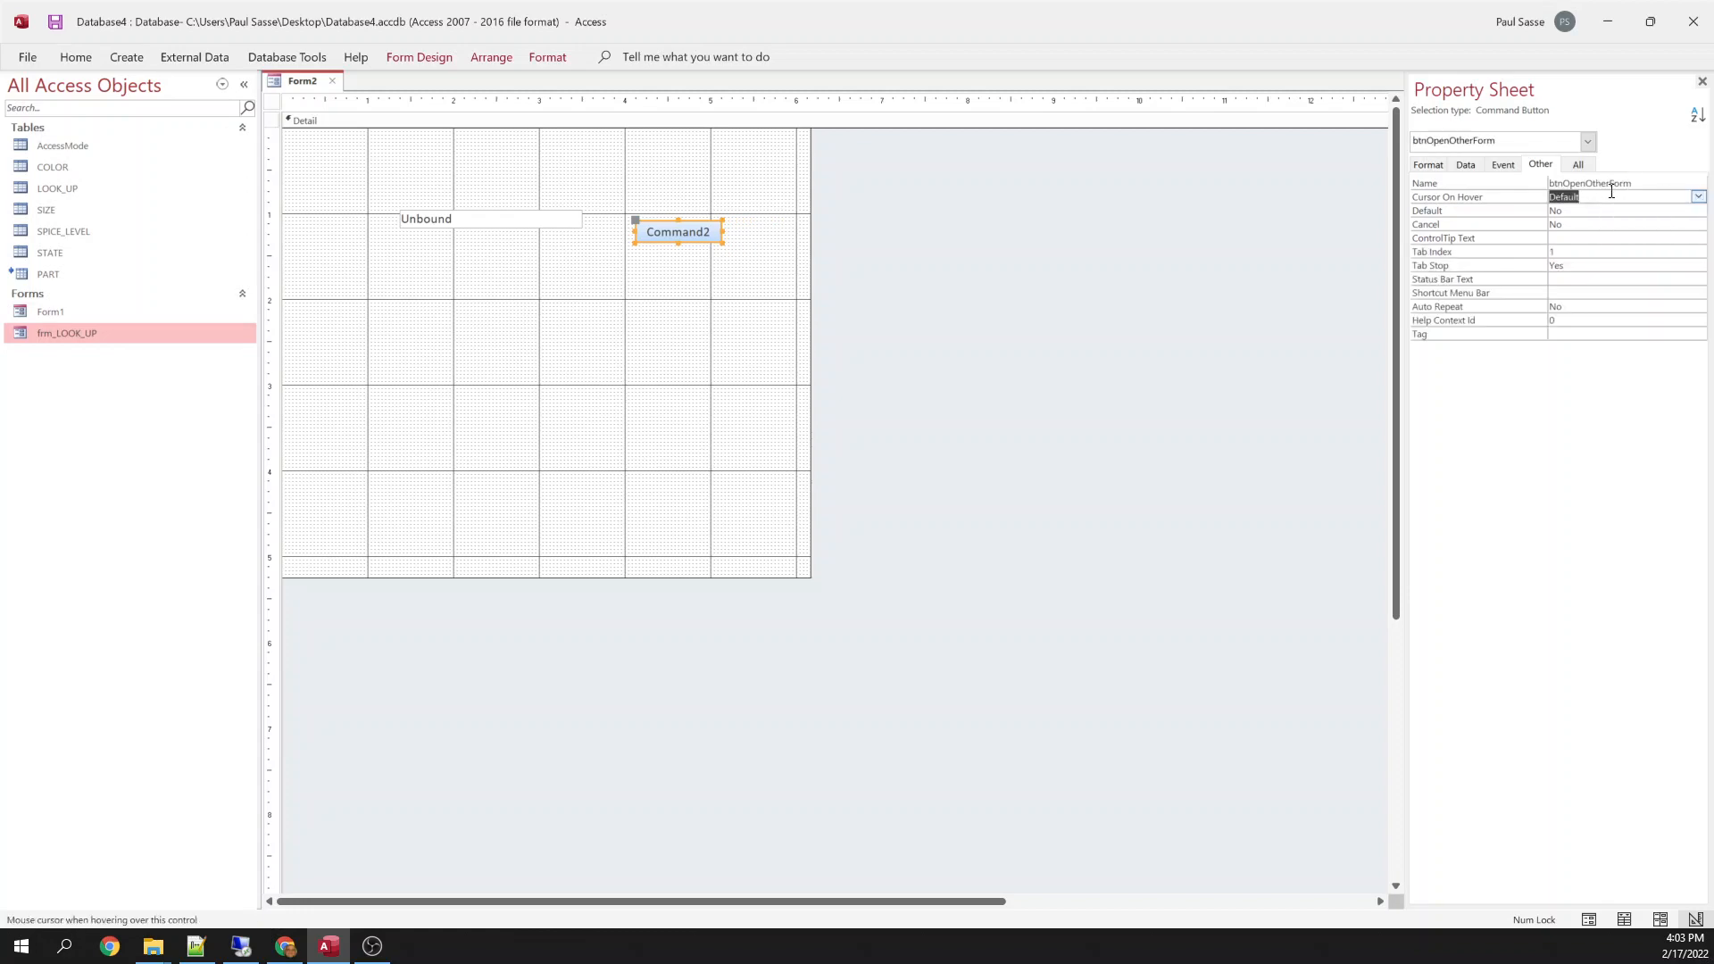
left_click(710, 415)
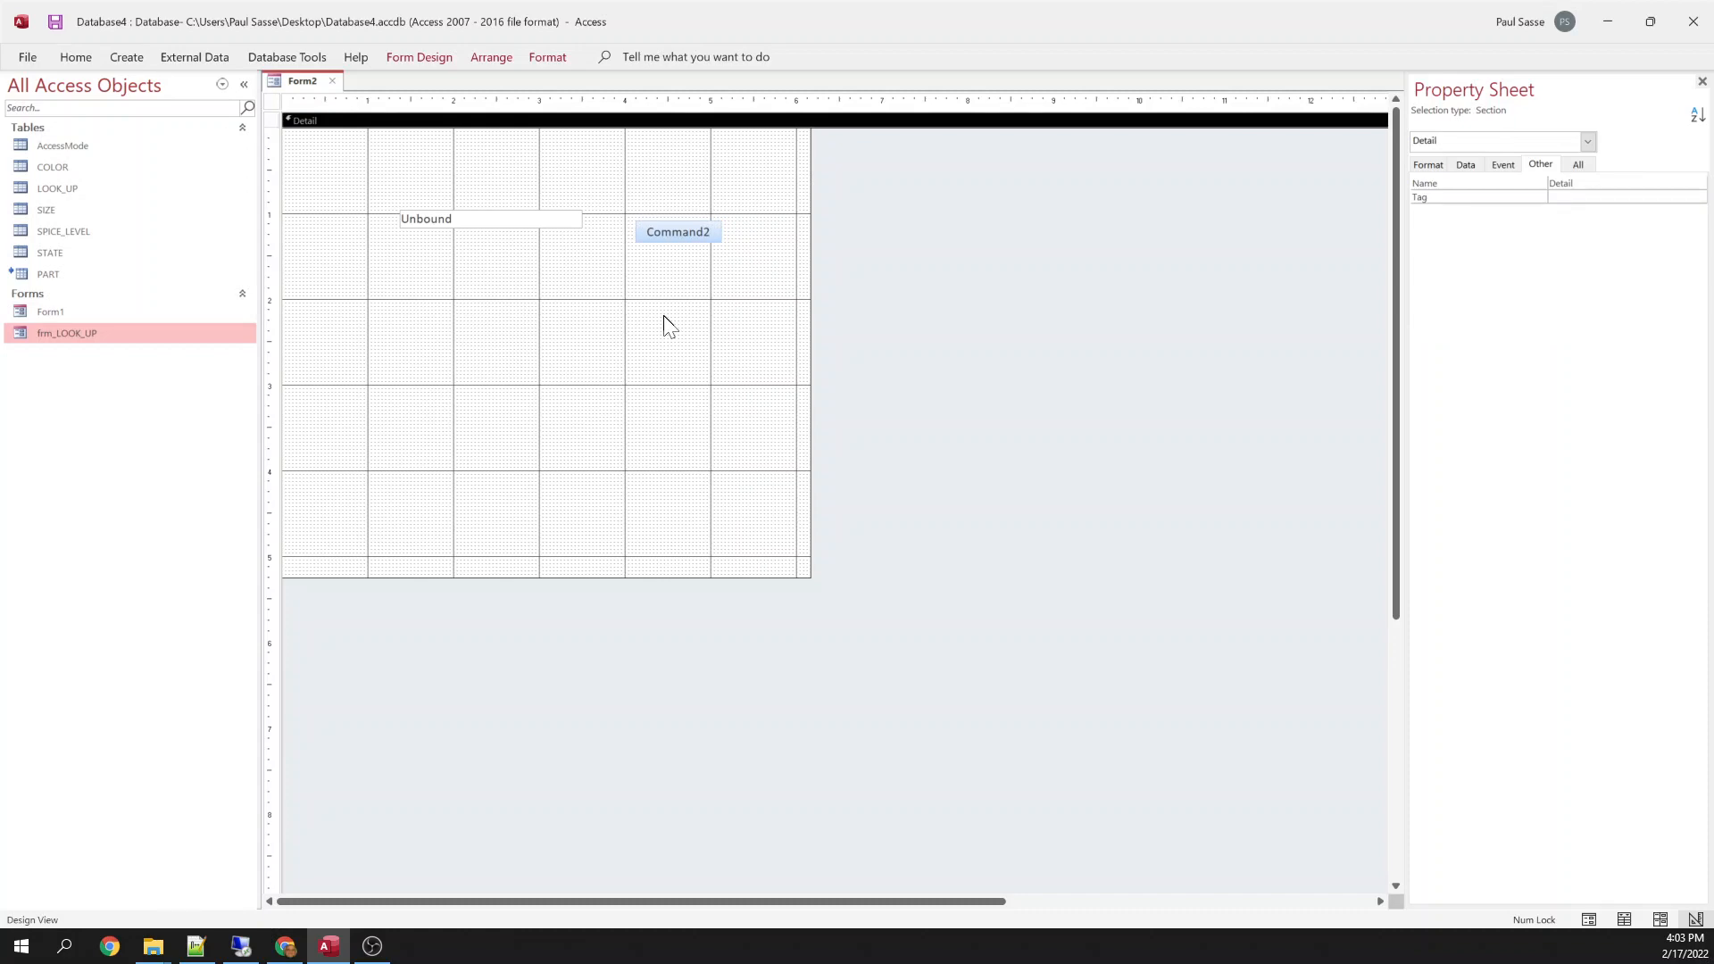
mouse_move(672, 306)
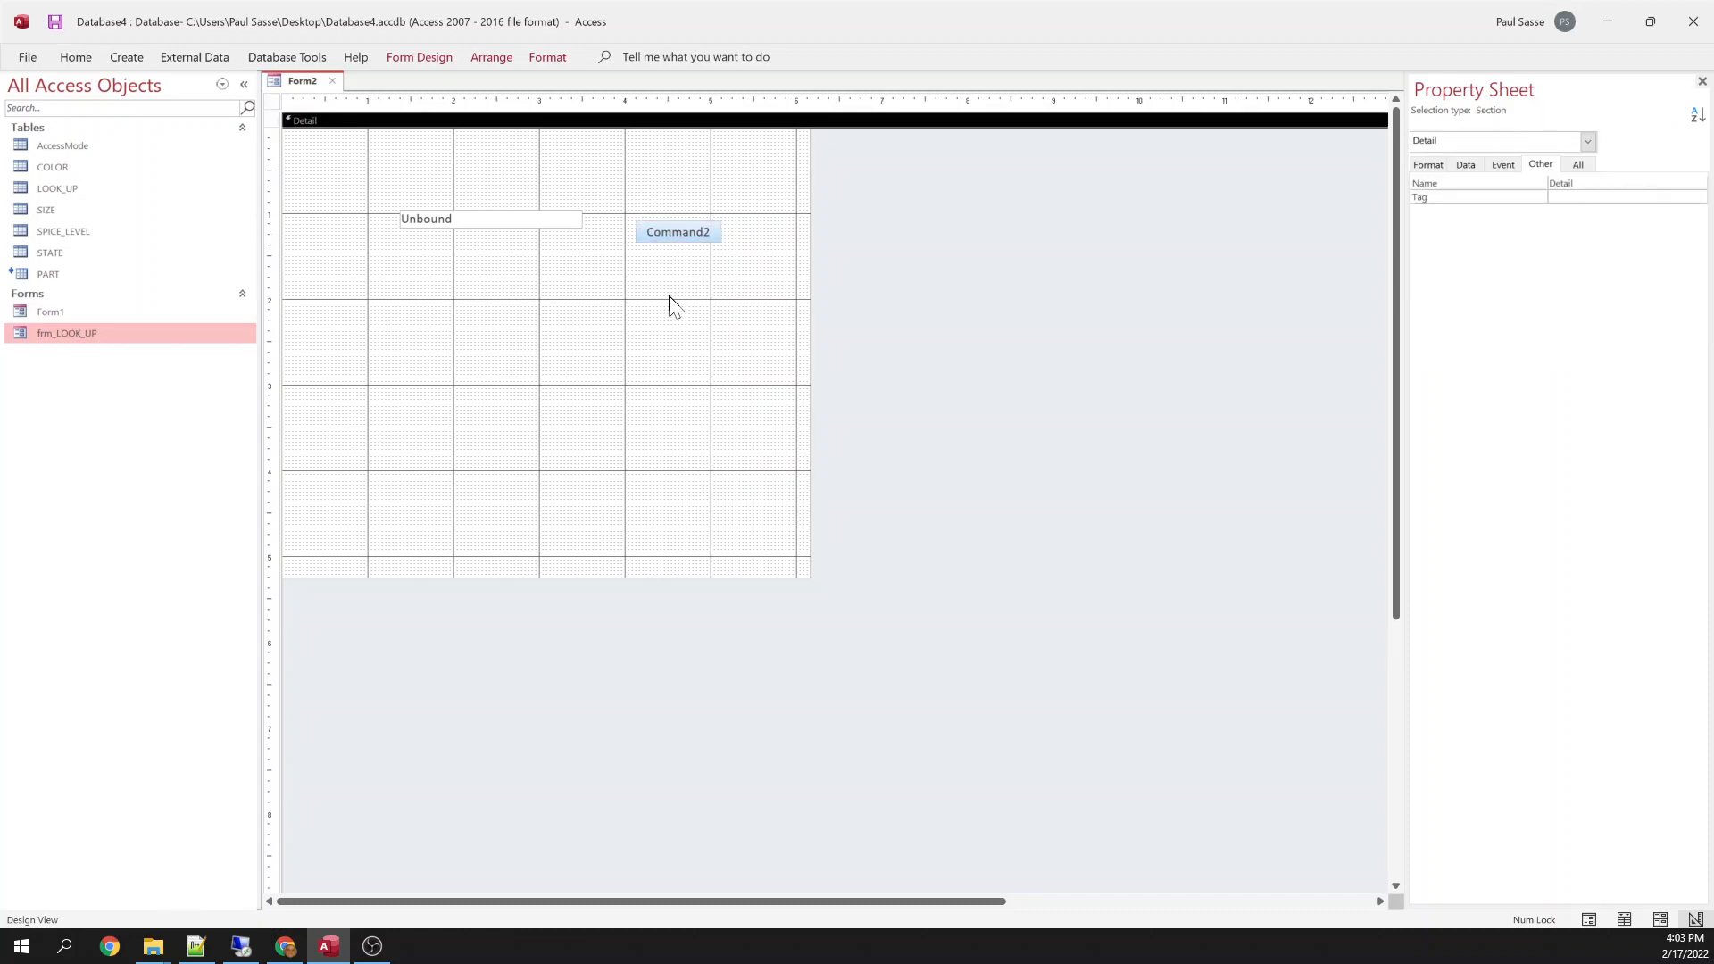
mouse_move(1038, 363)
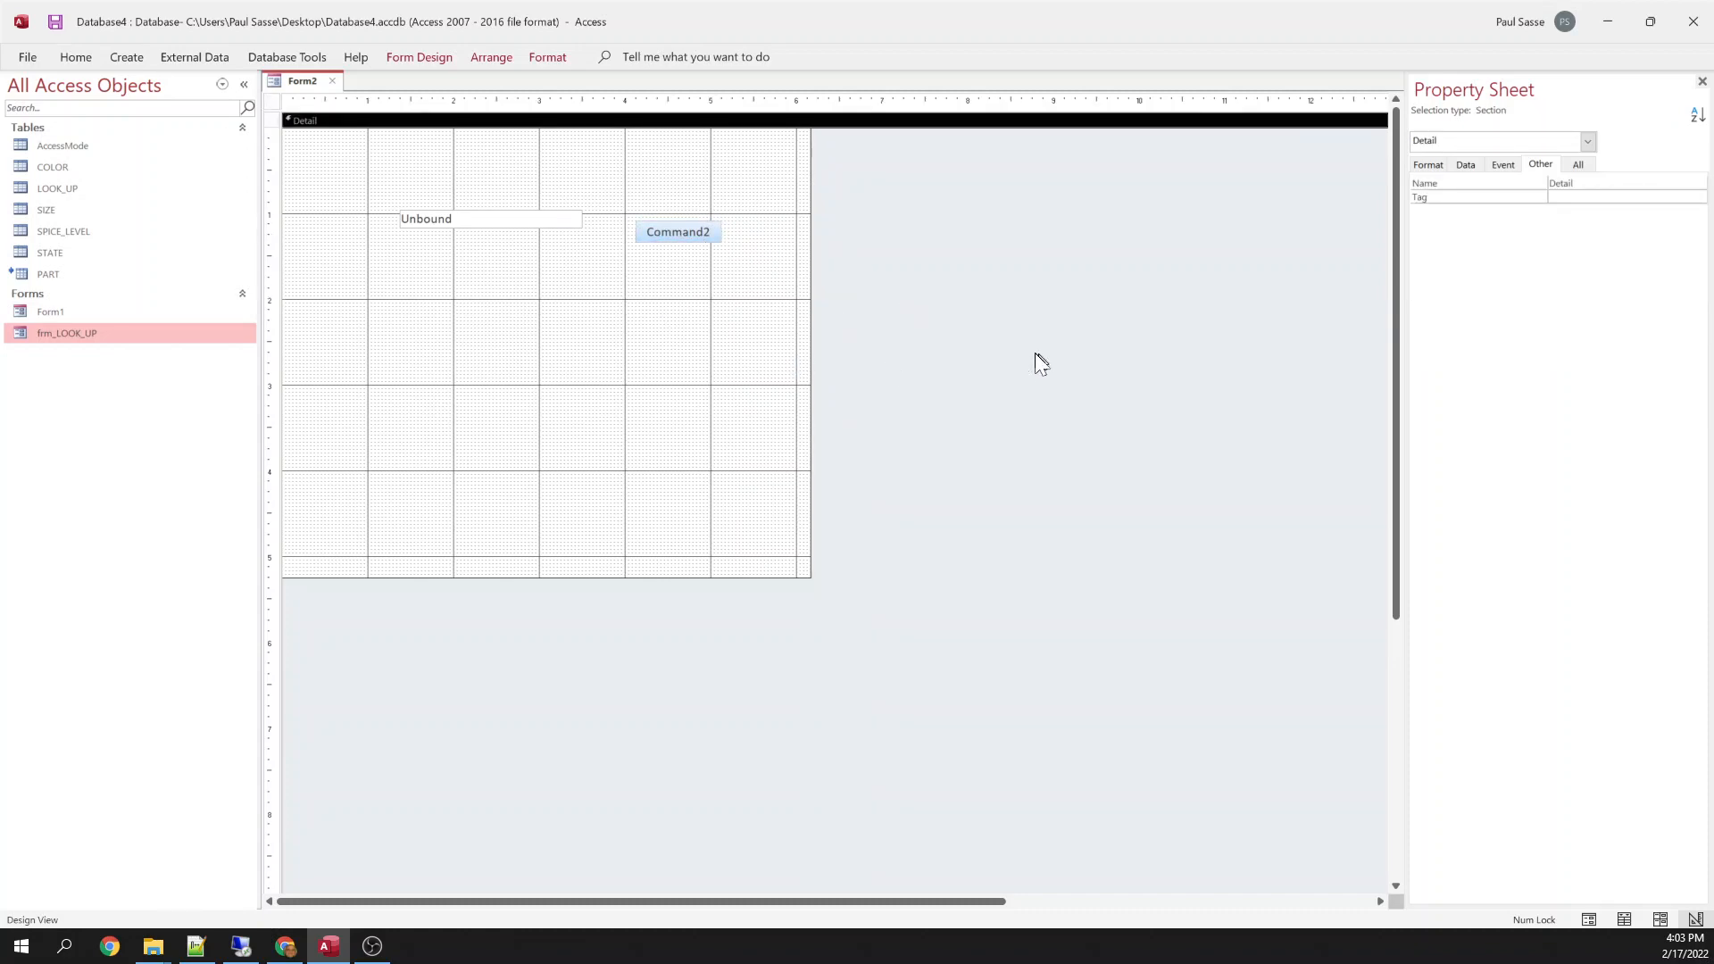
left_click(492, 218)
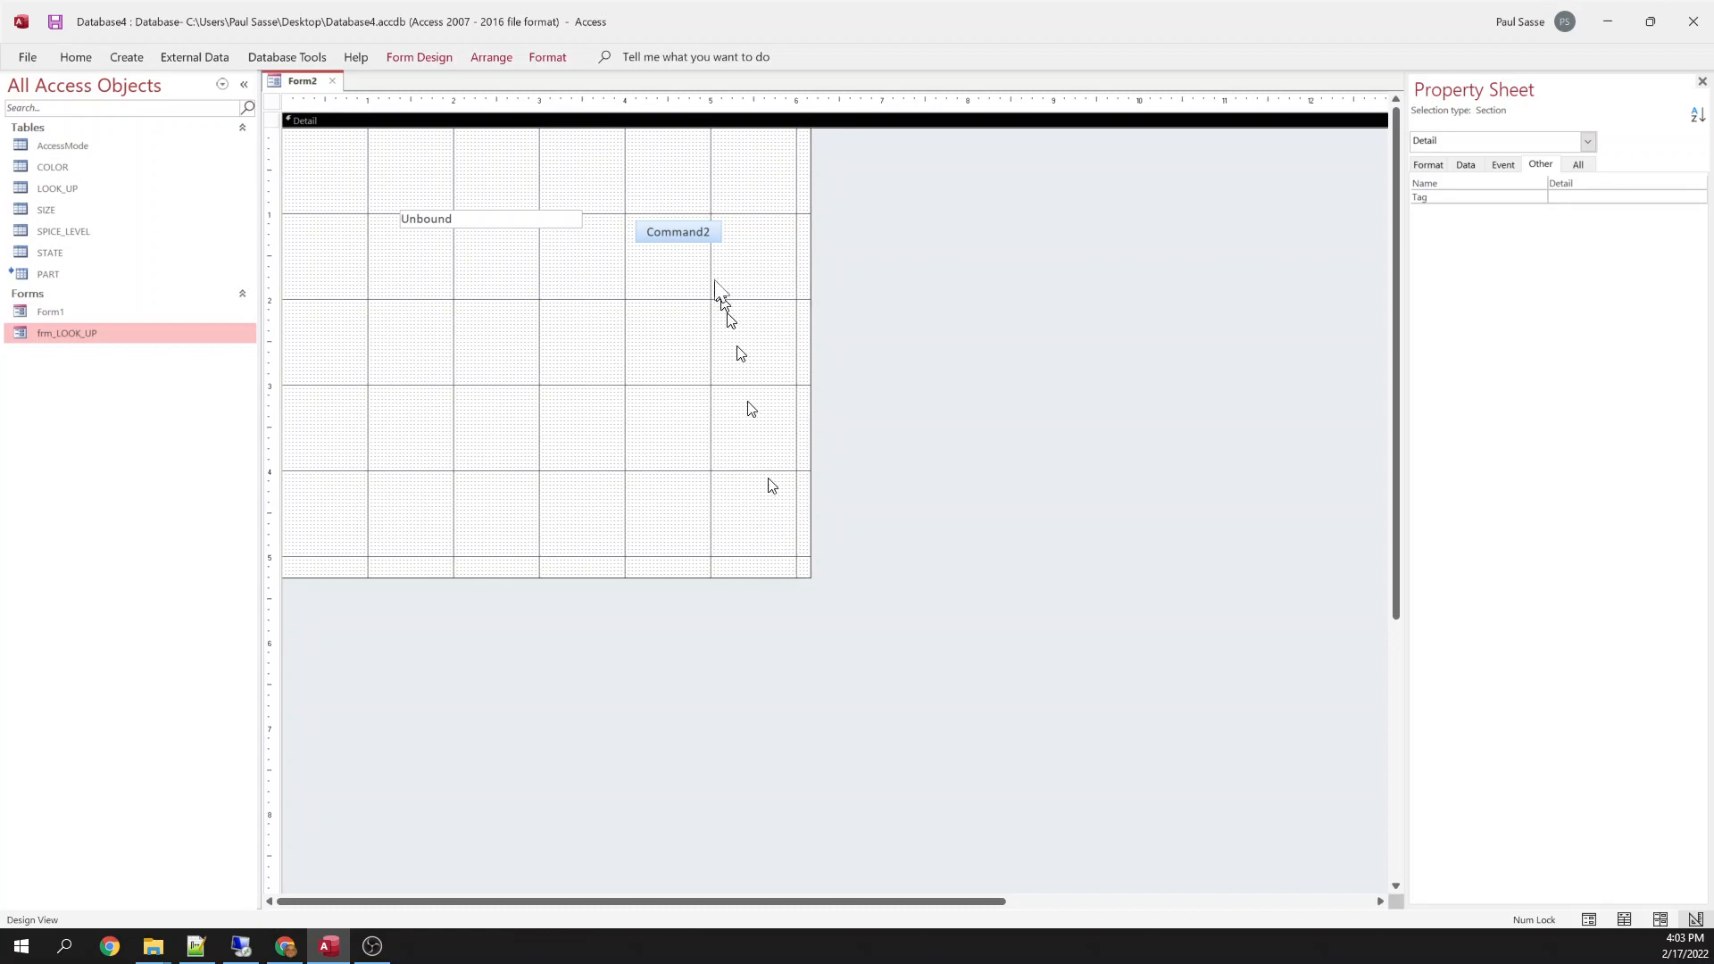
left_click(678, 230)
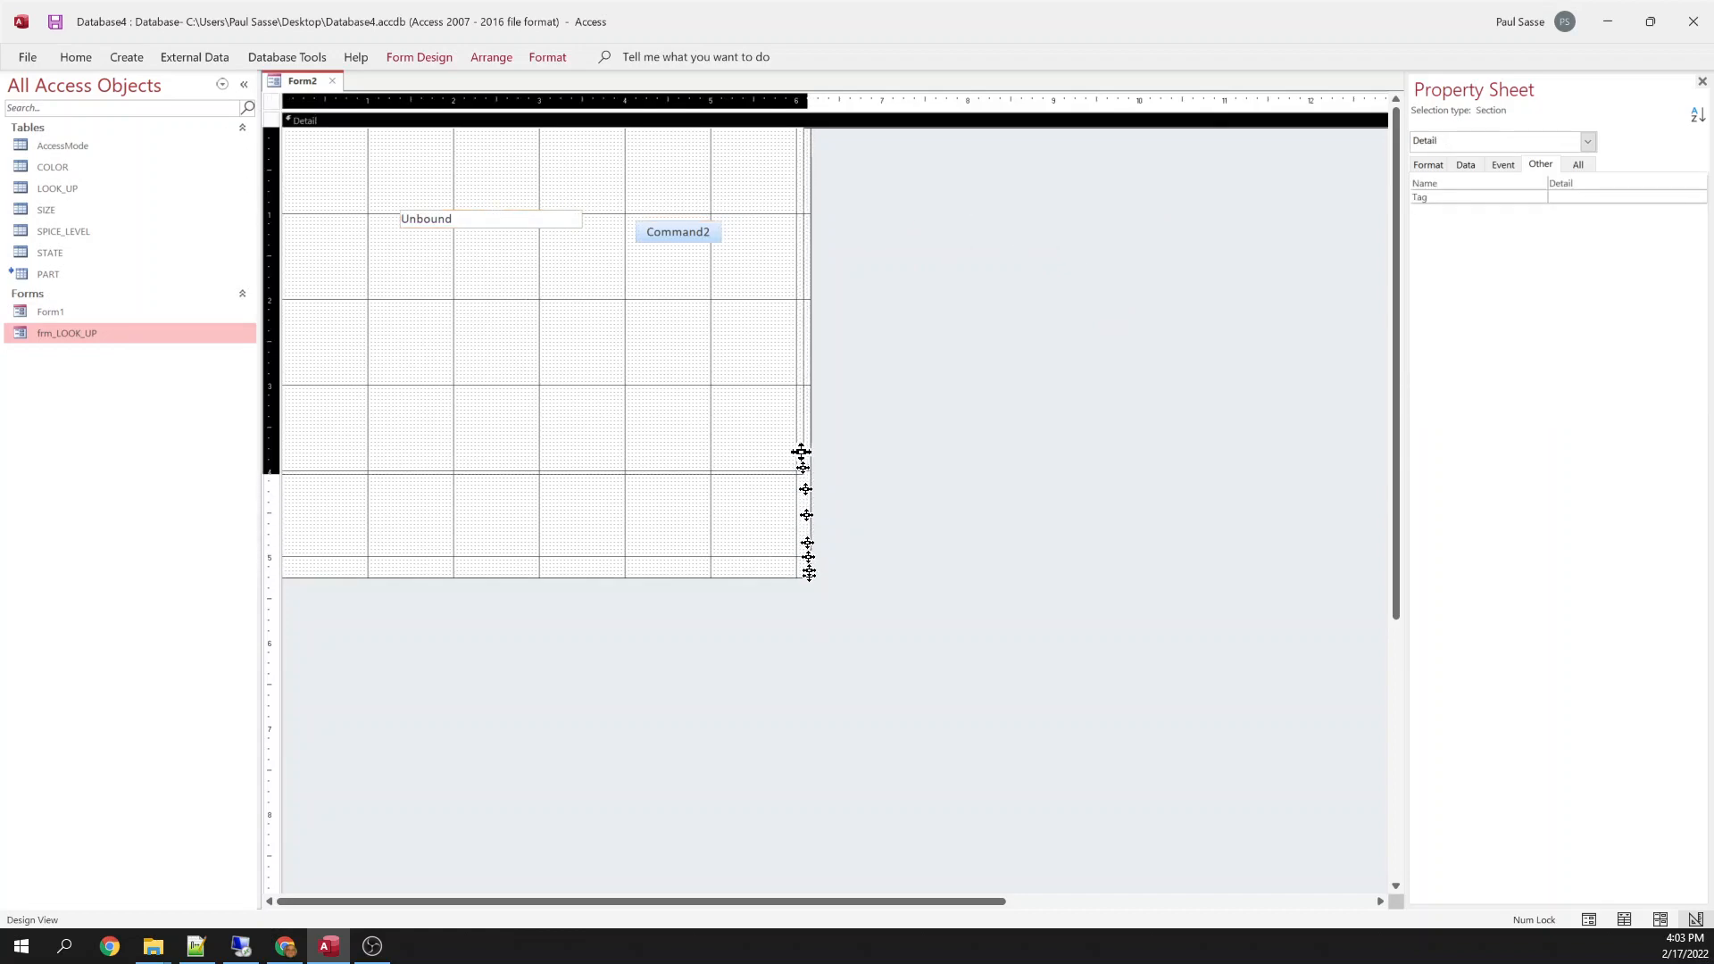
Trim the form edges to the text box and button, save as CallingForm, and close it.
left_click(275, 82)
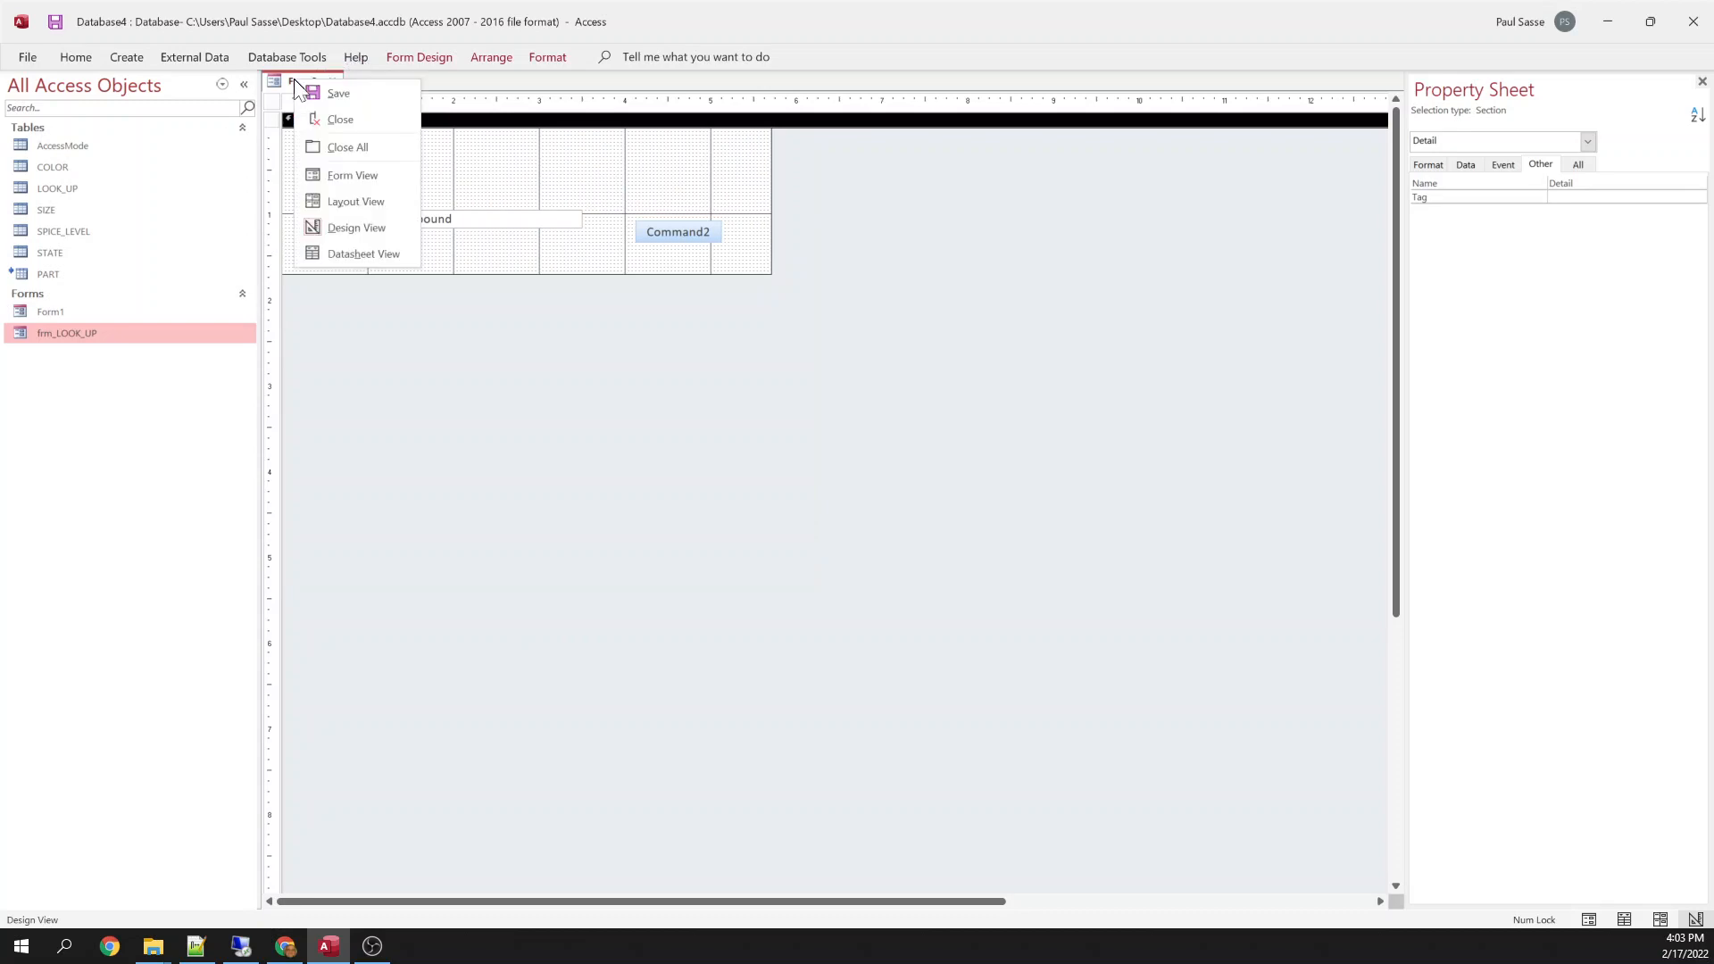
left_click(339, 92)
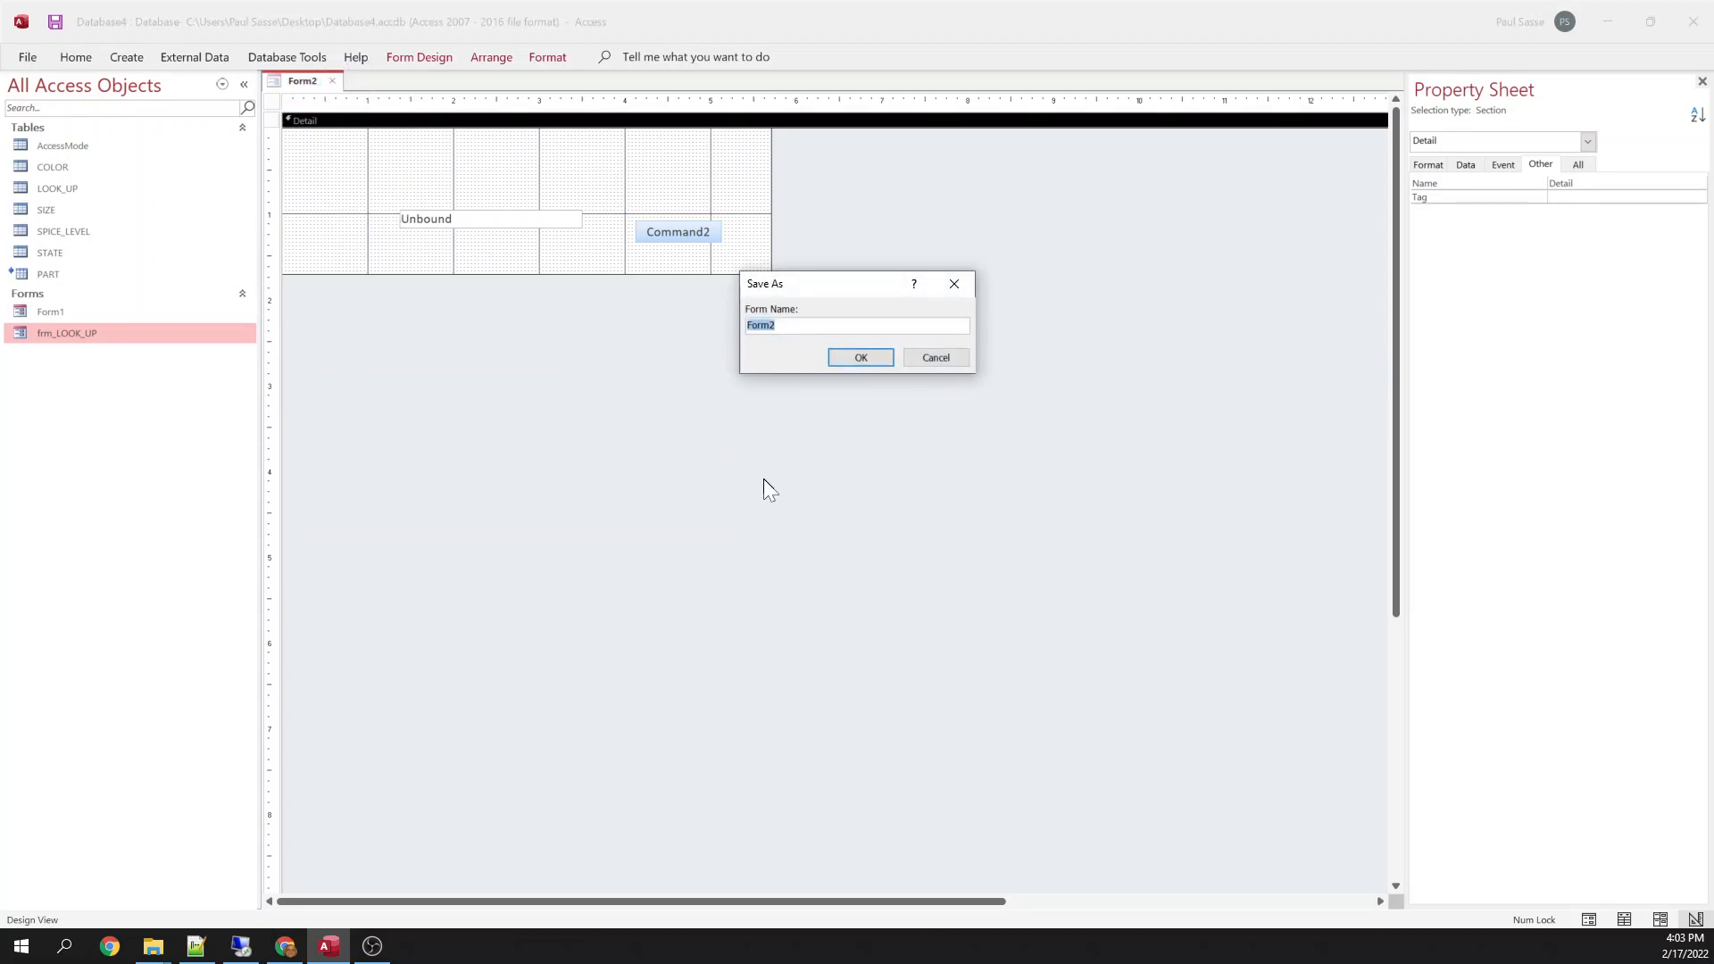
type("Calling")
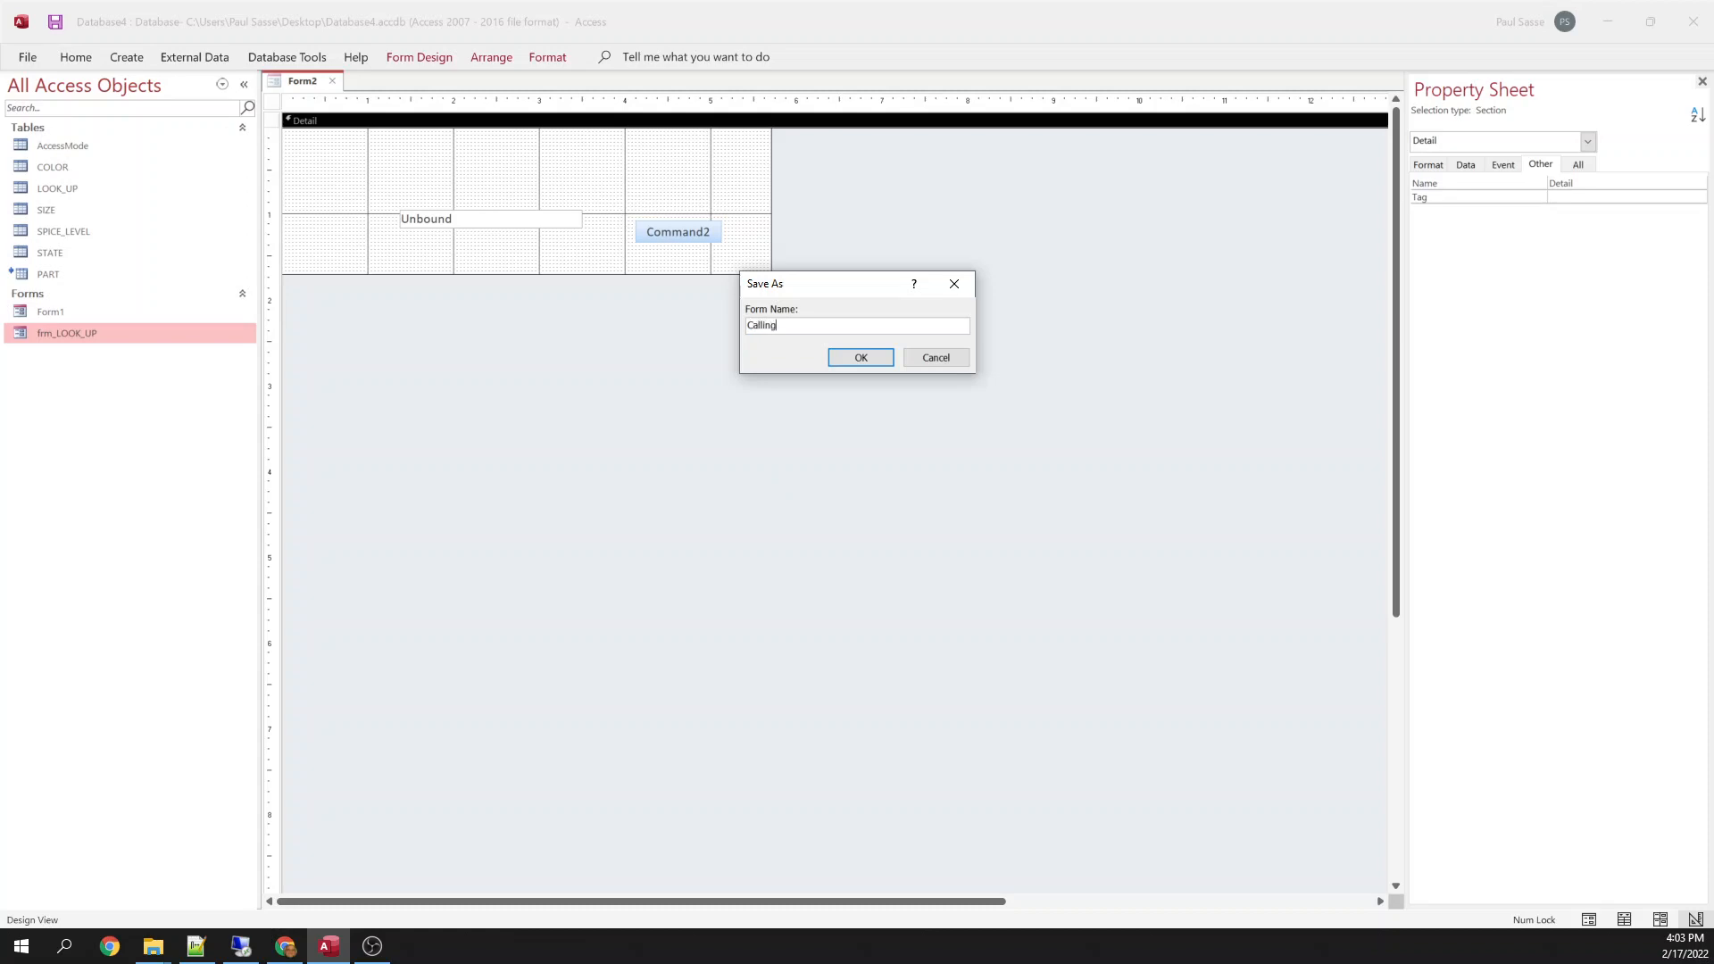
left_click(858, 357)
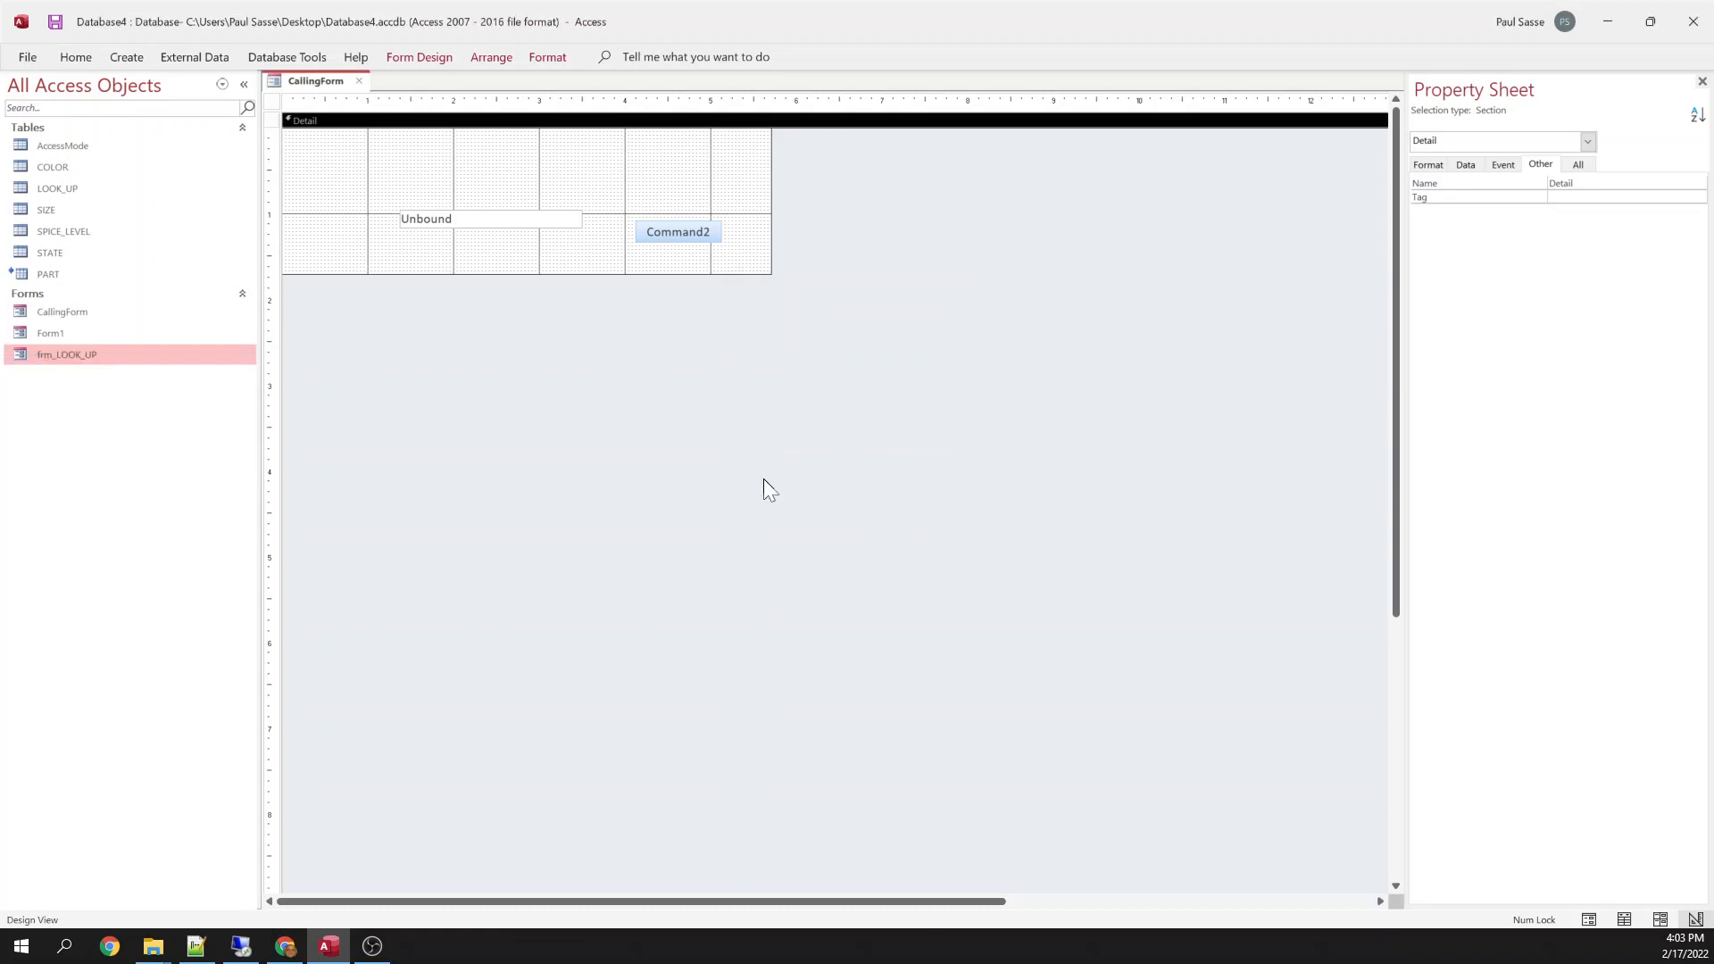
left_click(359, 81)
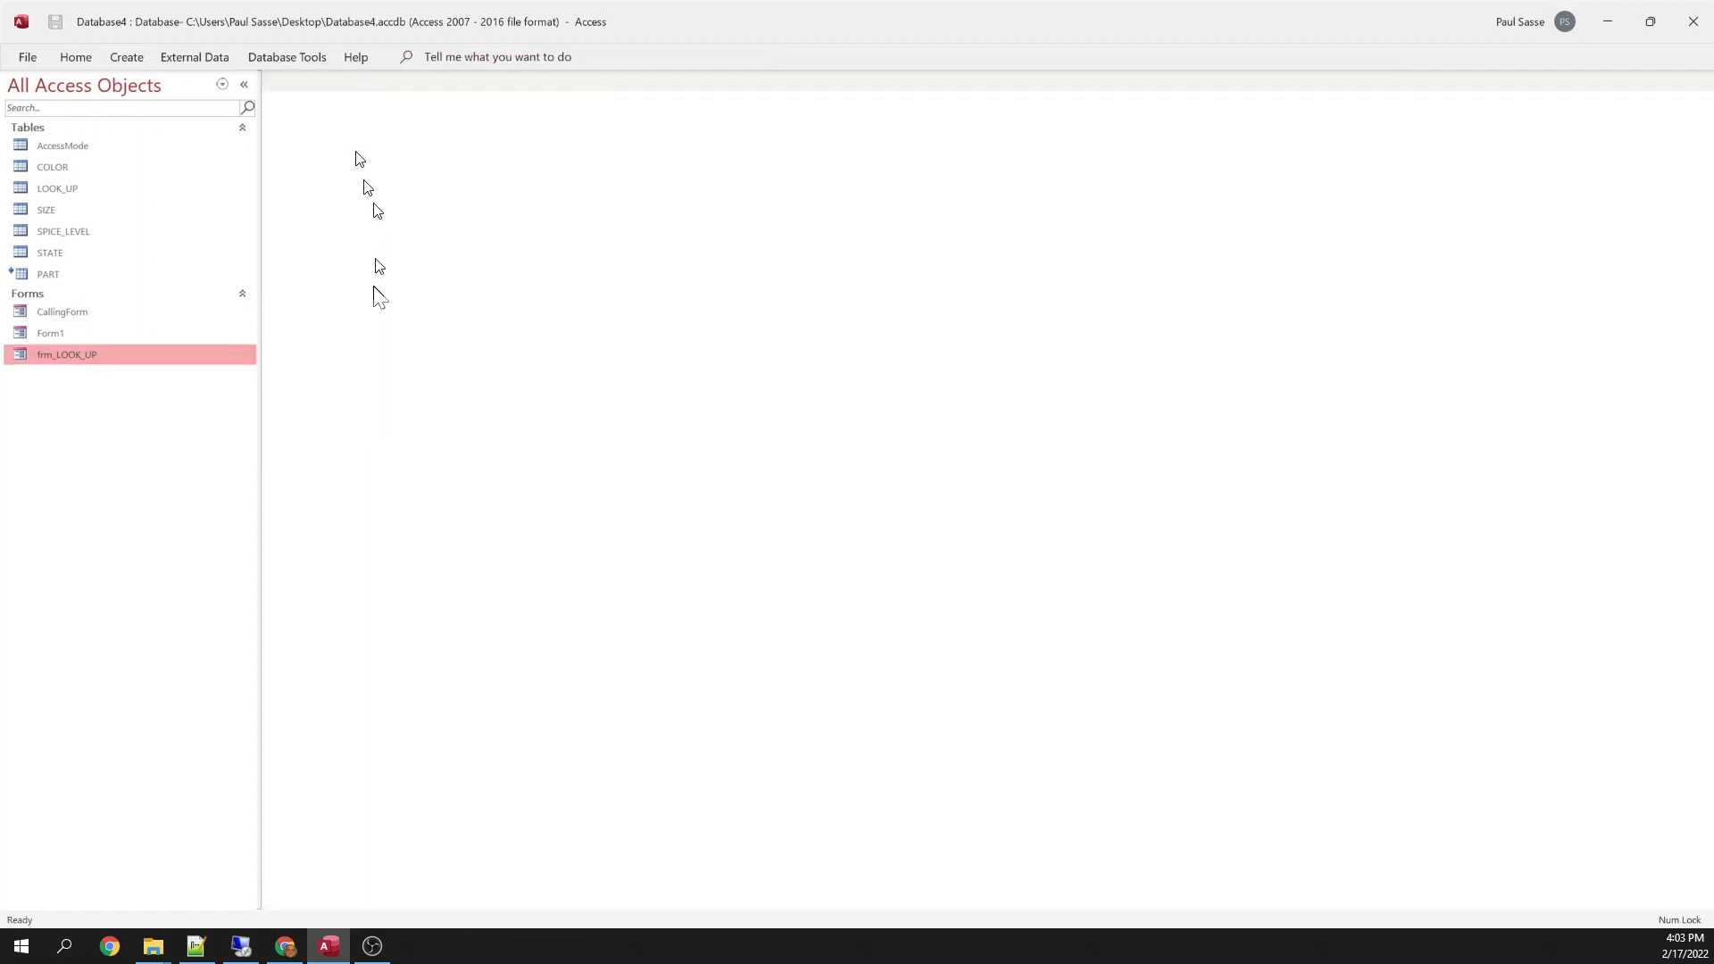
Start a new blank design form and save it under the name CalledForm.
left_click(125, 57)
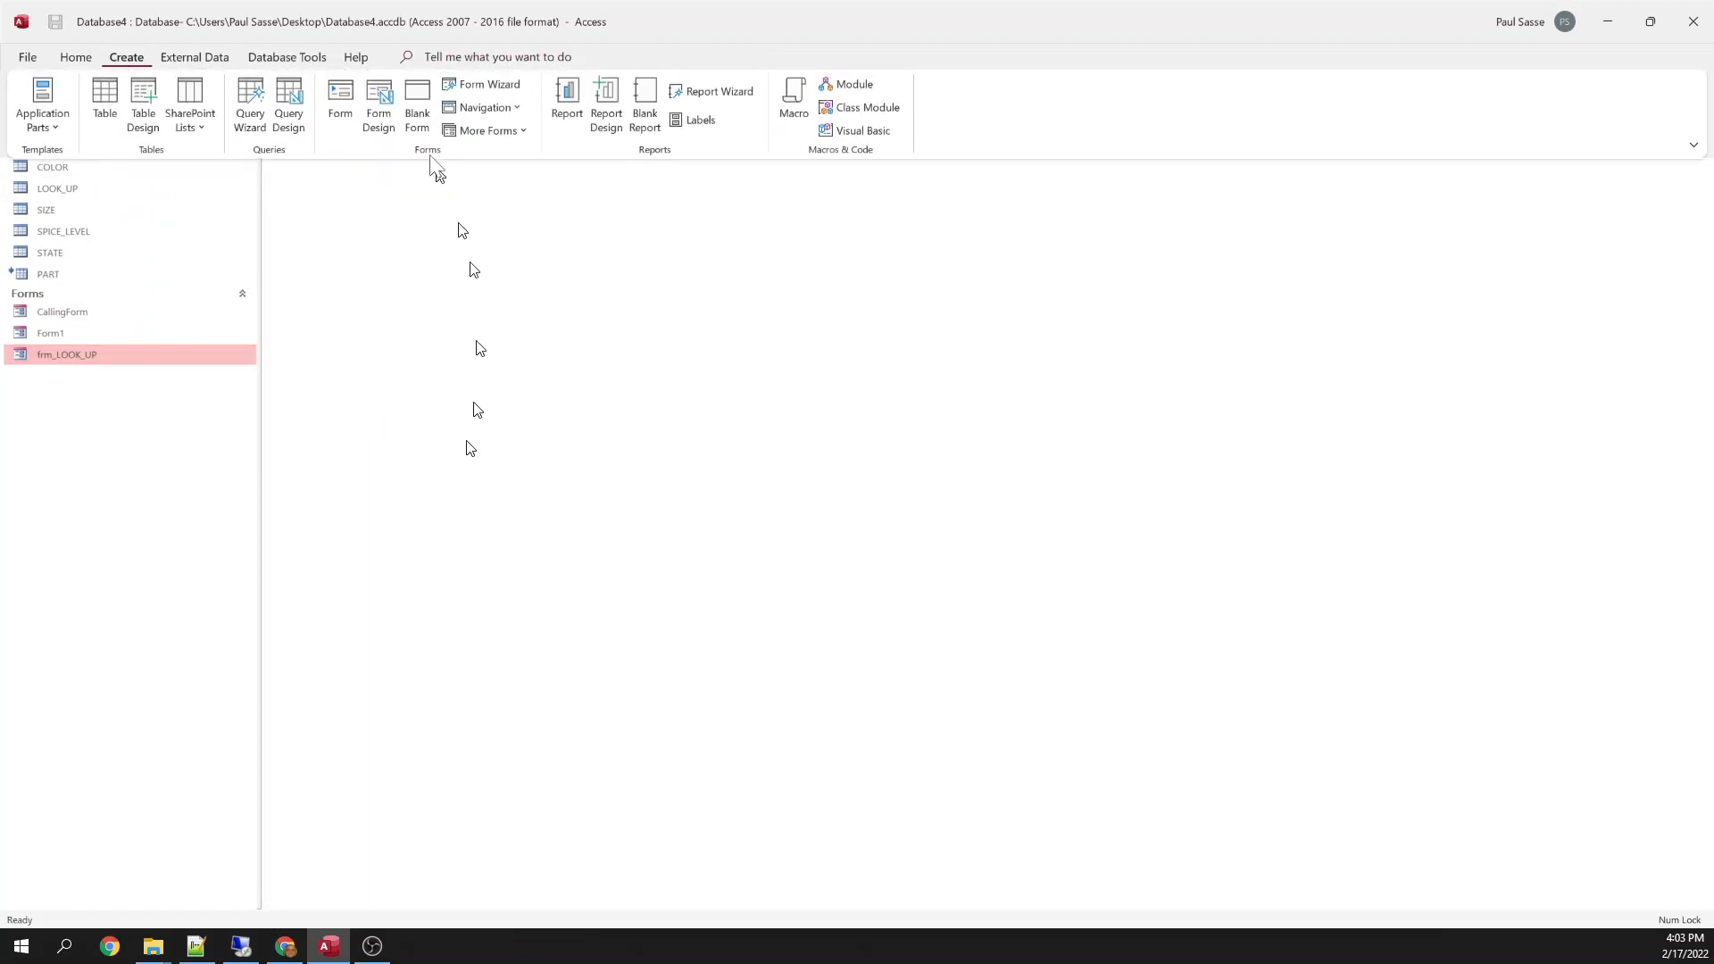
left_click(379, 106)
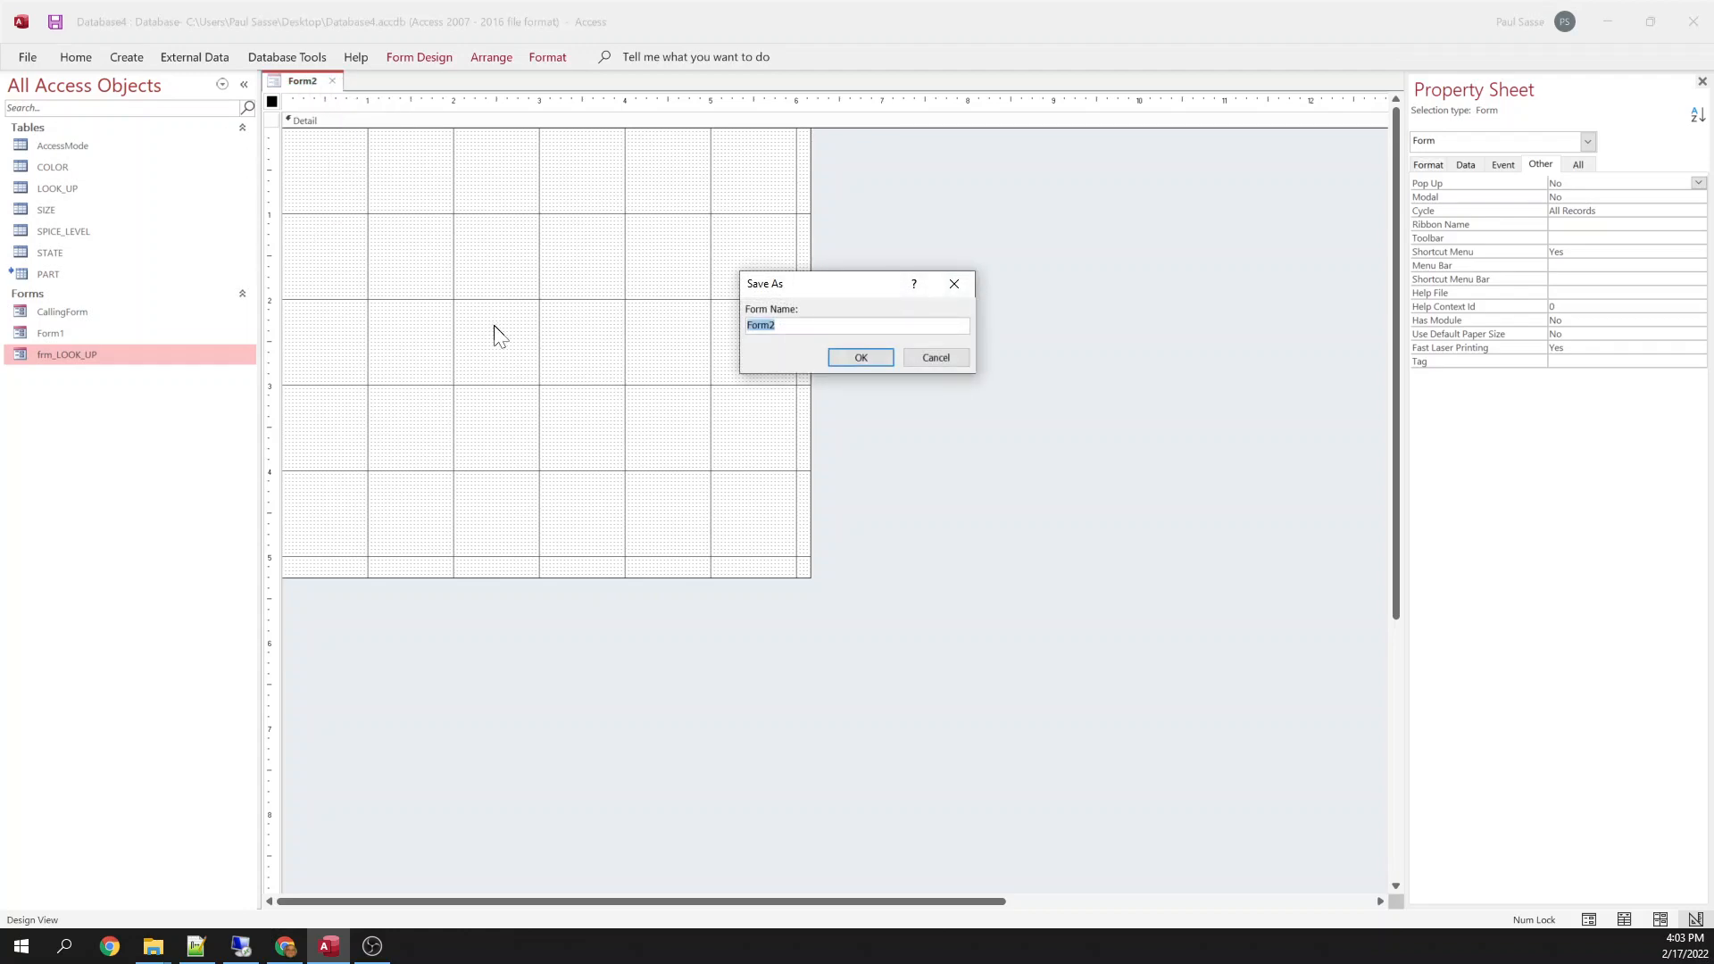
type("CalledForm")
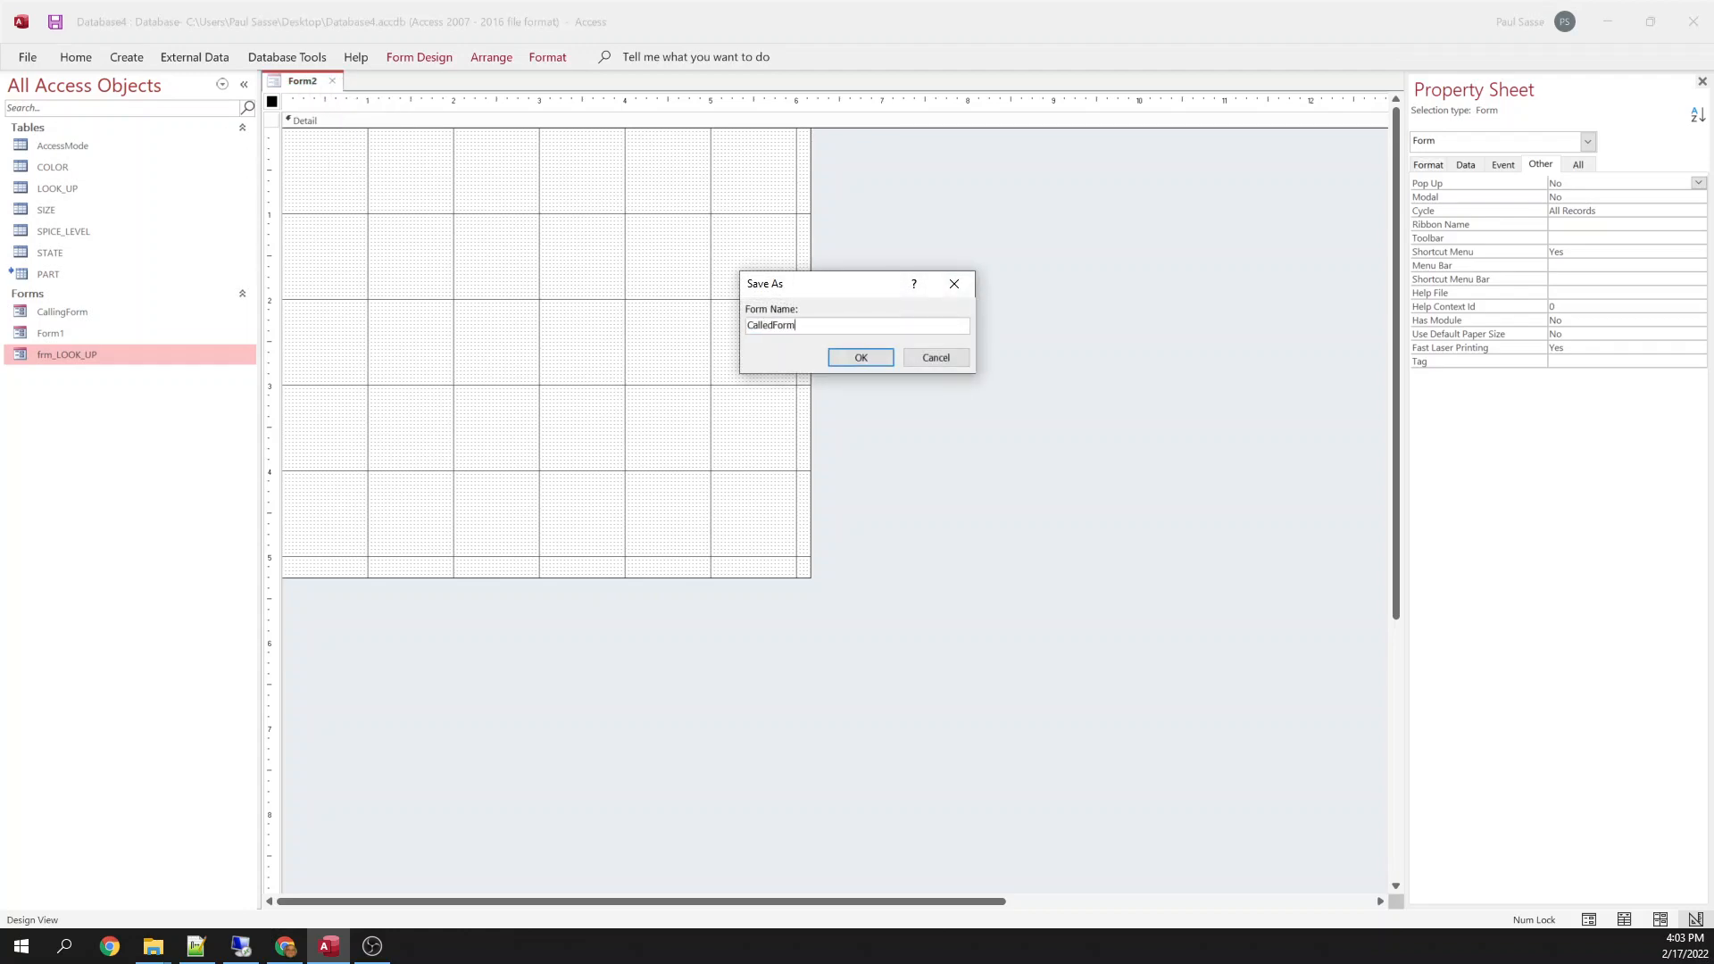
left_click(859, 357)
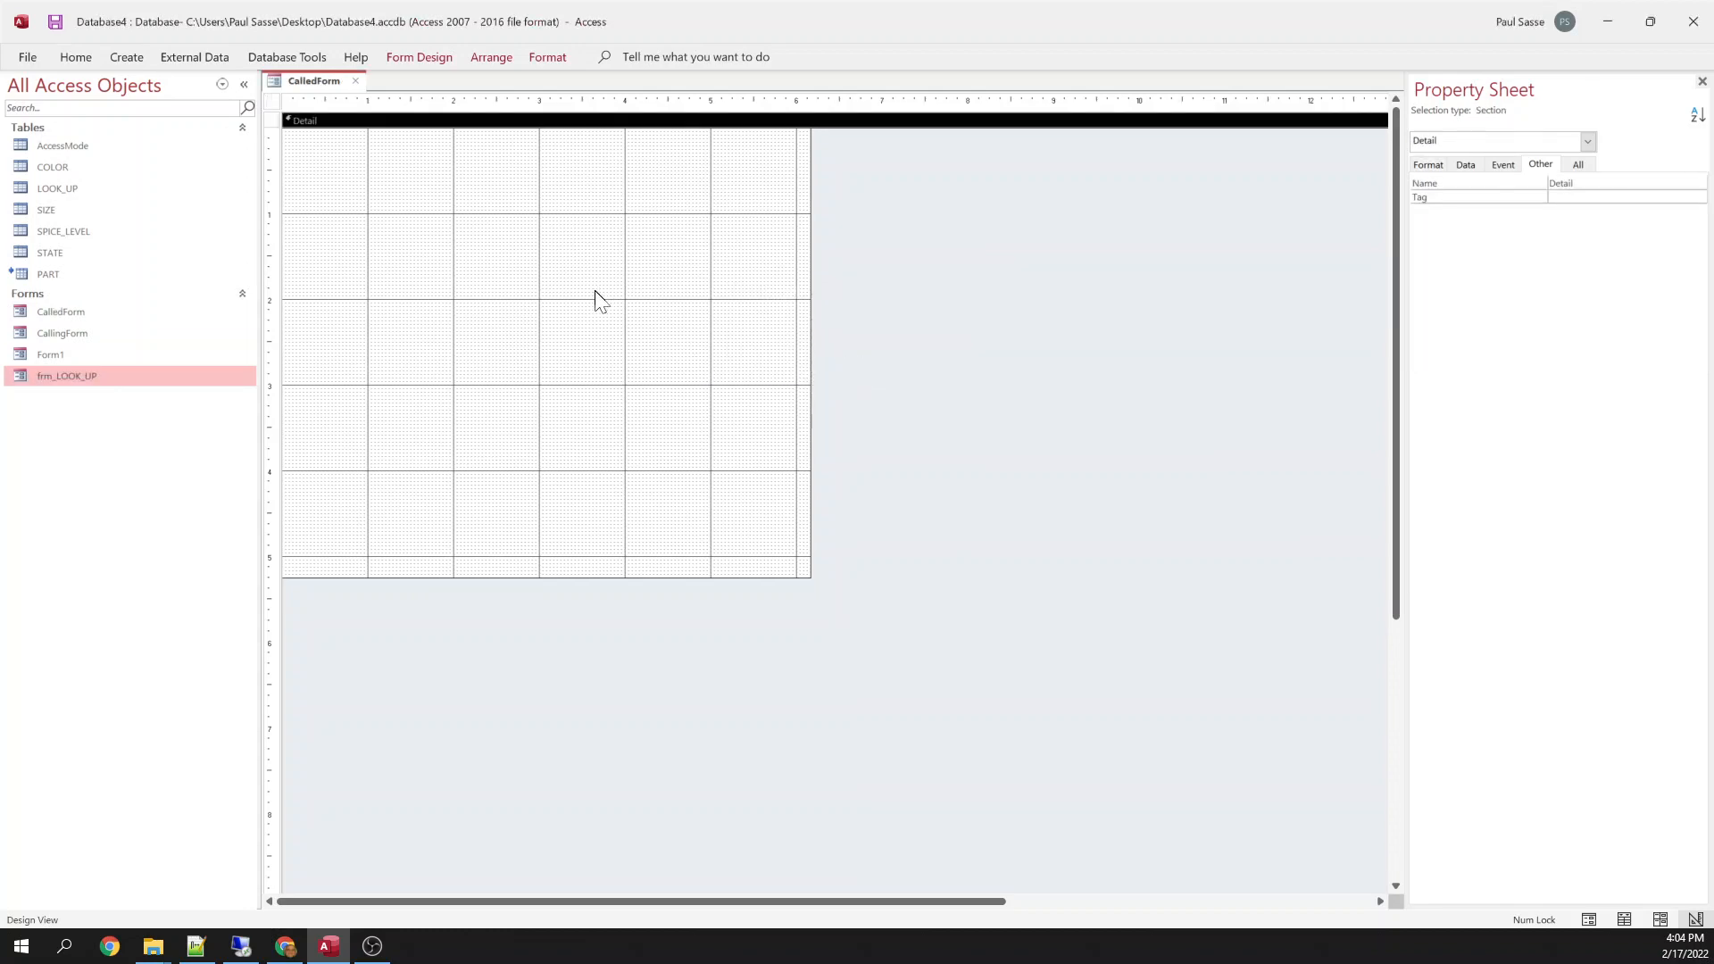
left_click(418, 58)
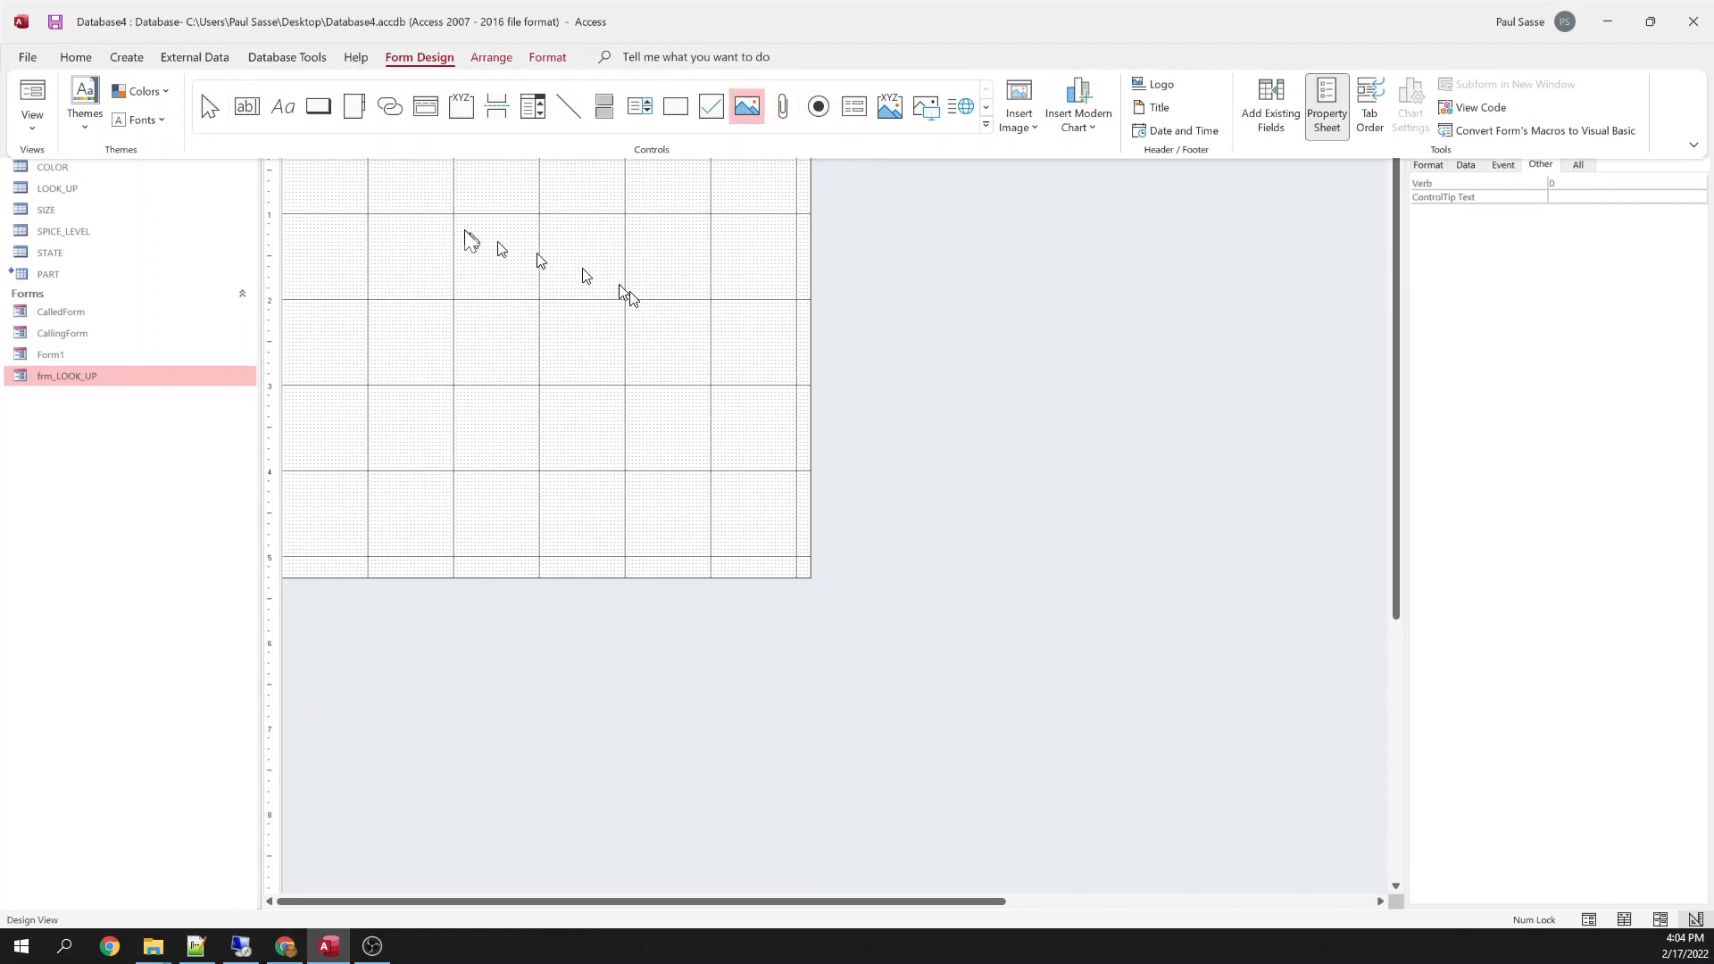
left_click(747, 106)
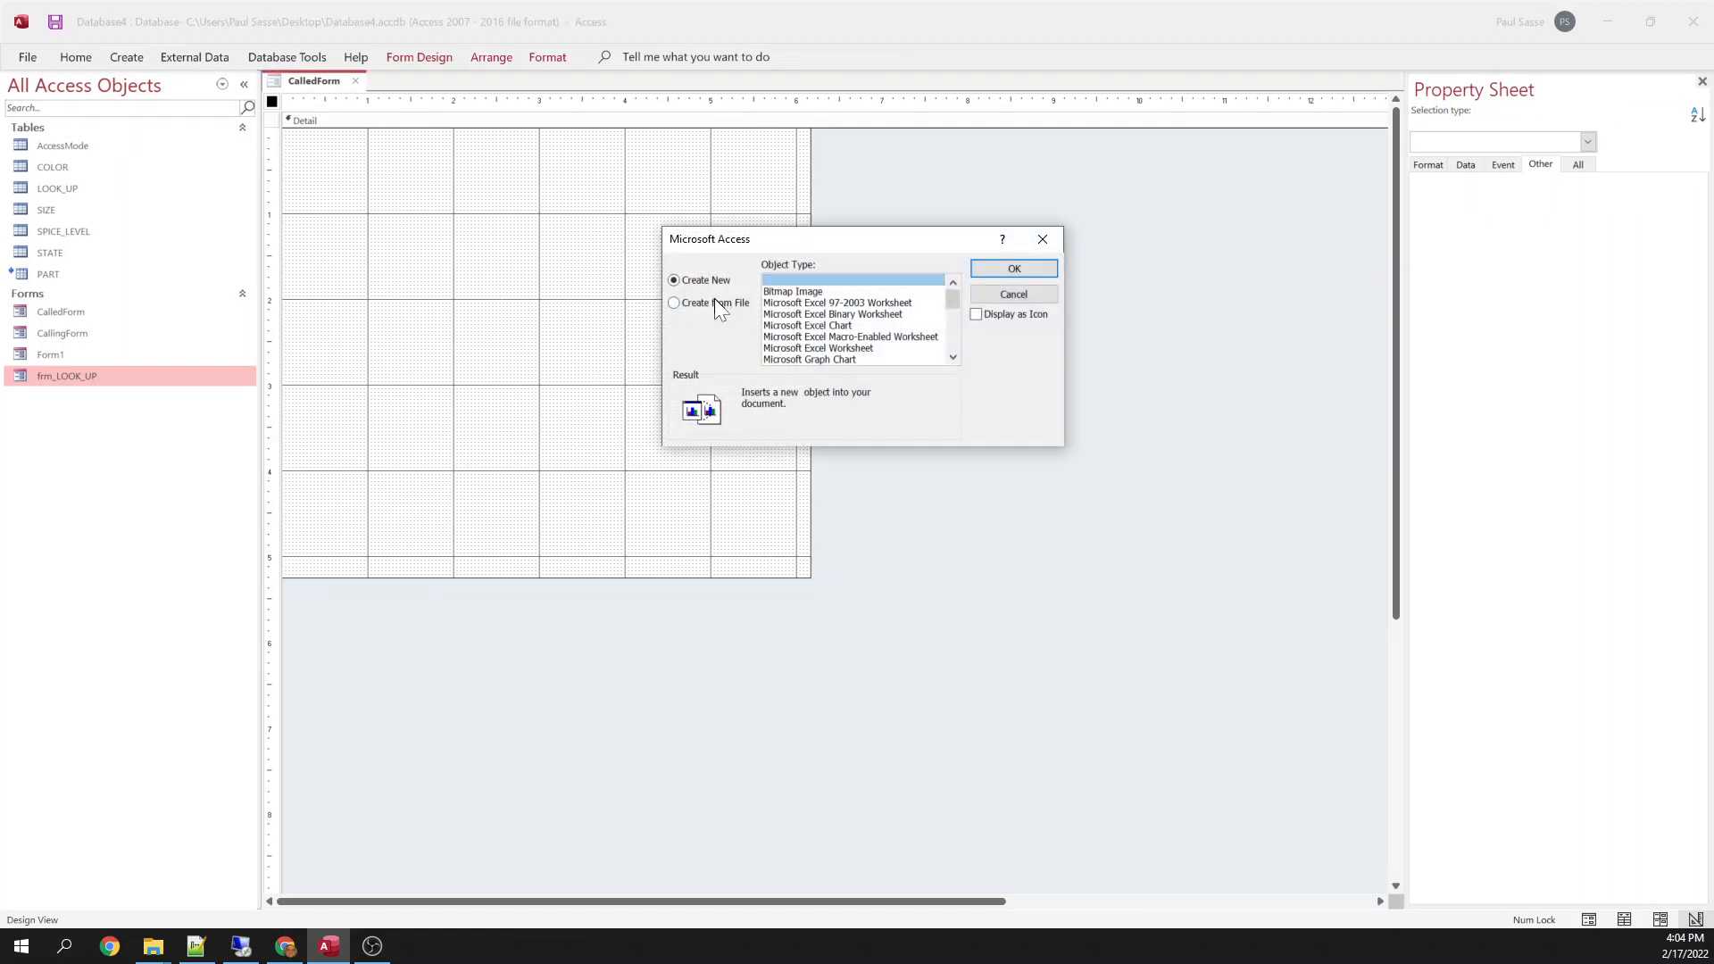
left_click(674, 303)
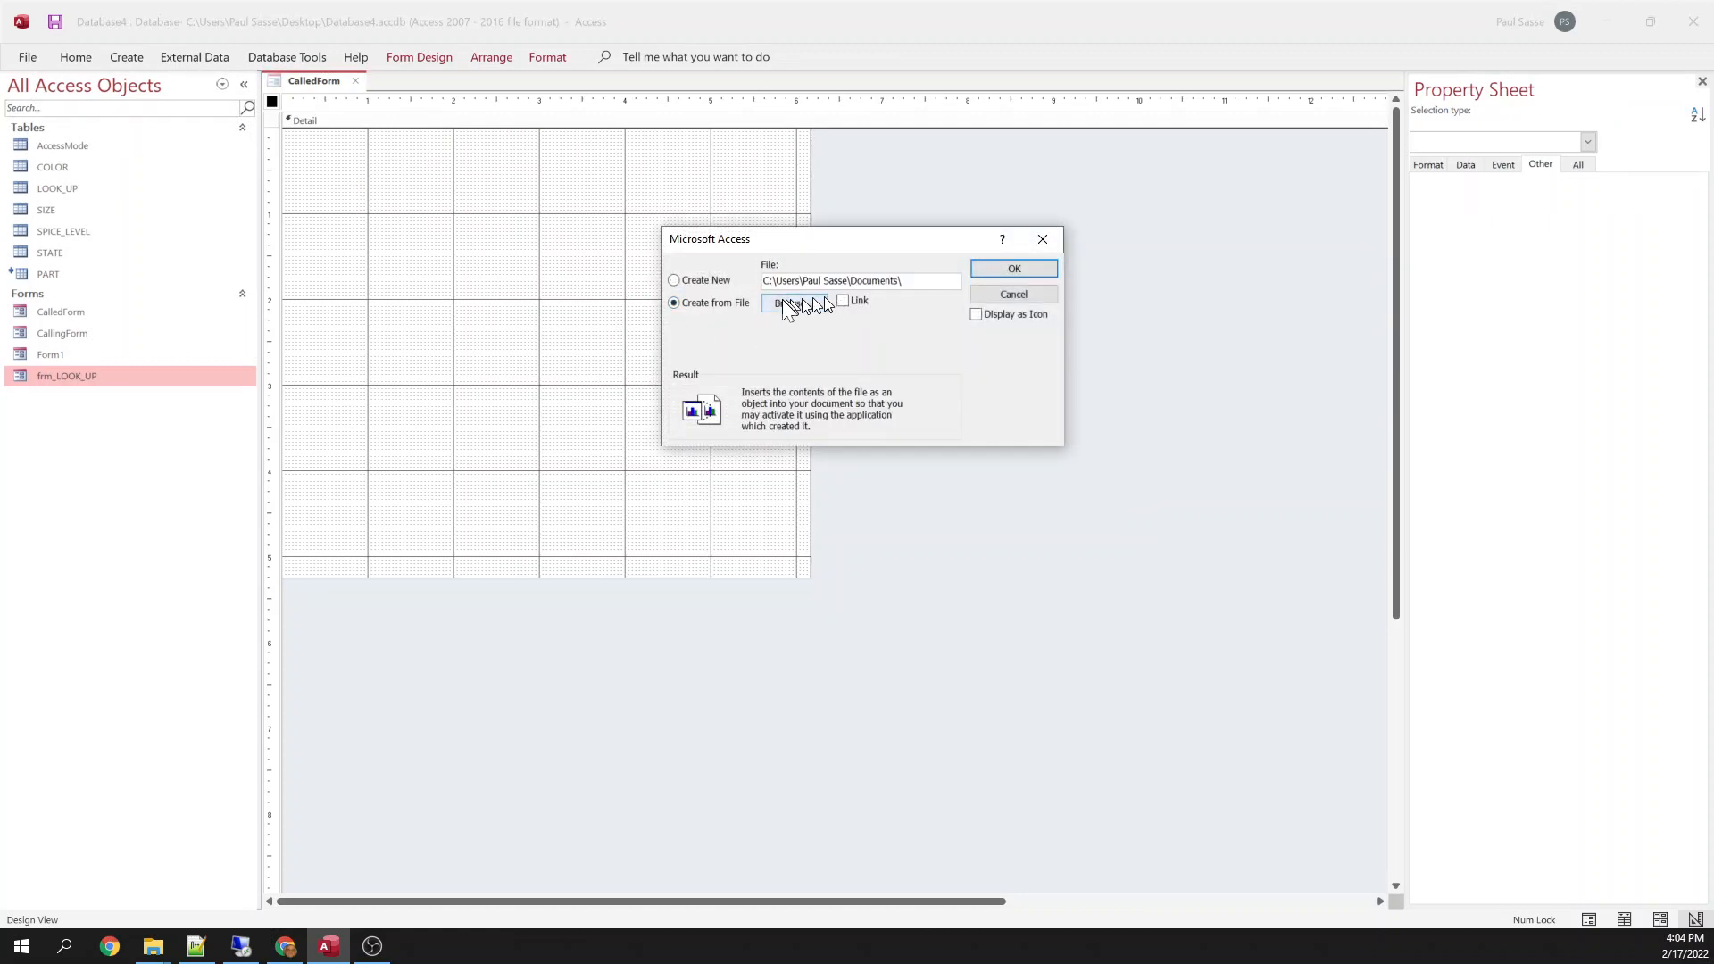
left_click(797, 303)
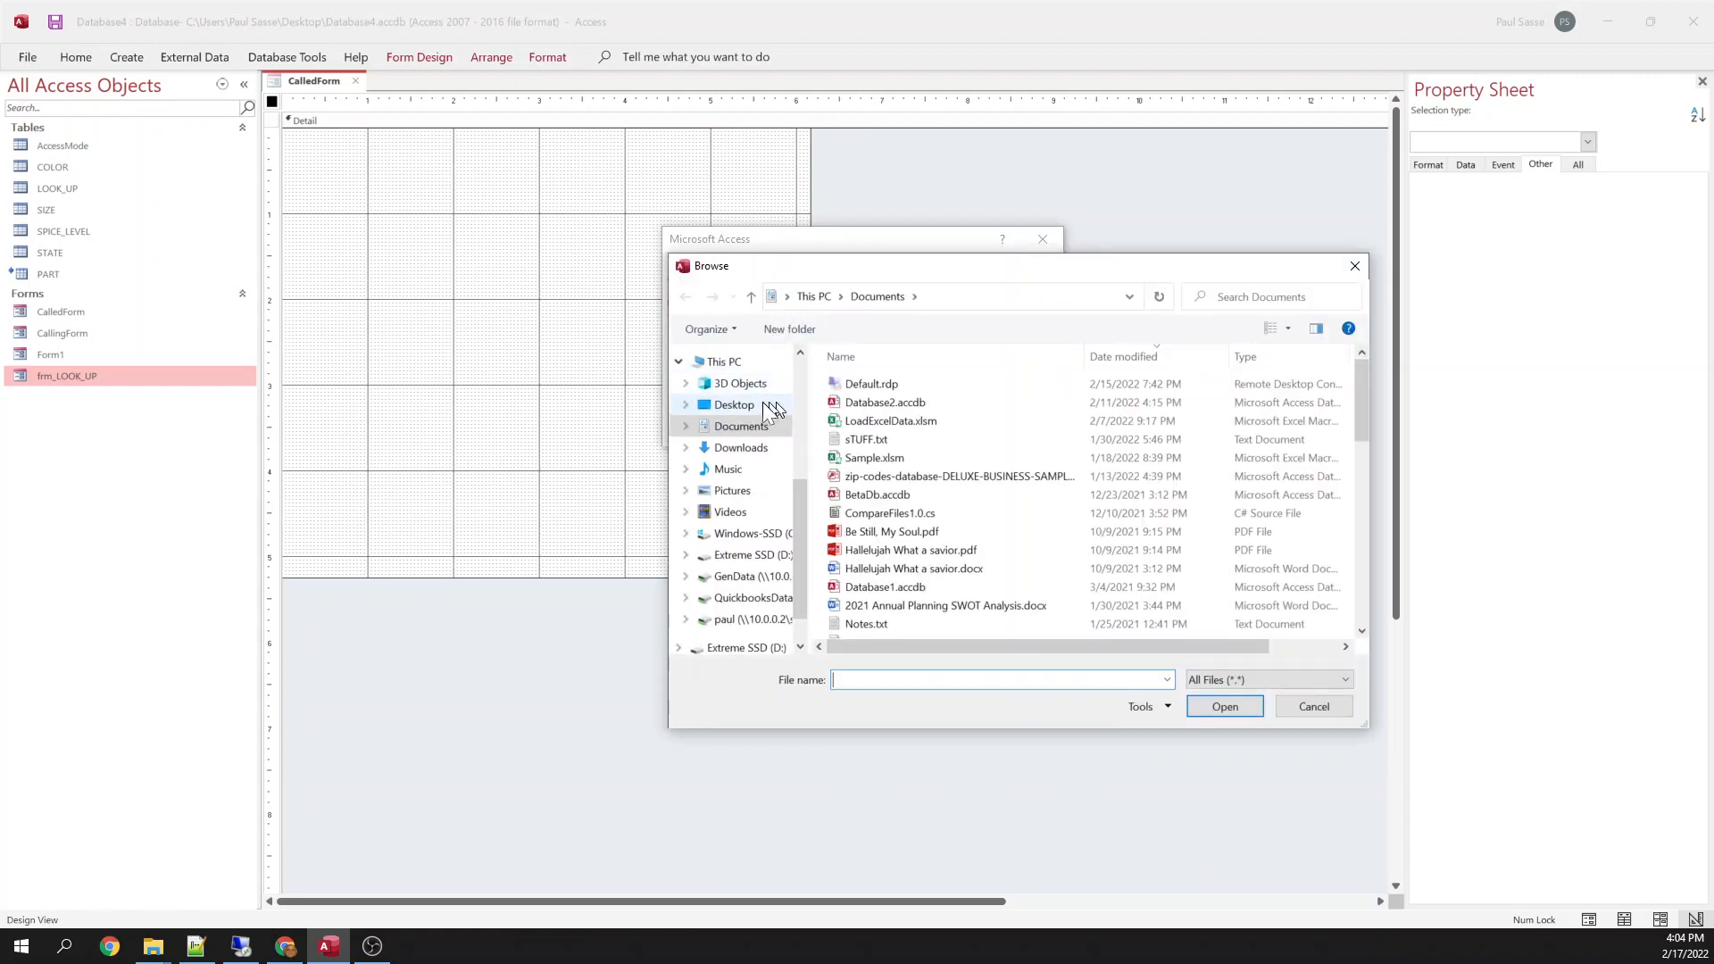
left_click(732, 490)
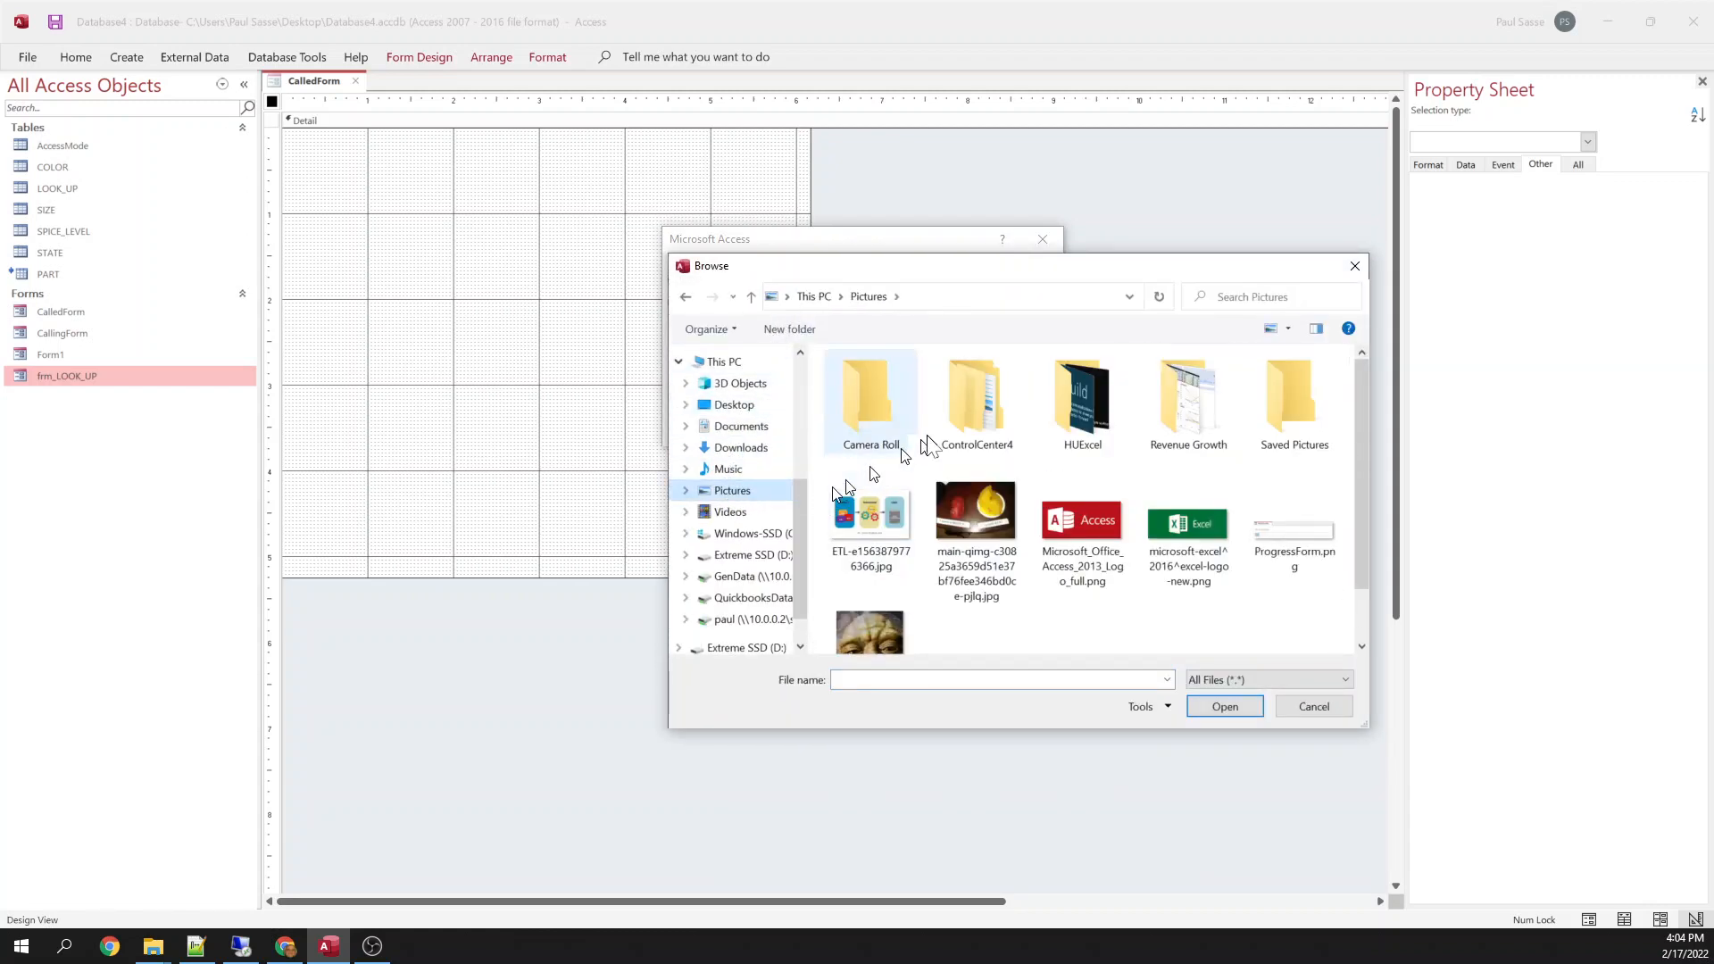
double_click(1080, 396)
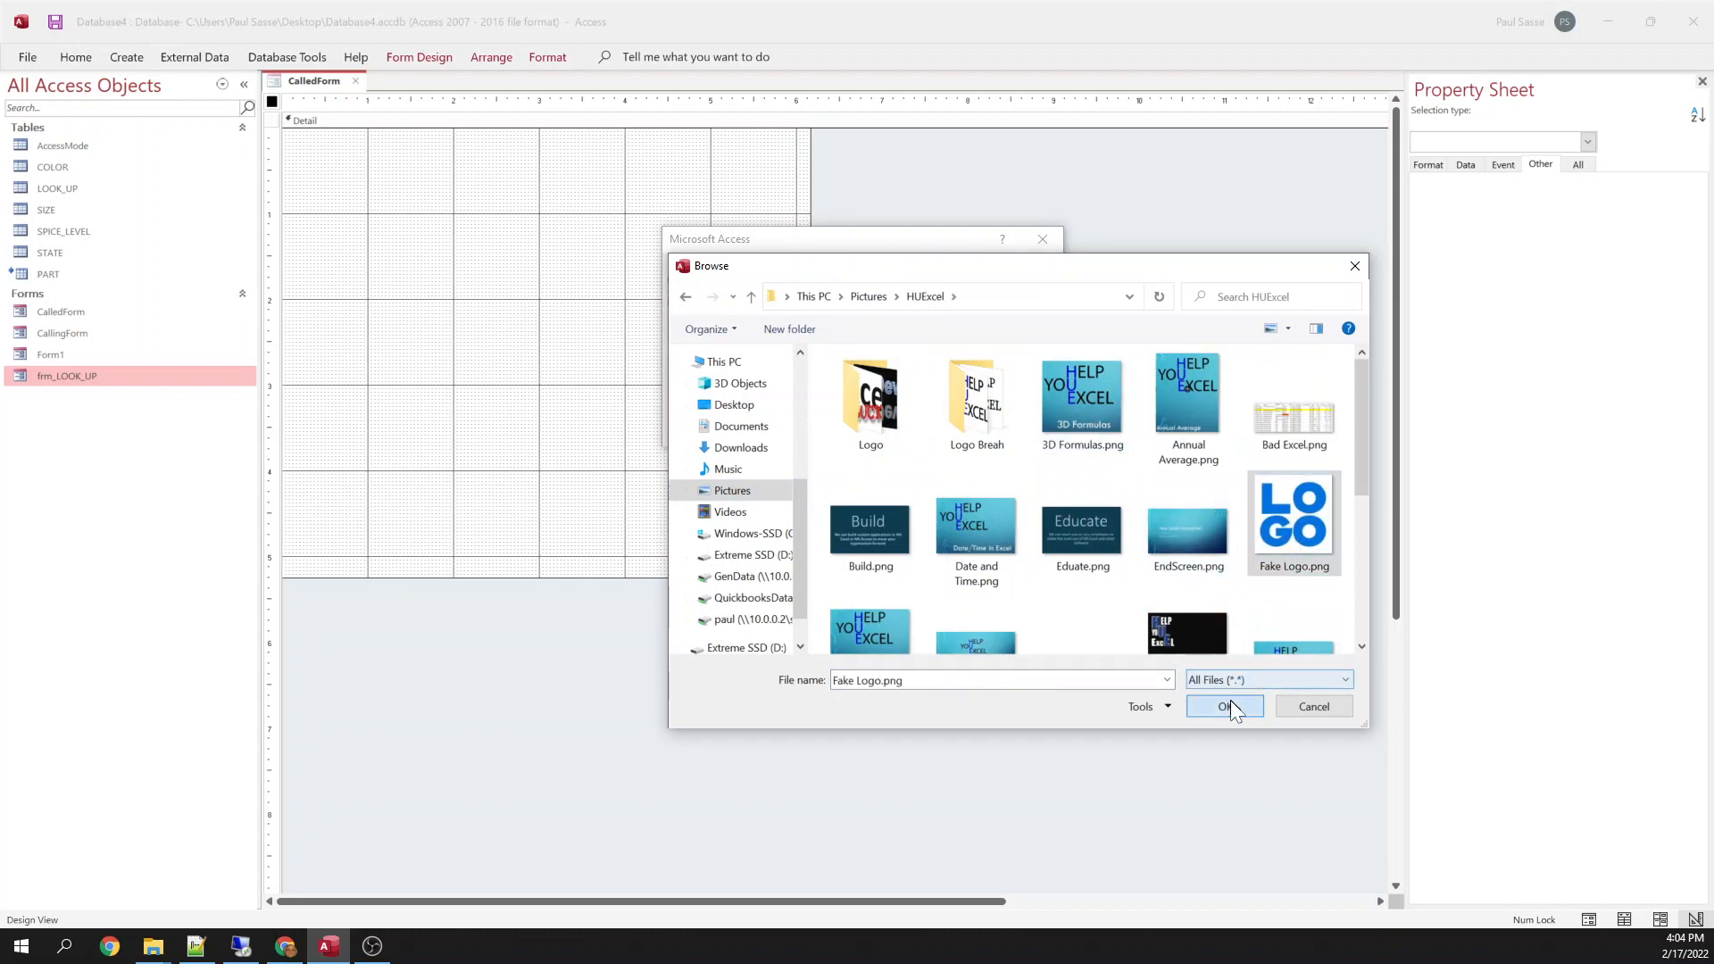
left_click(1222, 706)
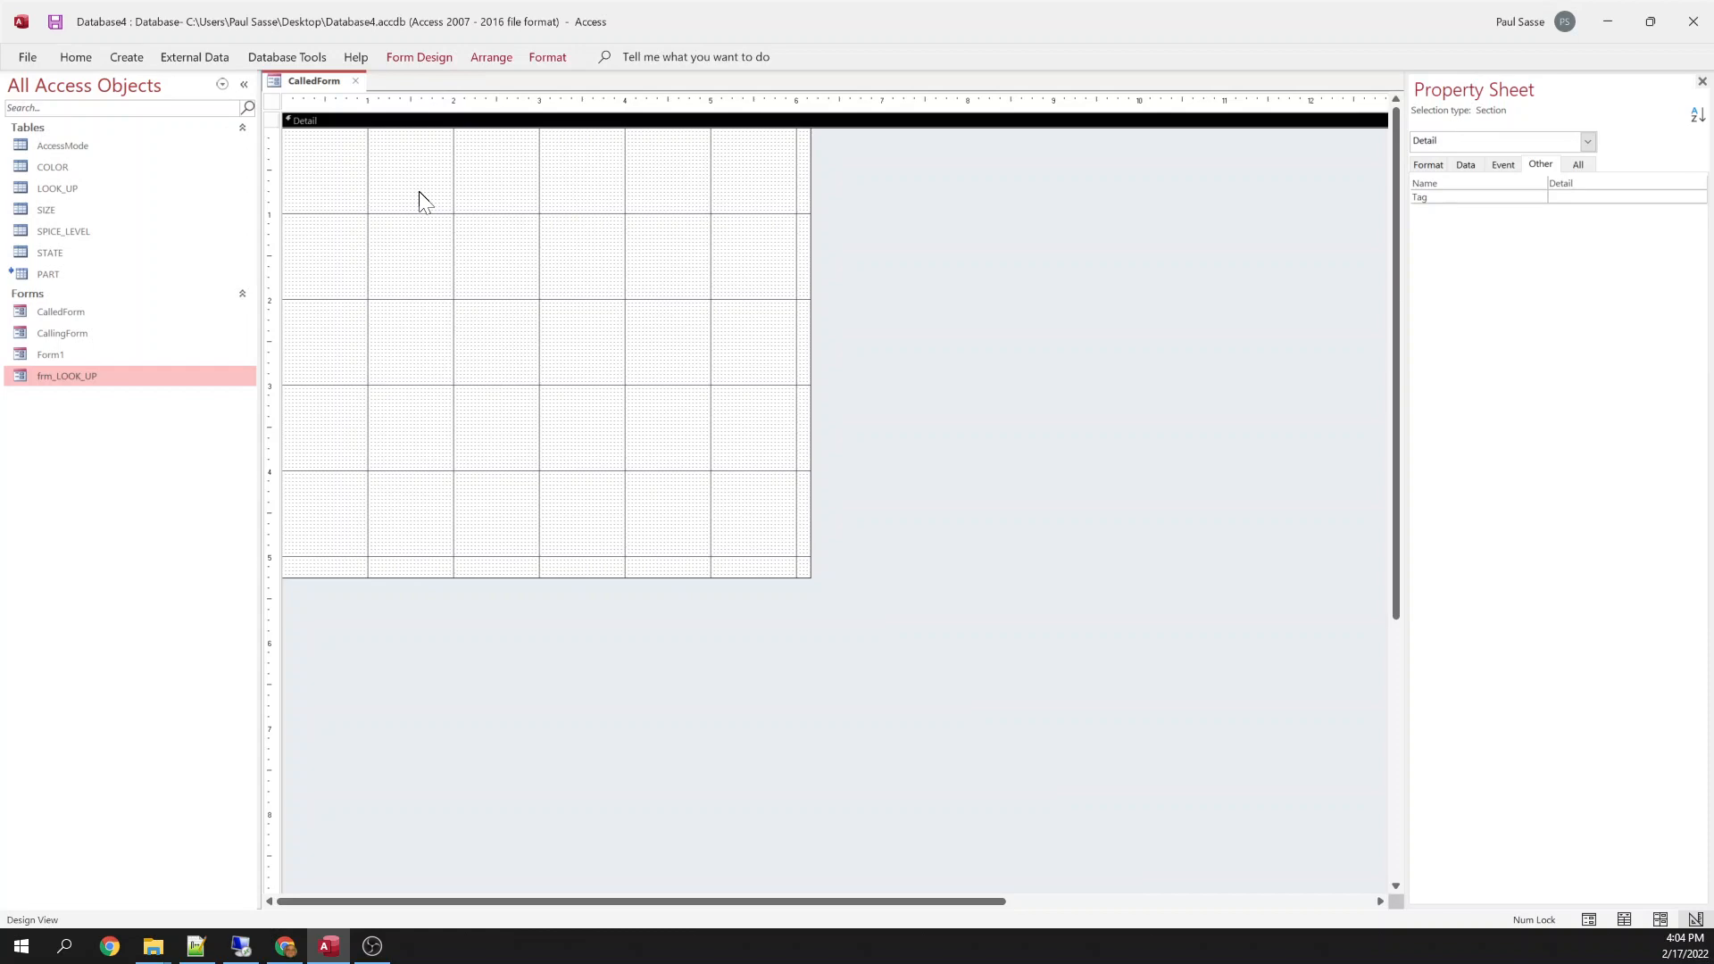
Draw a text box named txtUserEnteredData, delete its label, and move it top-left.
left_click(419, 57)
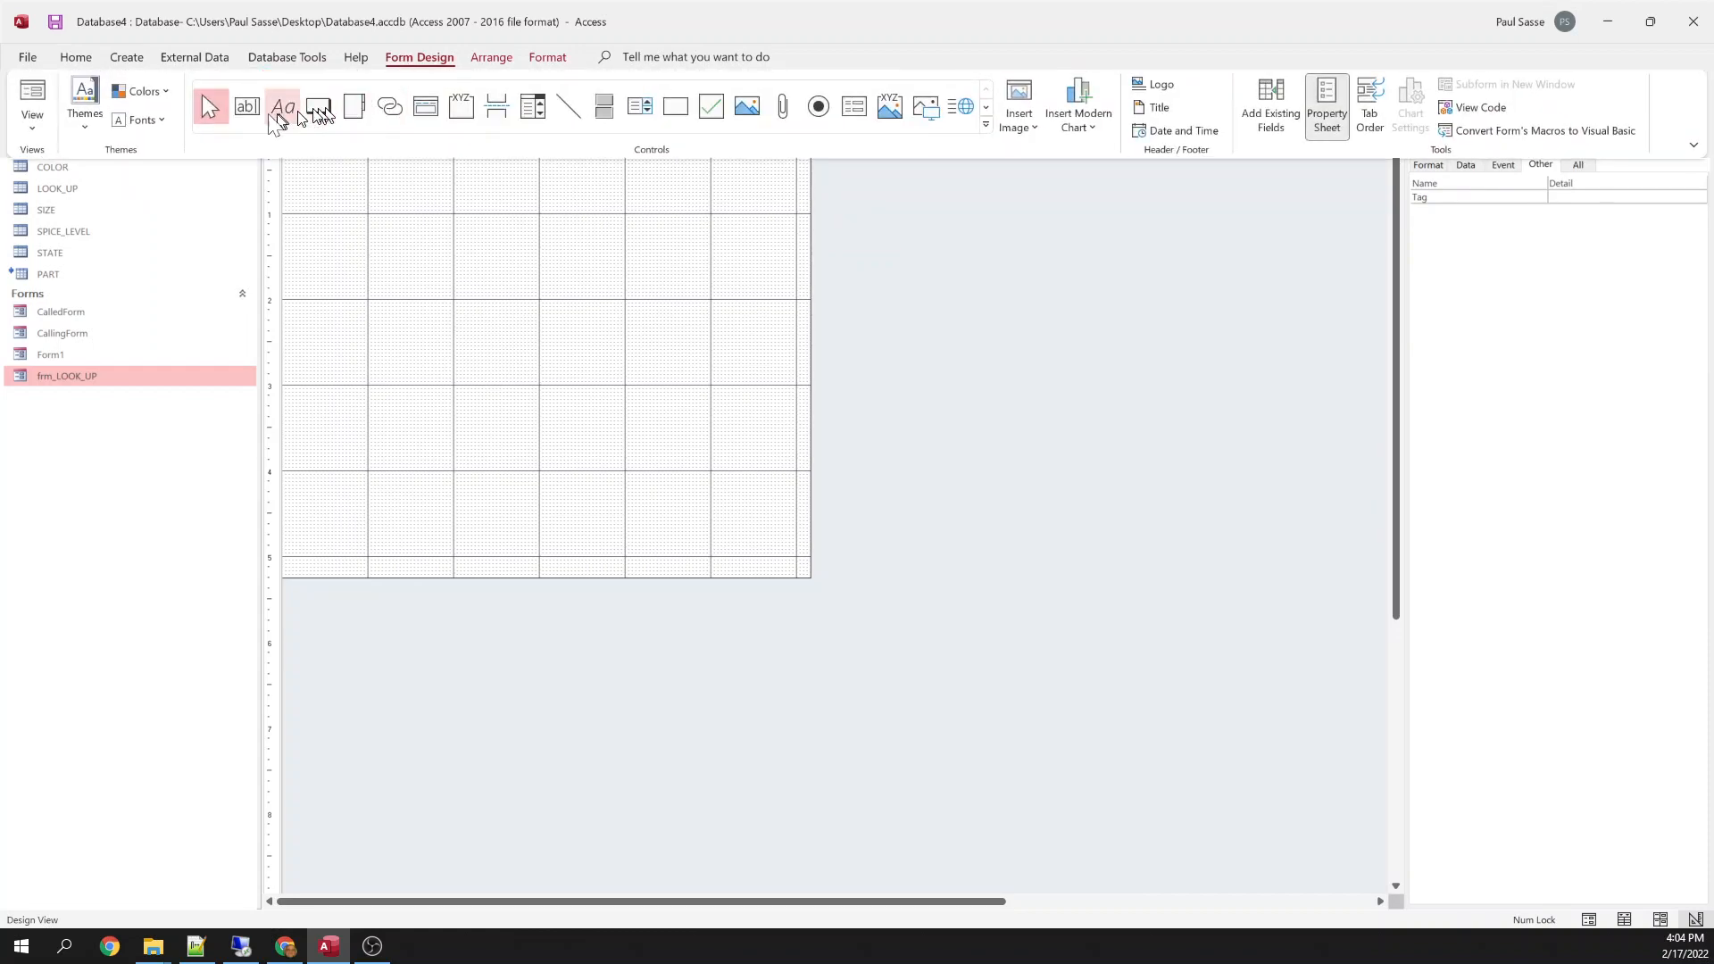
left_click(246, 106)
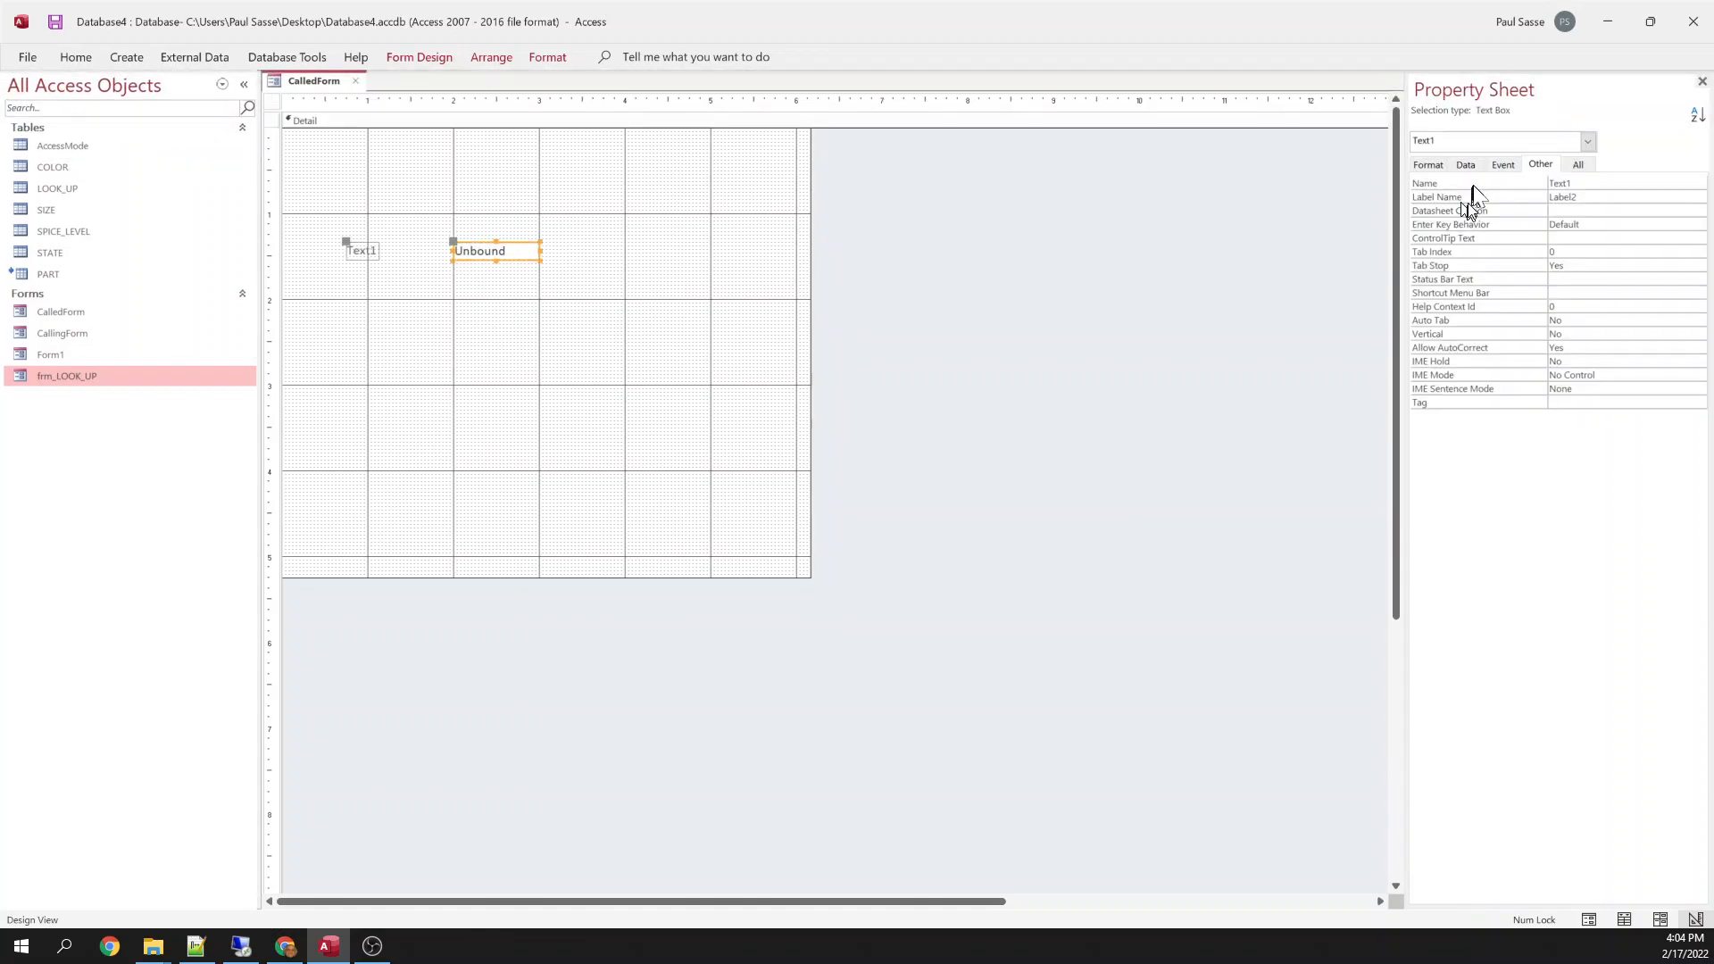
left_click(1596, 182)
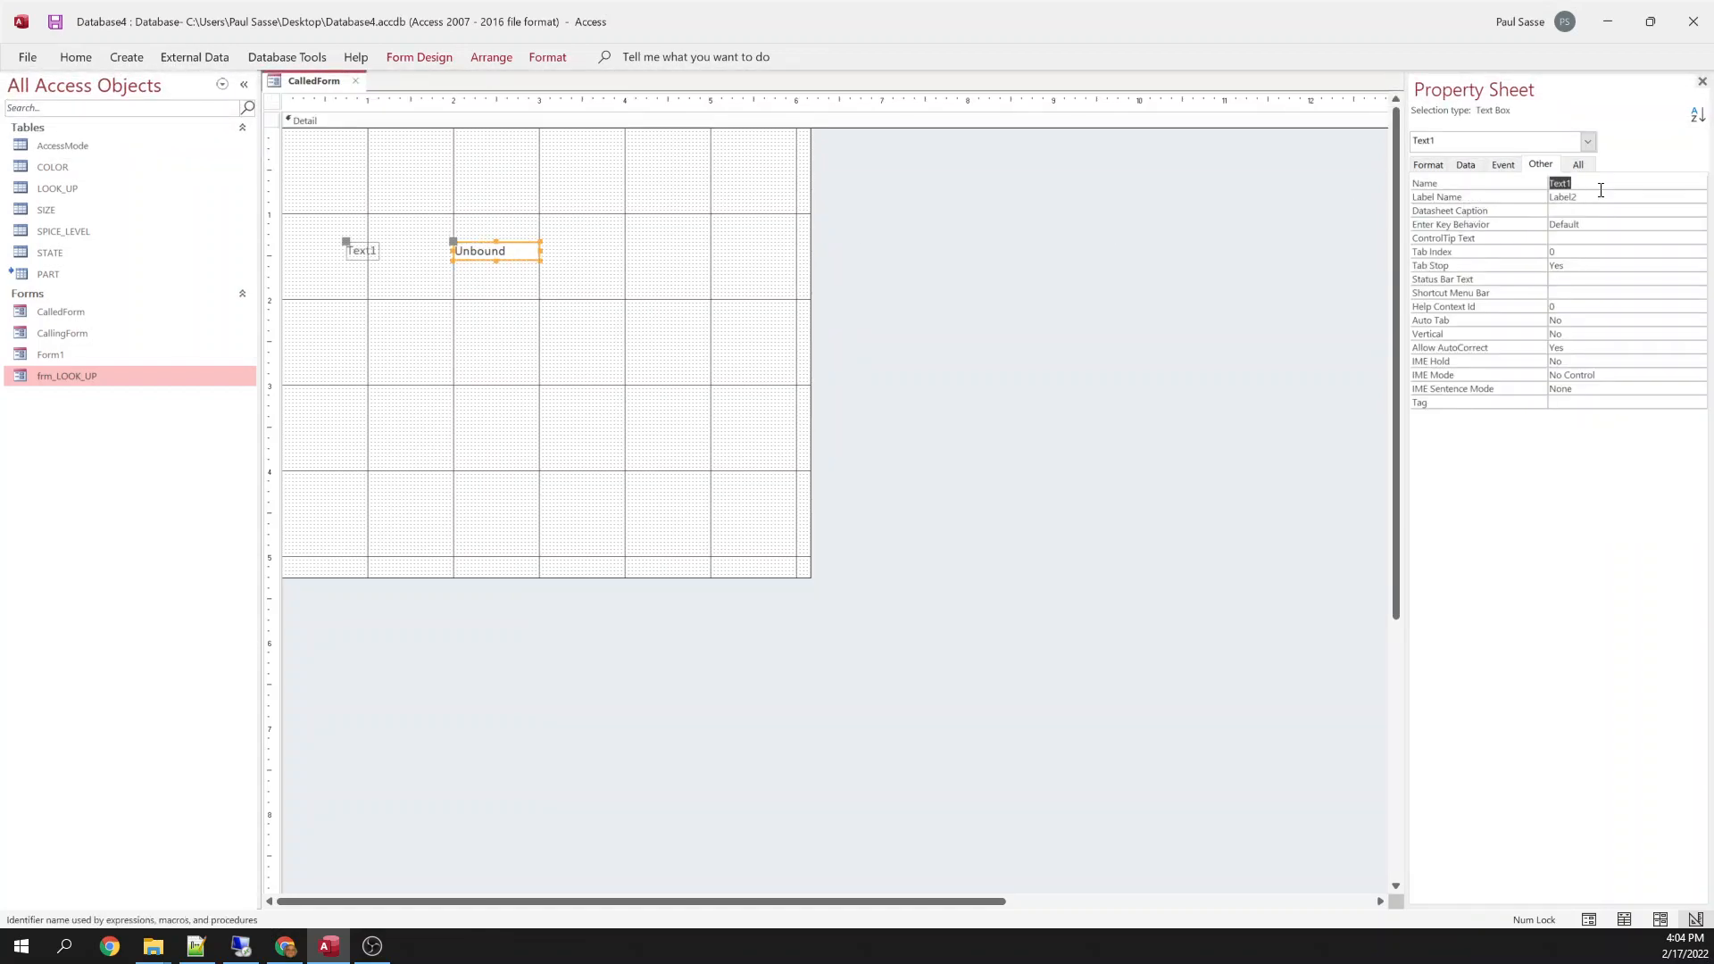
type("txtUserEntered")
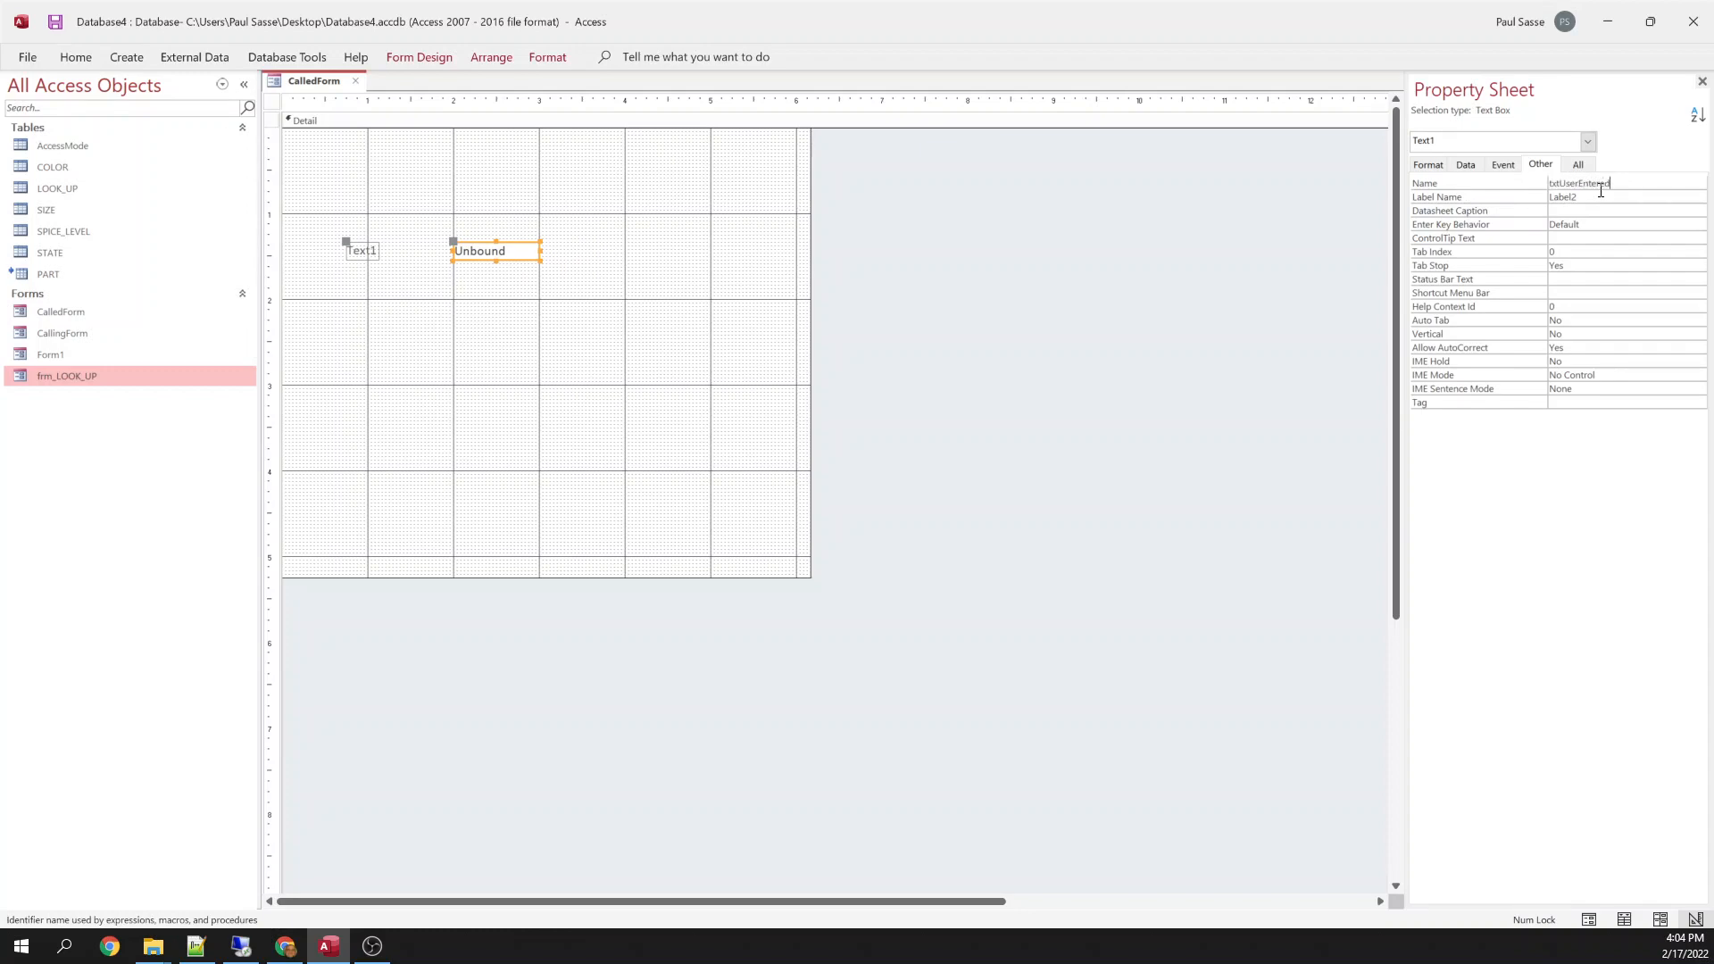
type("Data")
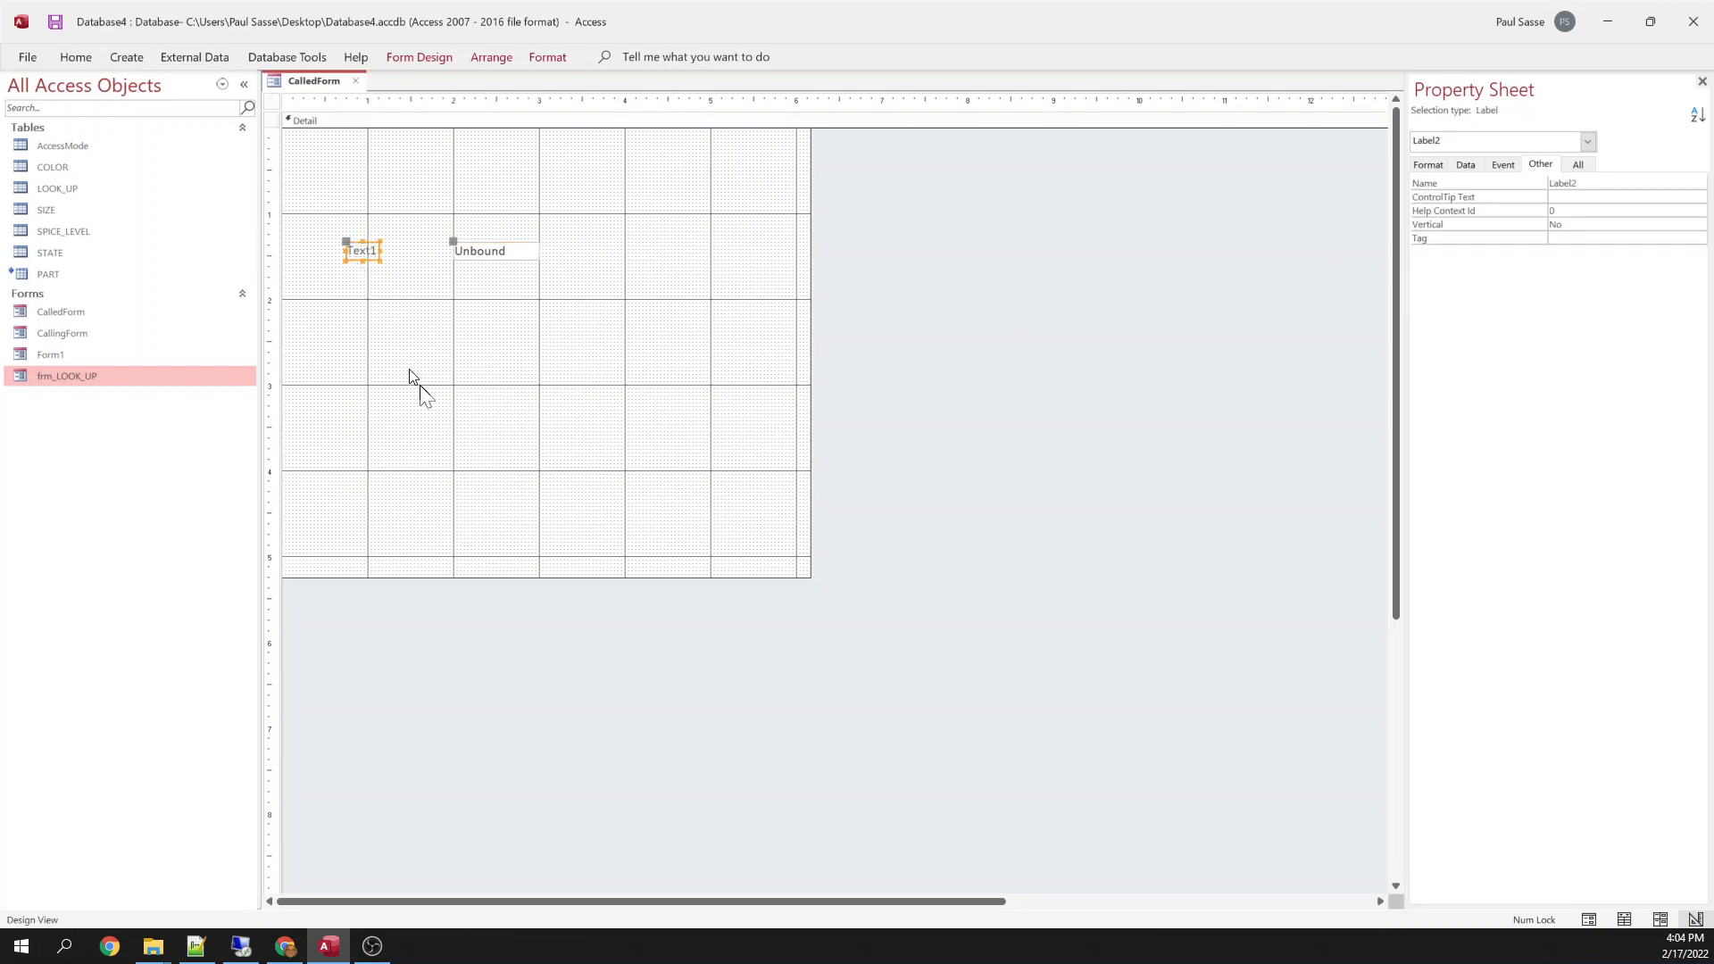
left_click(491, 250)
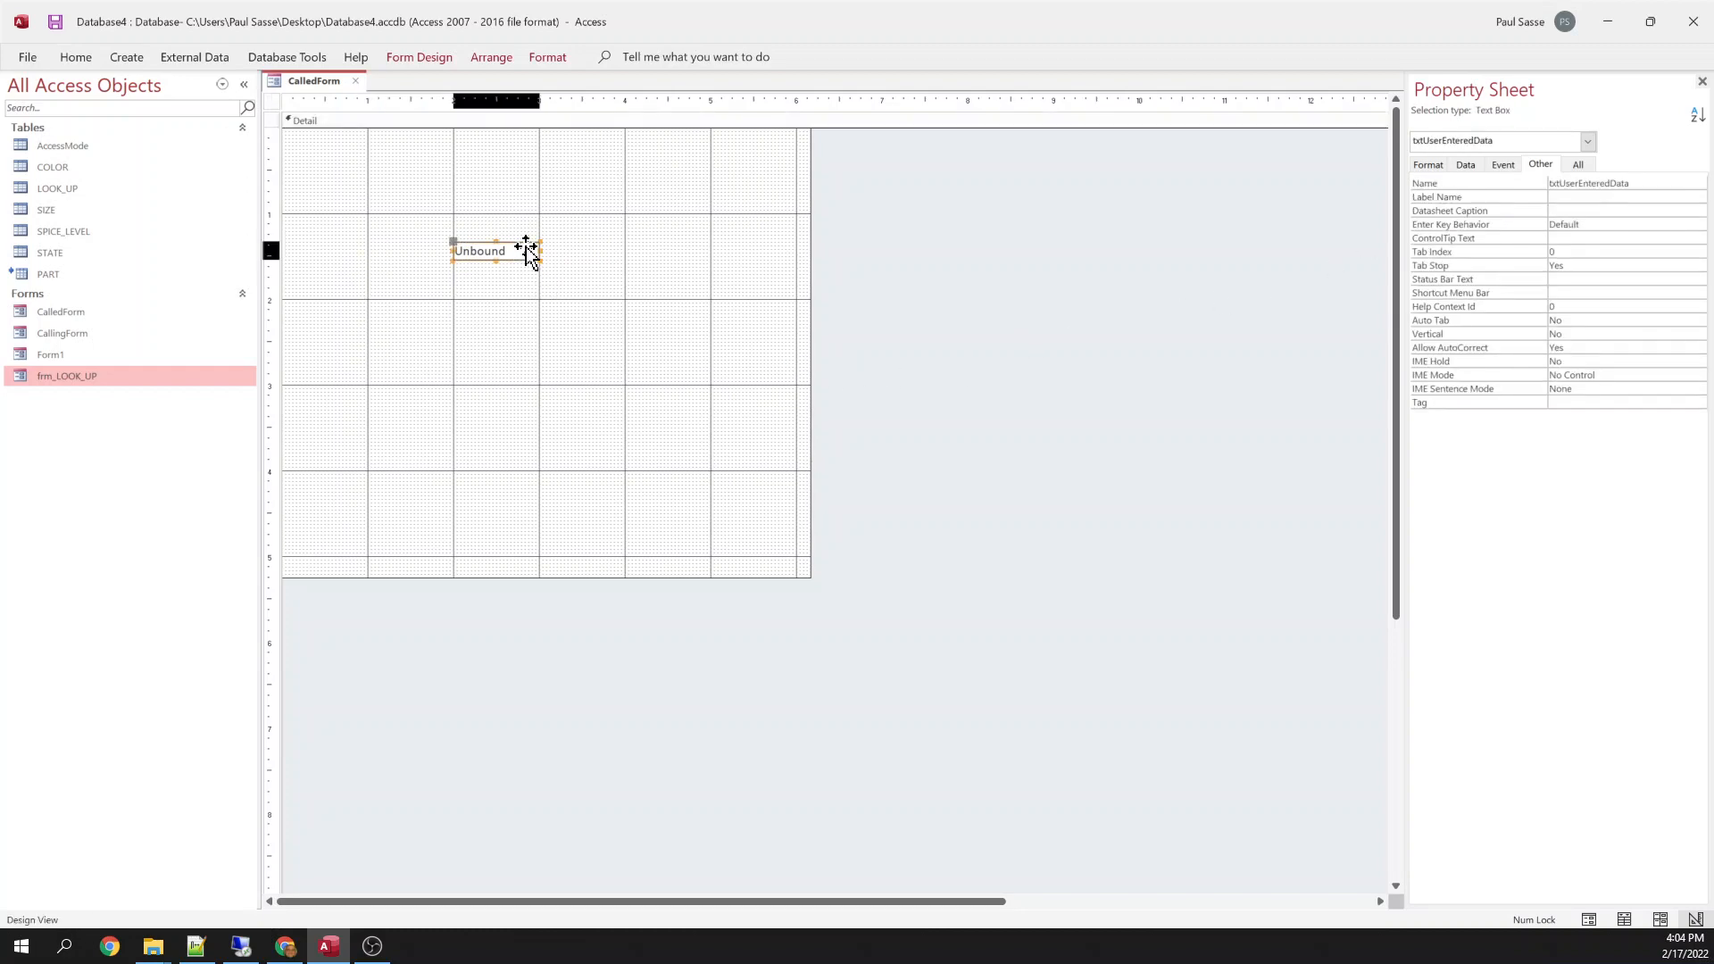
left_click_drag(497, 250, 337, 161)
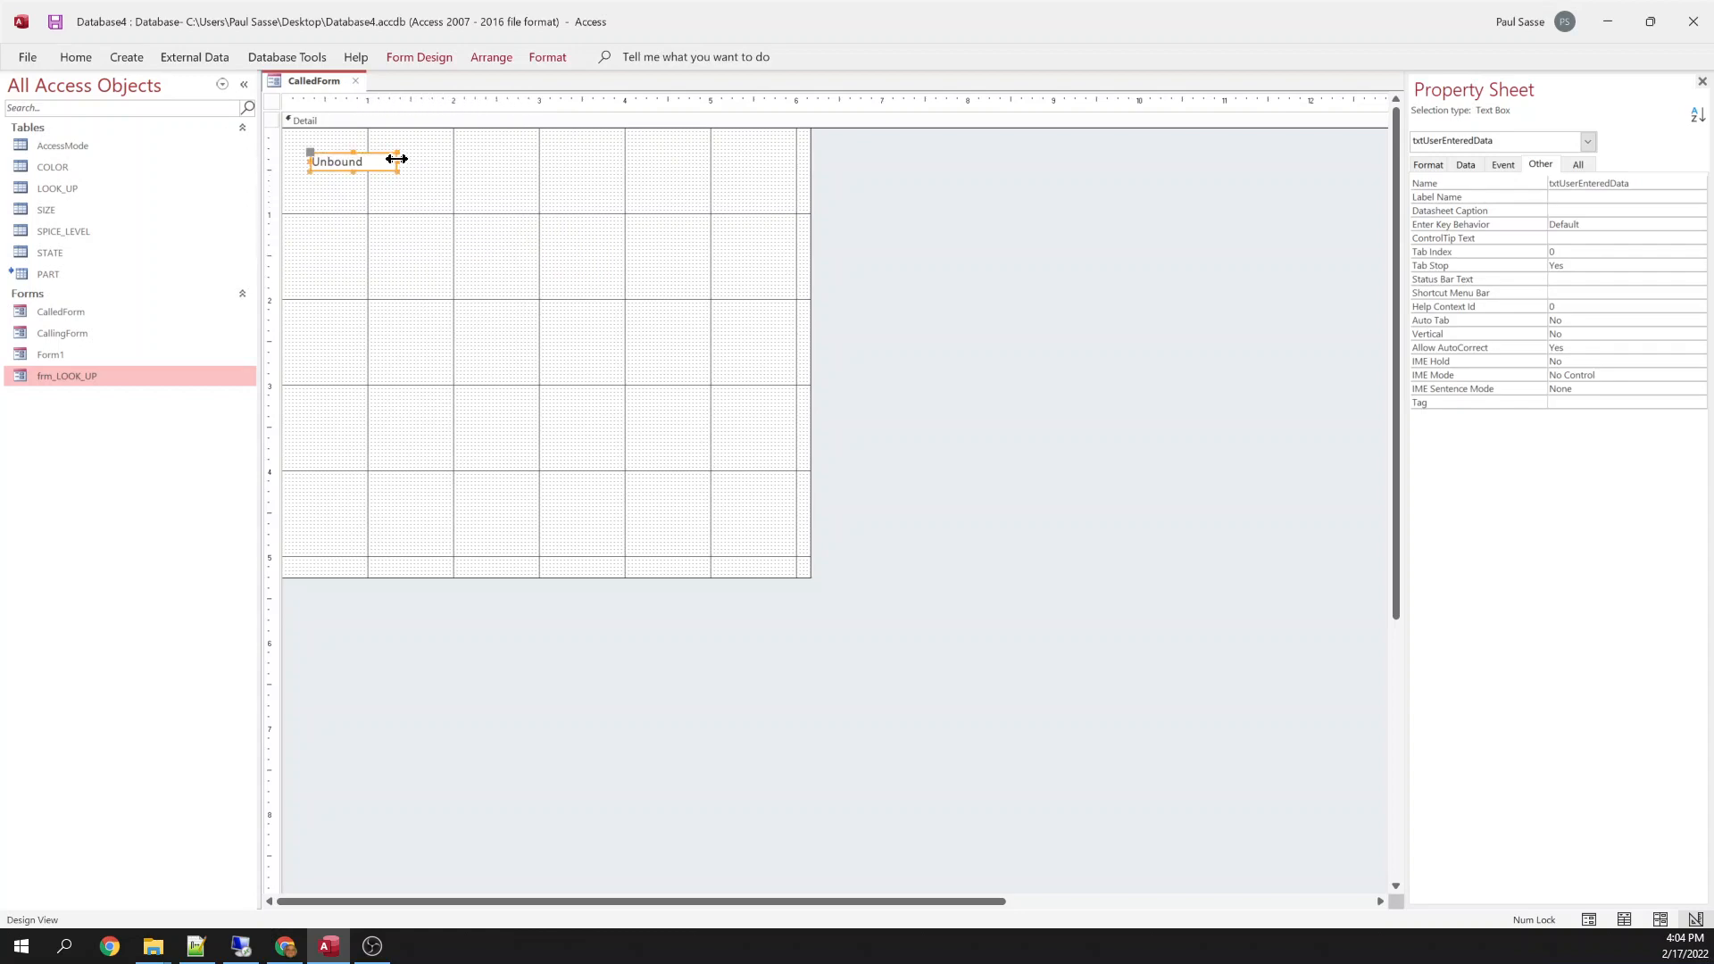
left_click(327, 121)
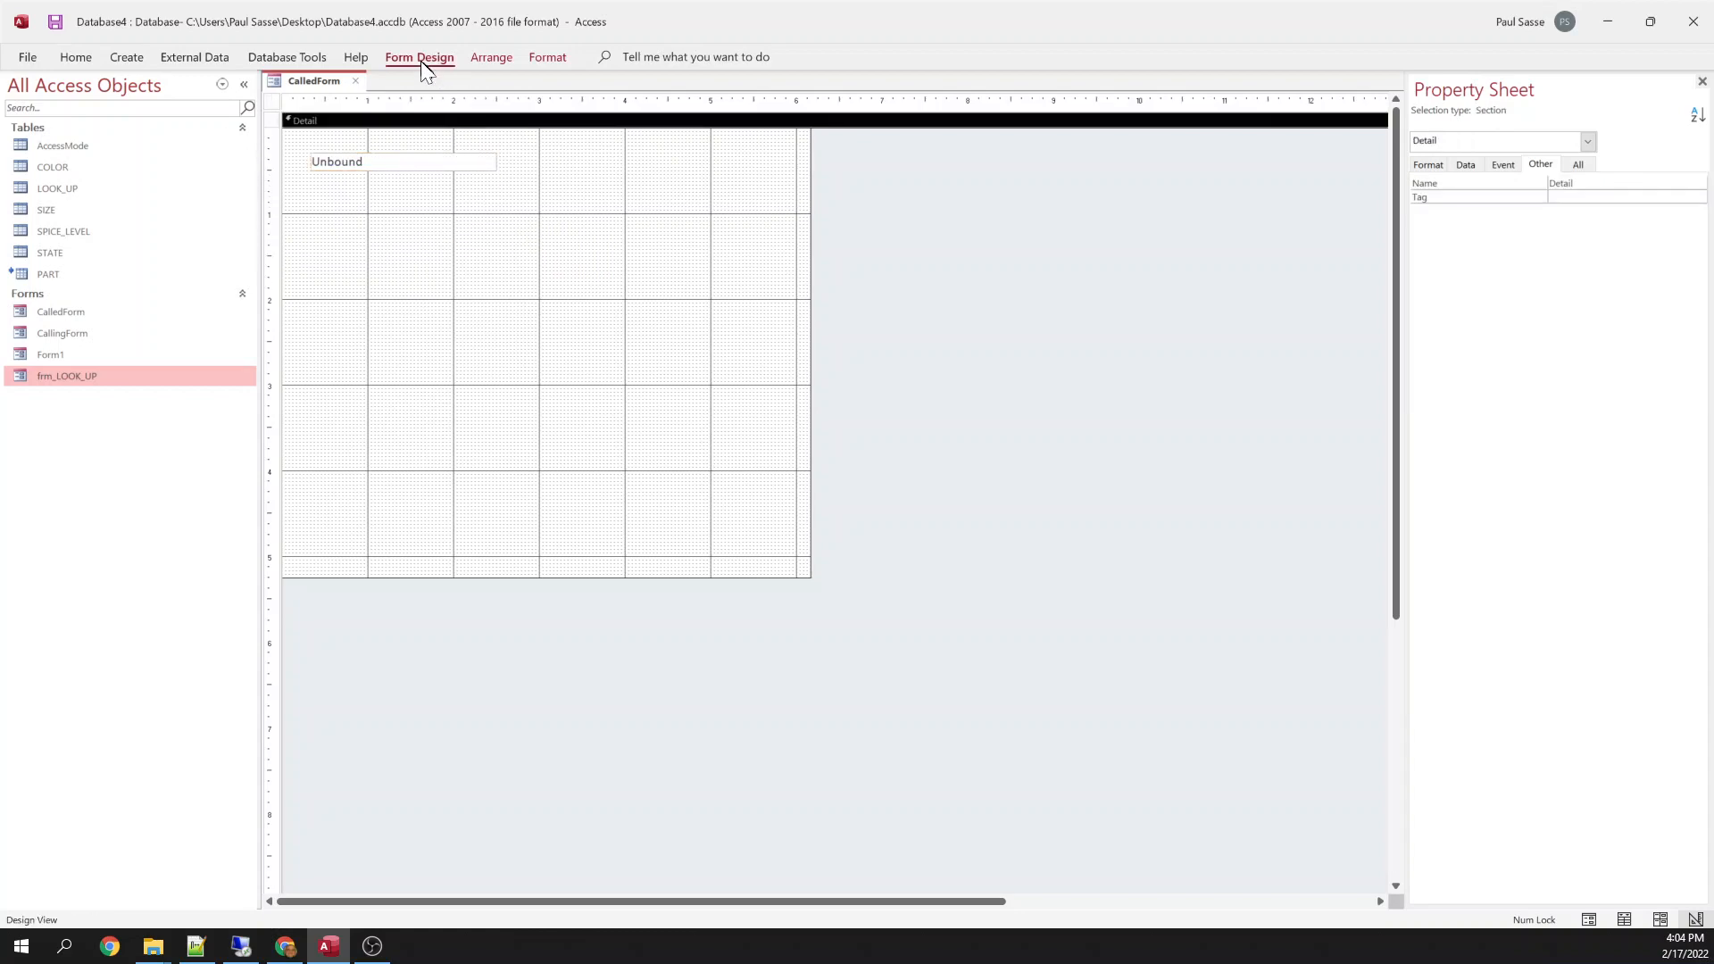
Draw a command button on CalledForm and name it BtnOK.
left_click(418, 57)
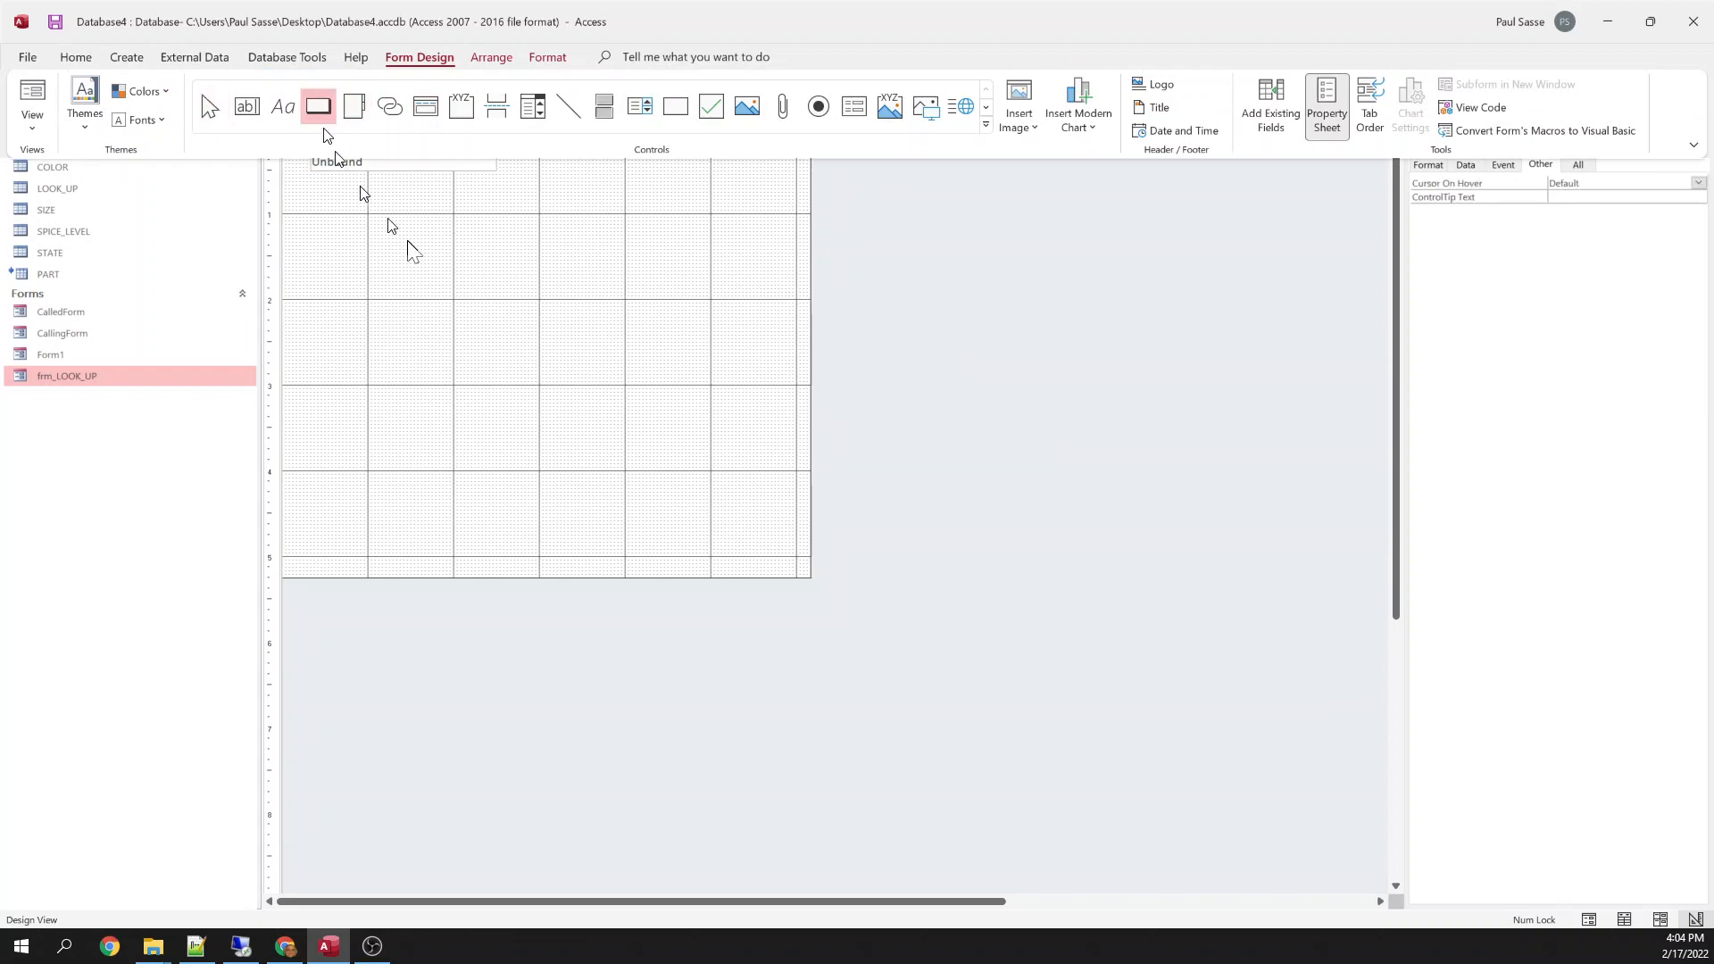
left_click_drag(389, 218, 476, 240)
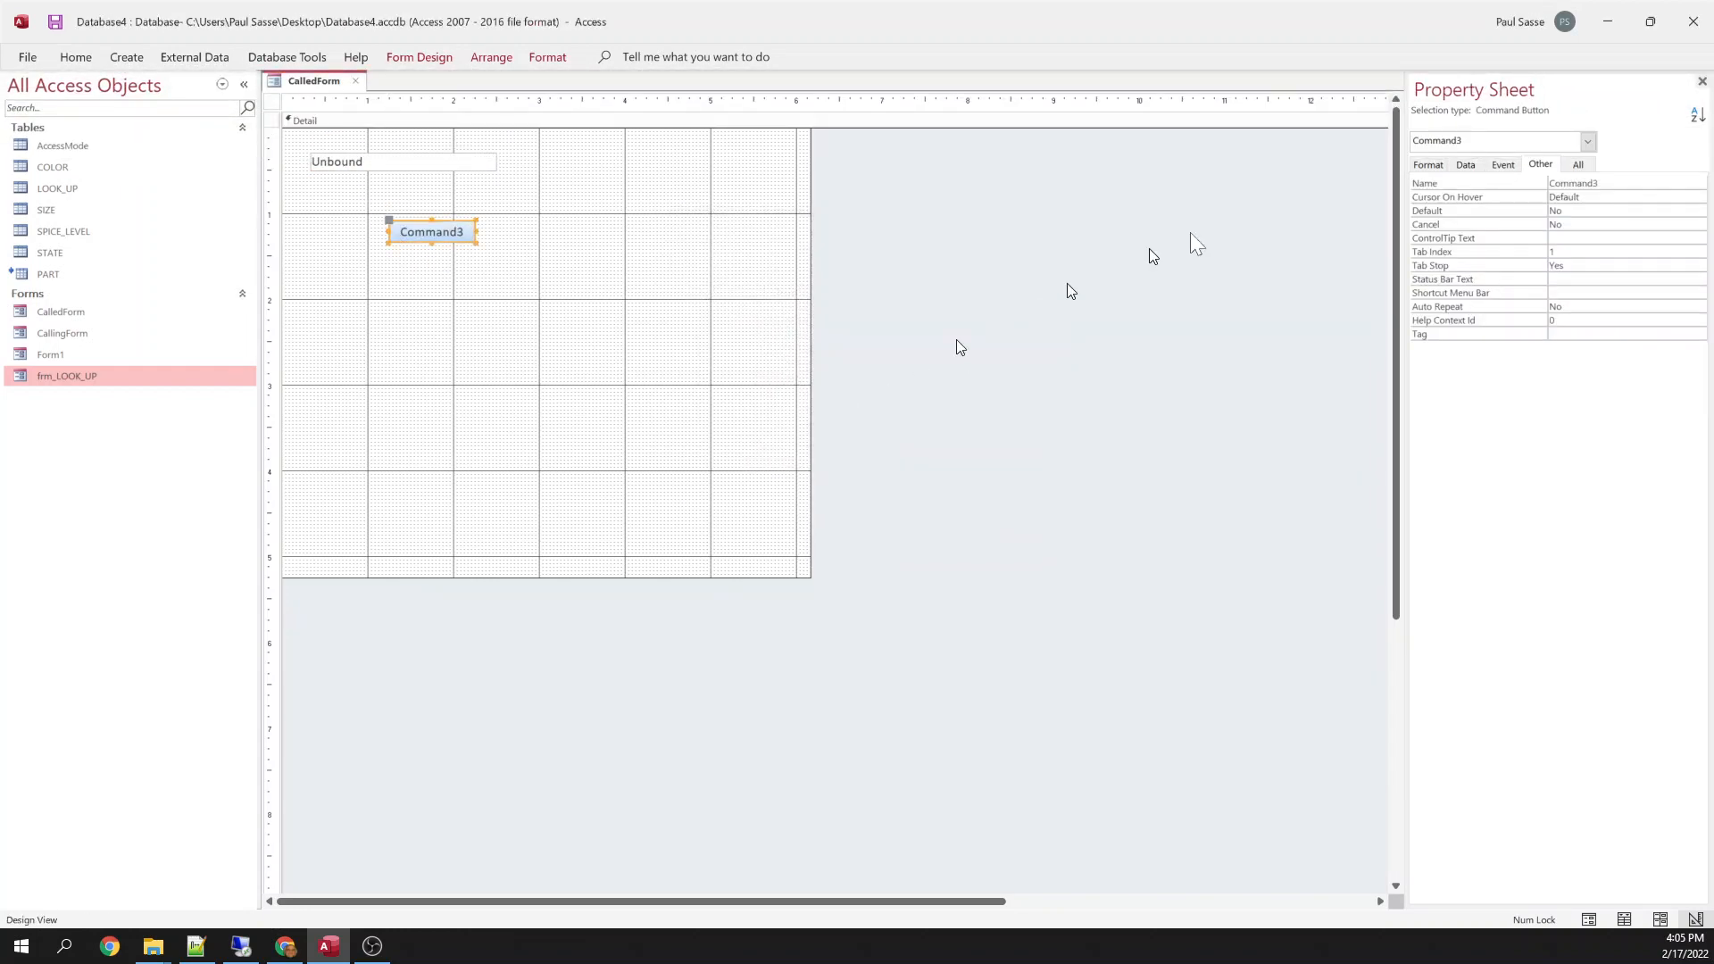
left_click(1623, 182)
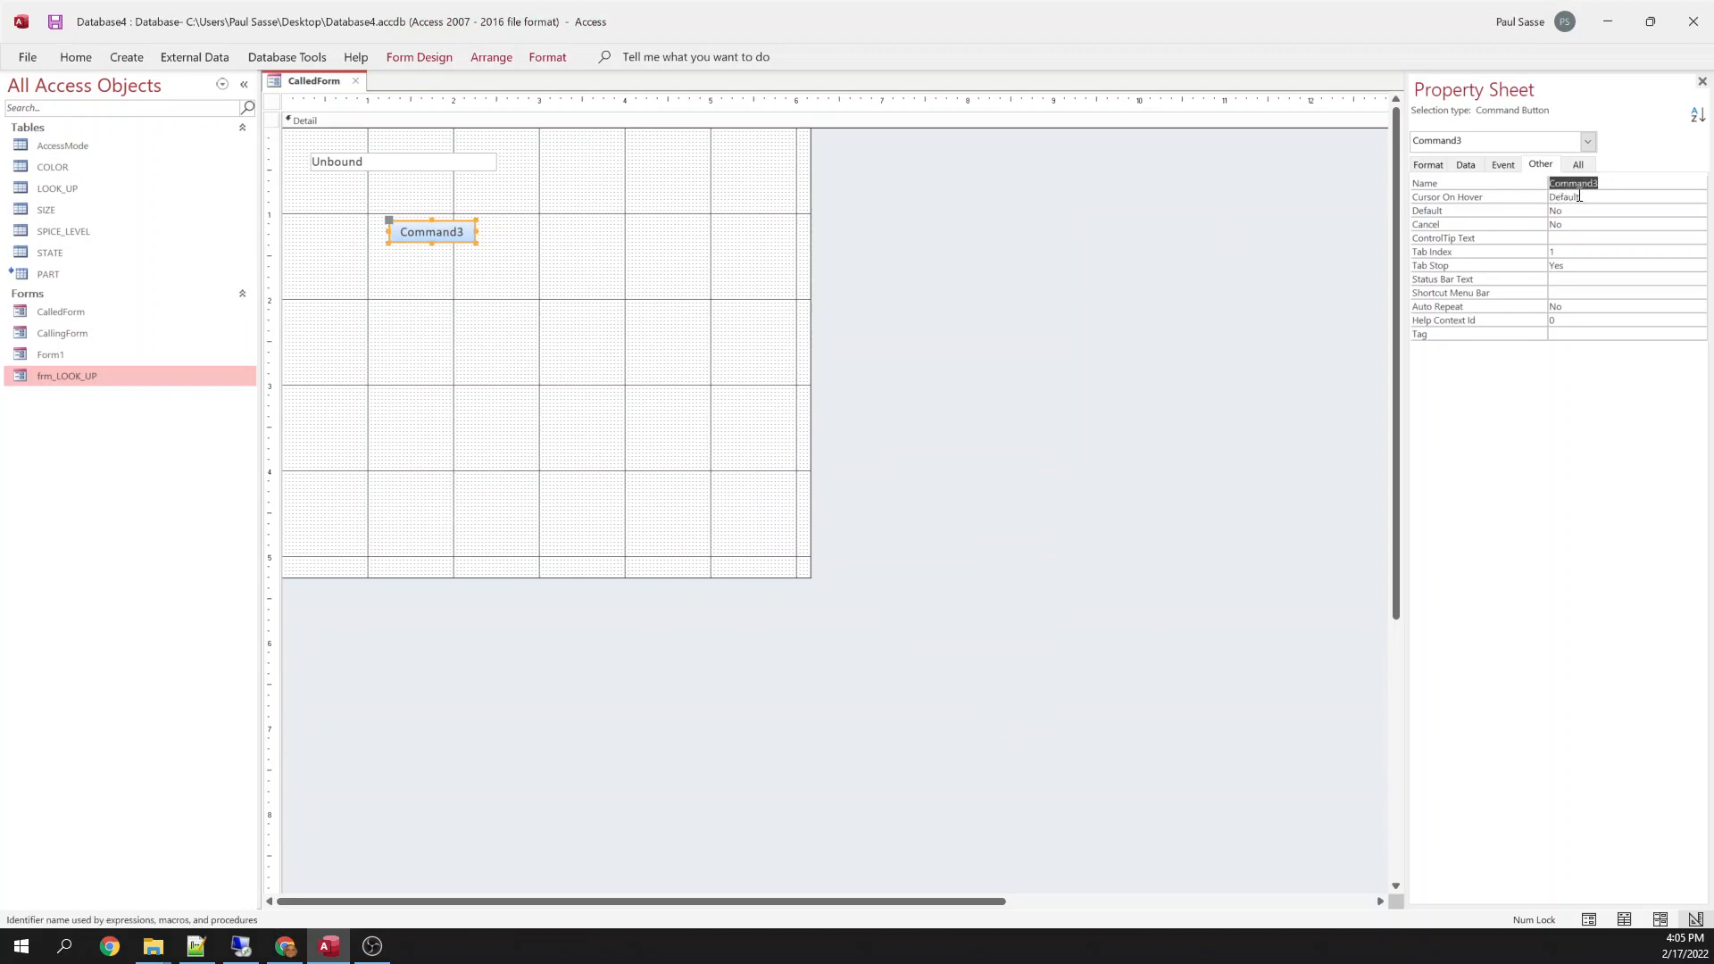
type("BtnOK")
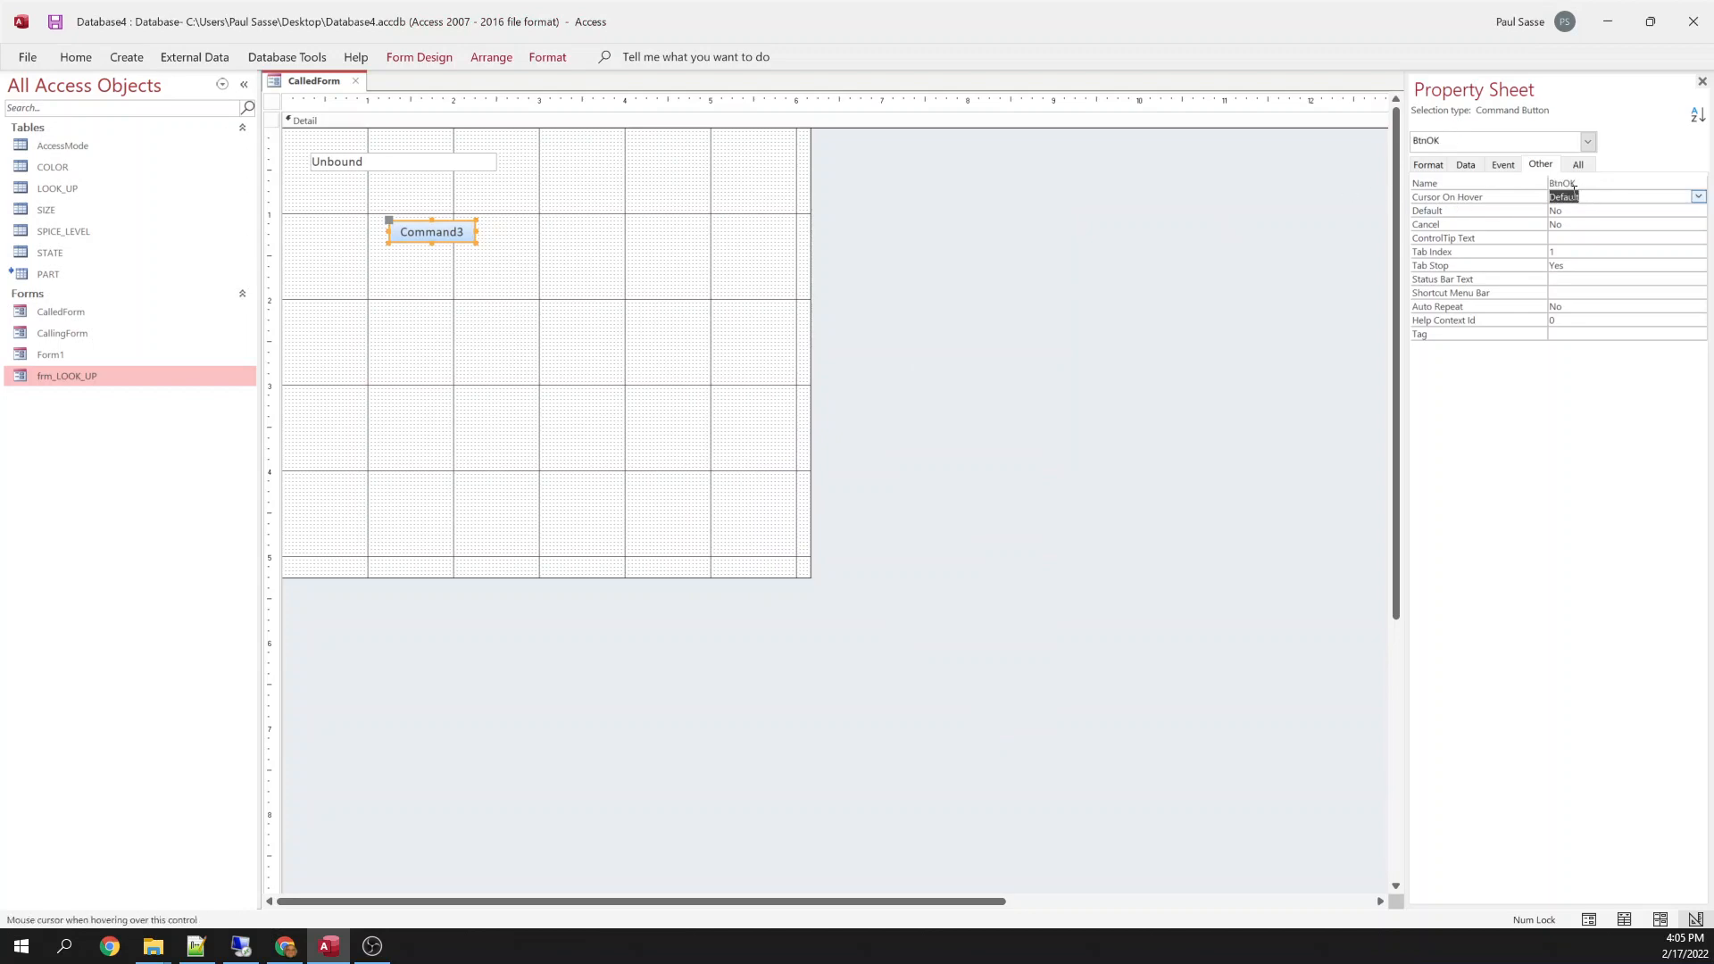
left_click(1428, 164)
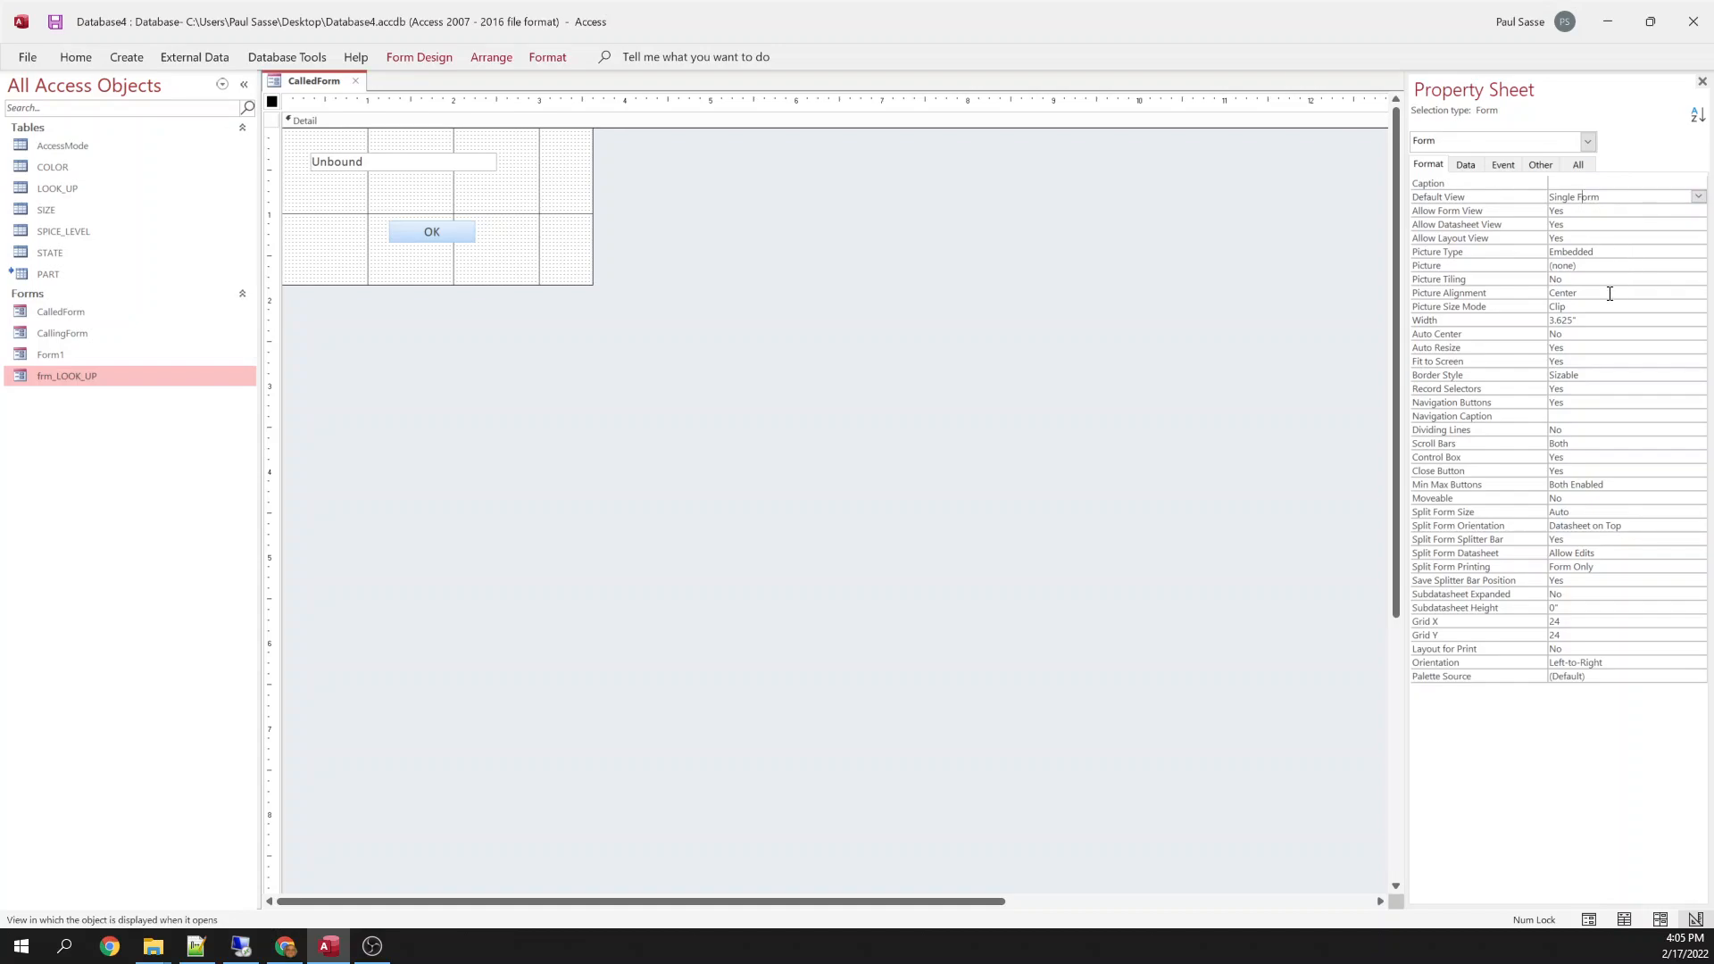
Turn off close and min/max buttons, set Dialog border, and enable Pop Up and Modal.
left_click(1617, 224)
type("N")
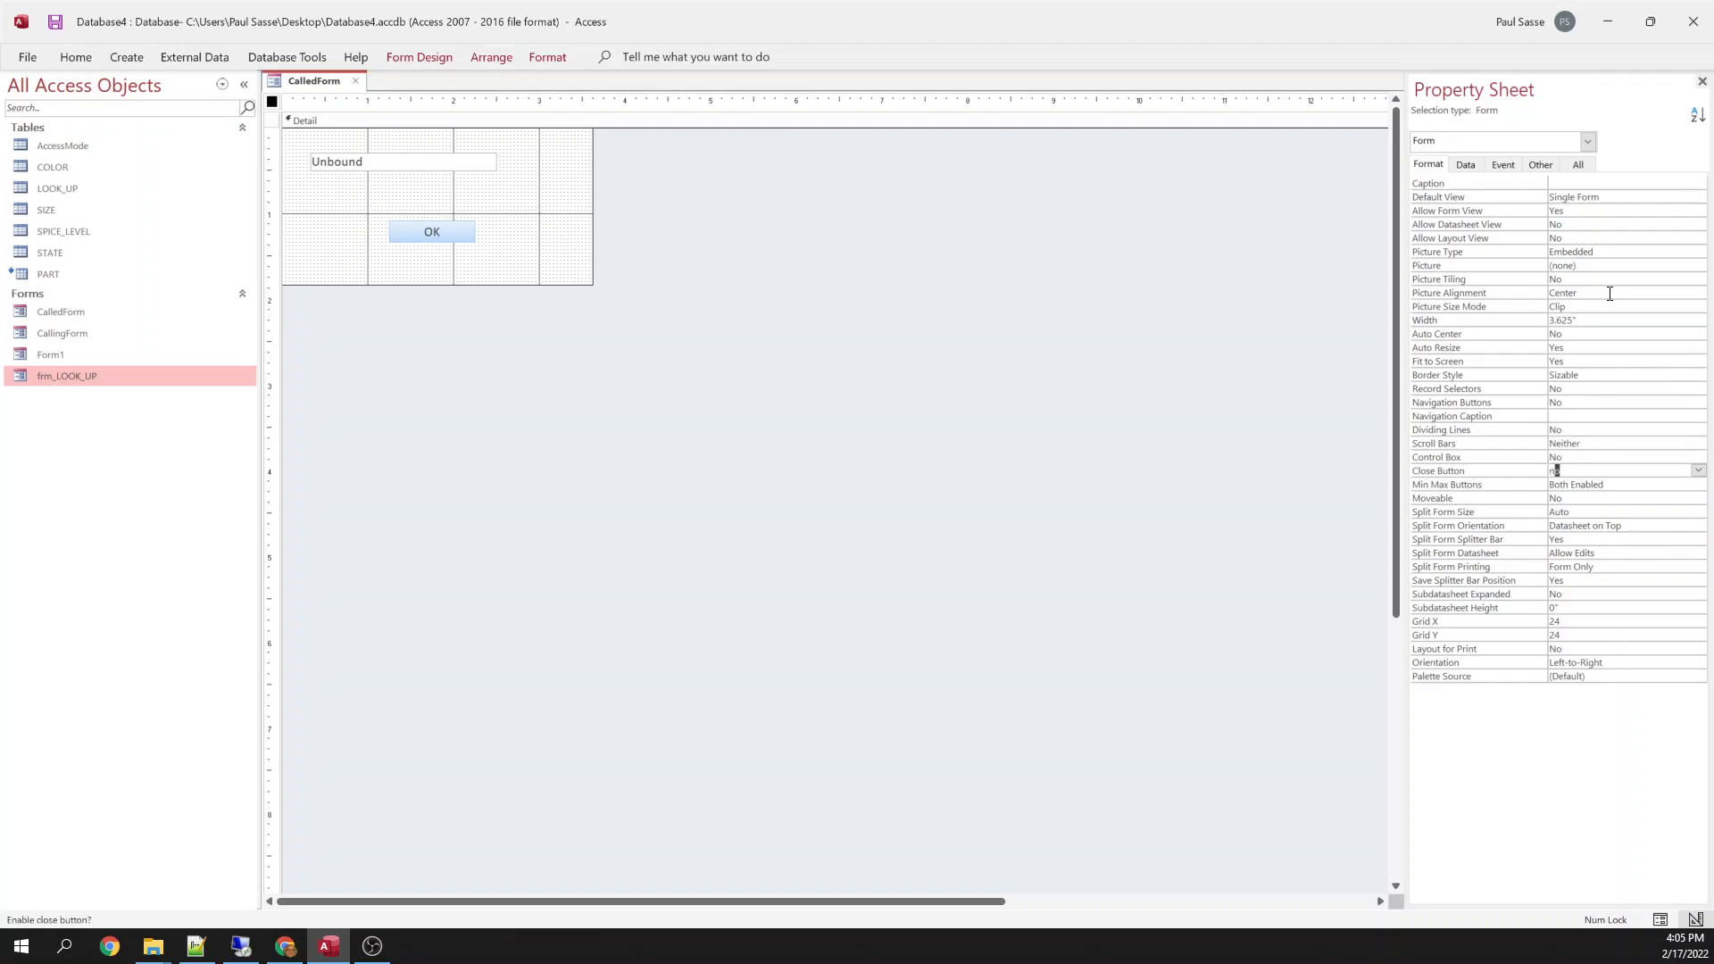
left_click(1618, 484)
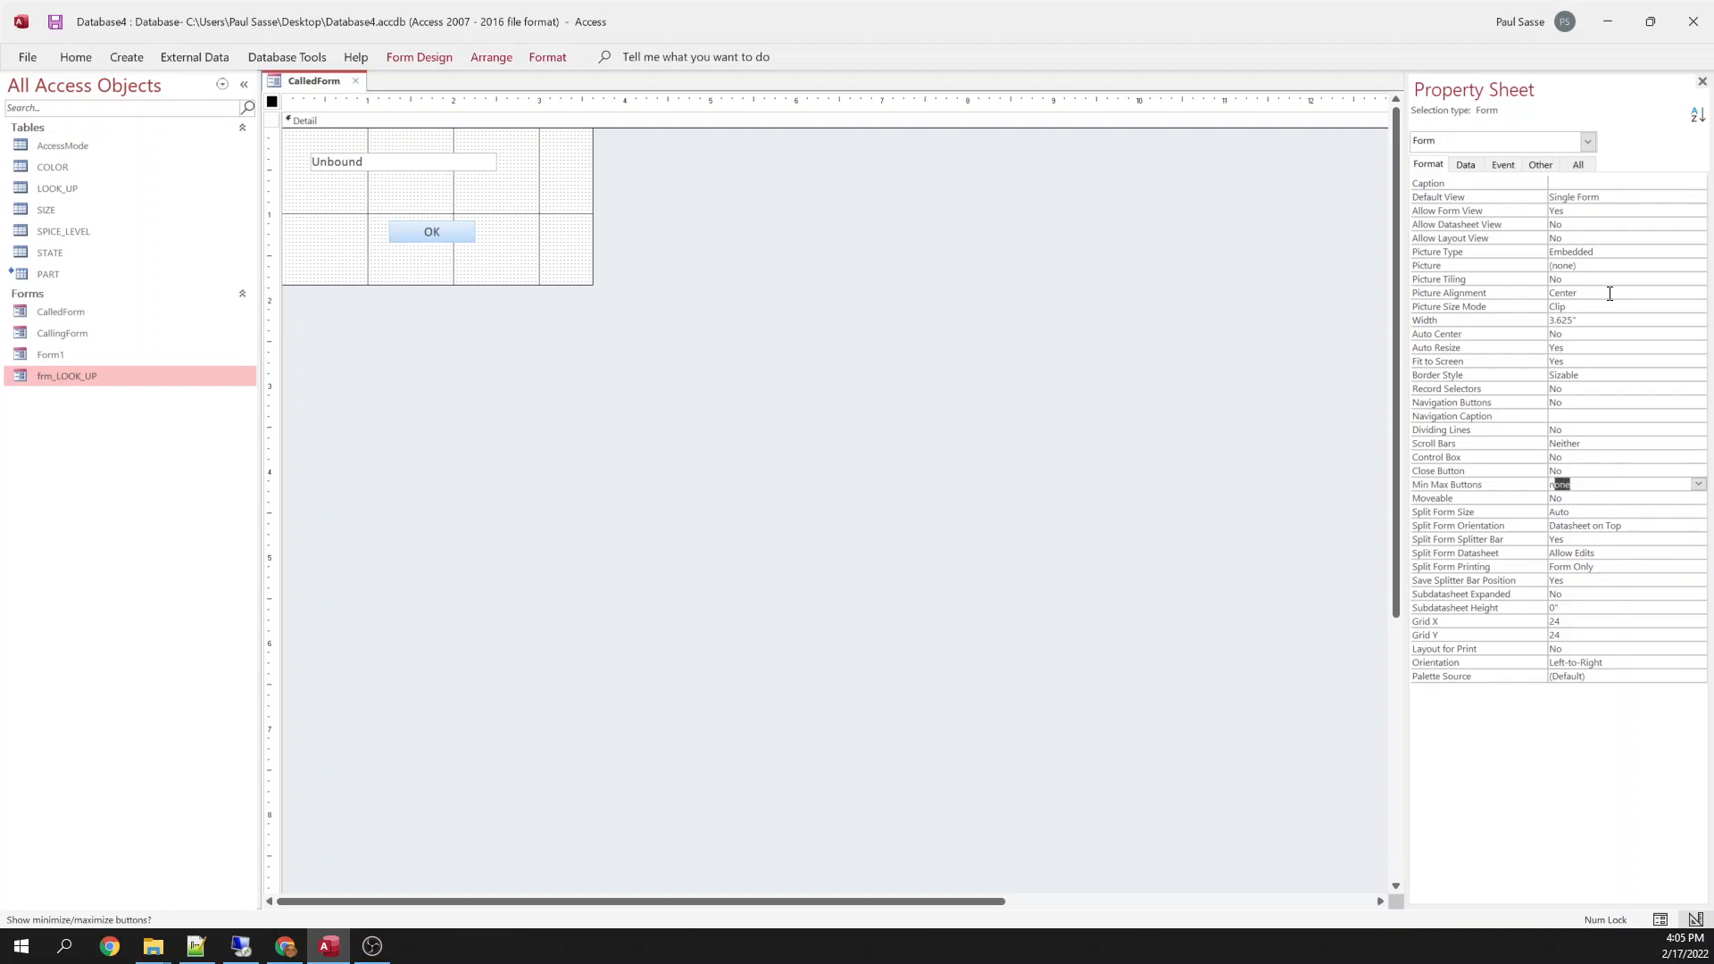
left_click(1622, 484)
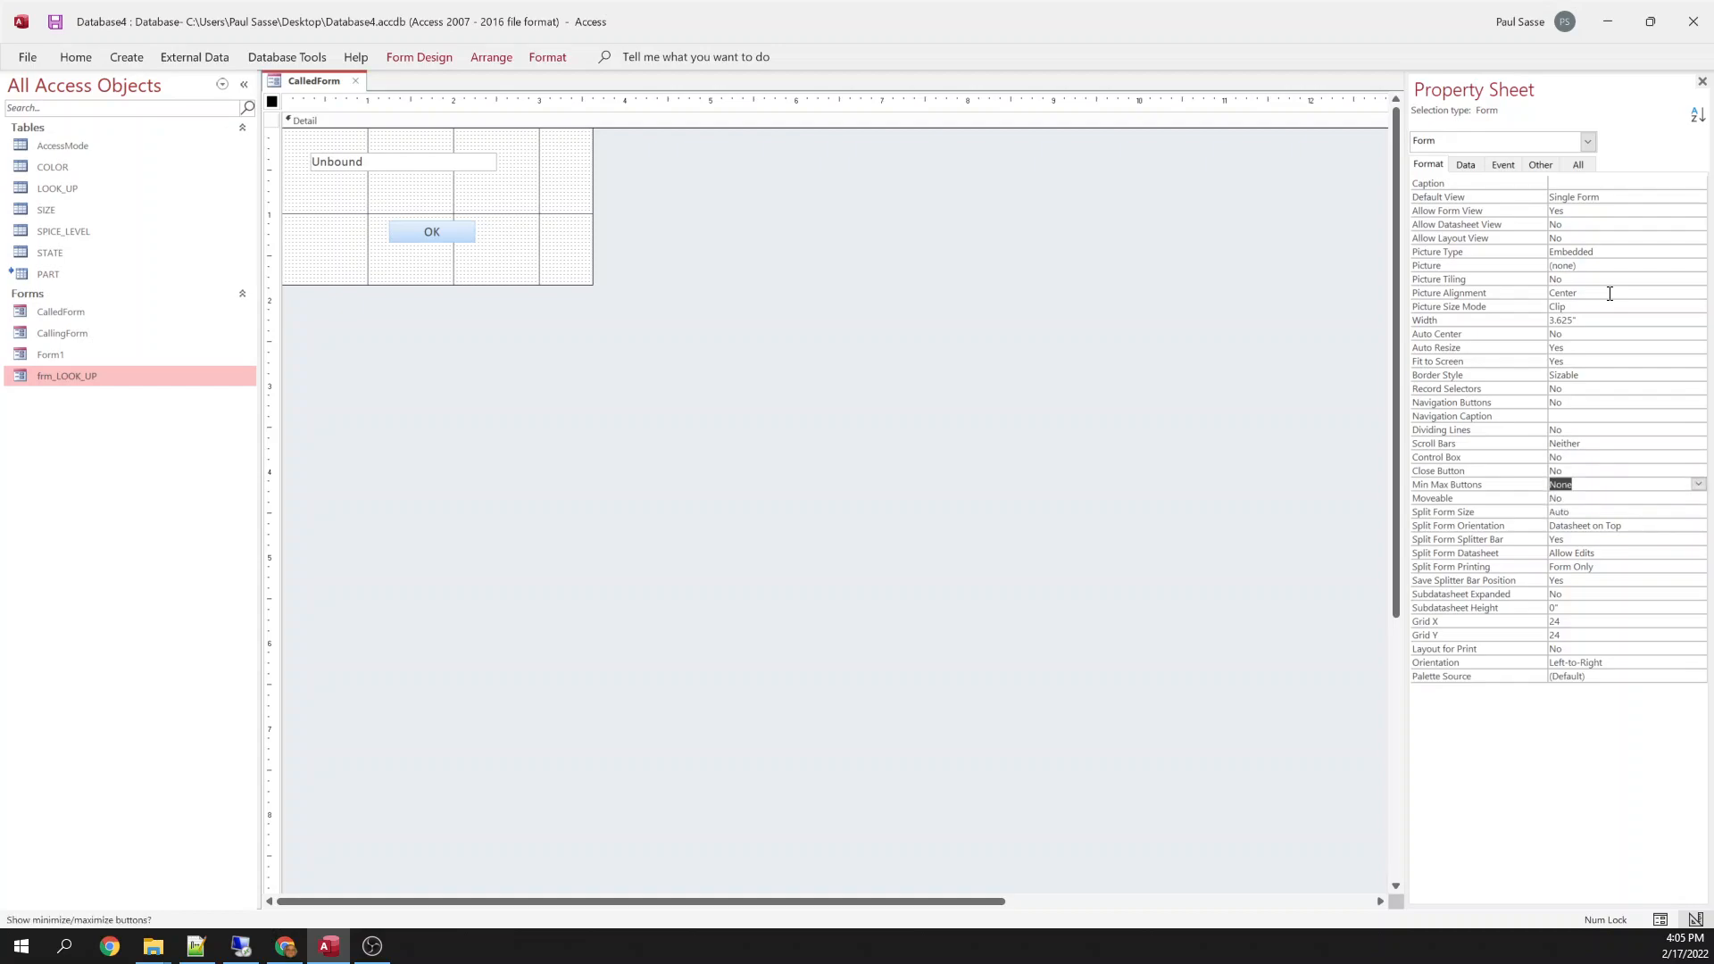
left_click(1618, 388)
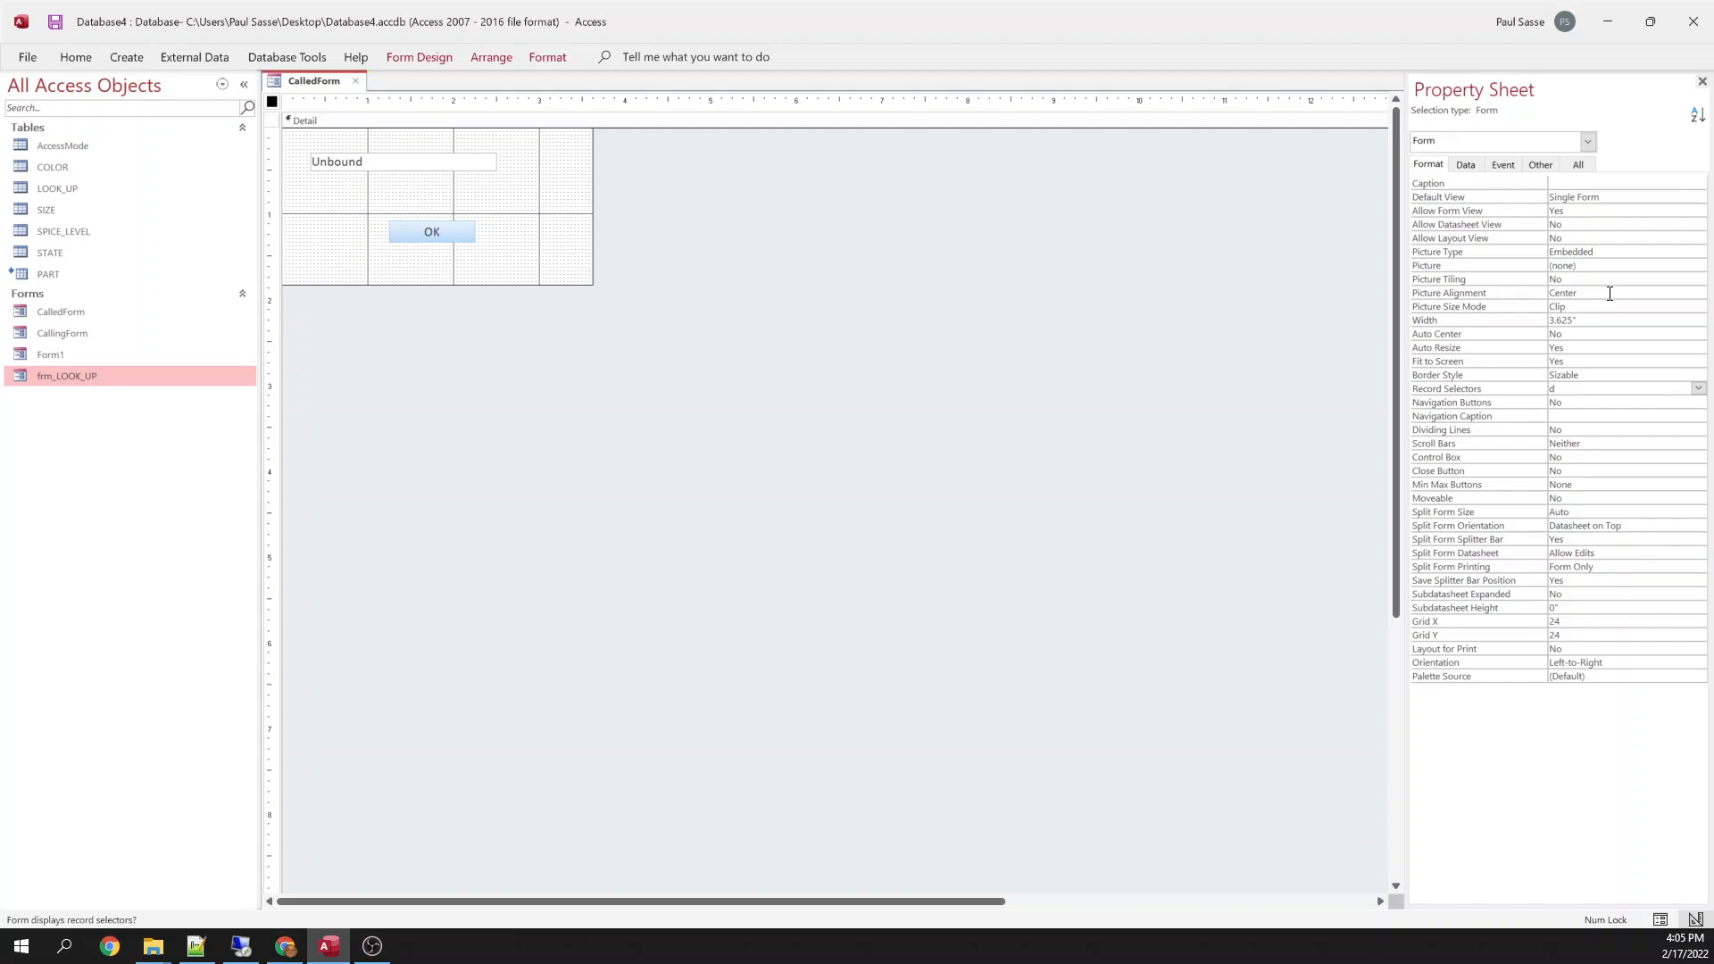
left_click(1622, 374)
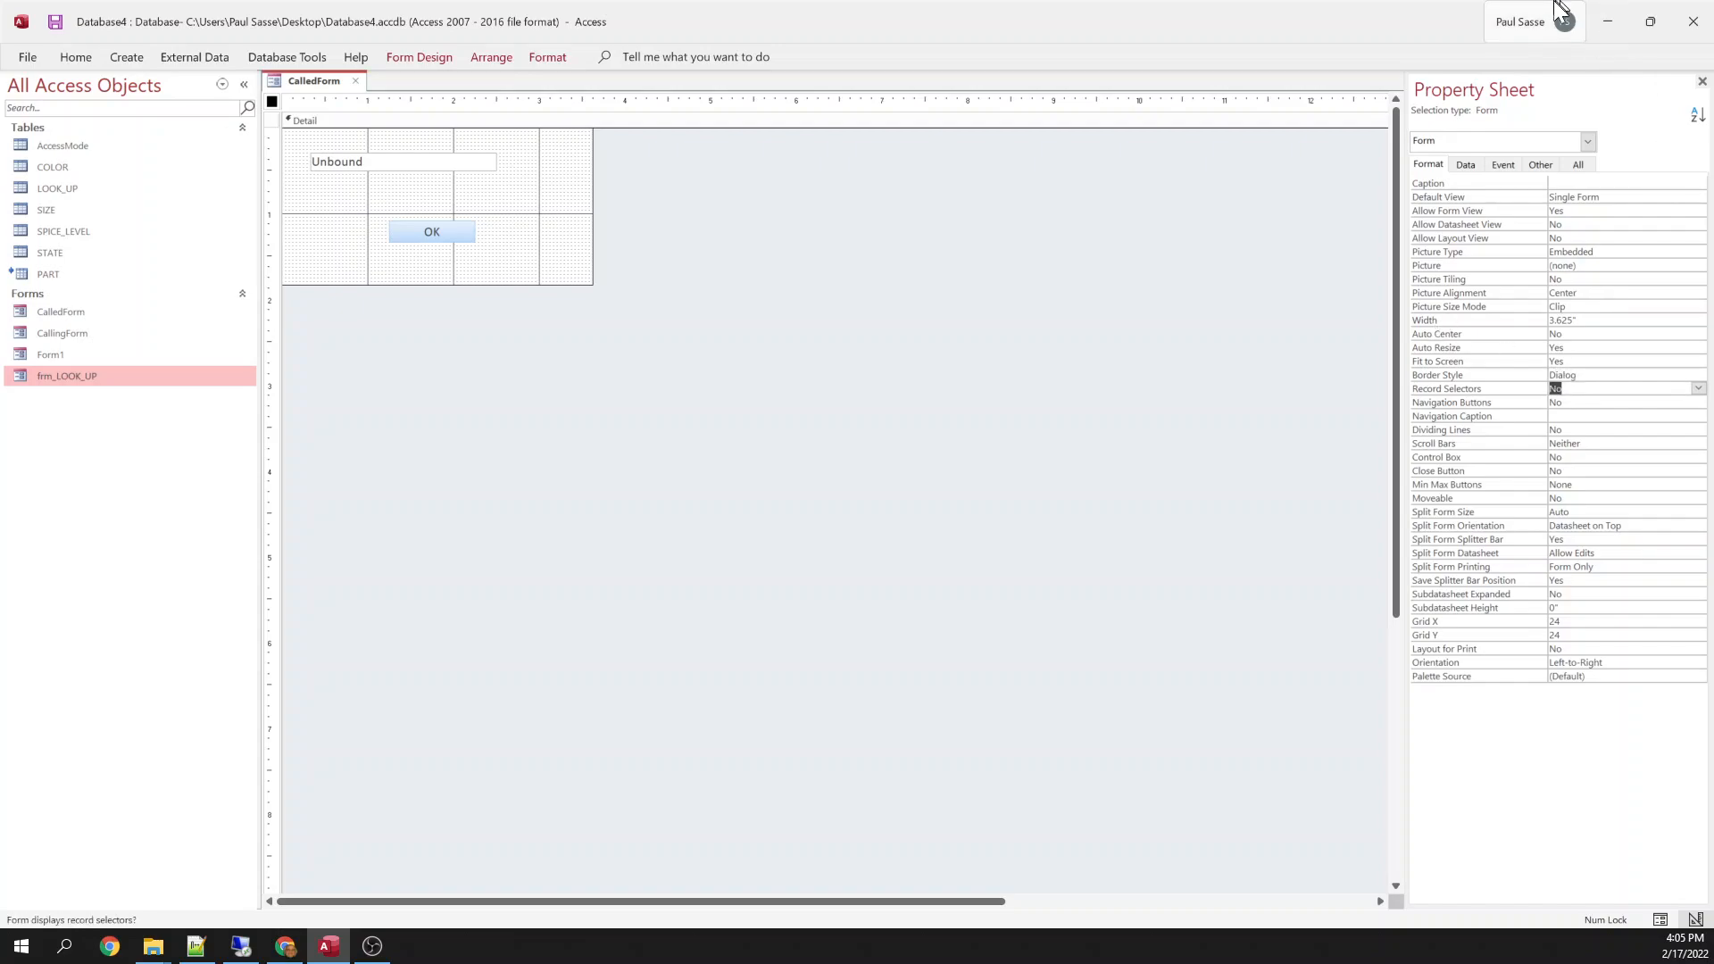
left_click(1539, 164)
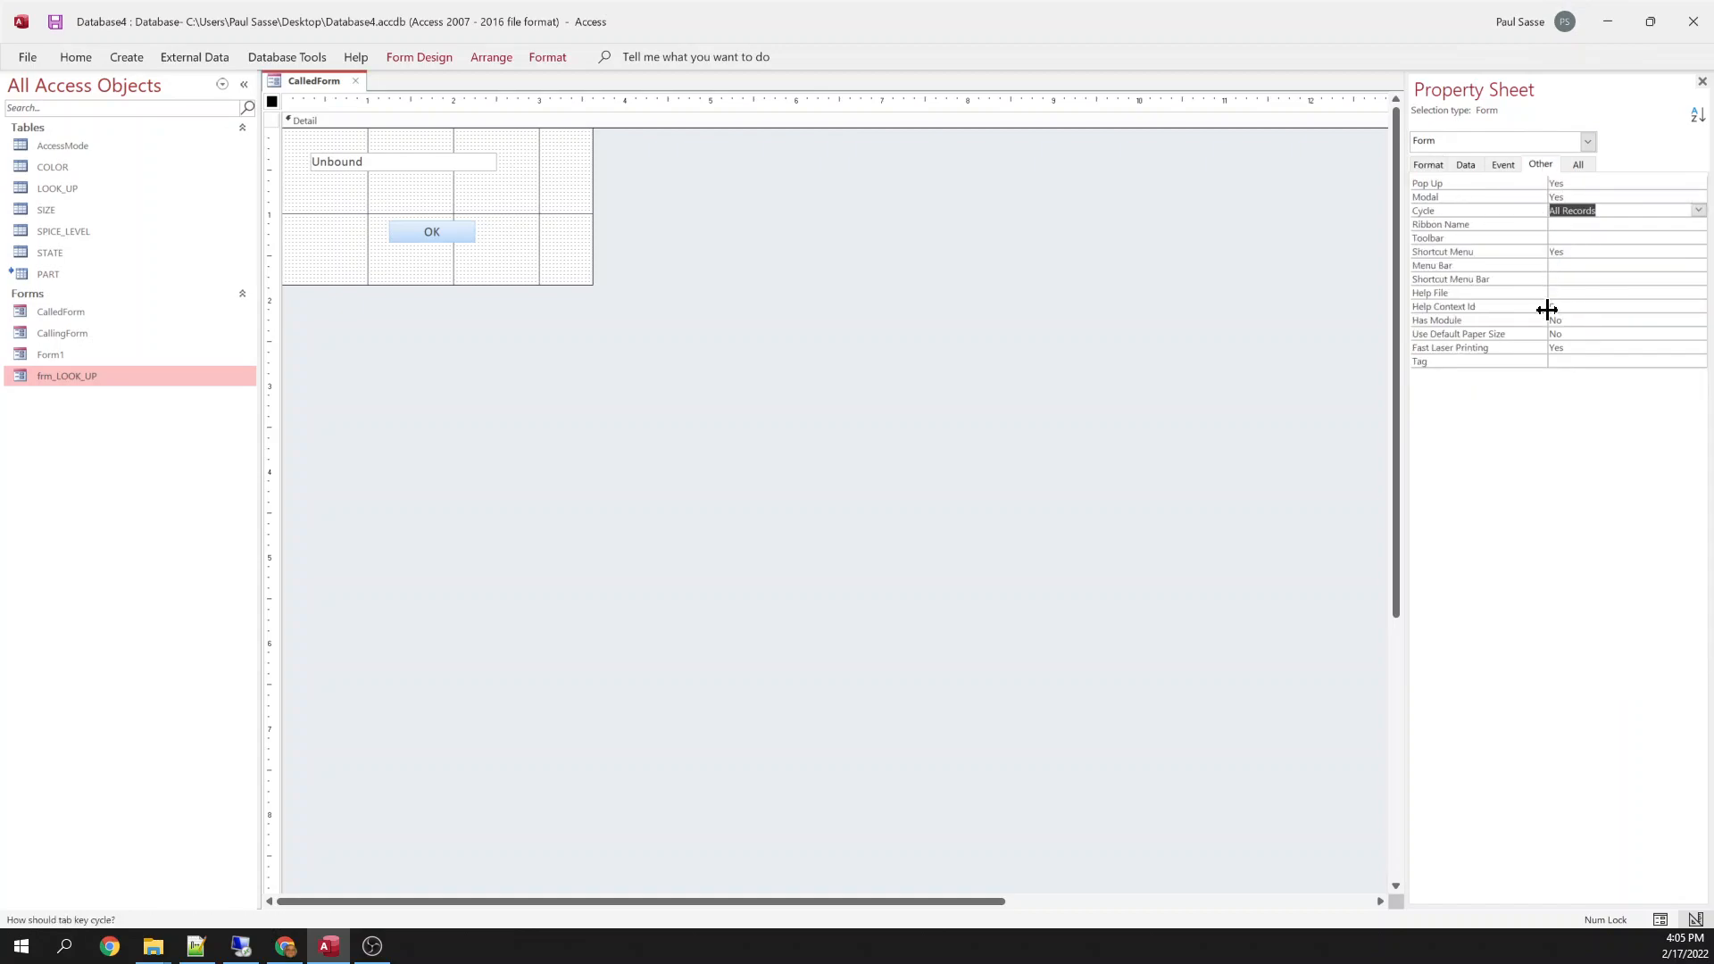
Save CalledForm, shrink the form to its controls, and fill the Detail background blue.
right_click(313, 80)
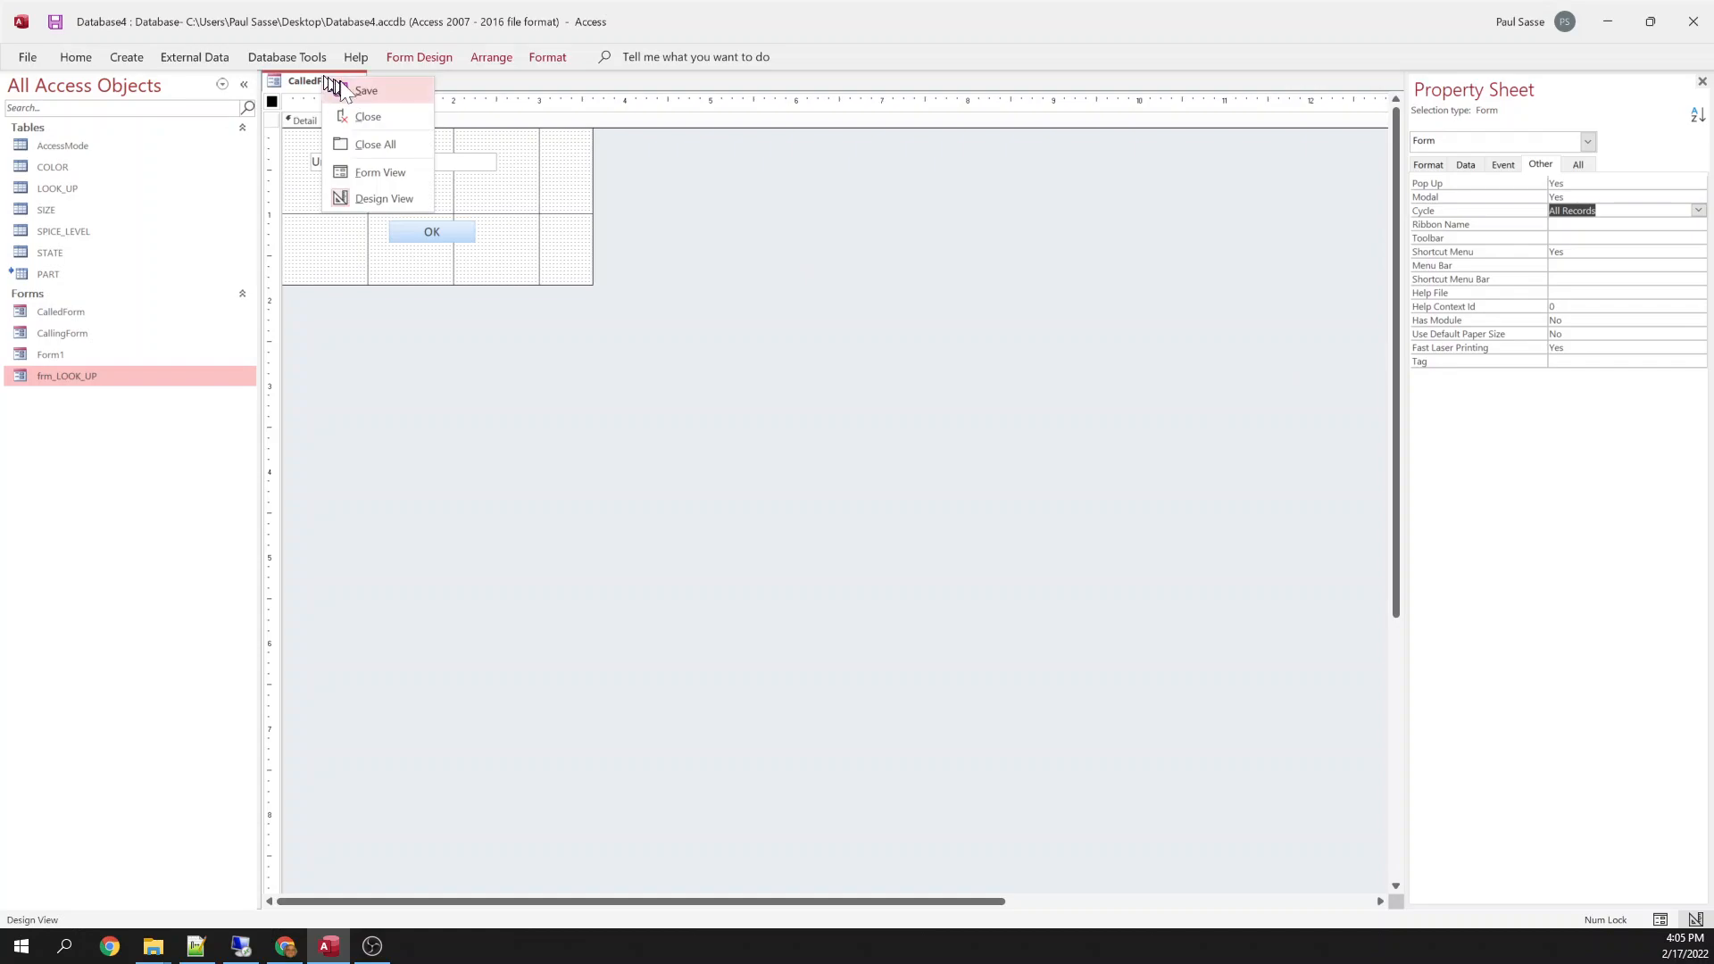
left_click(430, 231)
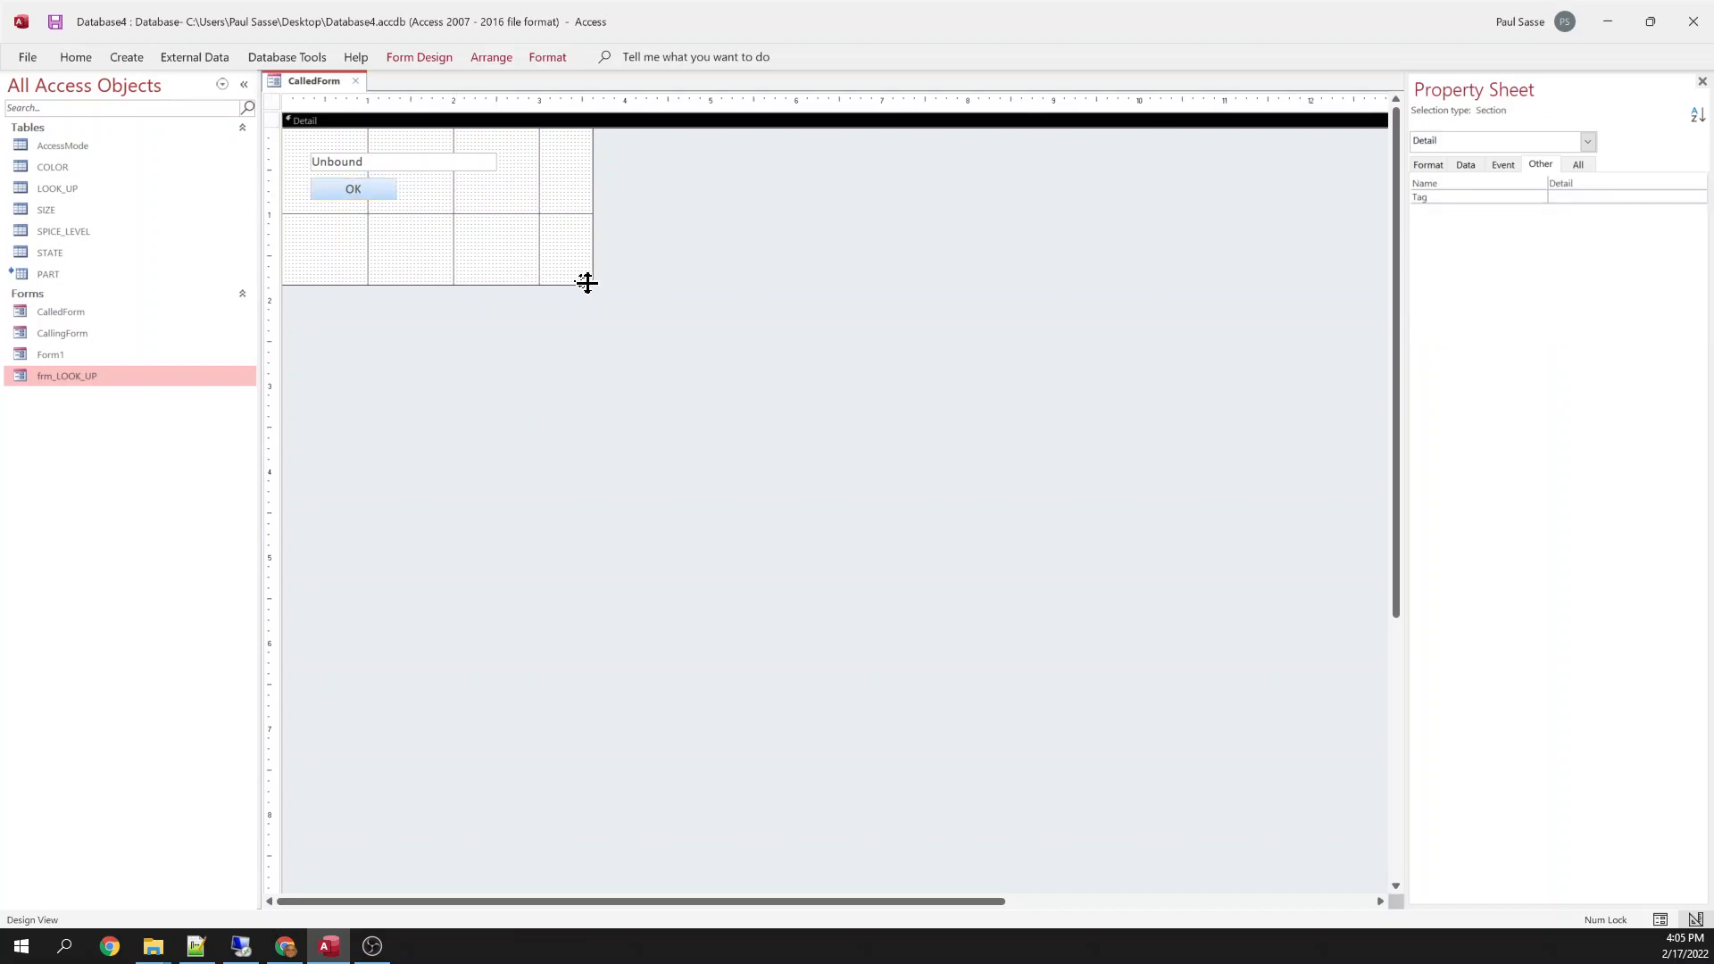
left_click_drag(587, 282, 501, 215)
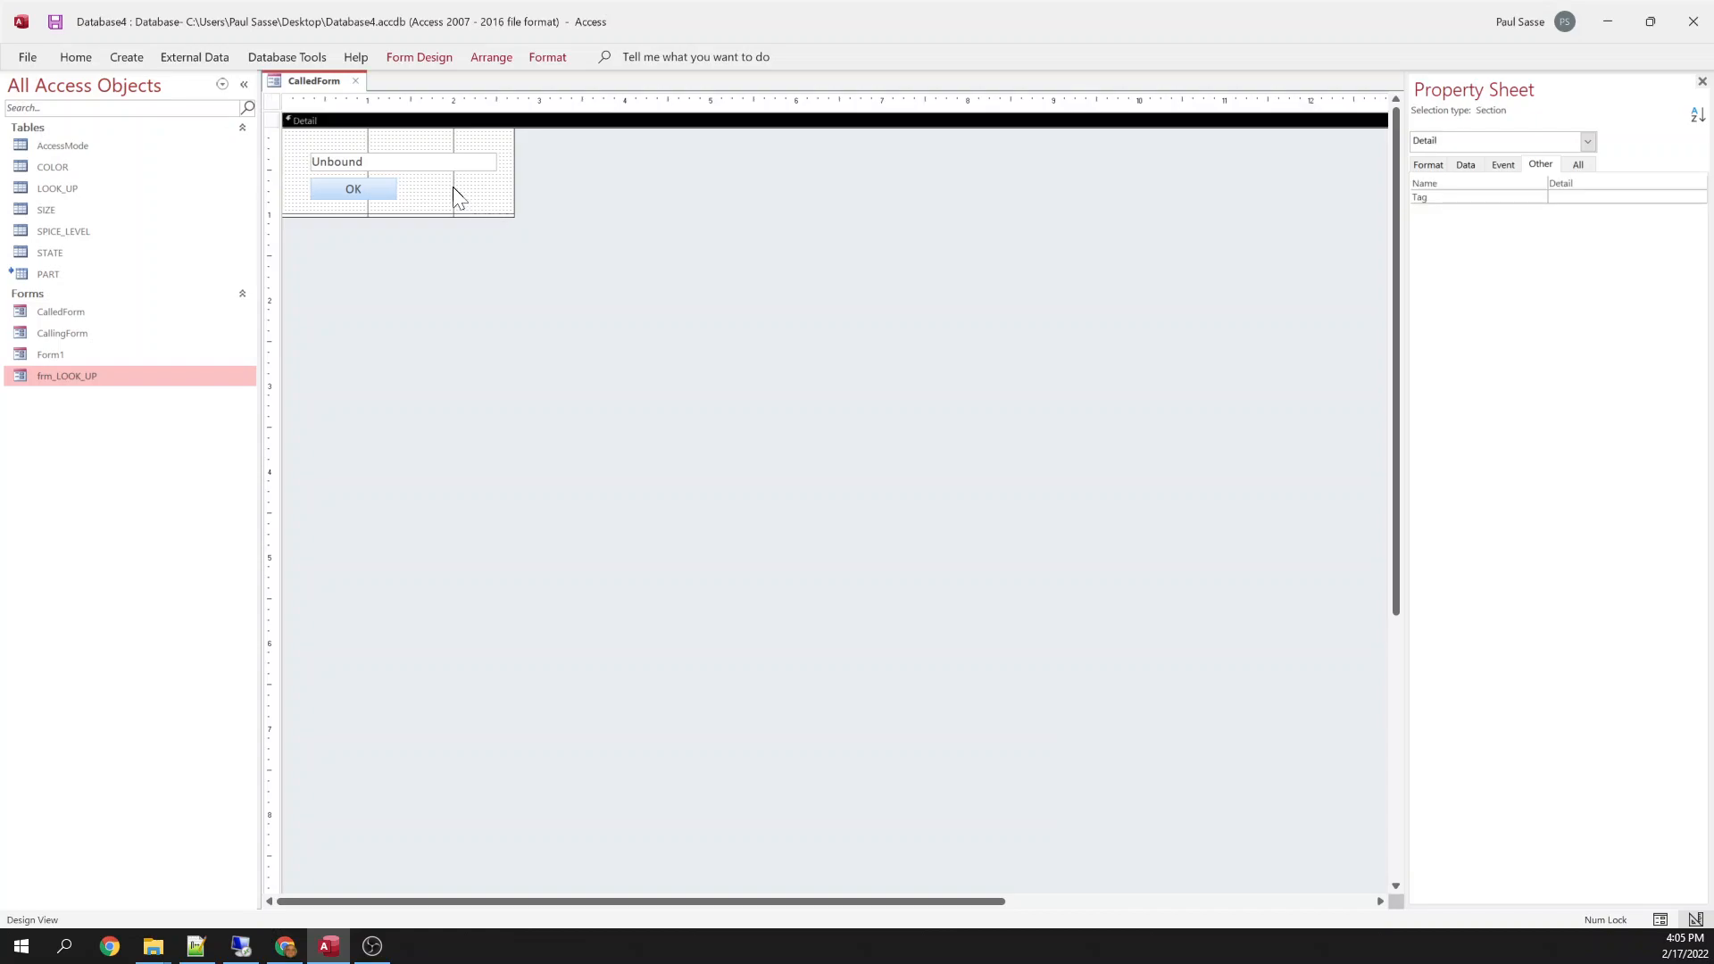
right_click(458, 197)
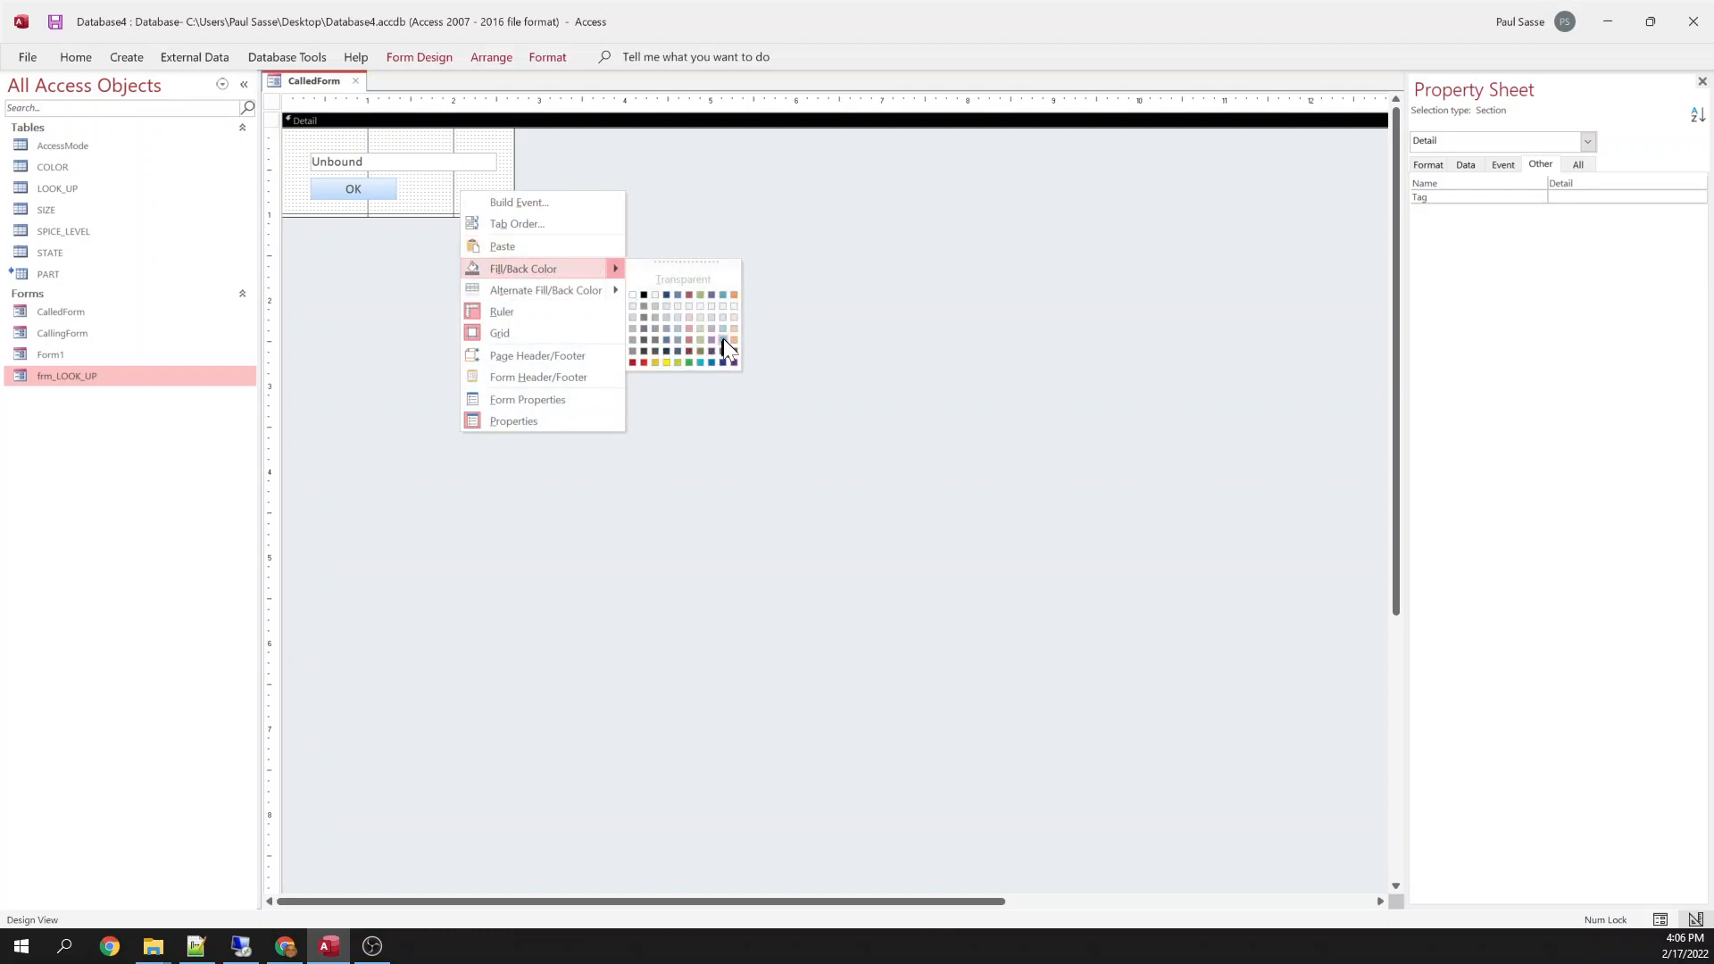
left_click(723, 347)
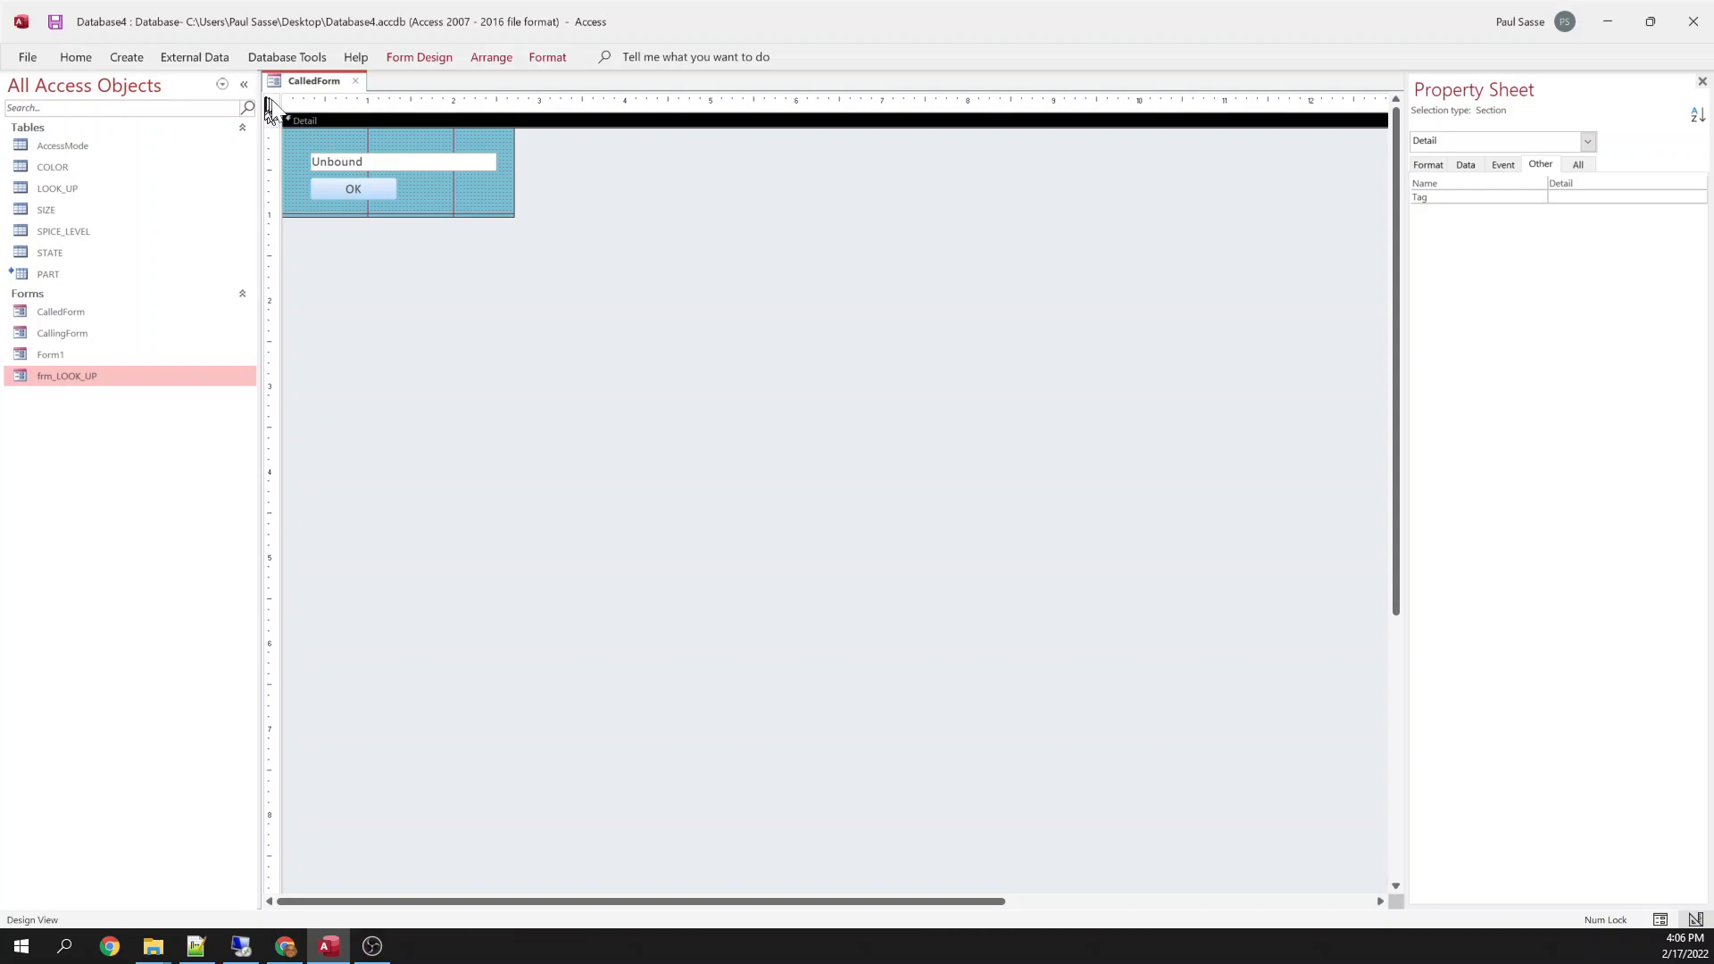
In CalledForm's module, declare Public Event btnOKClick(UserEnteredString As String) and delete Form_Load.
right_click(273, 101)
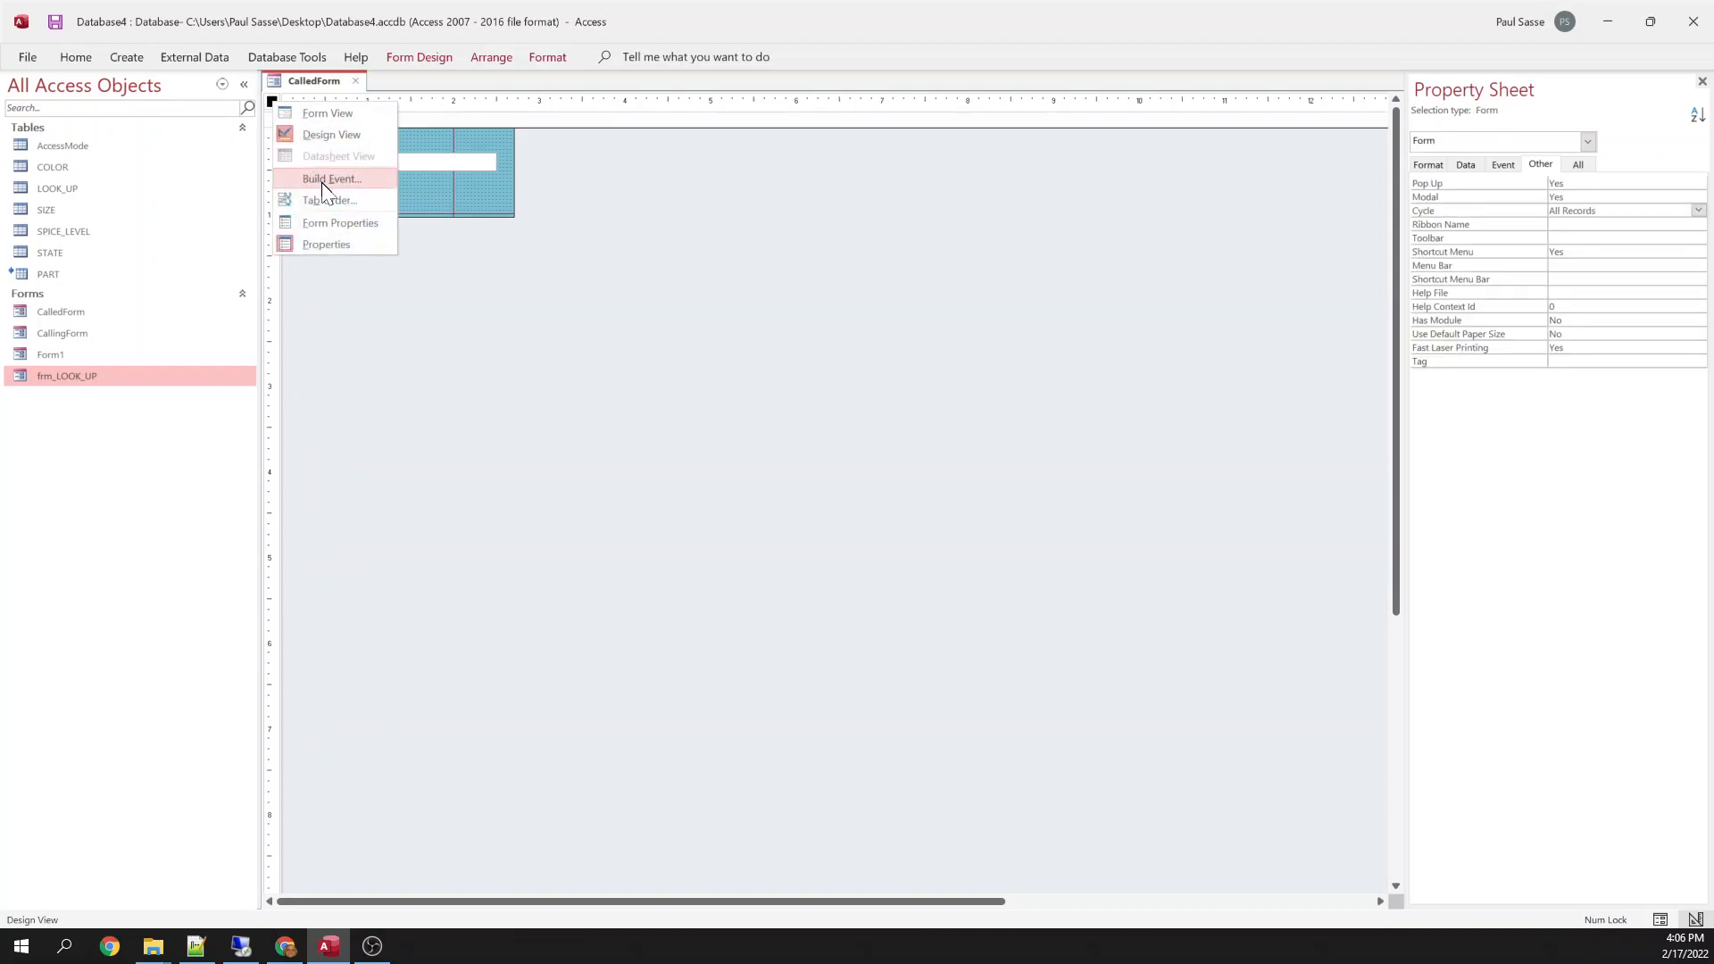
left_click(329, 179)
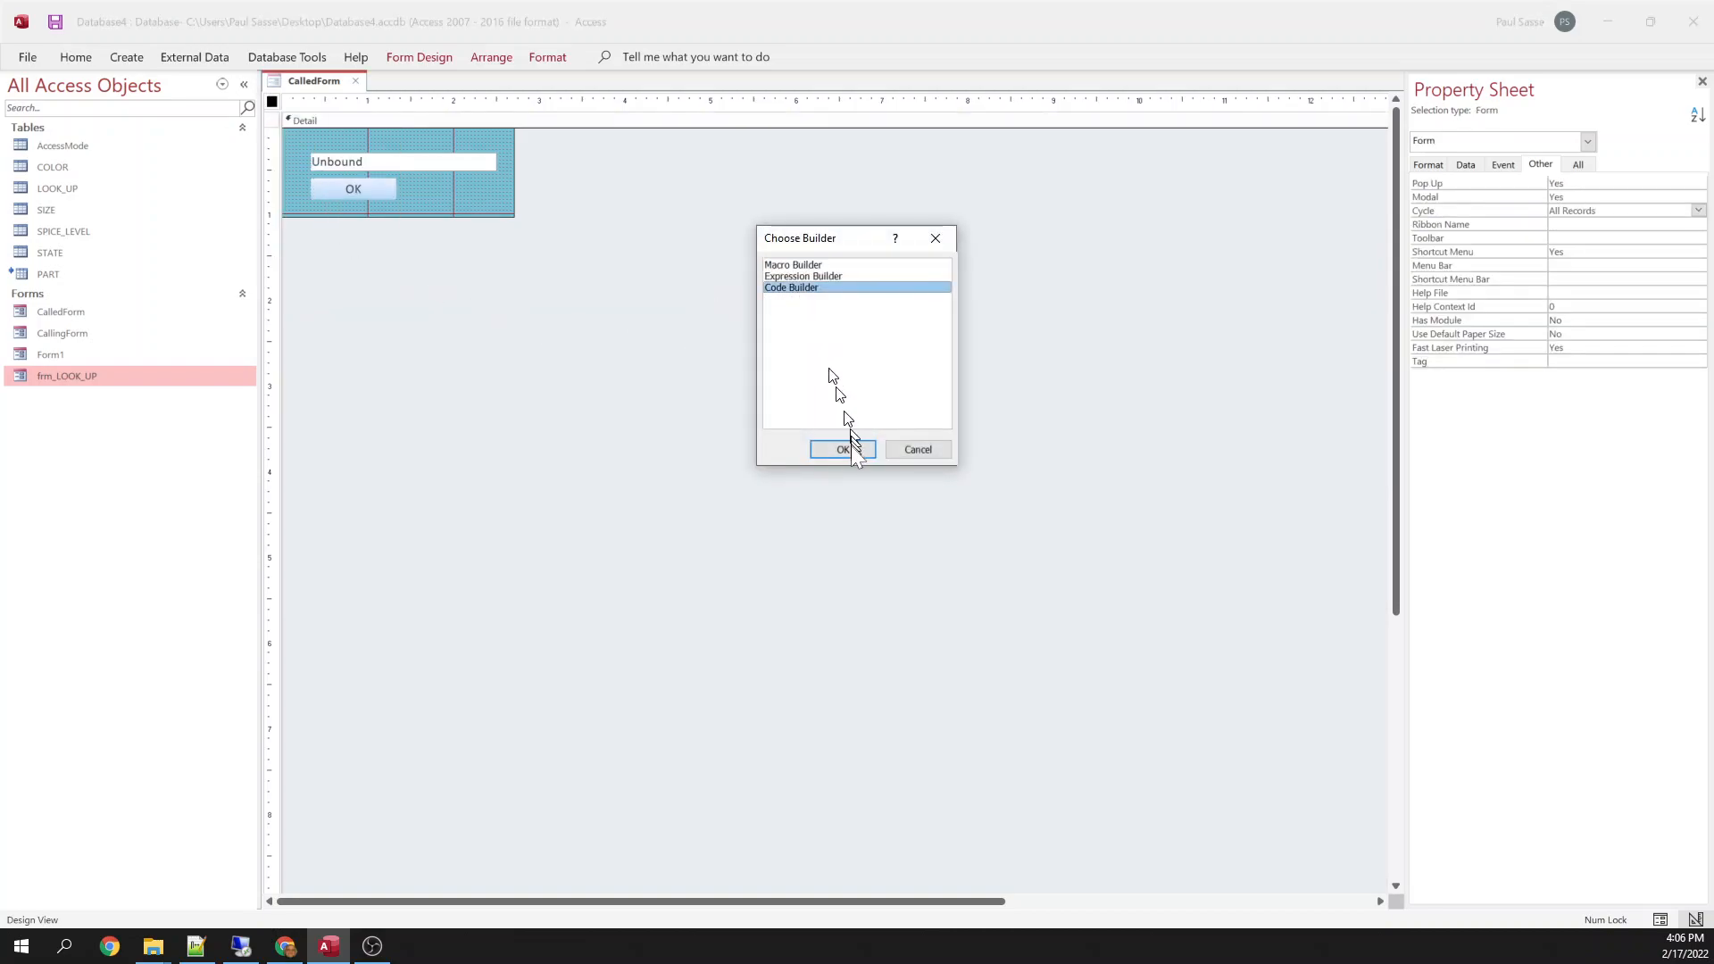
left_click(841, 449)
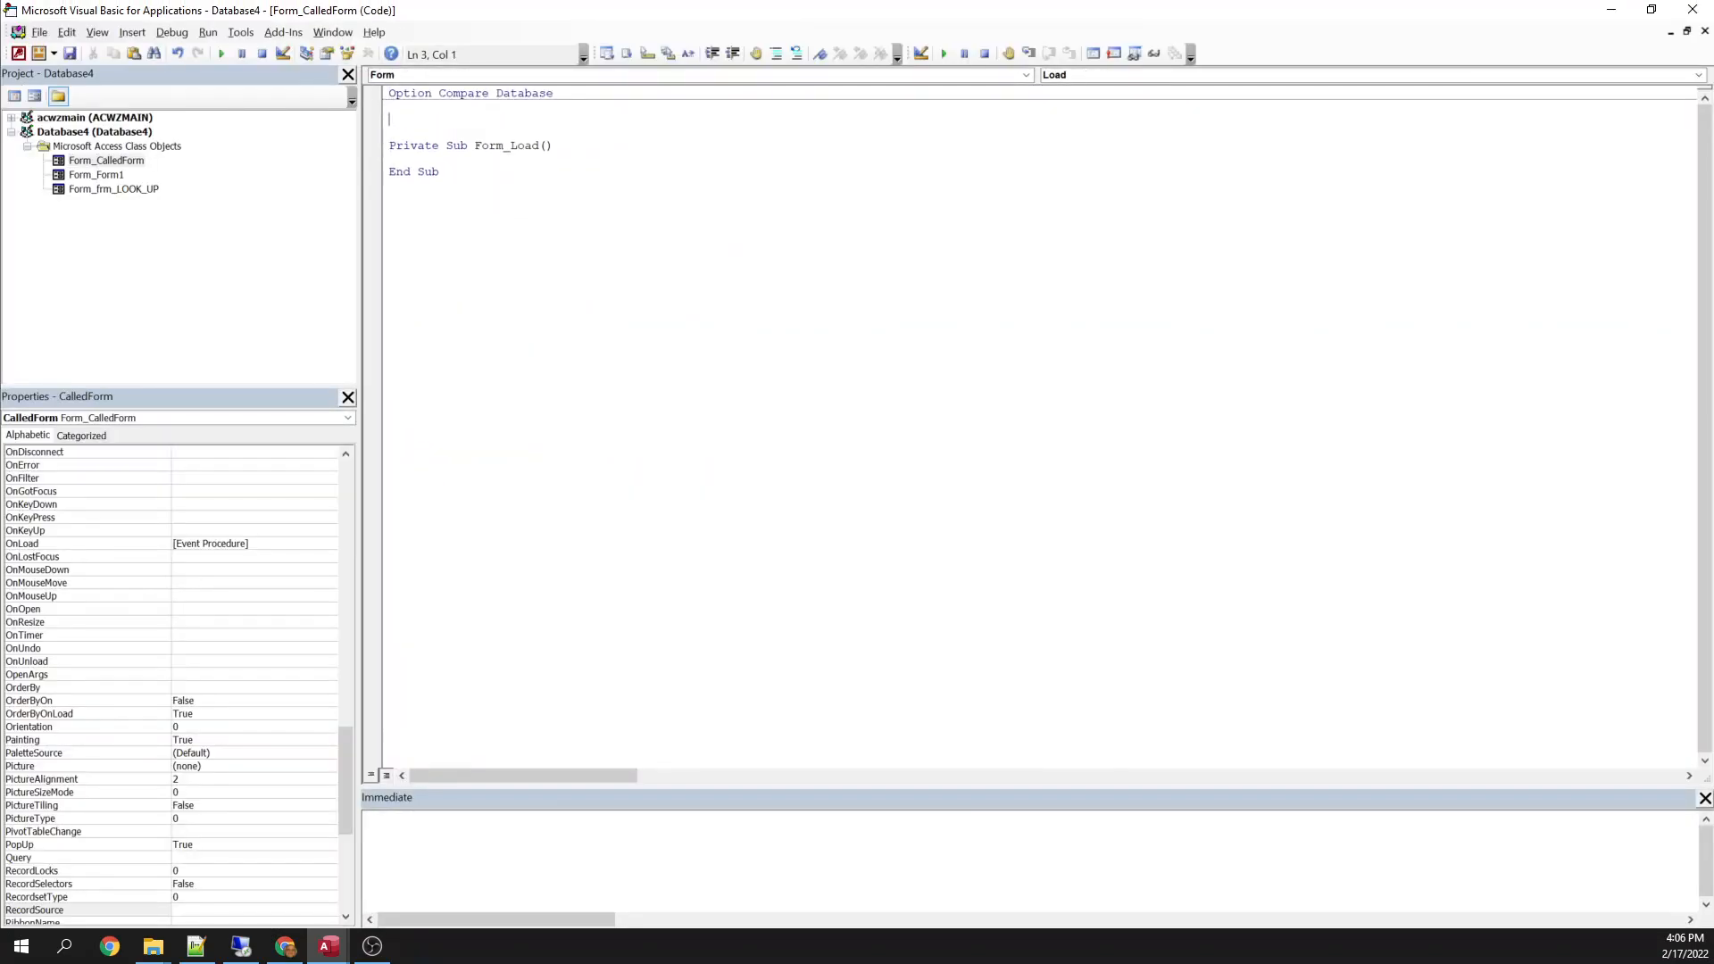
type("public")
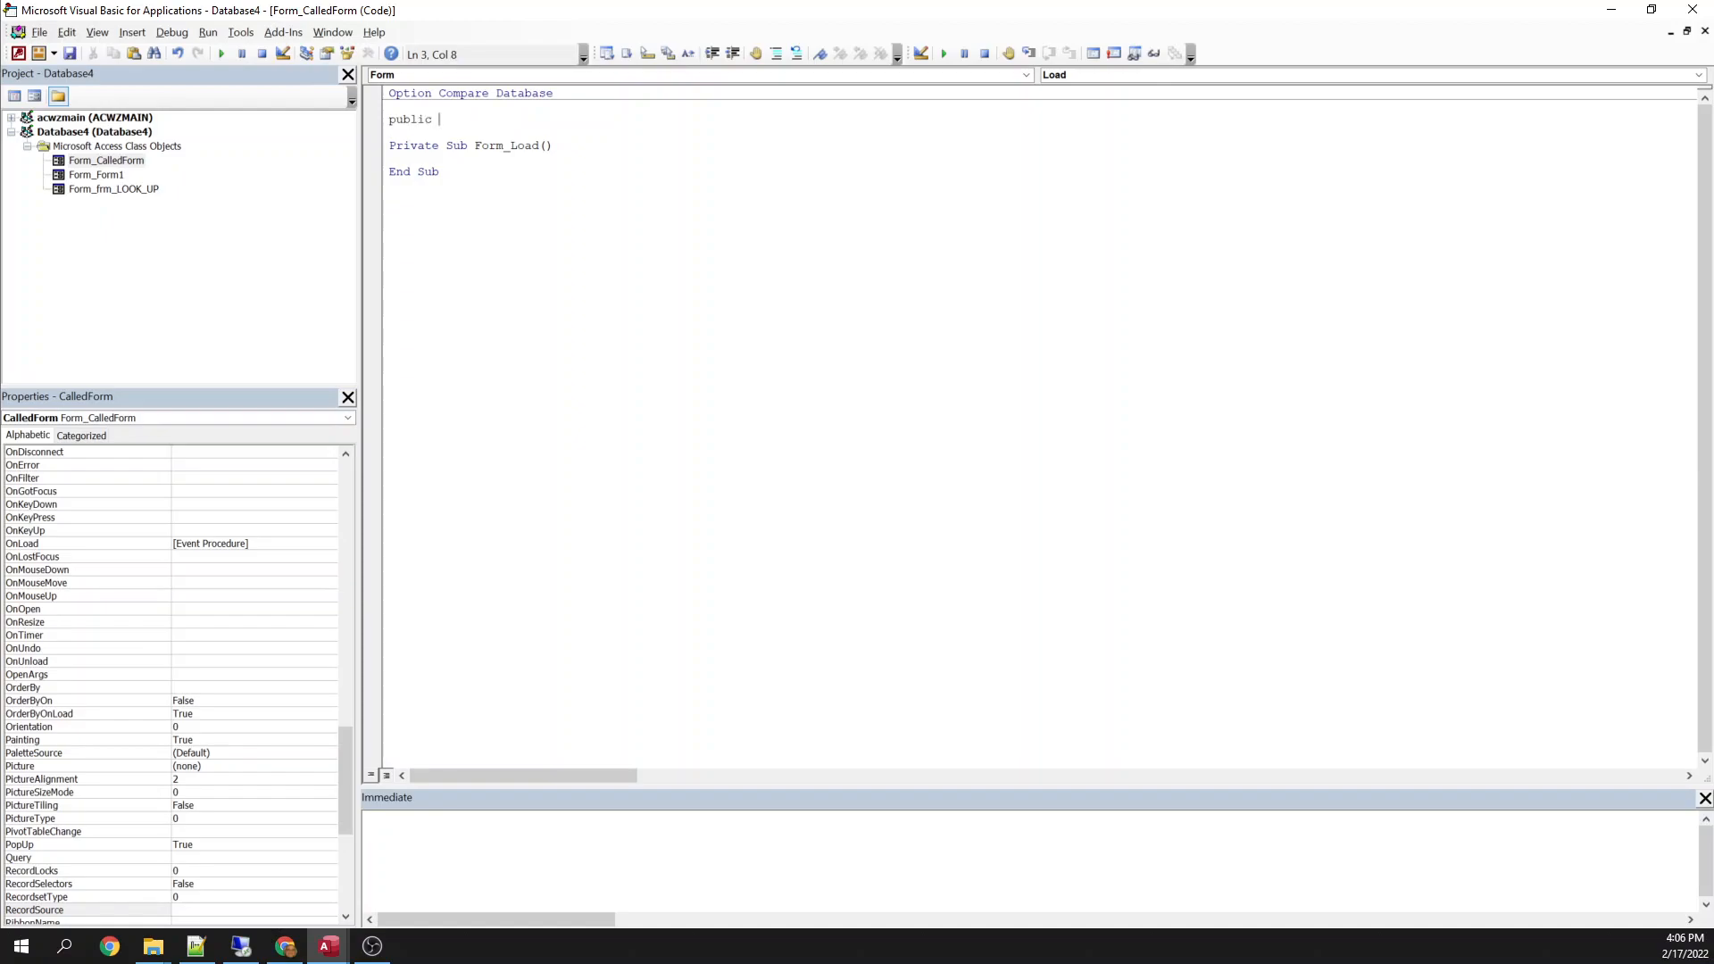
type("event")
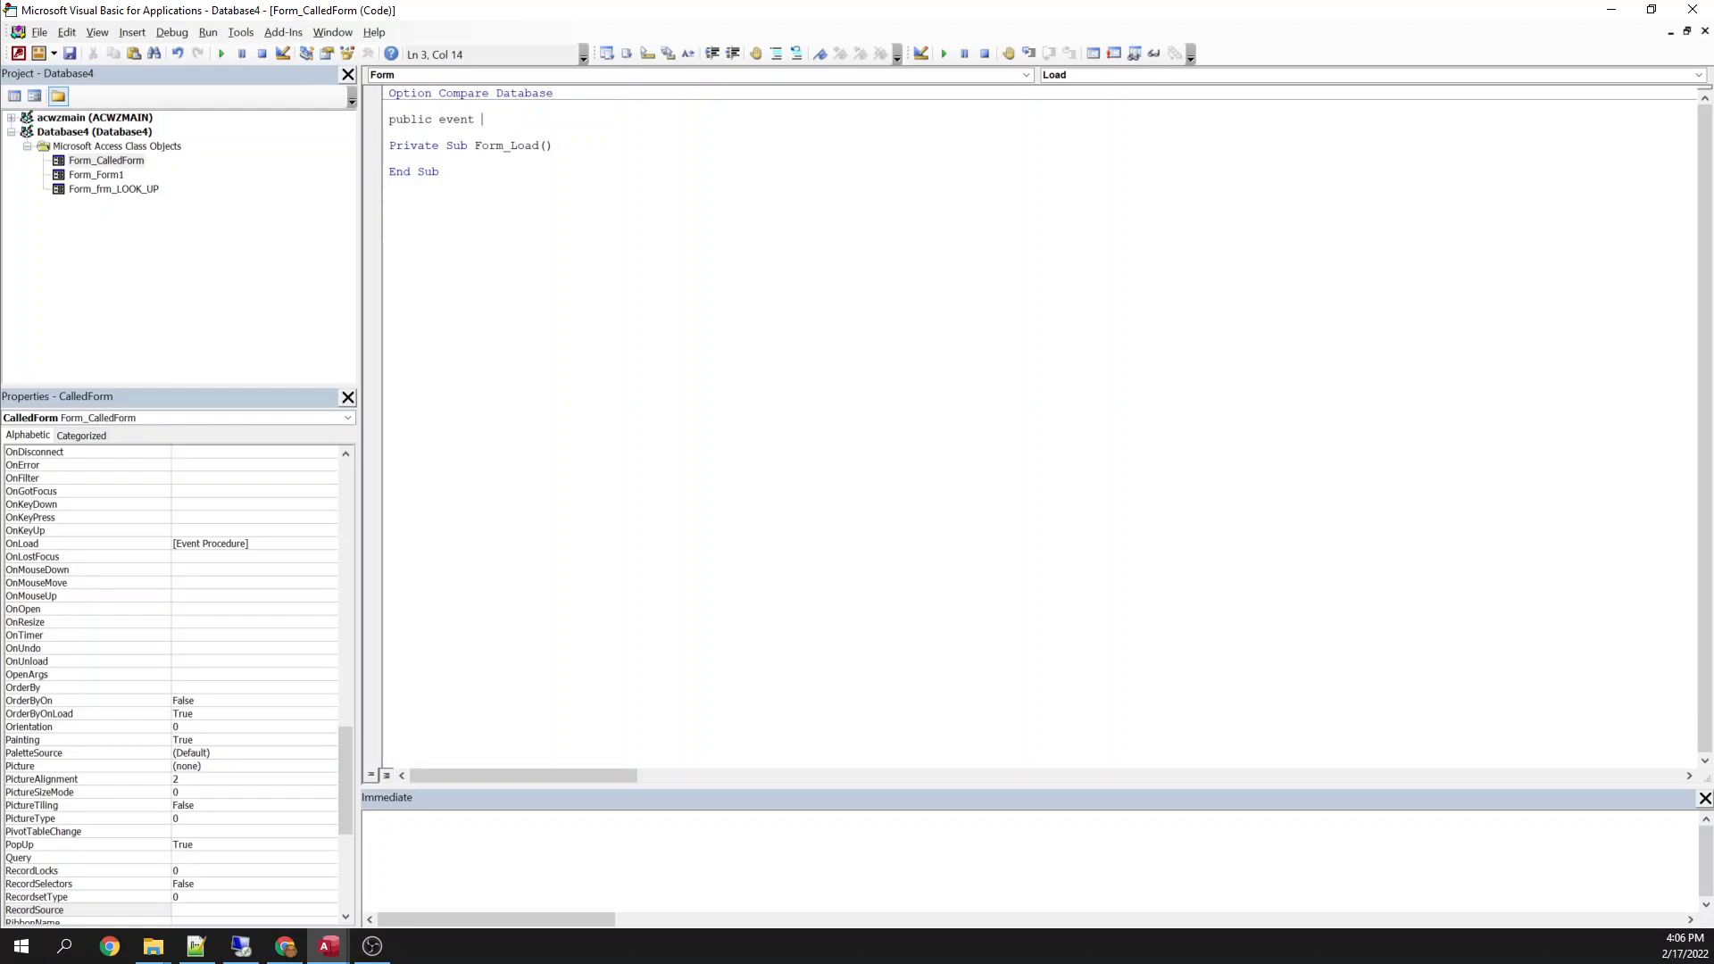
type("b")
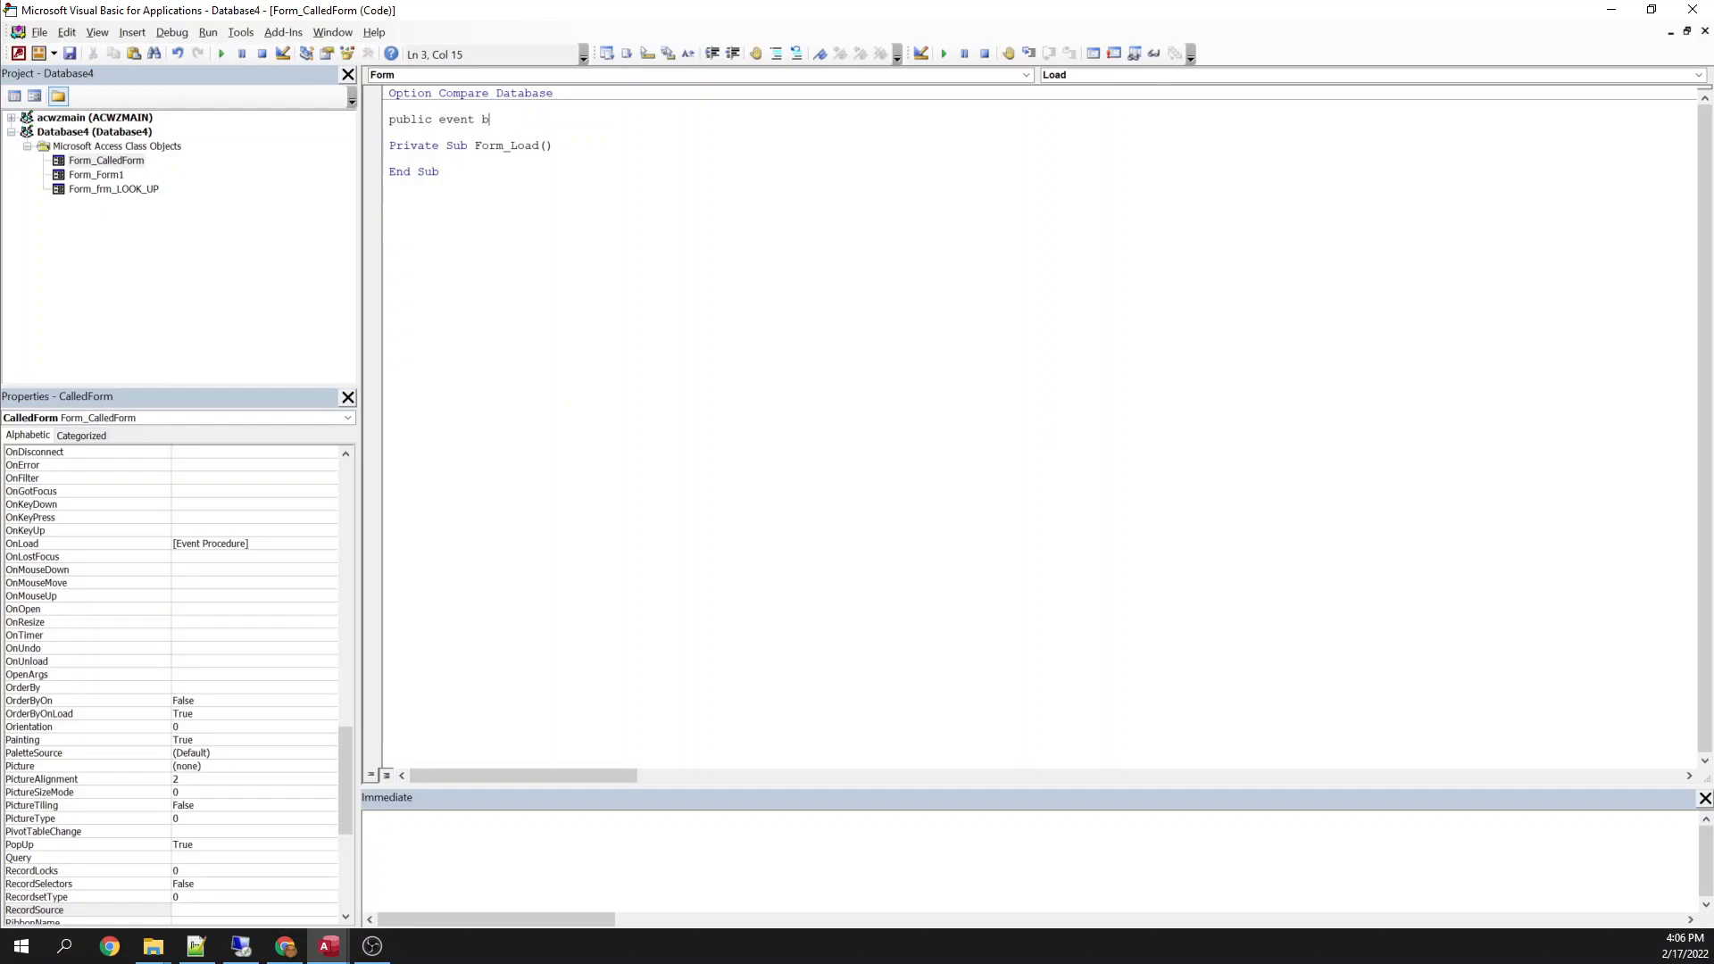
type("tnOKCli")
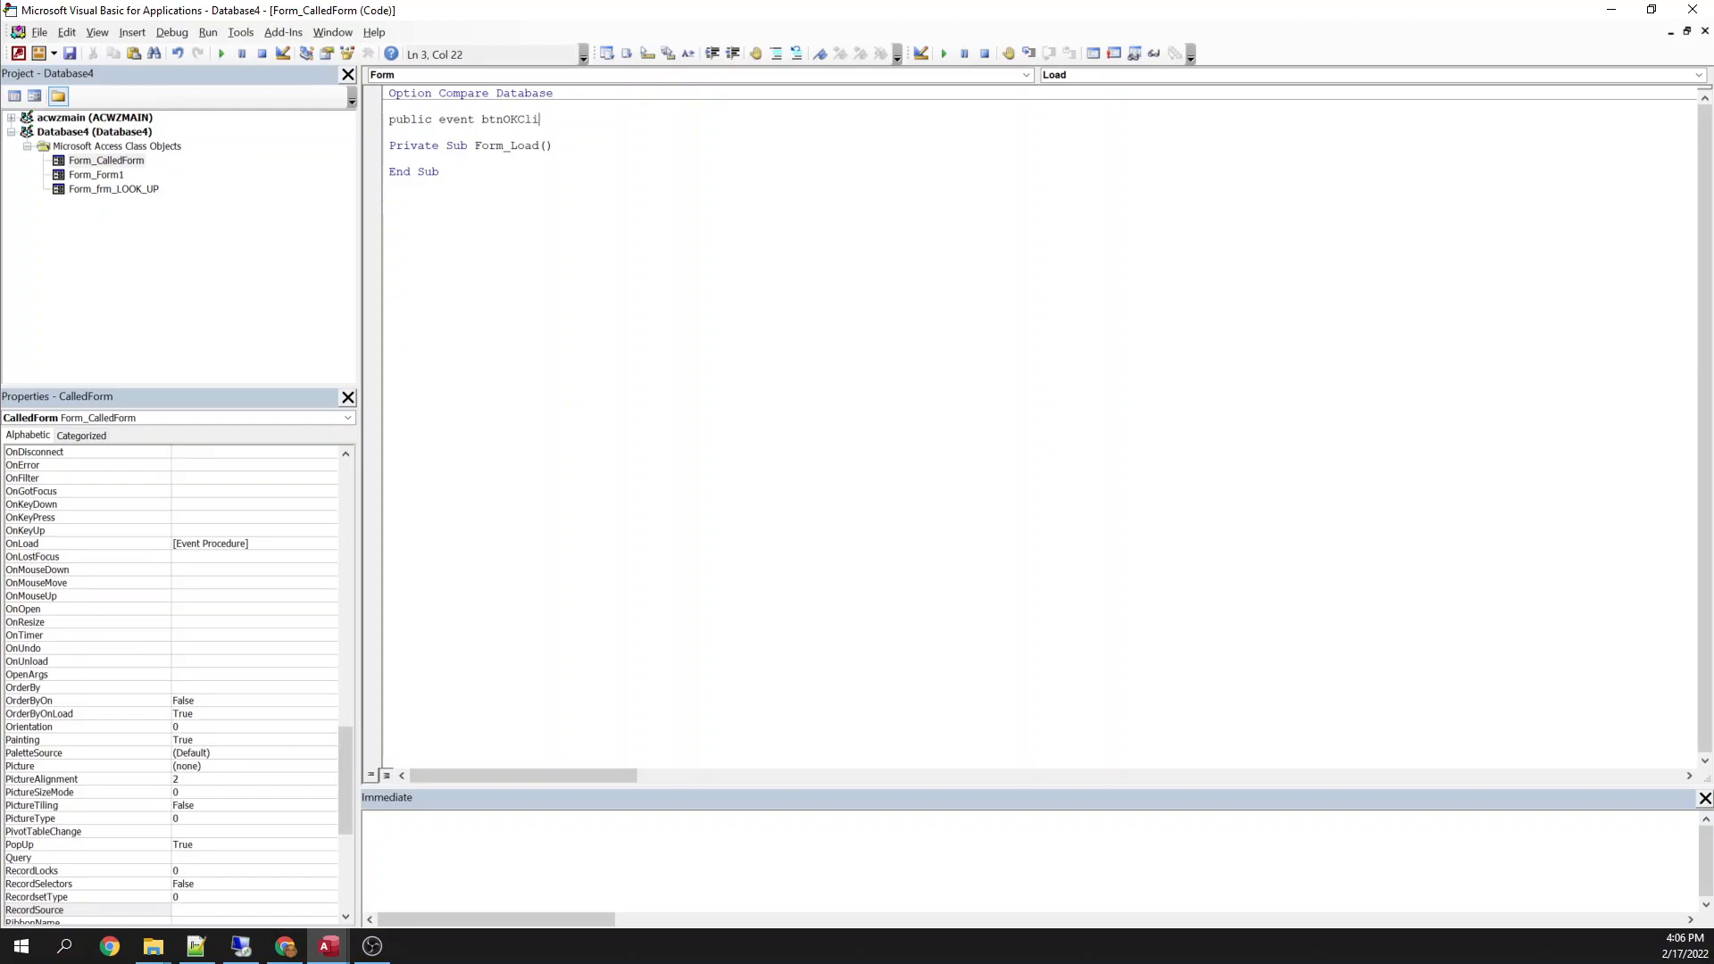
type("ck(")
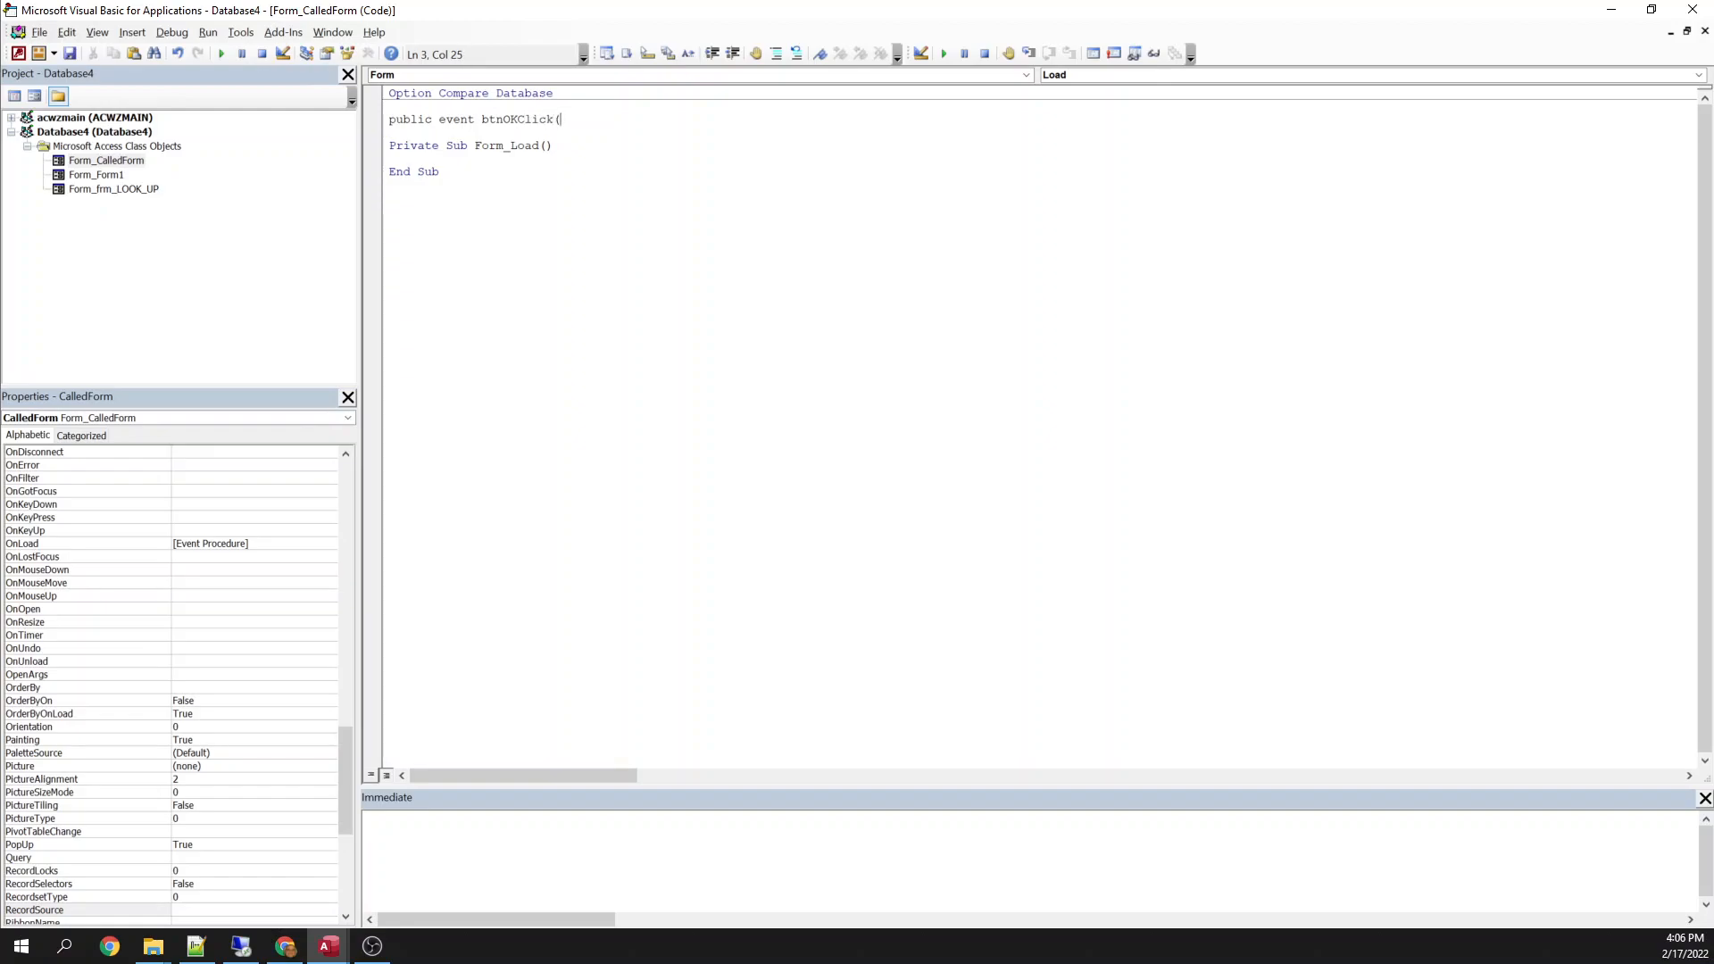
type("UserEnt")
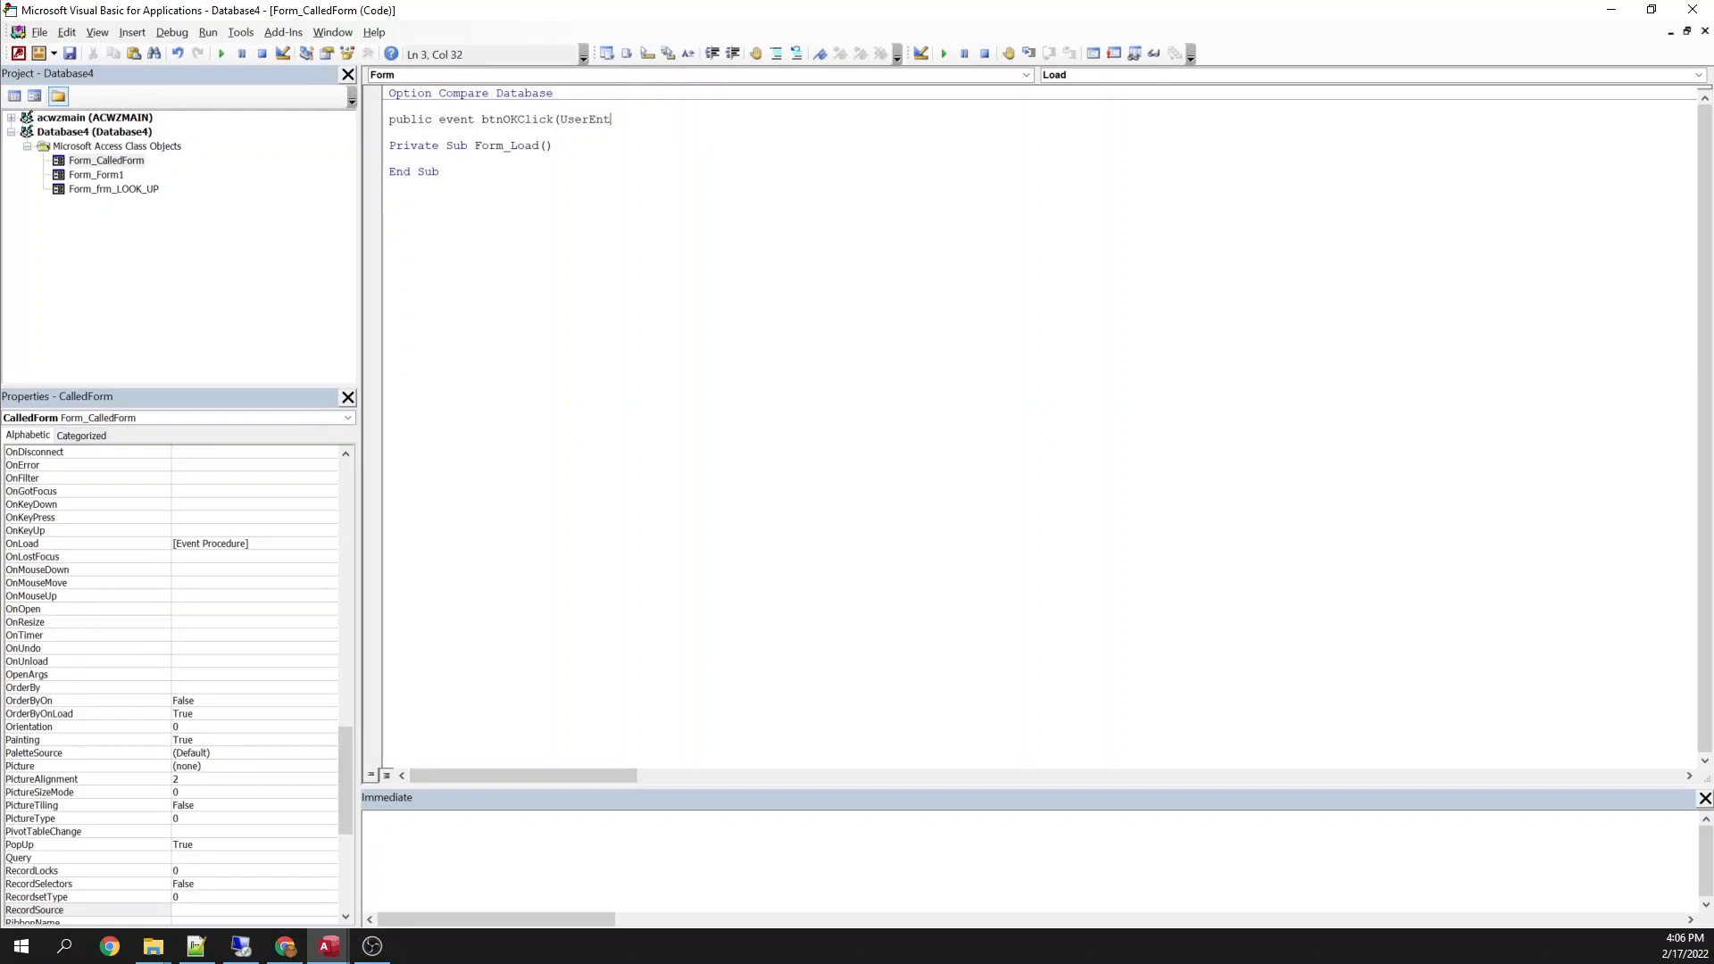
type("eredString")
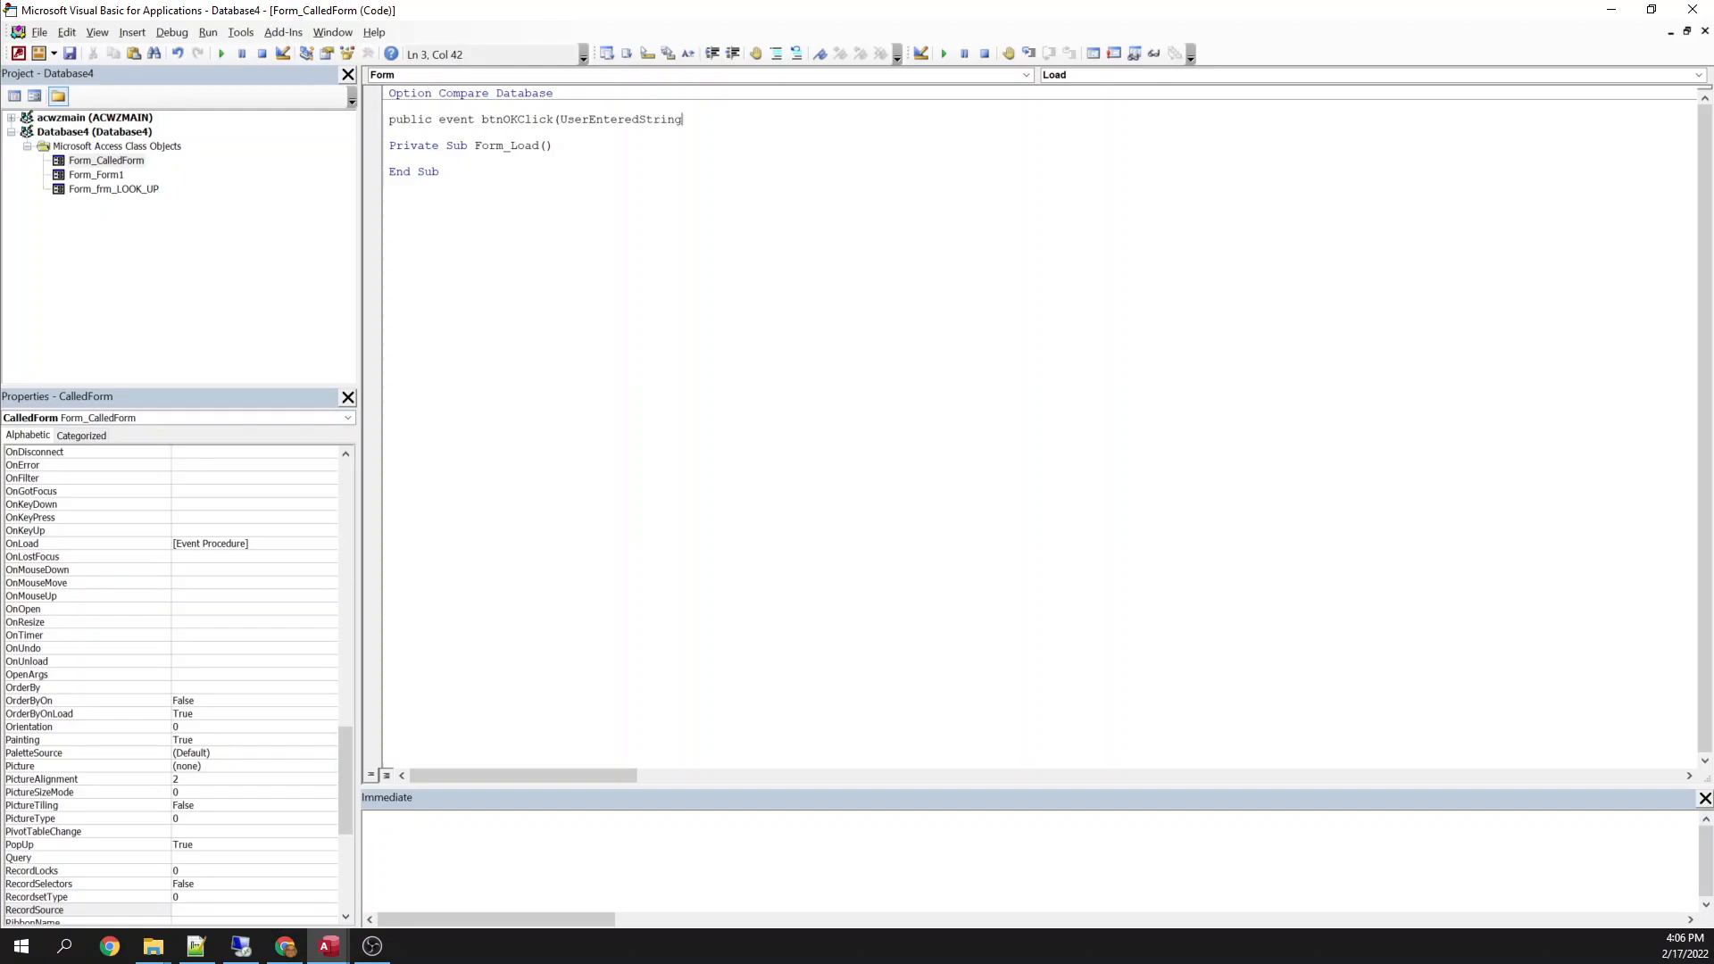
type("as String)")
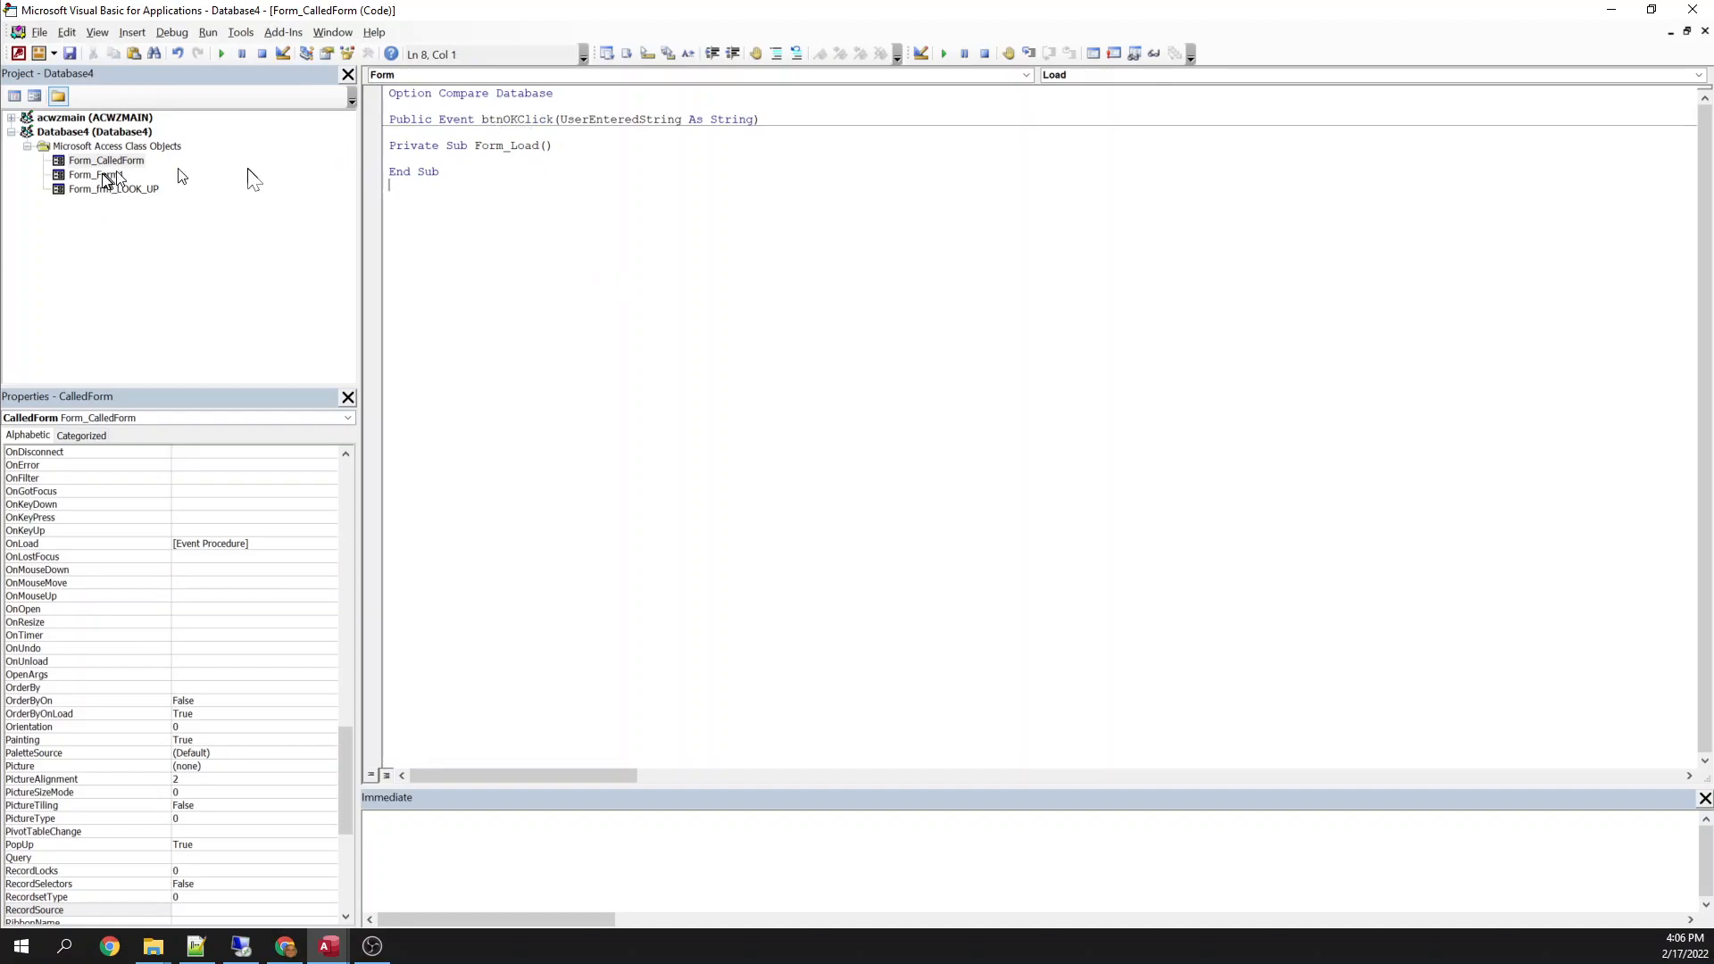
double_click(517, 118)
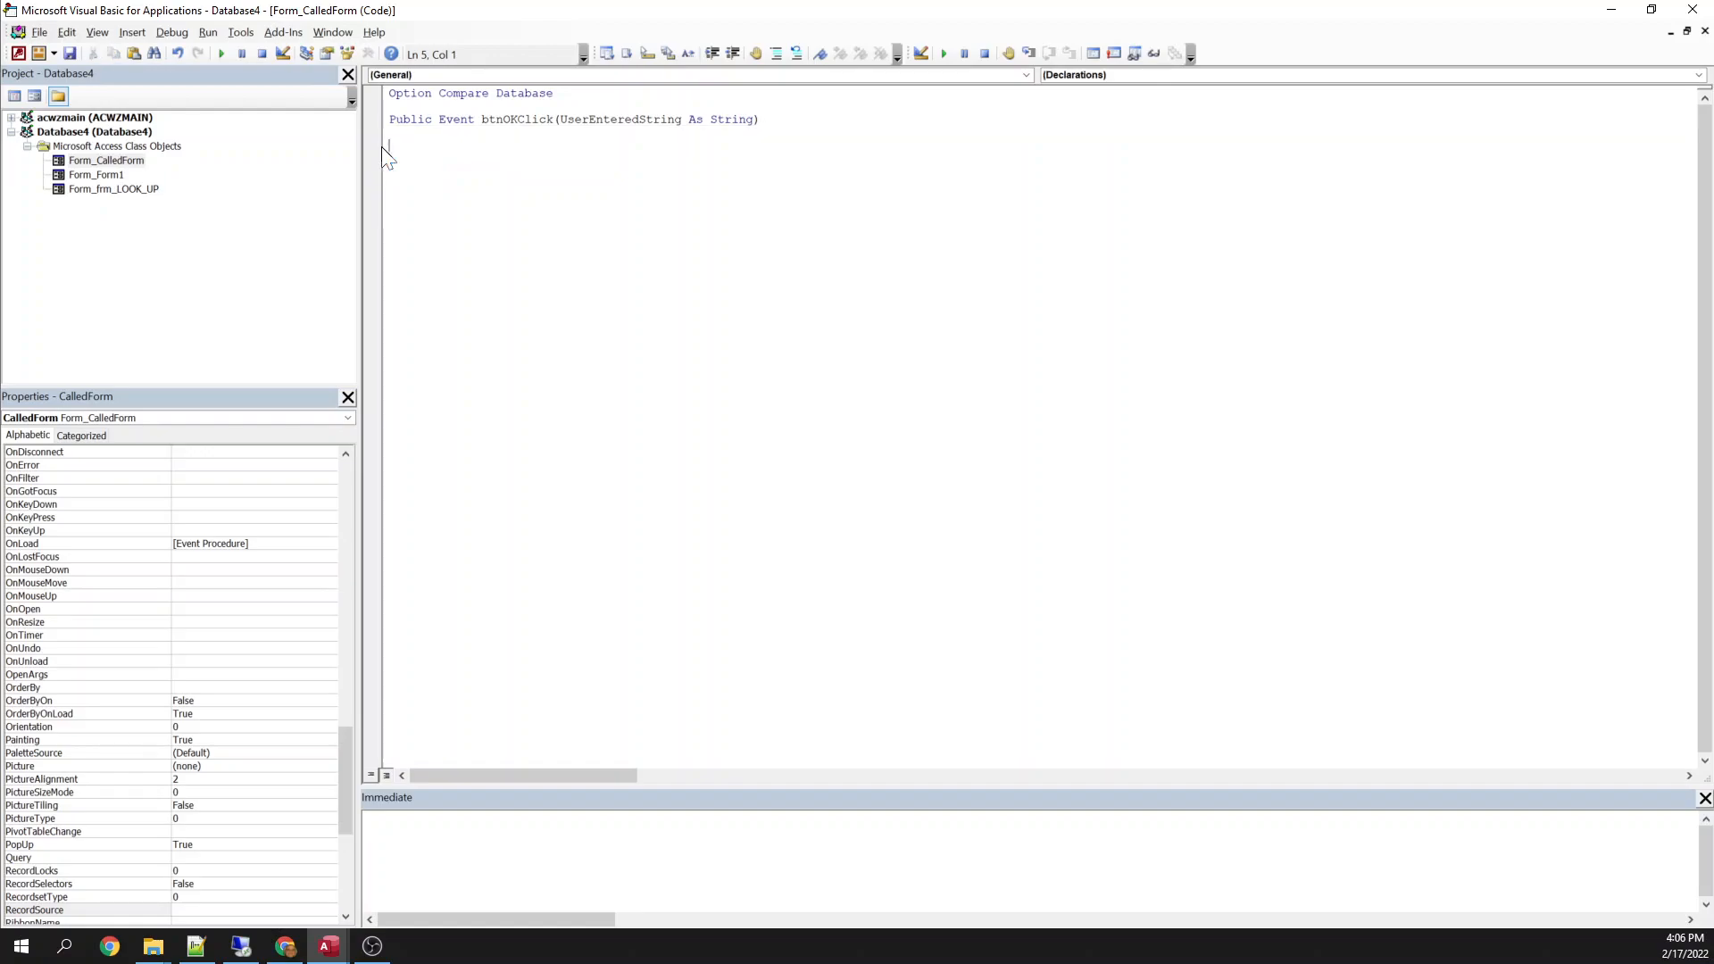
Write BtnOK_Click to RaiseEvent btnOKClick(Nz(Me.txtUserEnteredData.Value, "")).
right_click(351, 189)
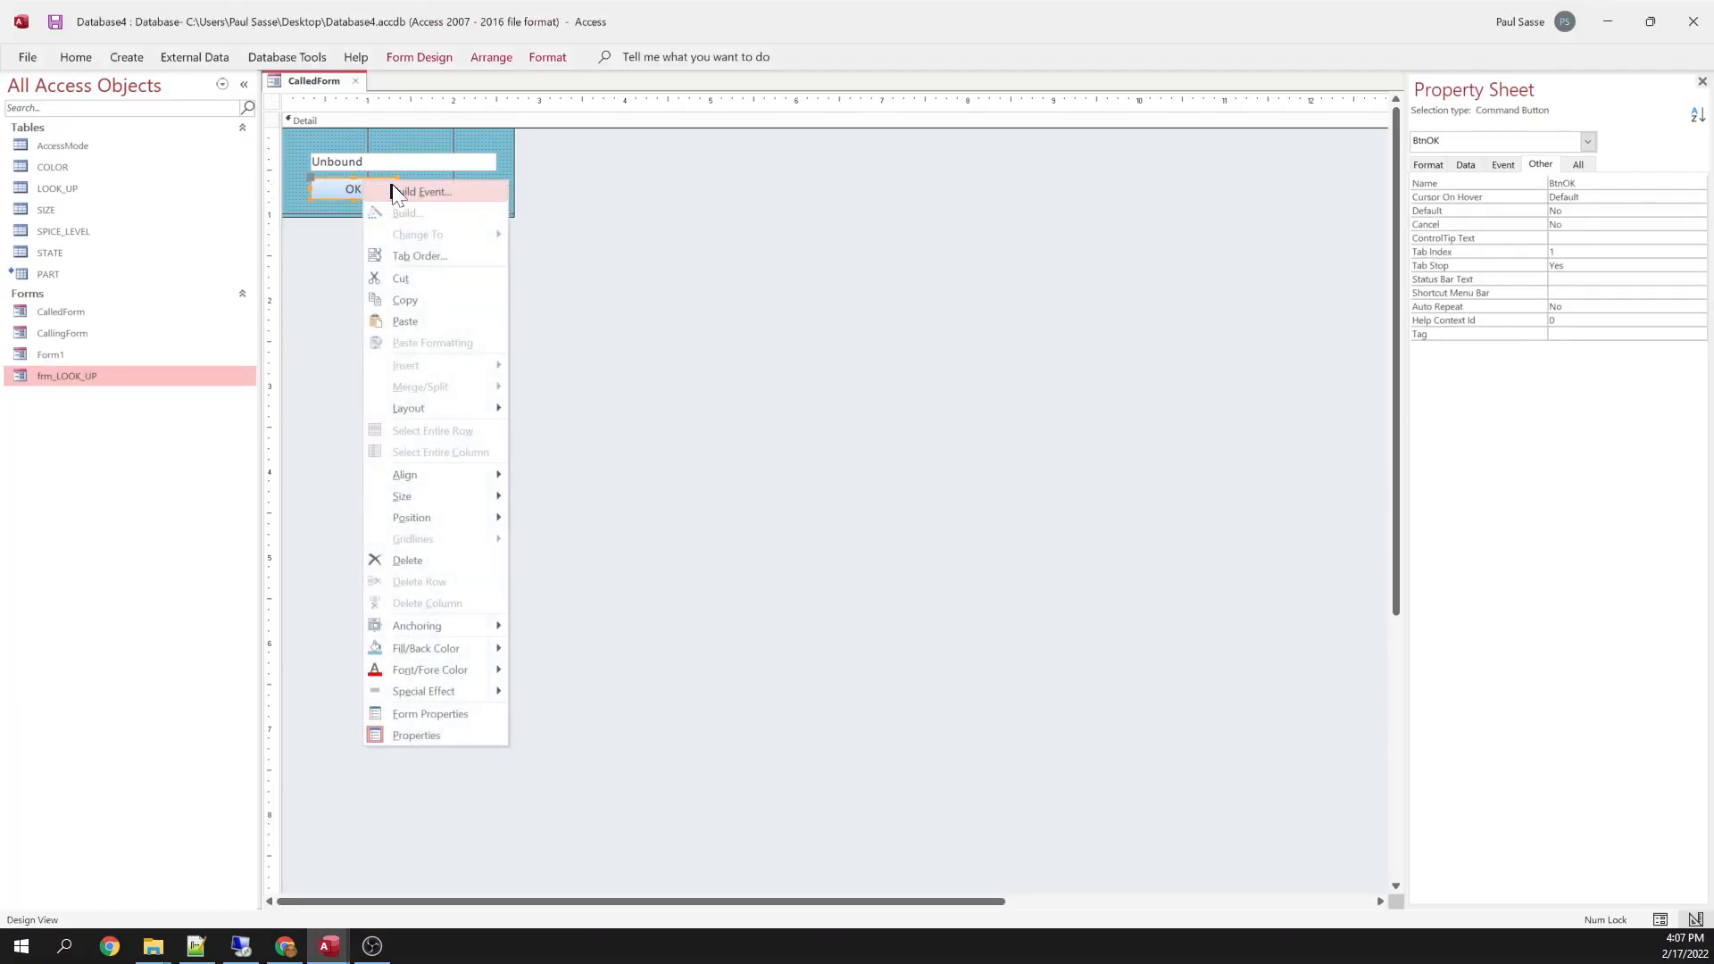
left_click(423, 191)
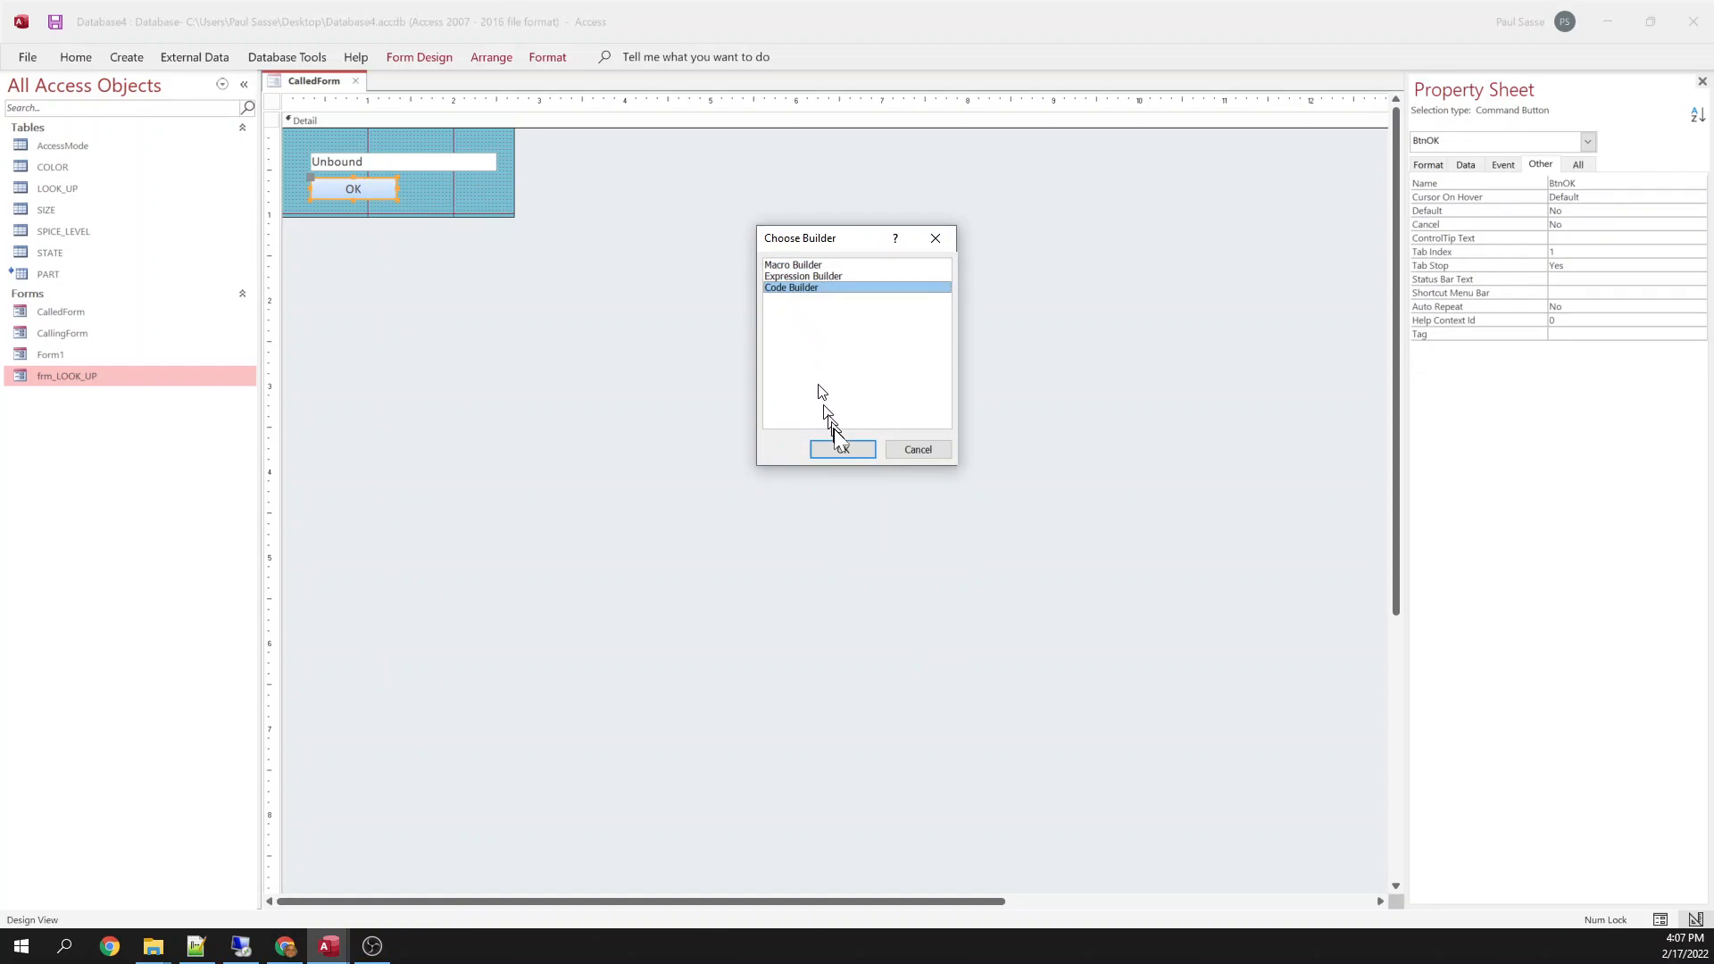
left_click(842, 449)
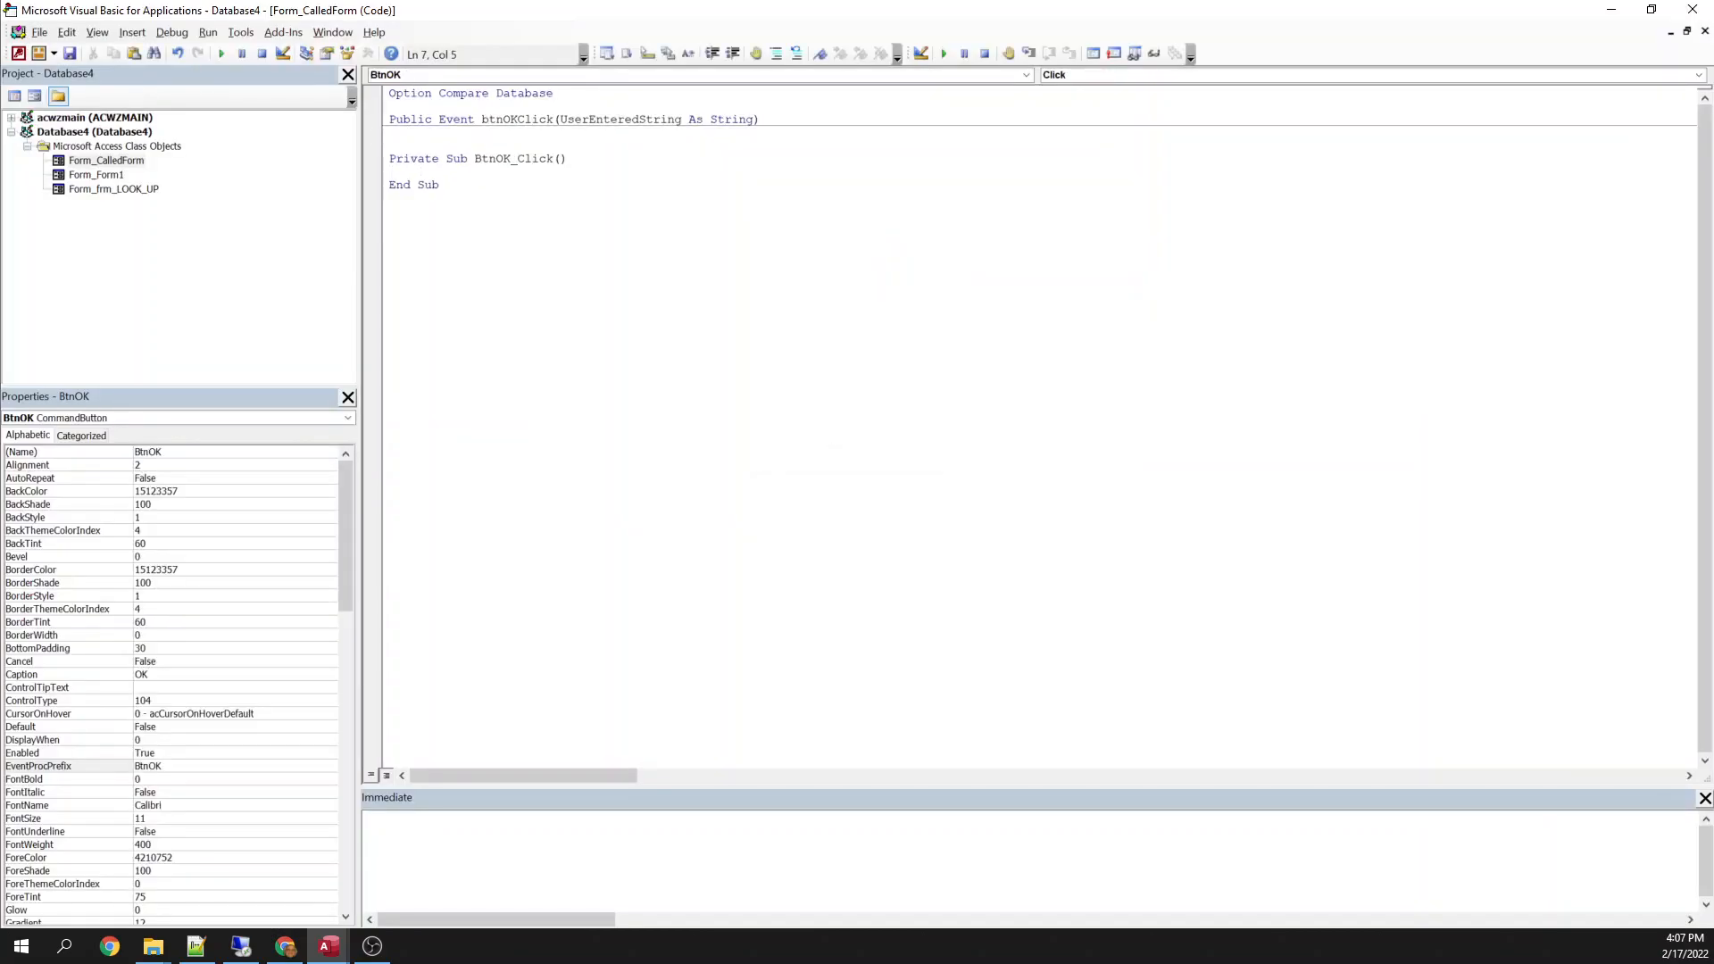
type("dim")
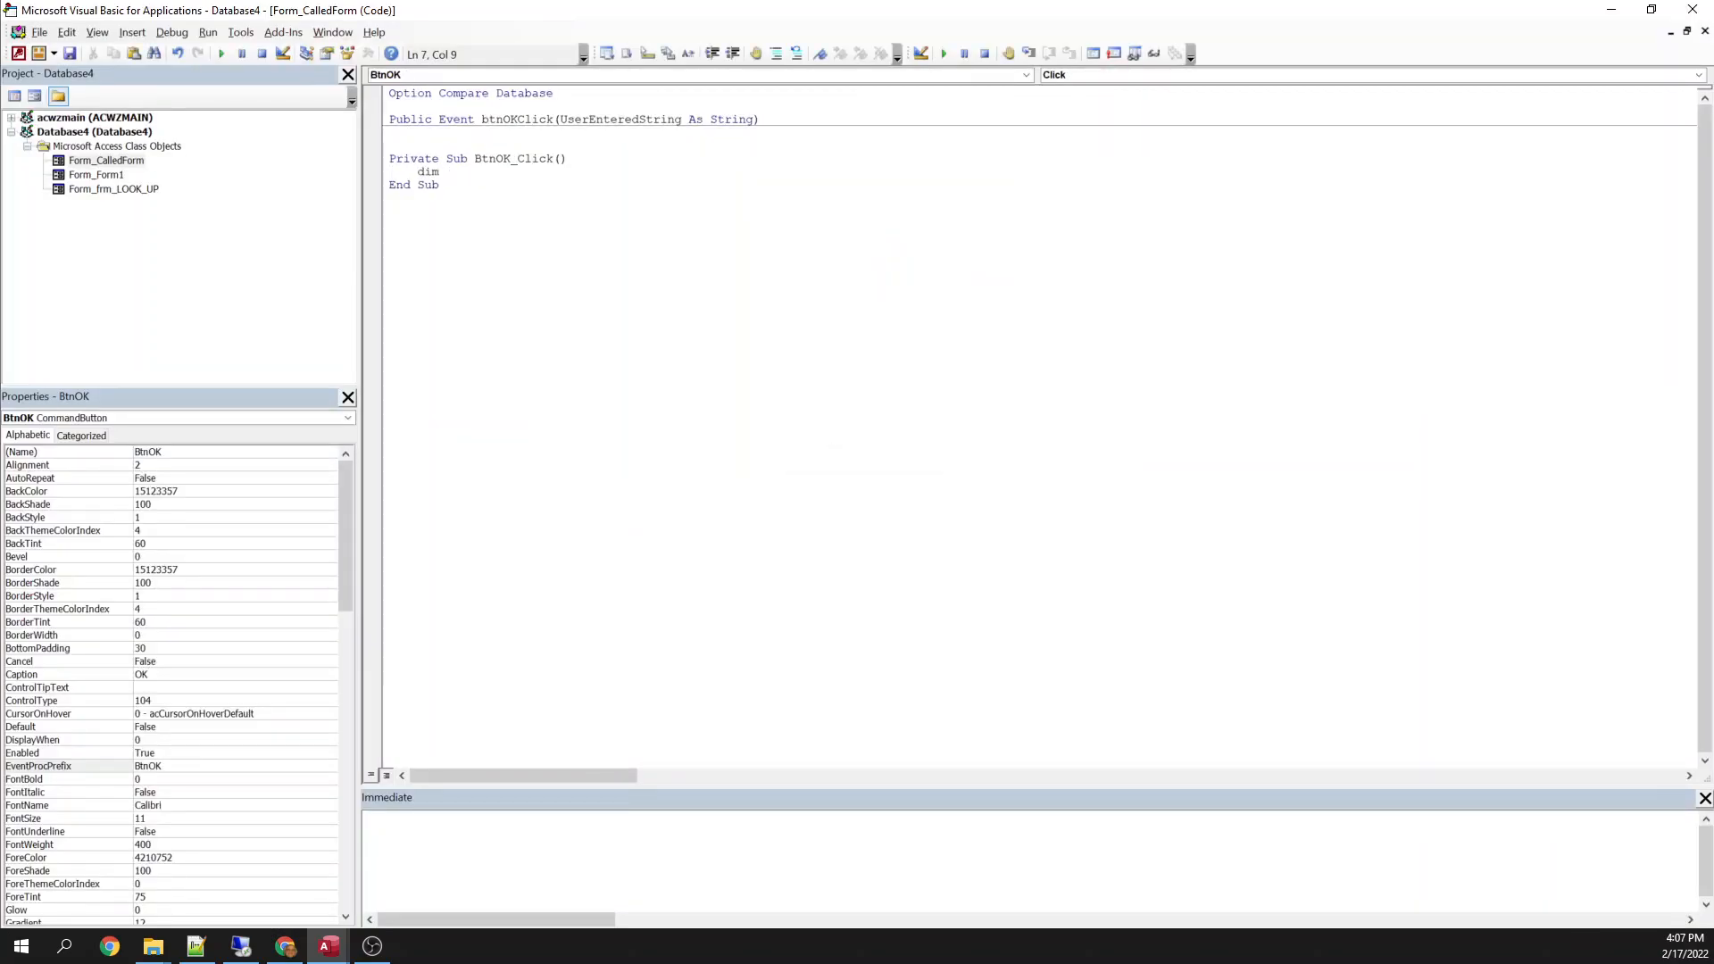
type("strBuffer")
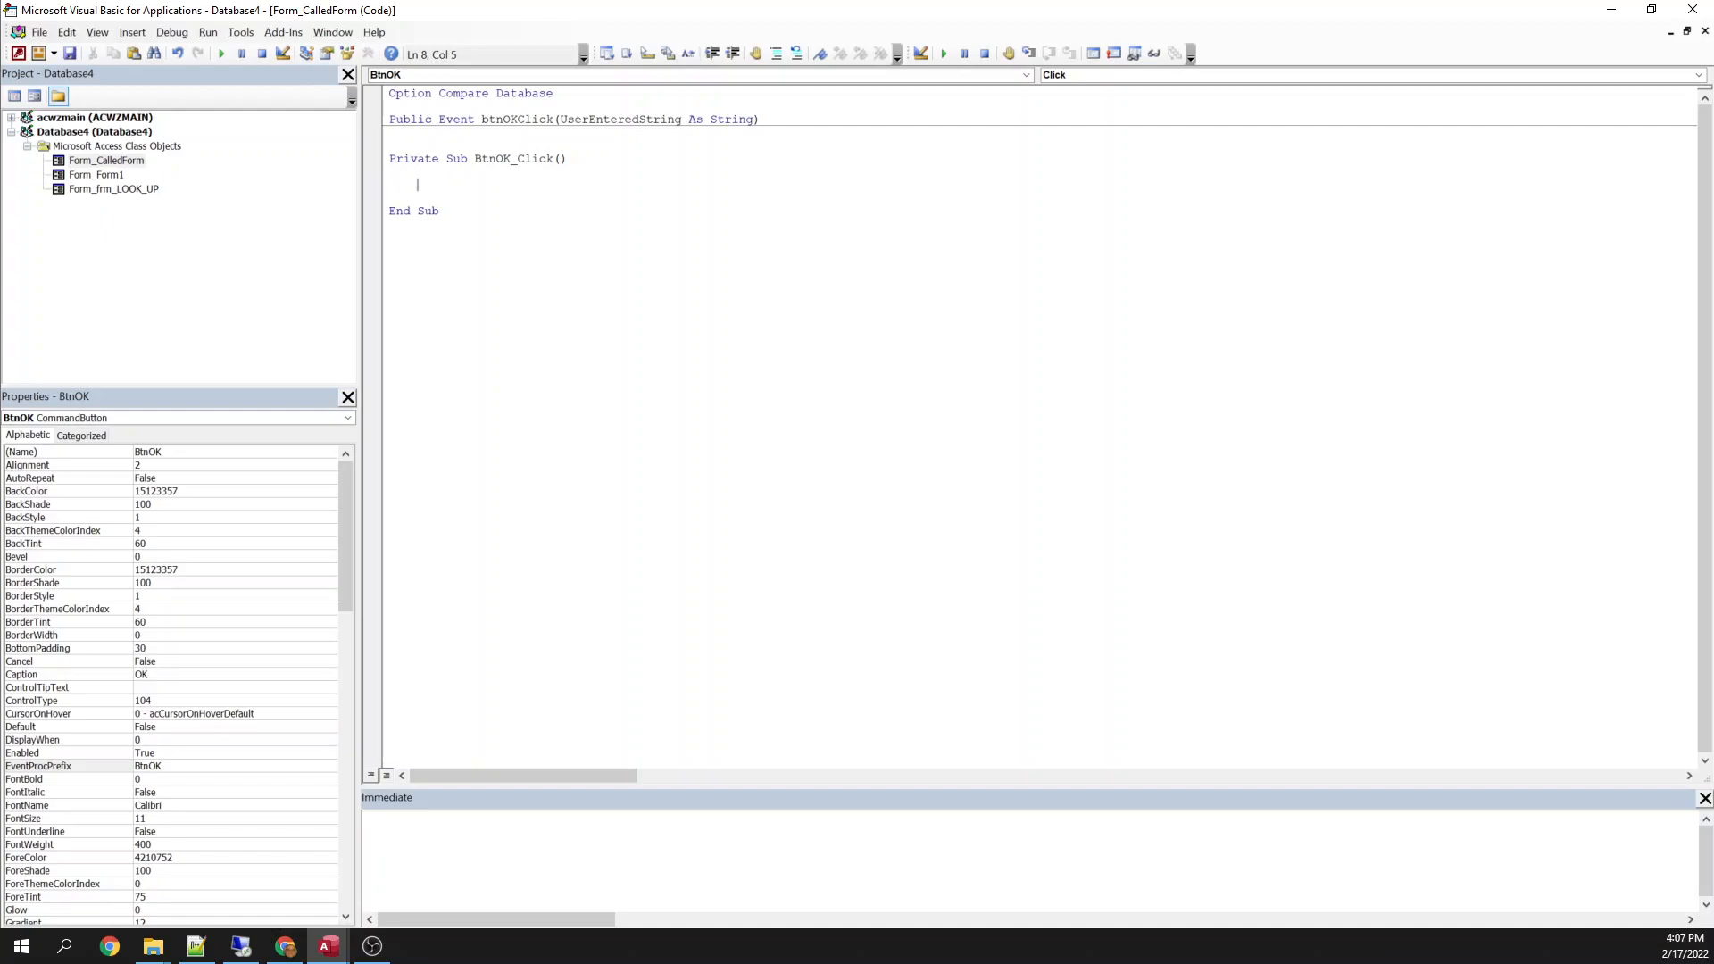
type("raiseevent btnOKClick(n")
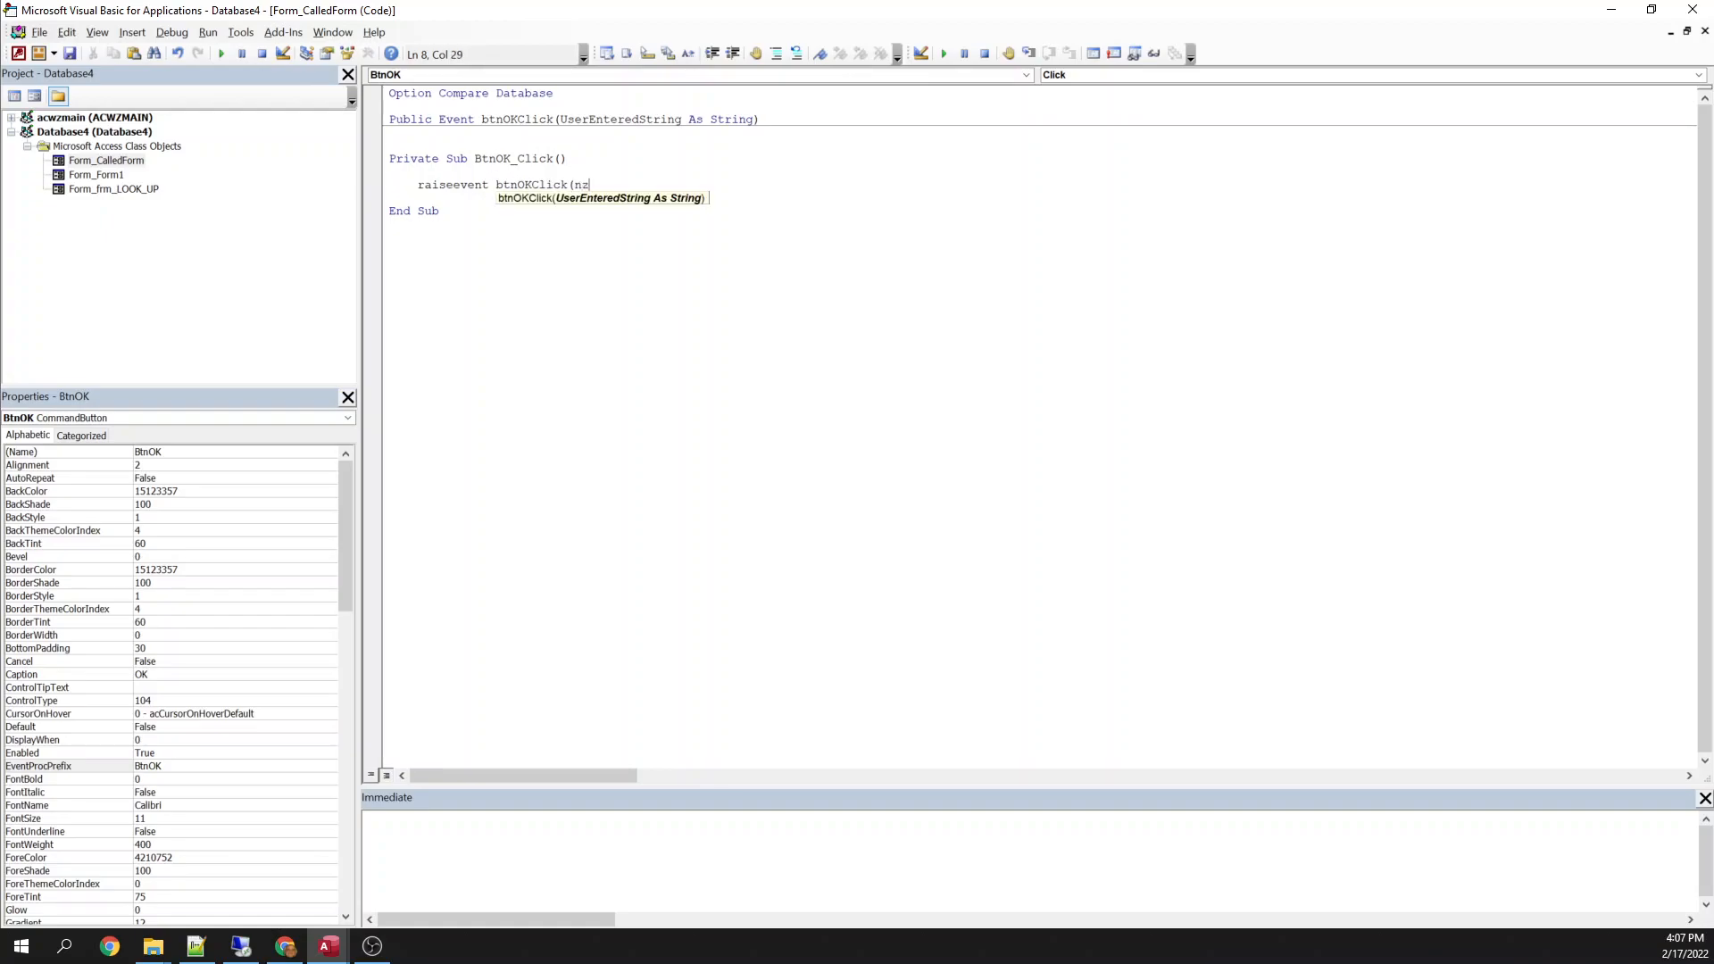
type("z(me.txtUserEnteredData")
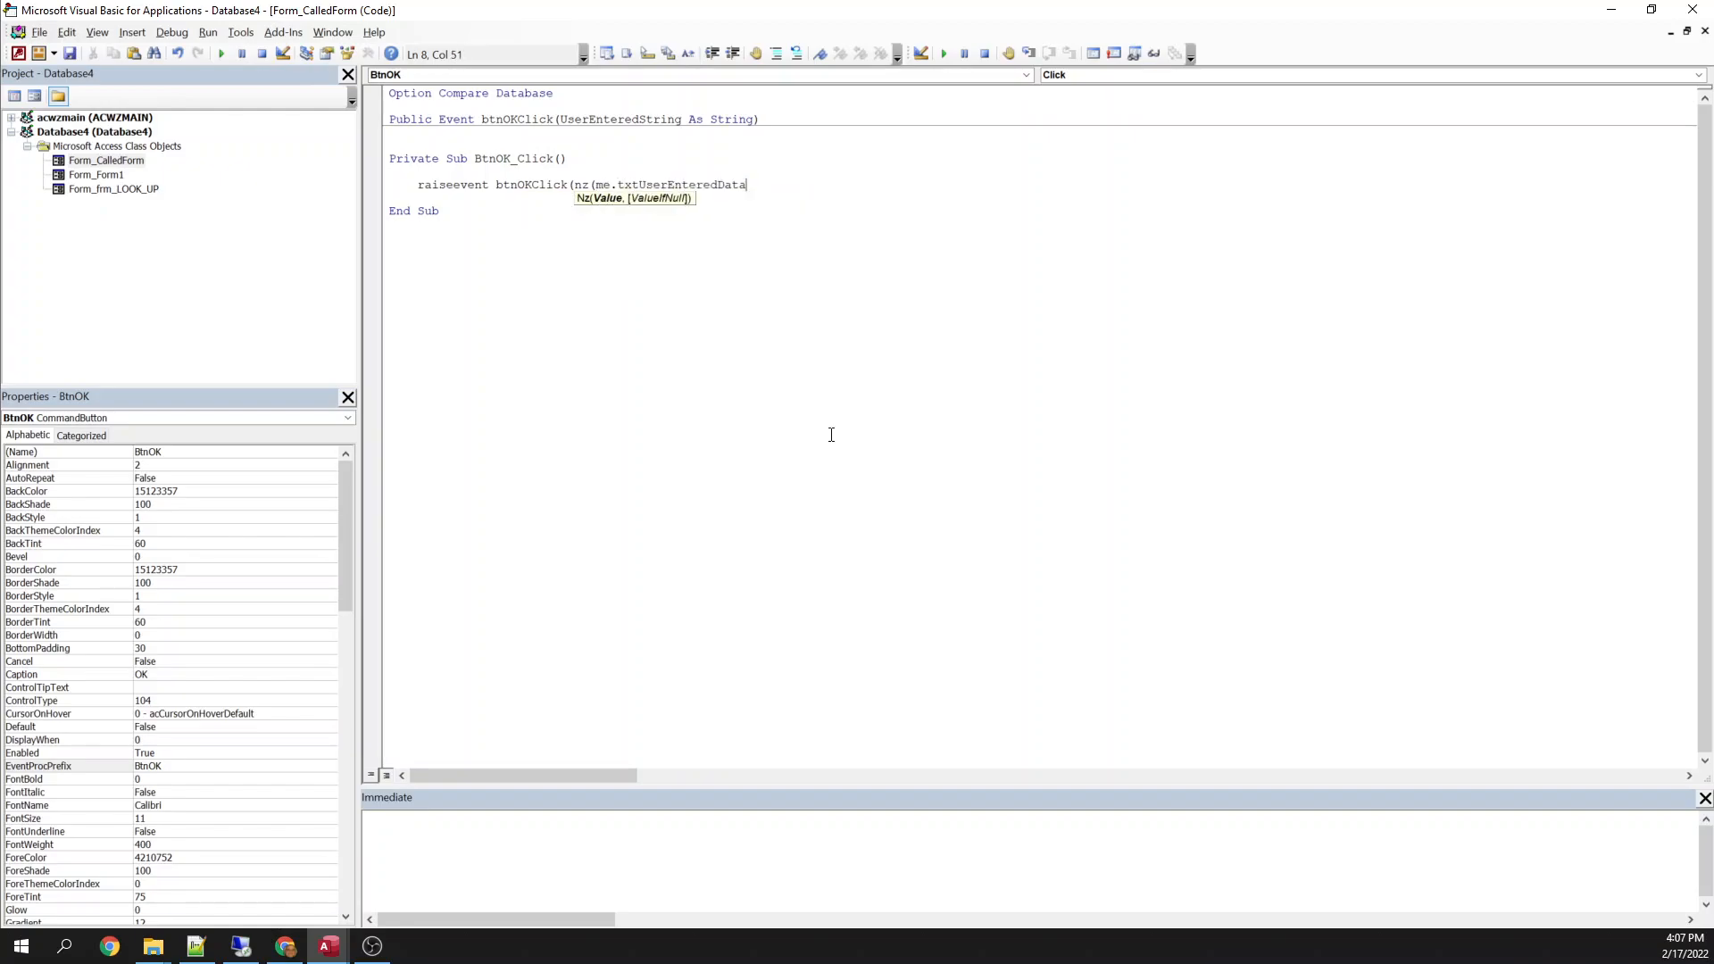
type(".Value, \"\")")
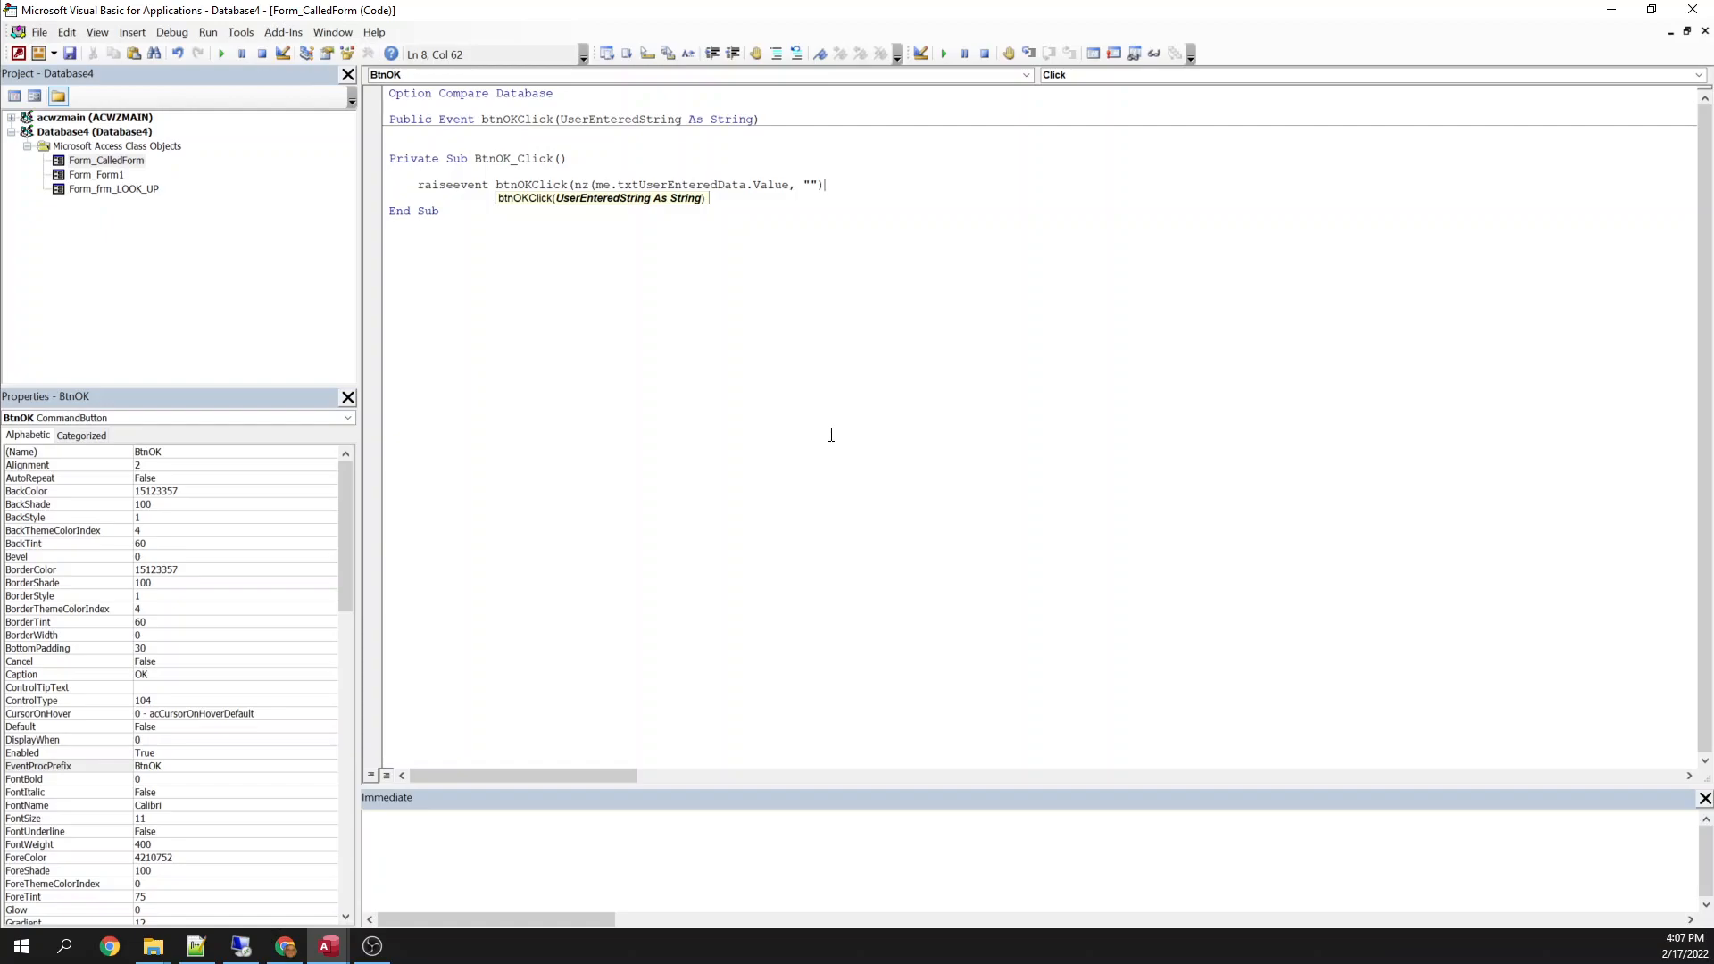
type(")")
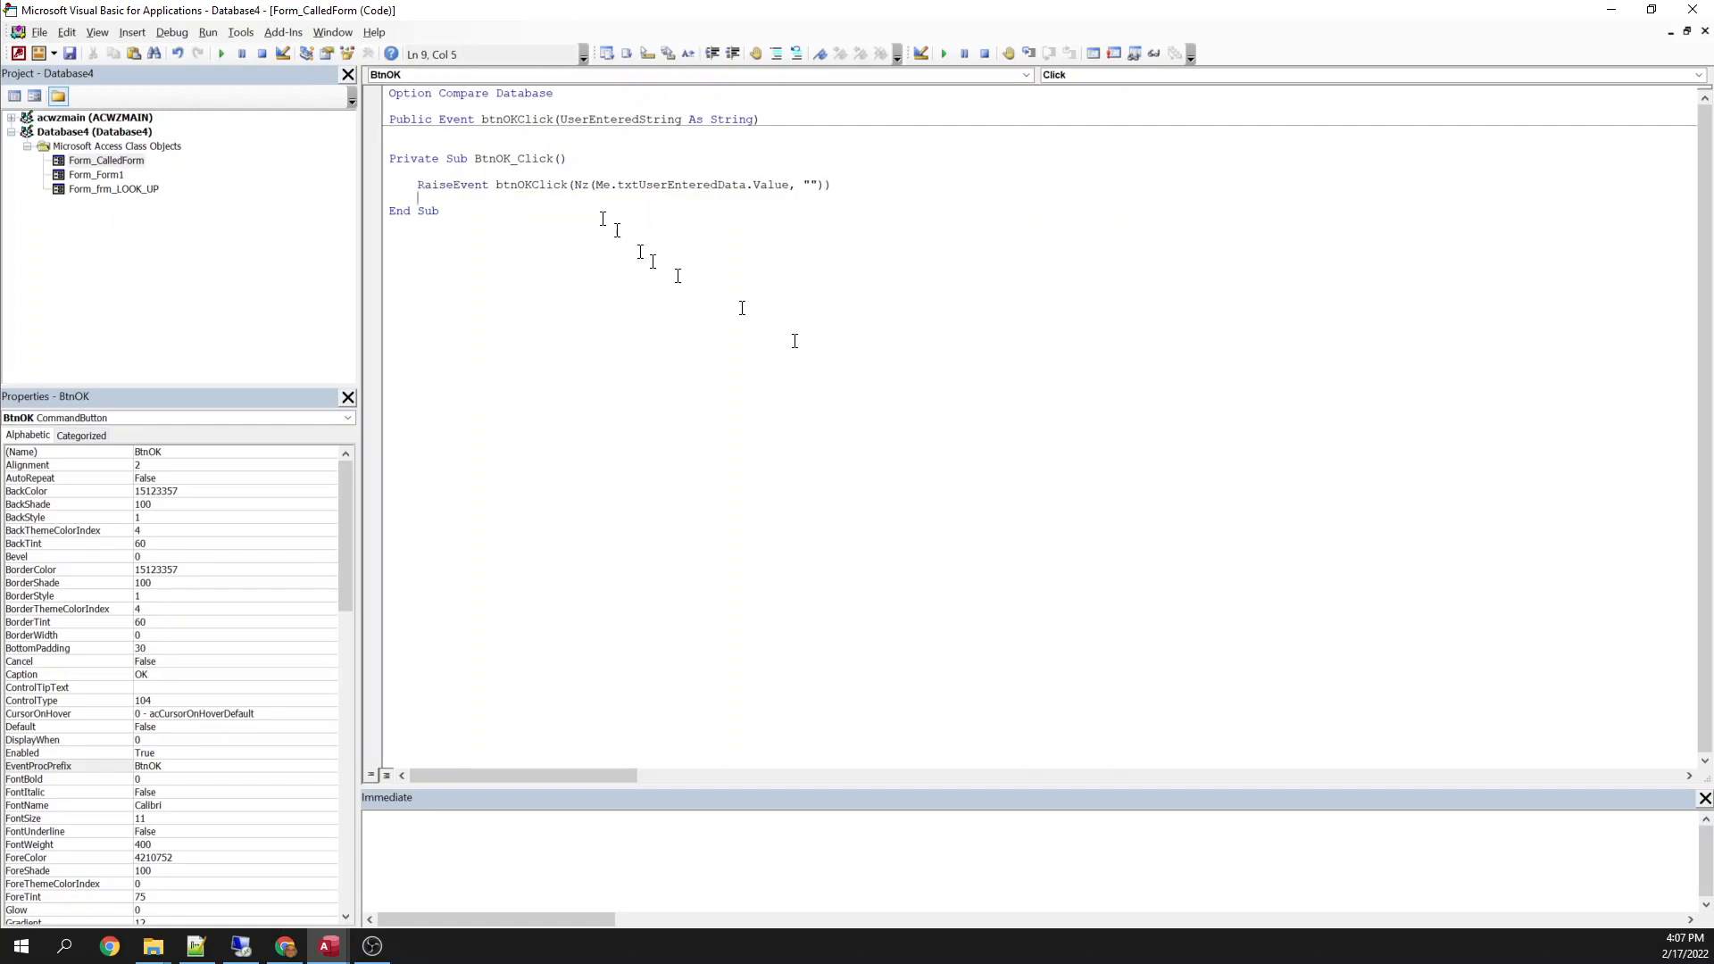
Check the RaiseEvent line's empty-string argument and txtUserEnteredData reference.
double_click(532, 183)
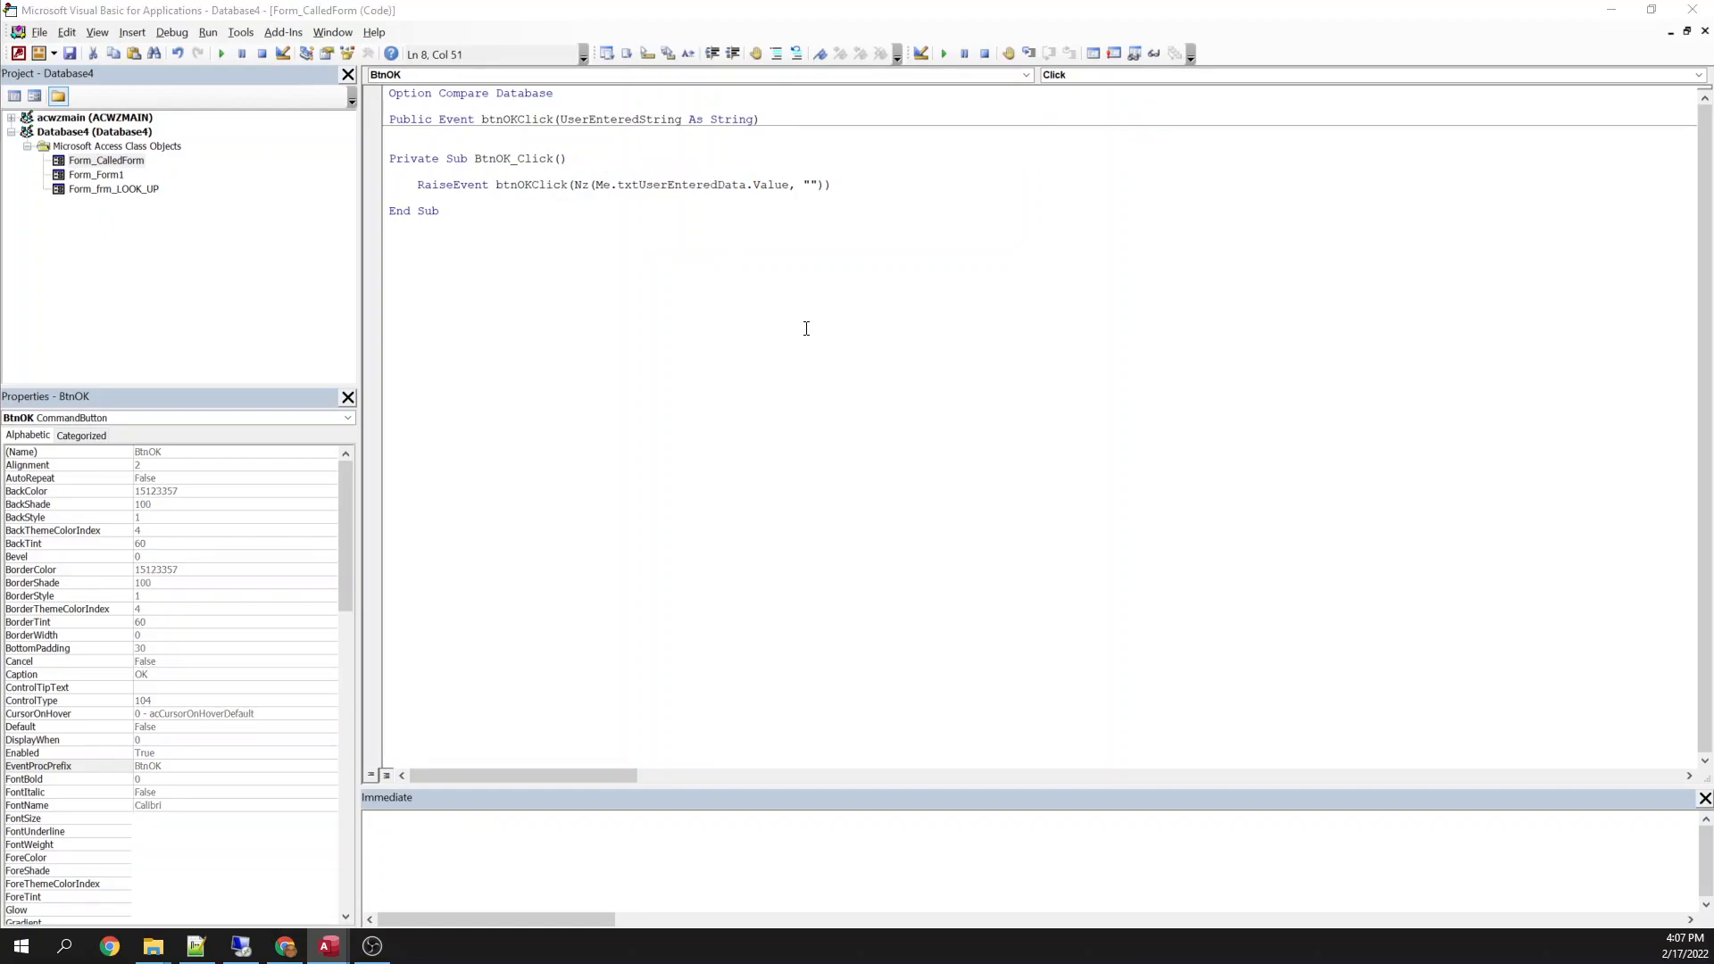
double_click(679, 184)
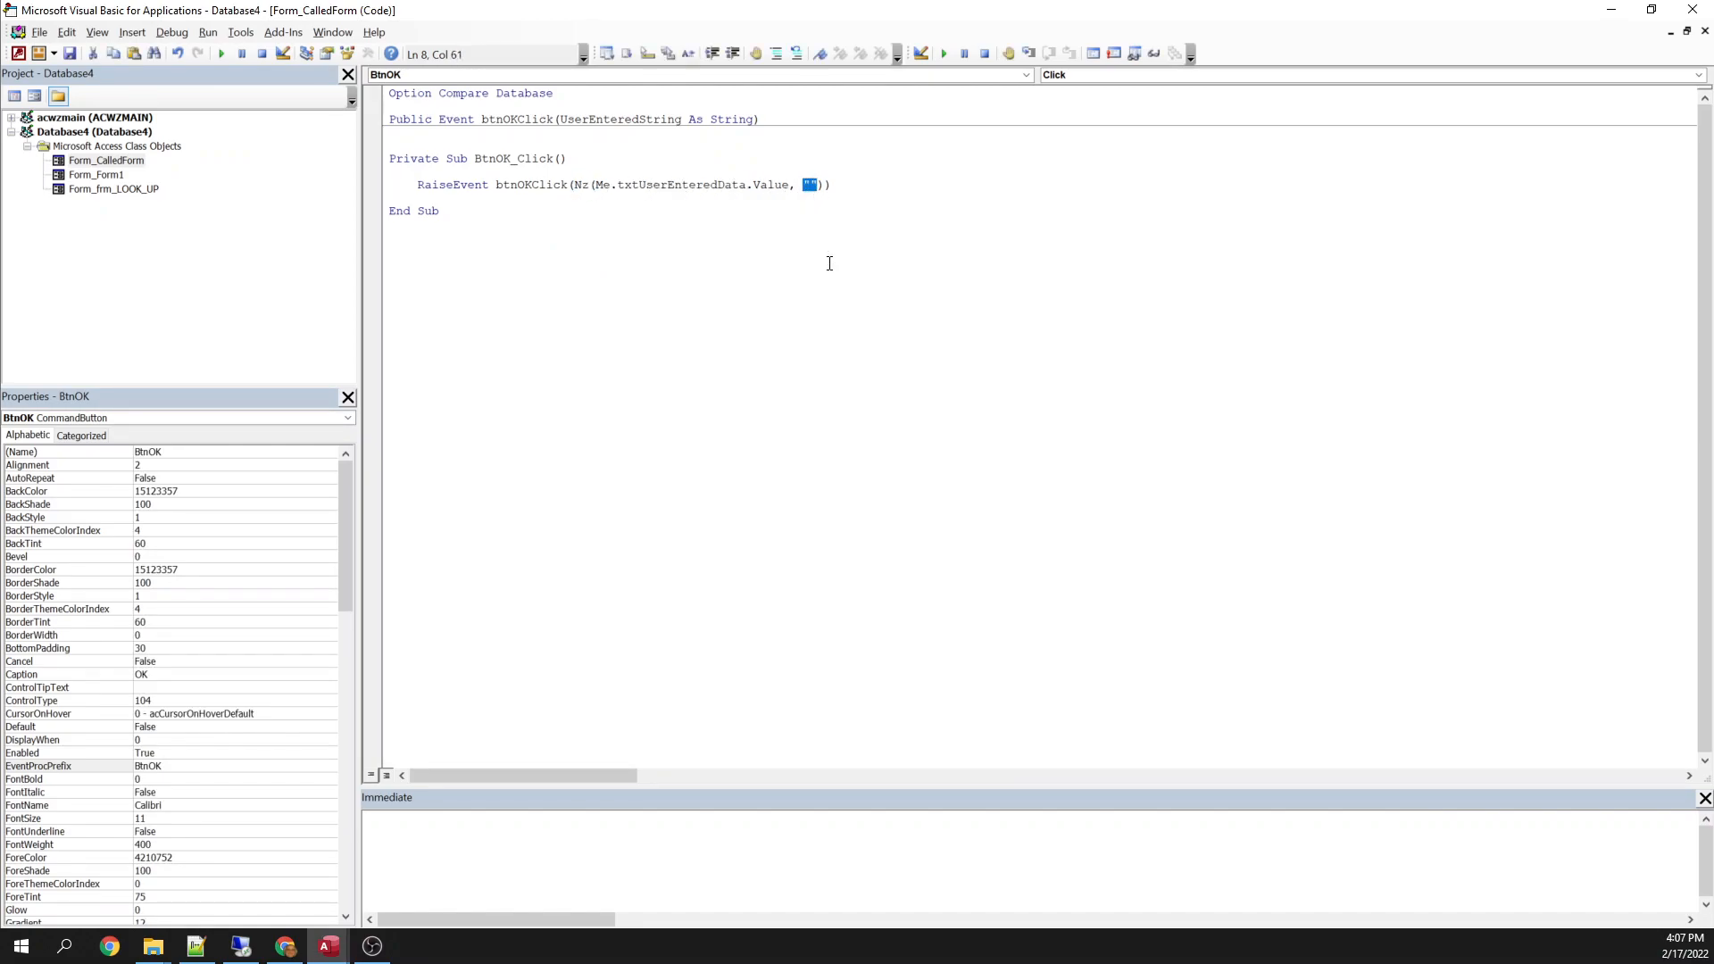
mouse_move(836, 249)
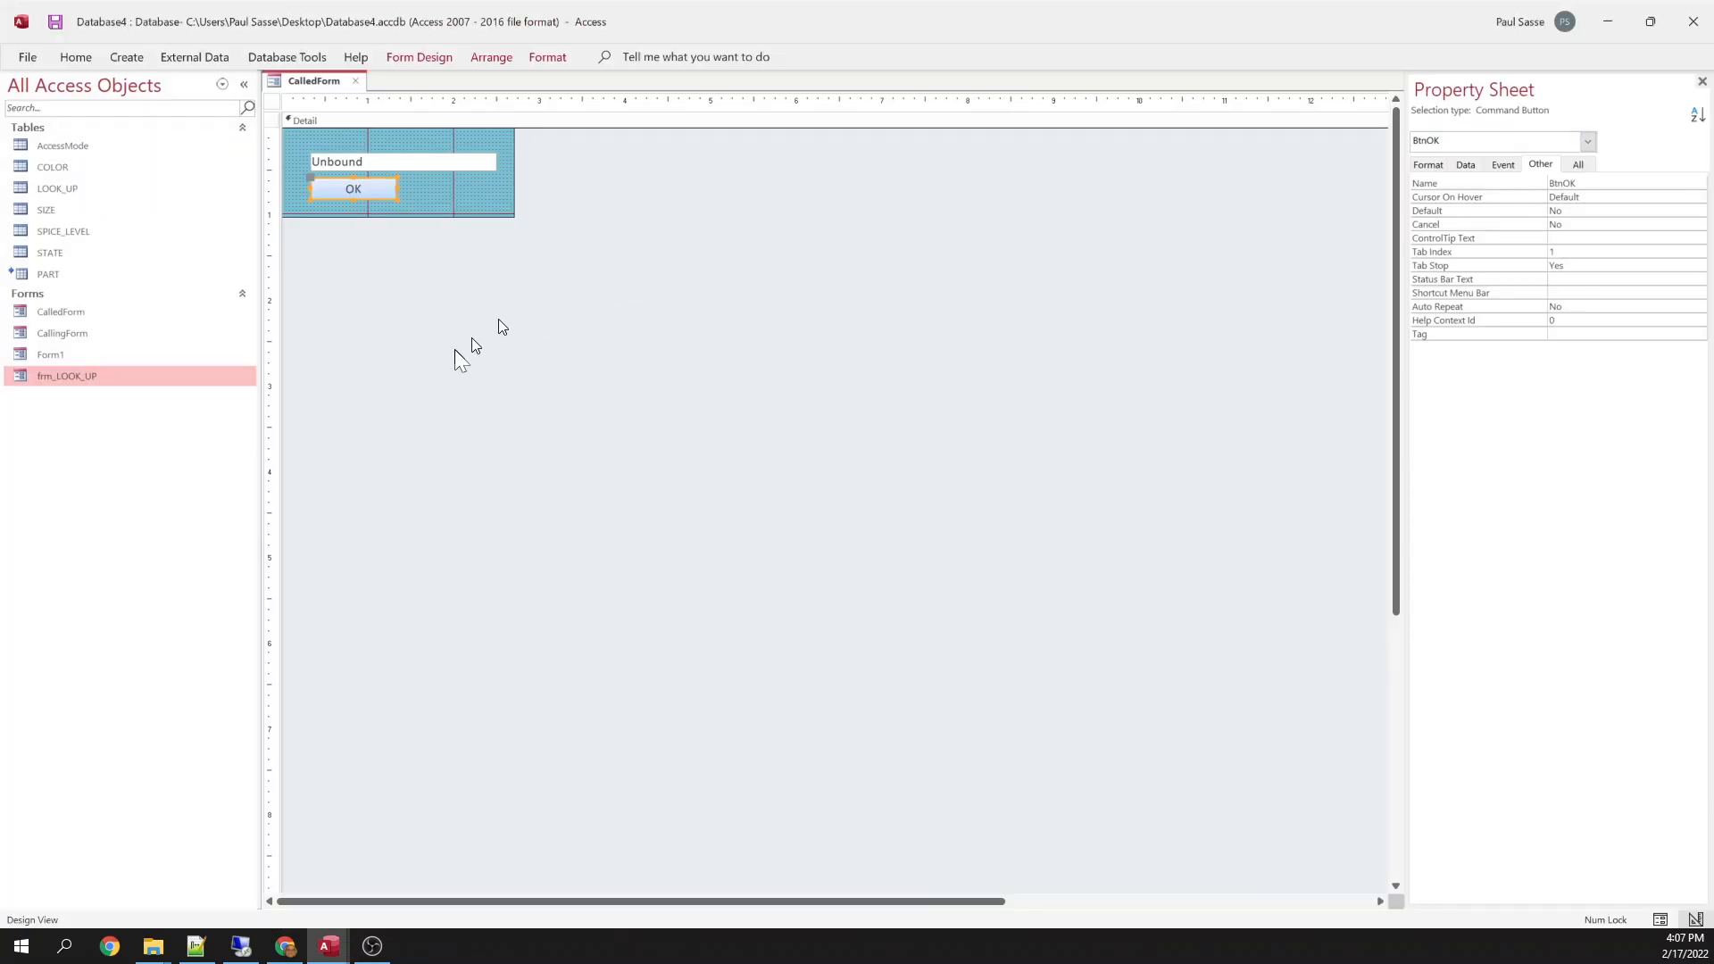
left_click(432, 162)
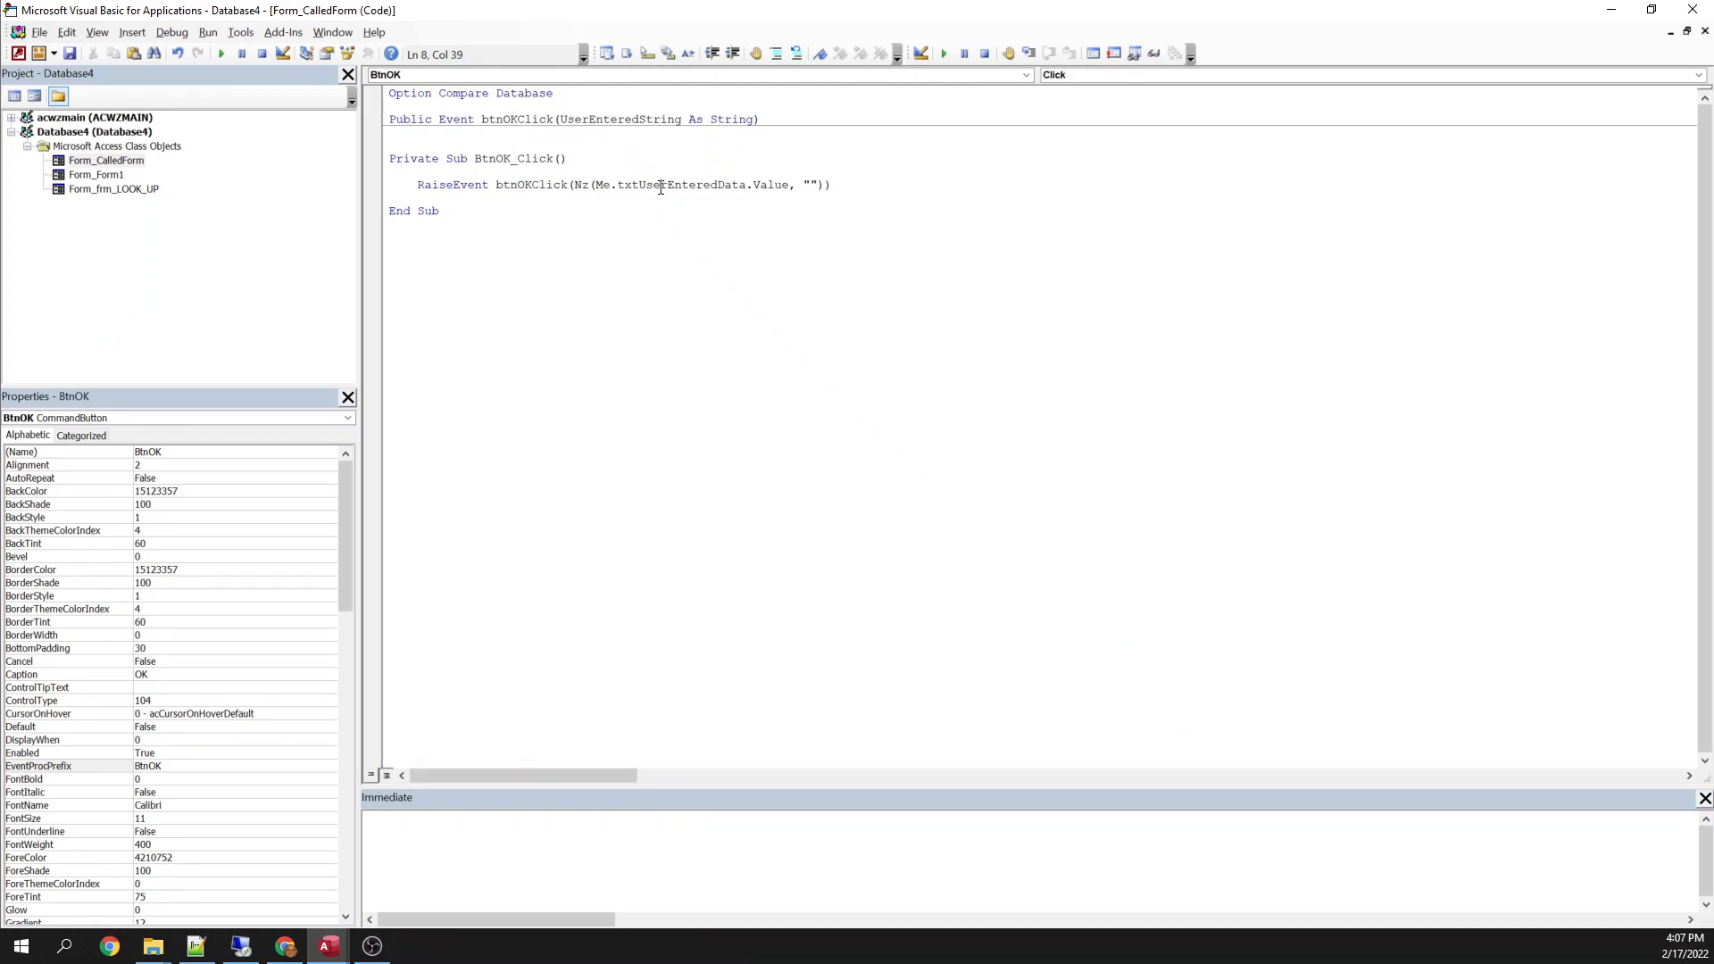
double_click(618, 119)
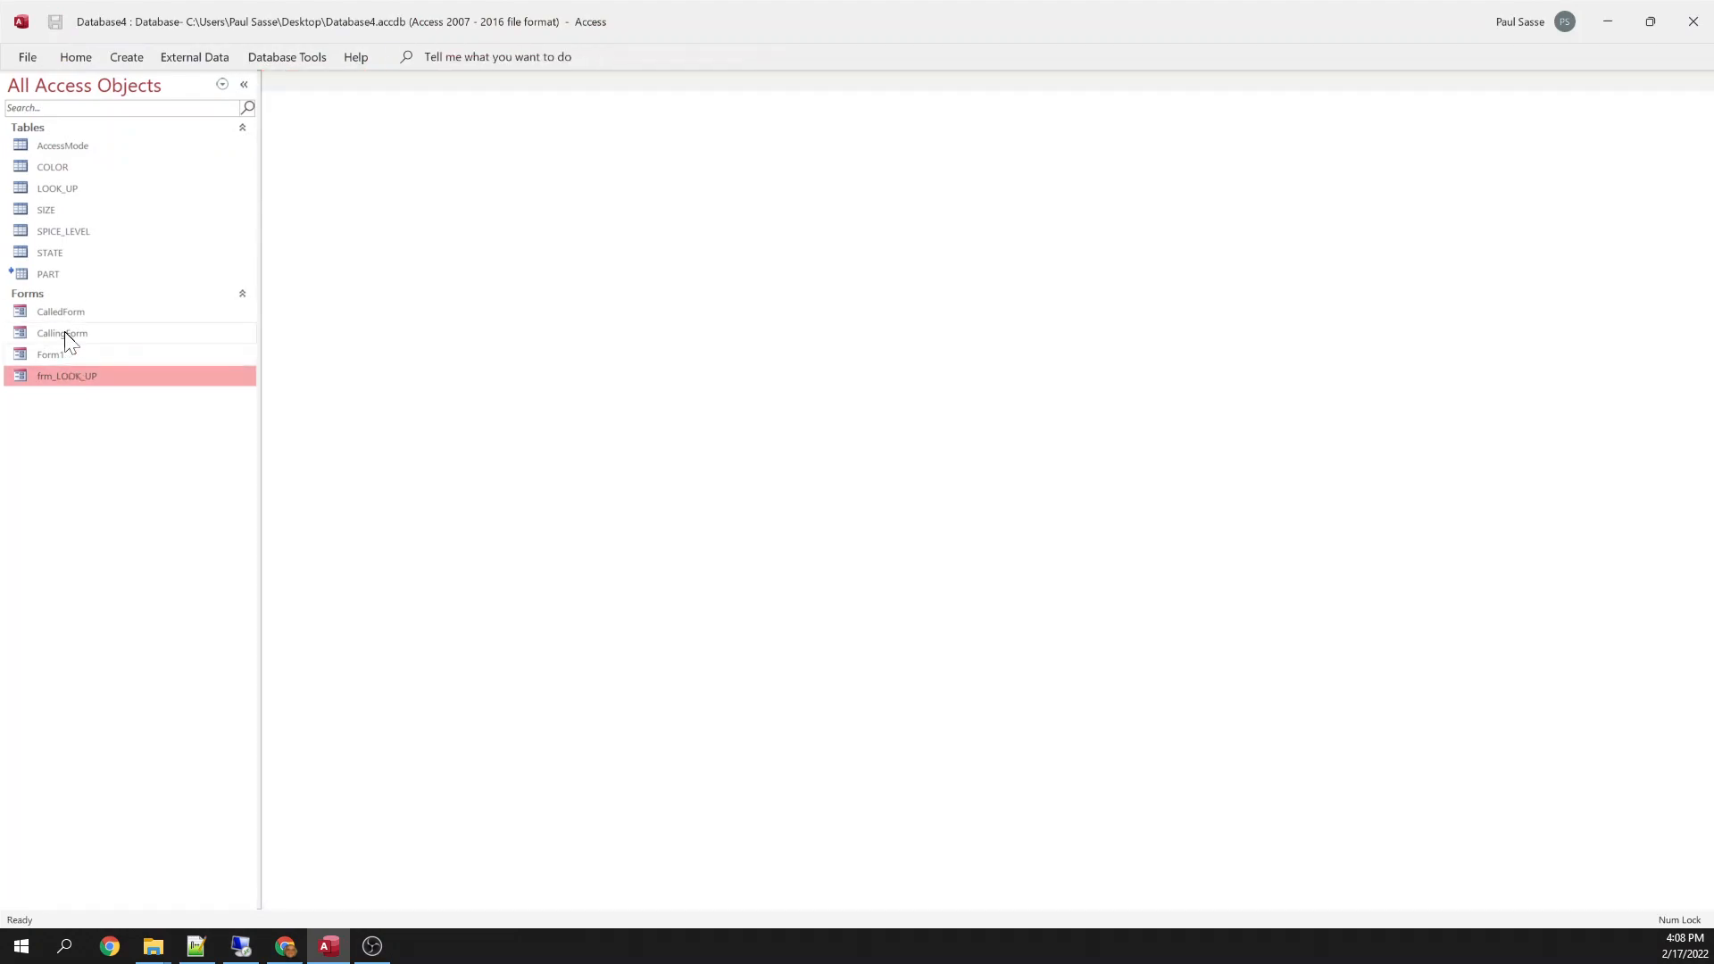
Reopen CallingForm in Design View and change the Command2 button's caption to OpenOtherForm.
right_click(63, 333)
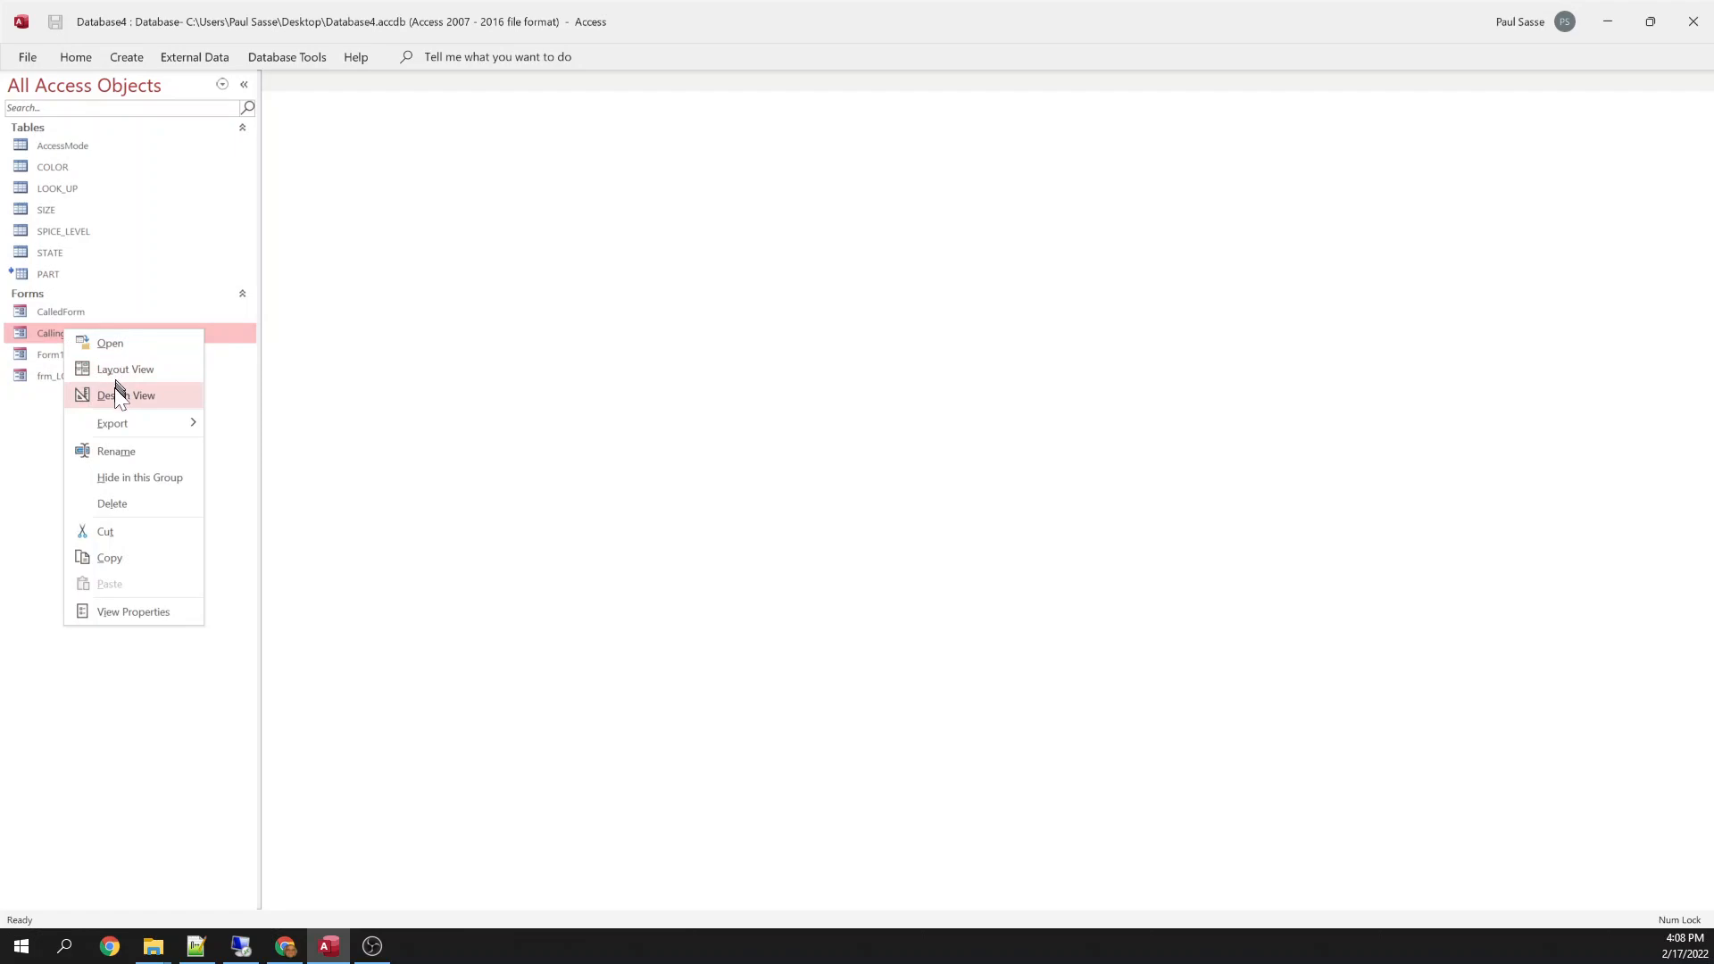
left_click(127, 395)
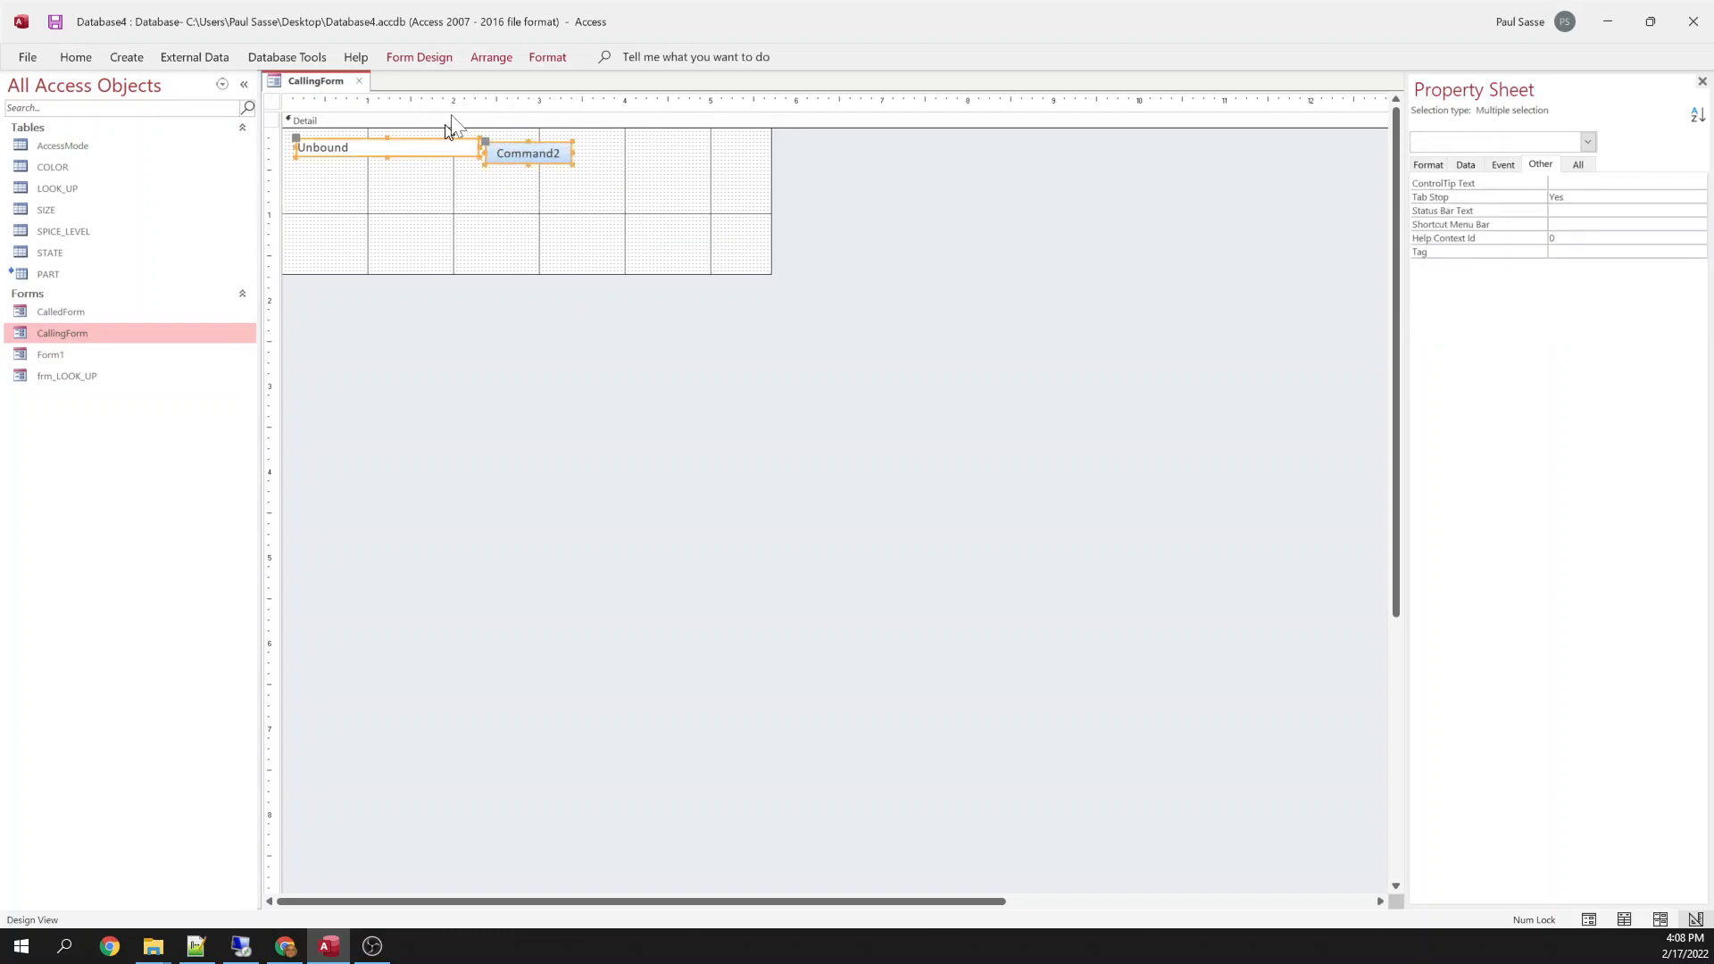
left_click(491, 57)
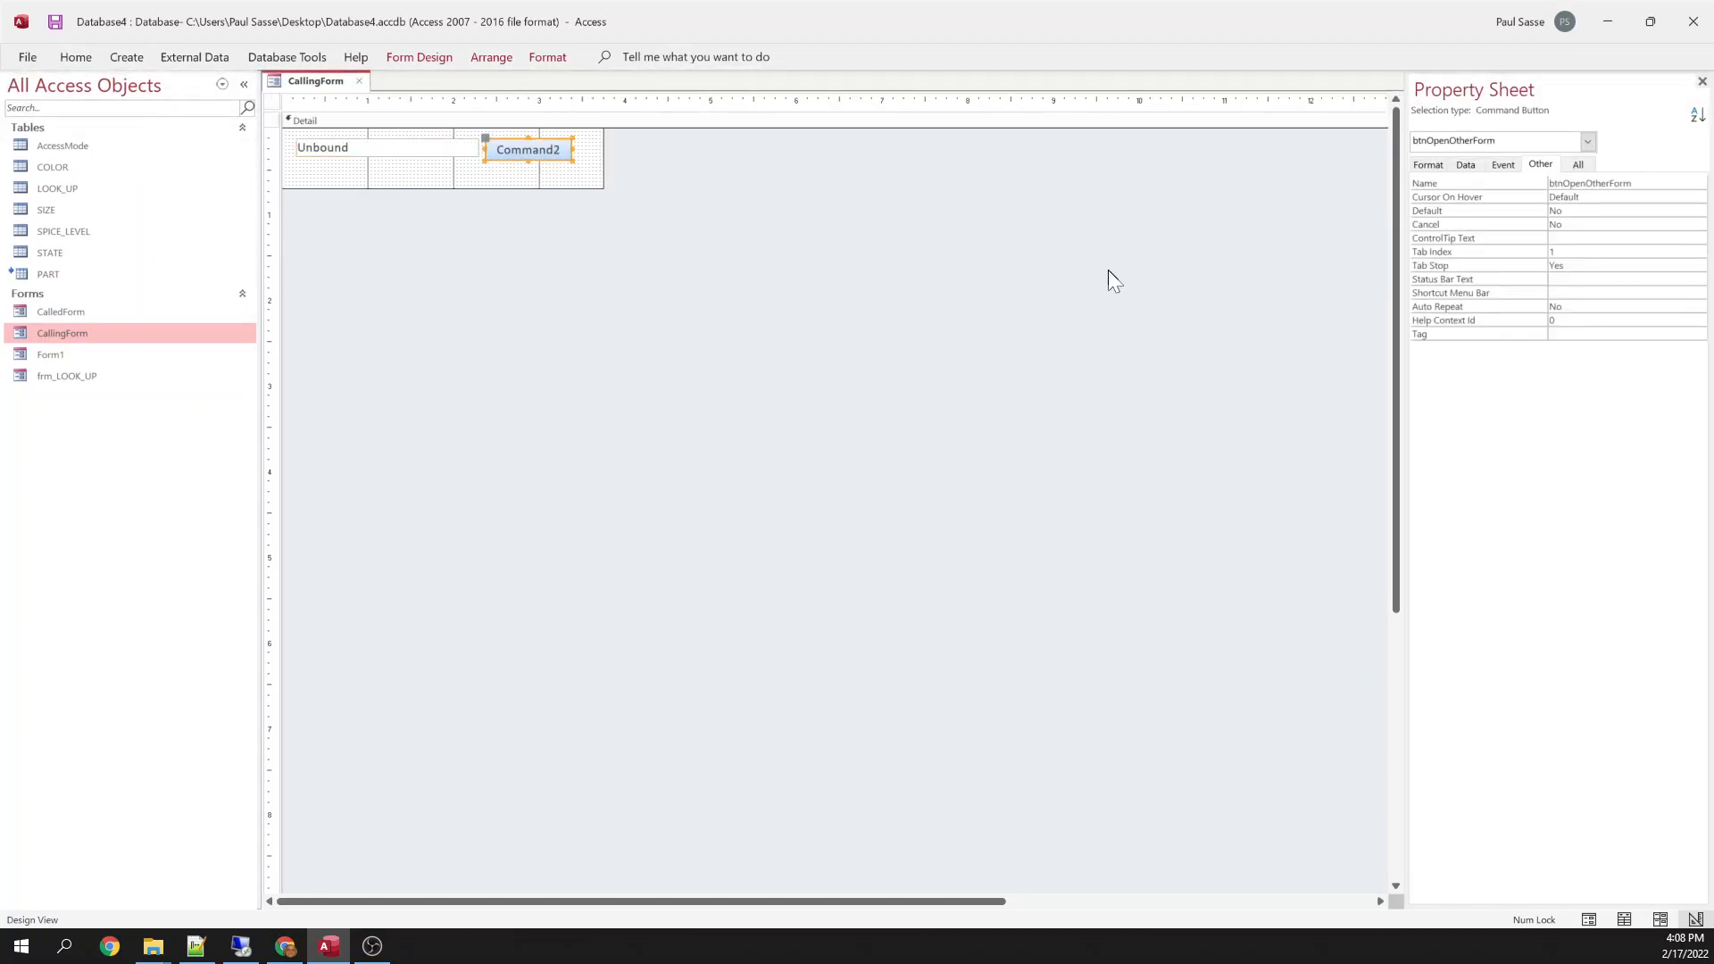
left_click(1427, 165)
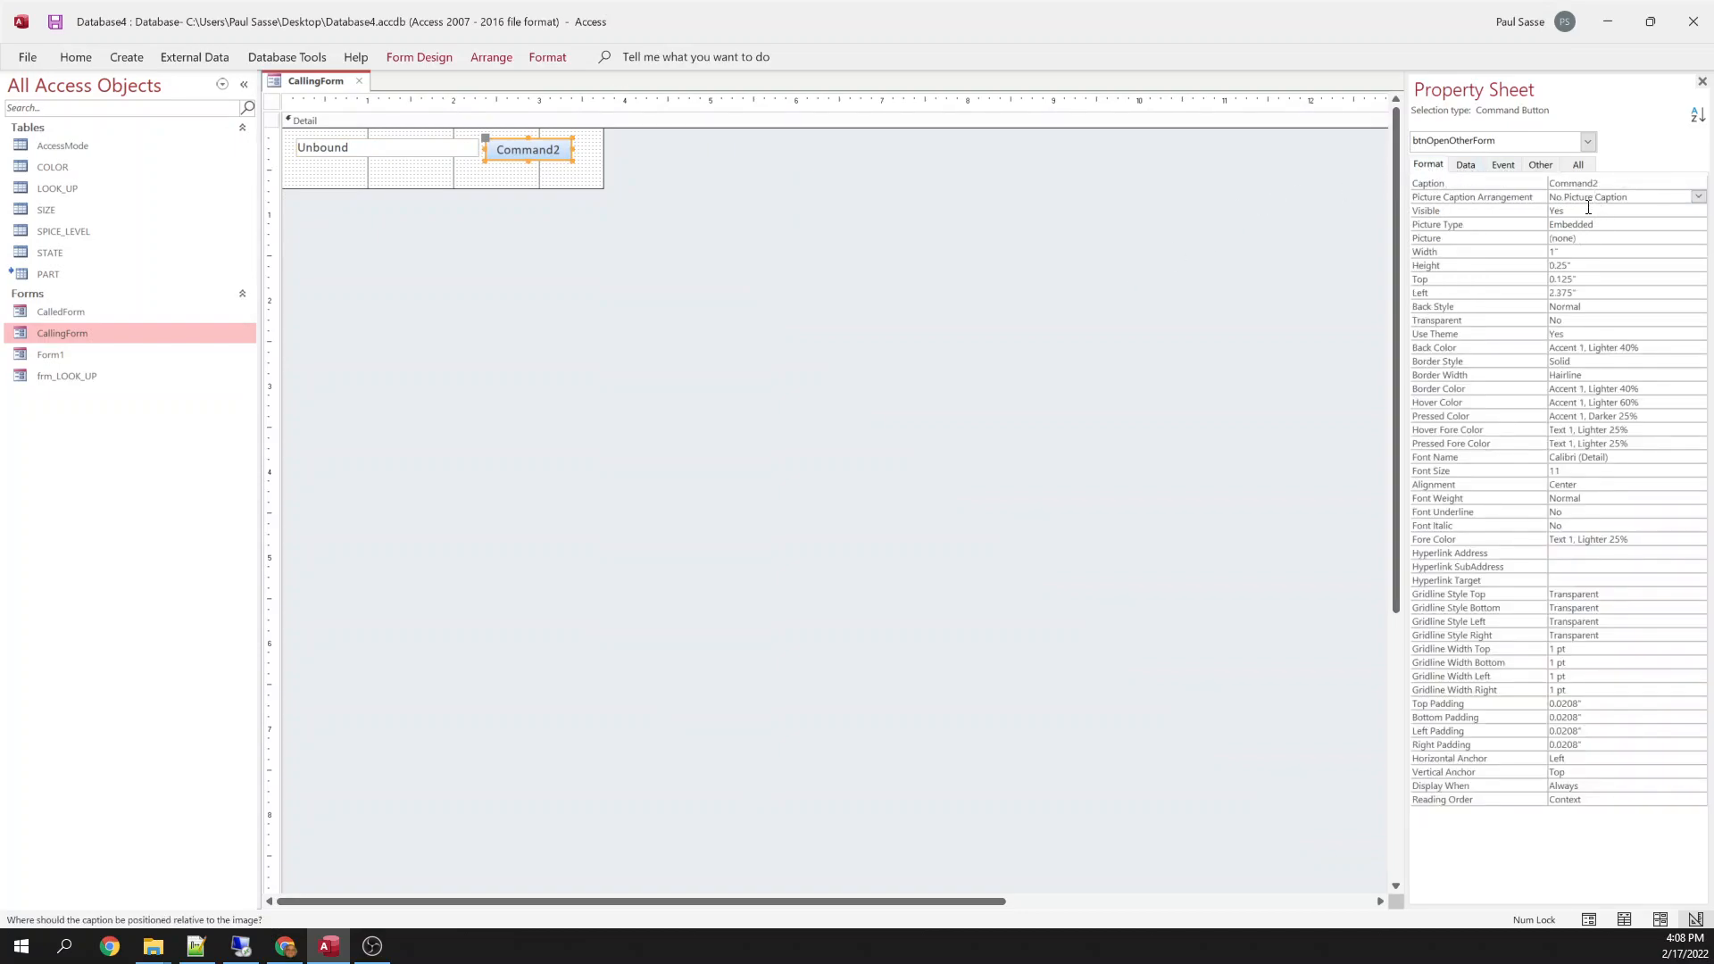
type("OpenOtherForm")
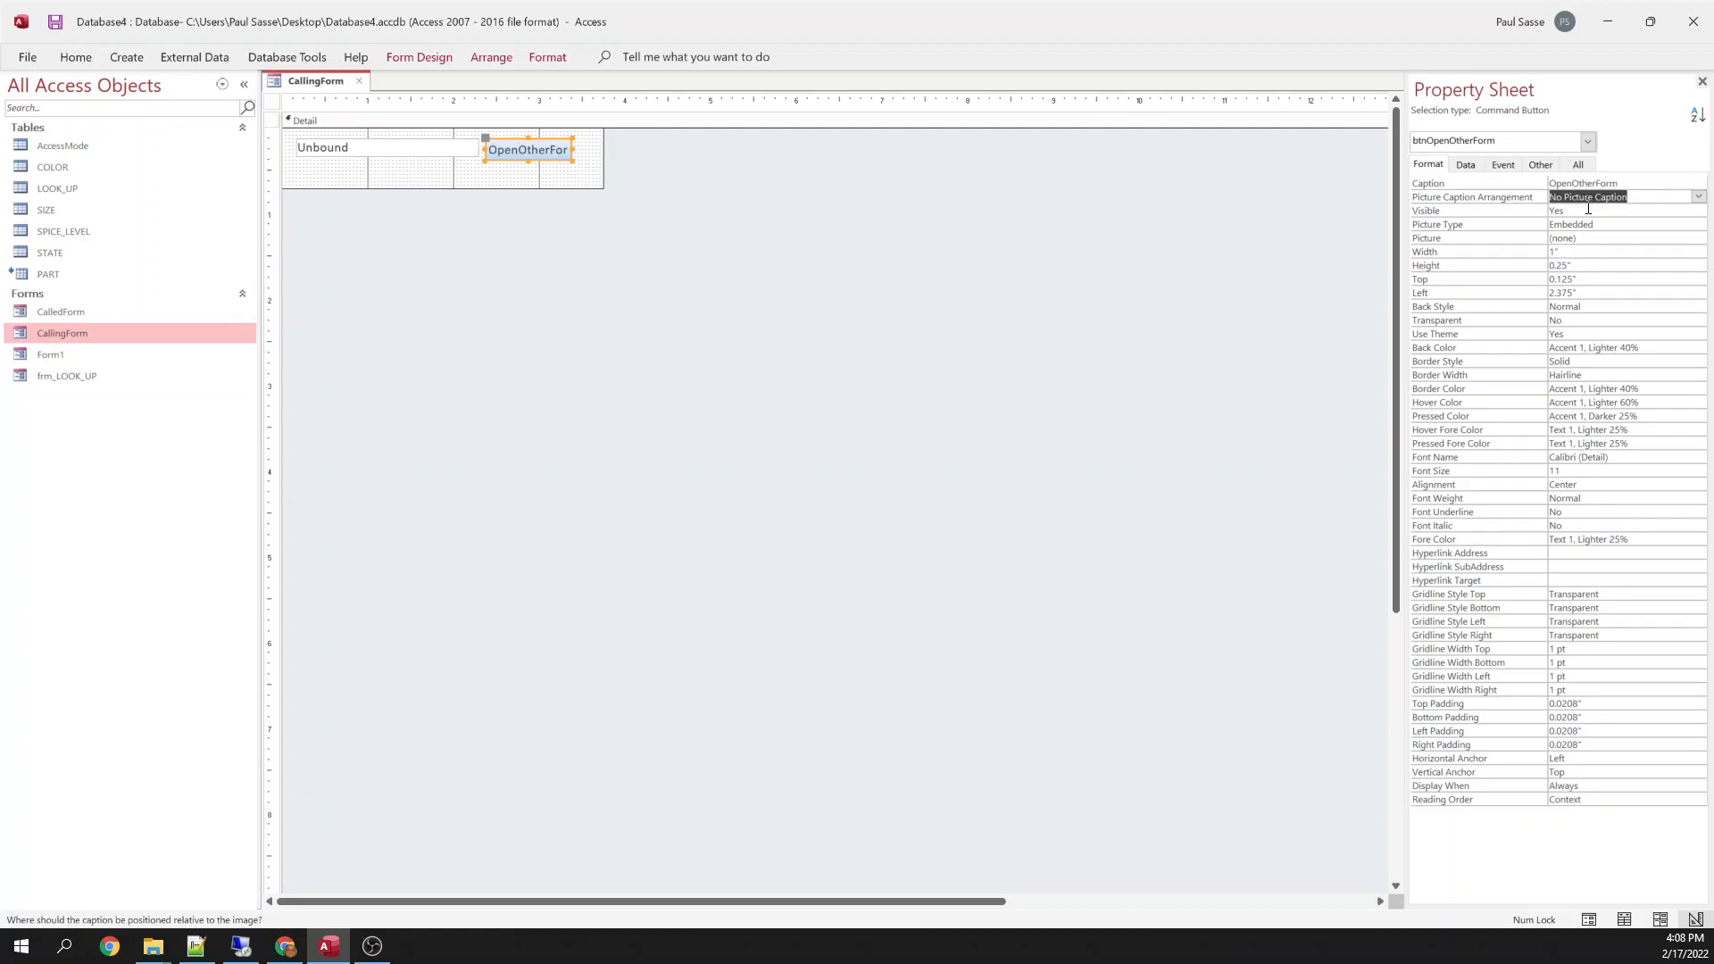
mouse_move(797, 284)
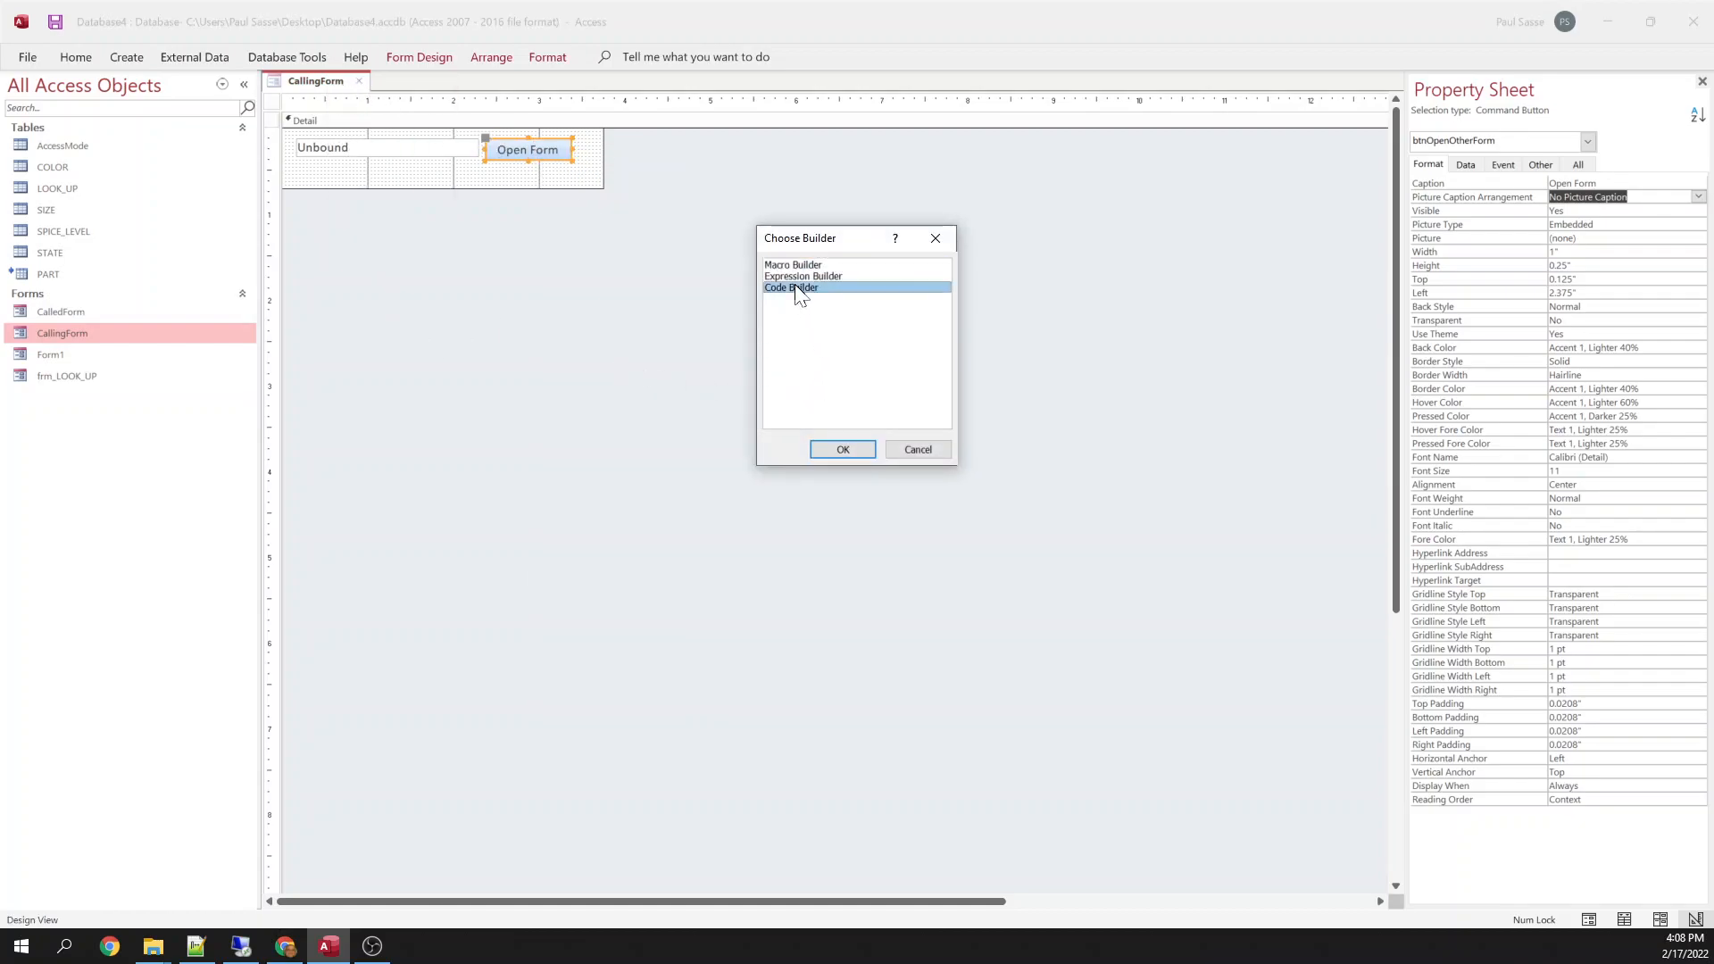
Declare 'Private WithEvents calledForm As Form_CalledForm', then create it and set calledForm.Visible = True.
left_click(842, 449)
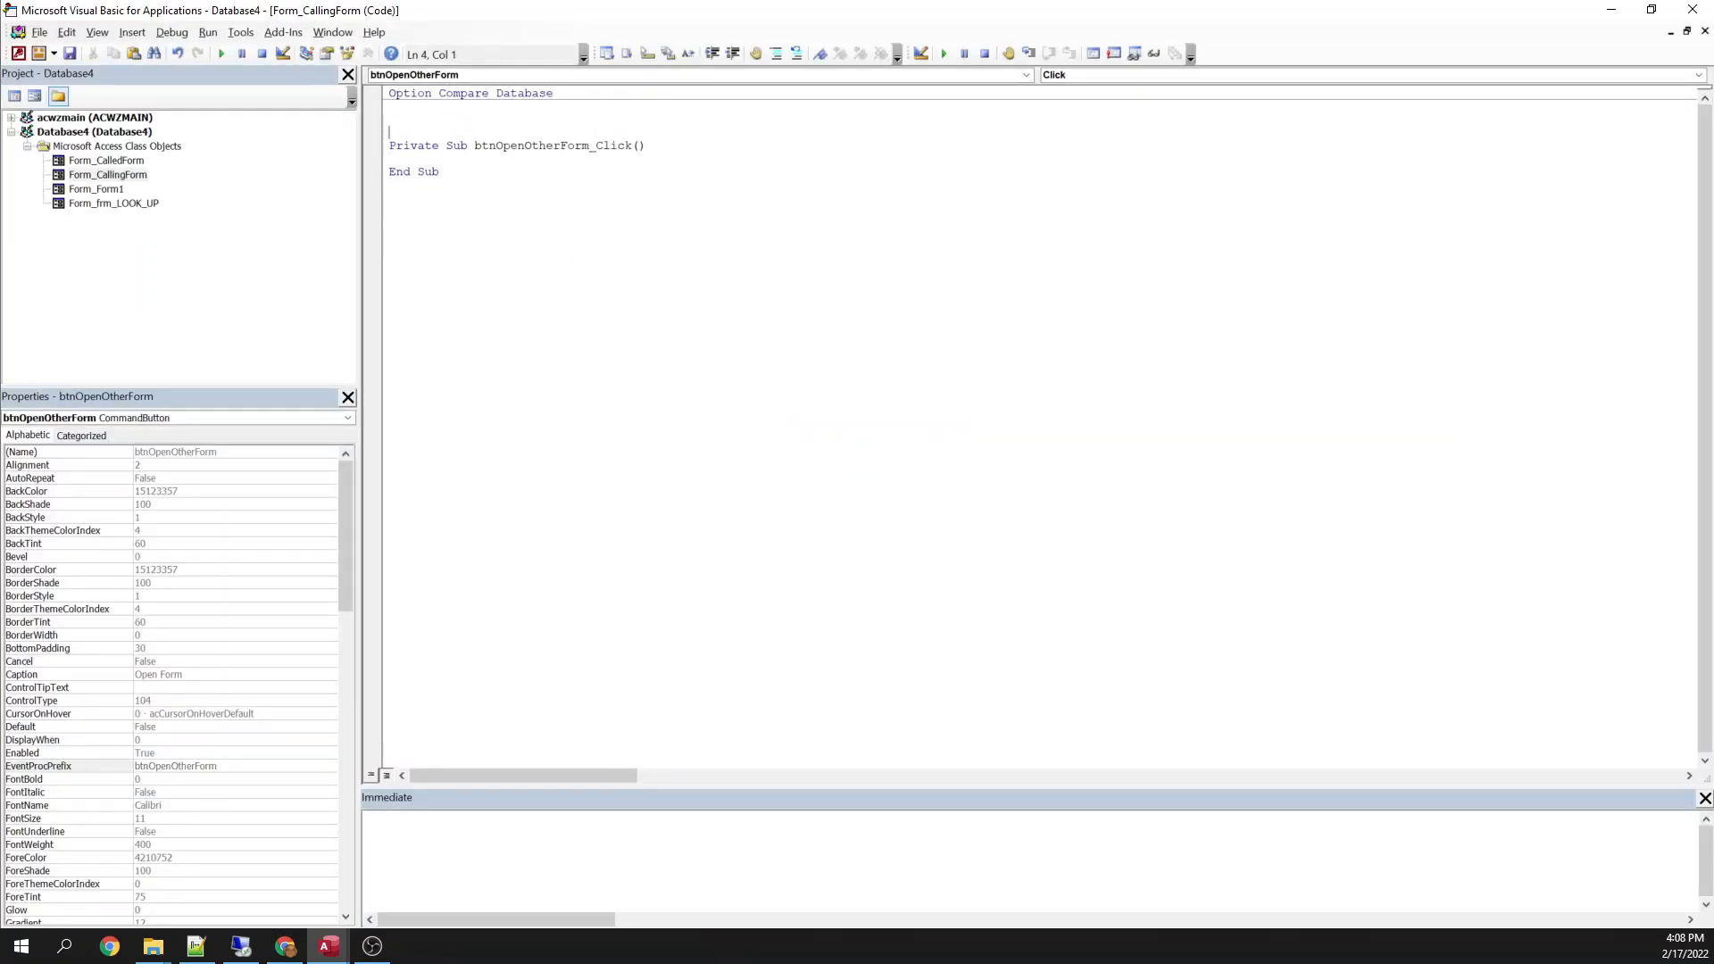
type("priv")
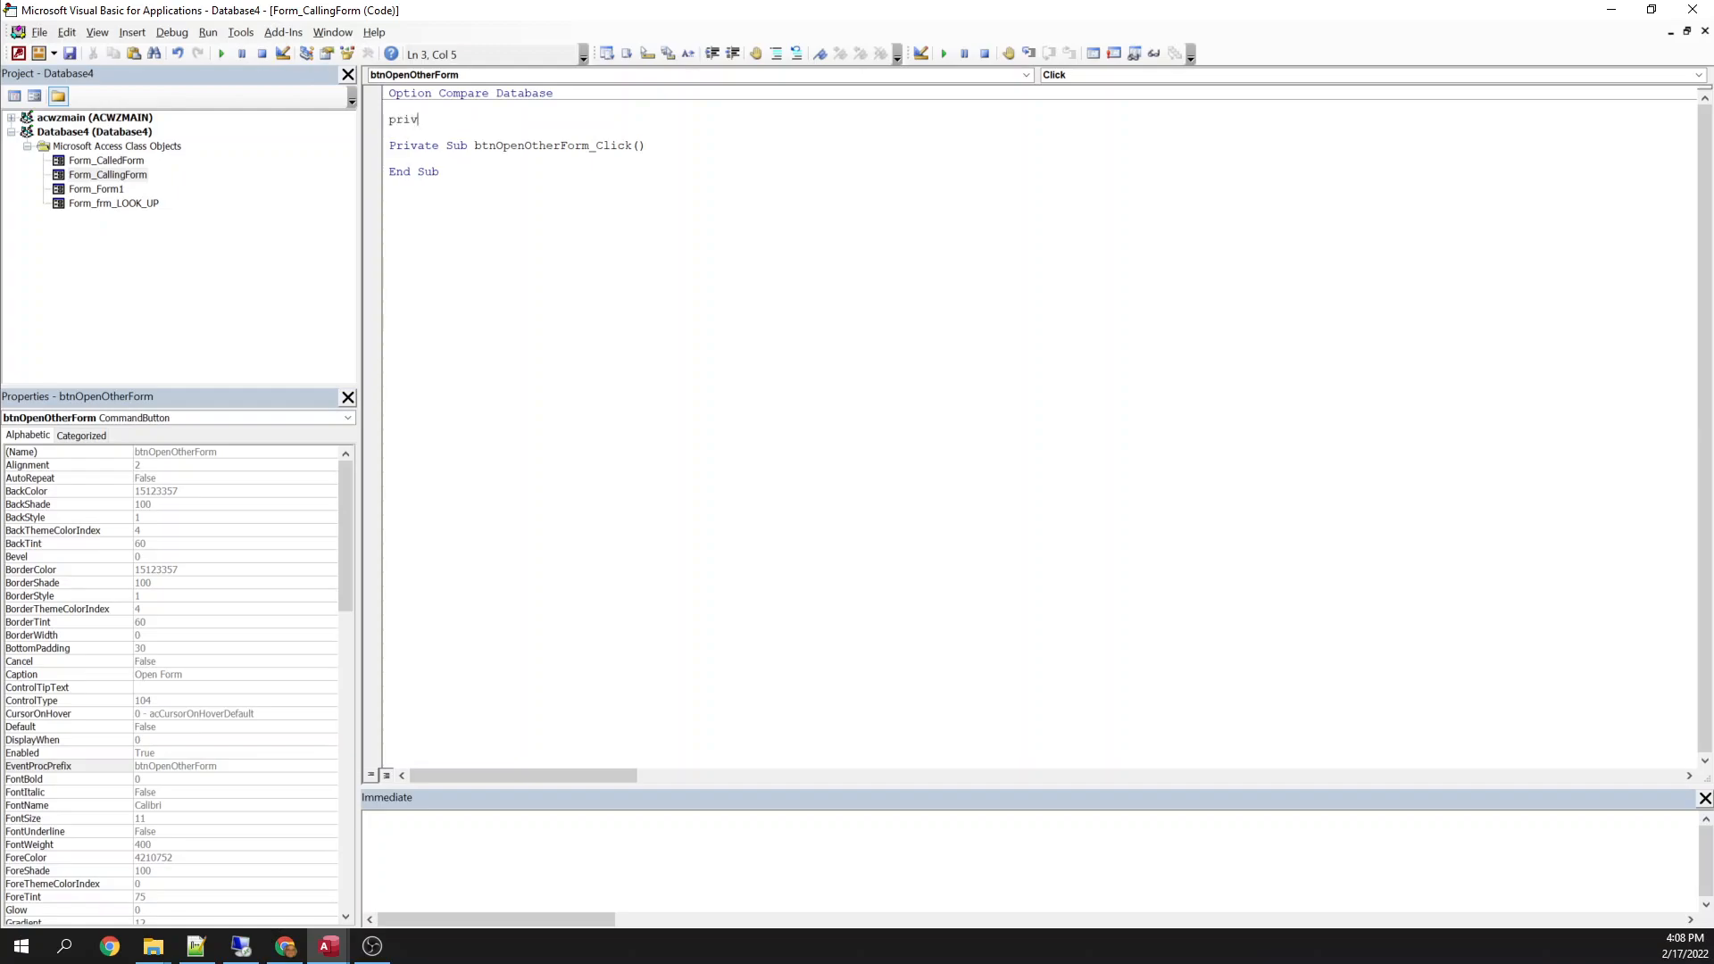
type("ate")
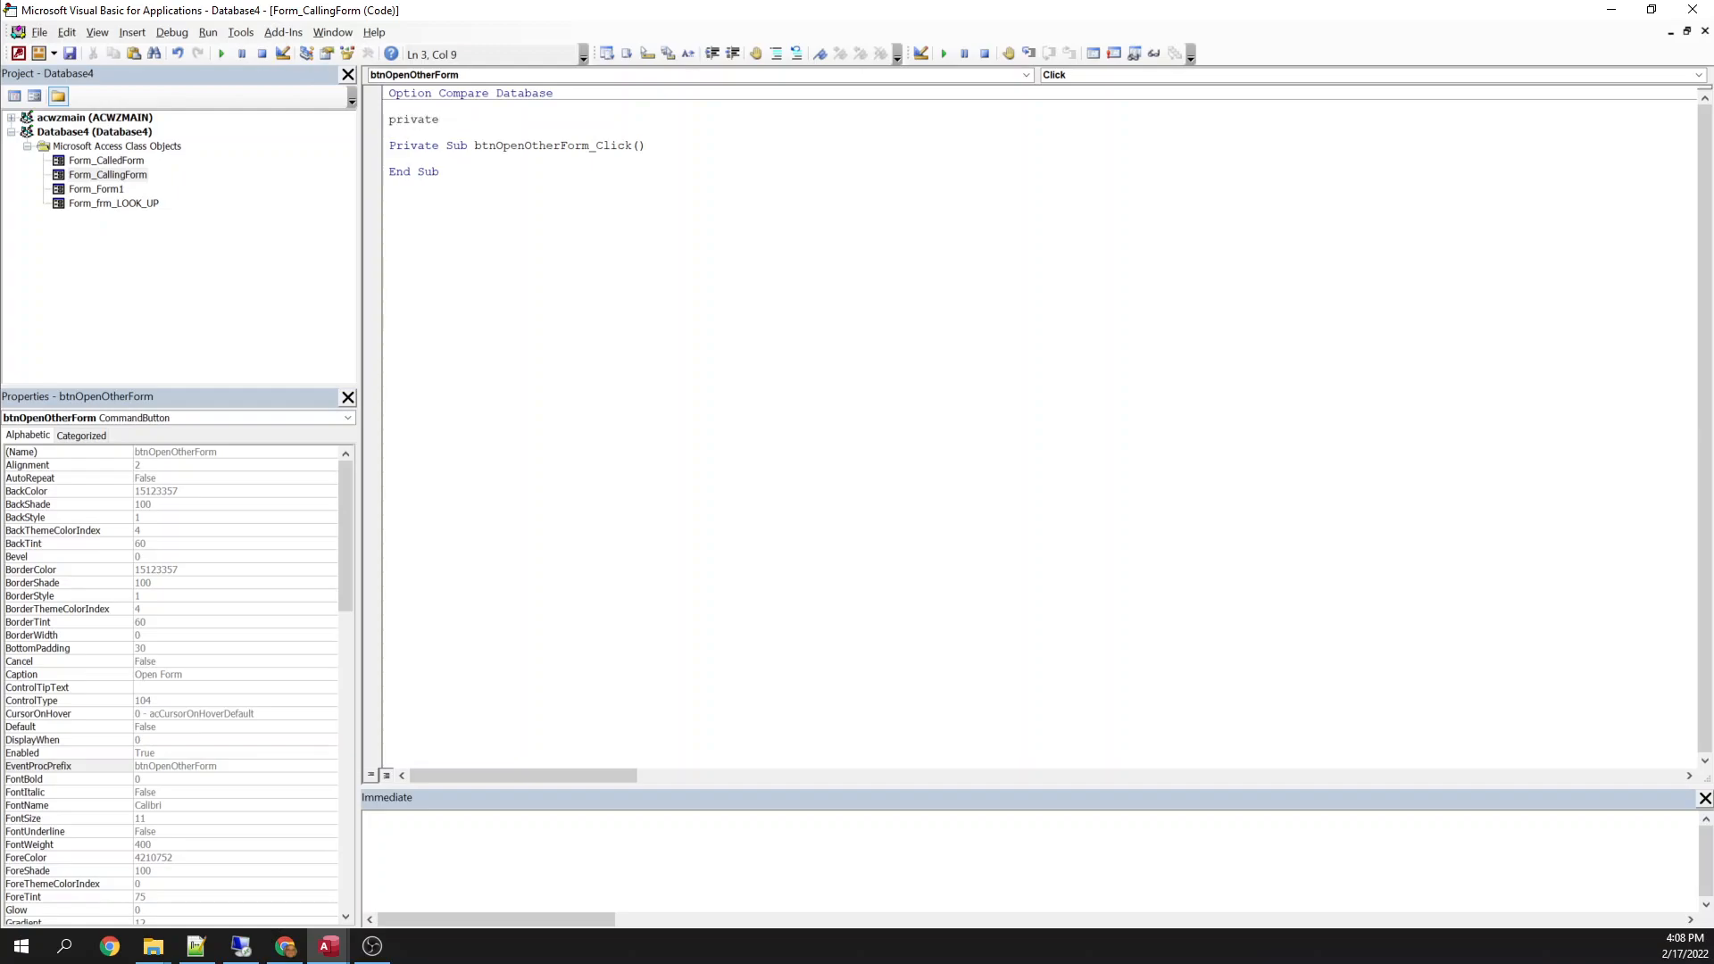
type("withev")
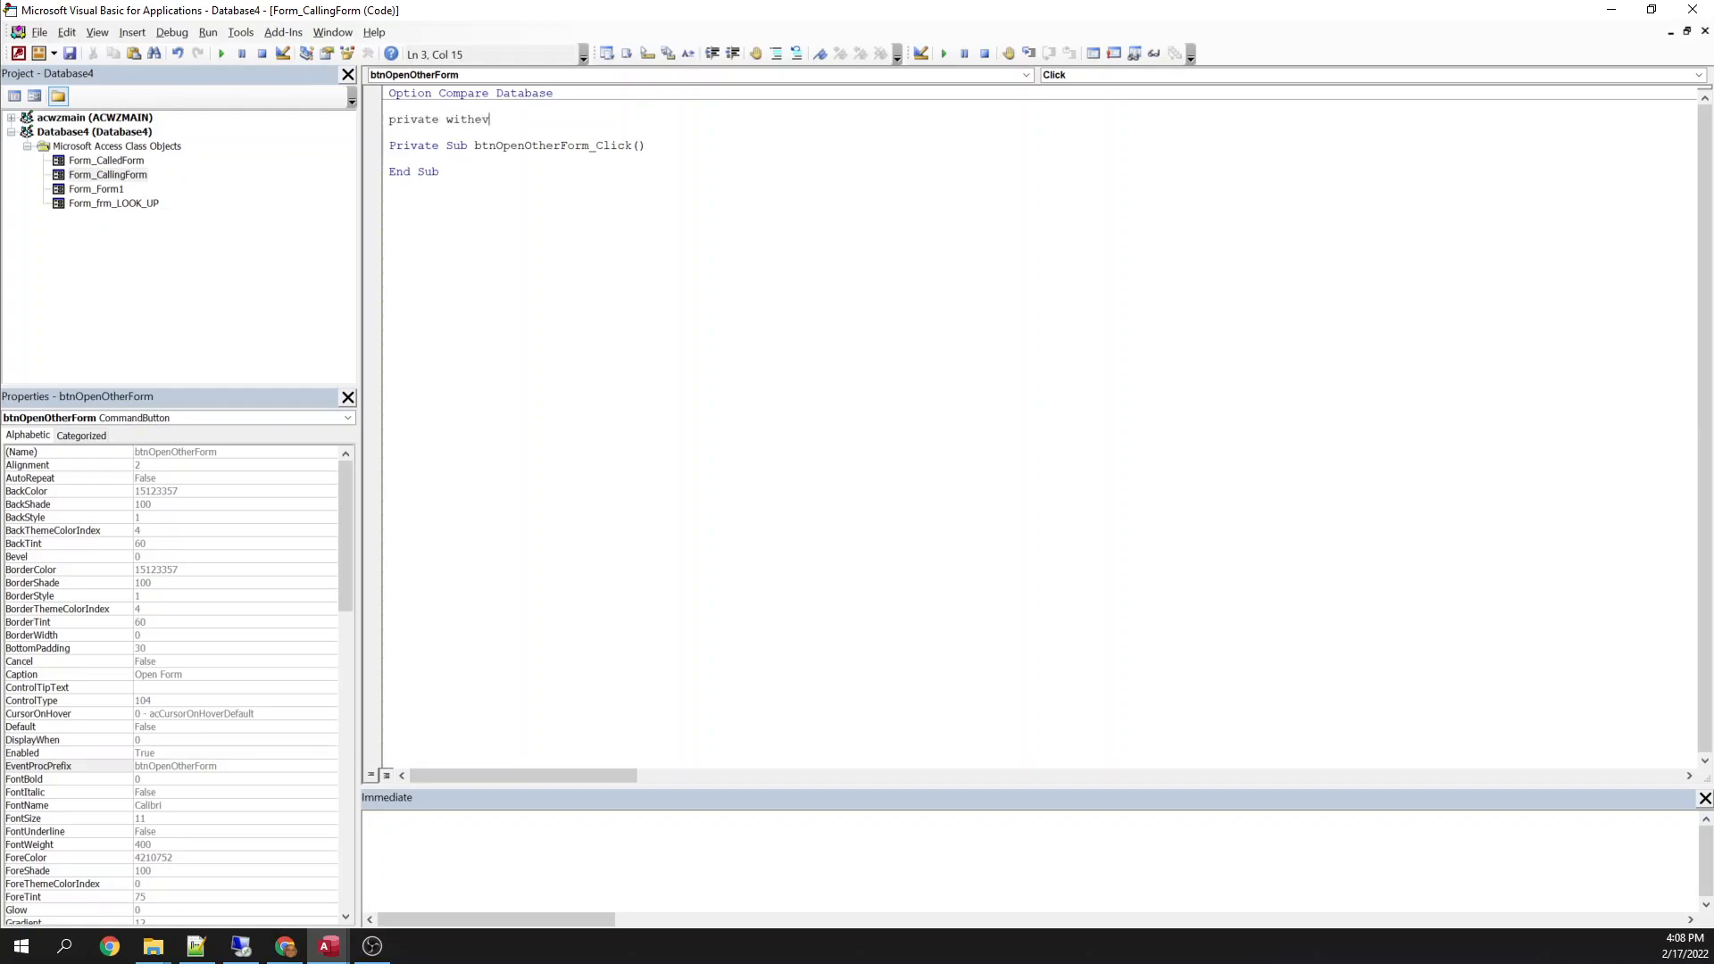
type("ents")
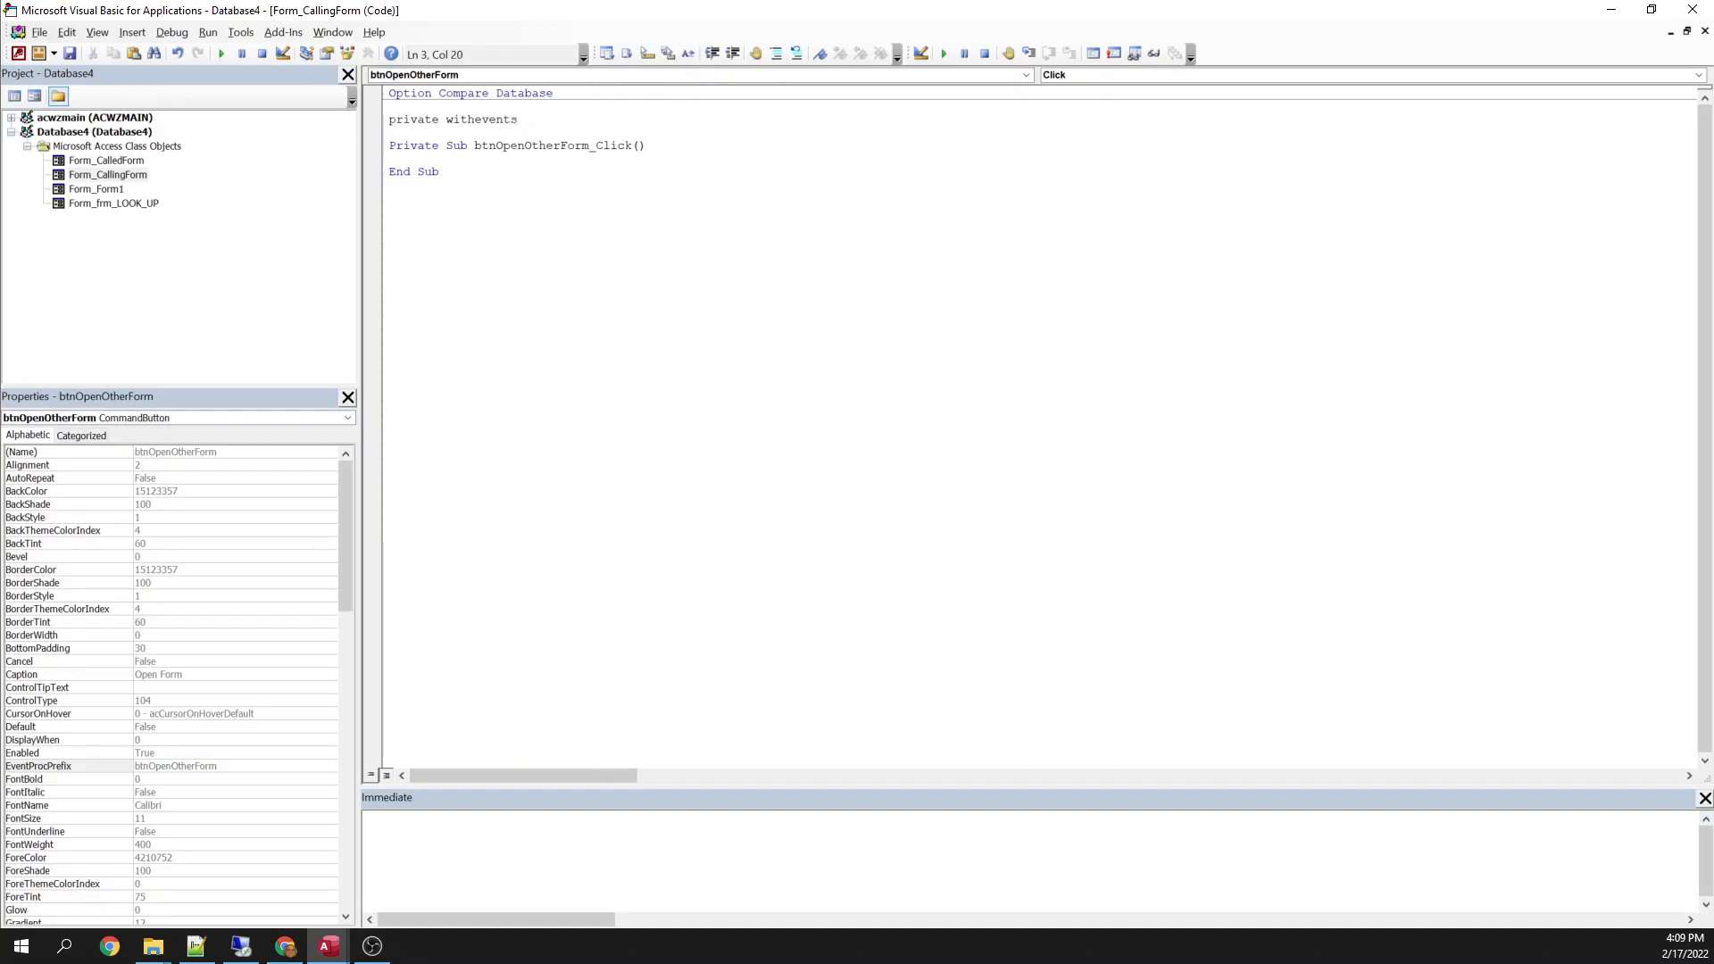
type("calle")
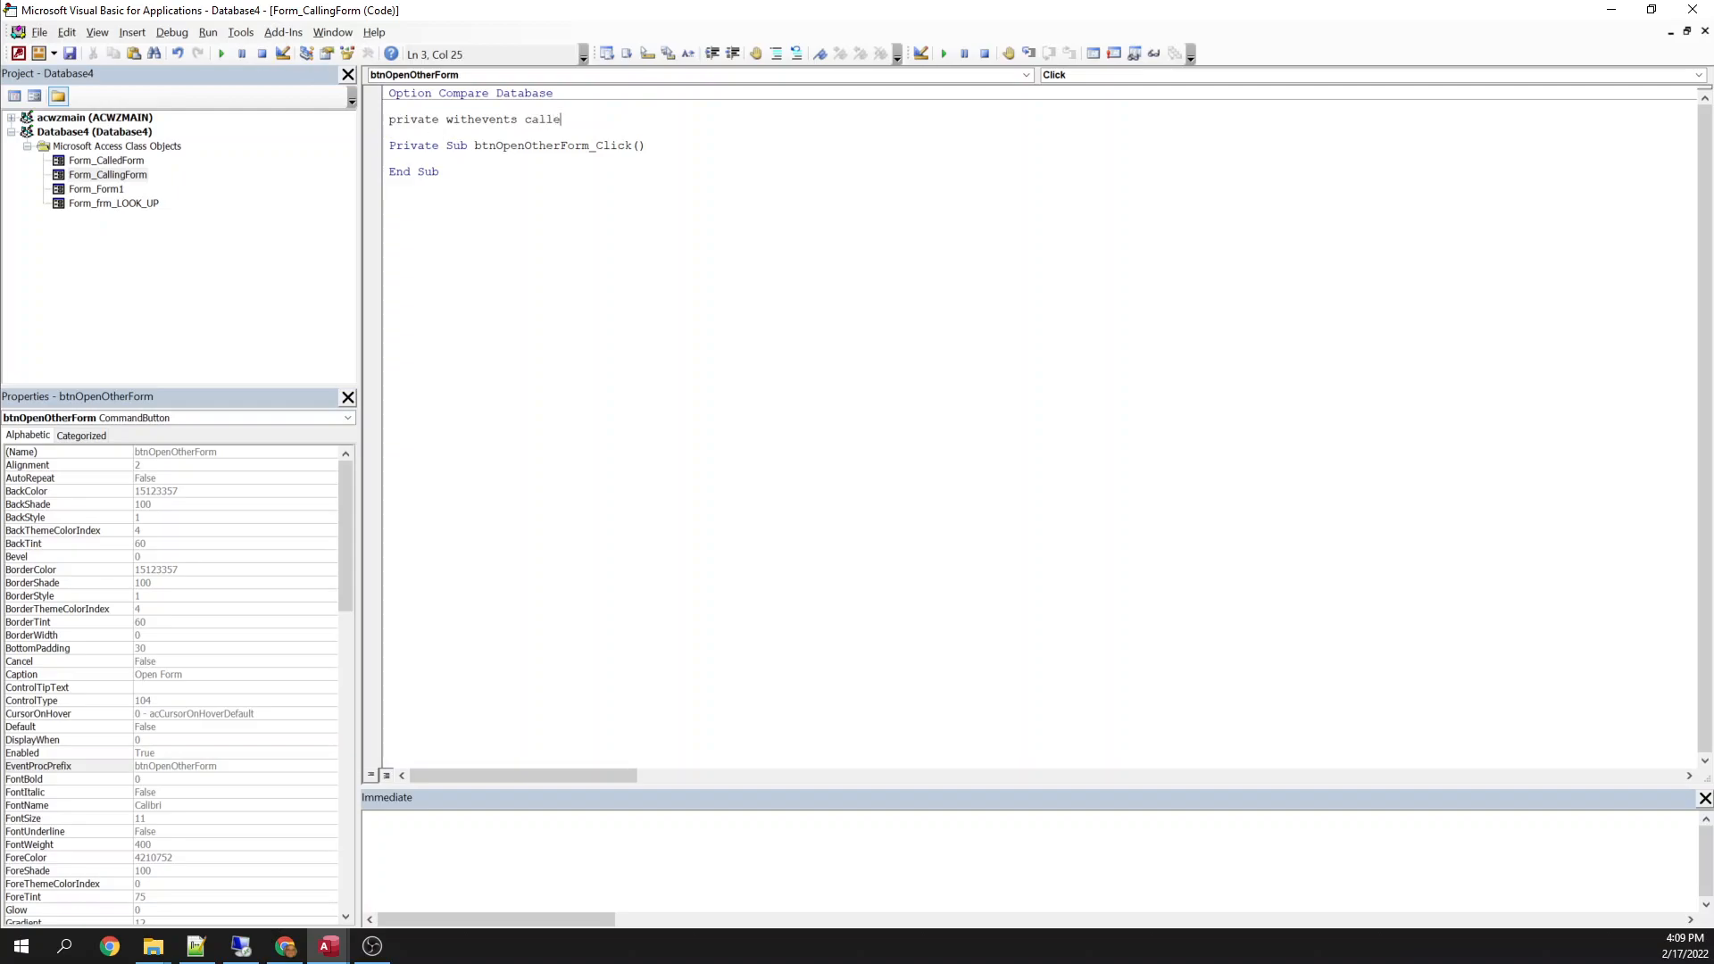
type("dForm as form_CalledForm")
left_click(1043, 159)
type("Set calledForm = New Form_CalledForm")
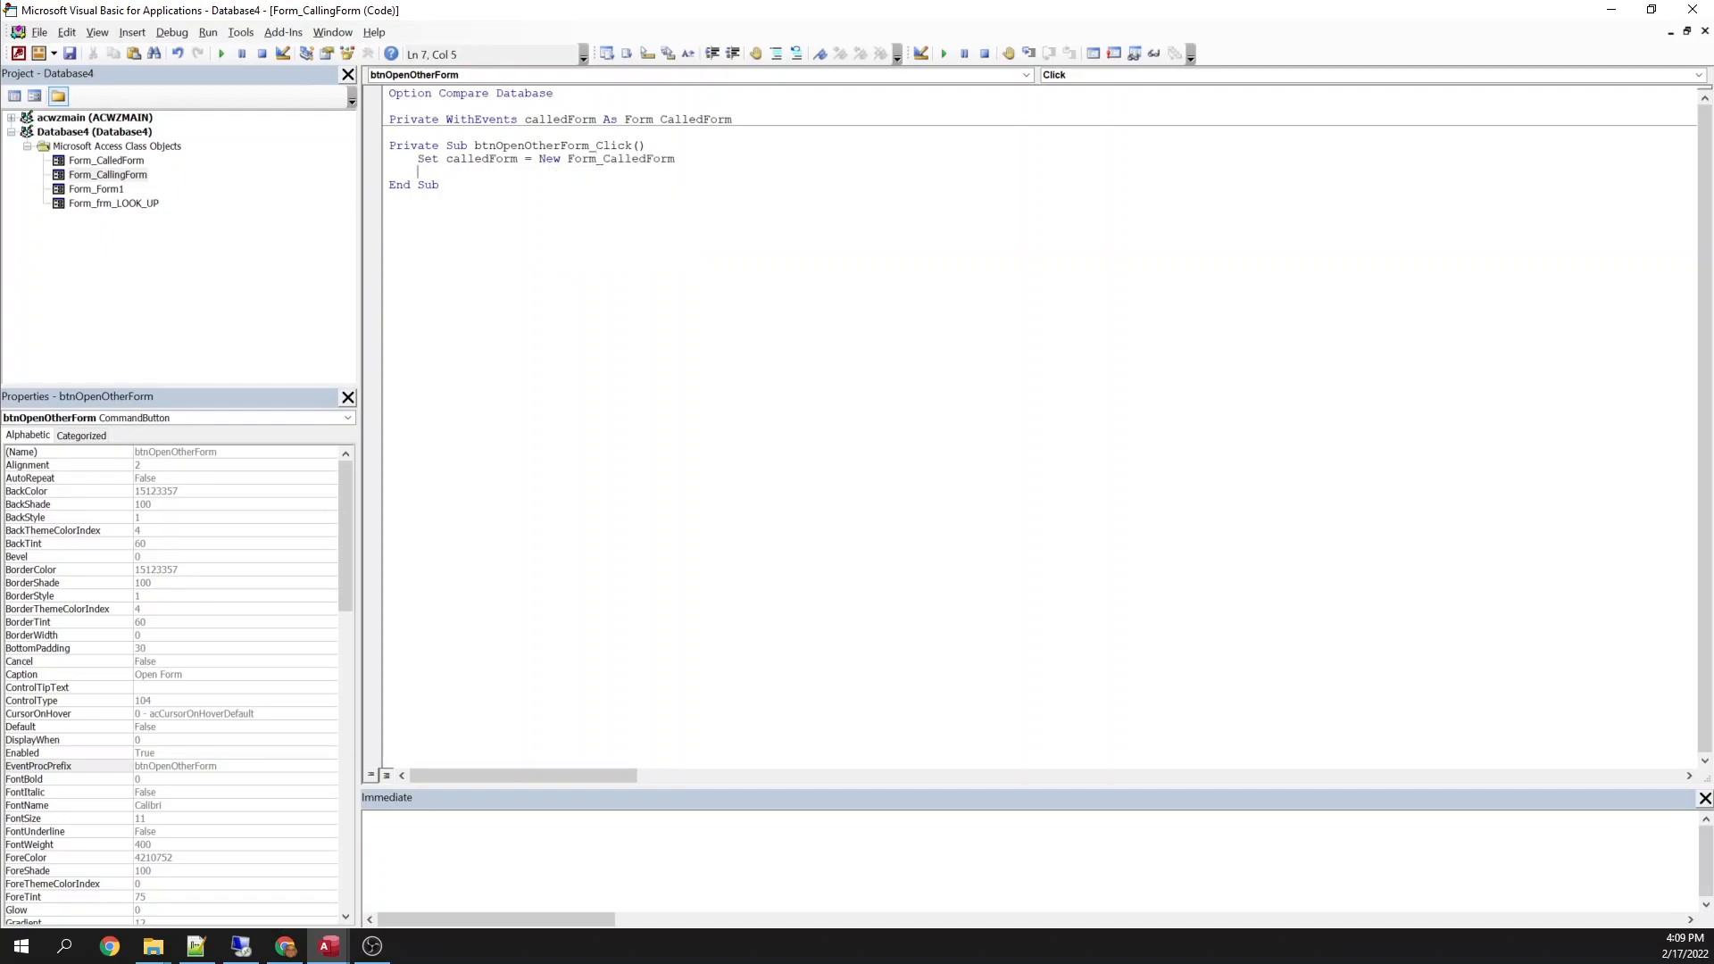
mouse_move(488, 166)
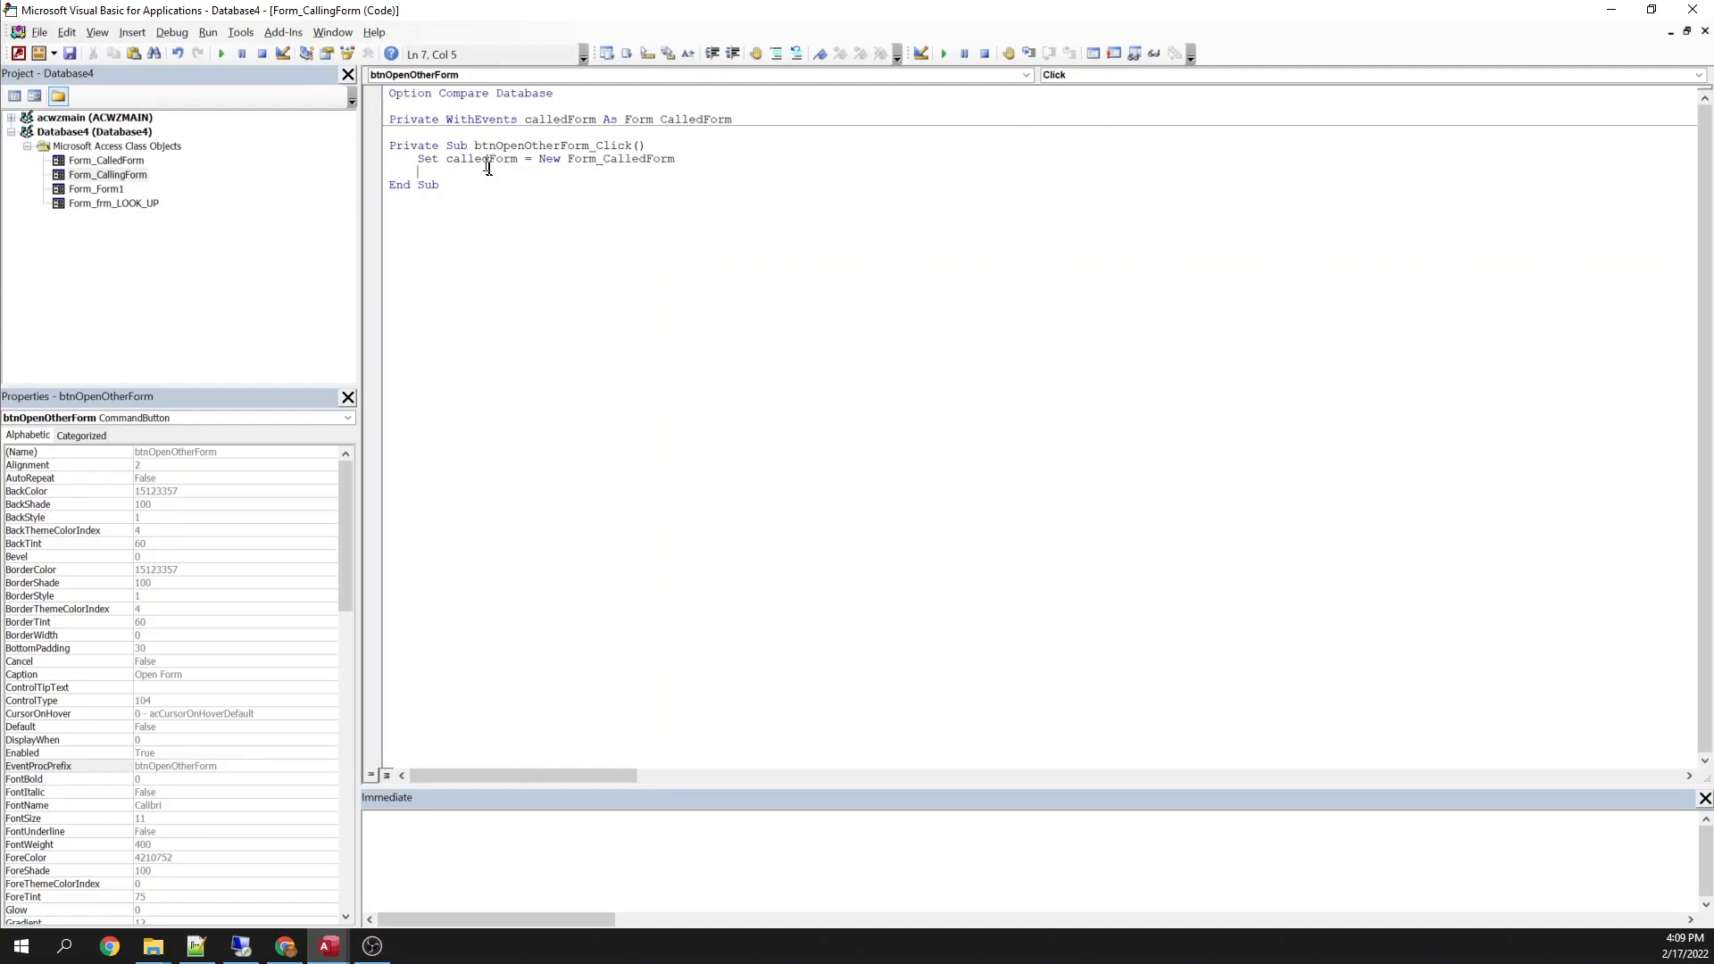
type("calledform.Visible")
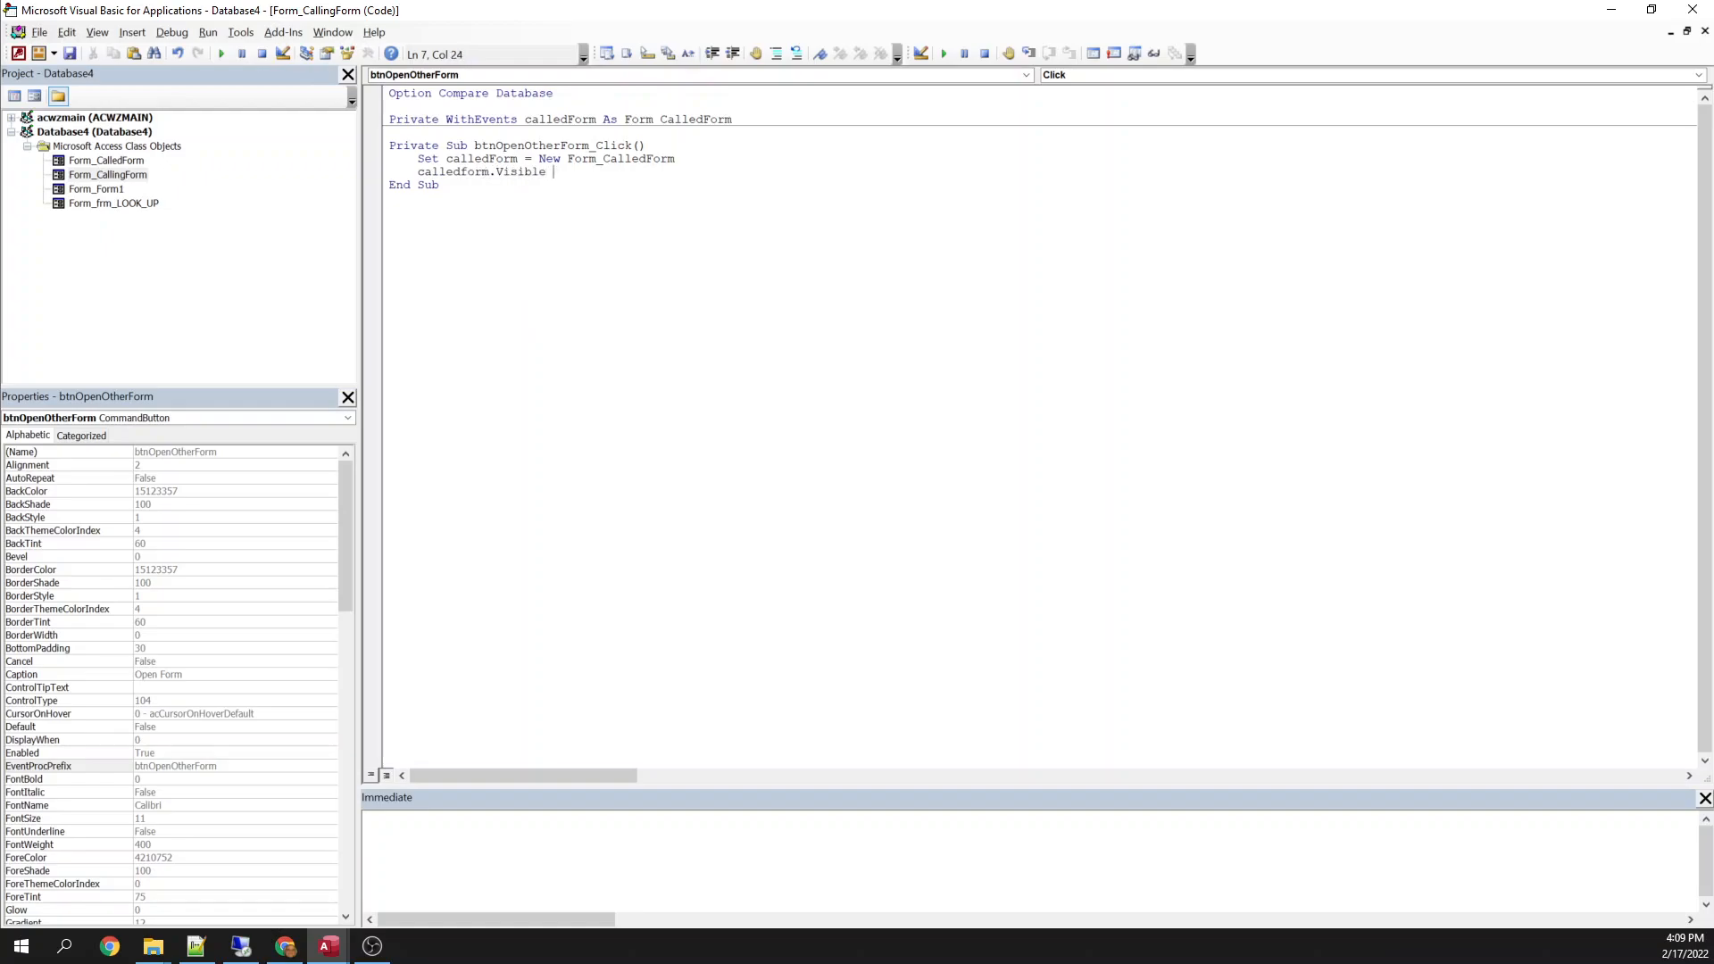
type("= True")
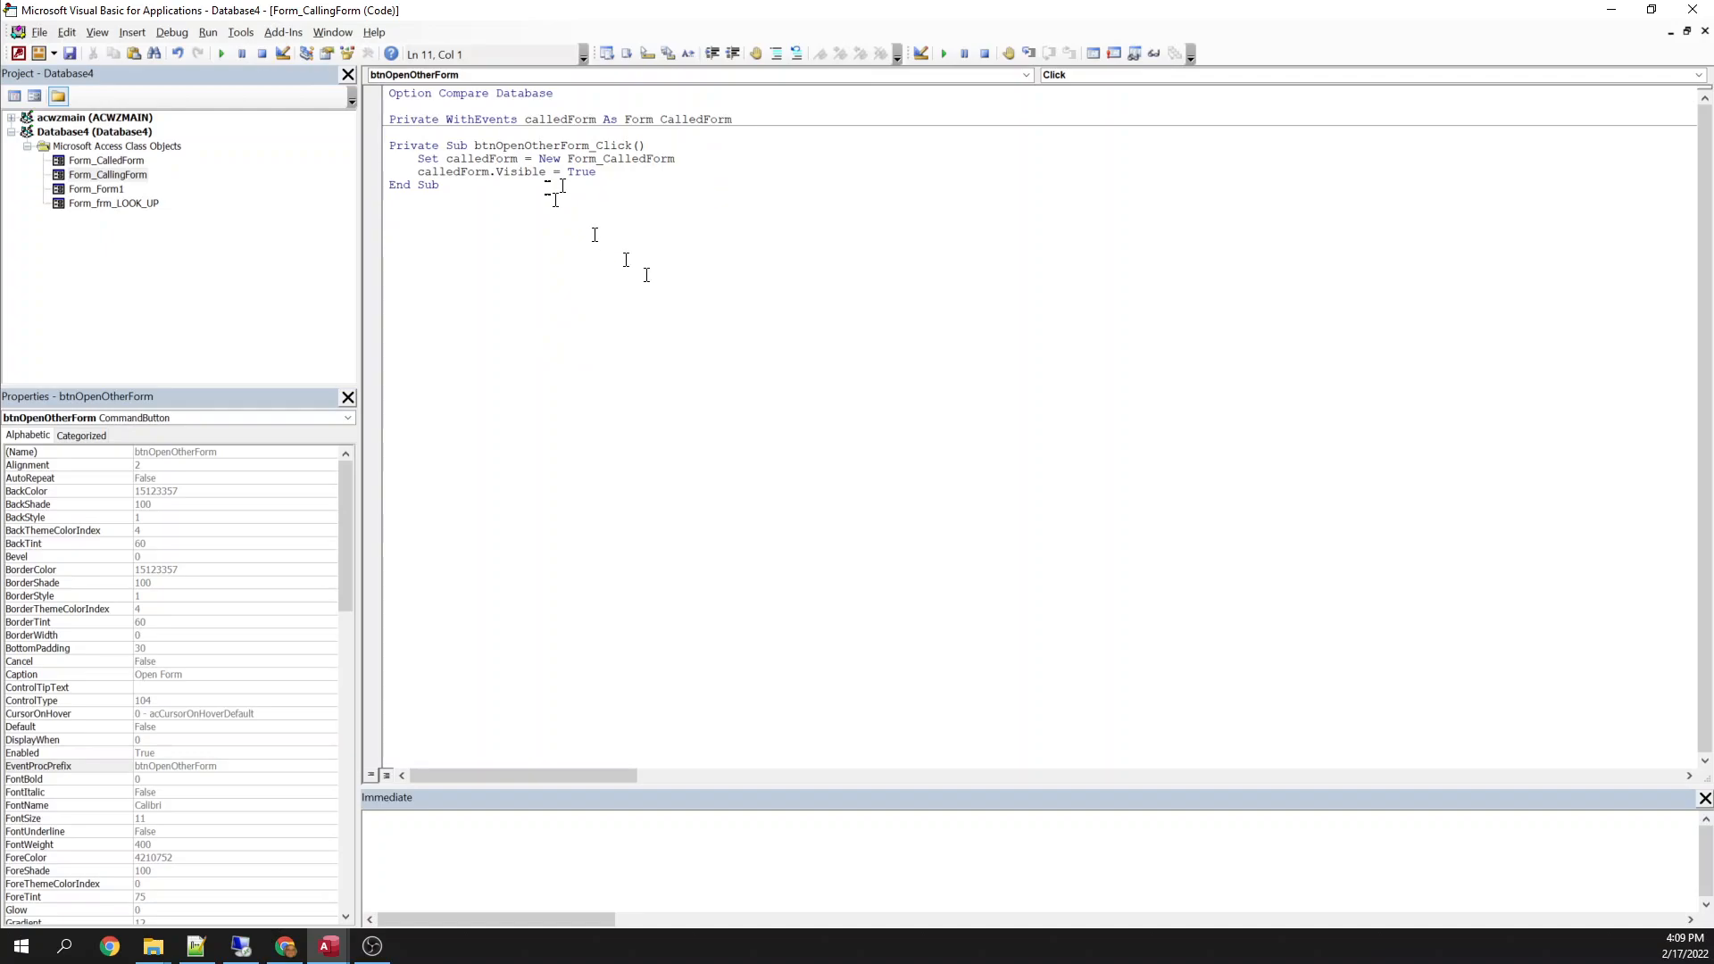
mouse_move(988, 506)
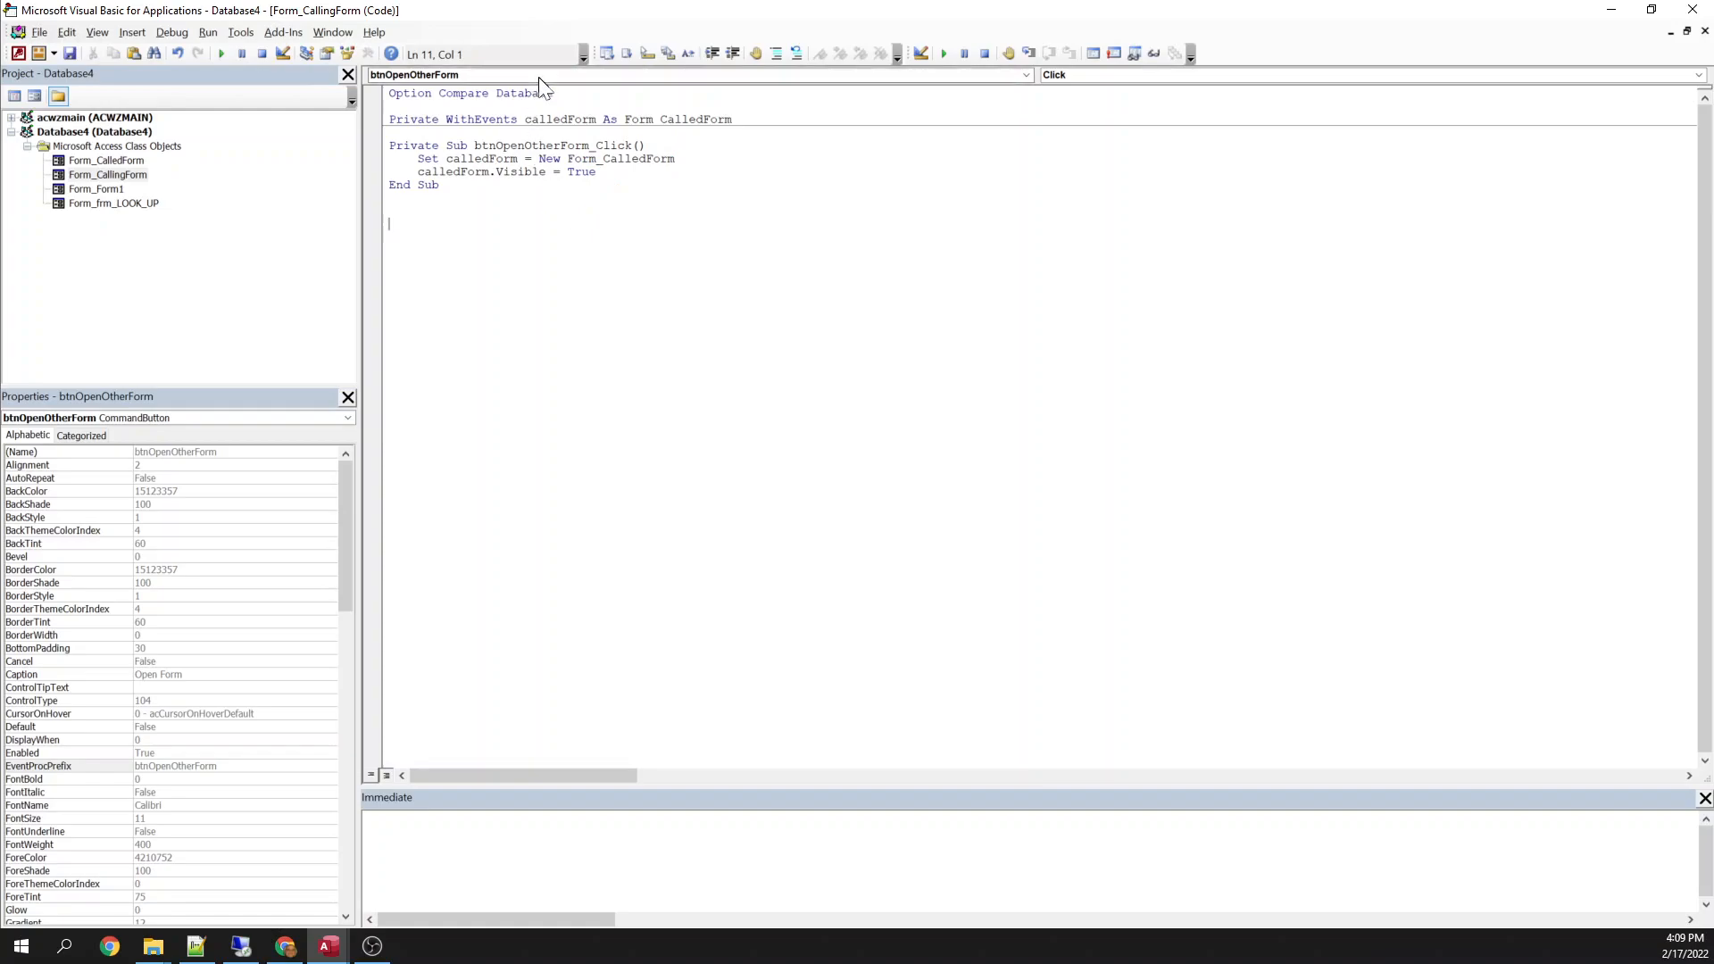
Create the calledForm_btnOKClick event handler from the Object and Procedure dropdowns.
left_click(1021, 75)
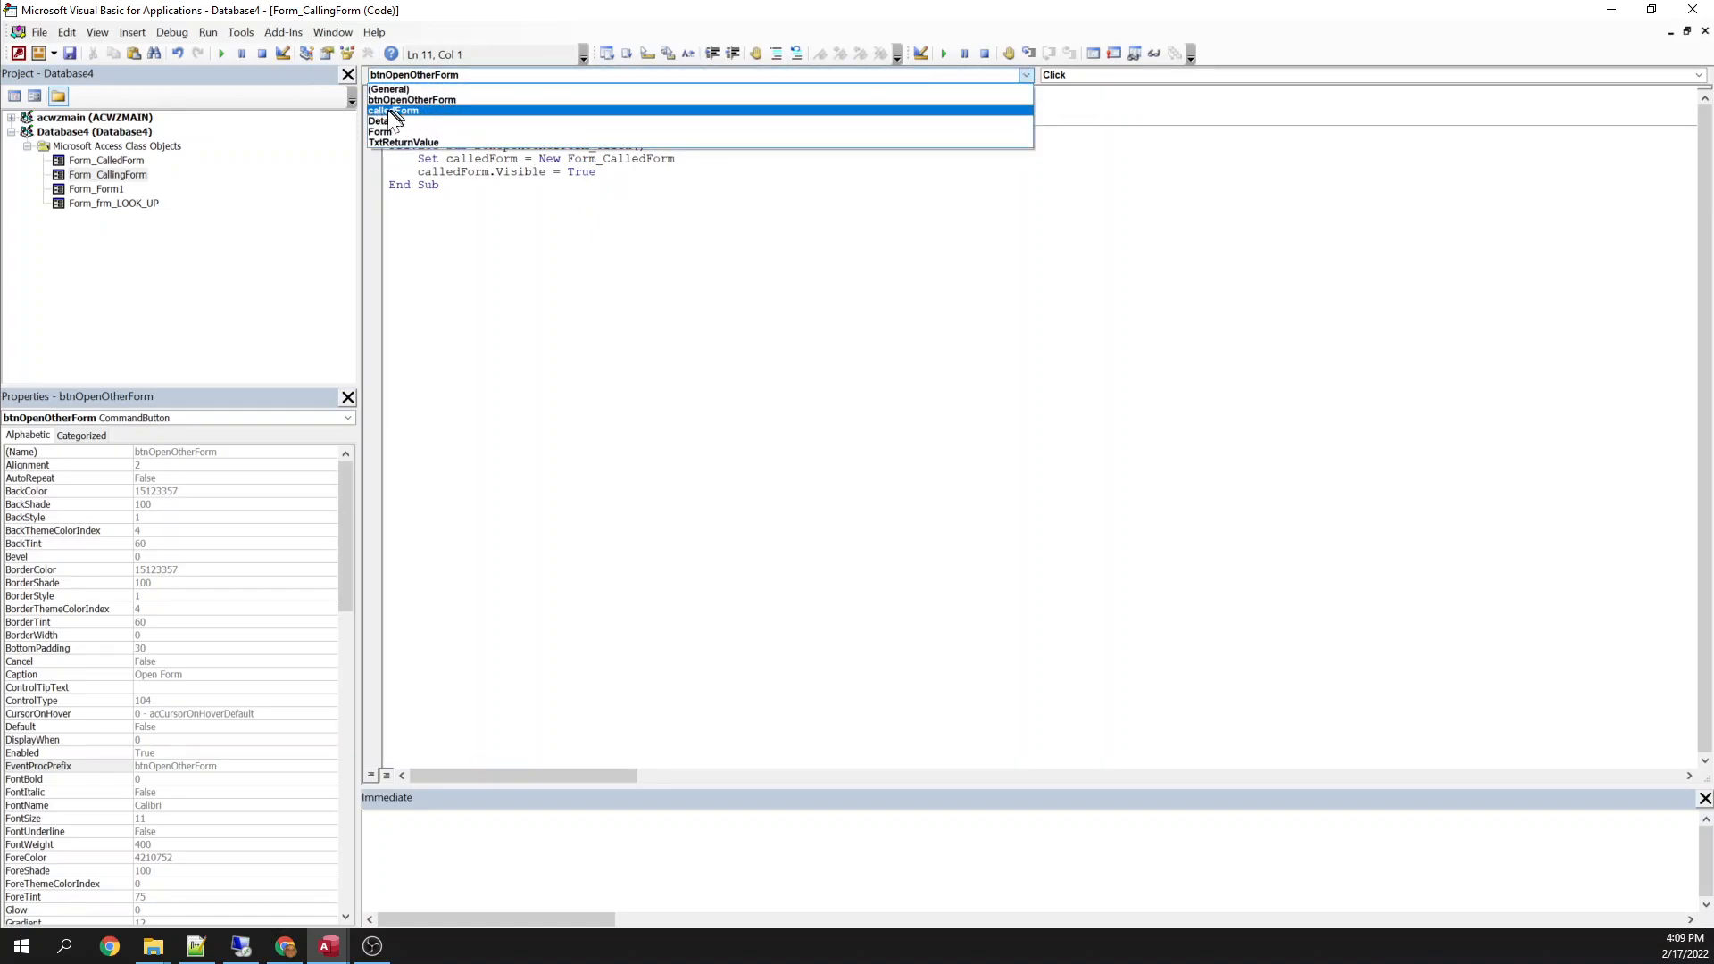
left_click(394, 110)
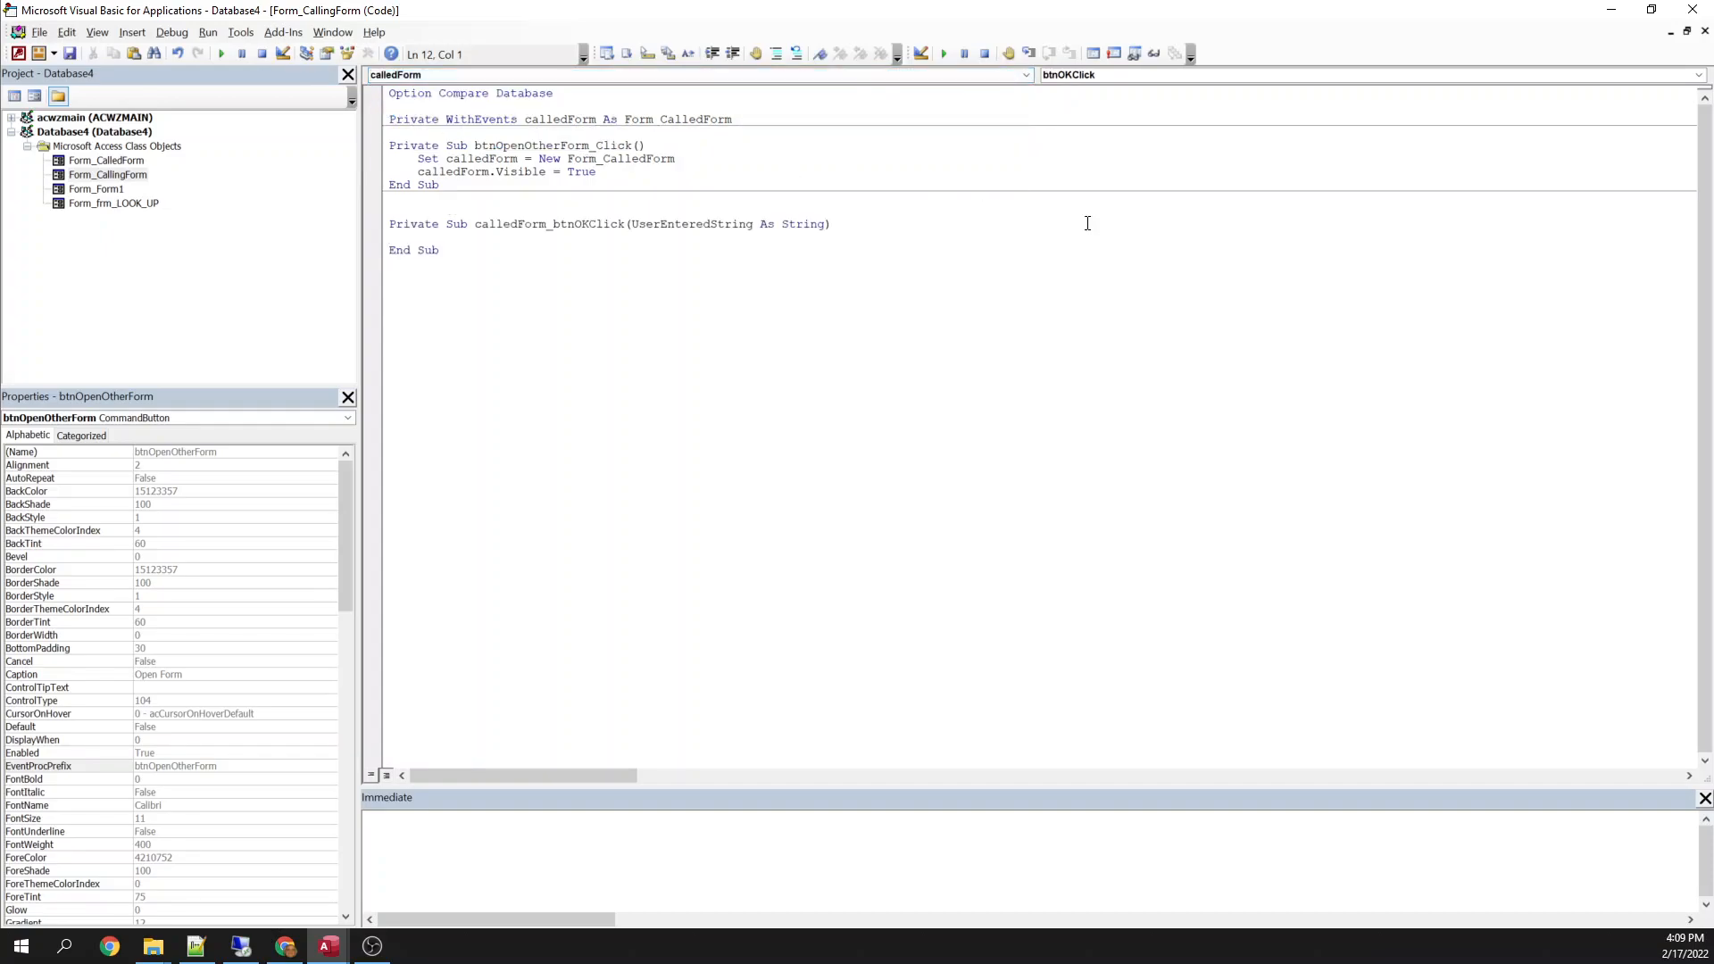
left_click(1695, 74)
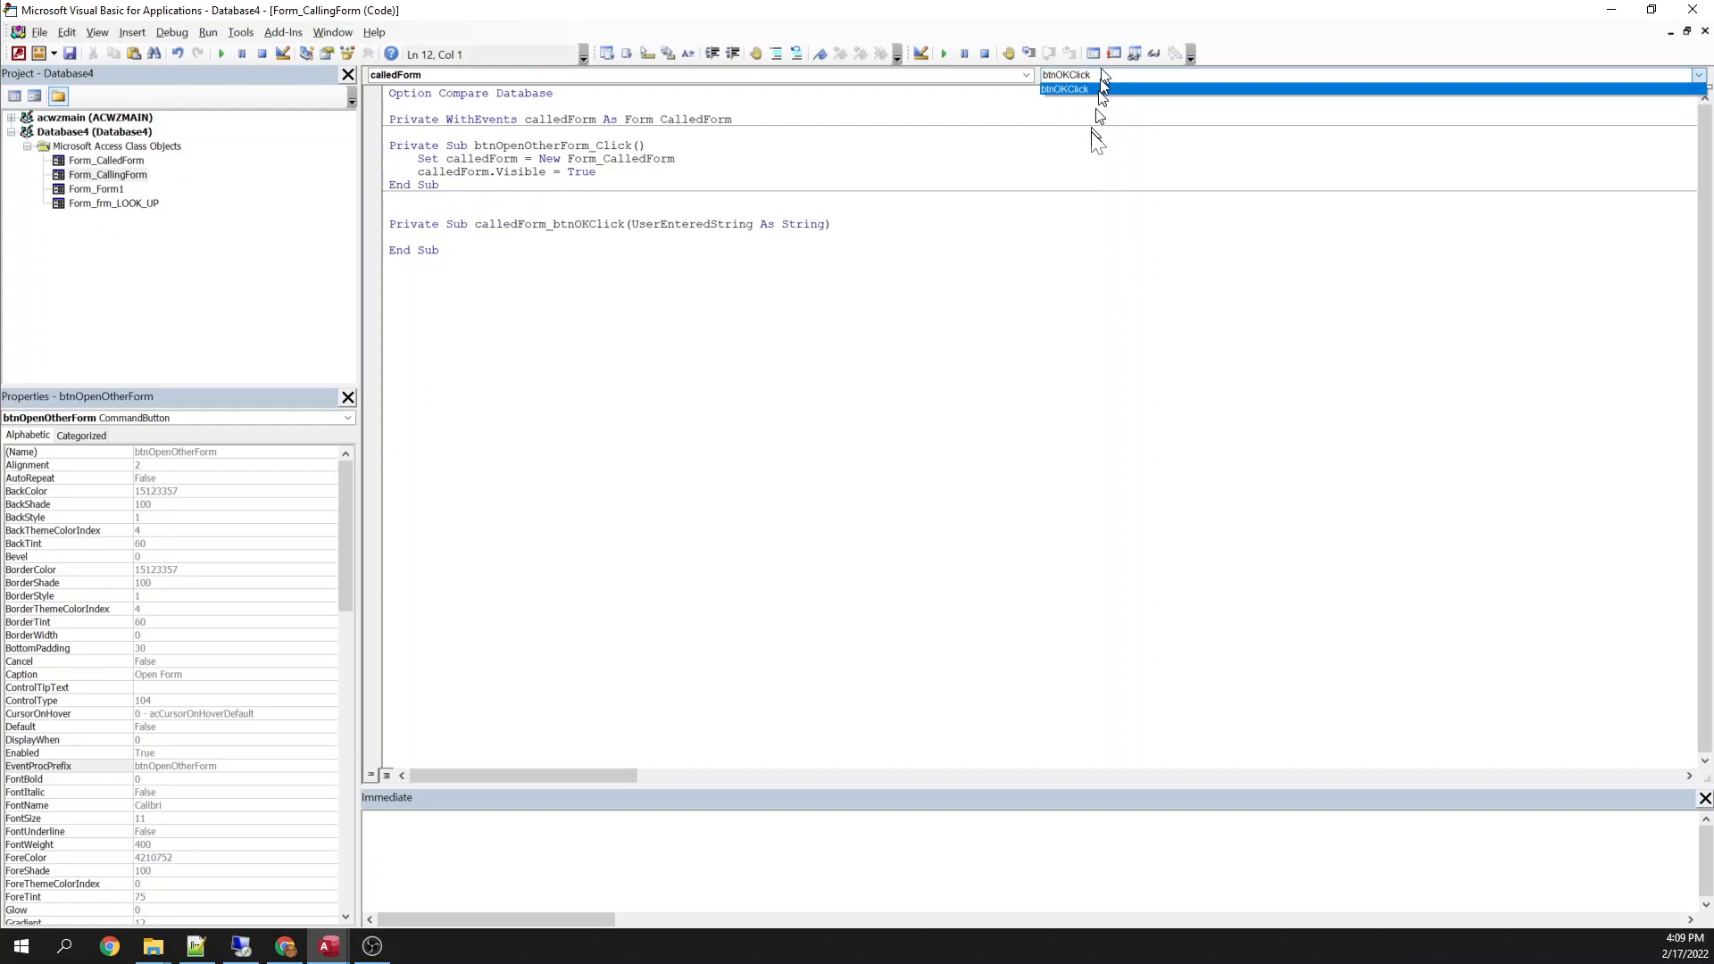
mouse_move(1093, 164)
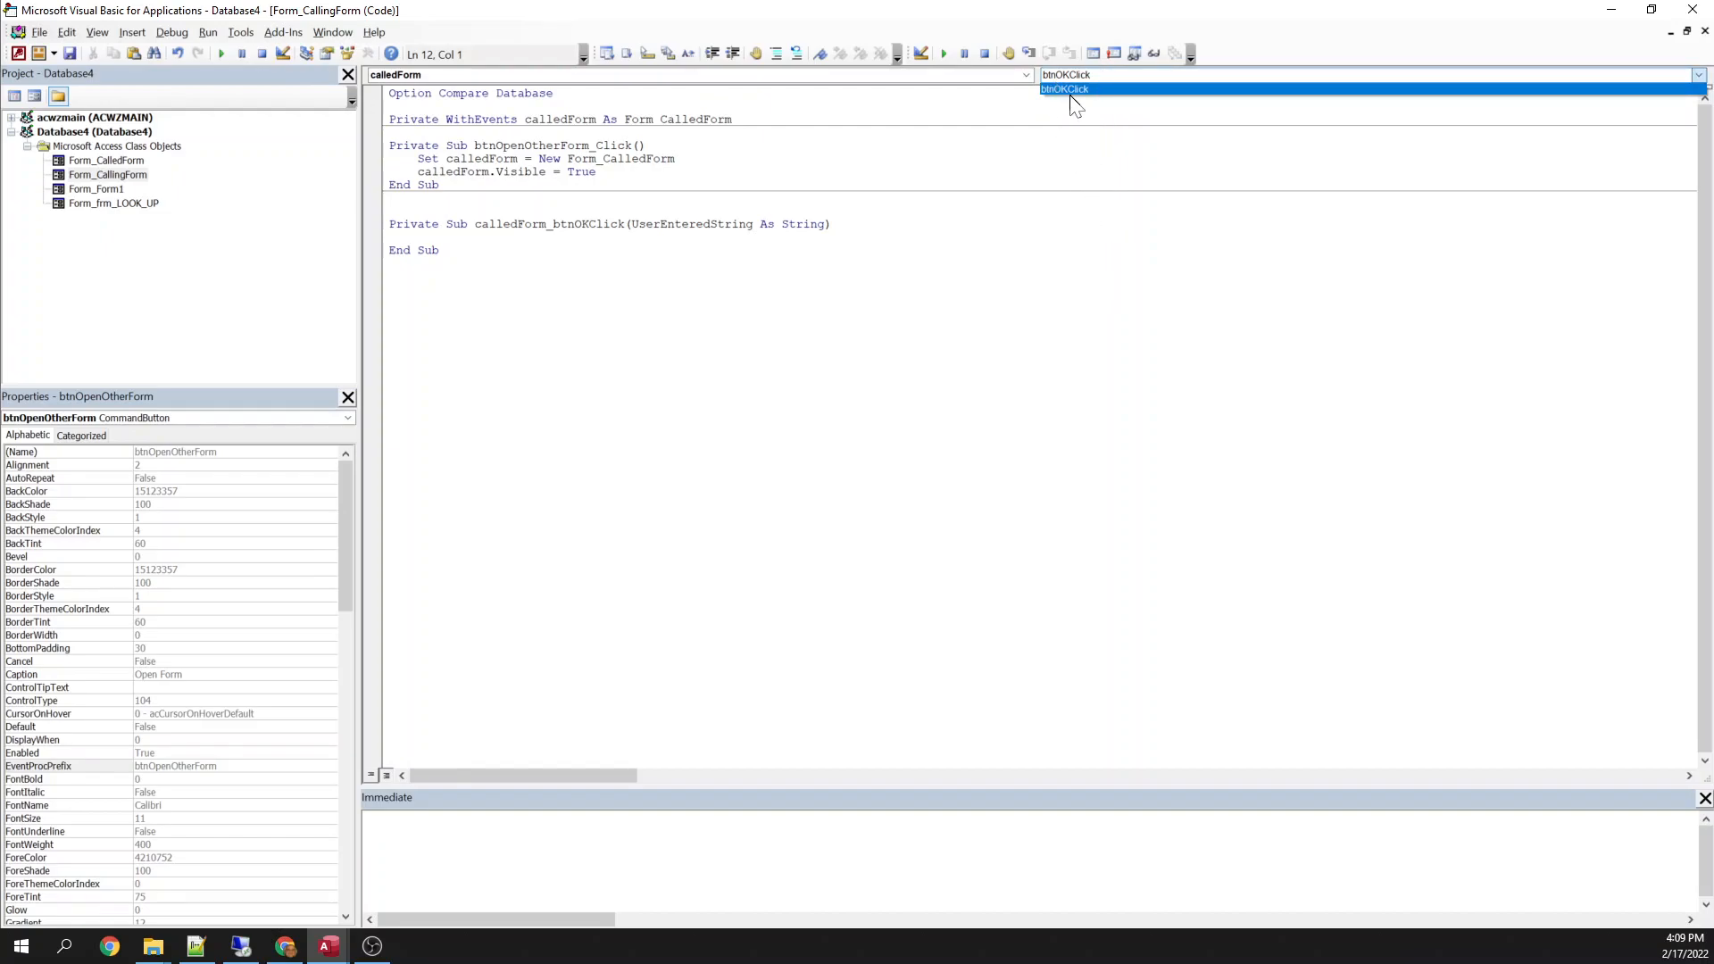
left_click(1065, 88)
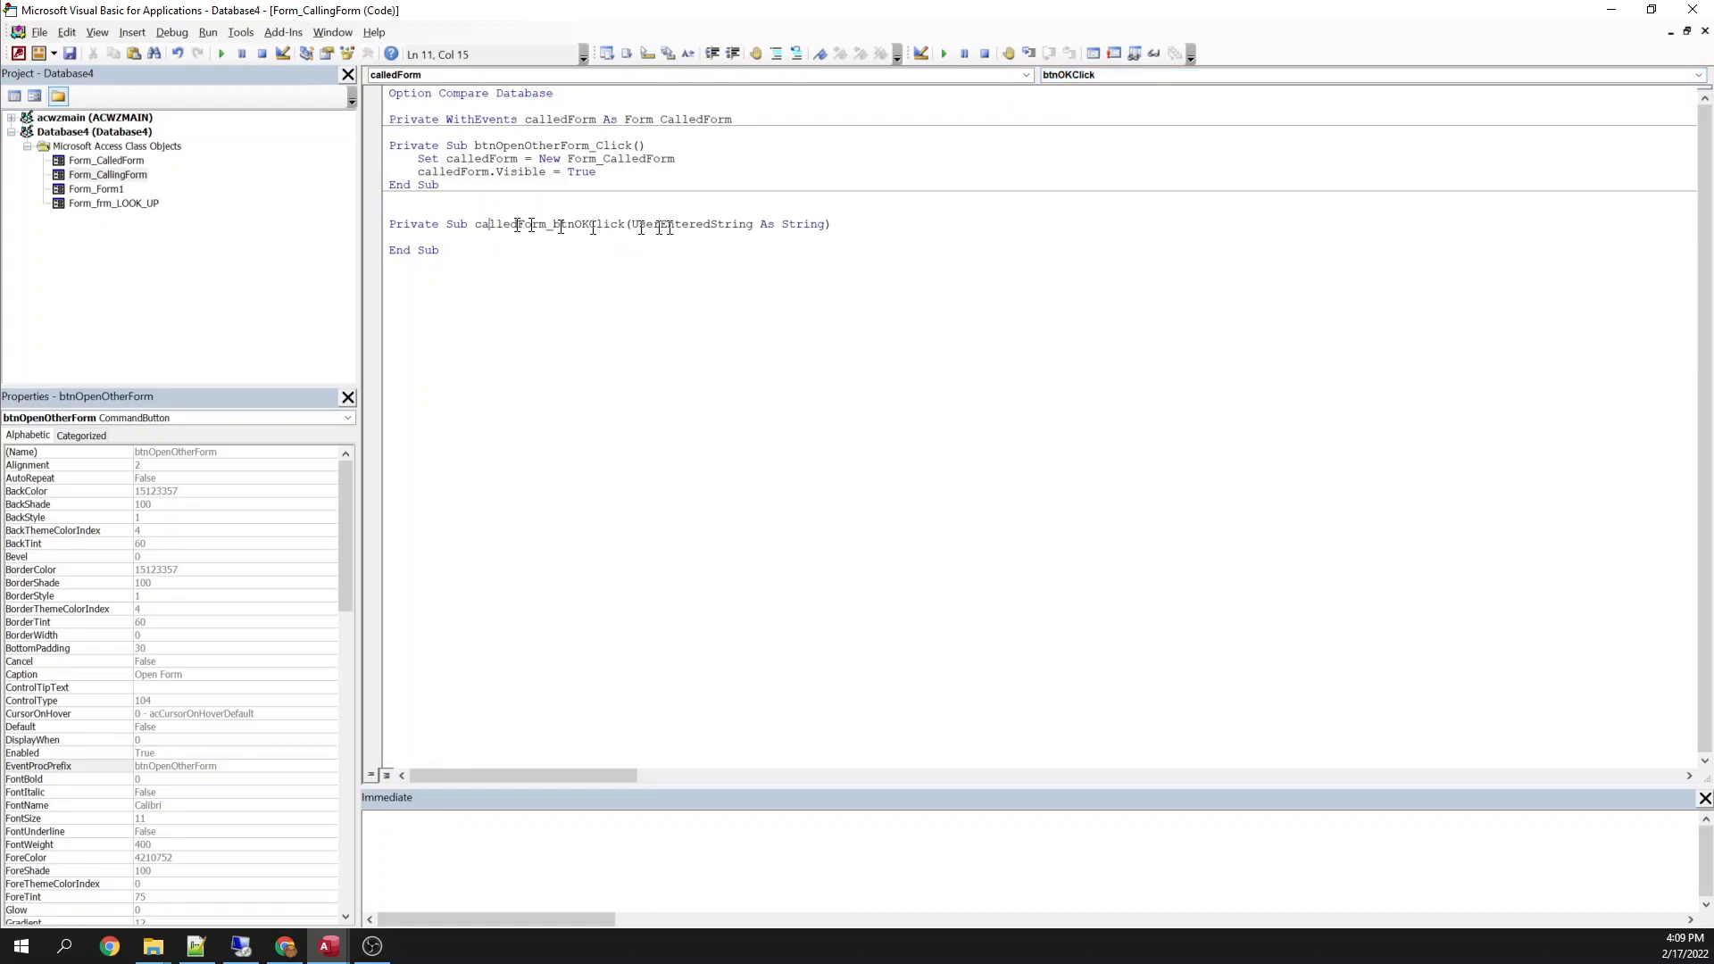
Make the handler set Me.TxtReturnValue.Value = UserEnteredString.
double_click(691, 224)
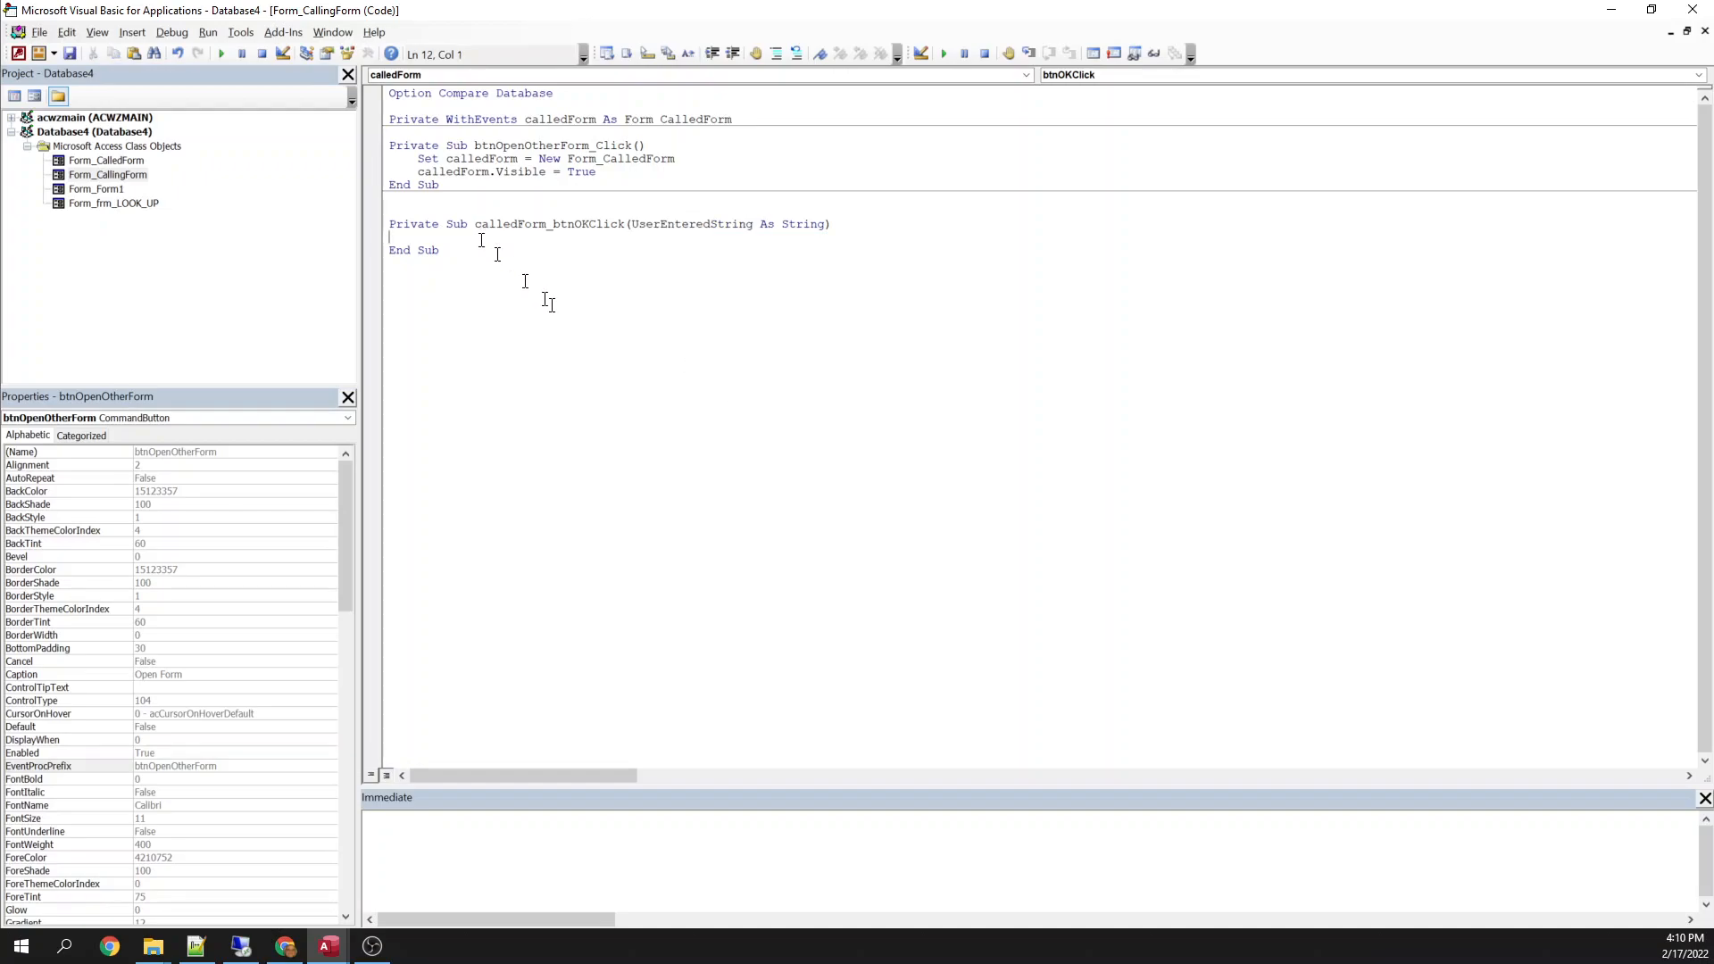
type("m")
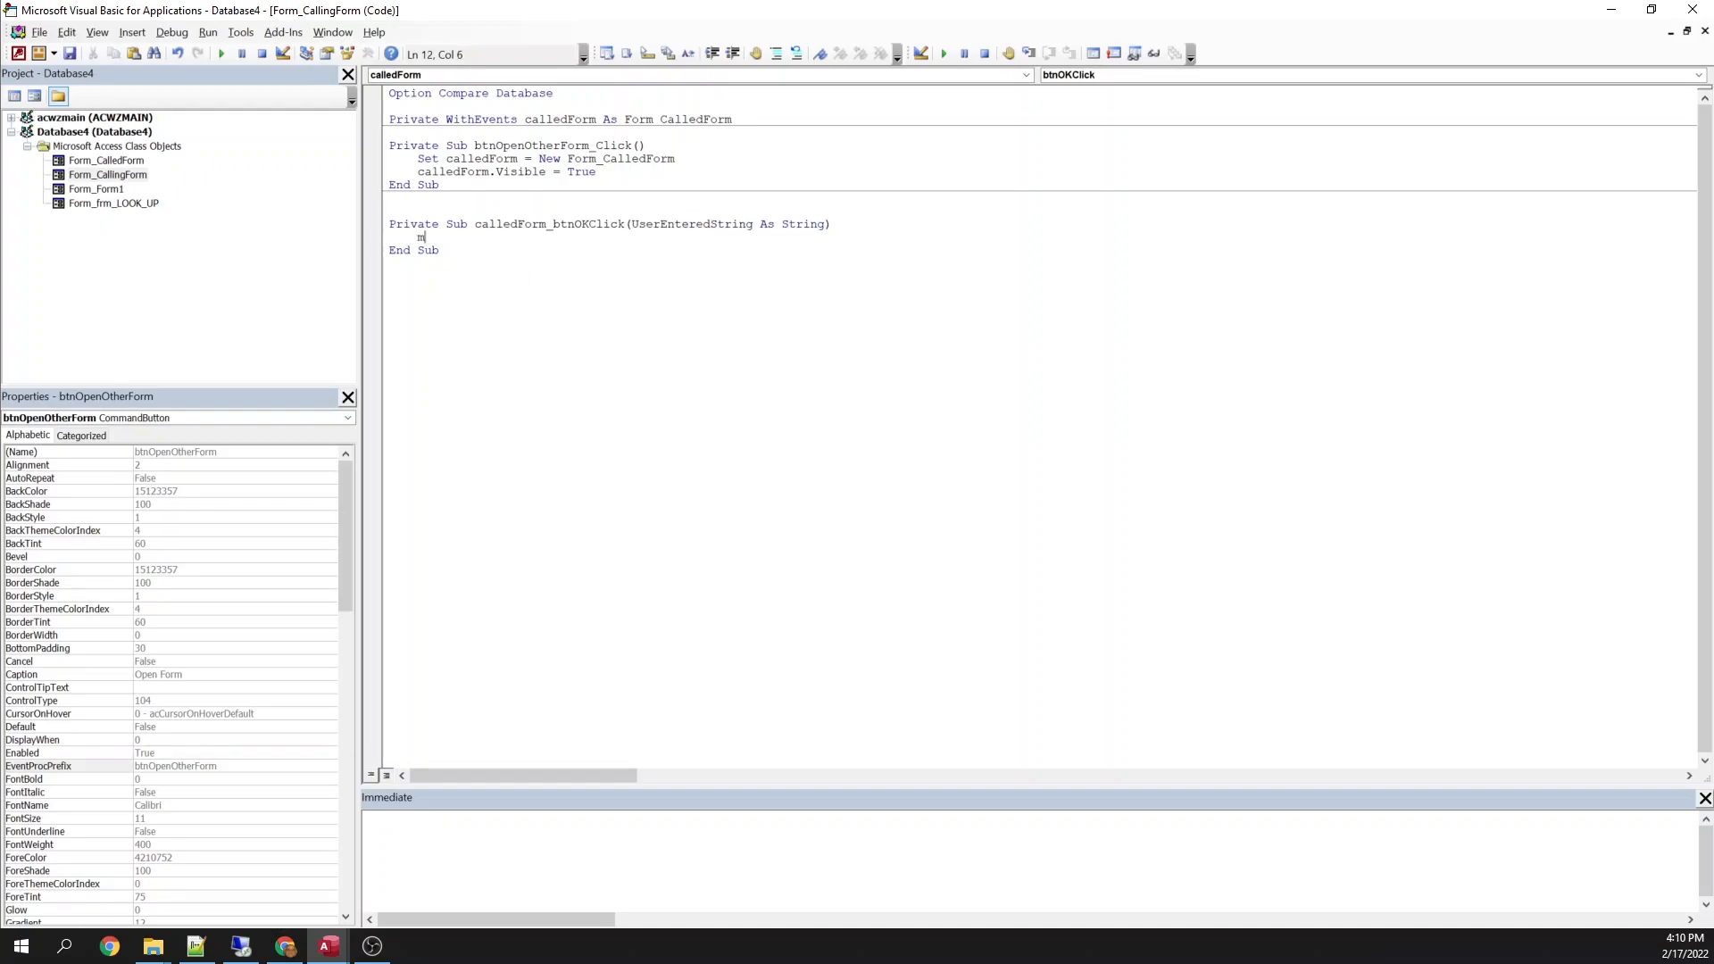
type("e.TxtReturnValue")
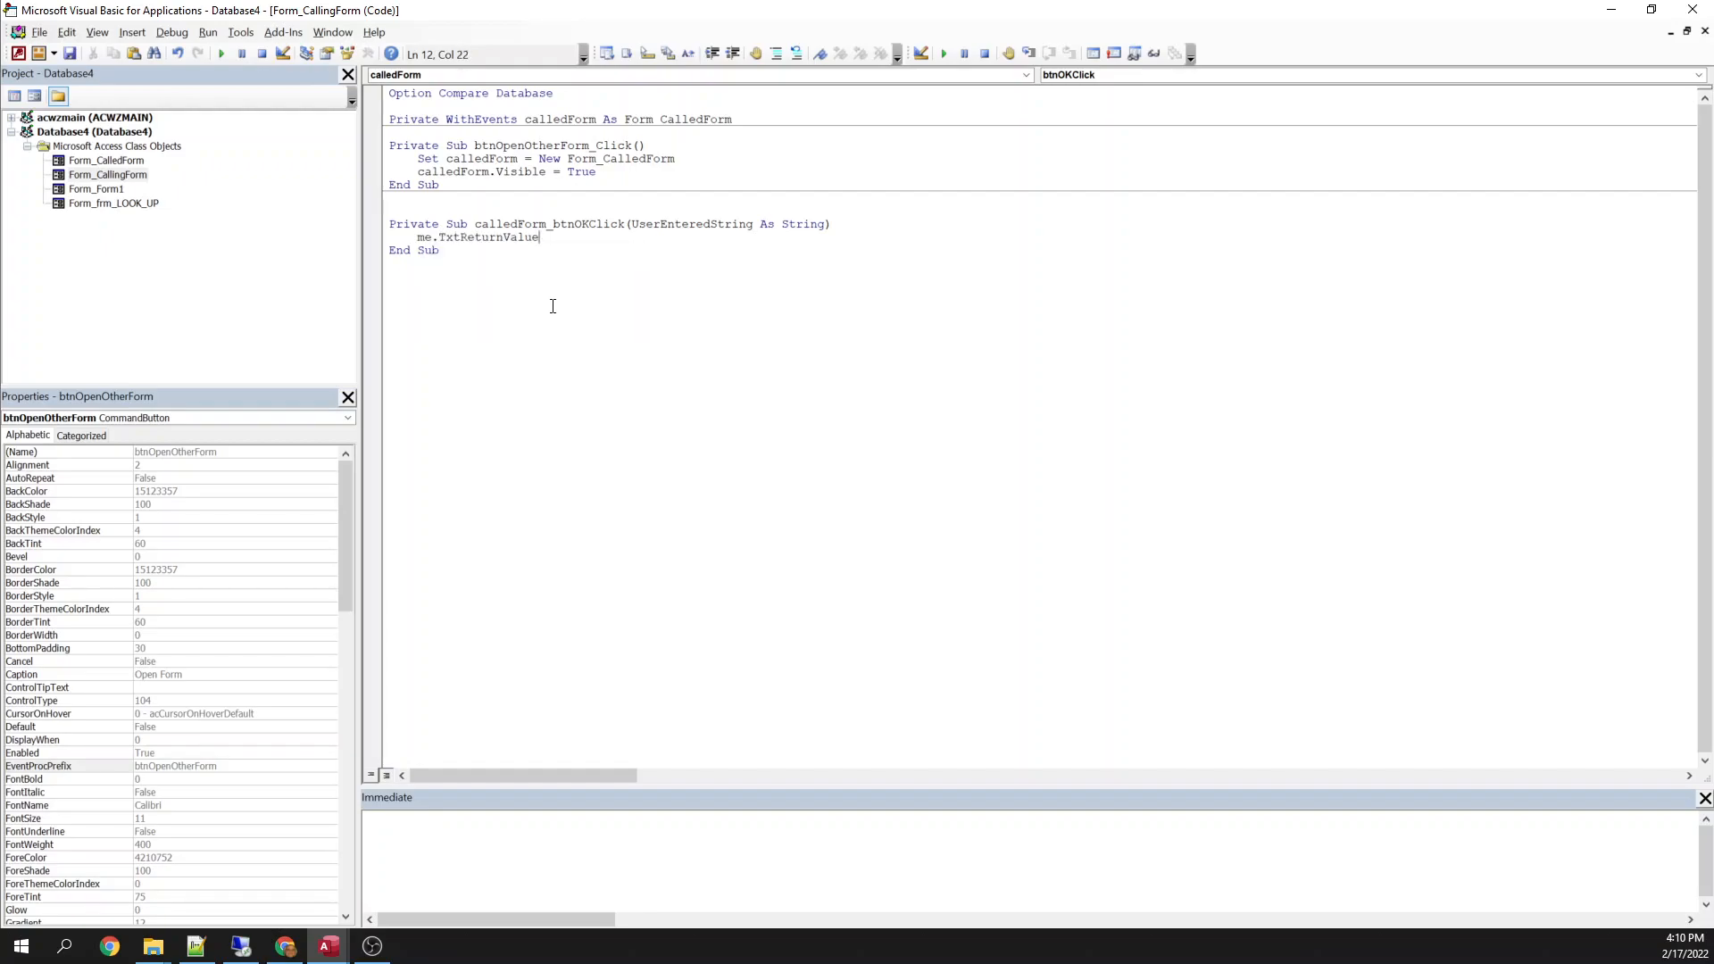
type(".Value = user")
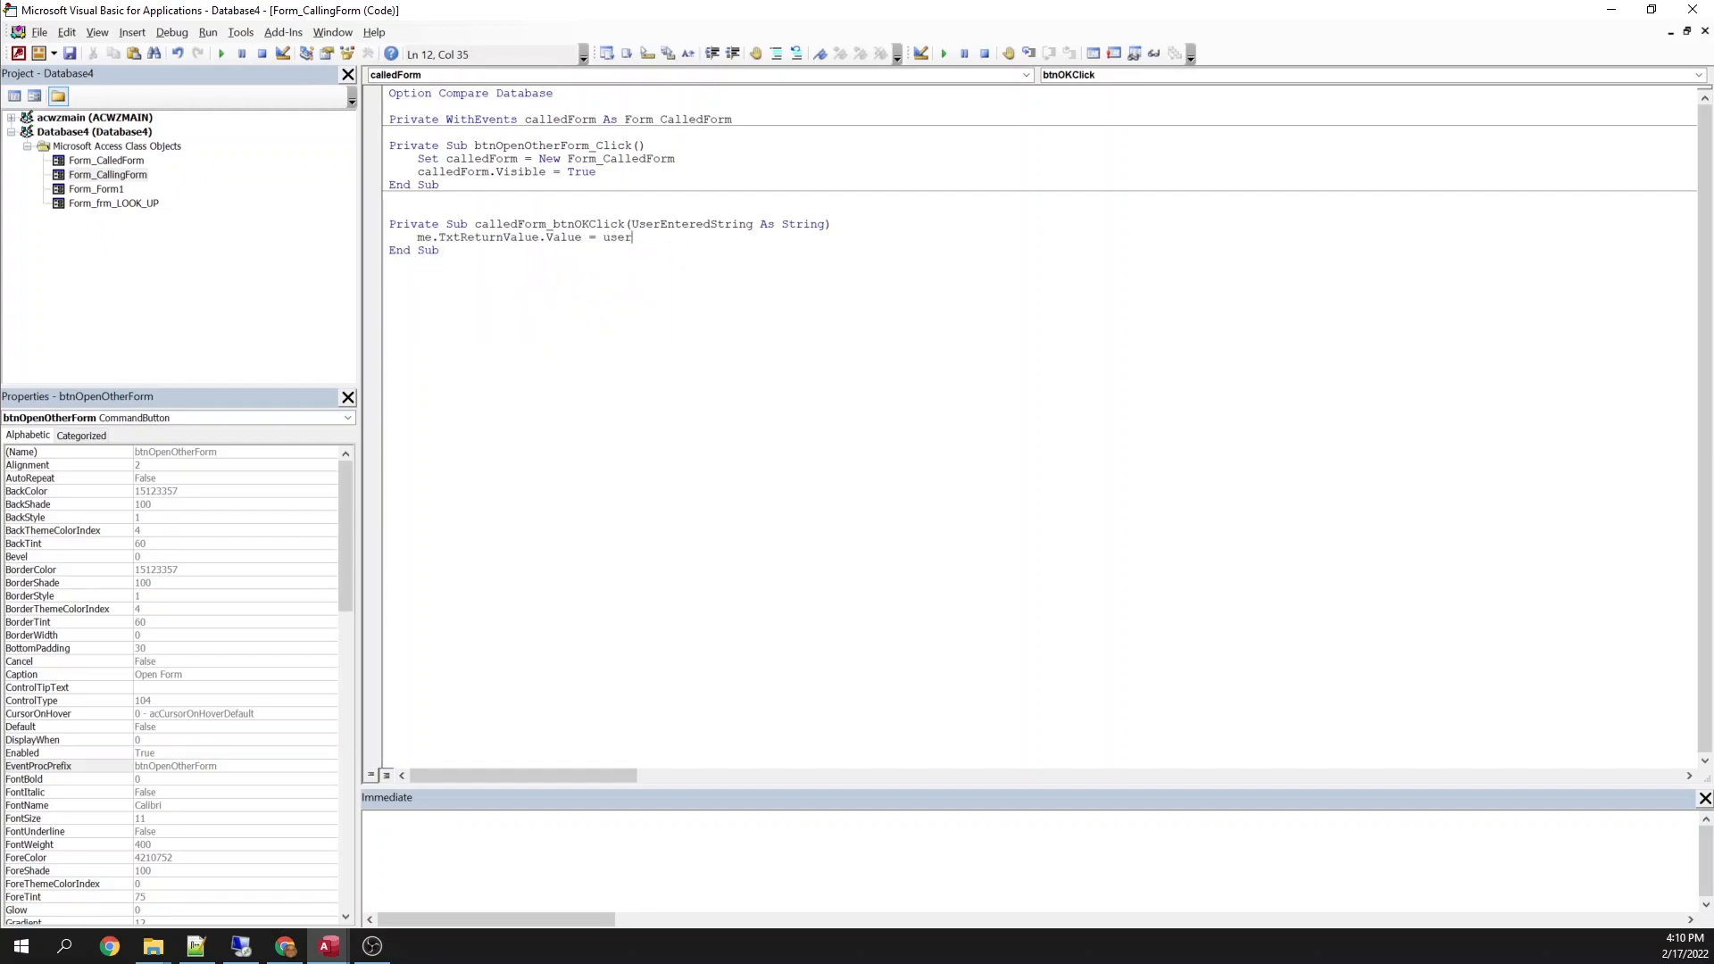
type("enteredstring")
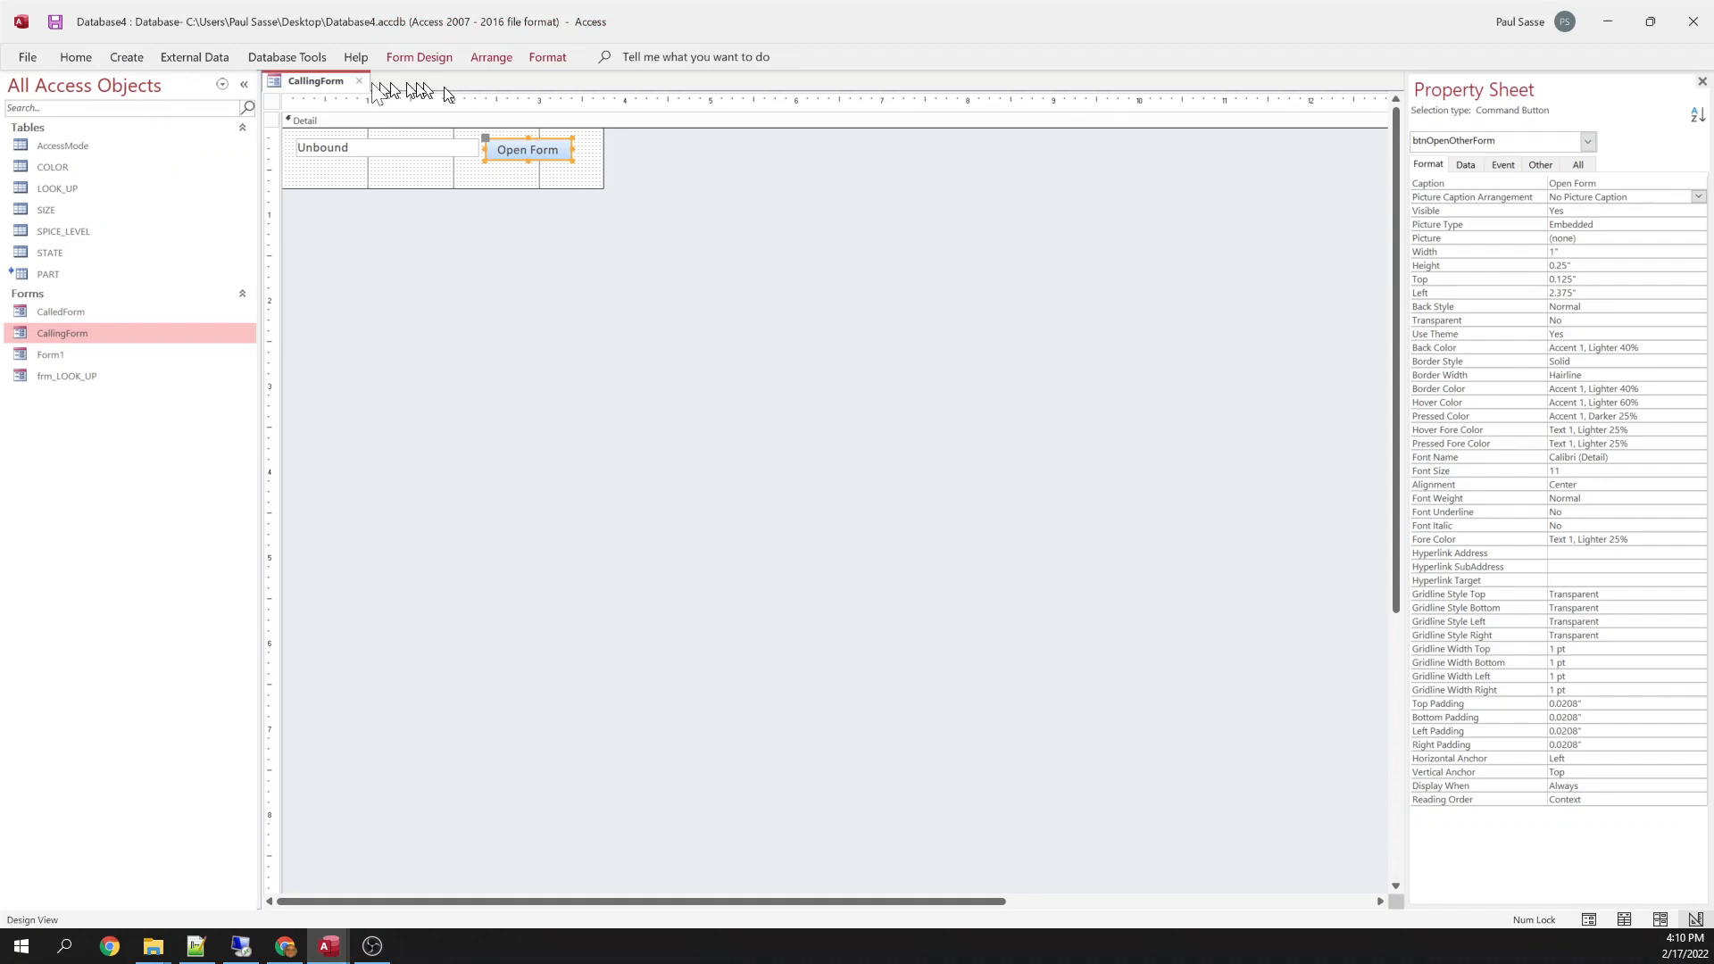
mouse_move(522, 277)
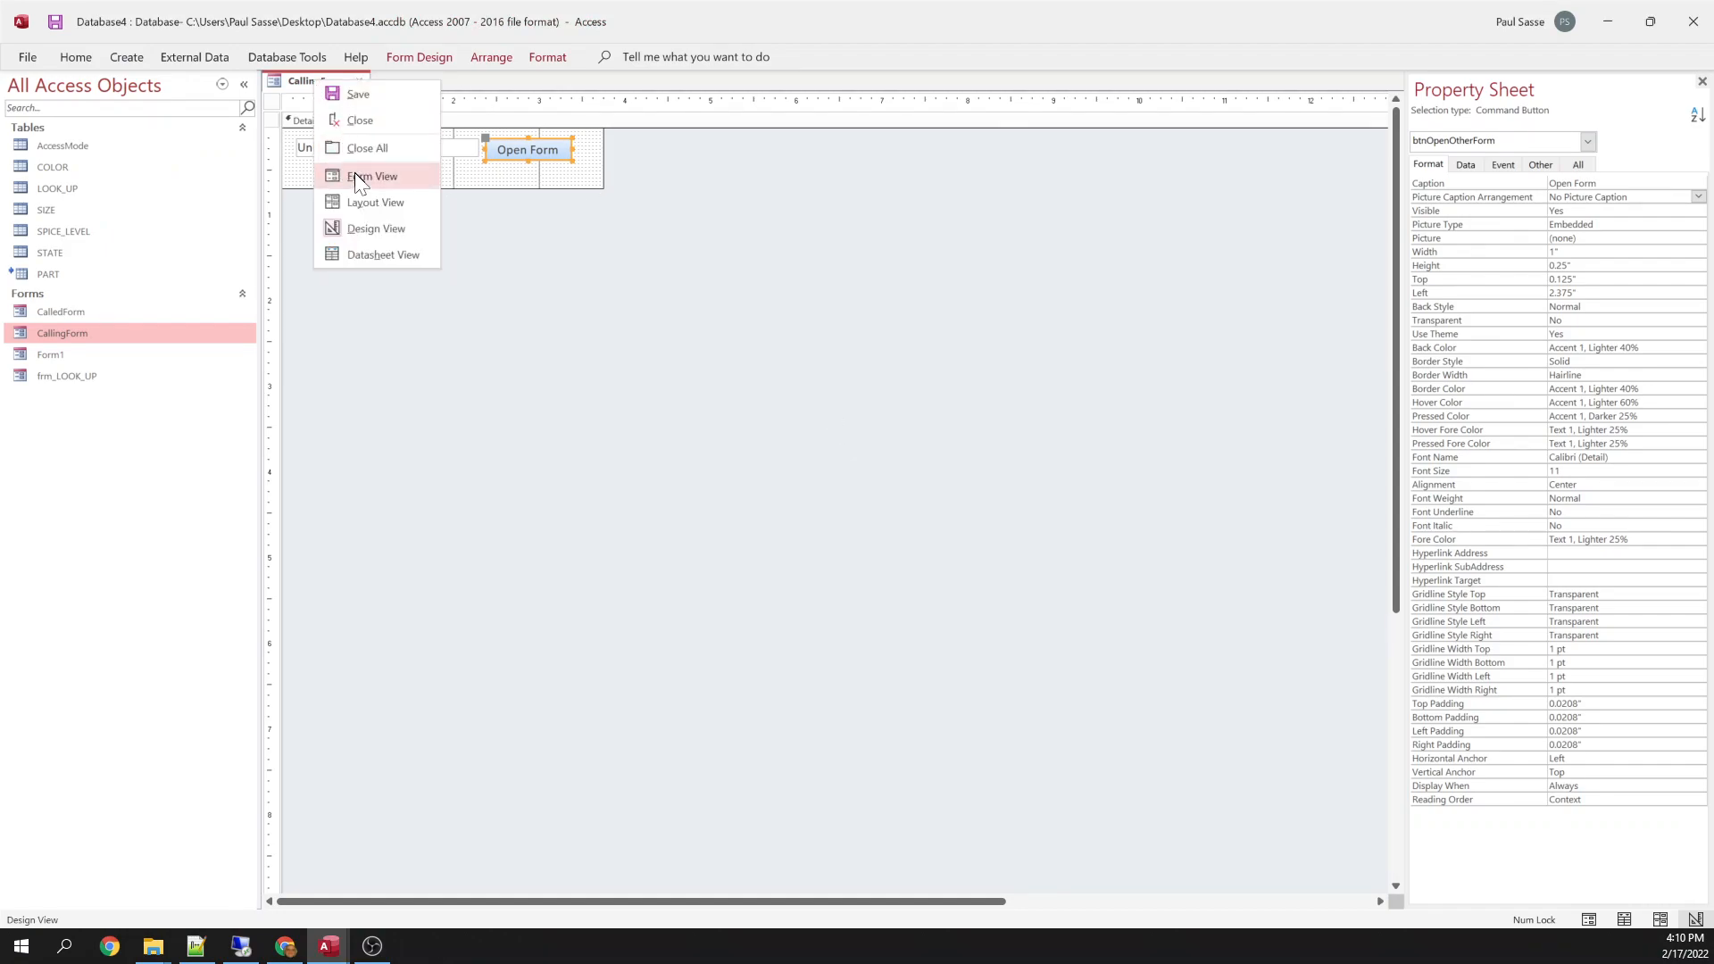
Run CallingForm in Form View, click Open Form, and step through its code with F8.
left_click(372, 176)
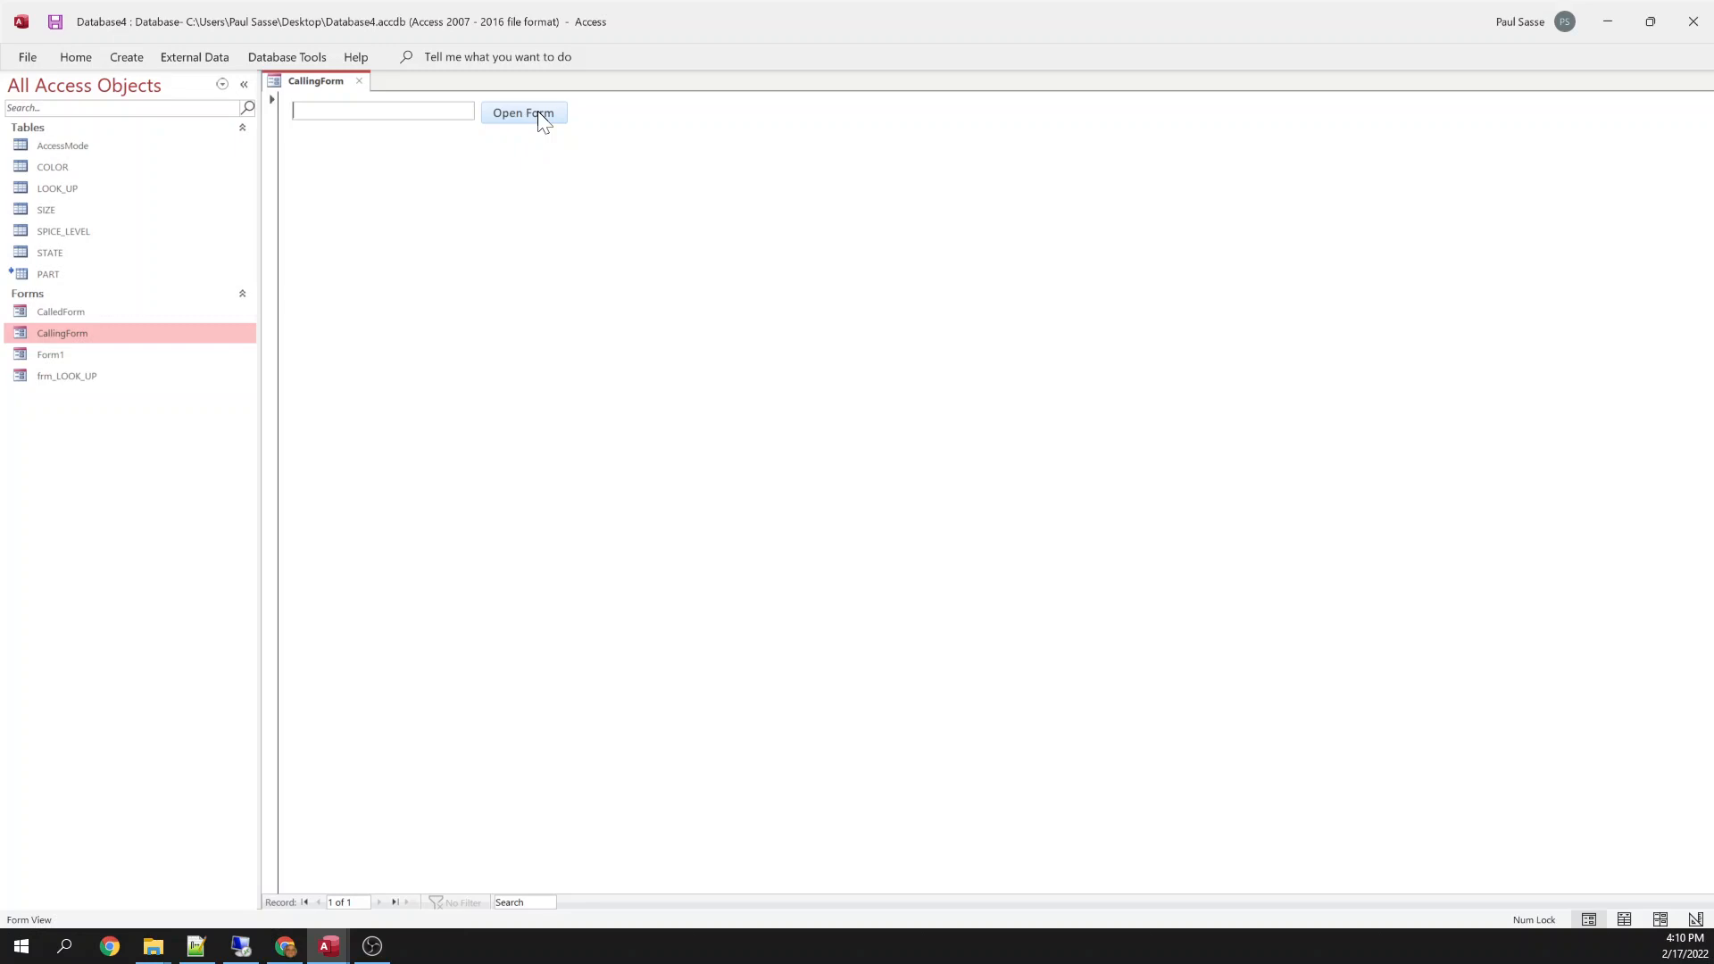
left_click(523, 112)
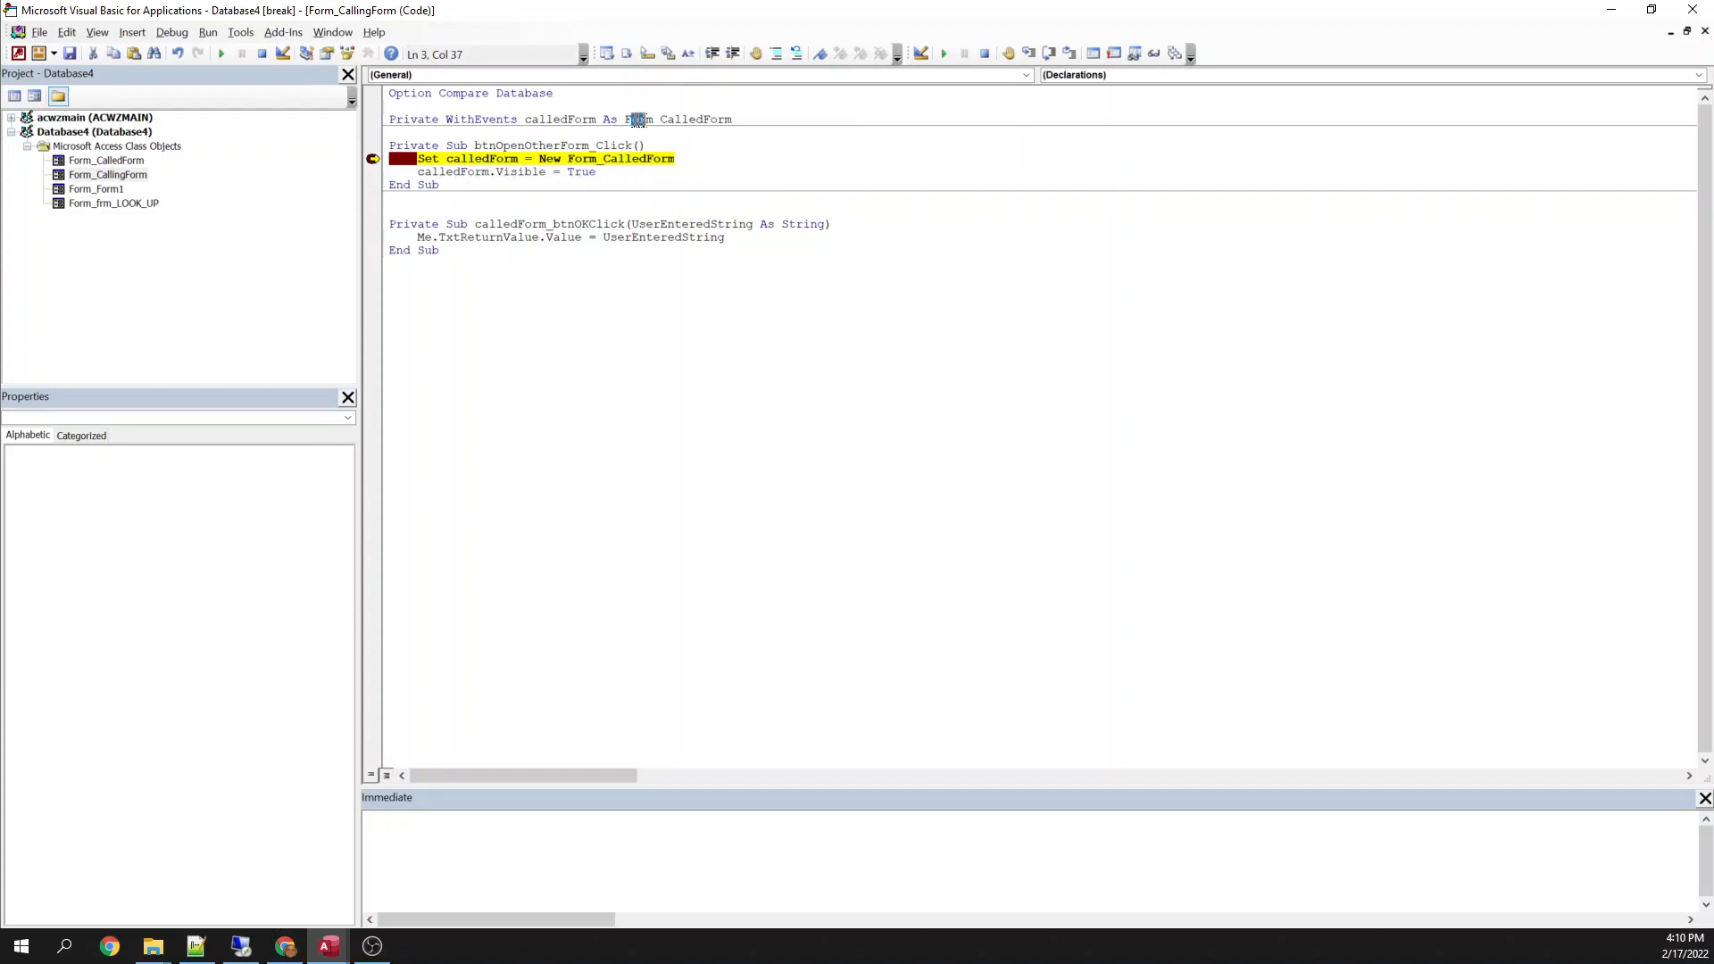
key("F8")
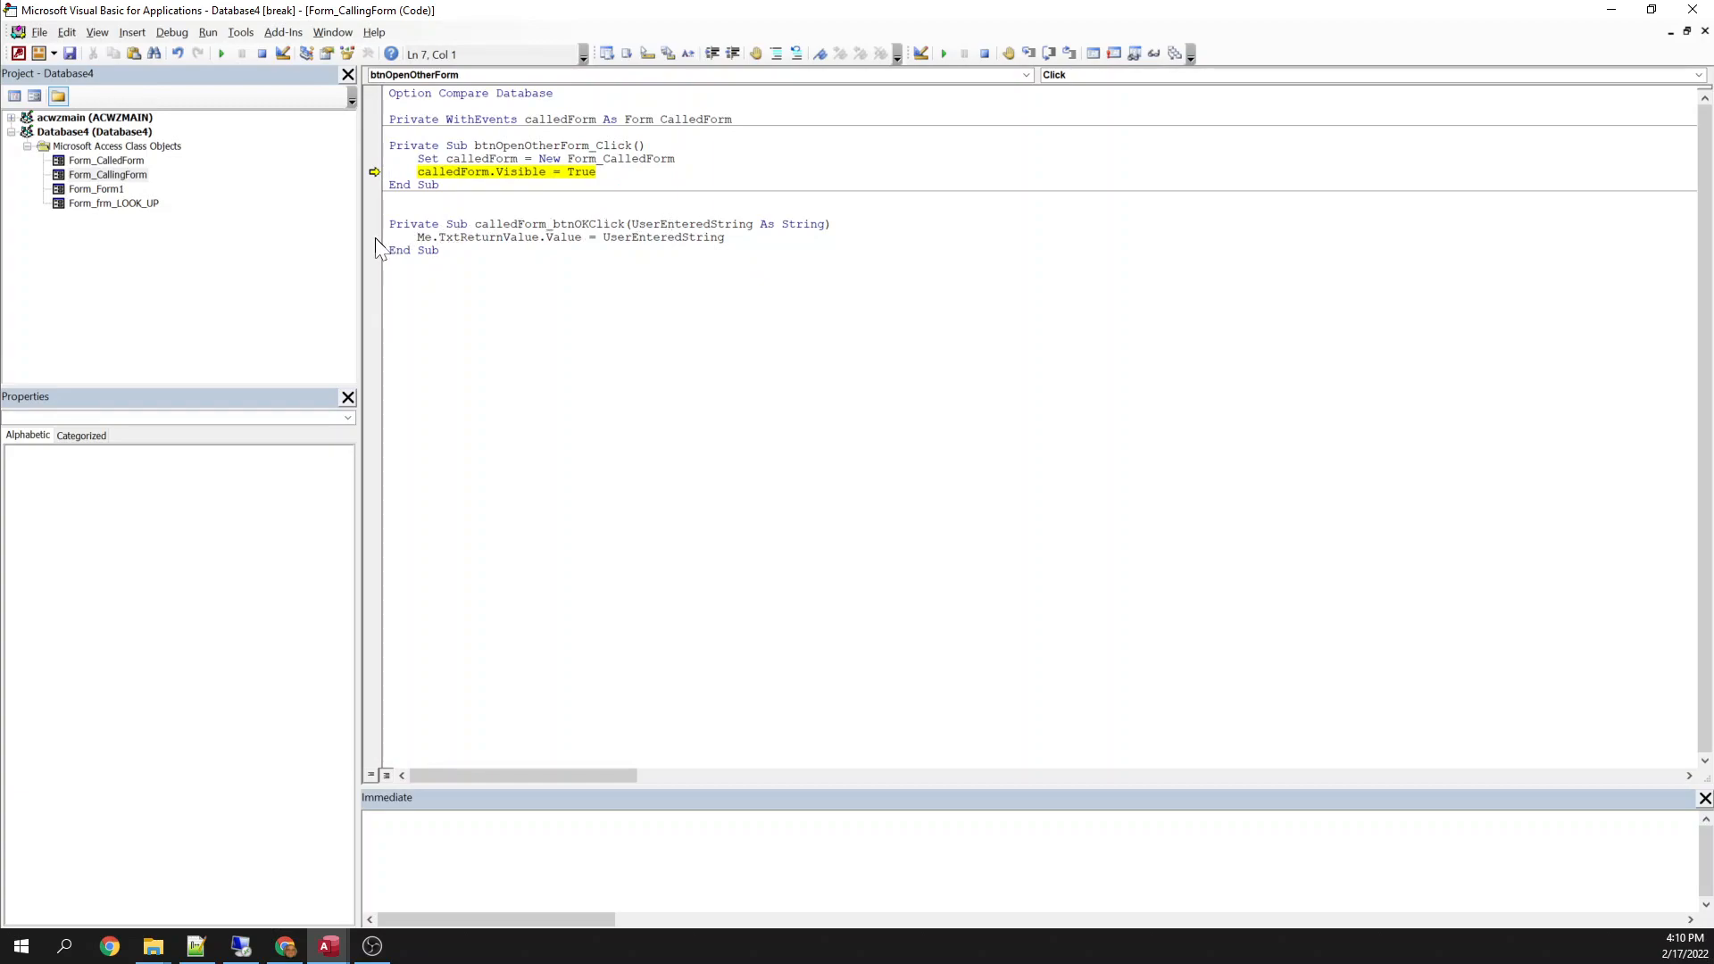
key("F8")
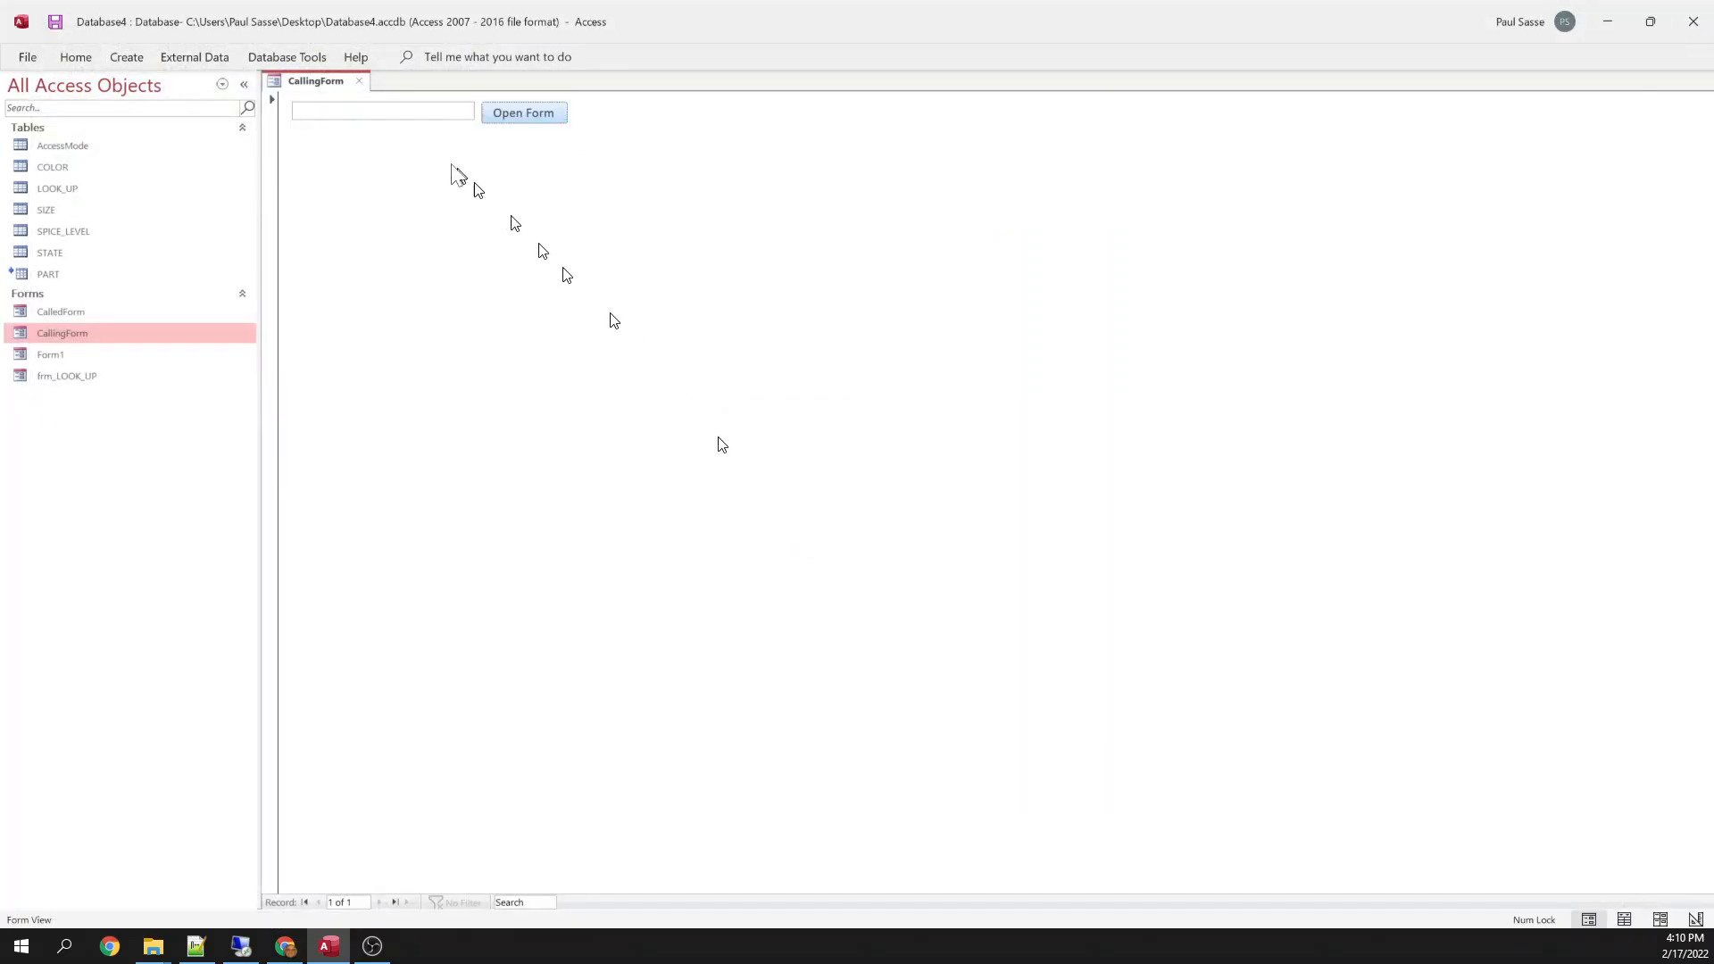
Send 'Hello World' from the CalledForm popup, stepping through the RaiseEvent and handler code.
left_click(522, 113)
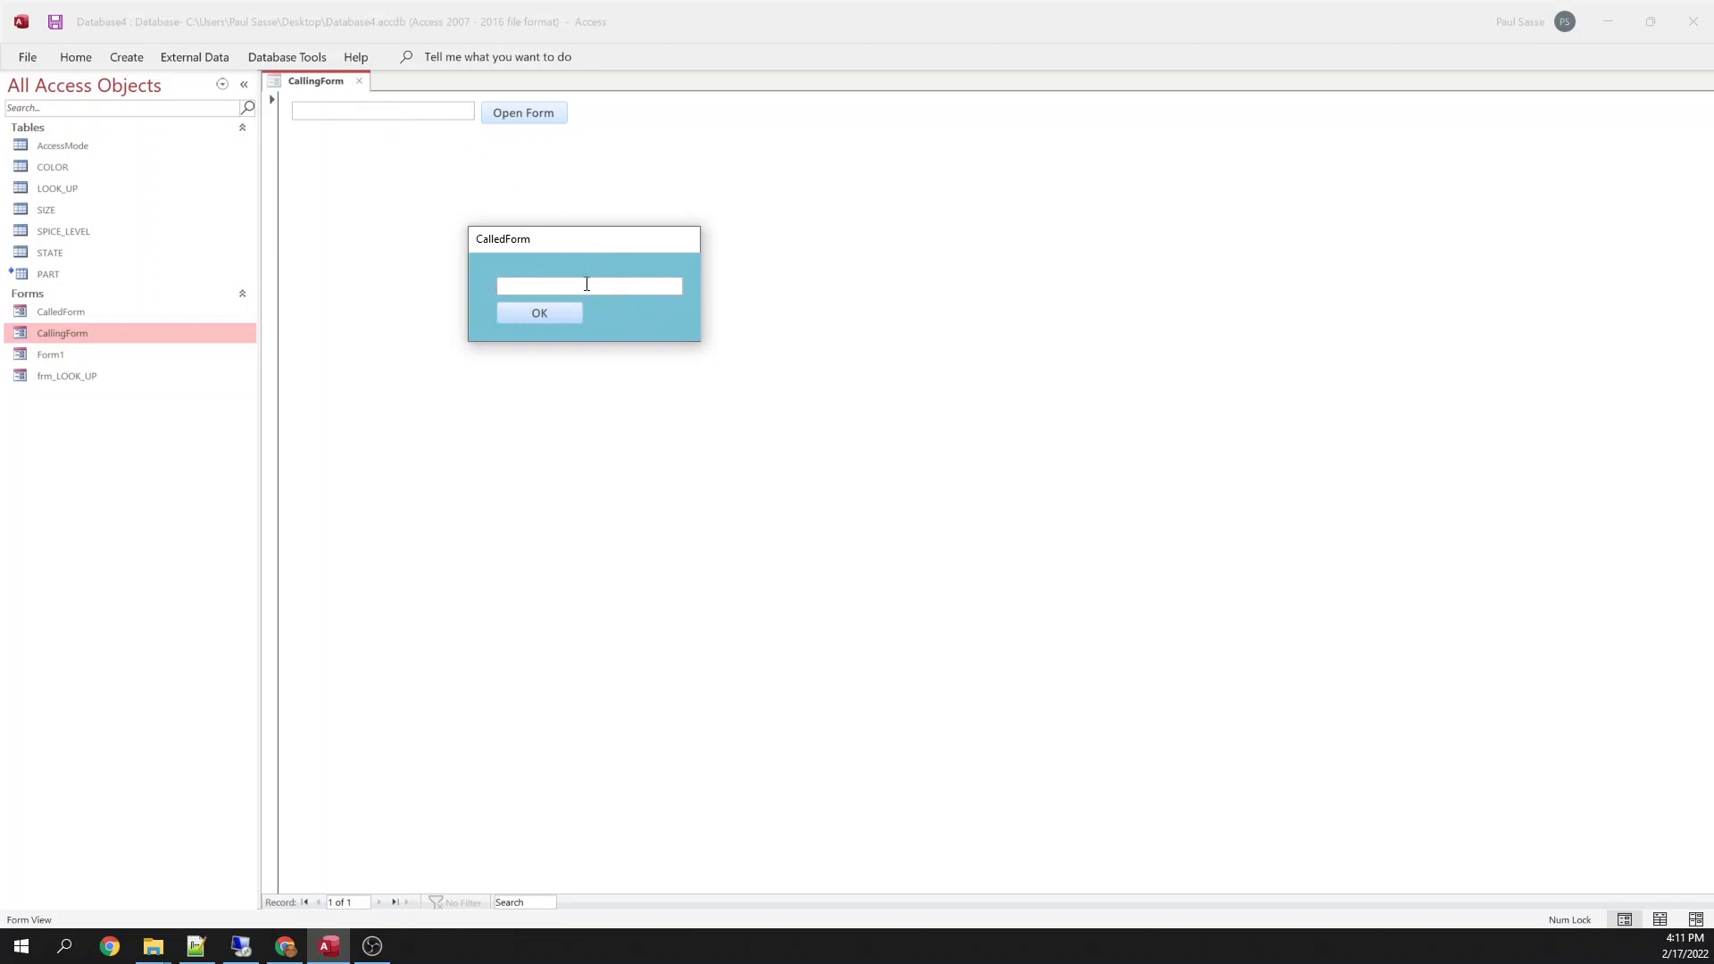
type("Hello World")
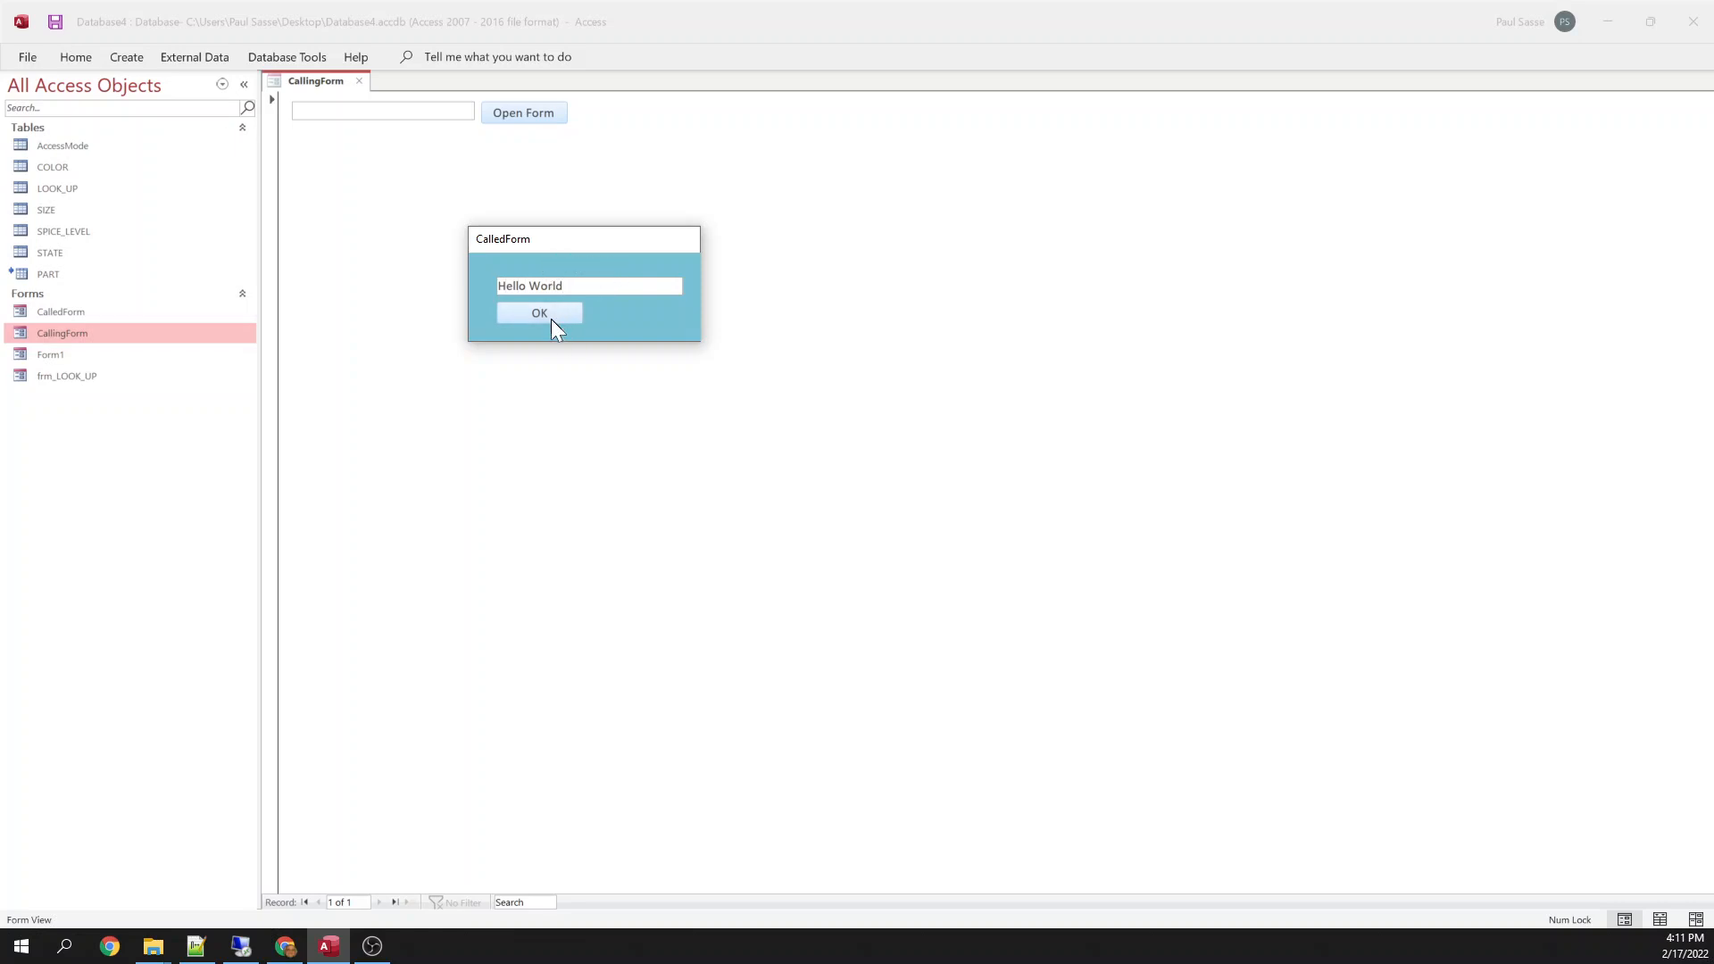
left_click(539, 313)
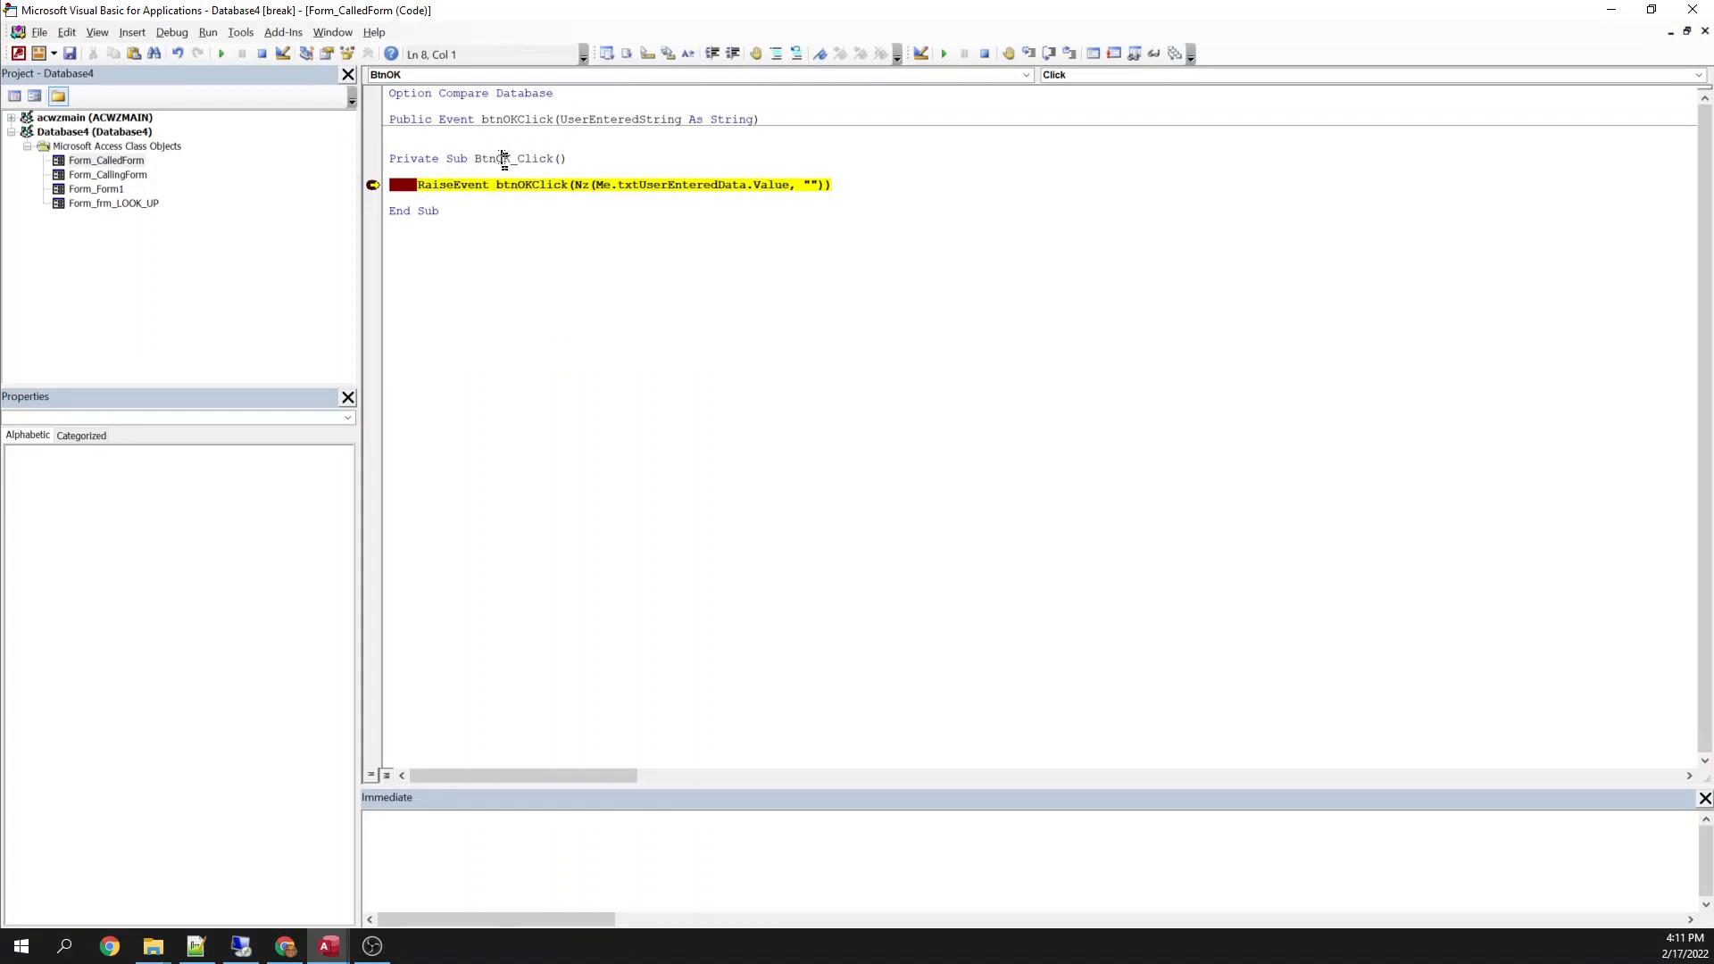
double_click(498, 159)
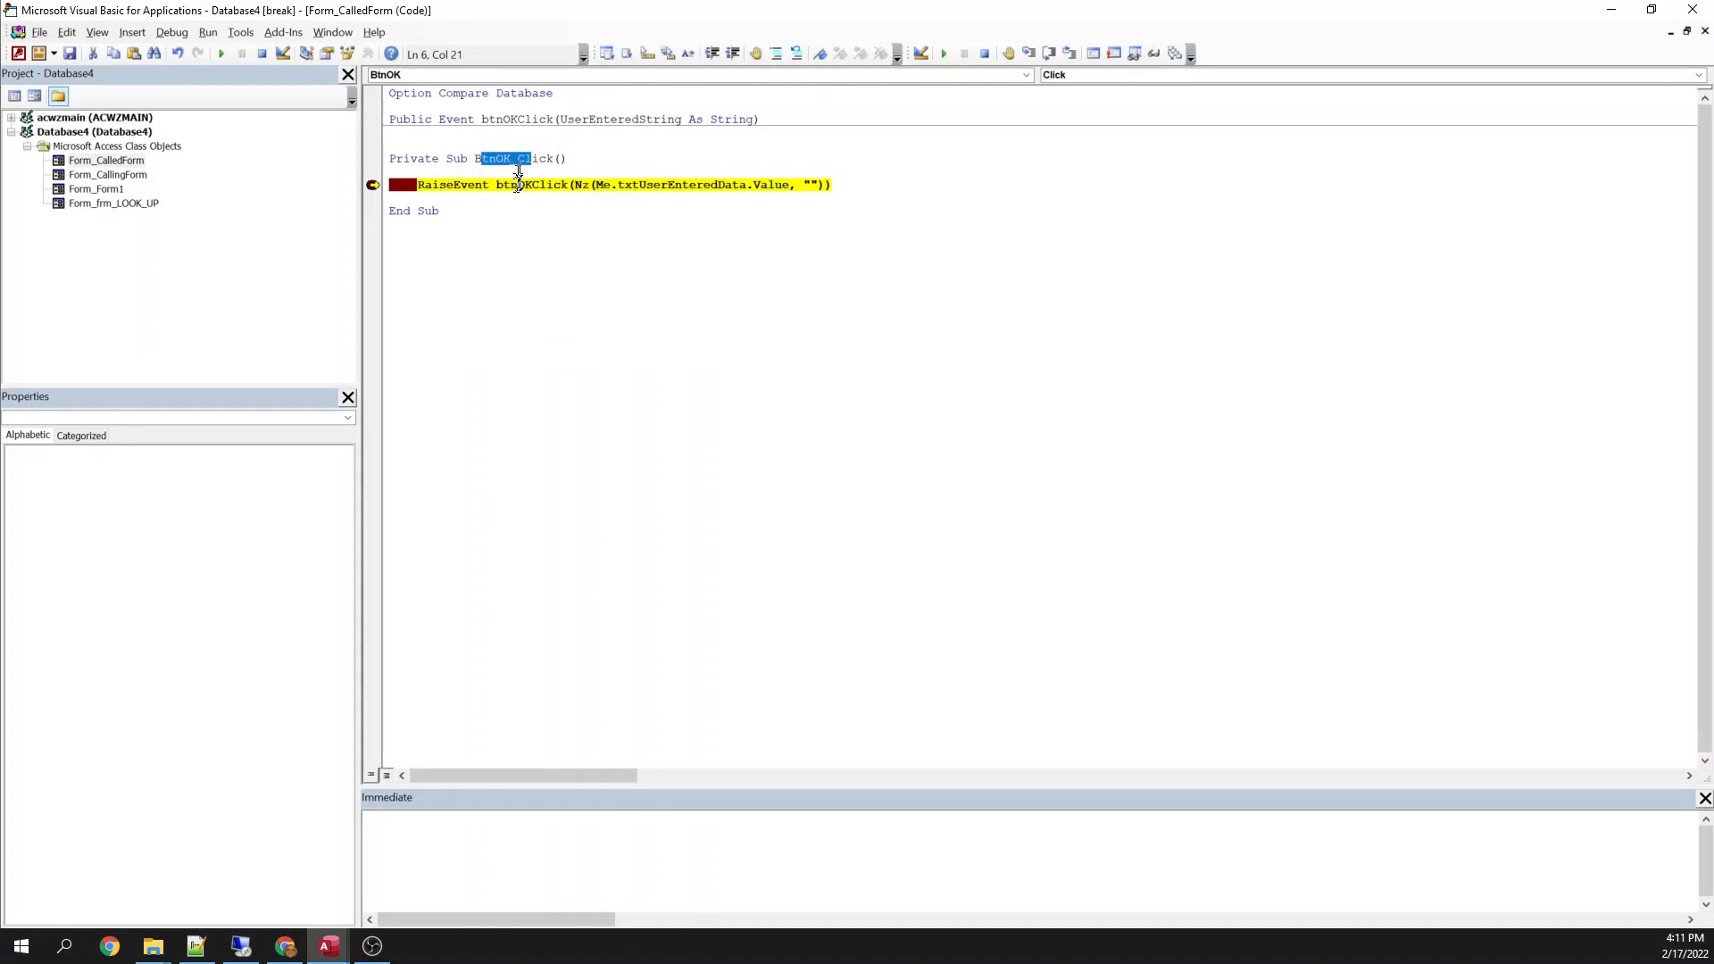
double_click(450, 183)
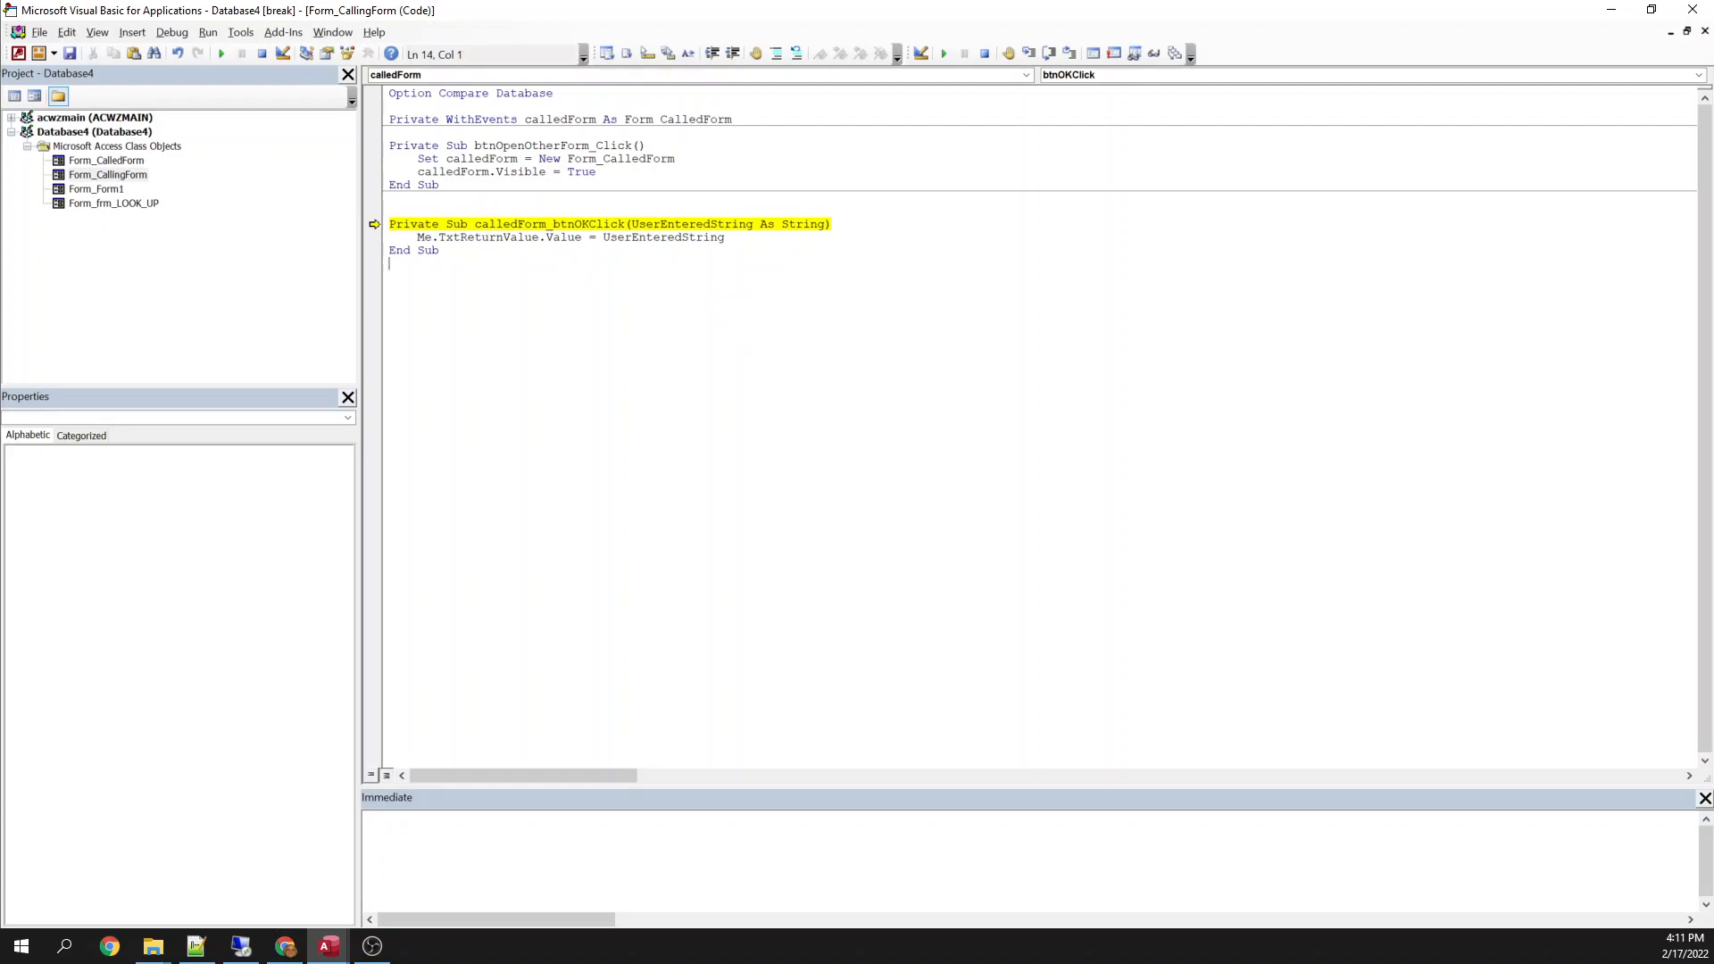
double_click(423, 237)
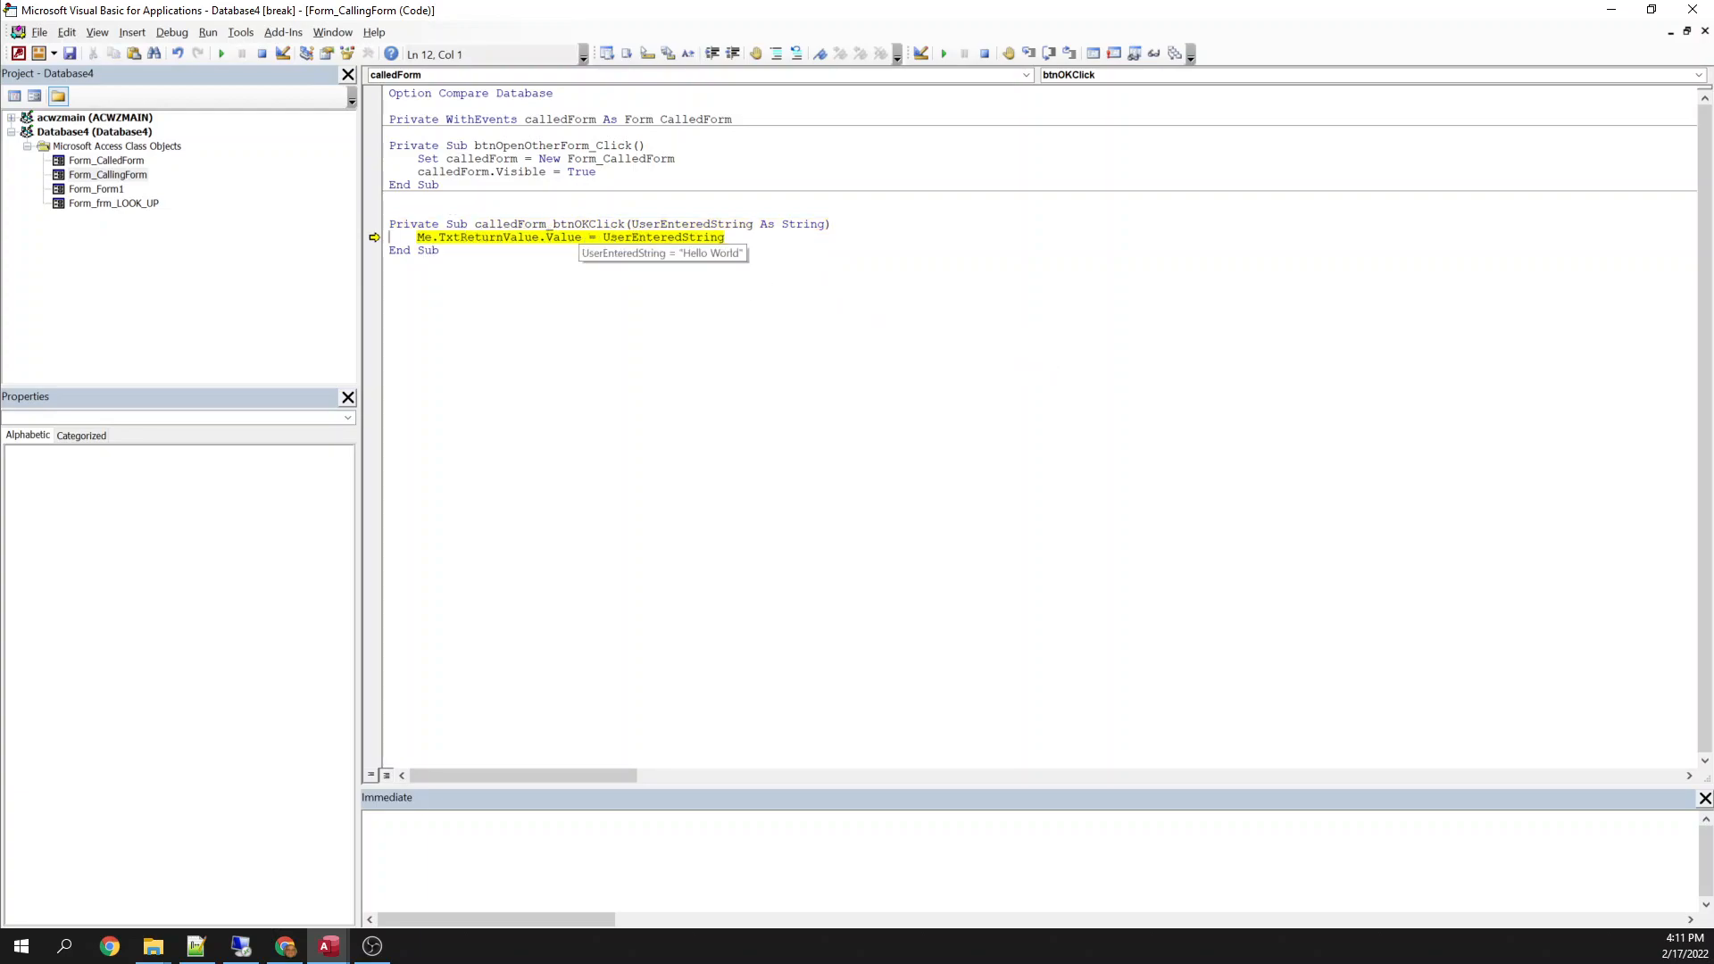
key("F8")
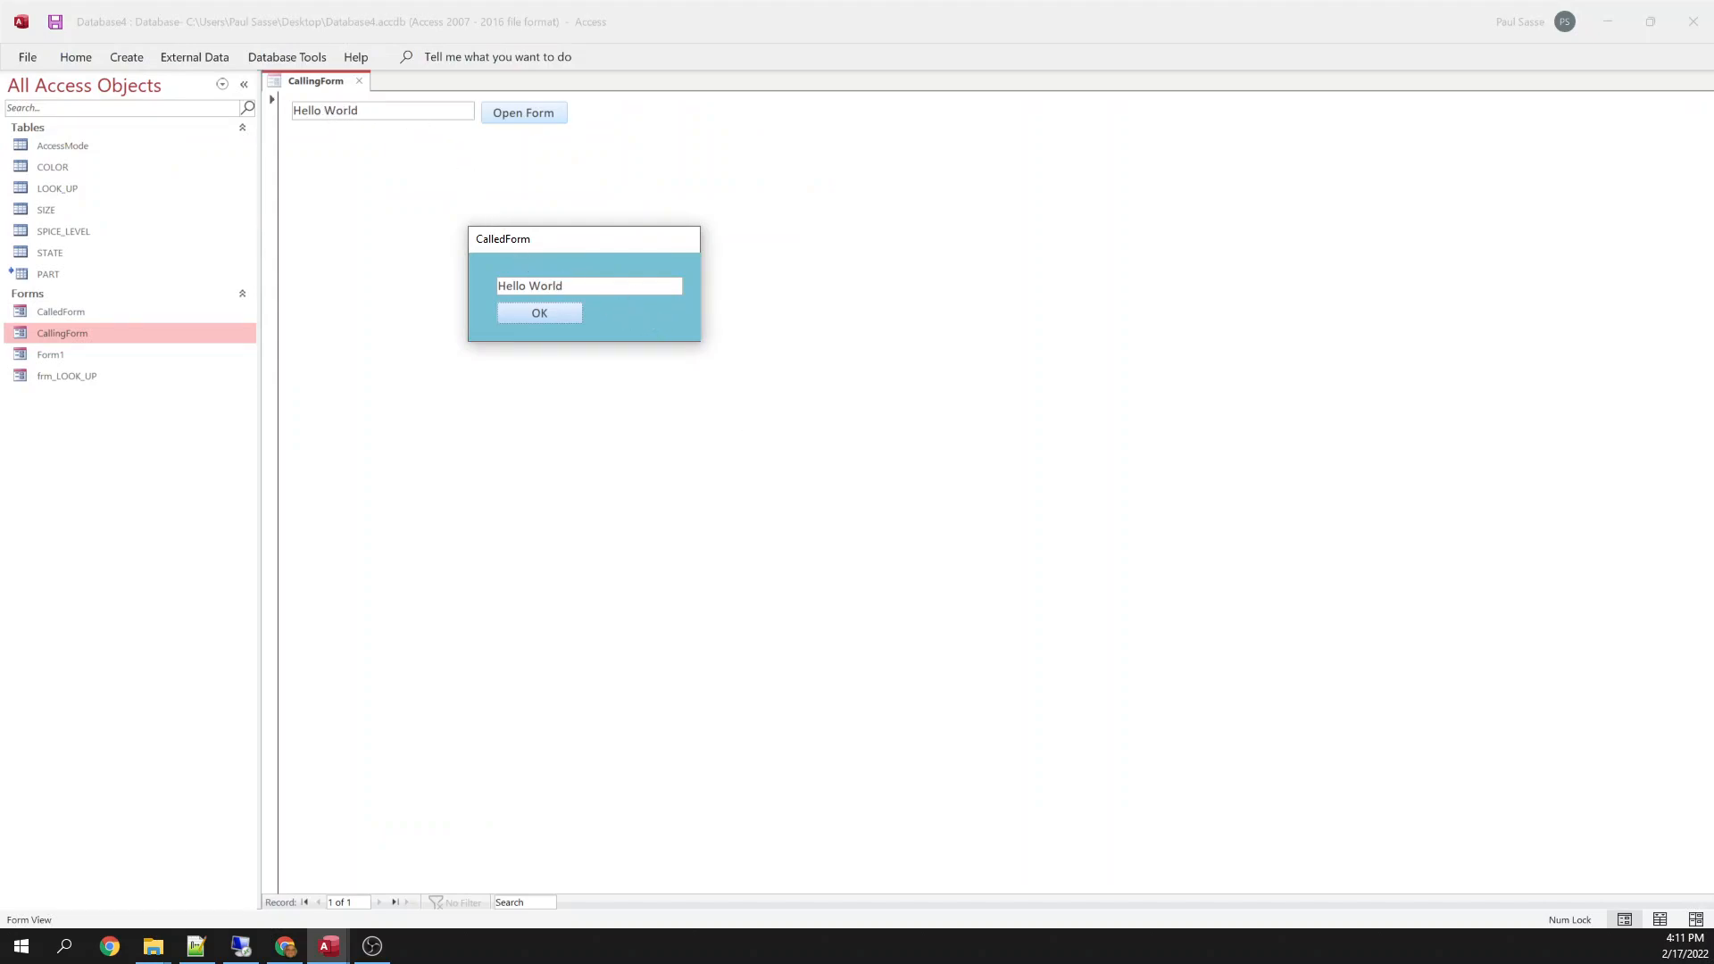
Return new names, ending with 'Frank', from the popup to CallingForm's text box.
type("Paul Sasse")
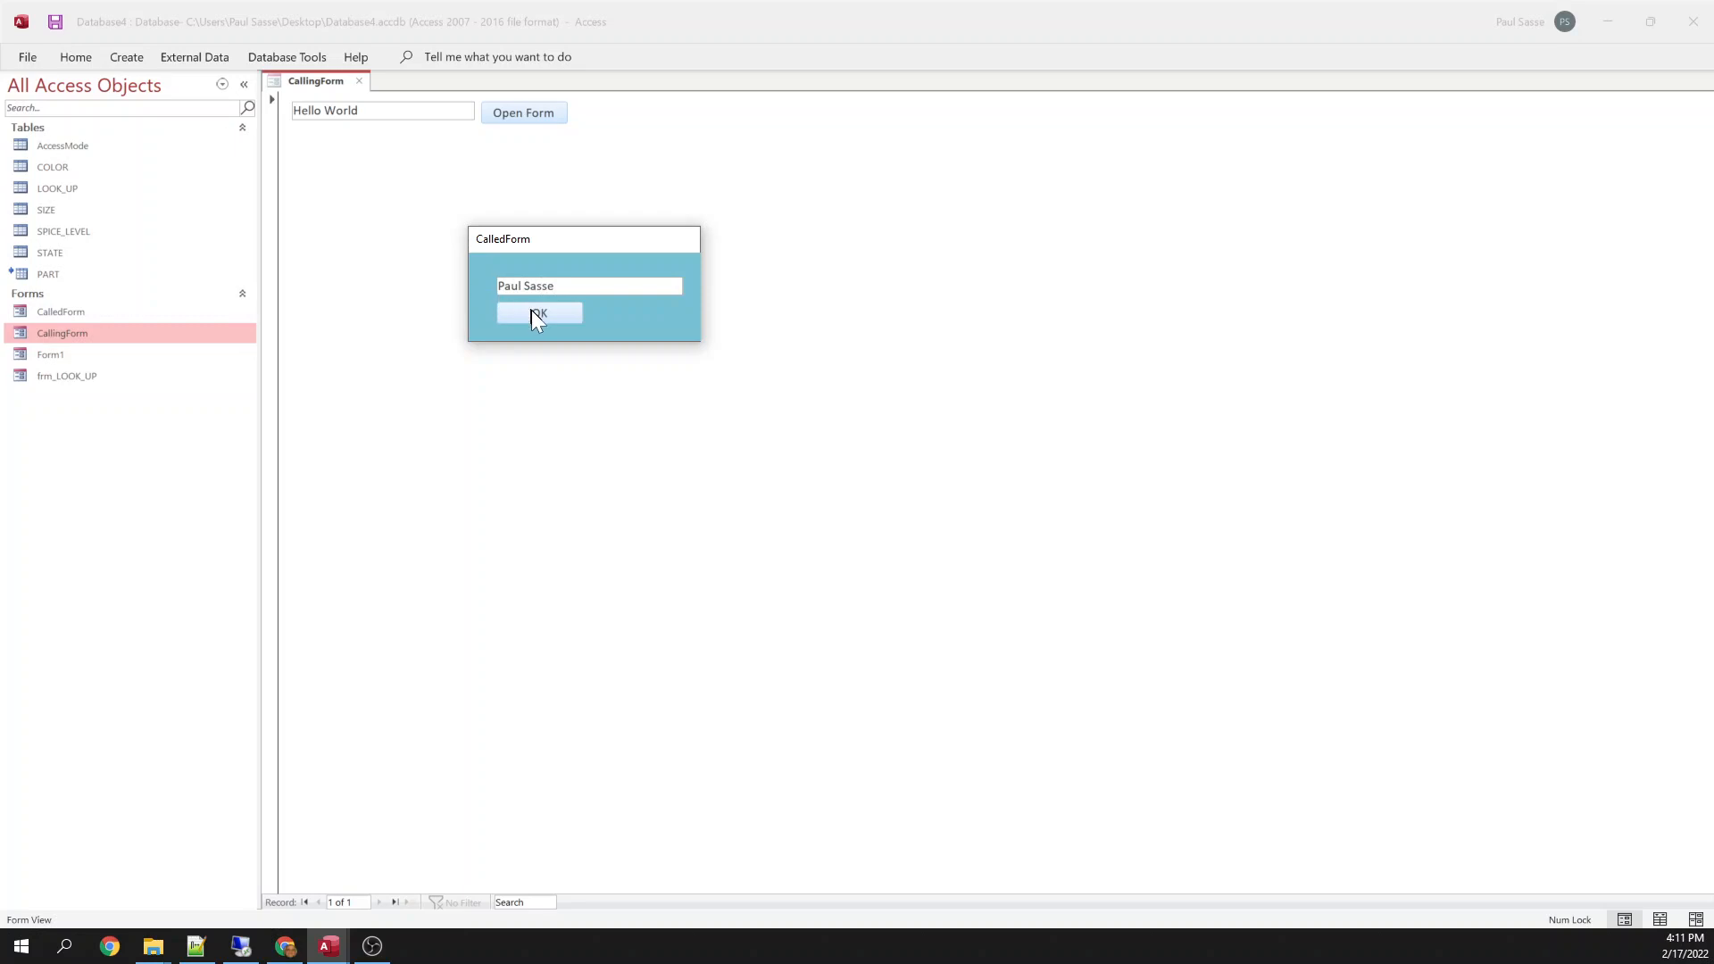
left_click(537, 313)
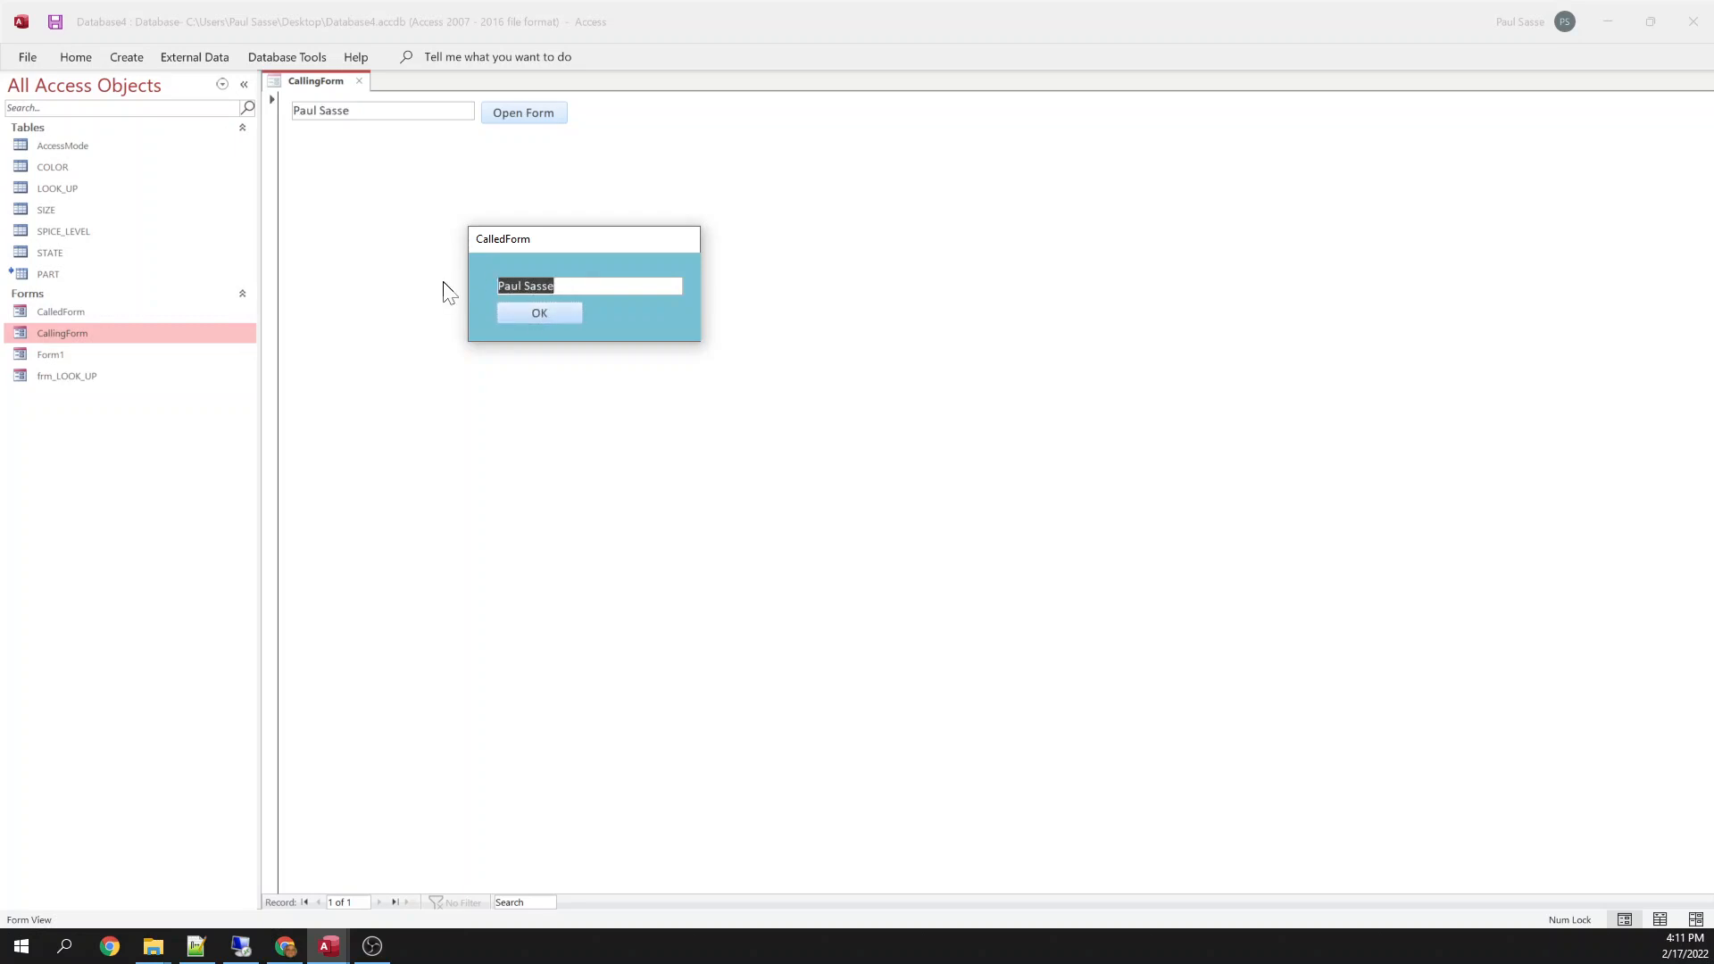
type("Frank")
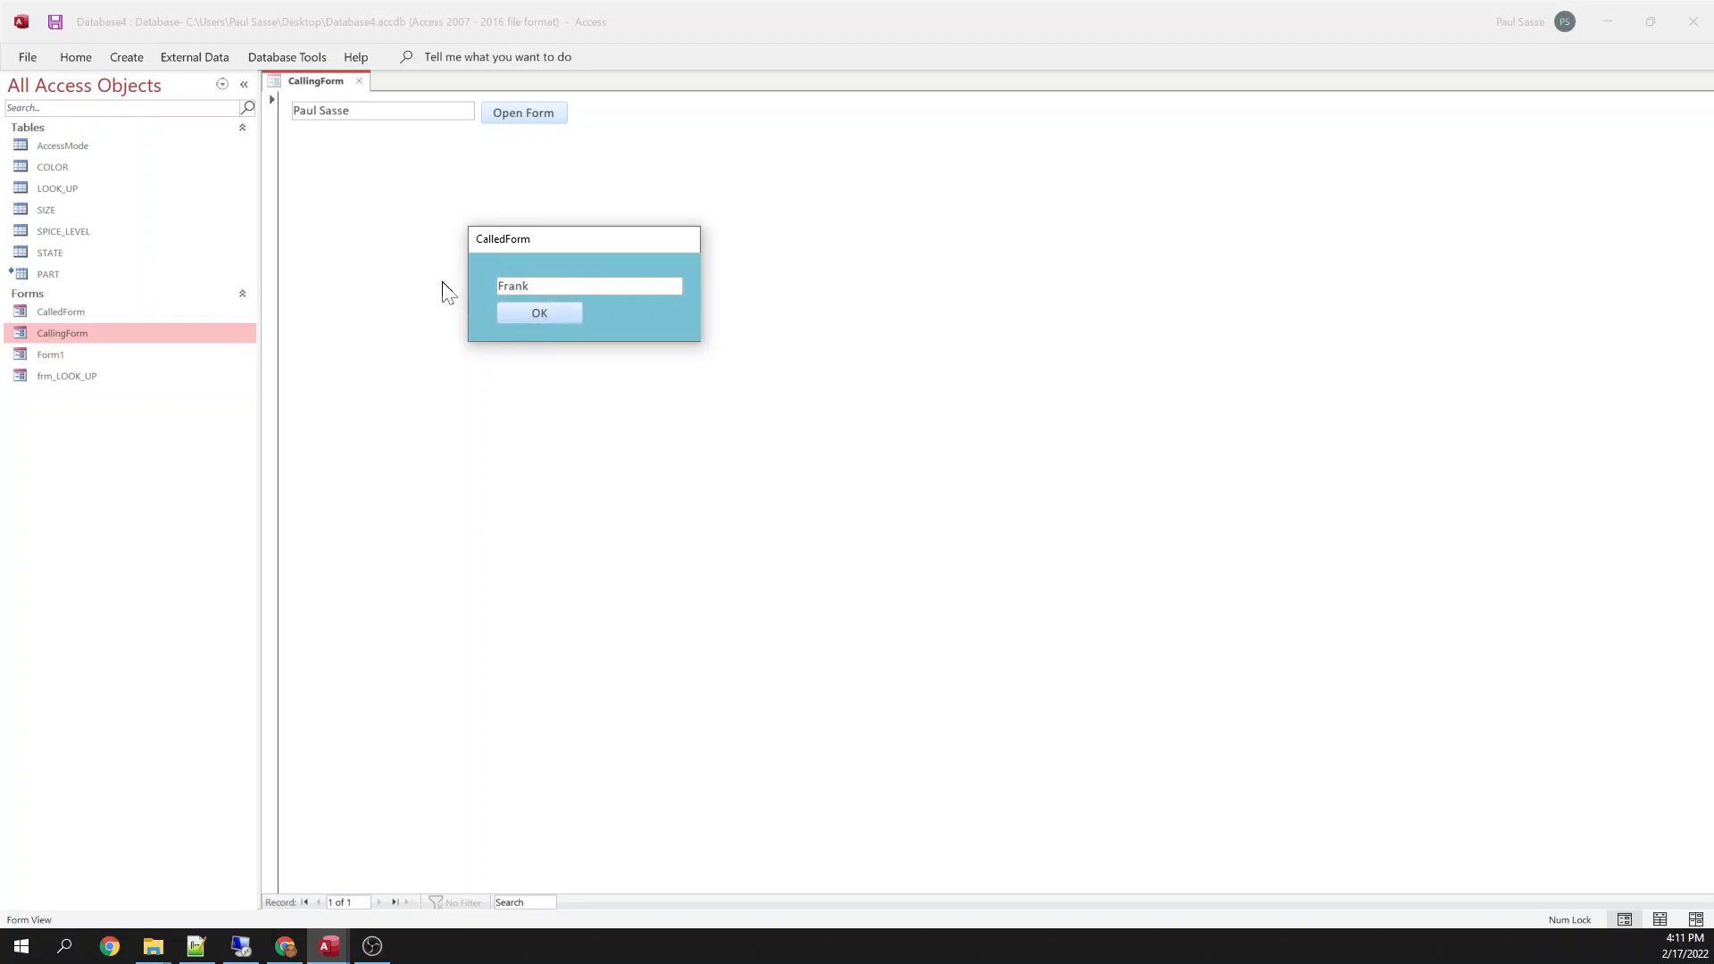
left_click(537, 313)
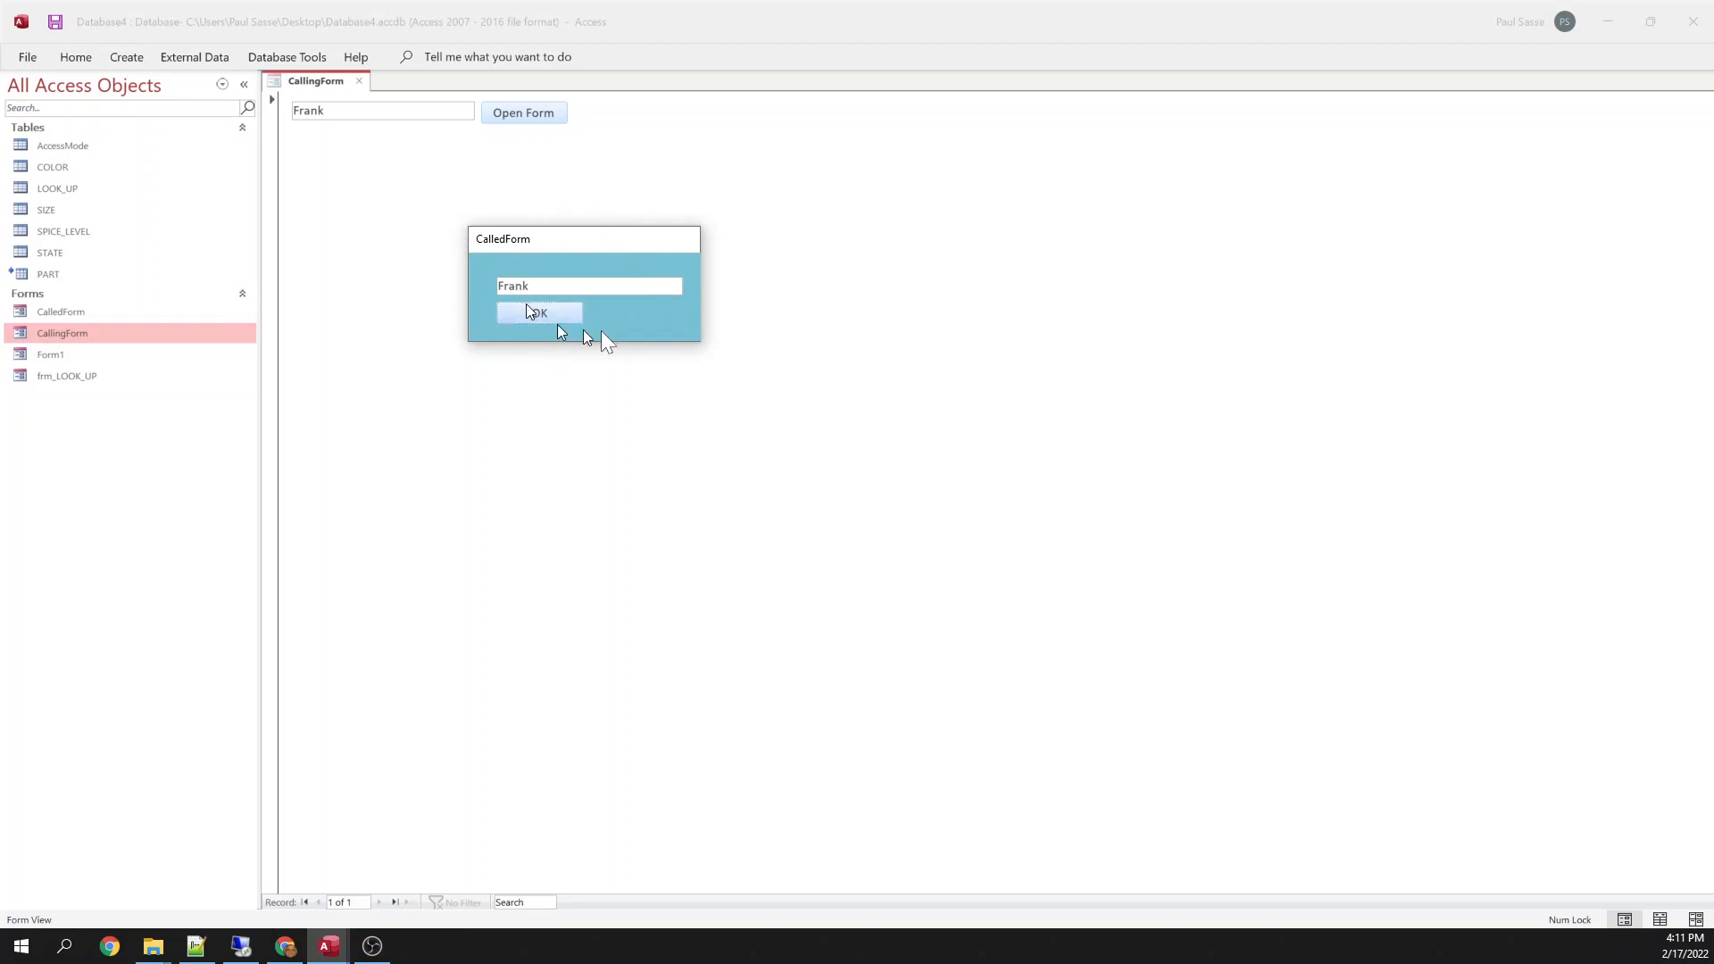
left_click(536, 314)
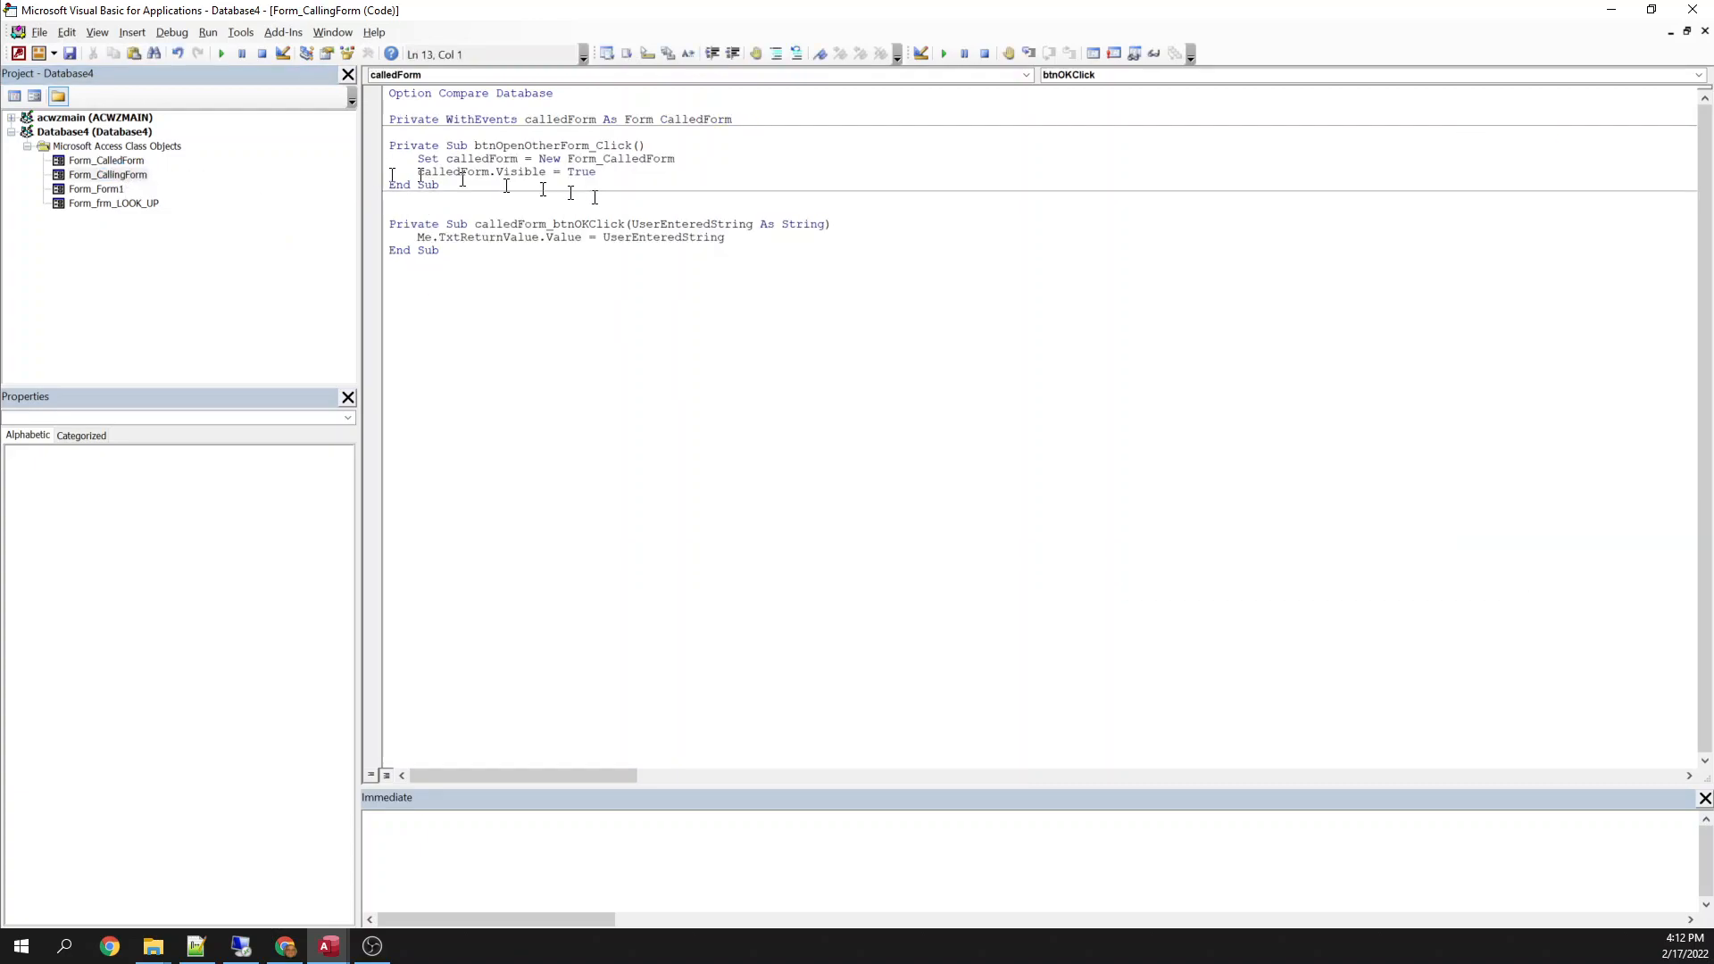
Add a Set calledForm line to the OK handler in the VBA editor.
double_click(691, 224)
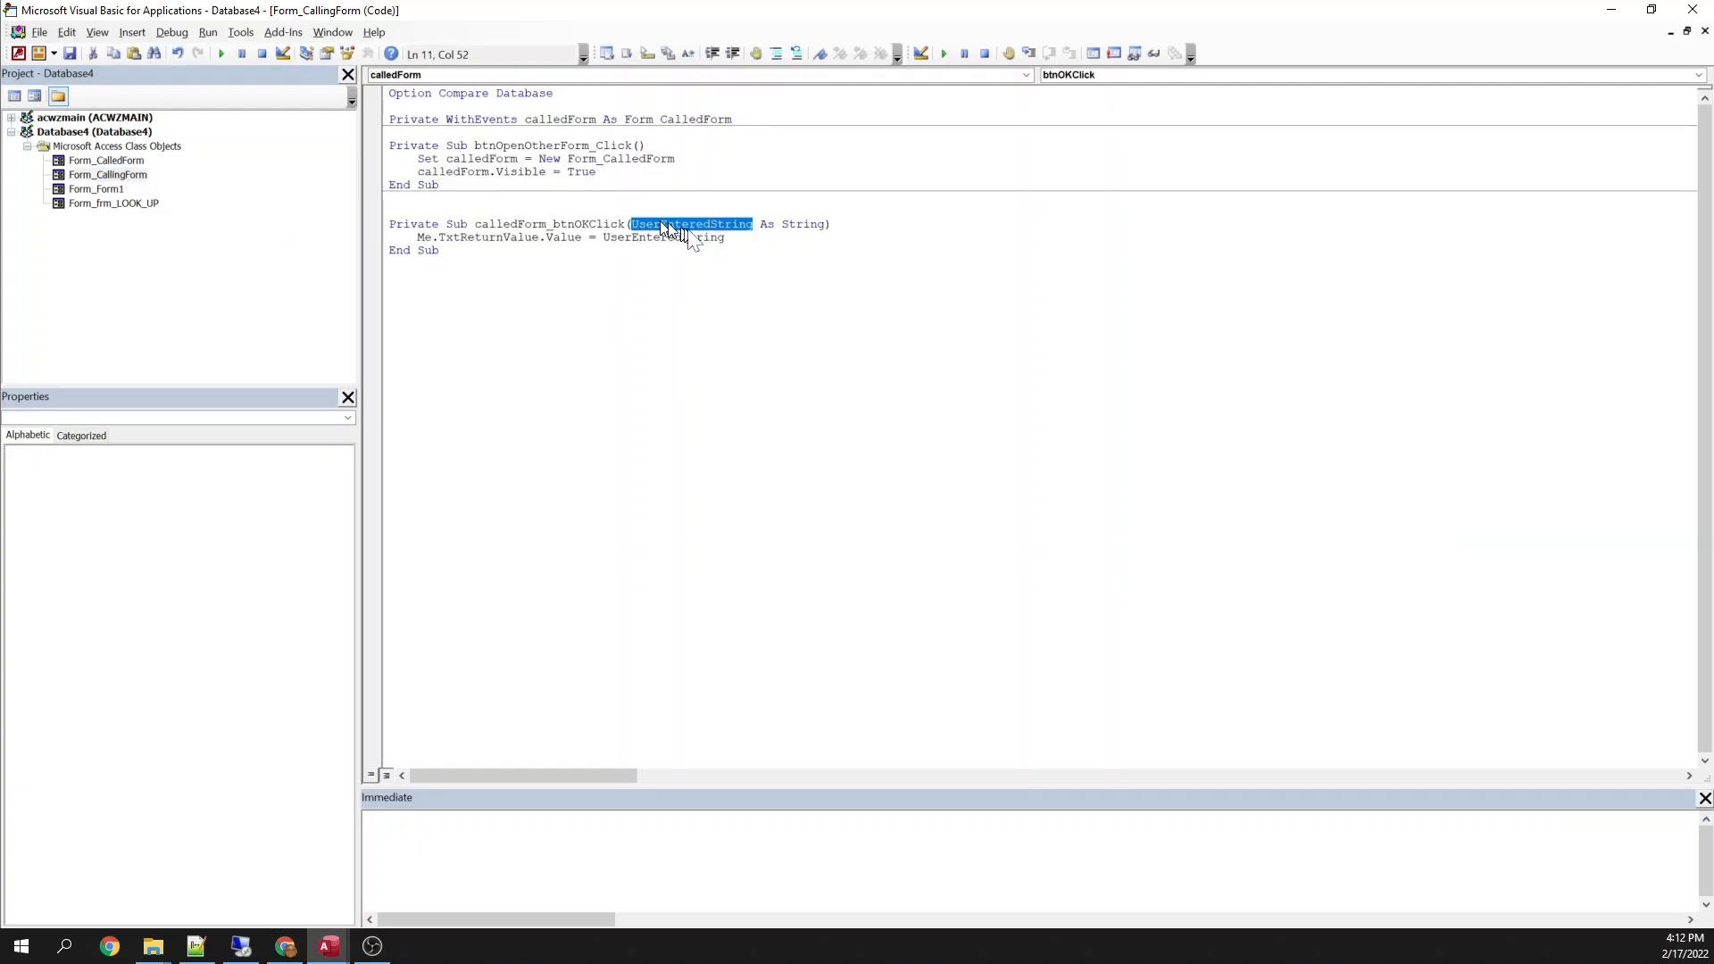
type("set")
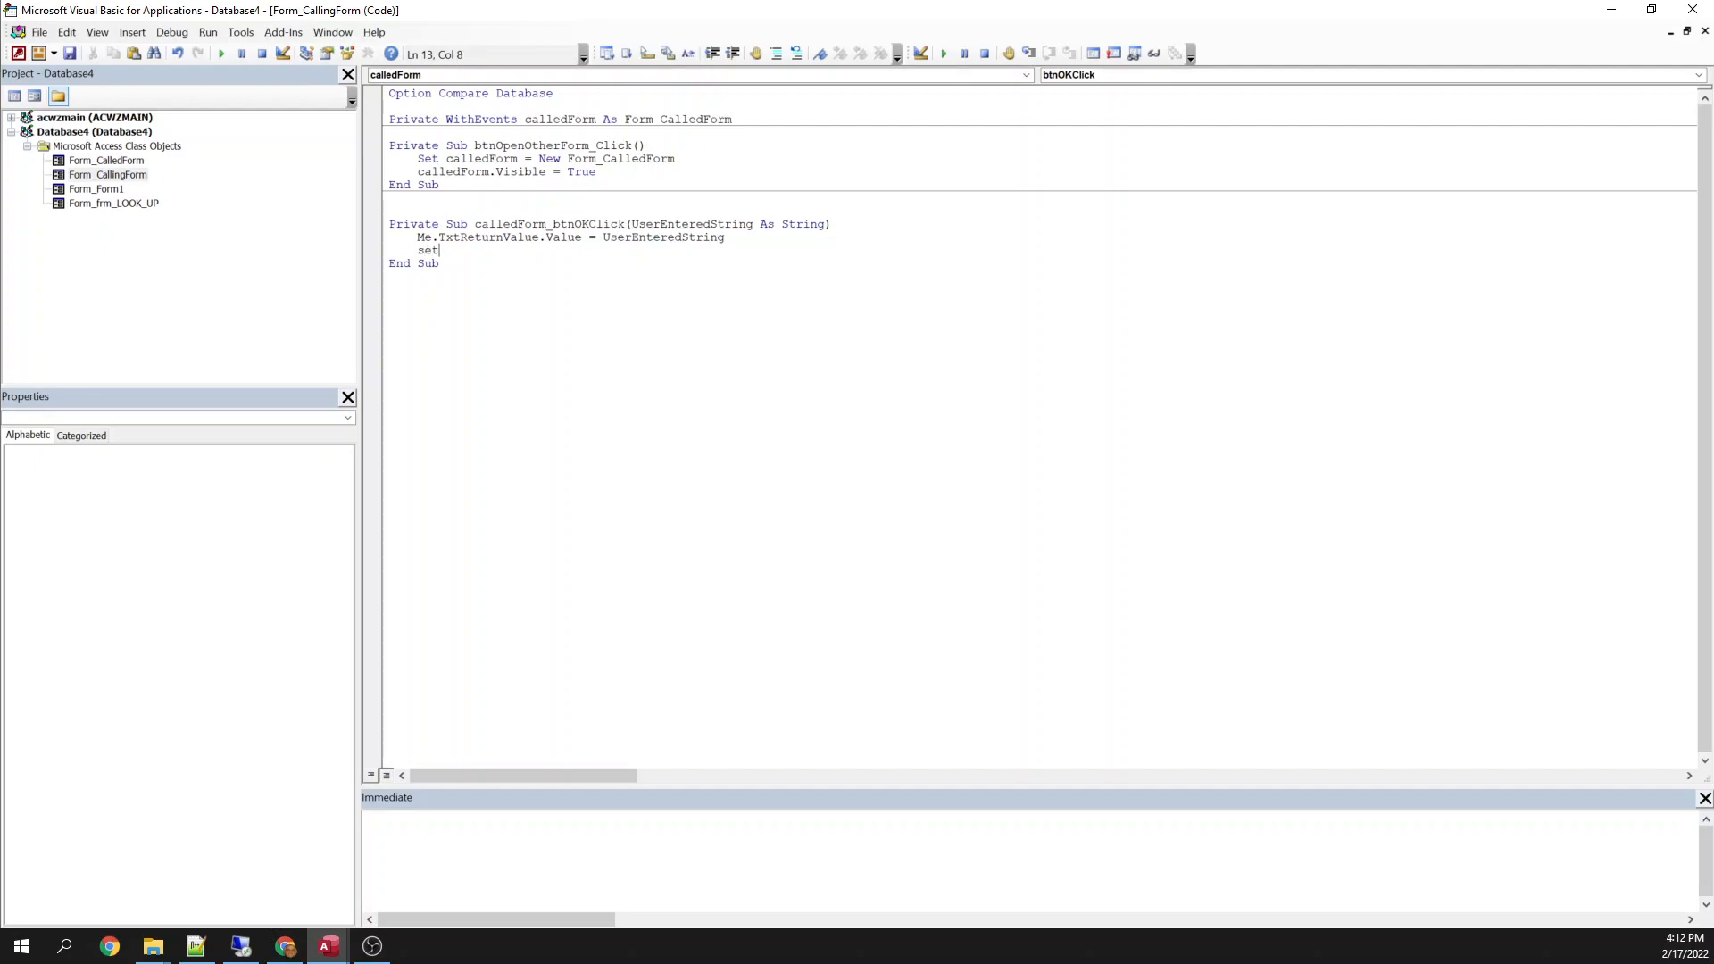
type("called")
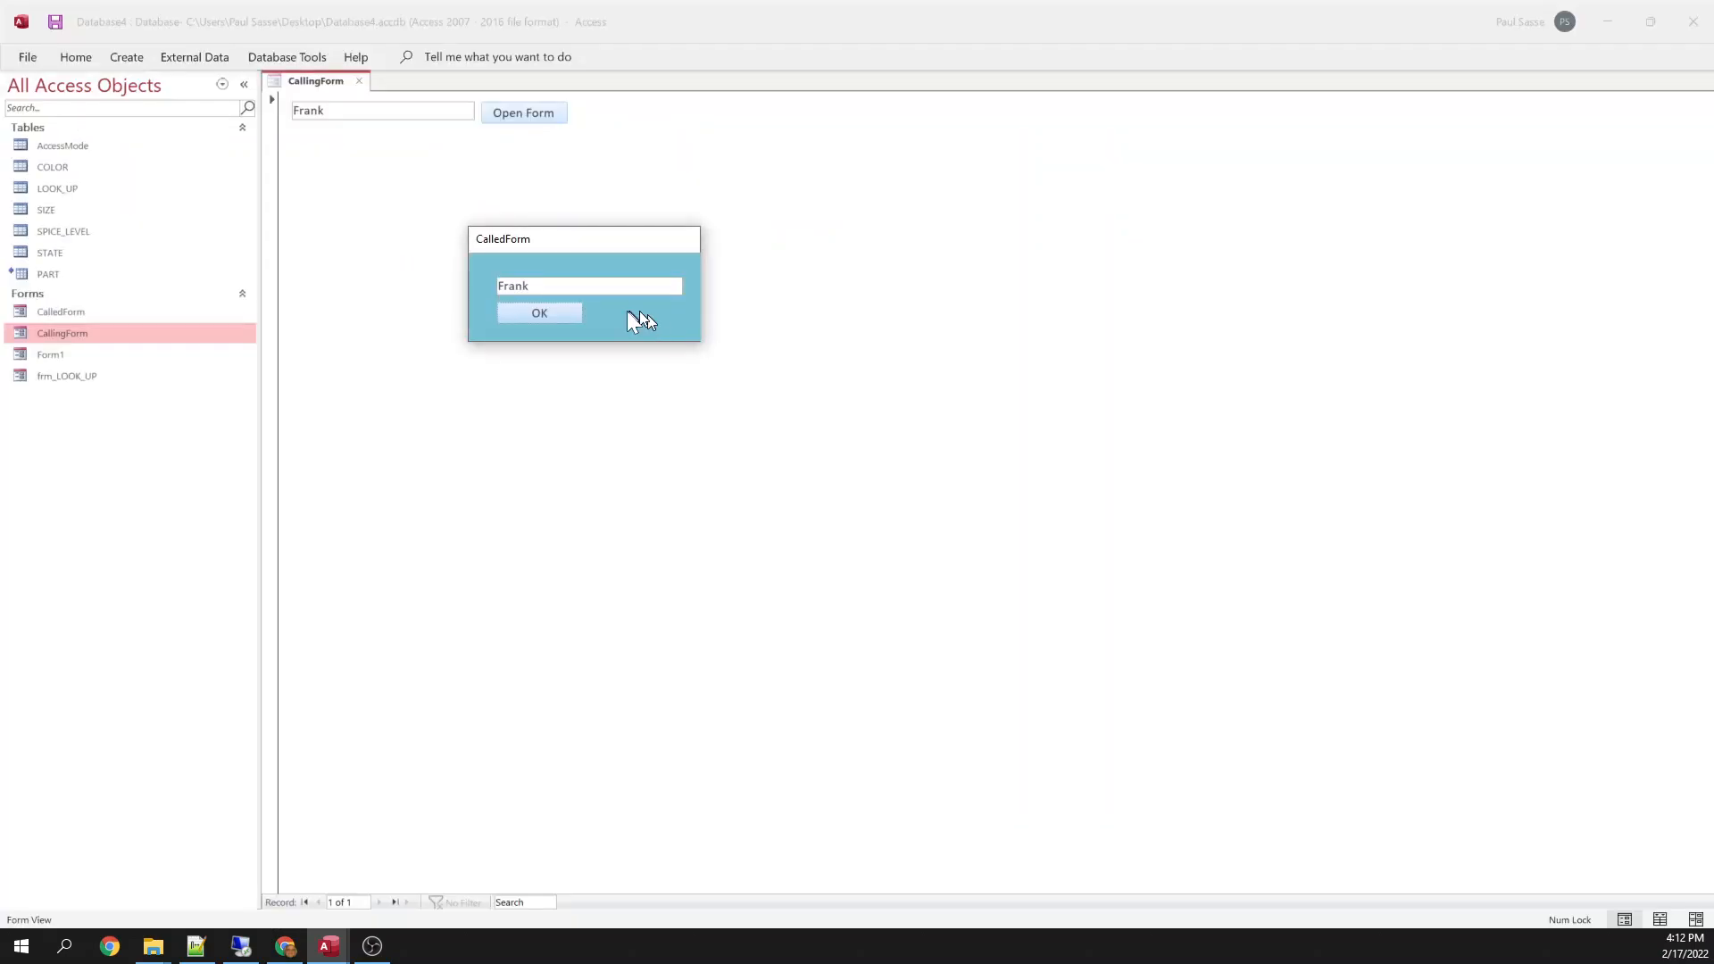
Reopen the CalledForm popup and send 'Henry' back to CallingForm.
left_click(537, 312)
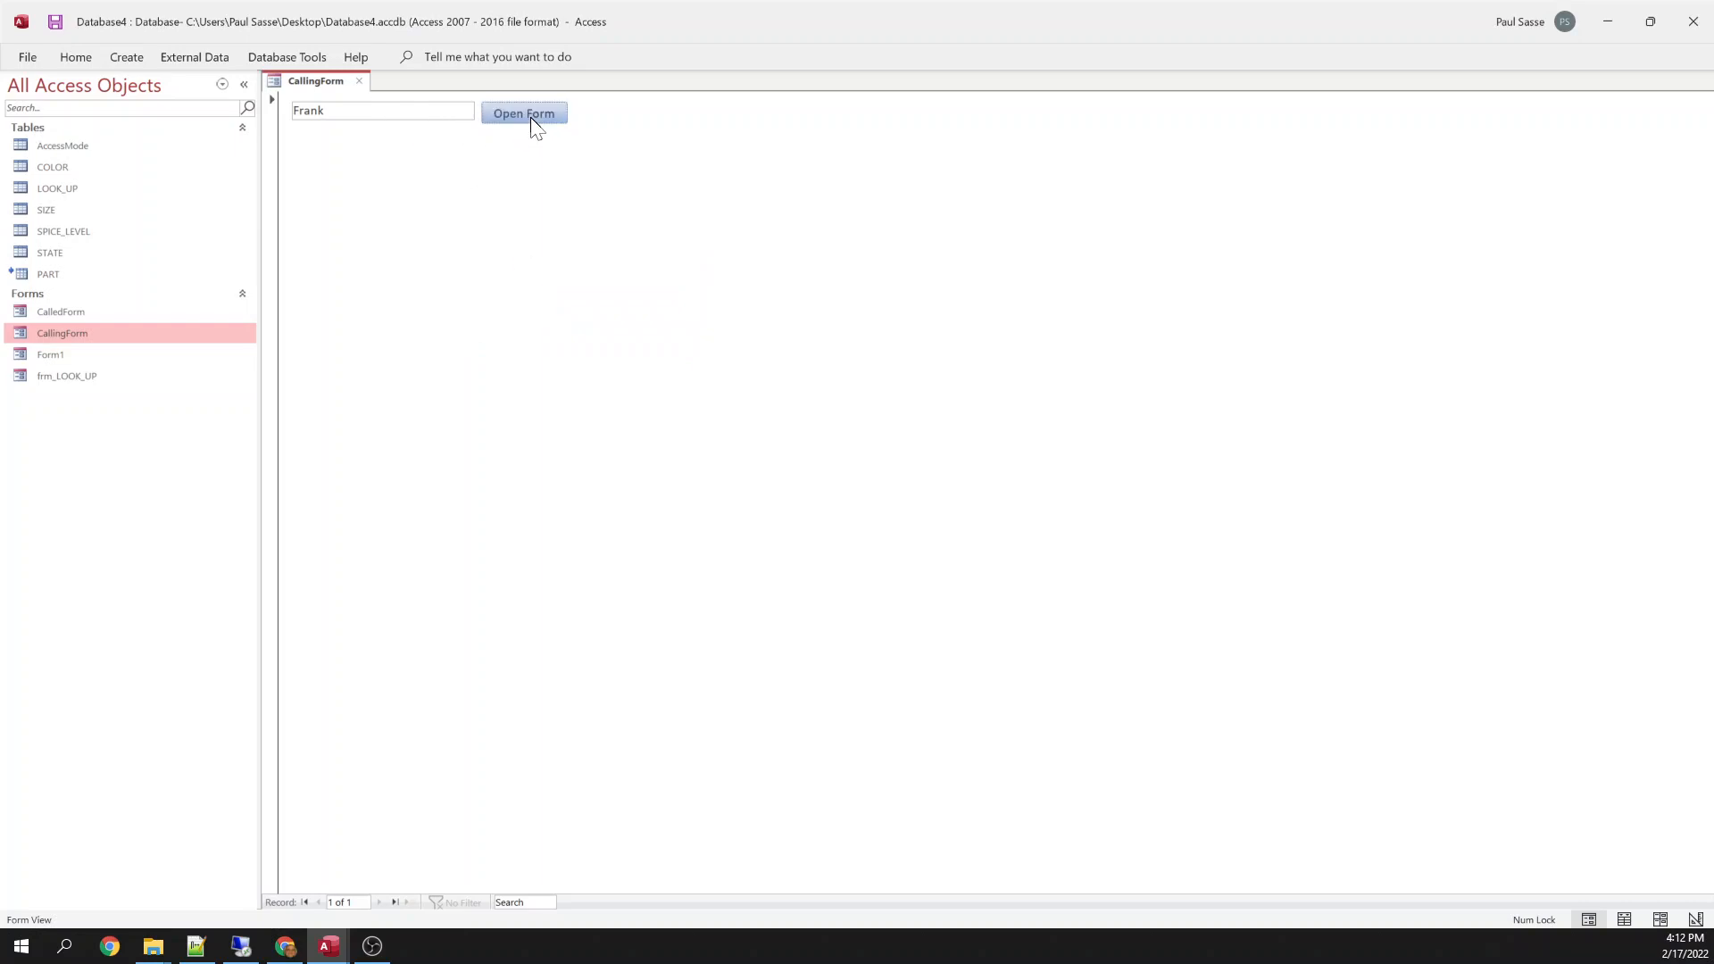
left_click(524, 112)
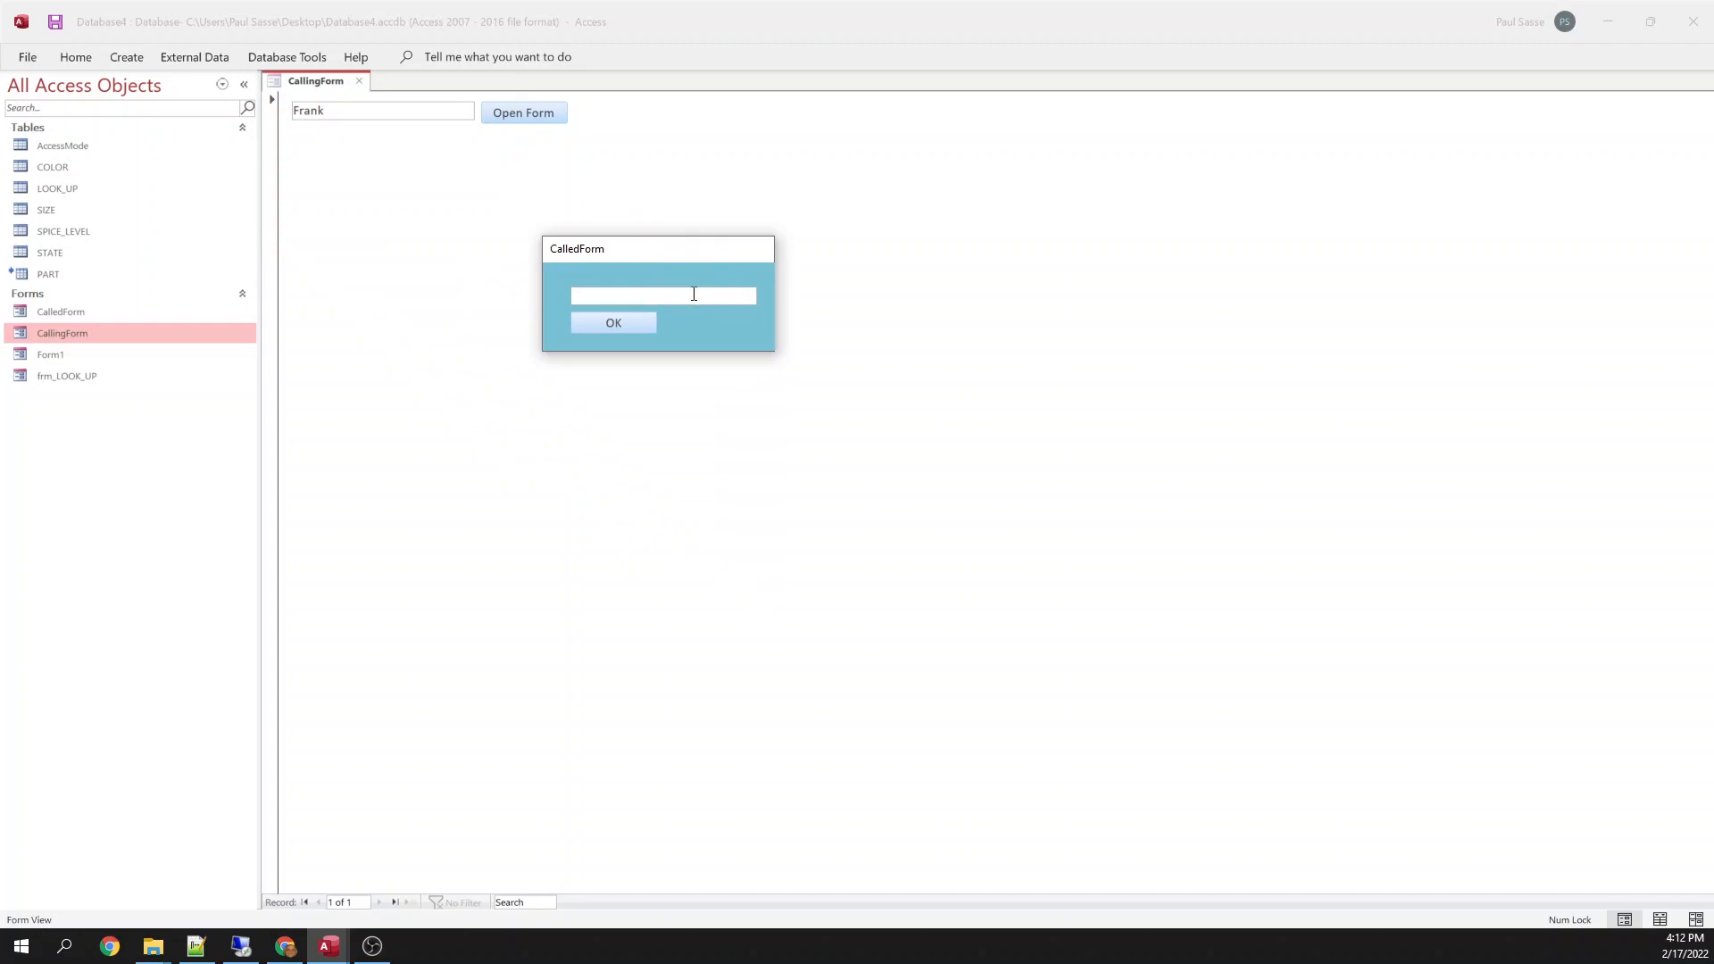
type("Henry")
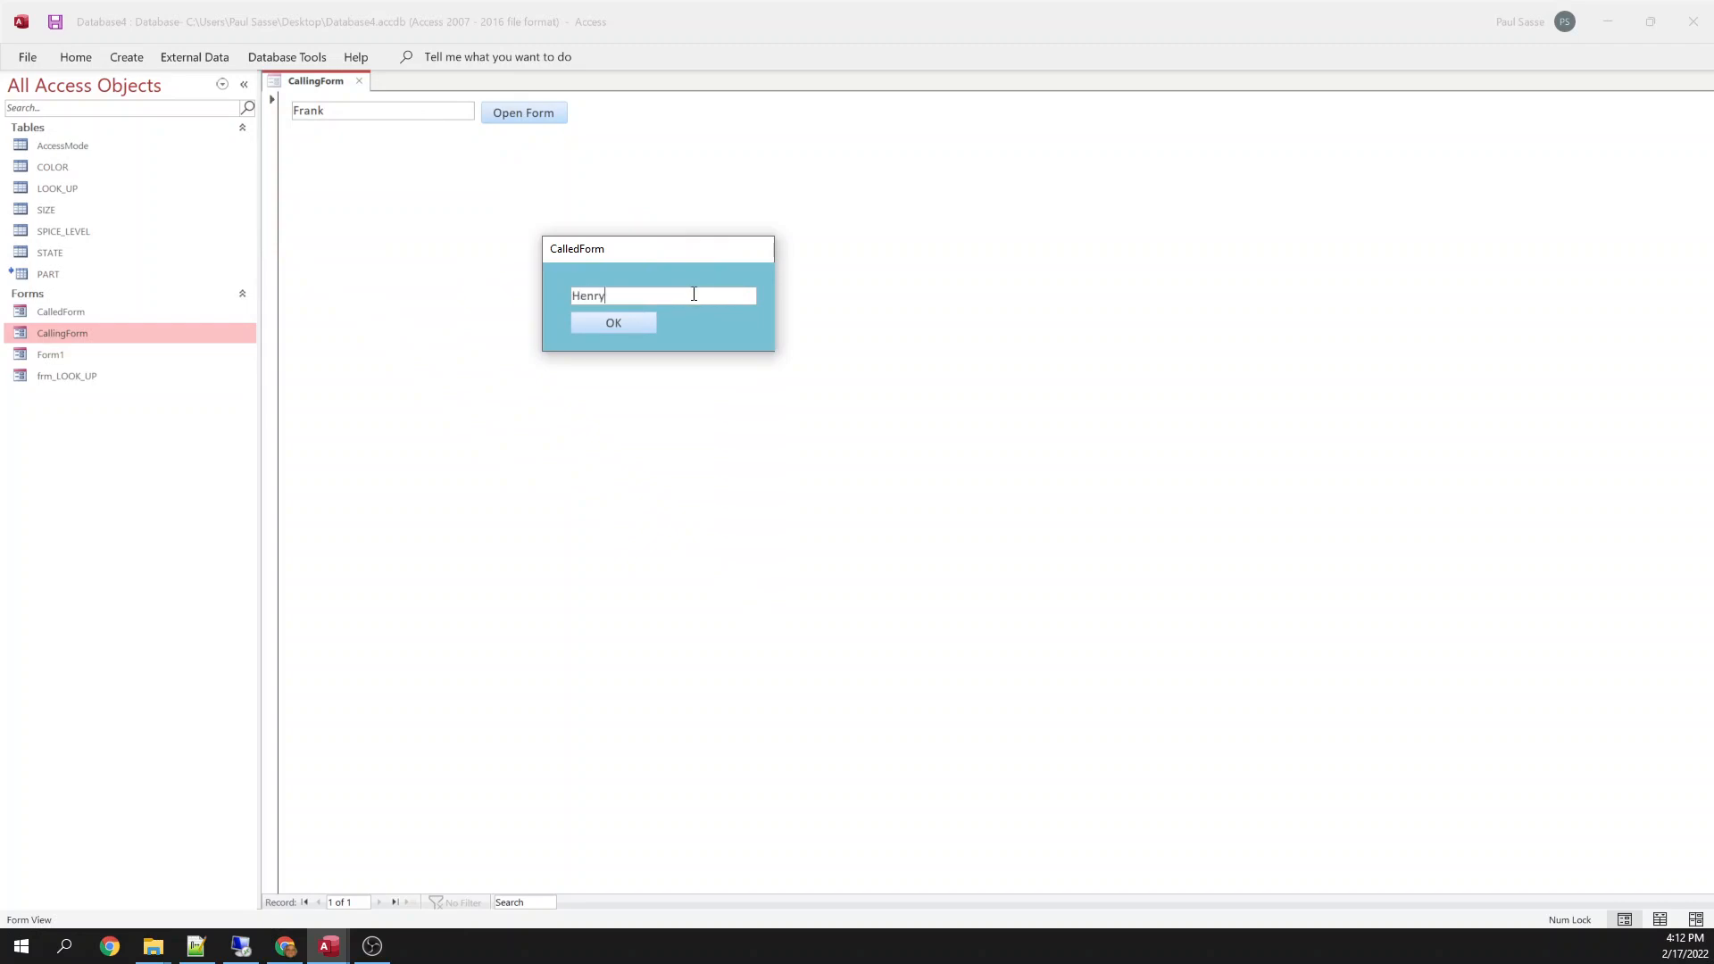
left_click(613, 323)
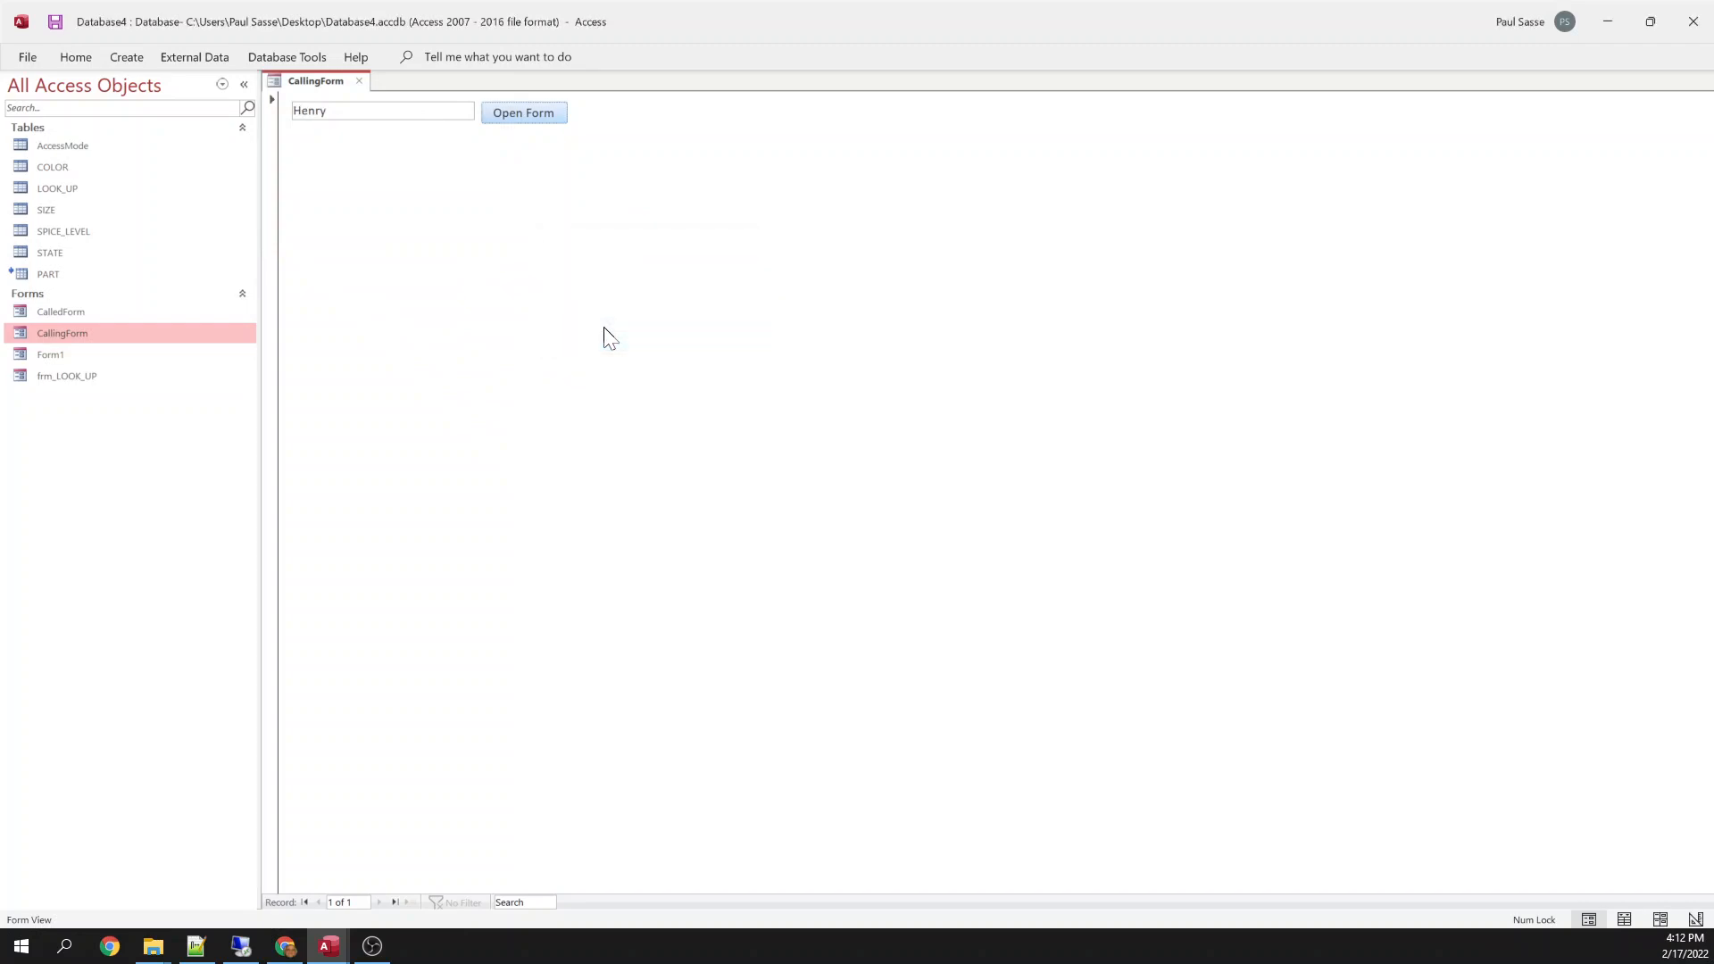
mouse_move(385, 147)
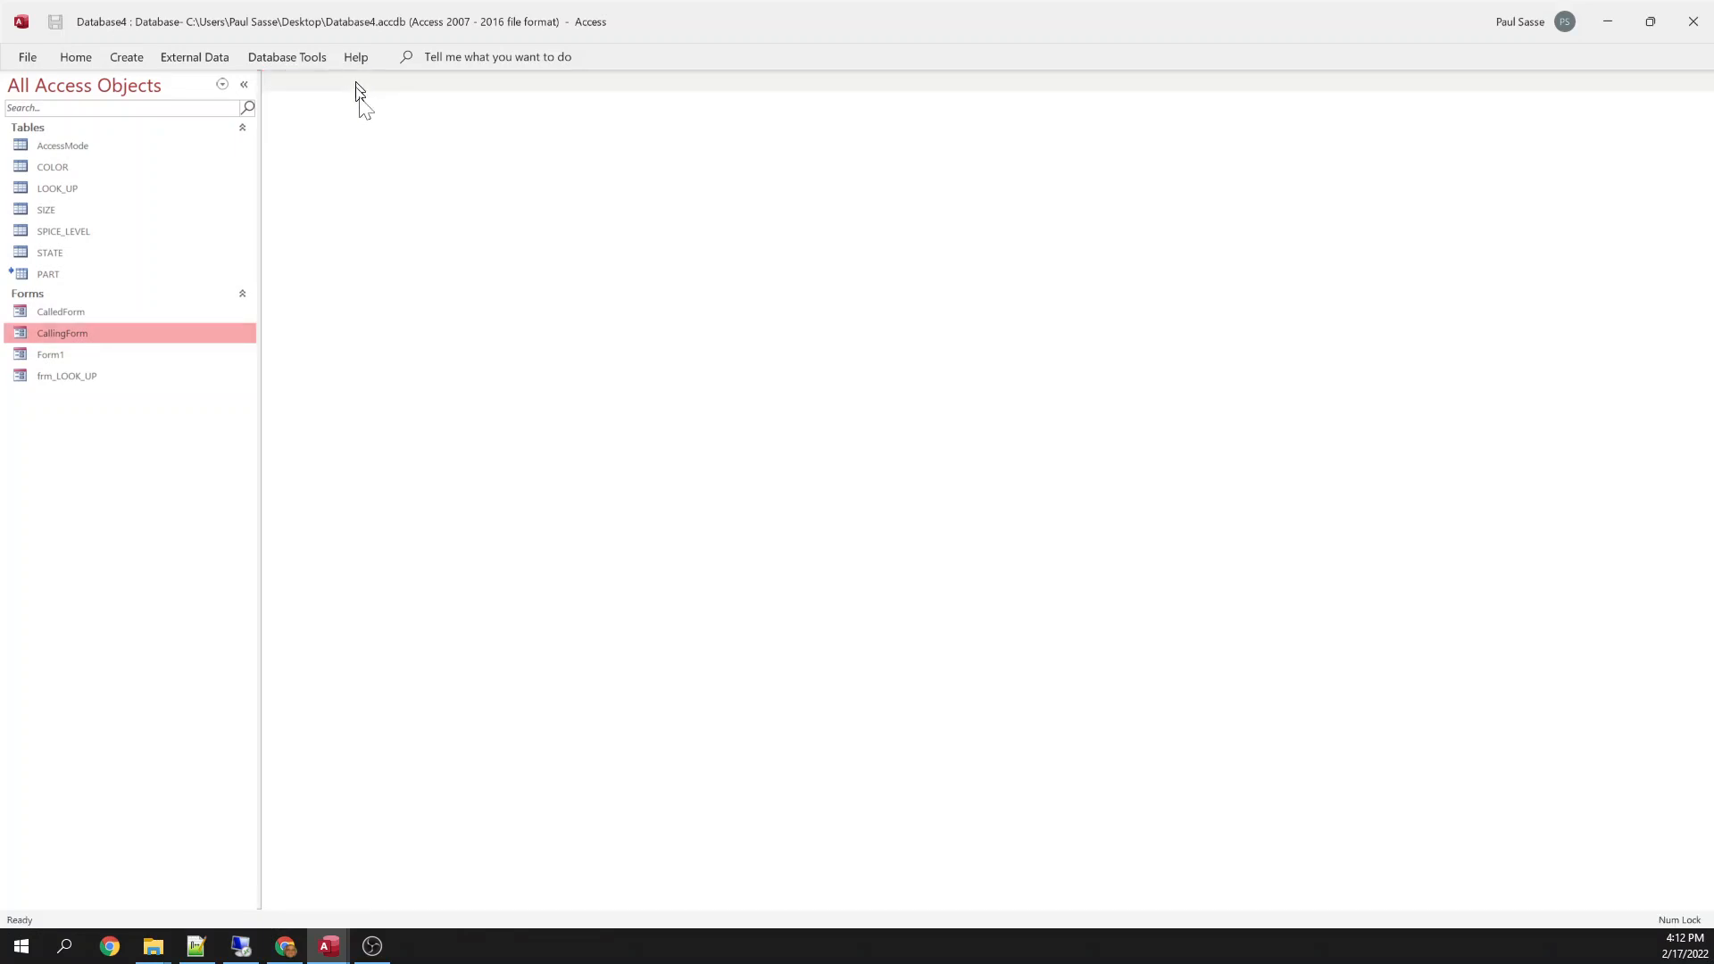
mouse_move(120, 333)
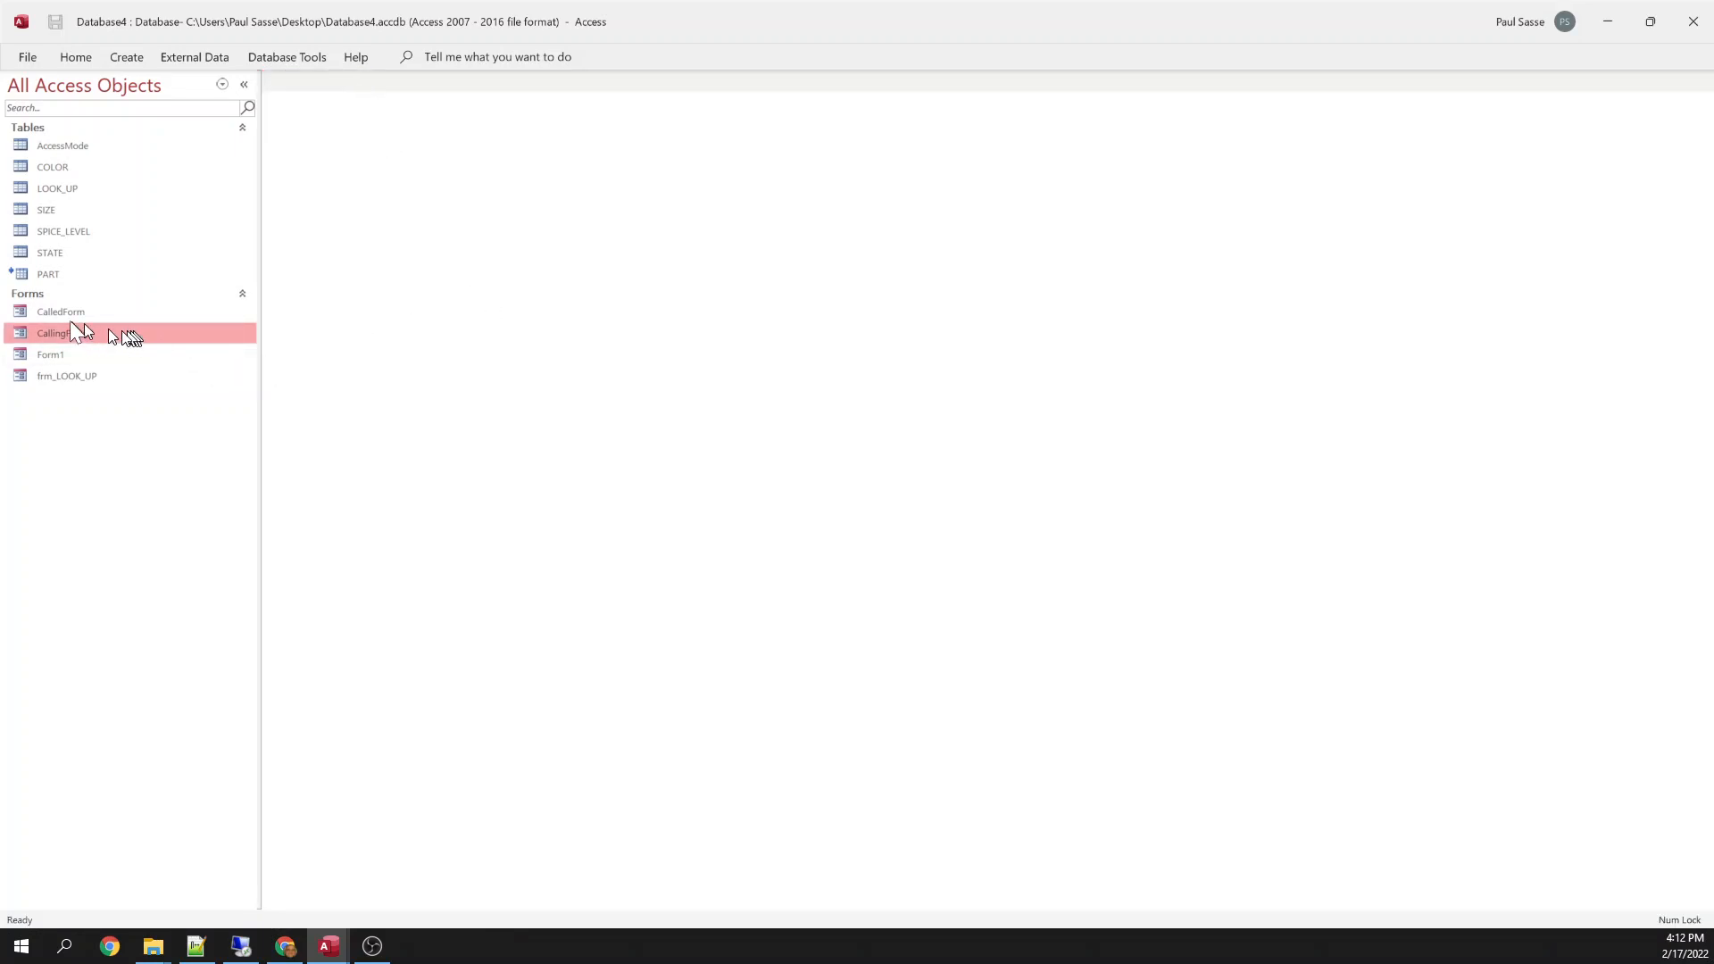
Open CalledForm in Design View and select CallingForm's Open Form button.
double_click(62, 332)
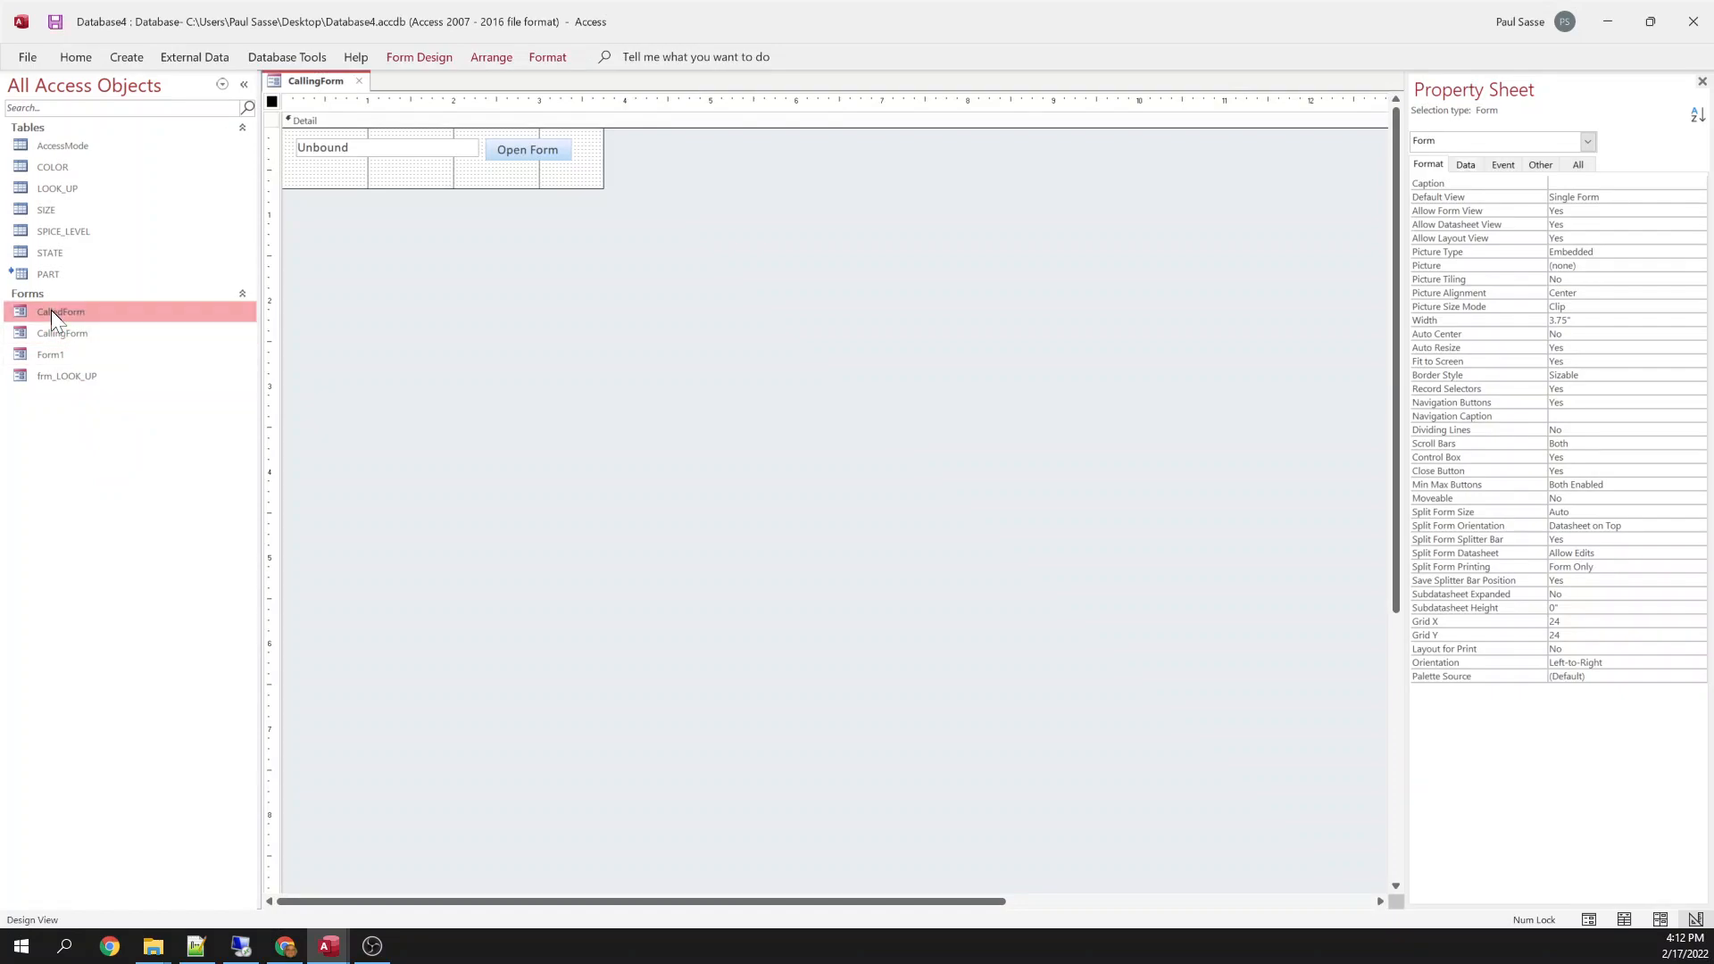
right_click(60, 311)
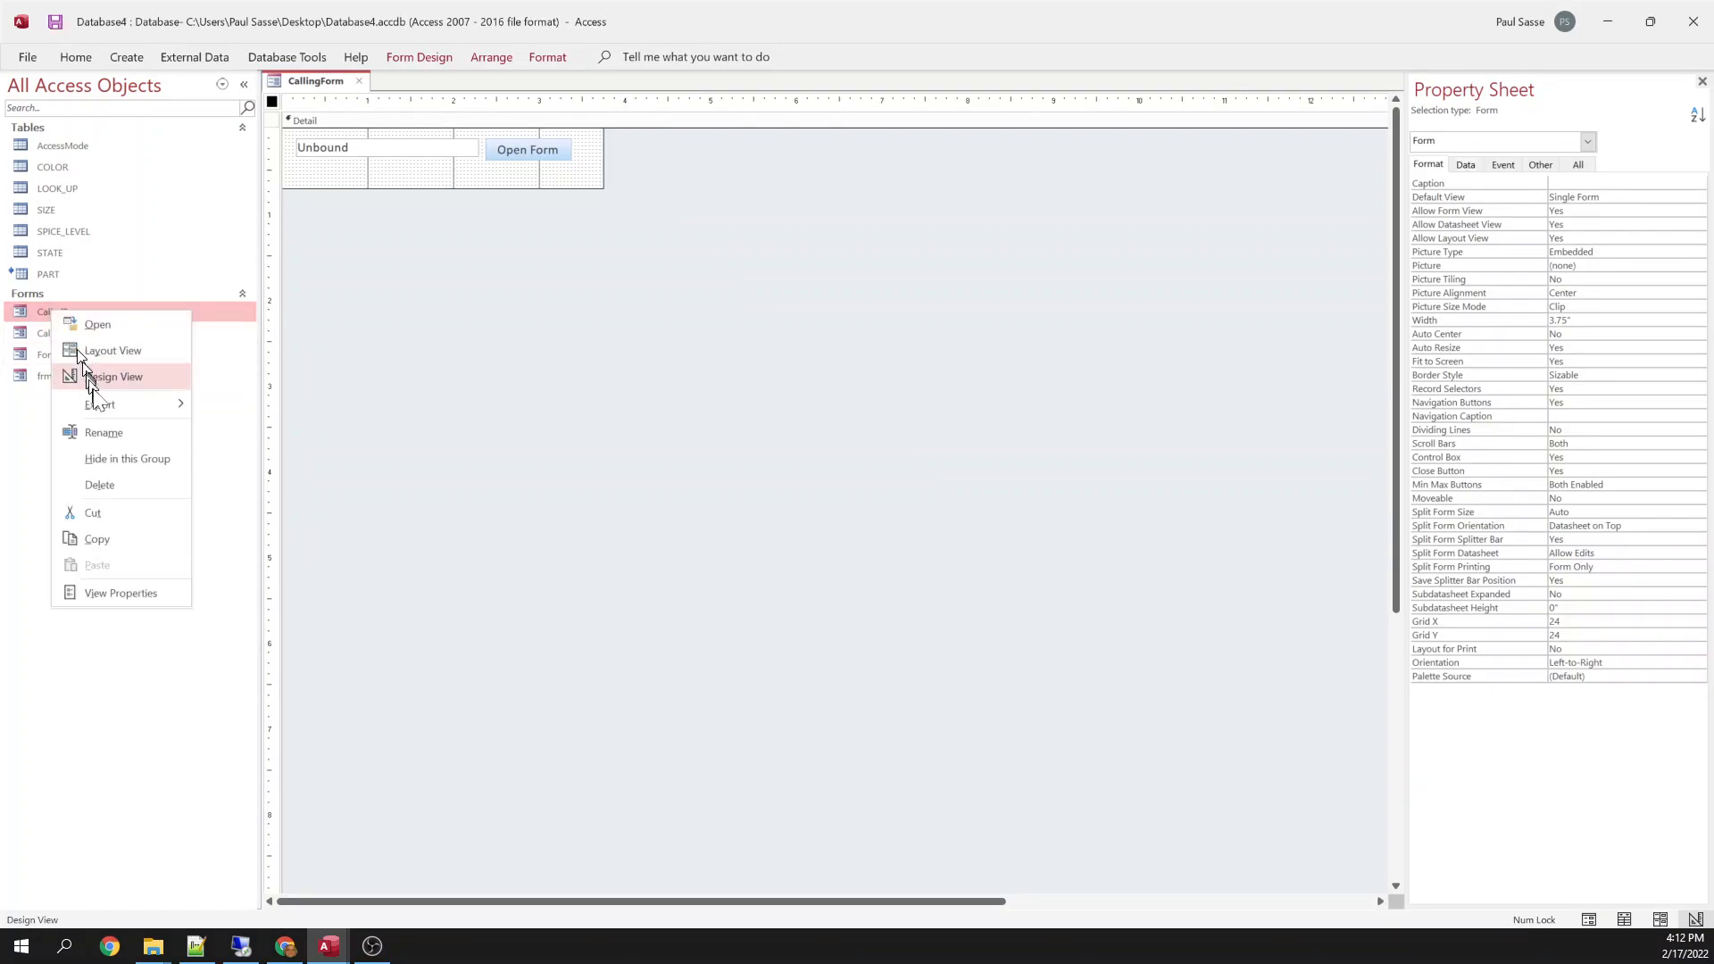
left_click(115, 376)
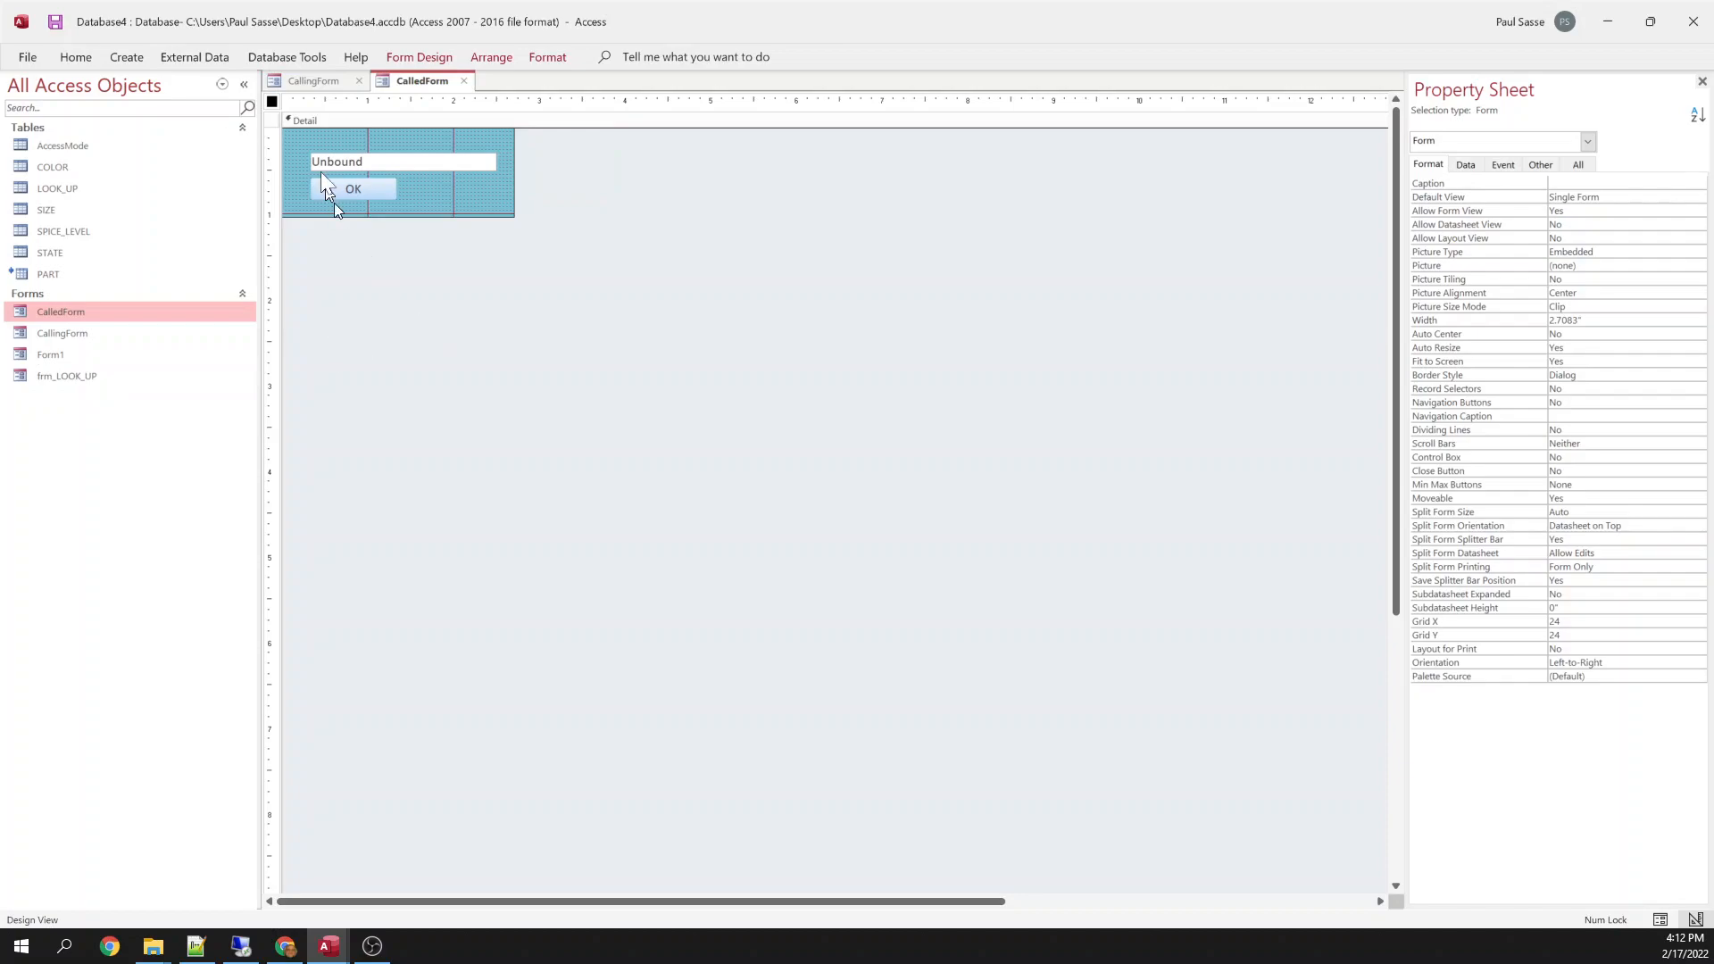
left_click(313, 79)
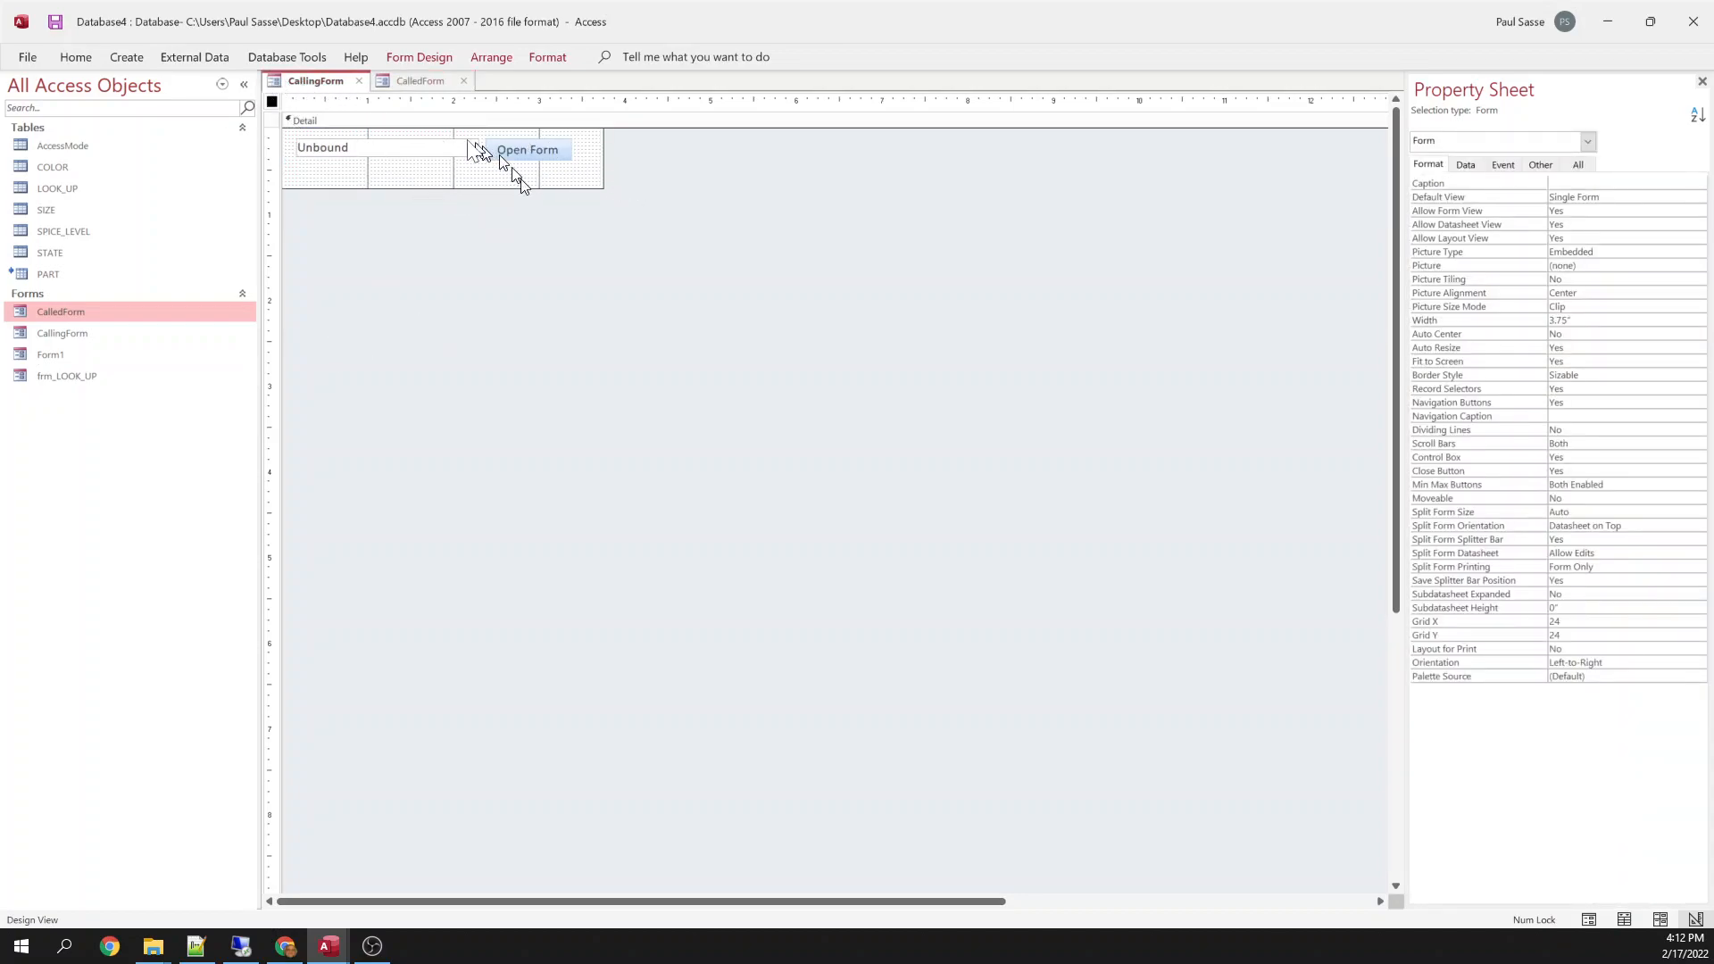
left_click(419, 80)
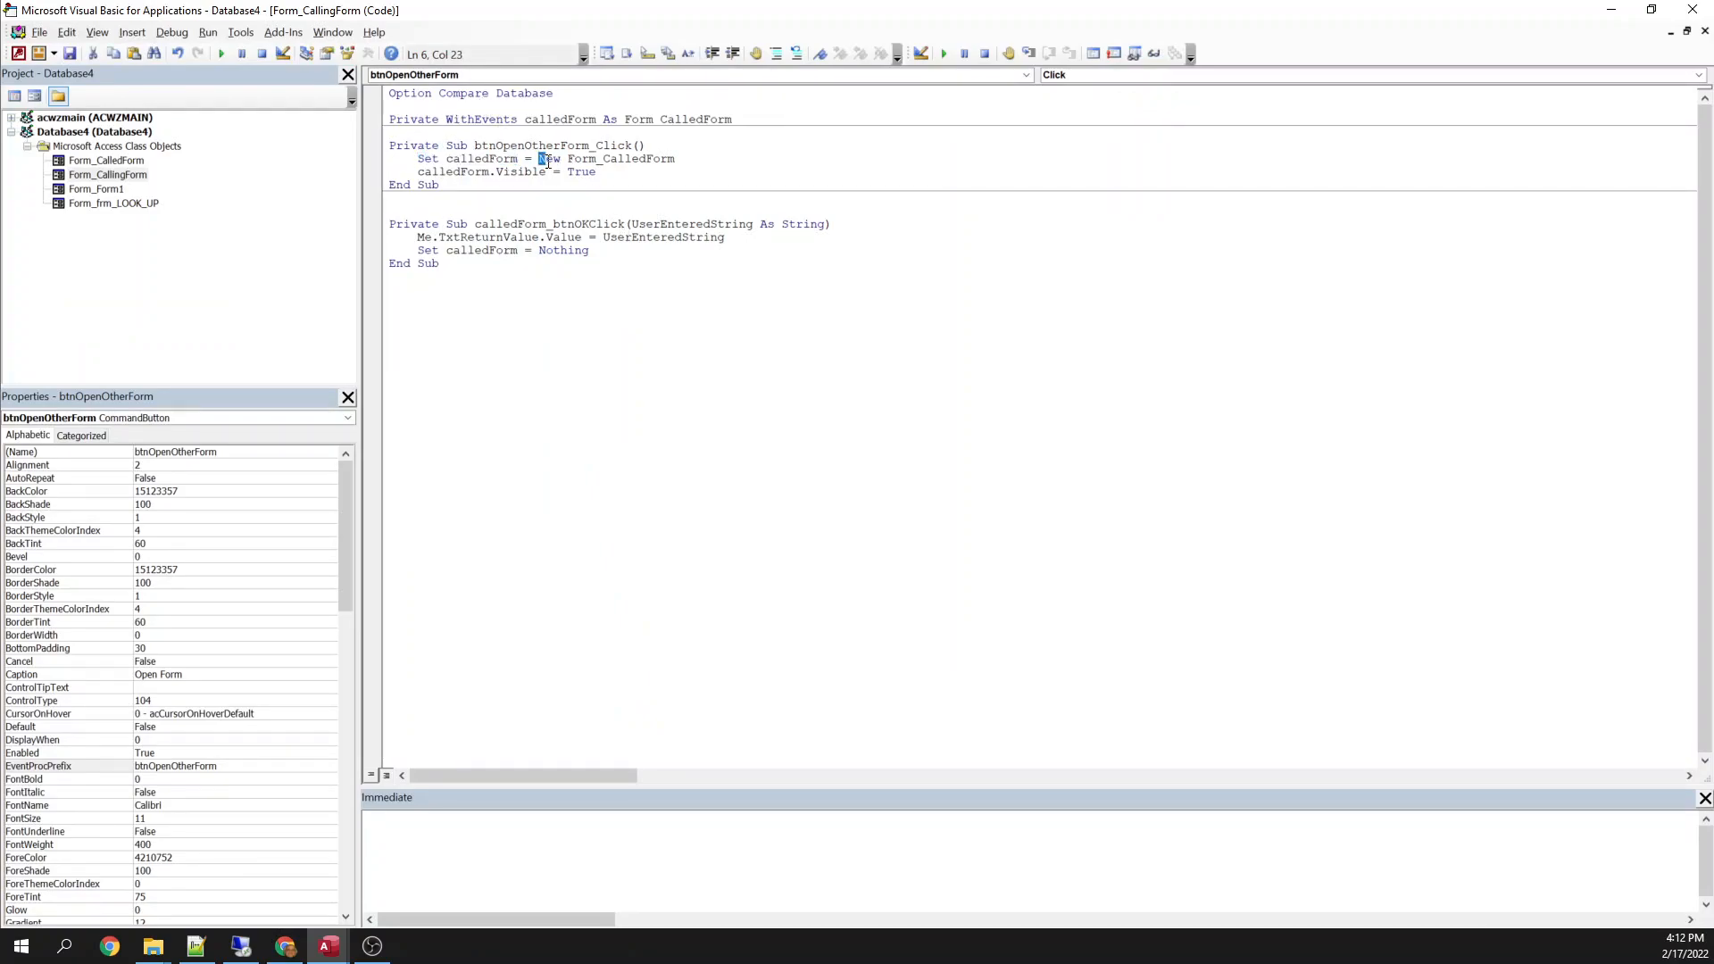
left_click_drag(536, 159, 675, 159)
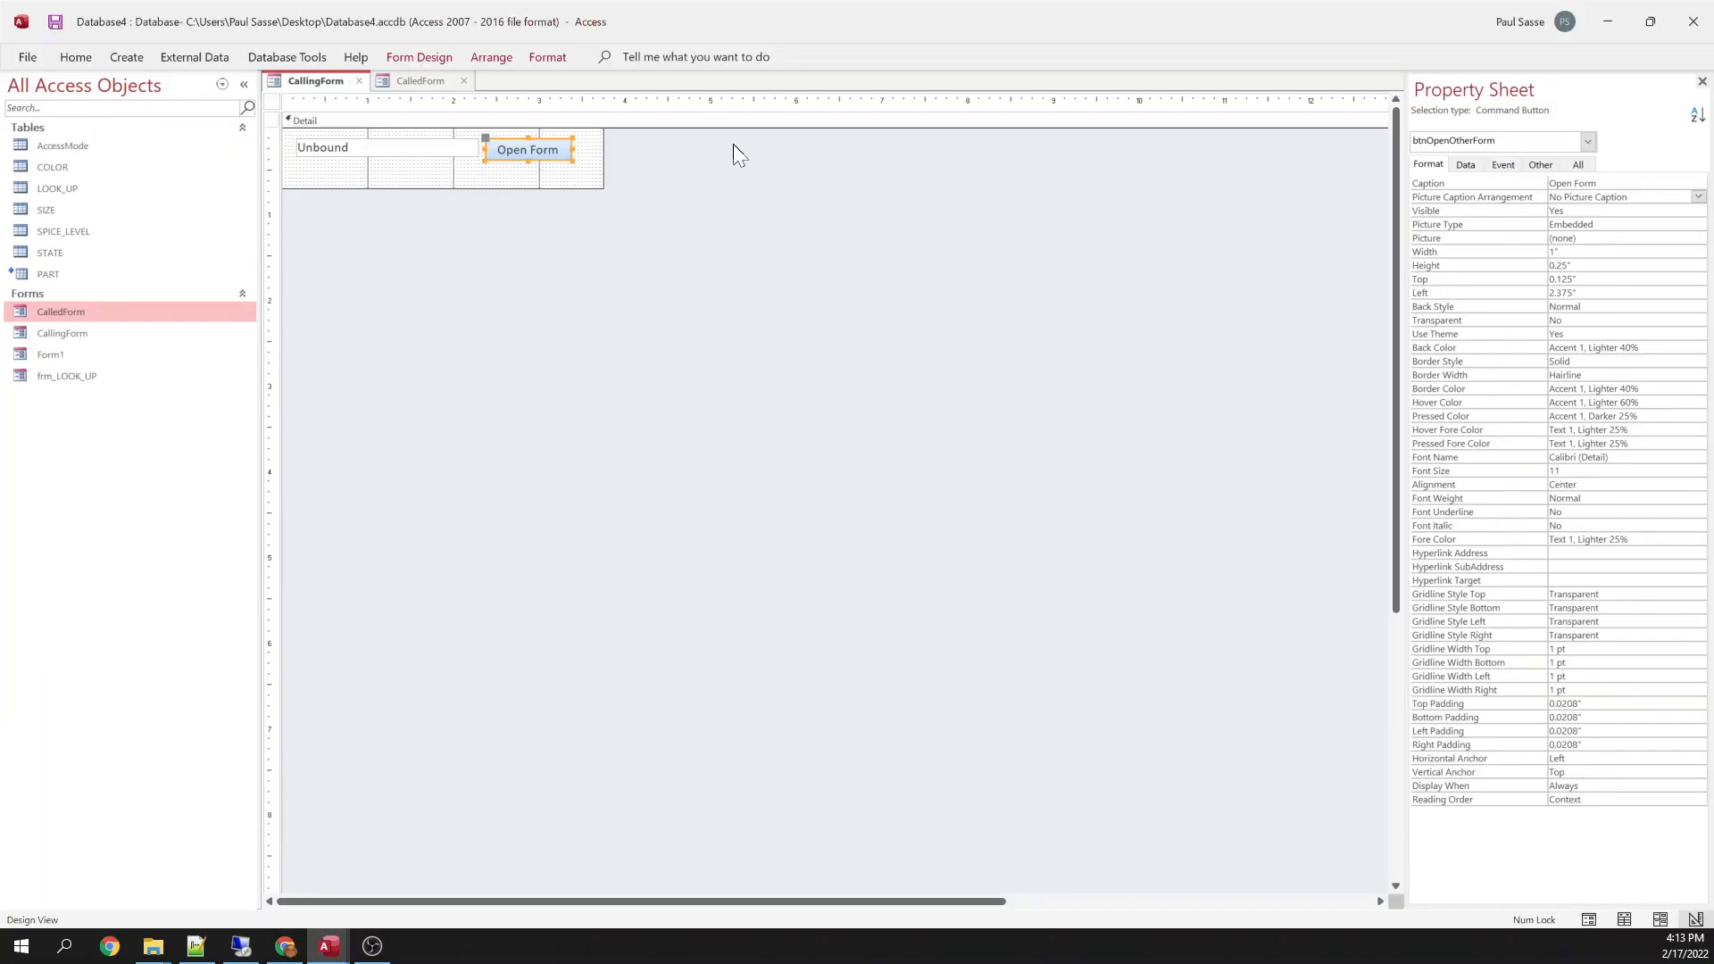
mouse_move(389, 208)
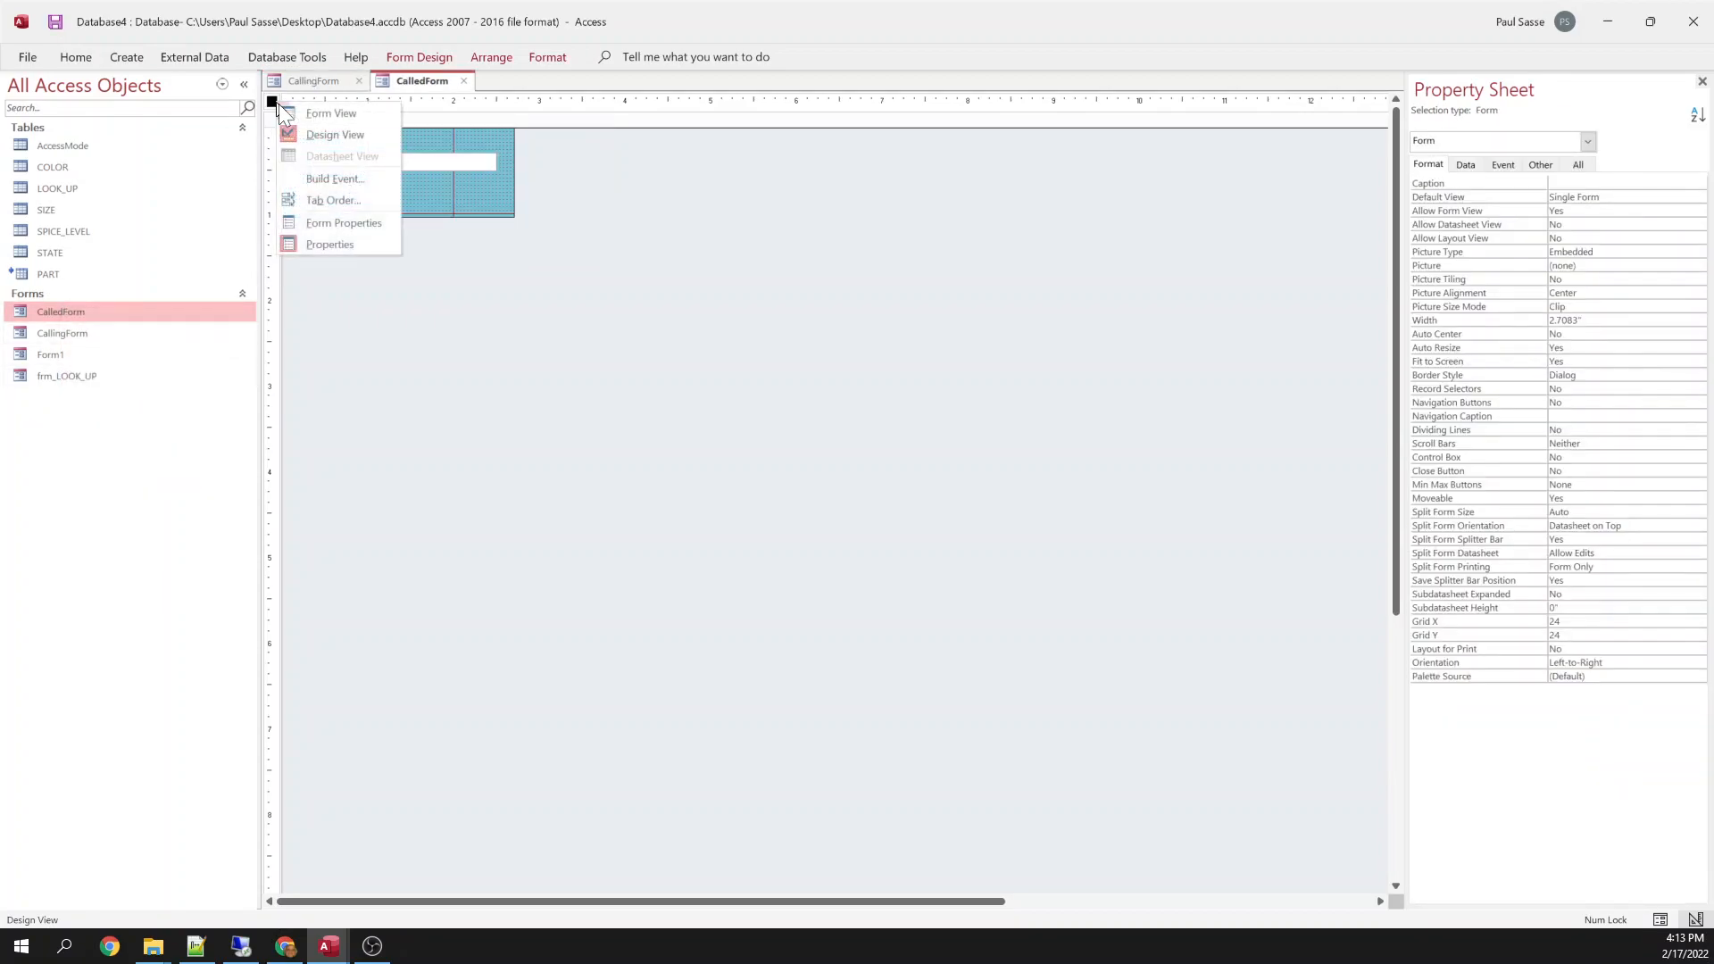
Add a Form_Load procedure to CalledForm via Code Builder, containing a stray comment.
left_click(335, 179)
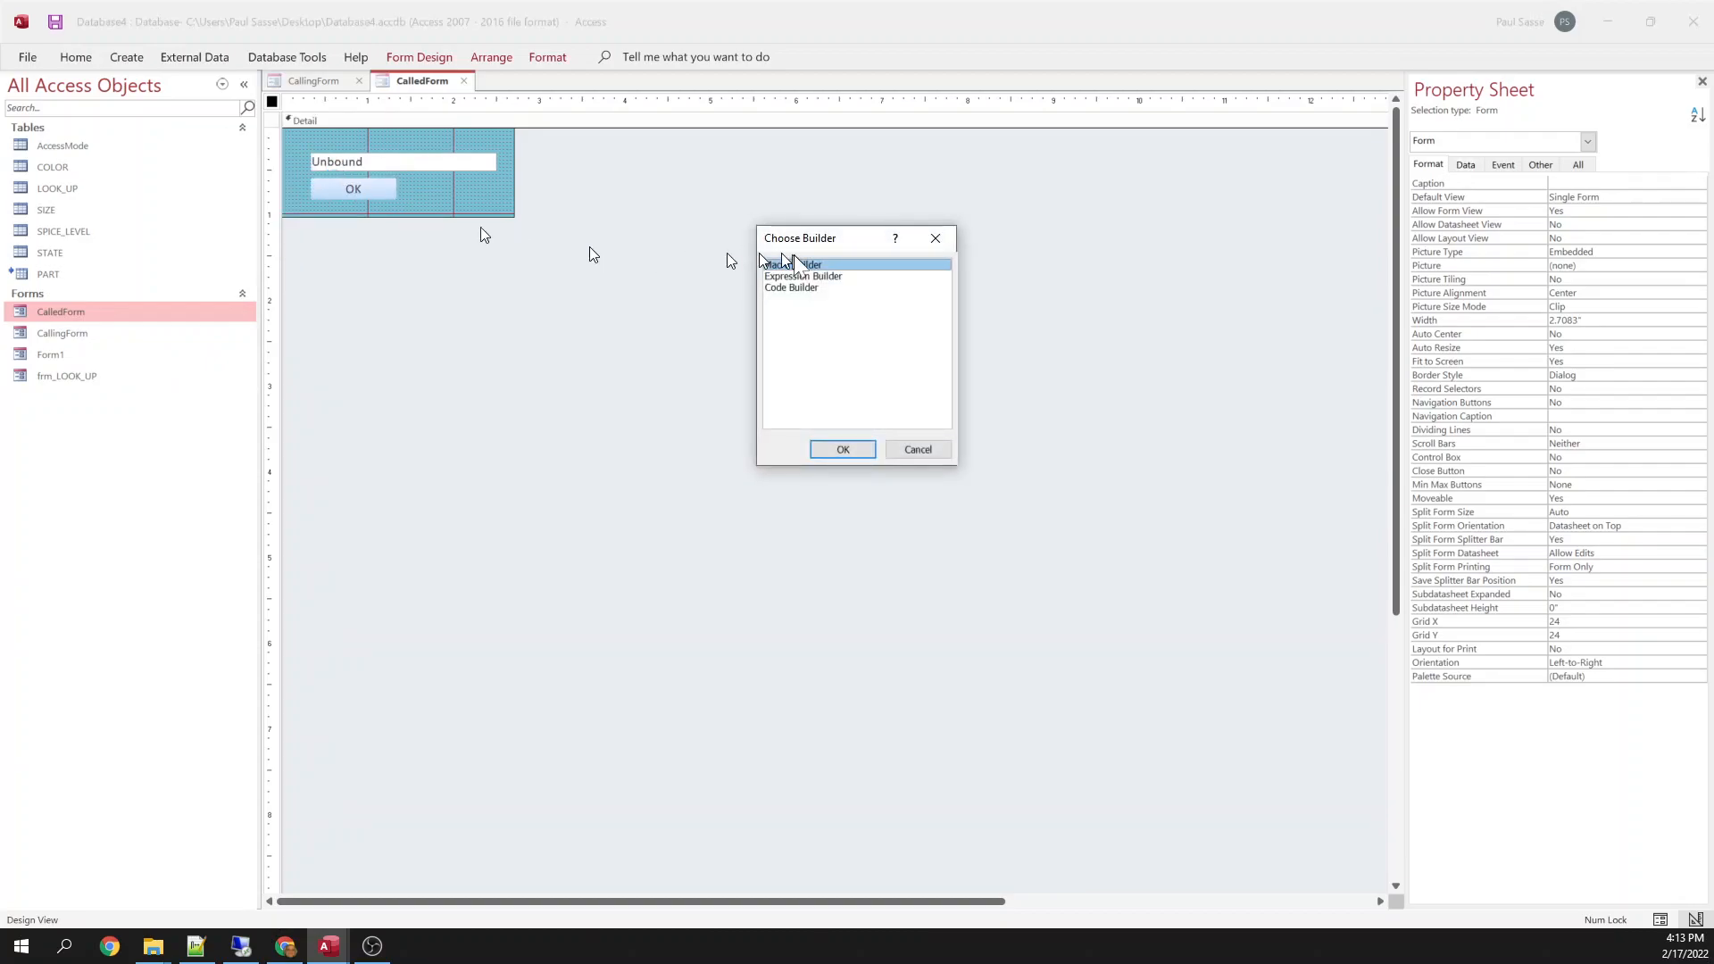
left_click(842, 449)
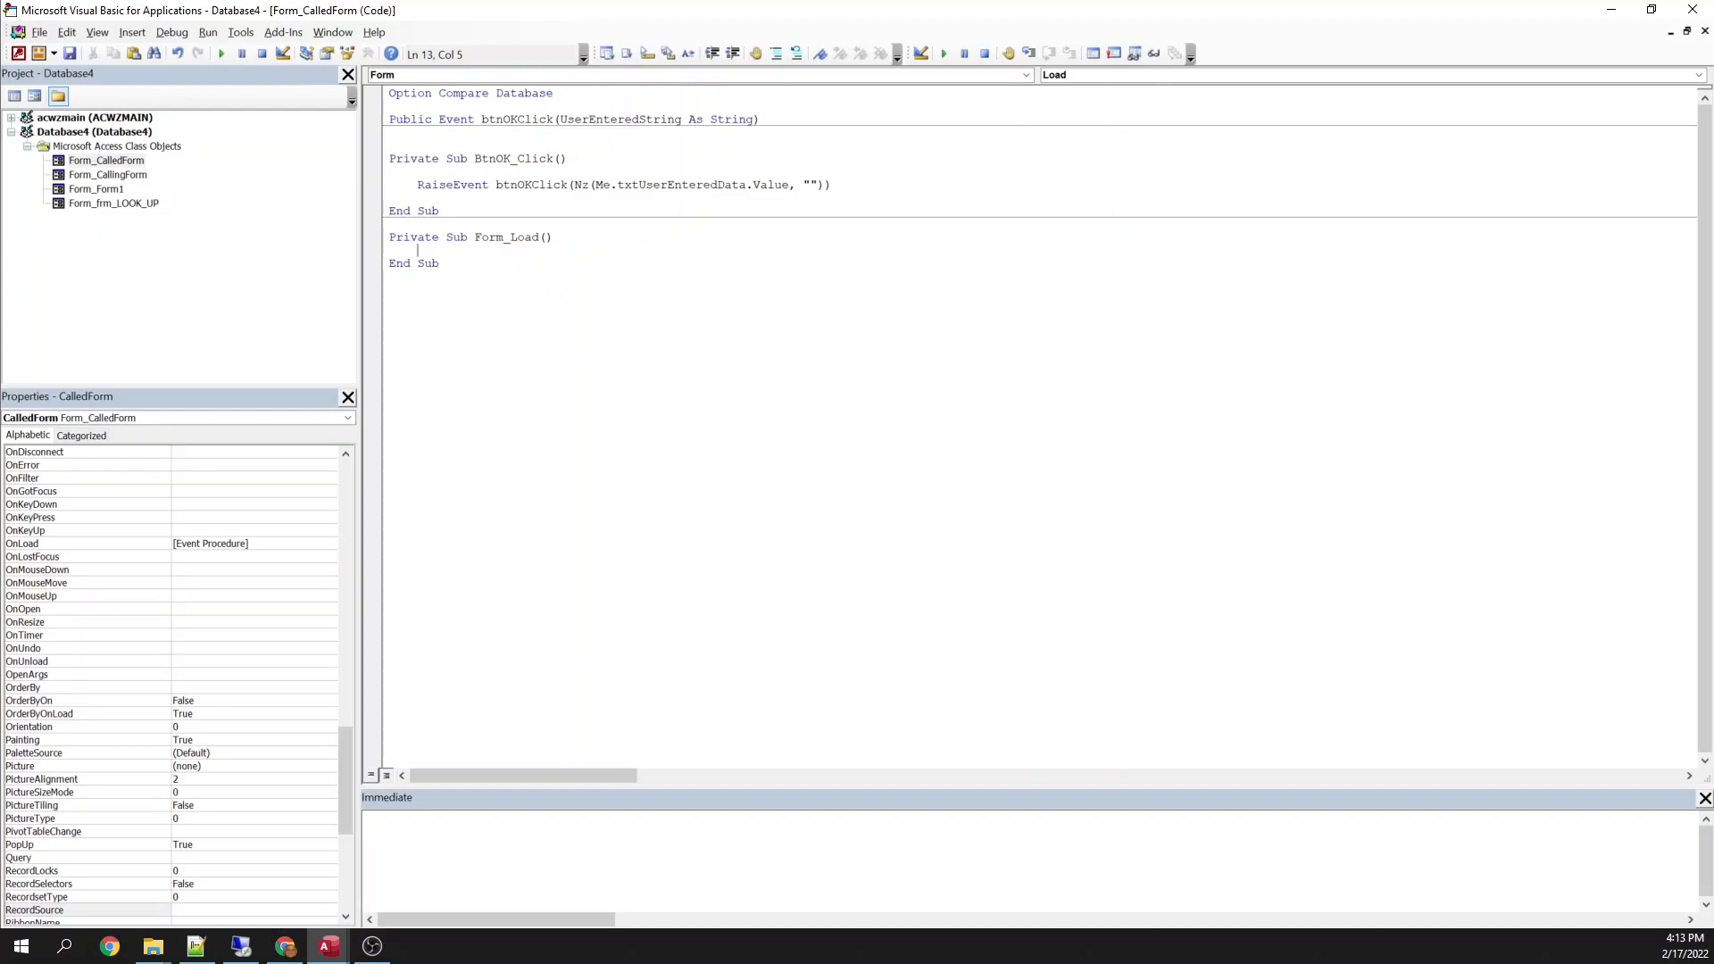
type("'l;akjsdf")
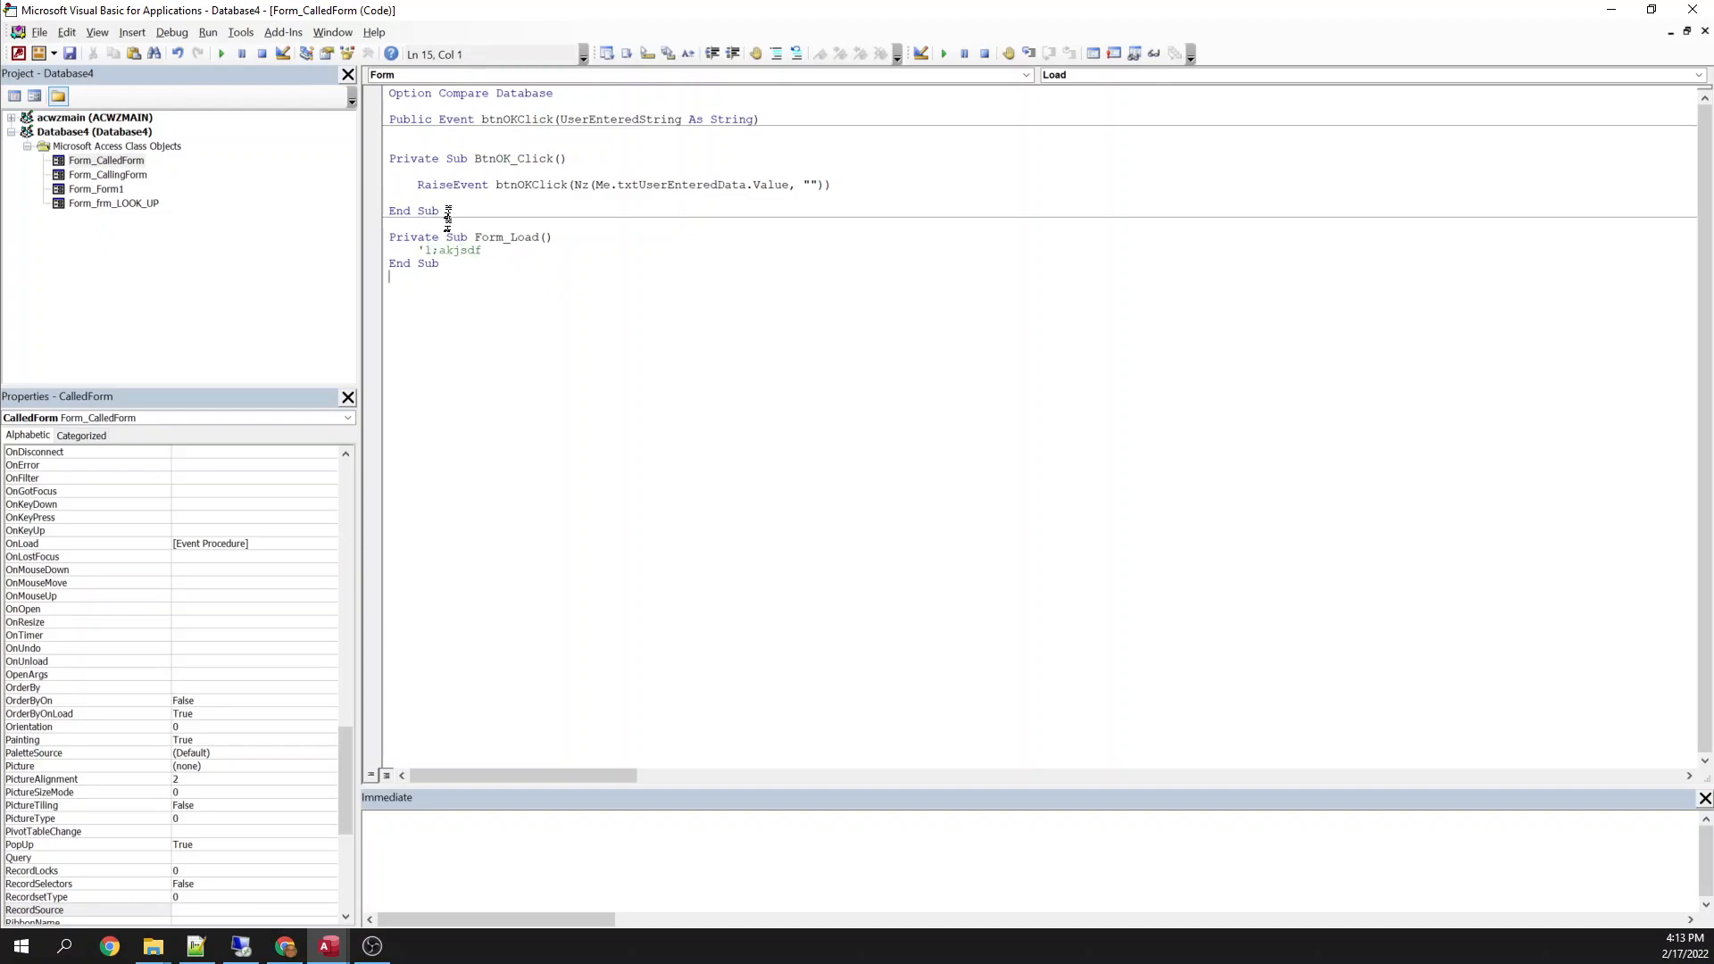
left_click_drag(389, 119, 440, 210)
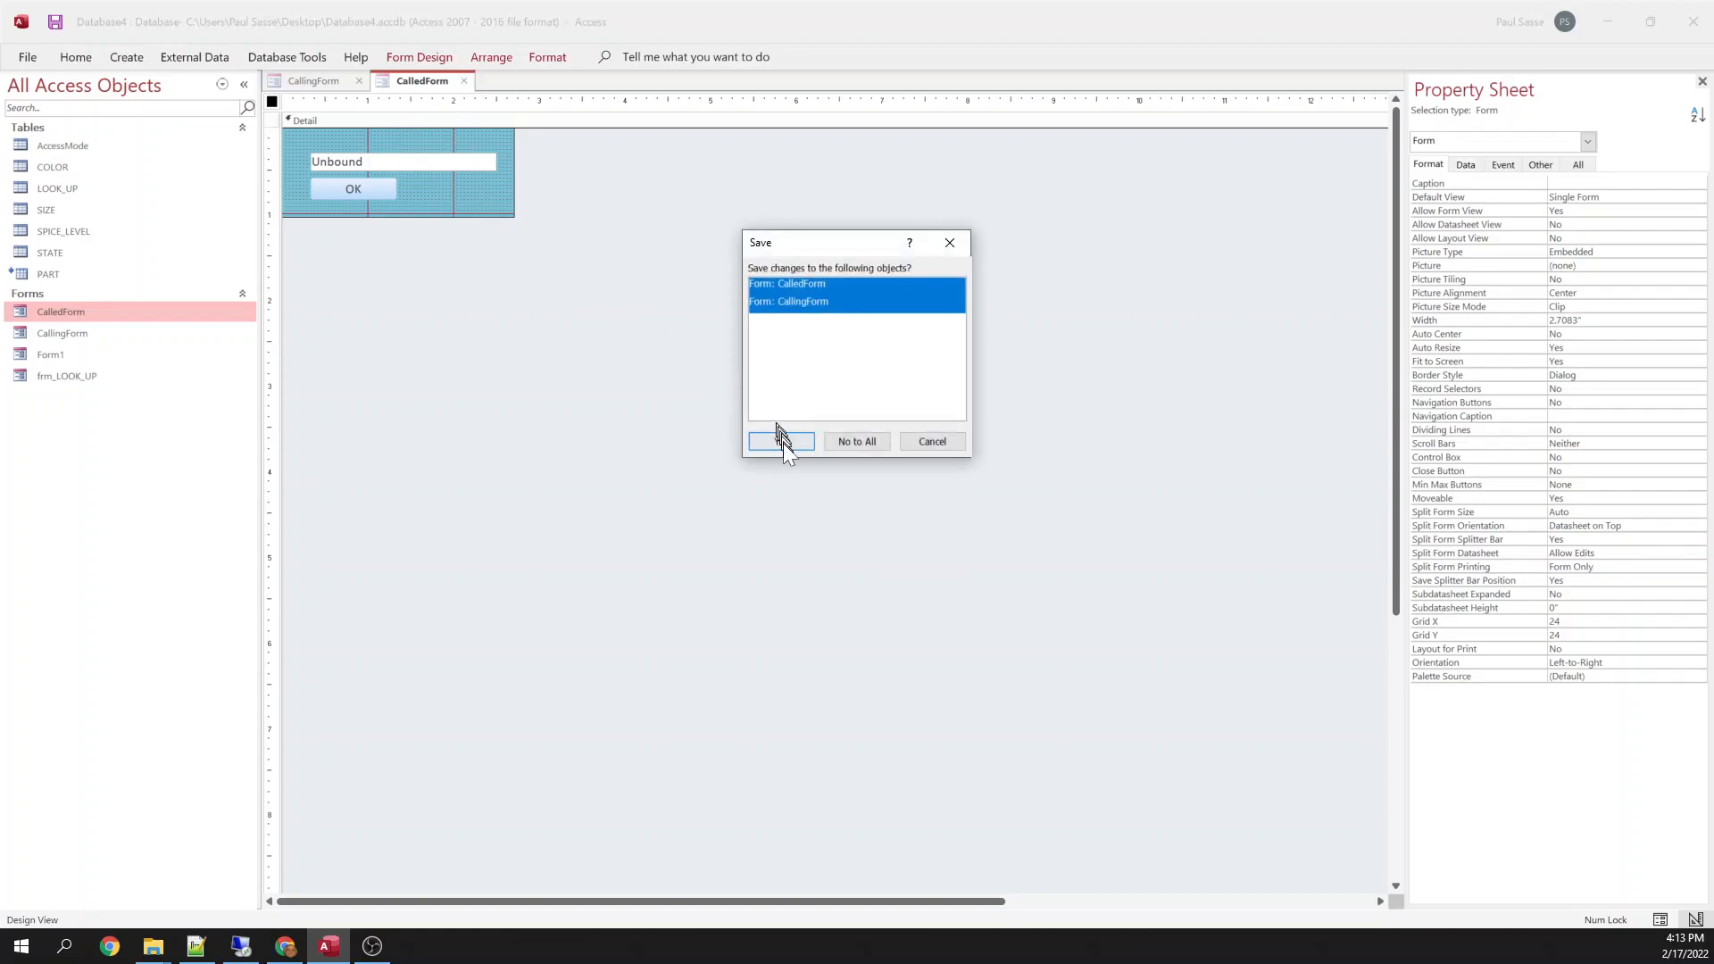
Open the Open Form button's code and comment out the WithEvents calledForm declaration.
left_click(780, 440)
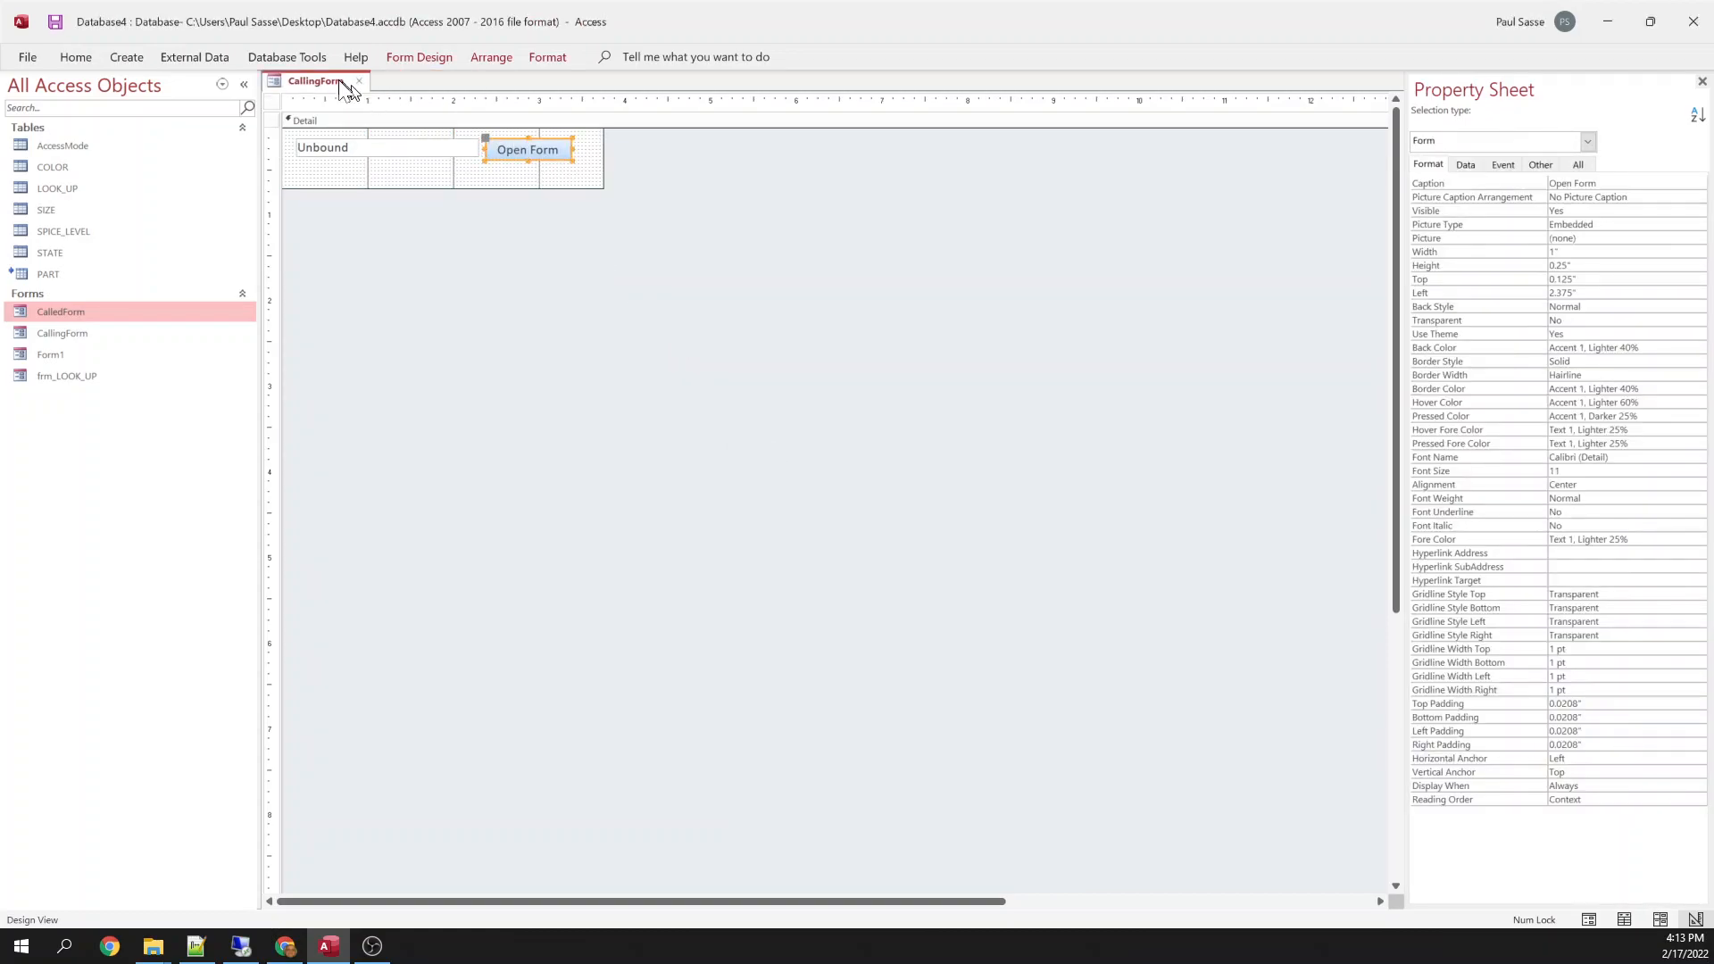
right_click(536, 147)
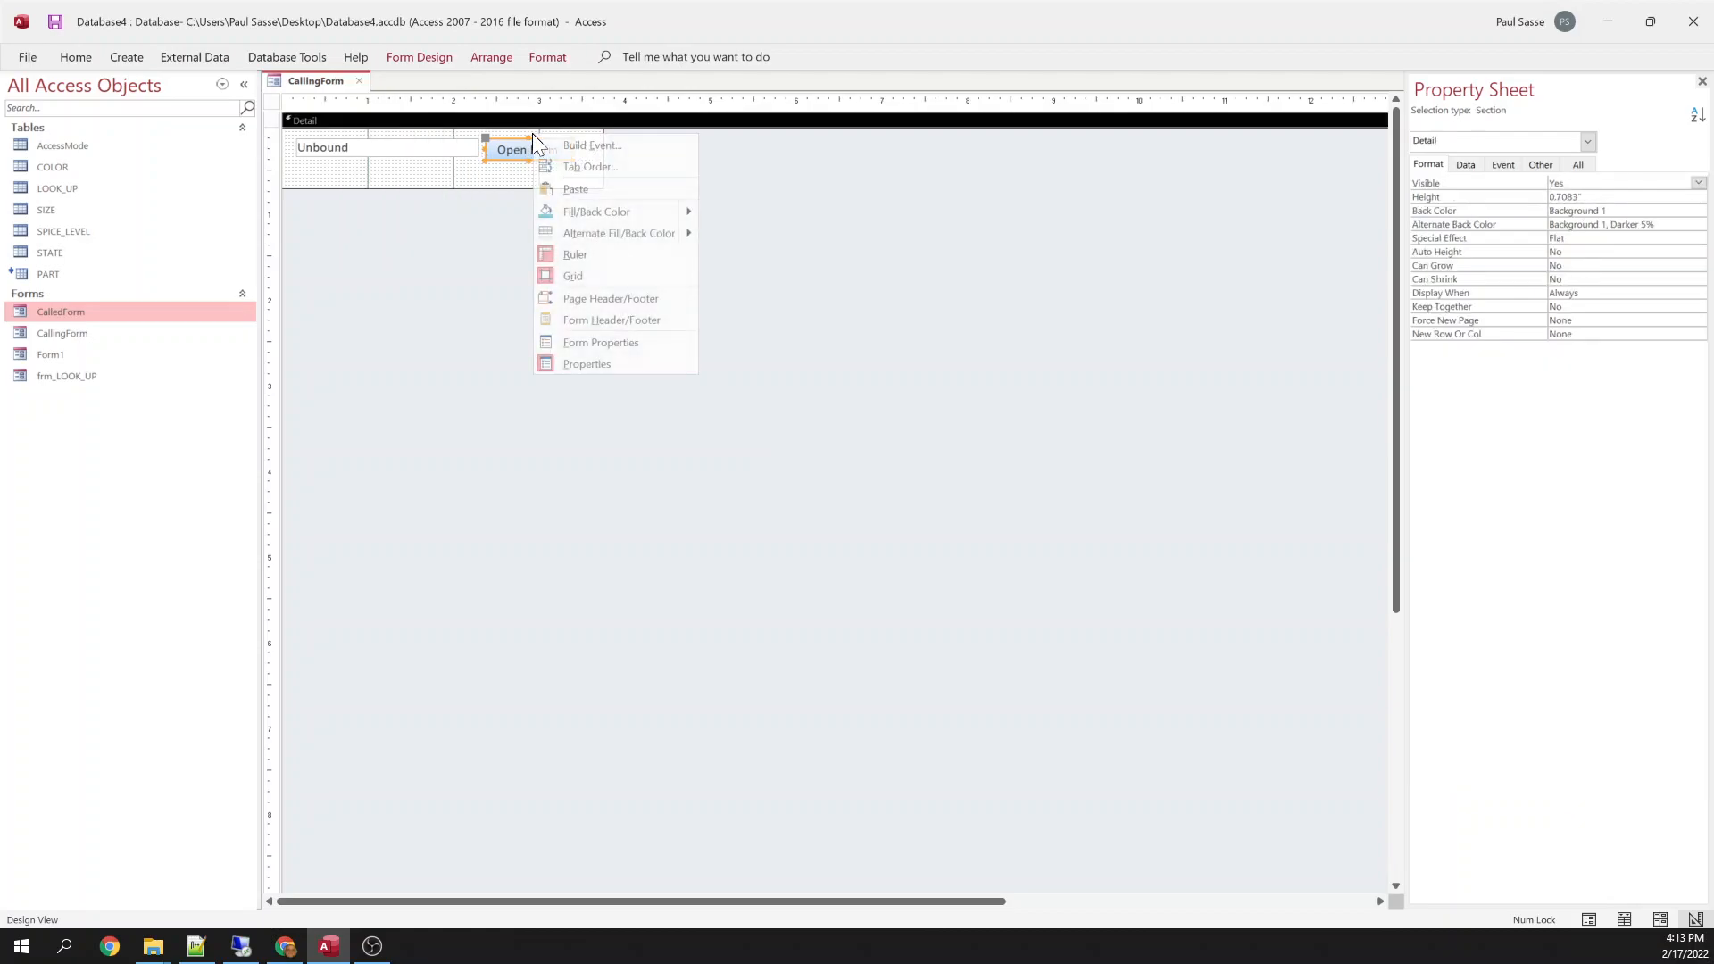
left_click(590, 145)
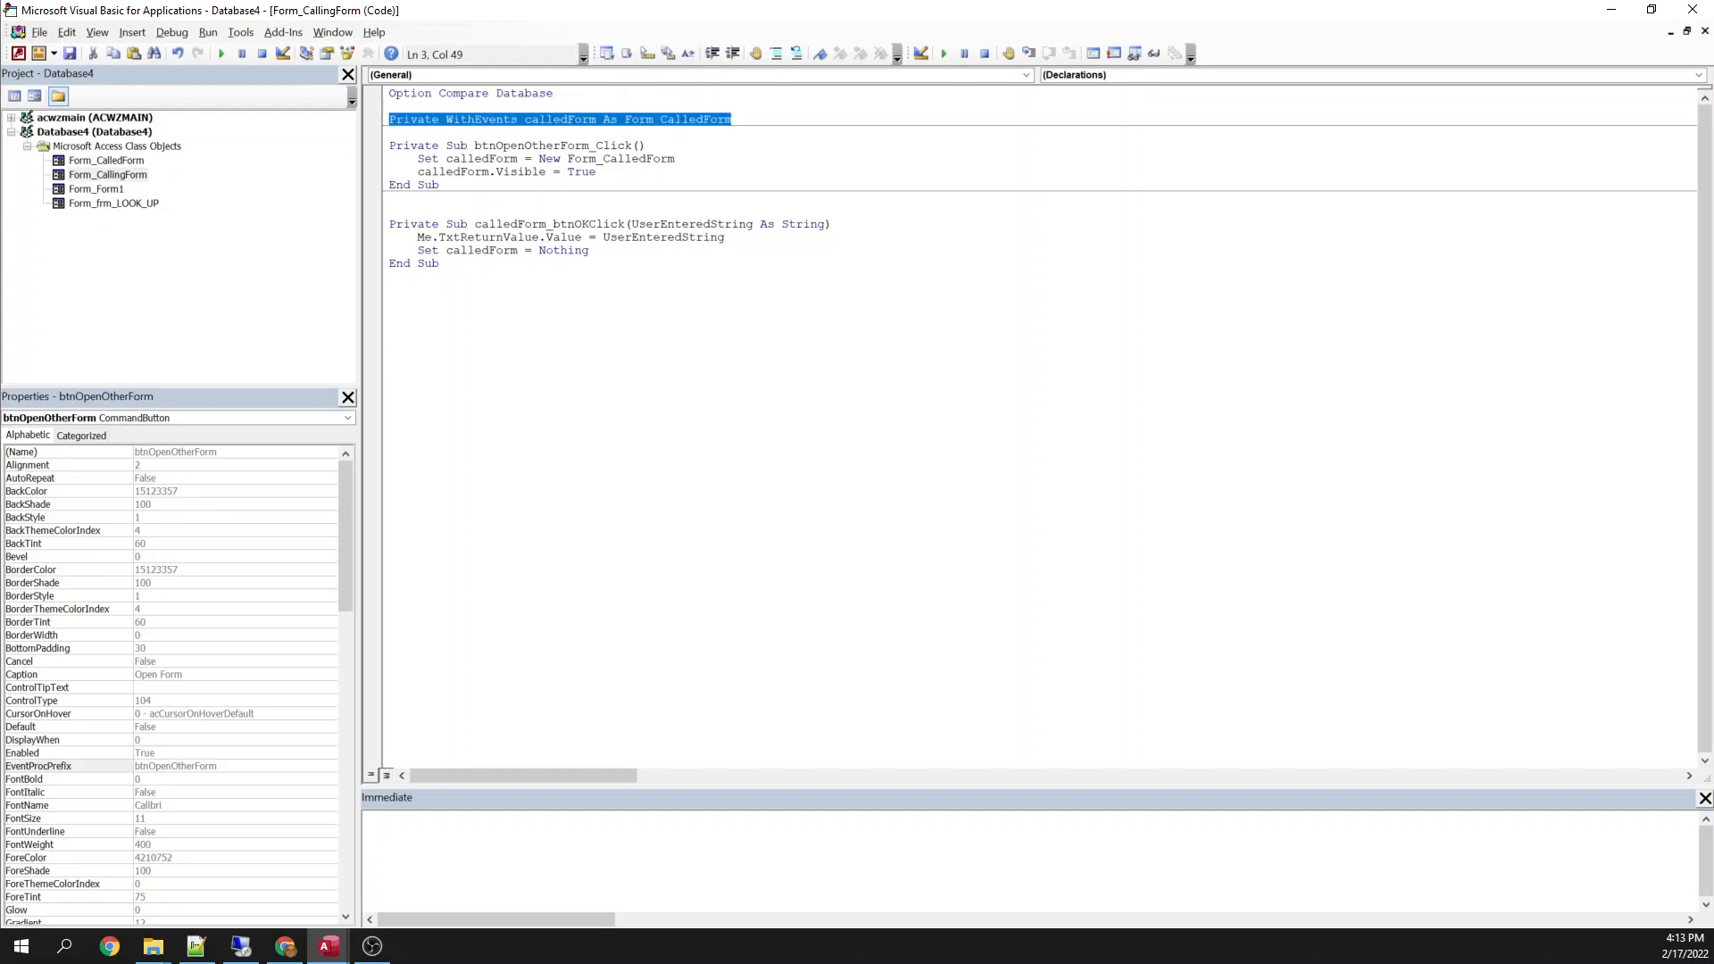
left_click(393, 119)
type("'")
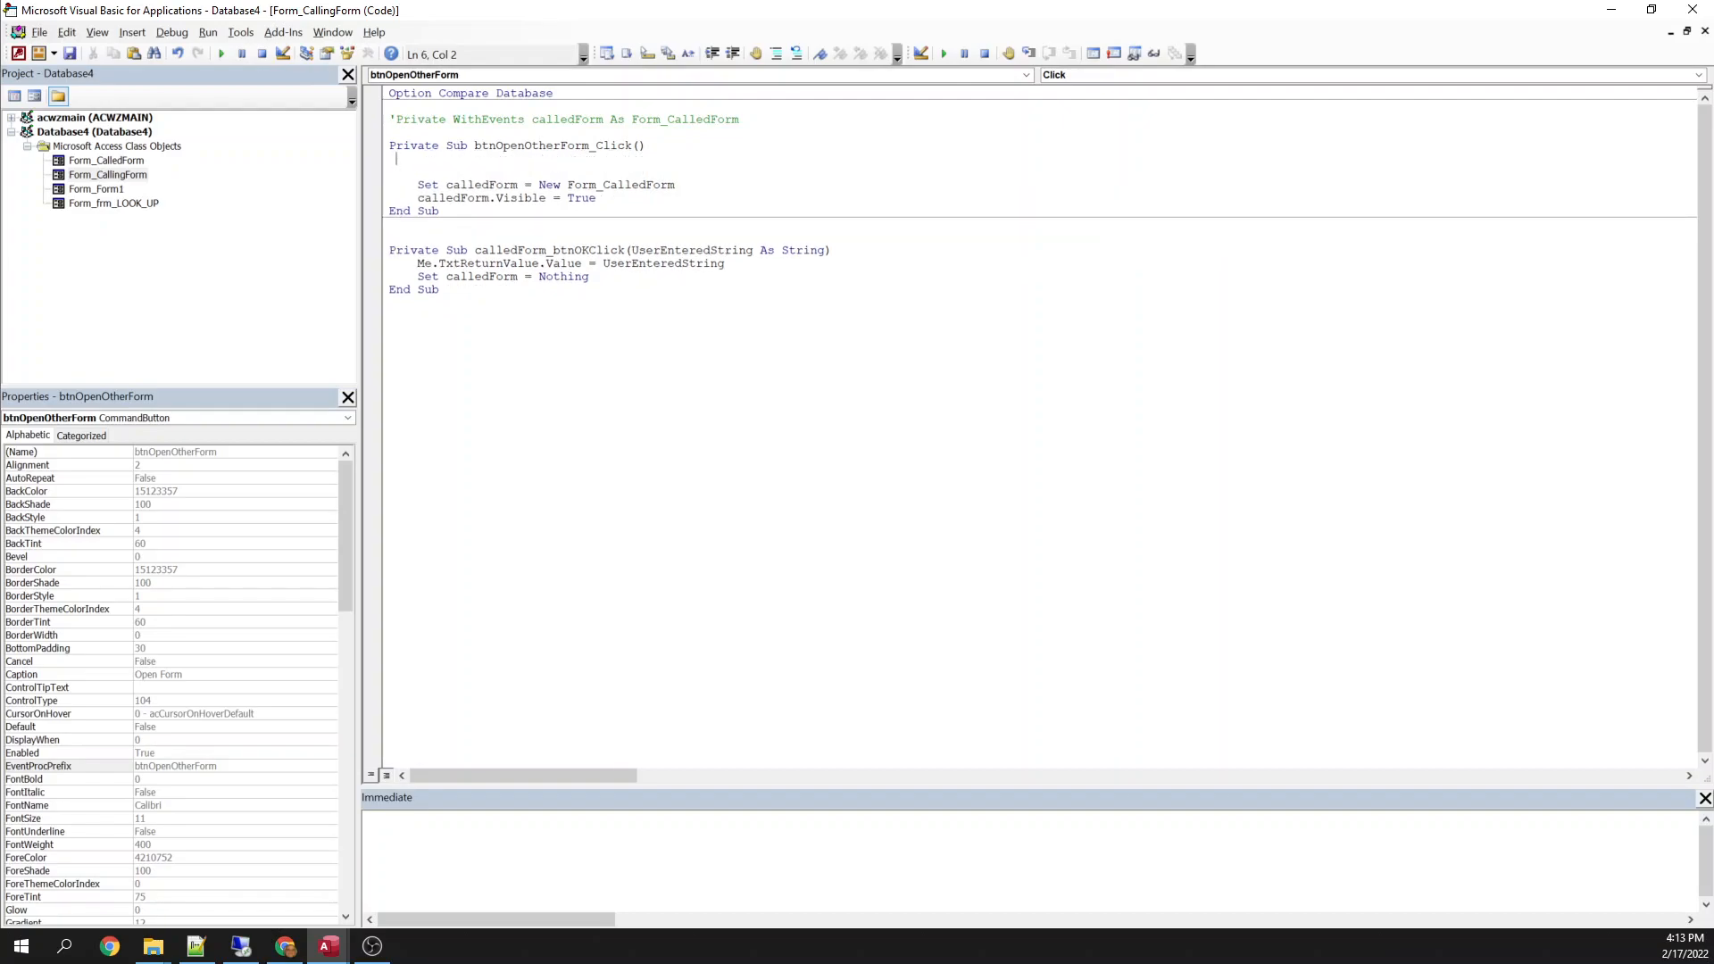
type("Private WithEvents calledForm As Form_CalledForm")
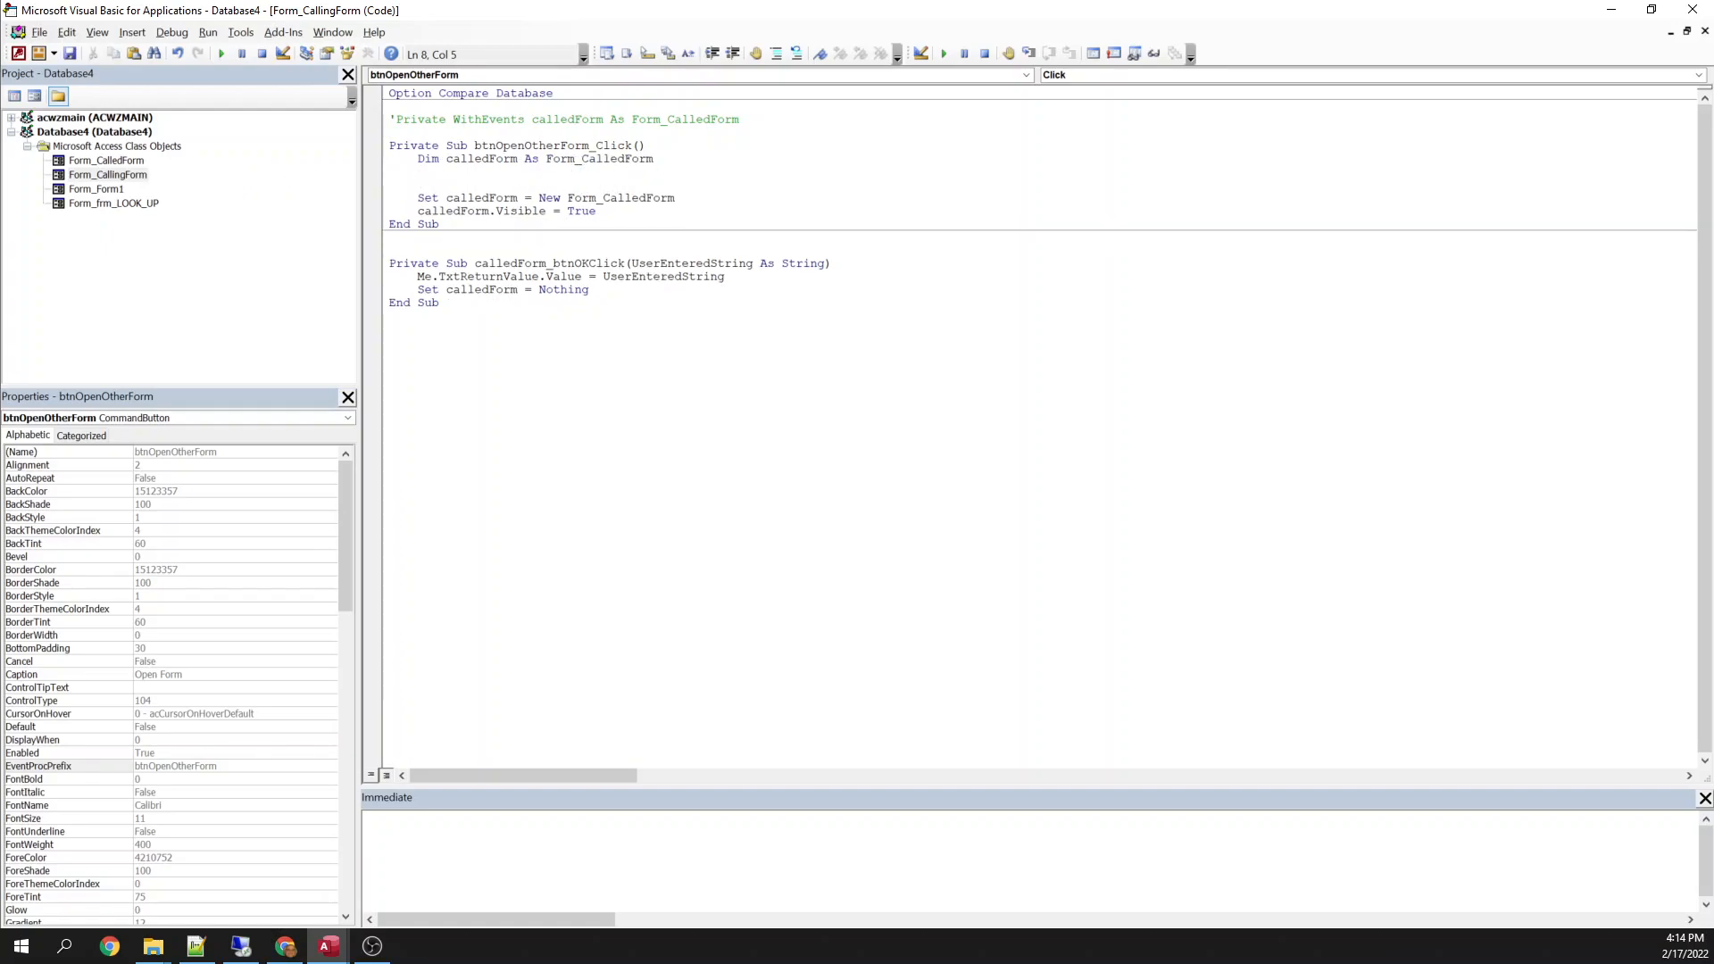
Comment out CalledForm's module code and declare calledForm As Form_CalledForm.
double_click(106, 160)
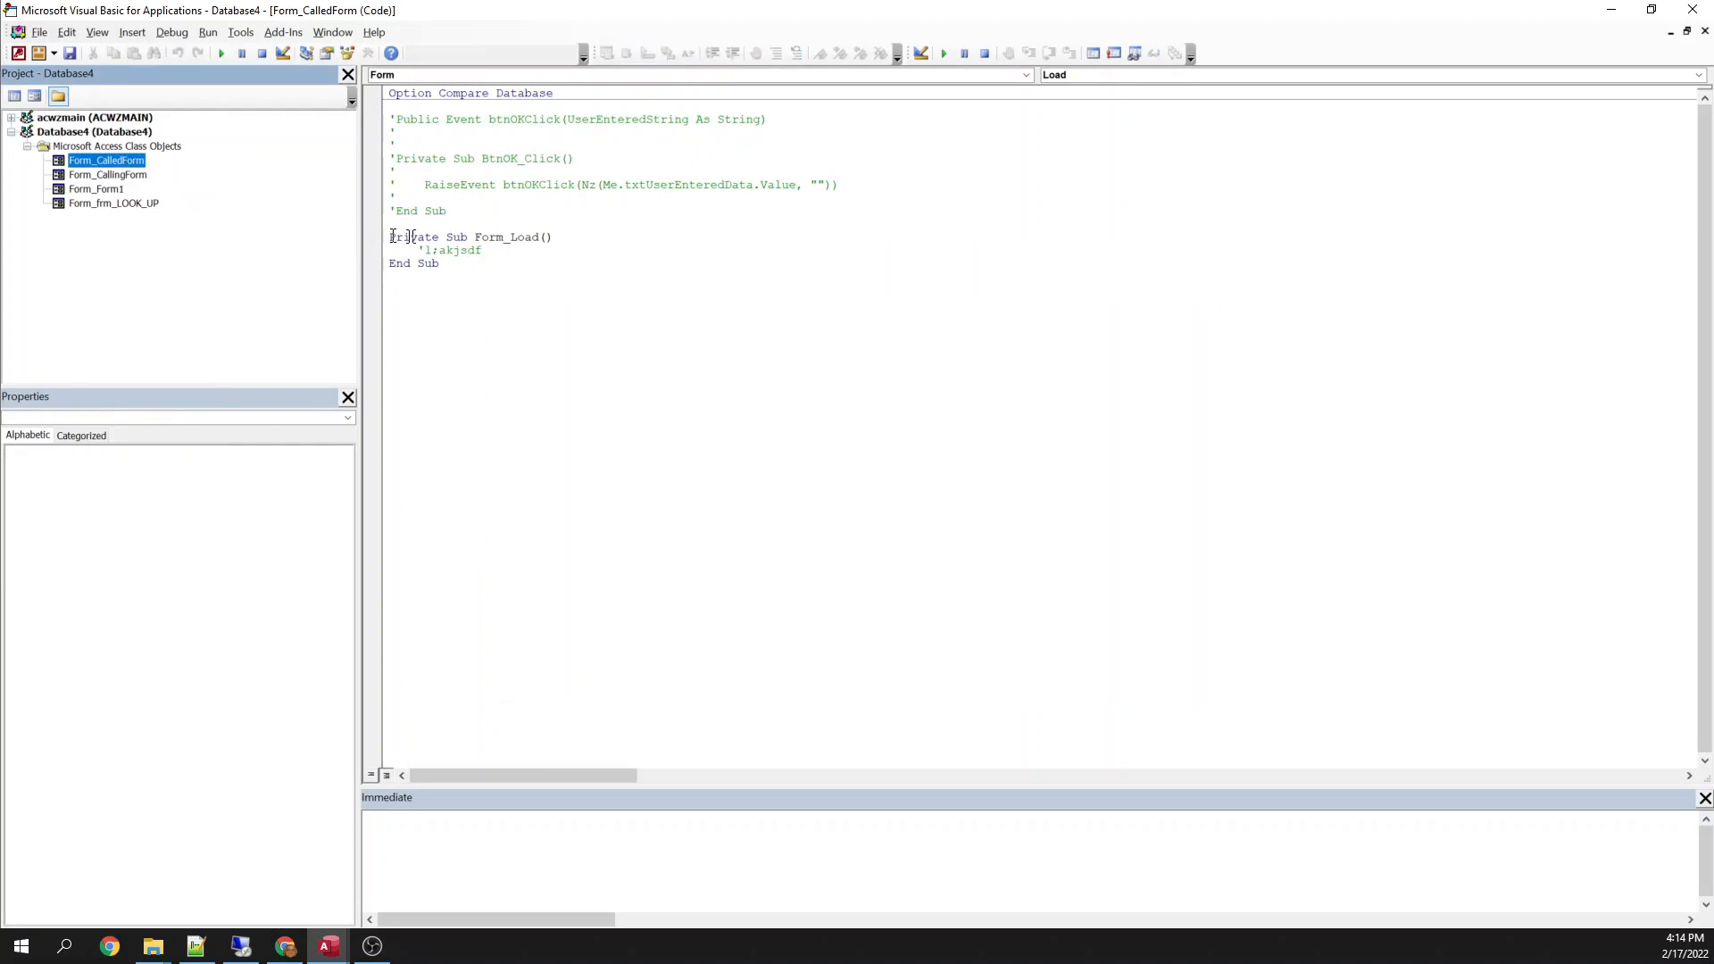
left_click_drag(390, 236, 439, 263)
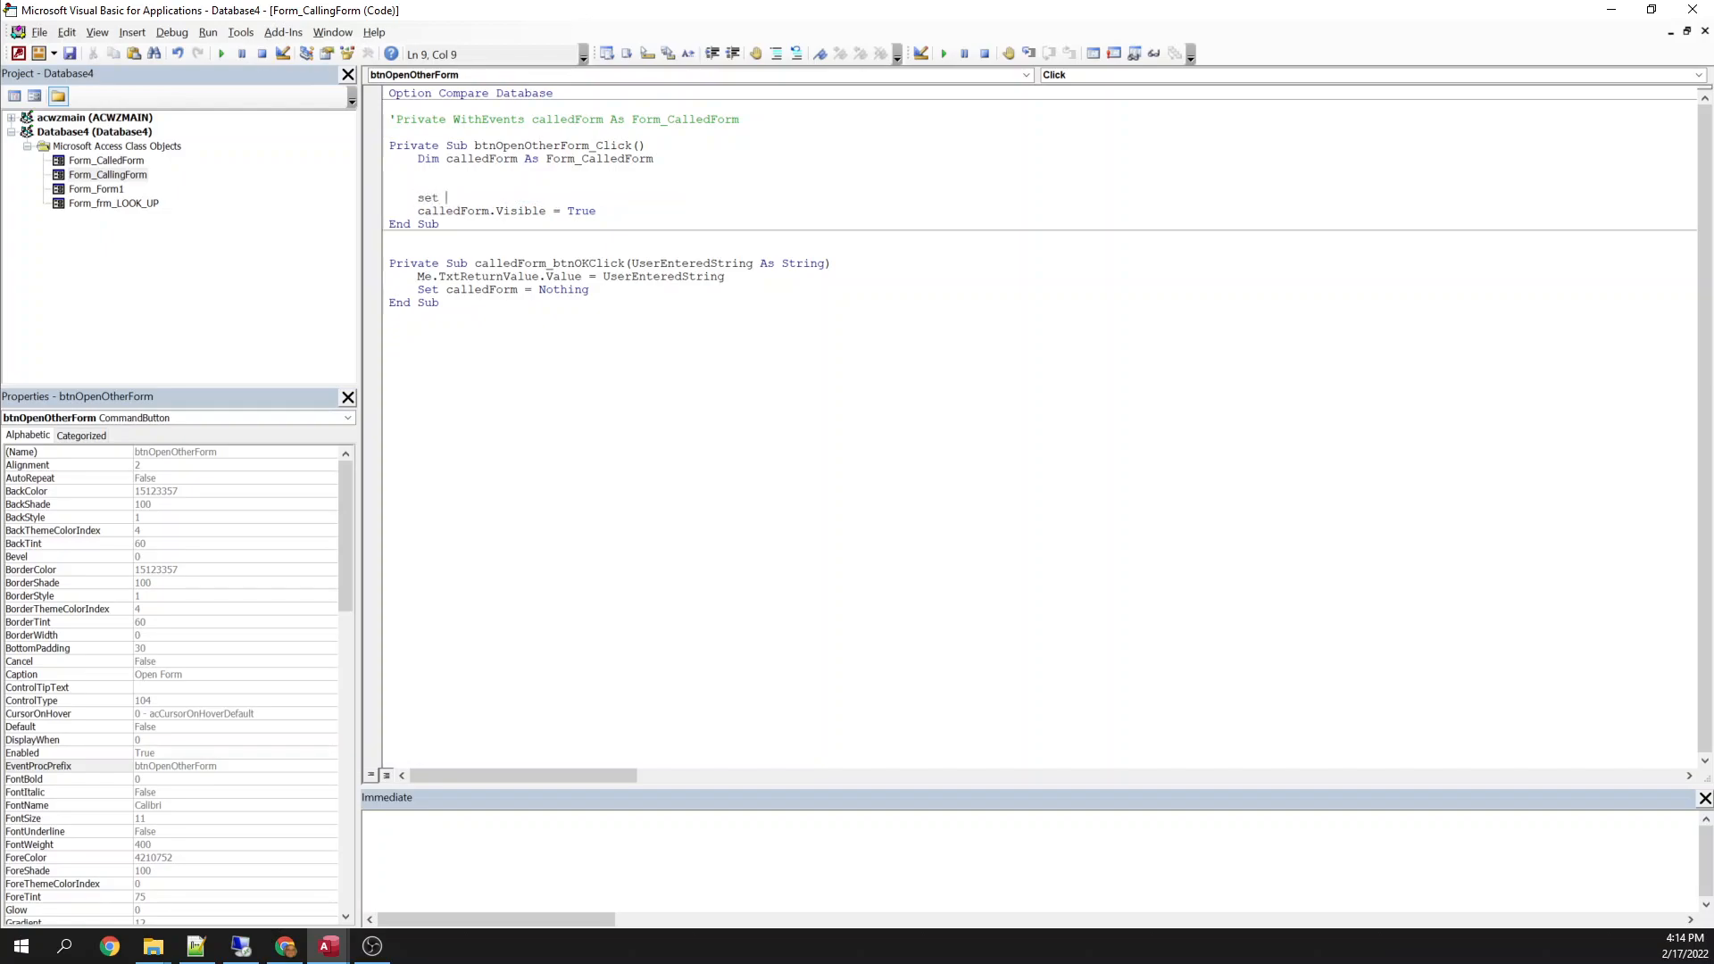
type("called")
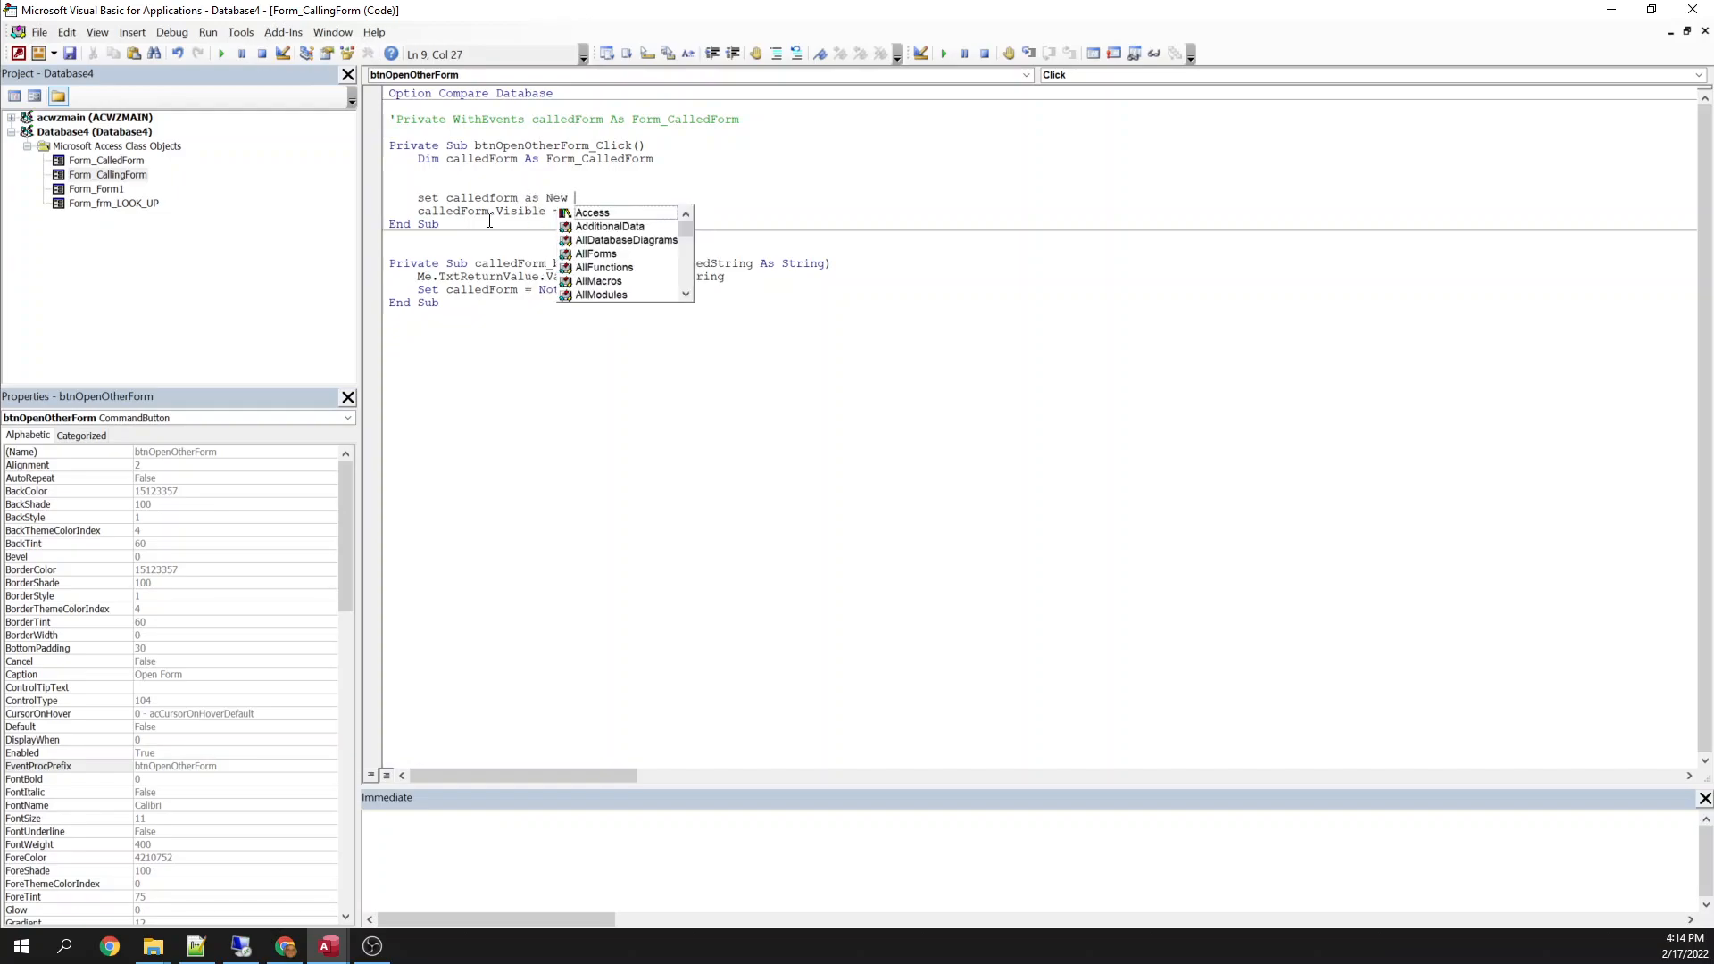
type("for")
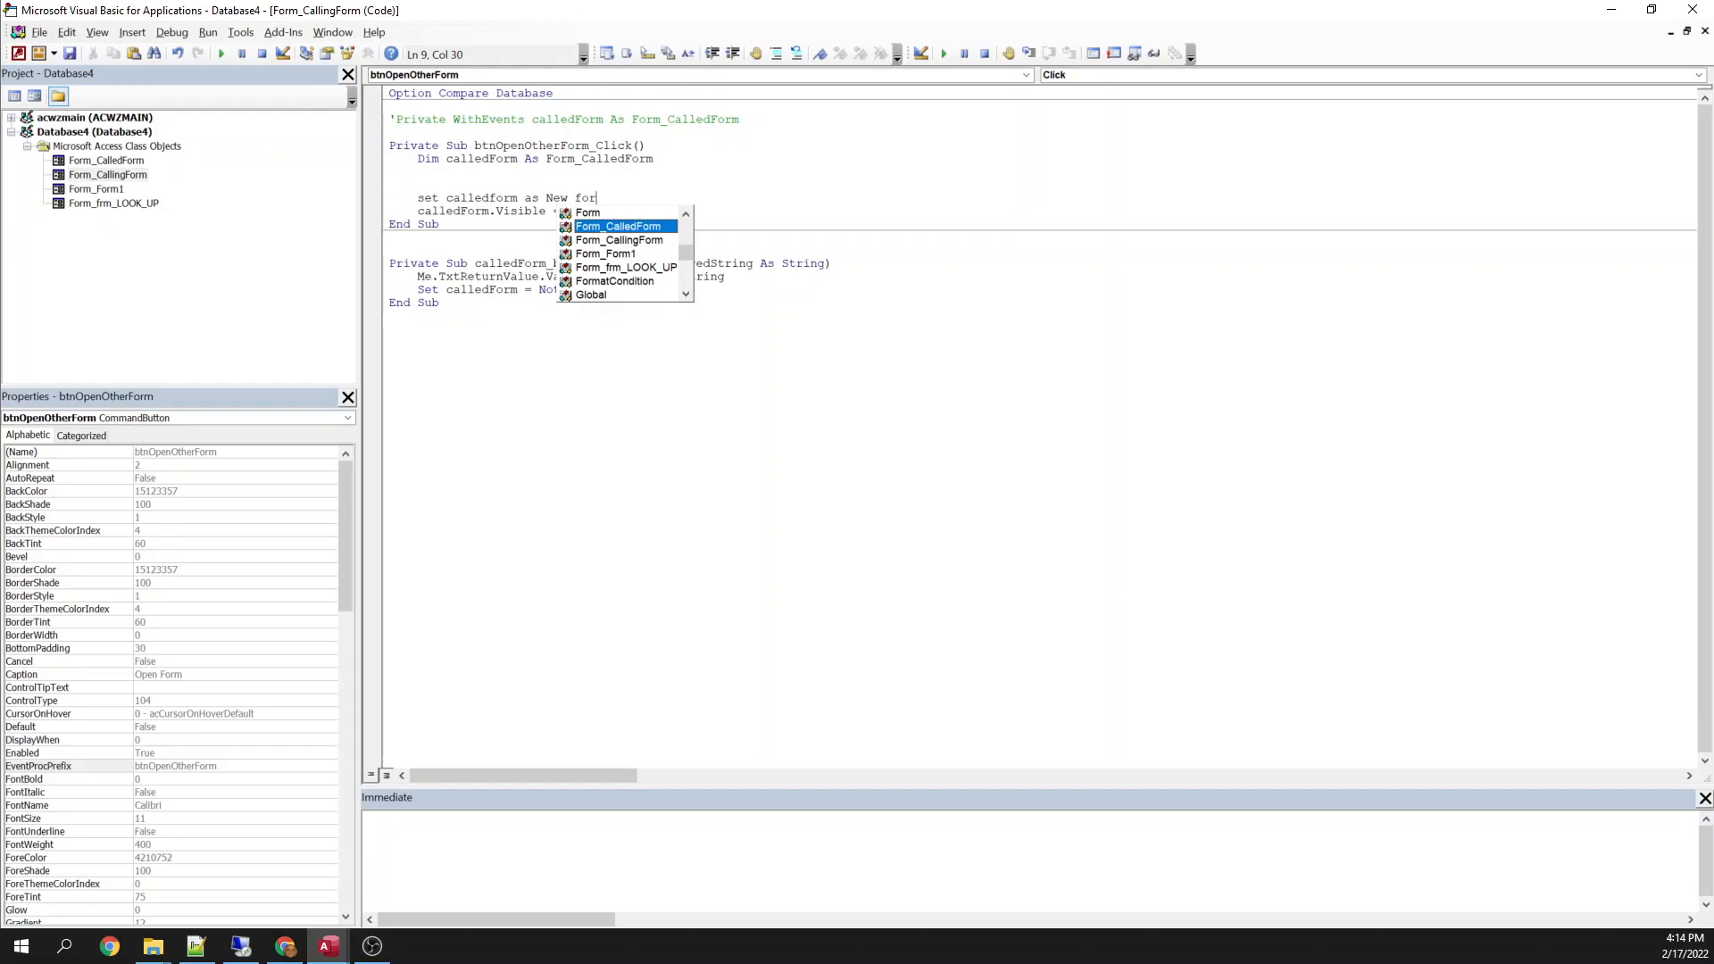
key("tab")
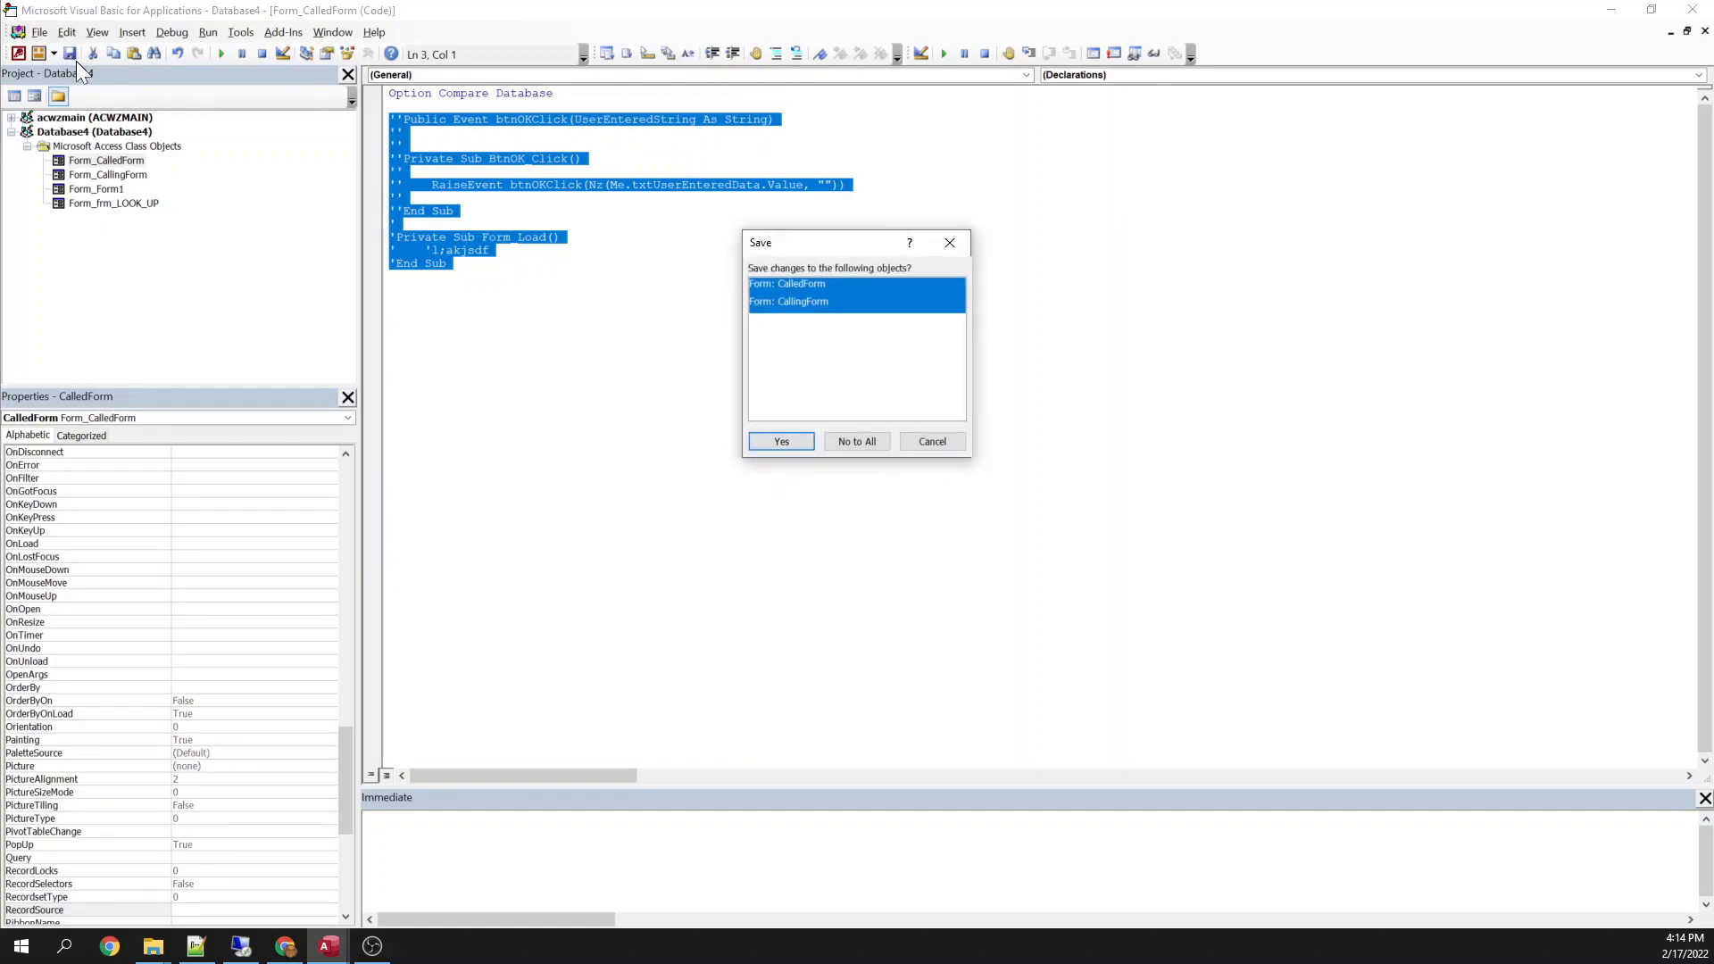
Add 'Dim calledform As New Form_CalledForm' inside btnOpenOtherForm_Click.
left_click(780, 440)
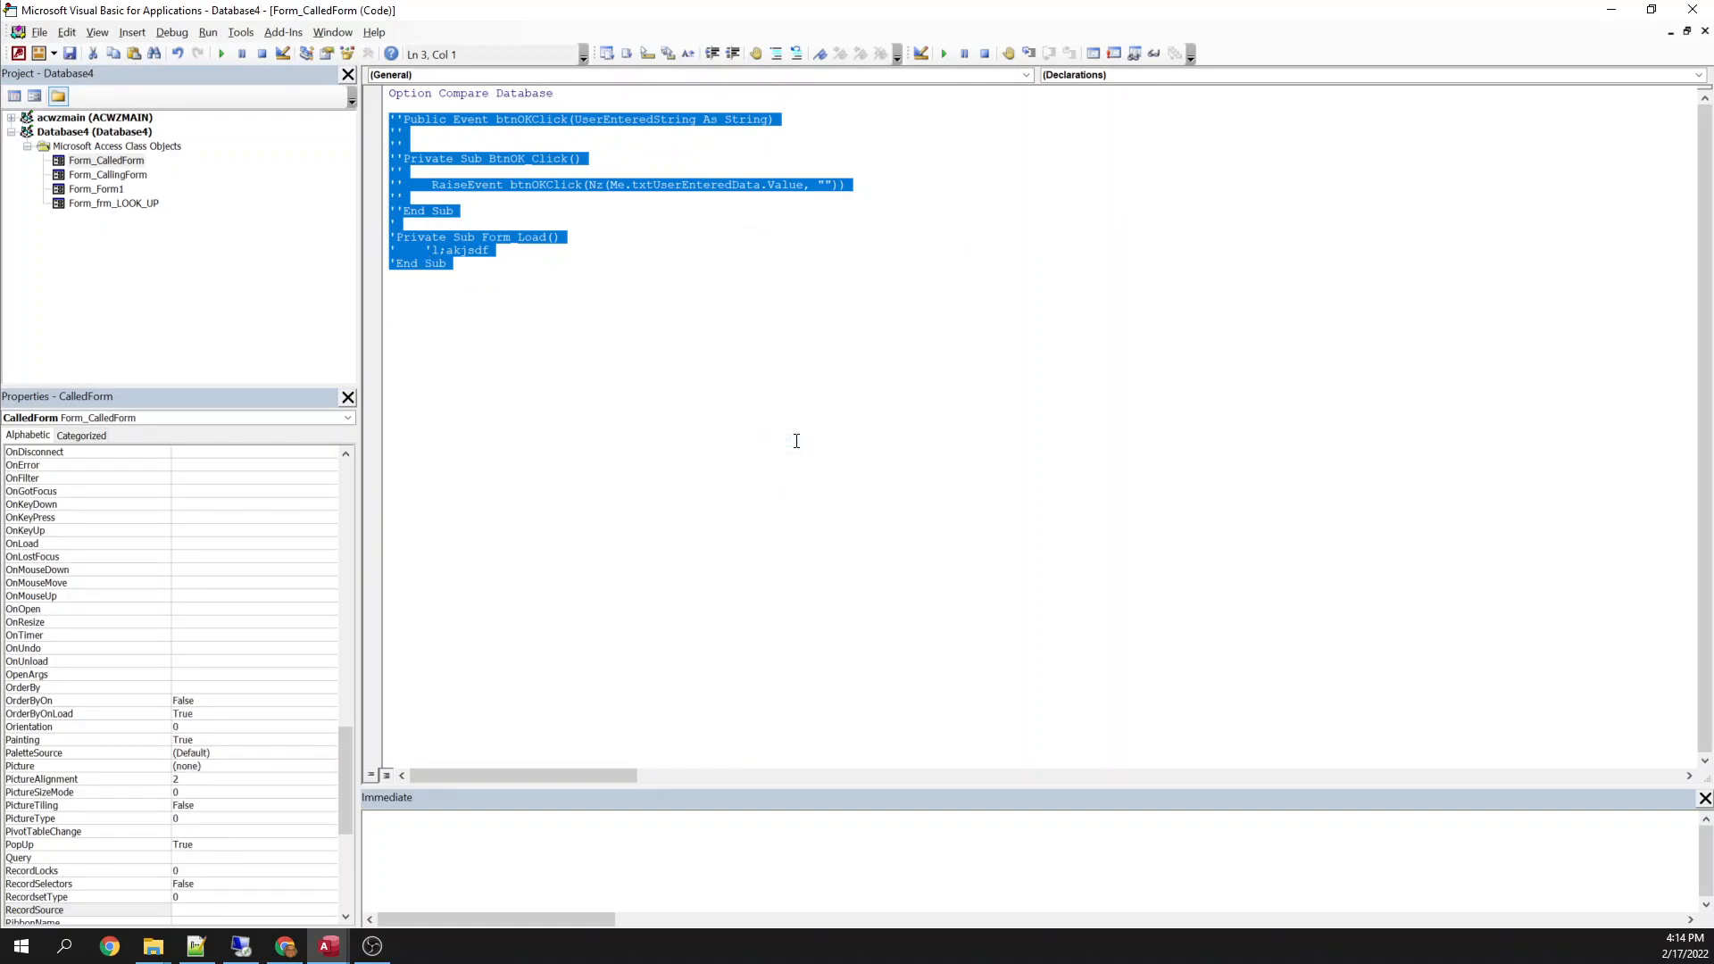
mouse_move(1317, 199)
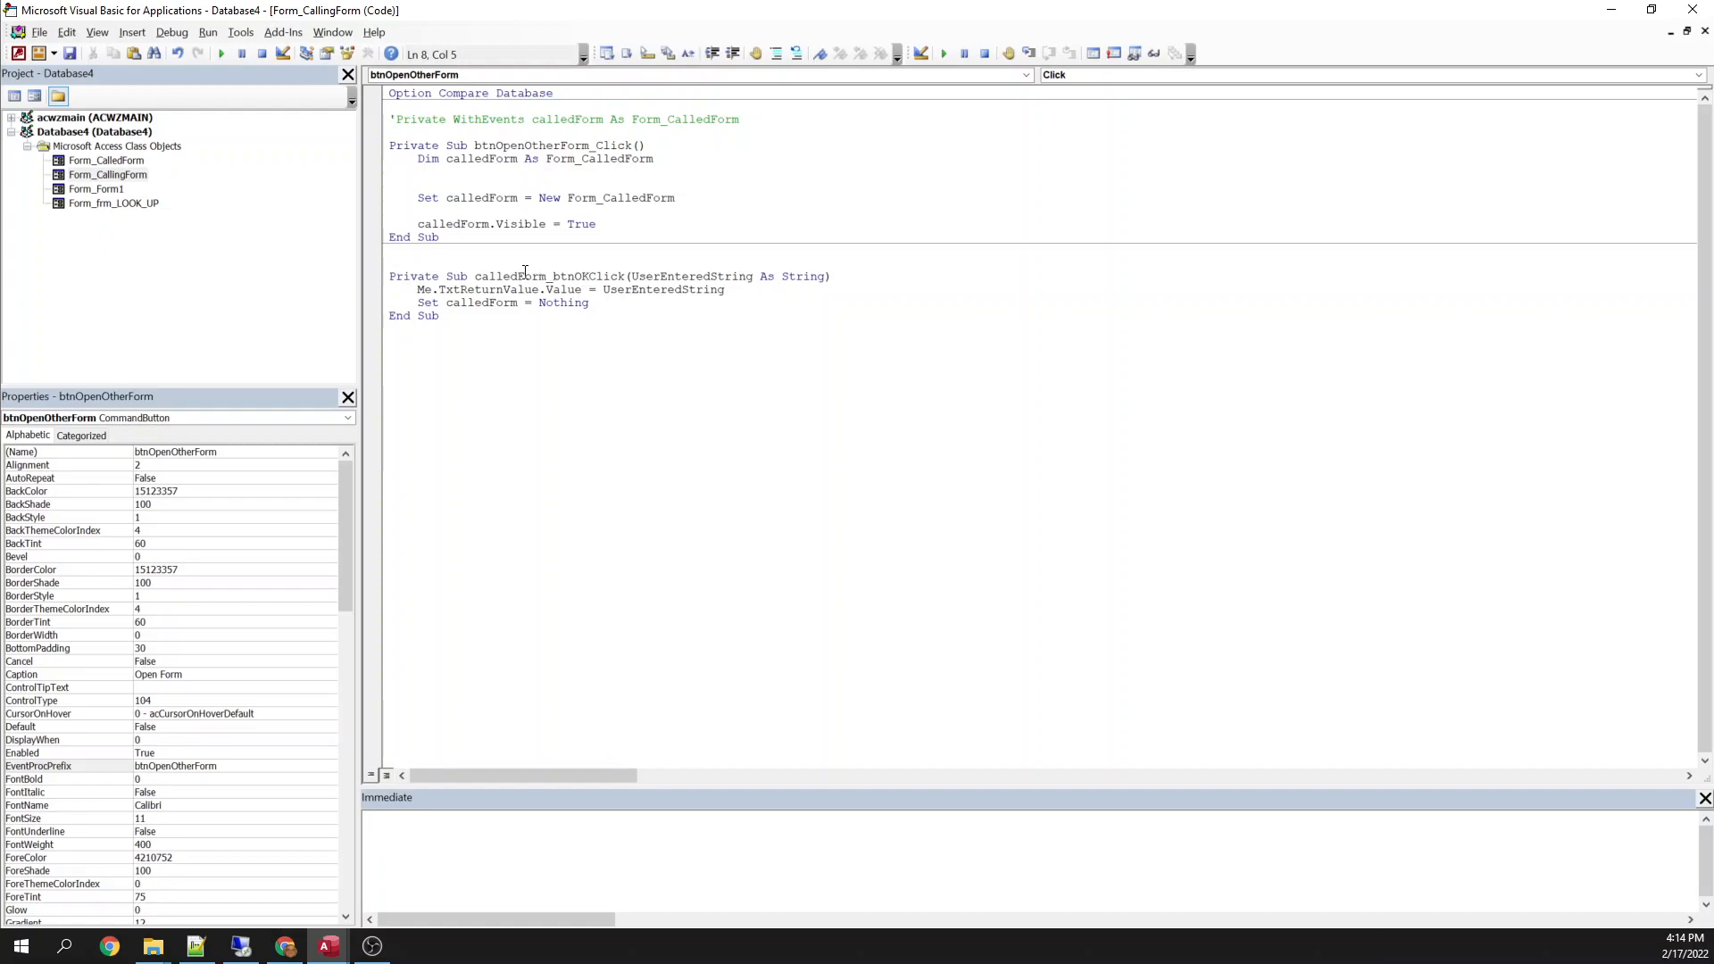
type("d")
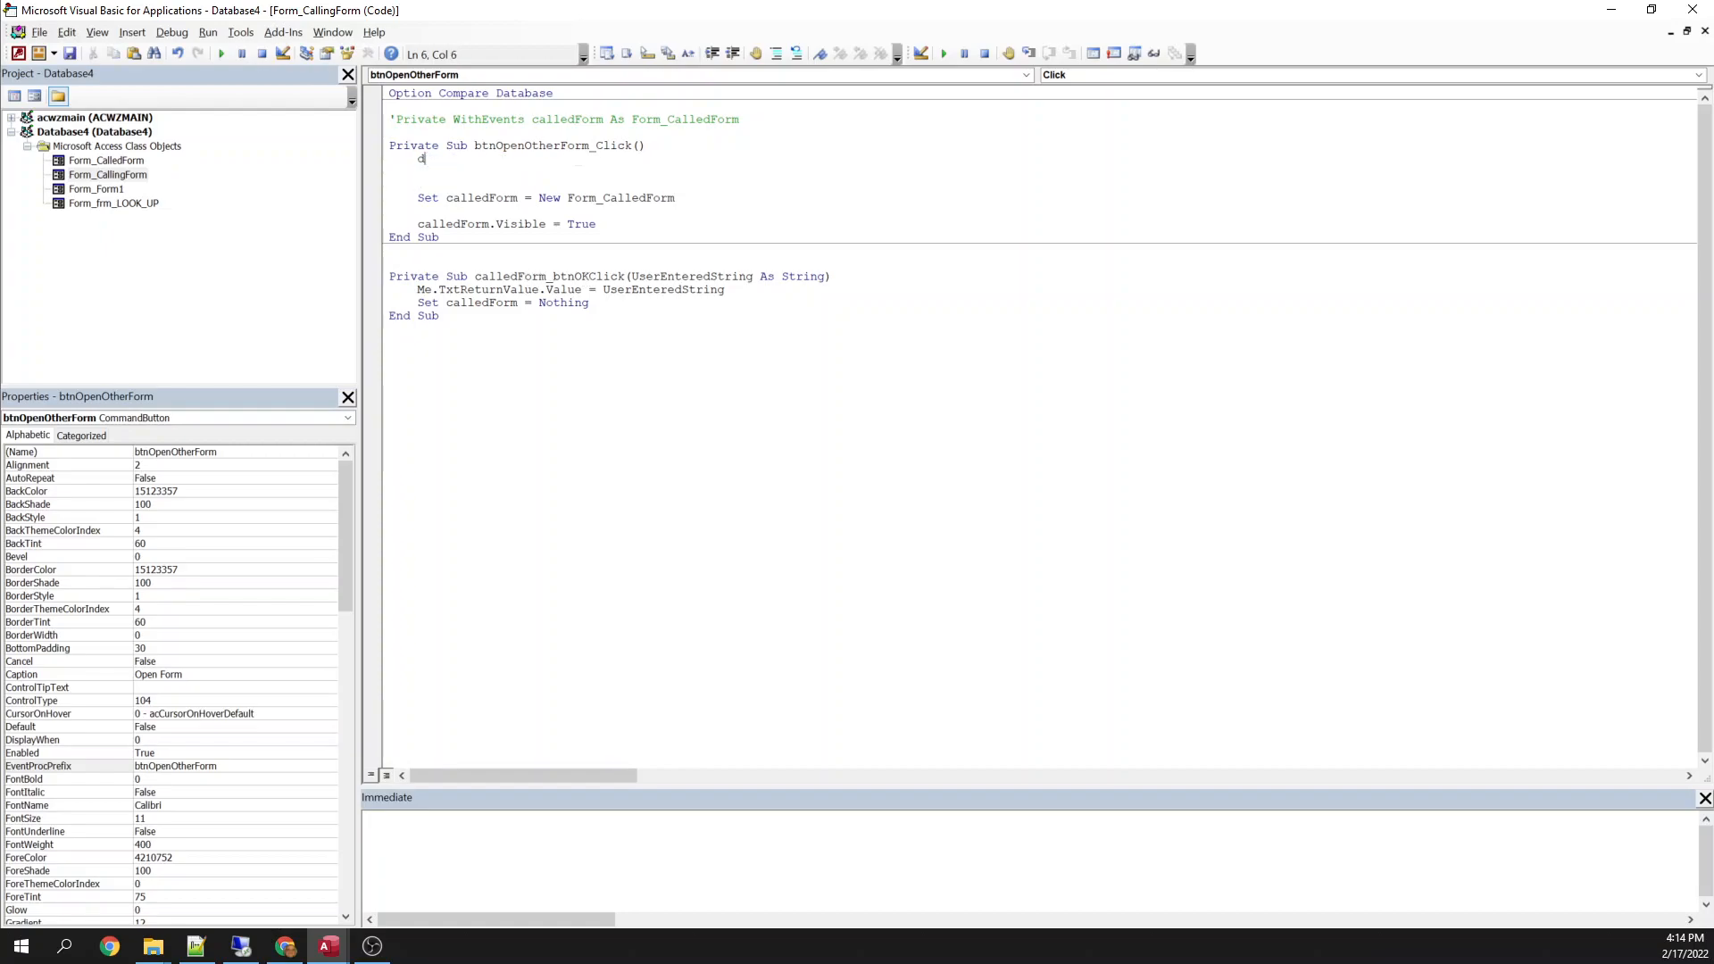
type("im calledform")
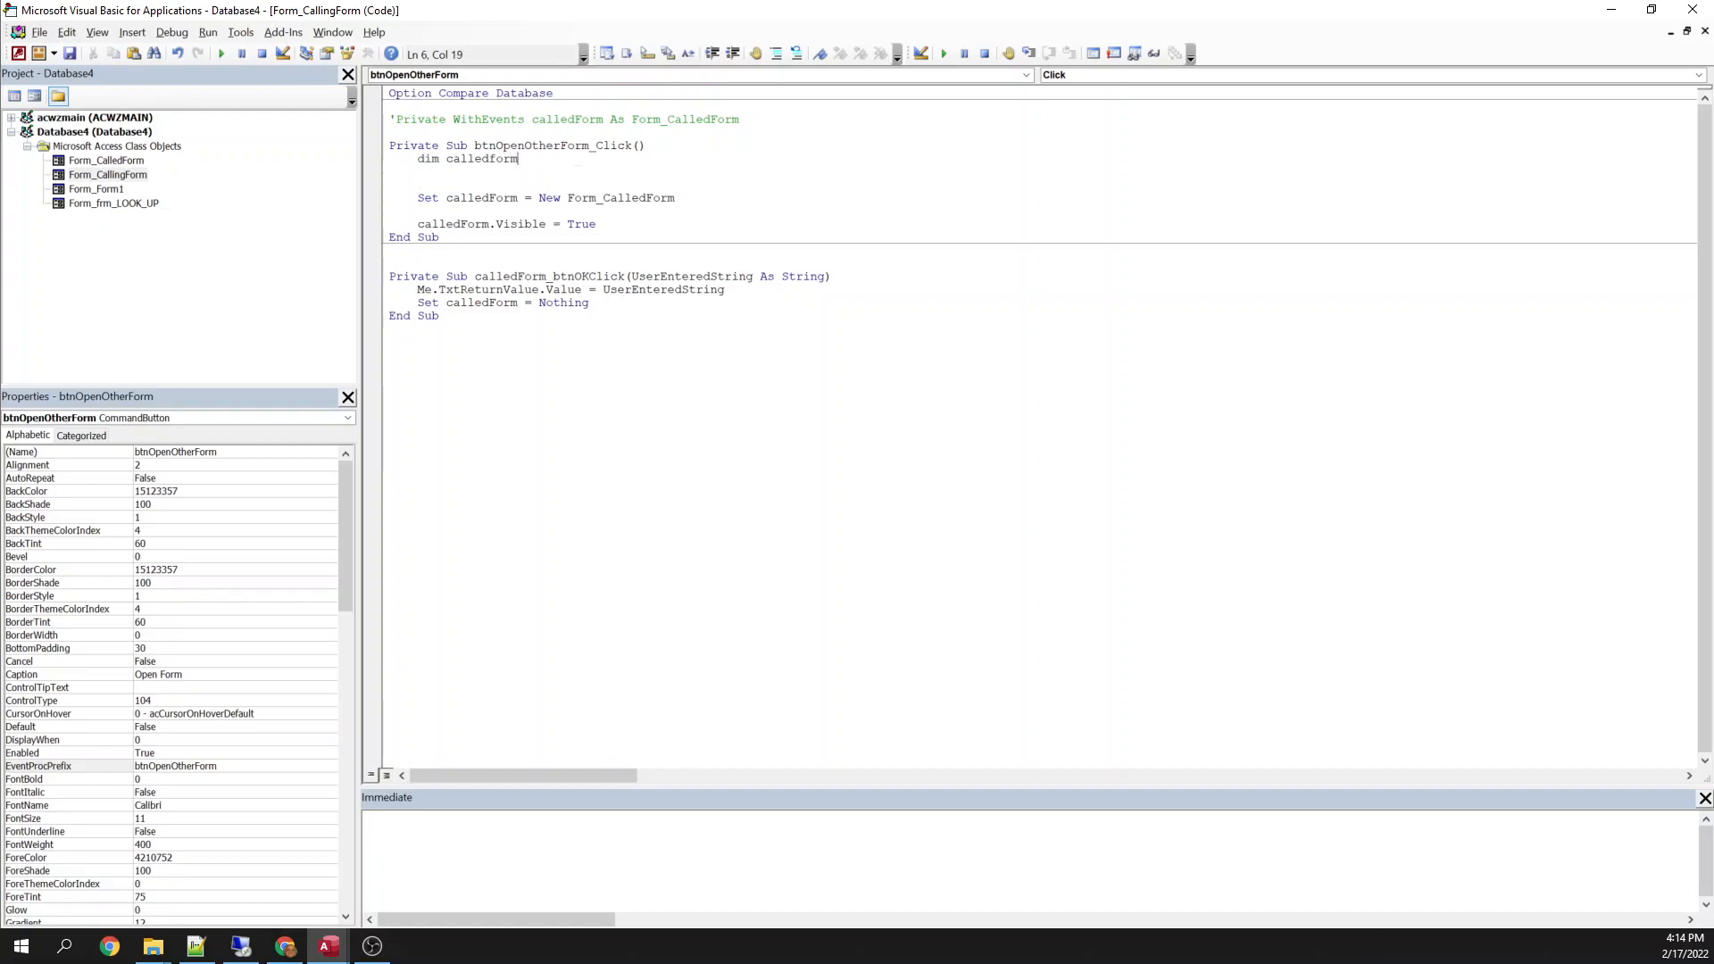
type("as New")
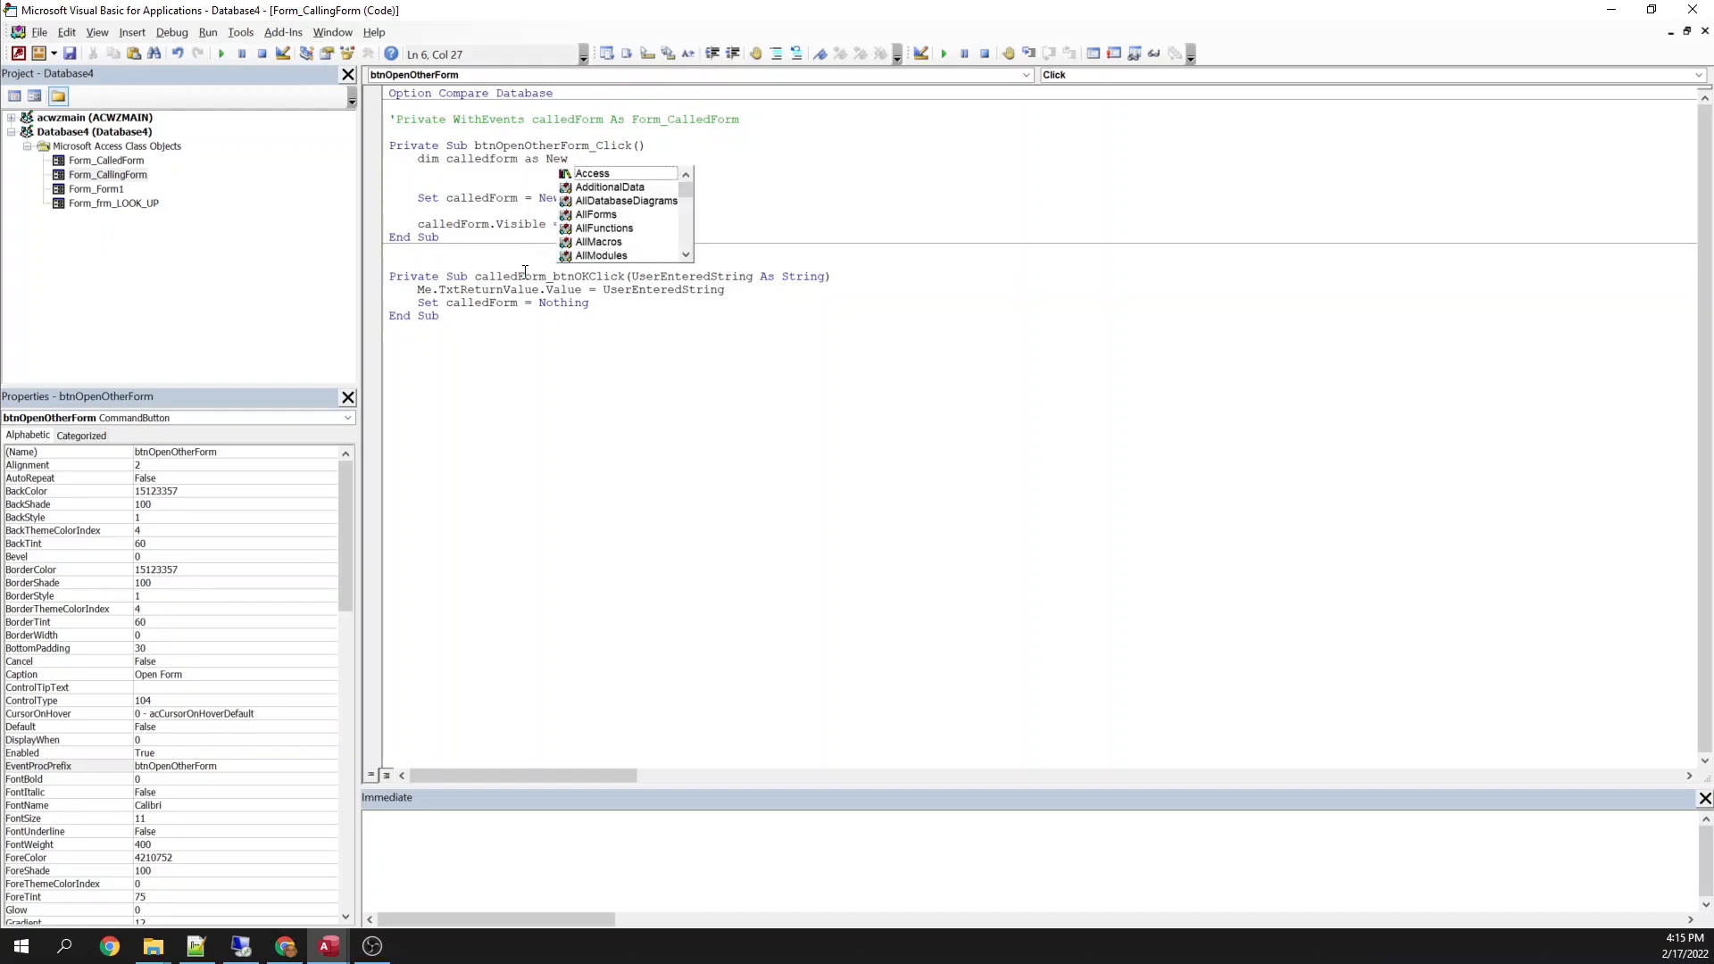
type("form")
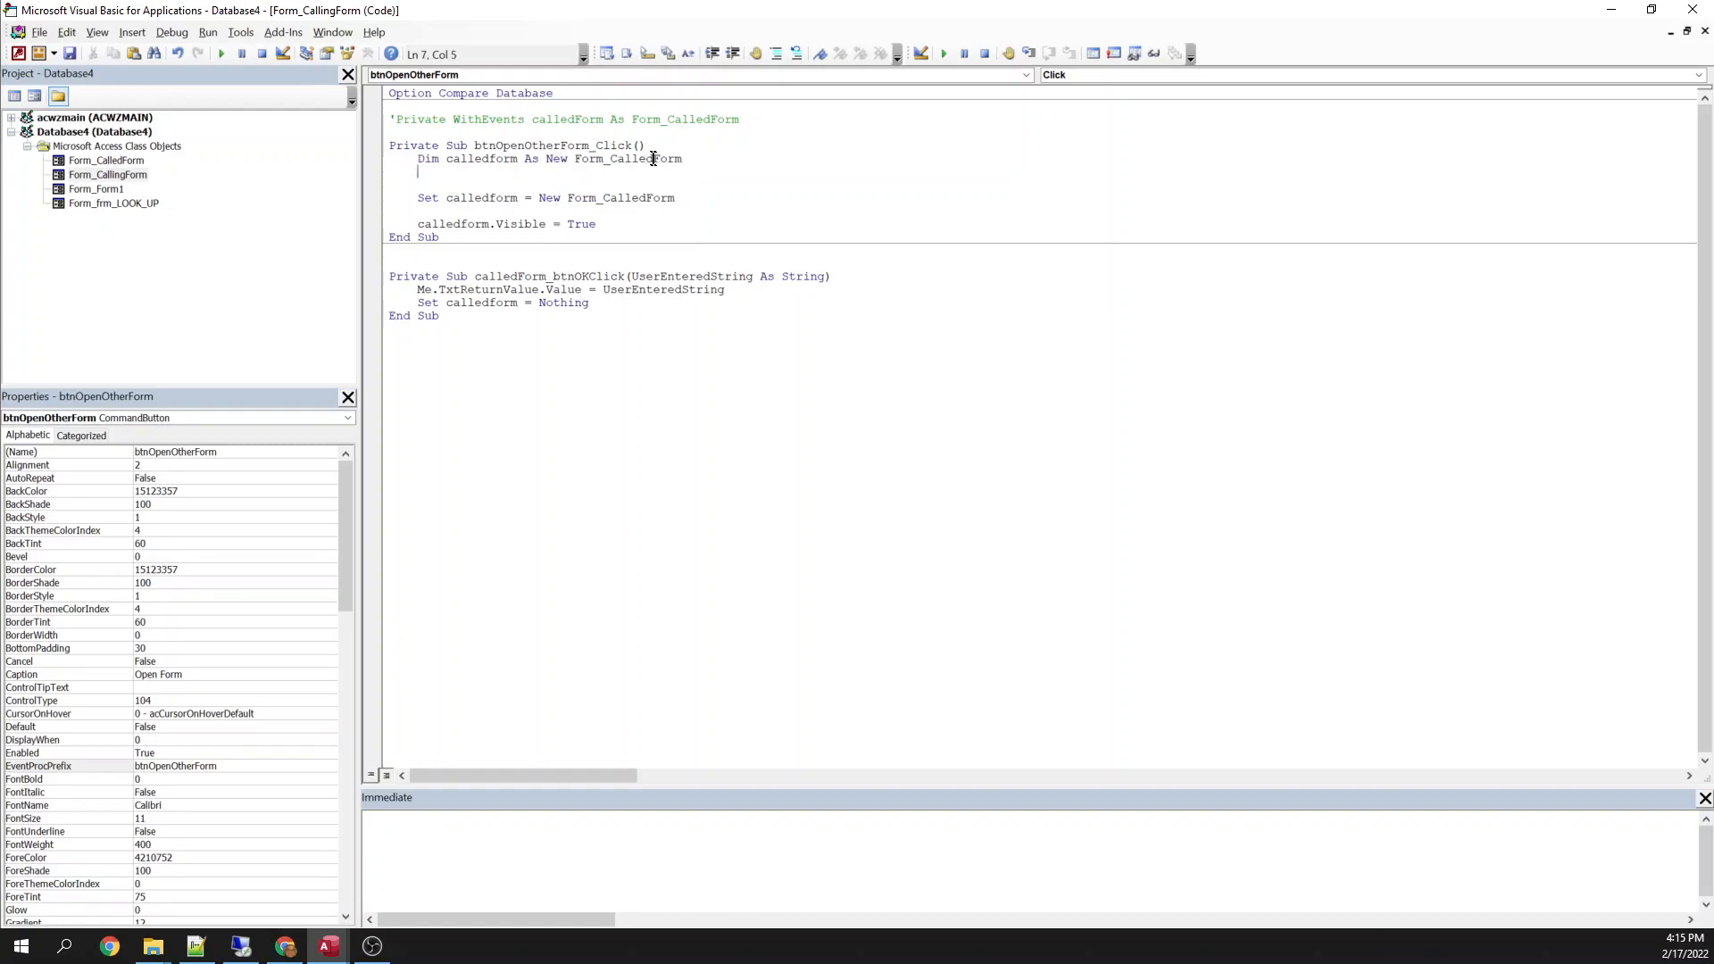
mouse_move(109, 175)
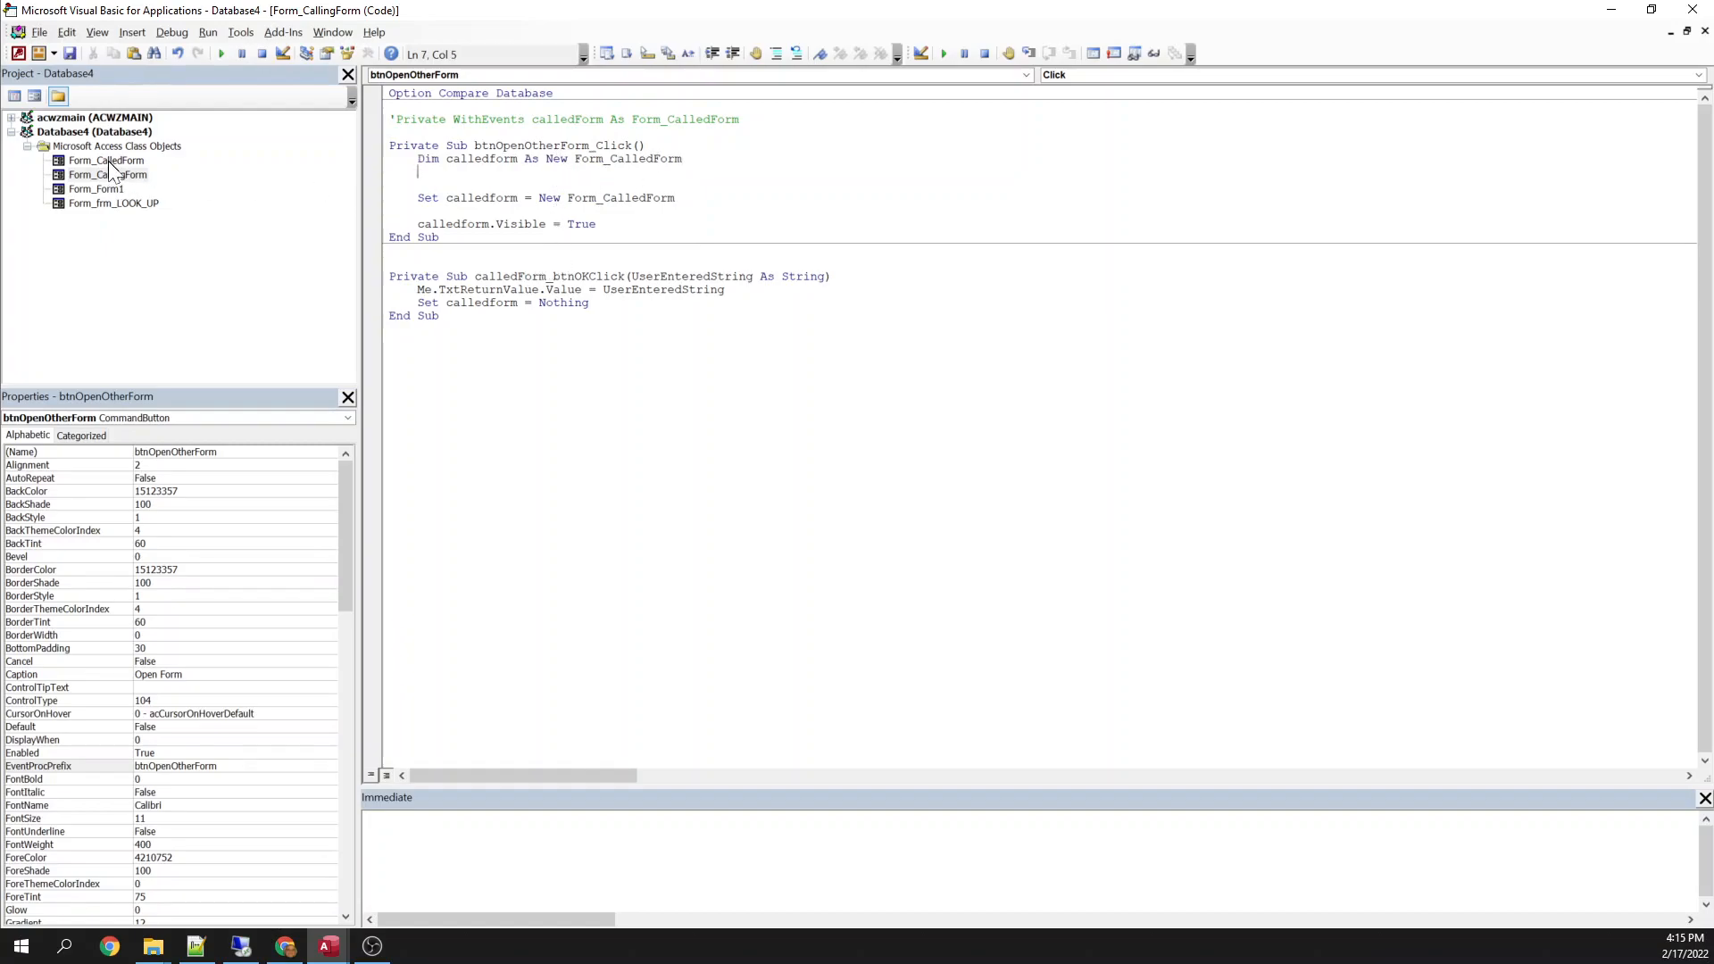
left_click(106, 175)
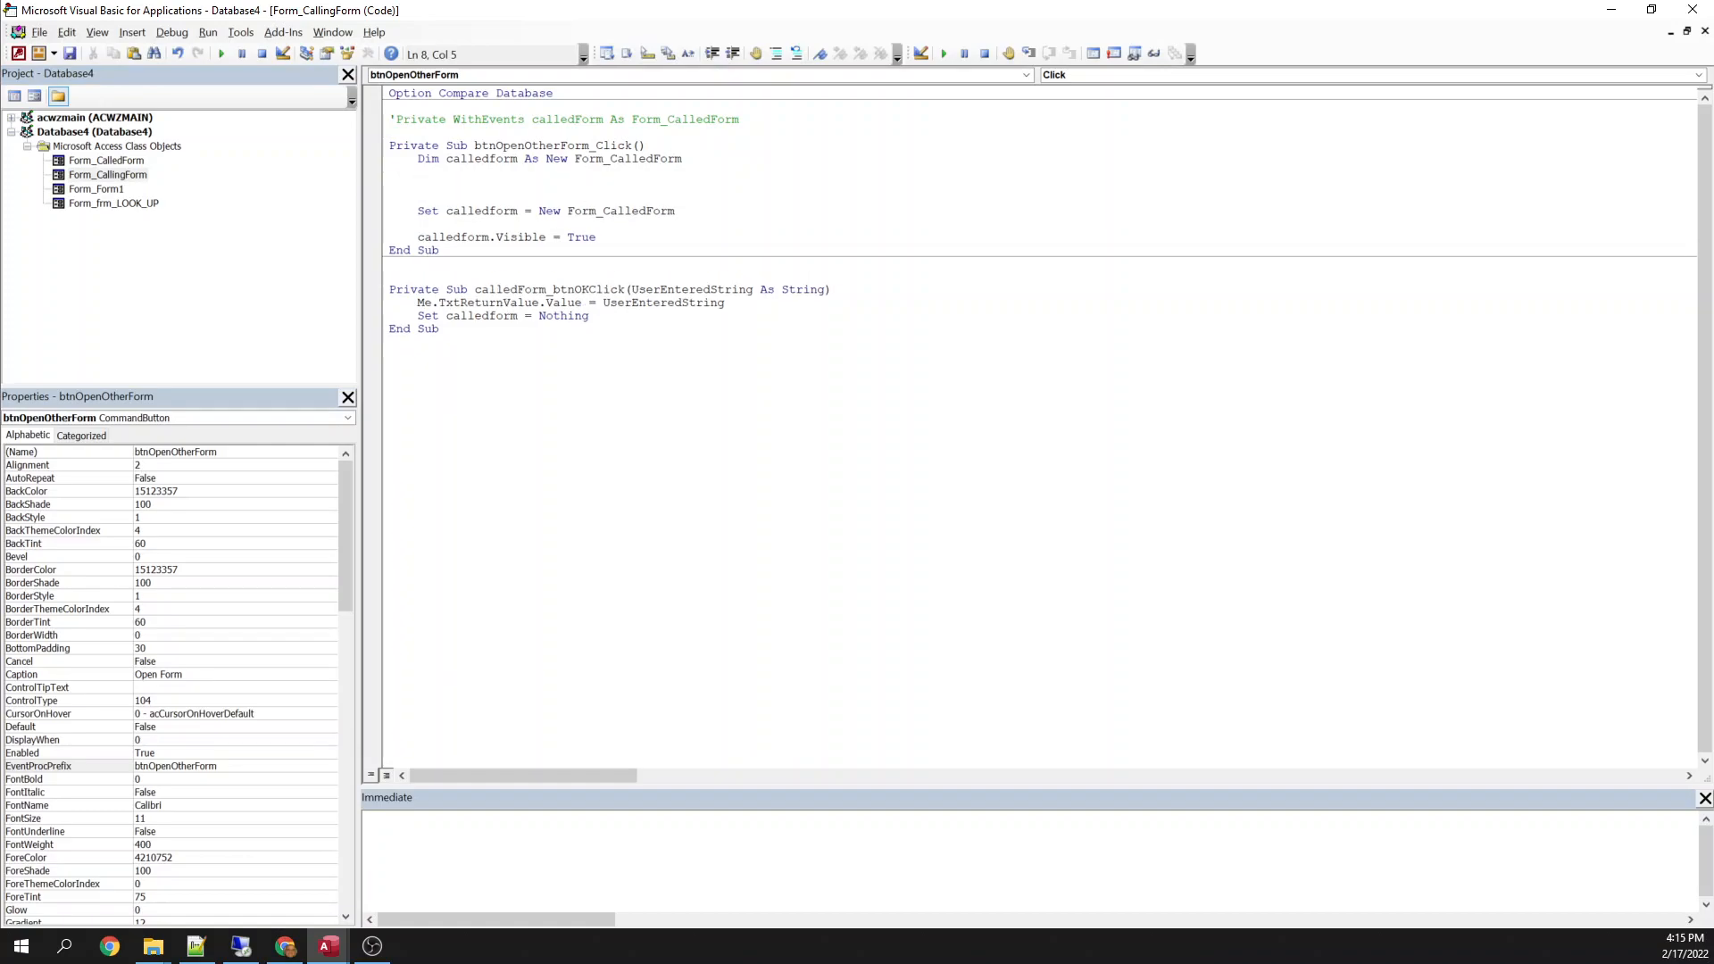
type("form!f")
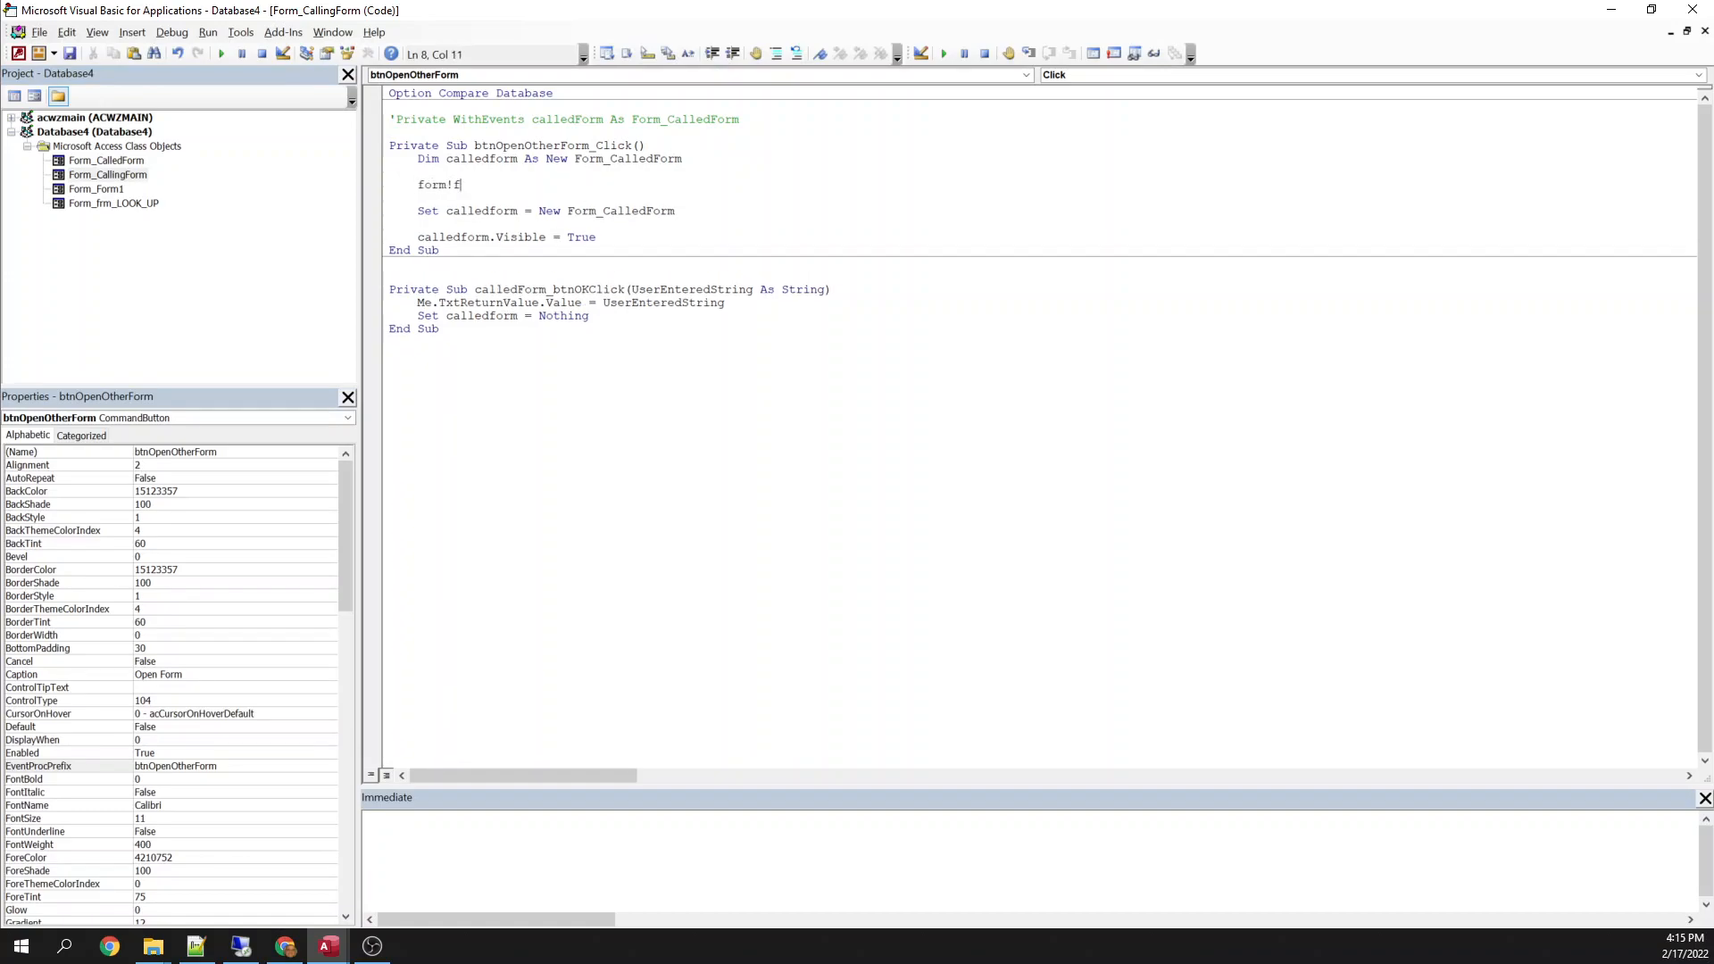
key("Backspace")
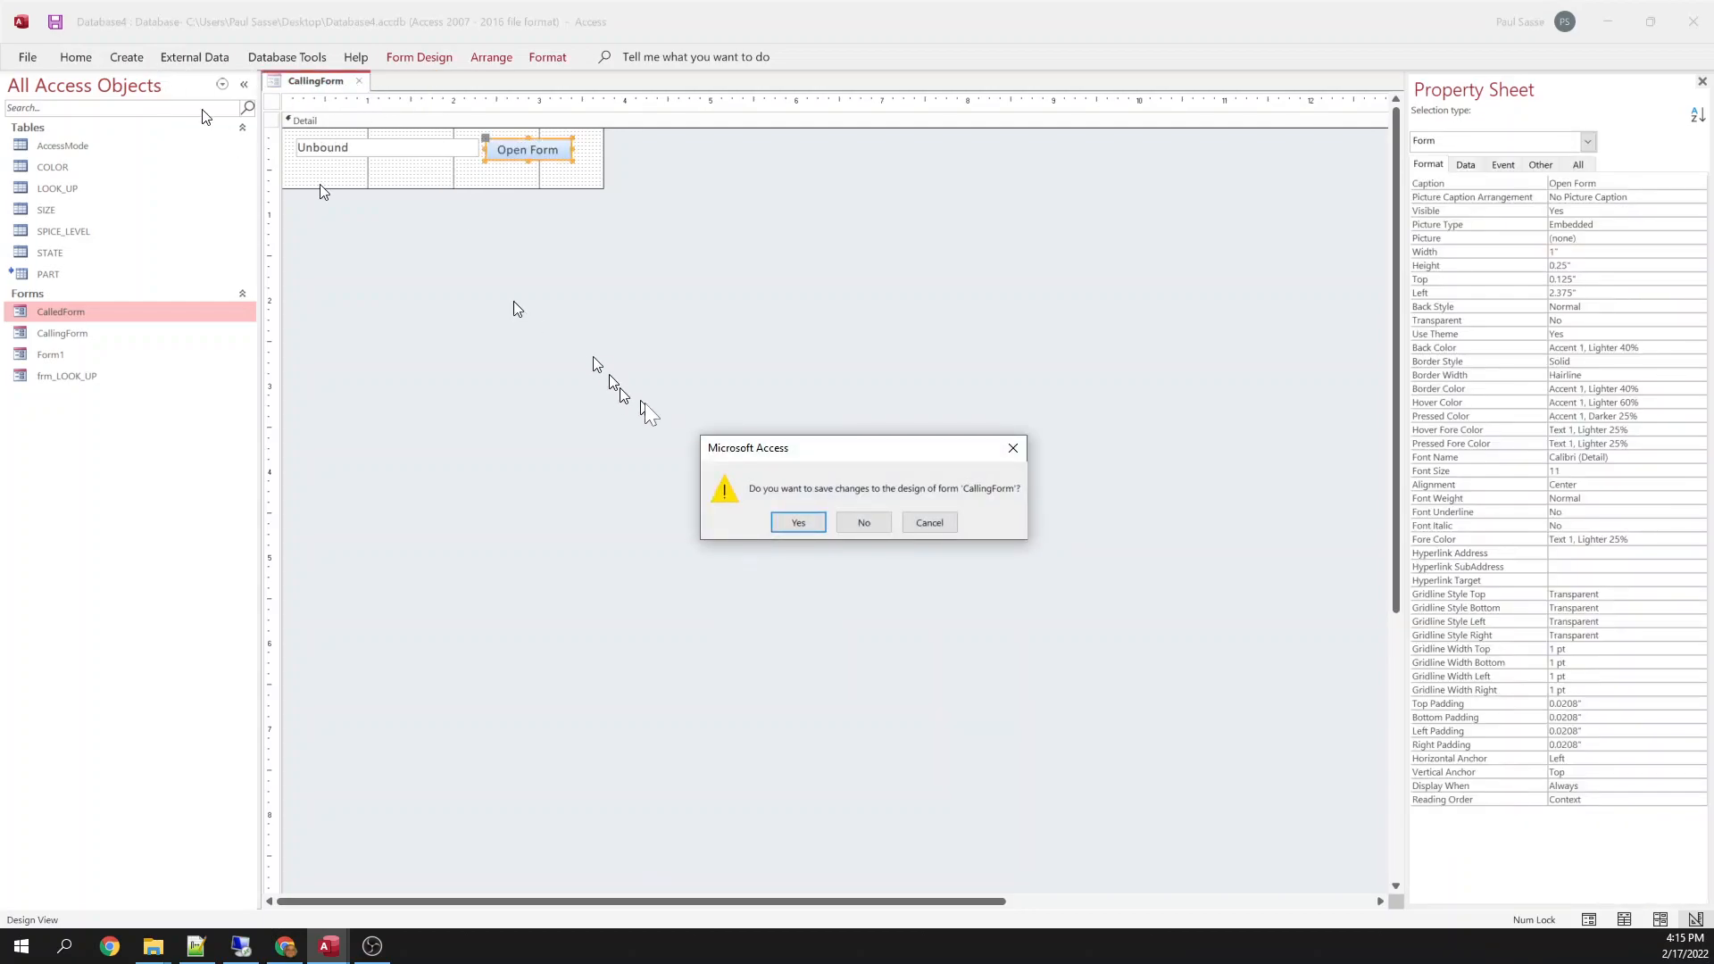
Keep CallingForm's design changes, then add a blank Form Design form named NoCodeForm.
left_click(797, 522)
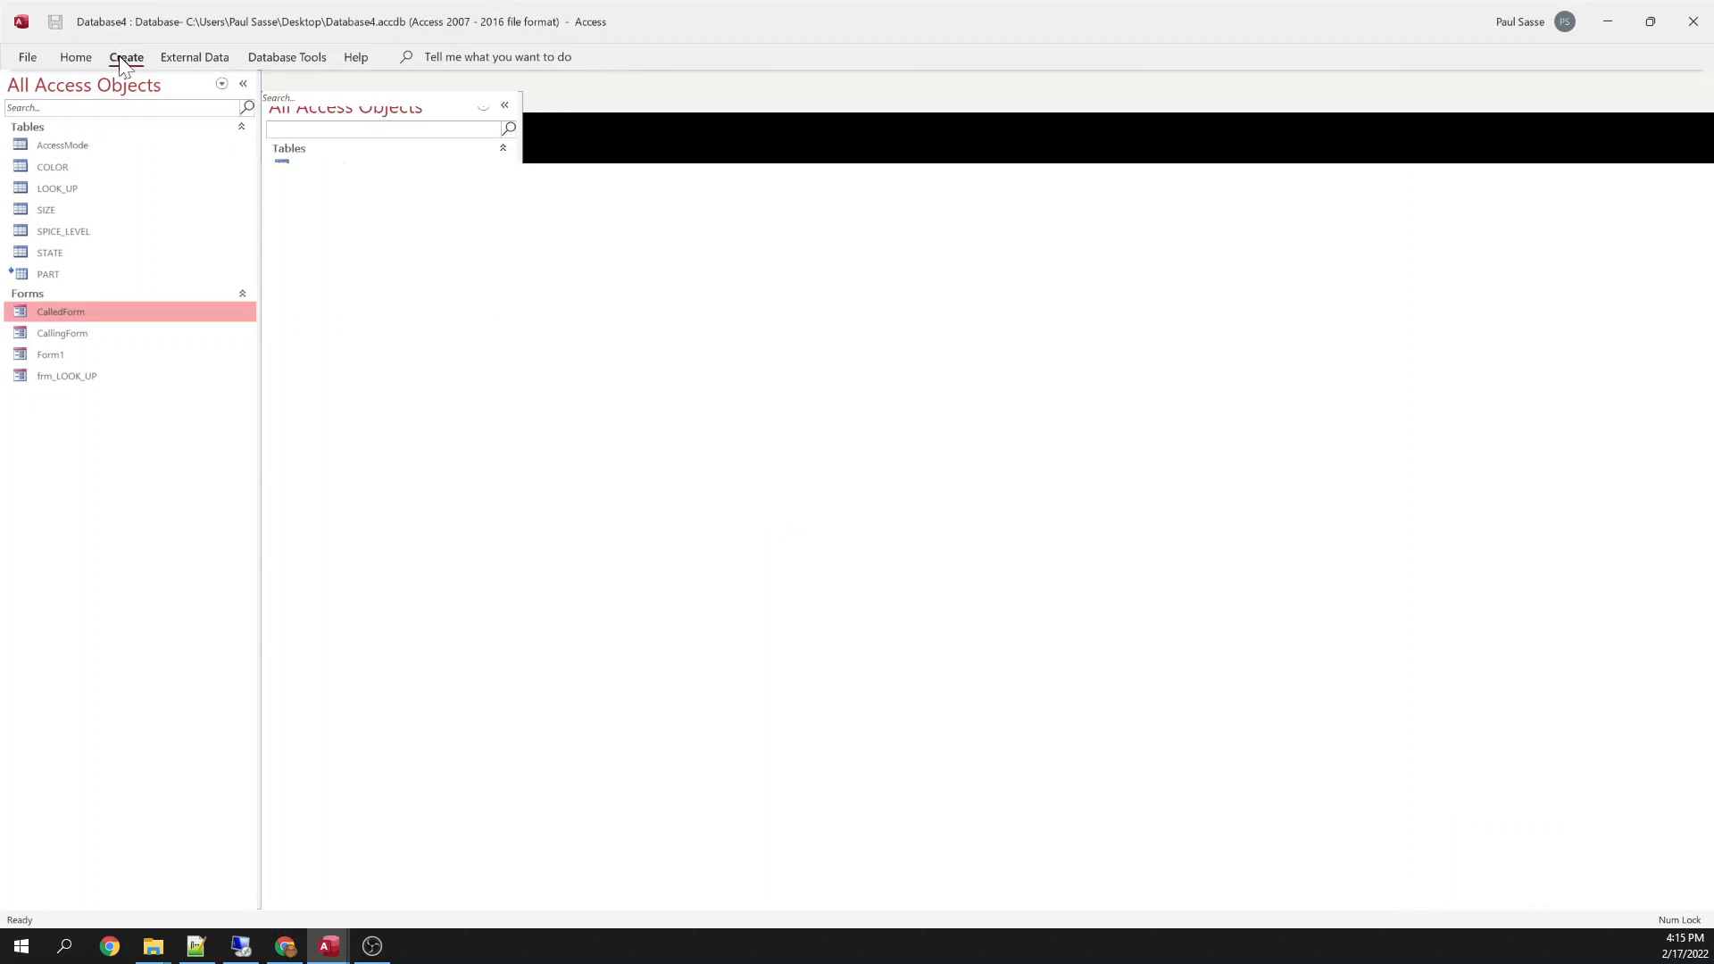
left_click(125, 58)
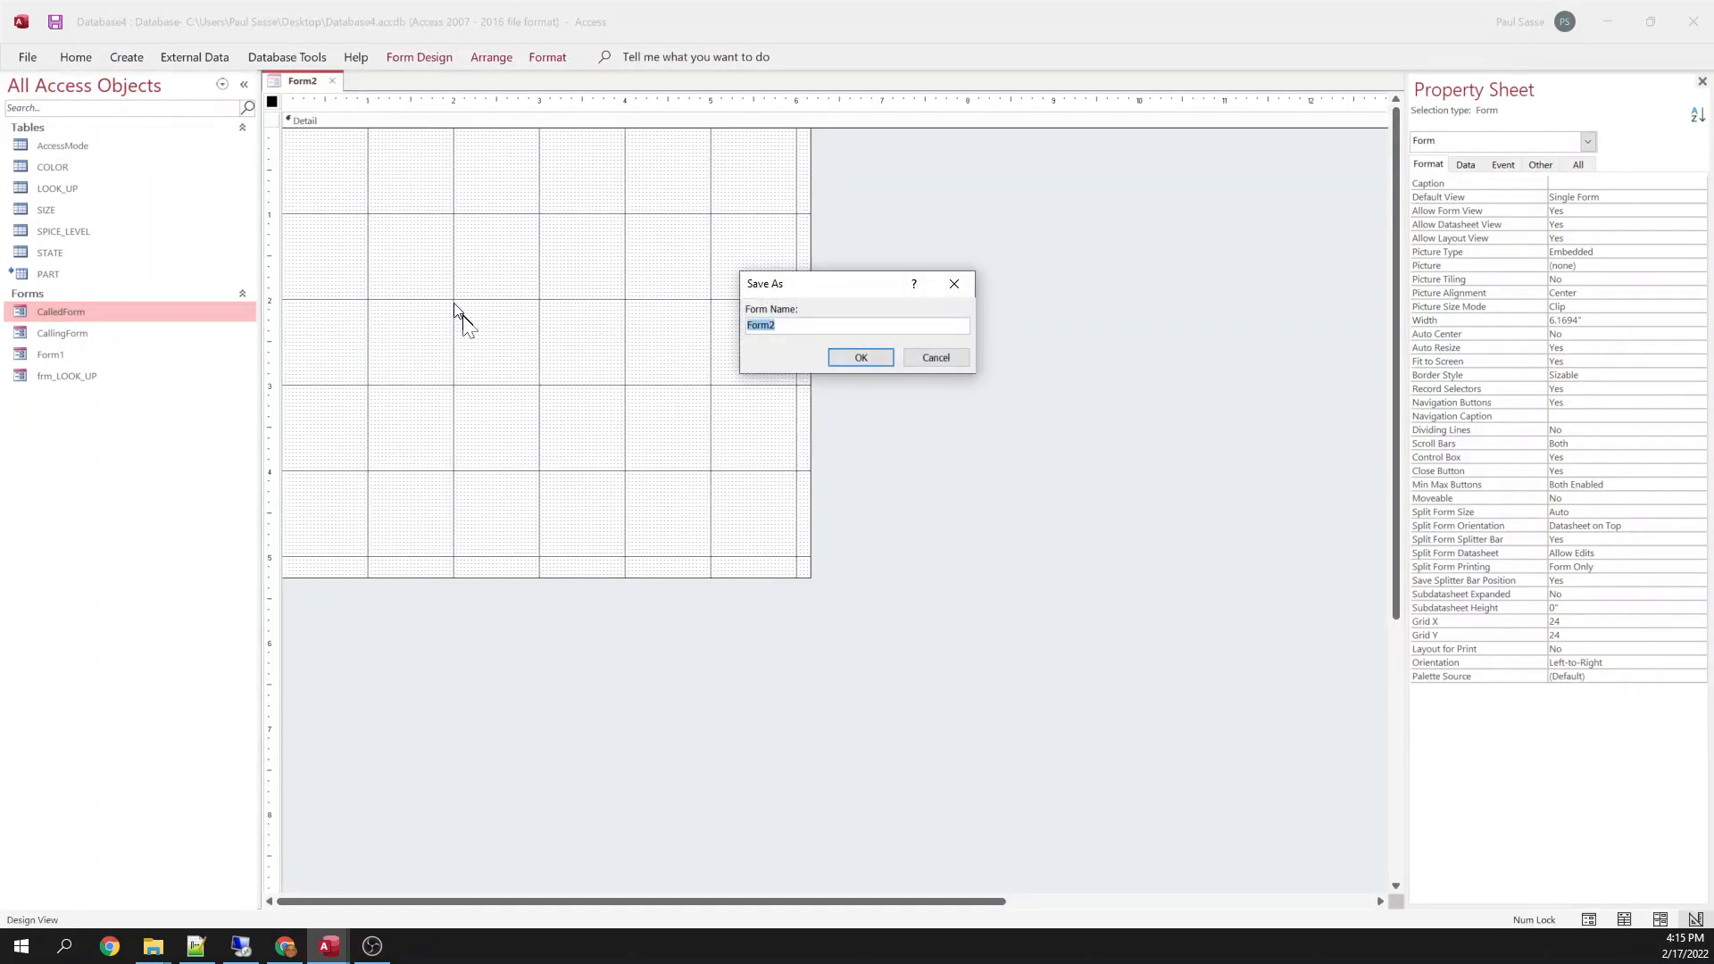
type("NoCode")
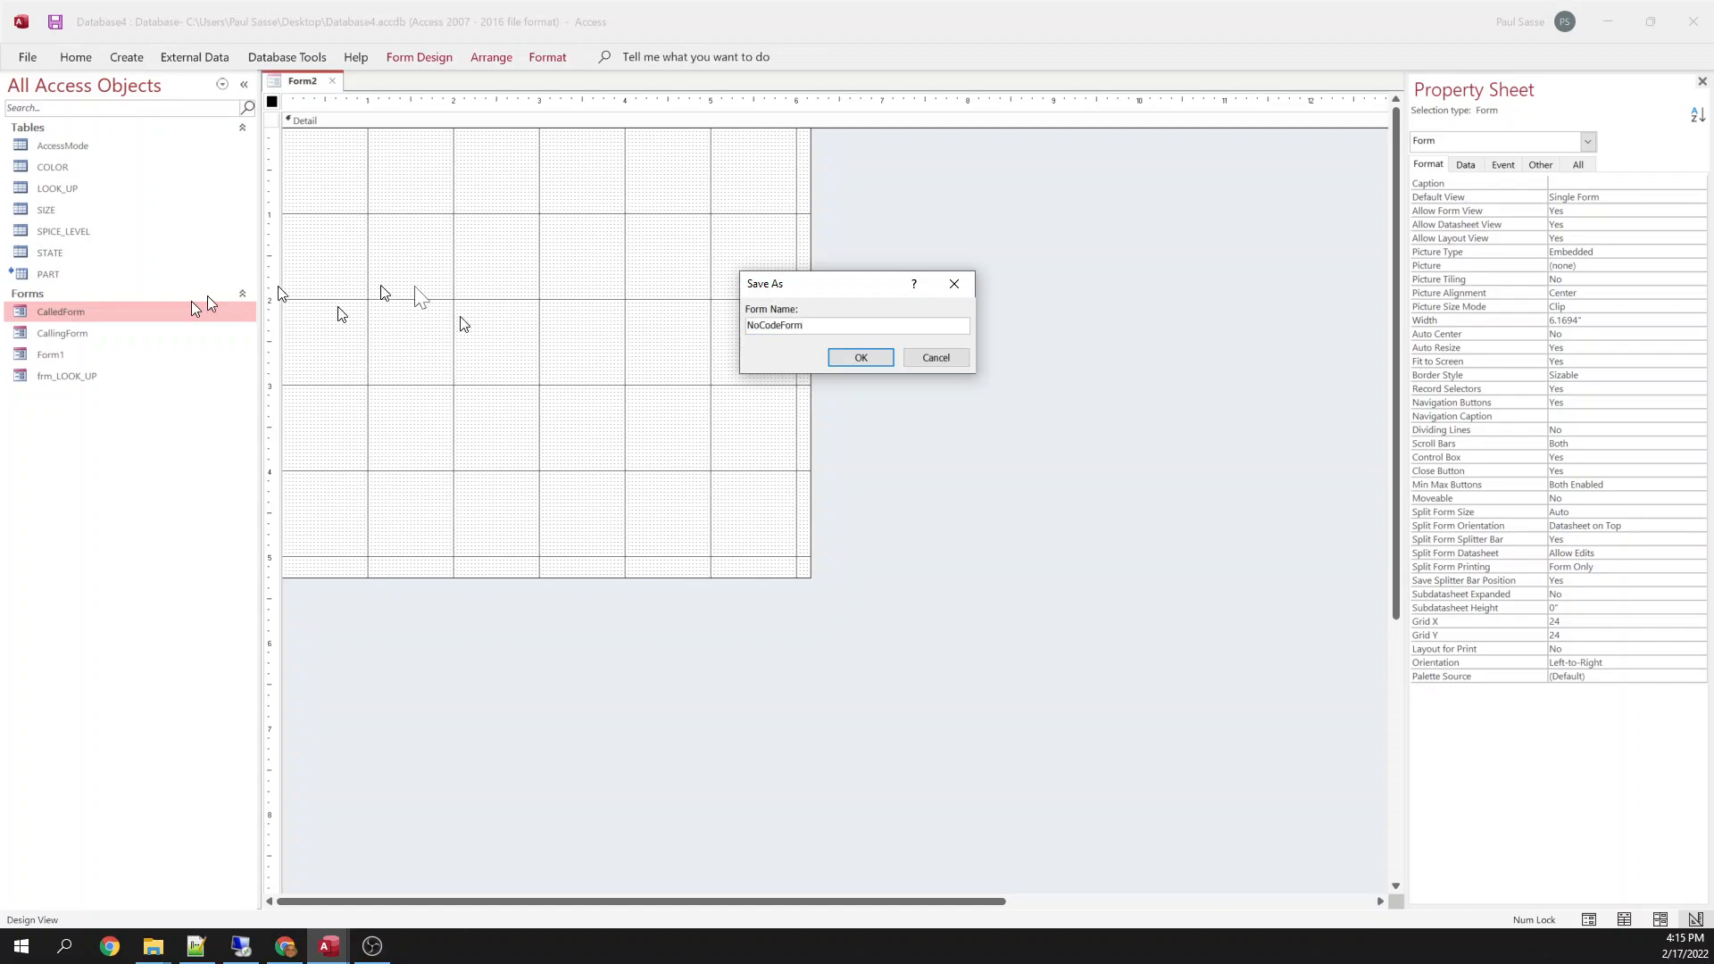
left_click(861, 357)
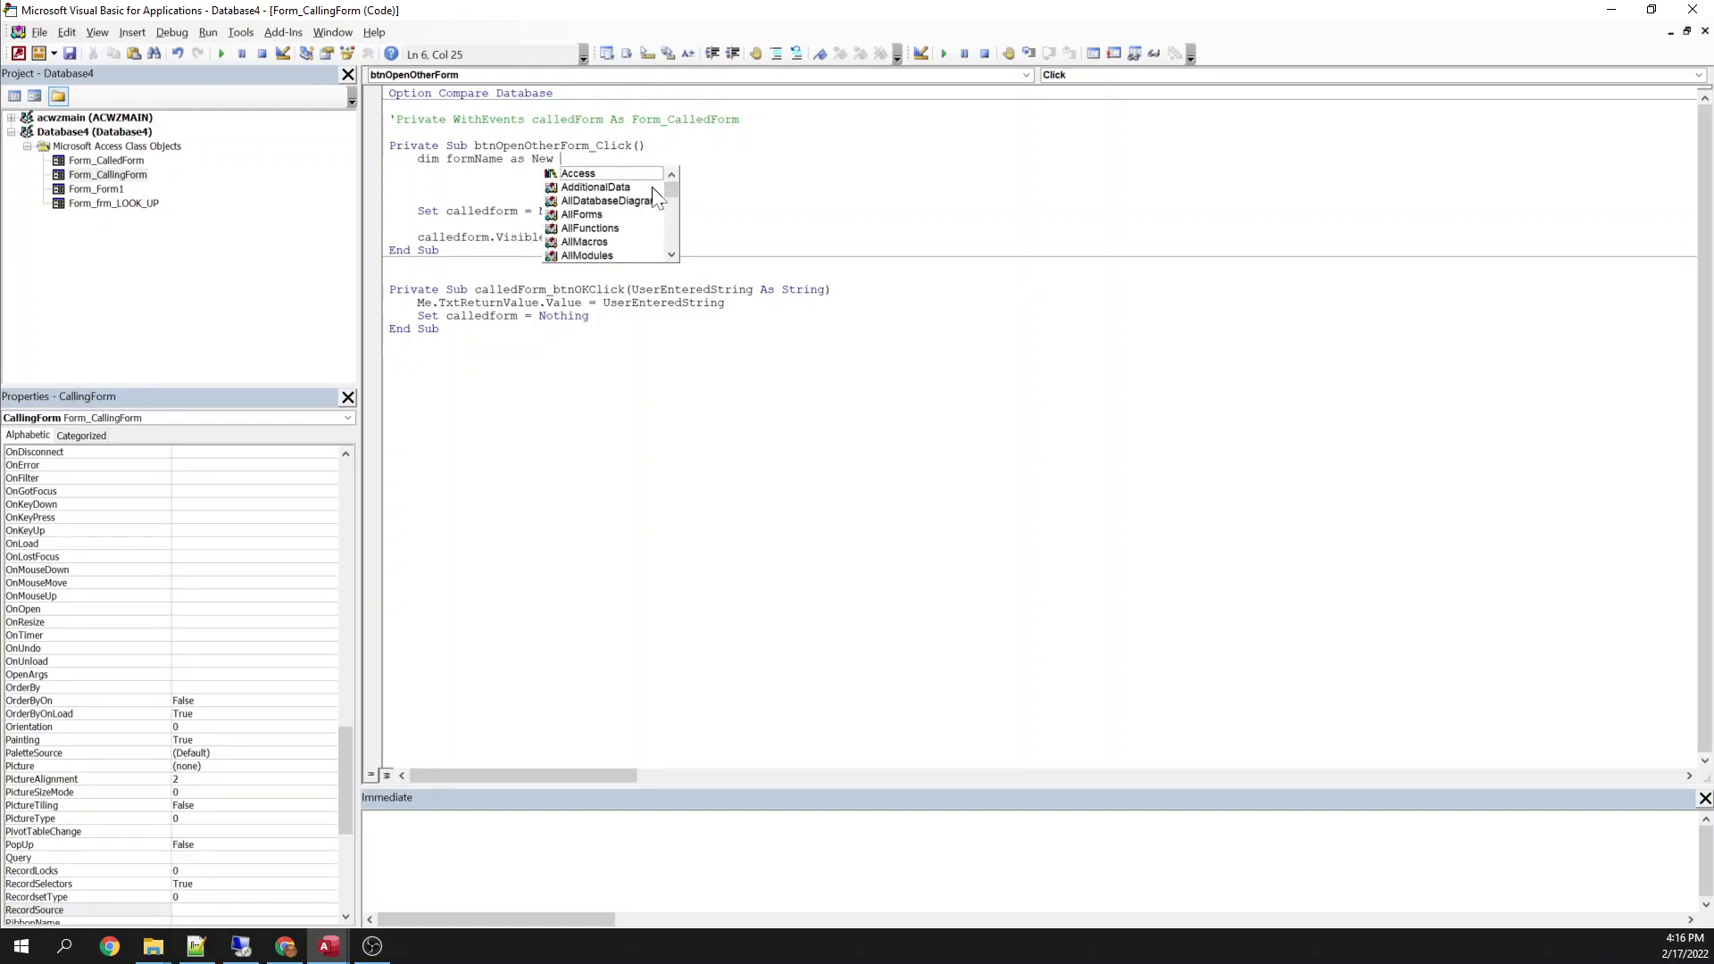
Retype the declaration toward form_NoCodeForm, noting NoCodeForm is missing from IntelliSense.
type("form_nocod")
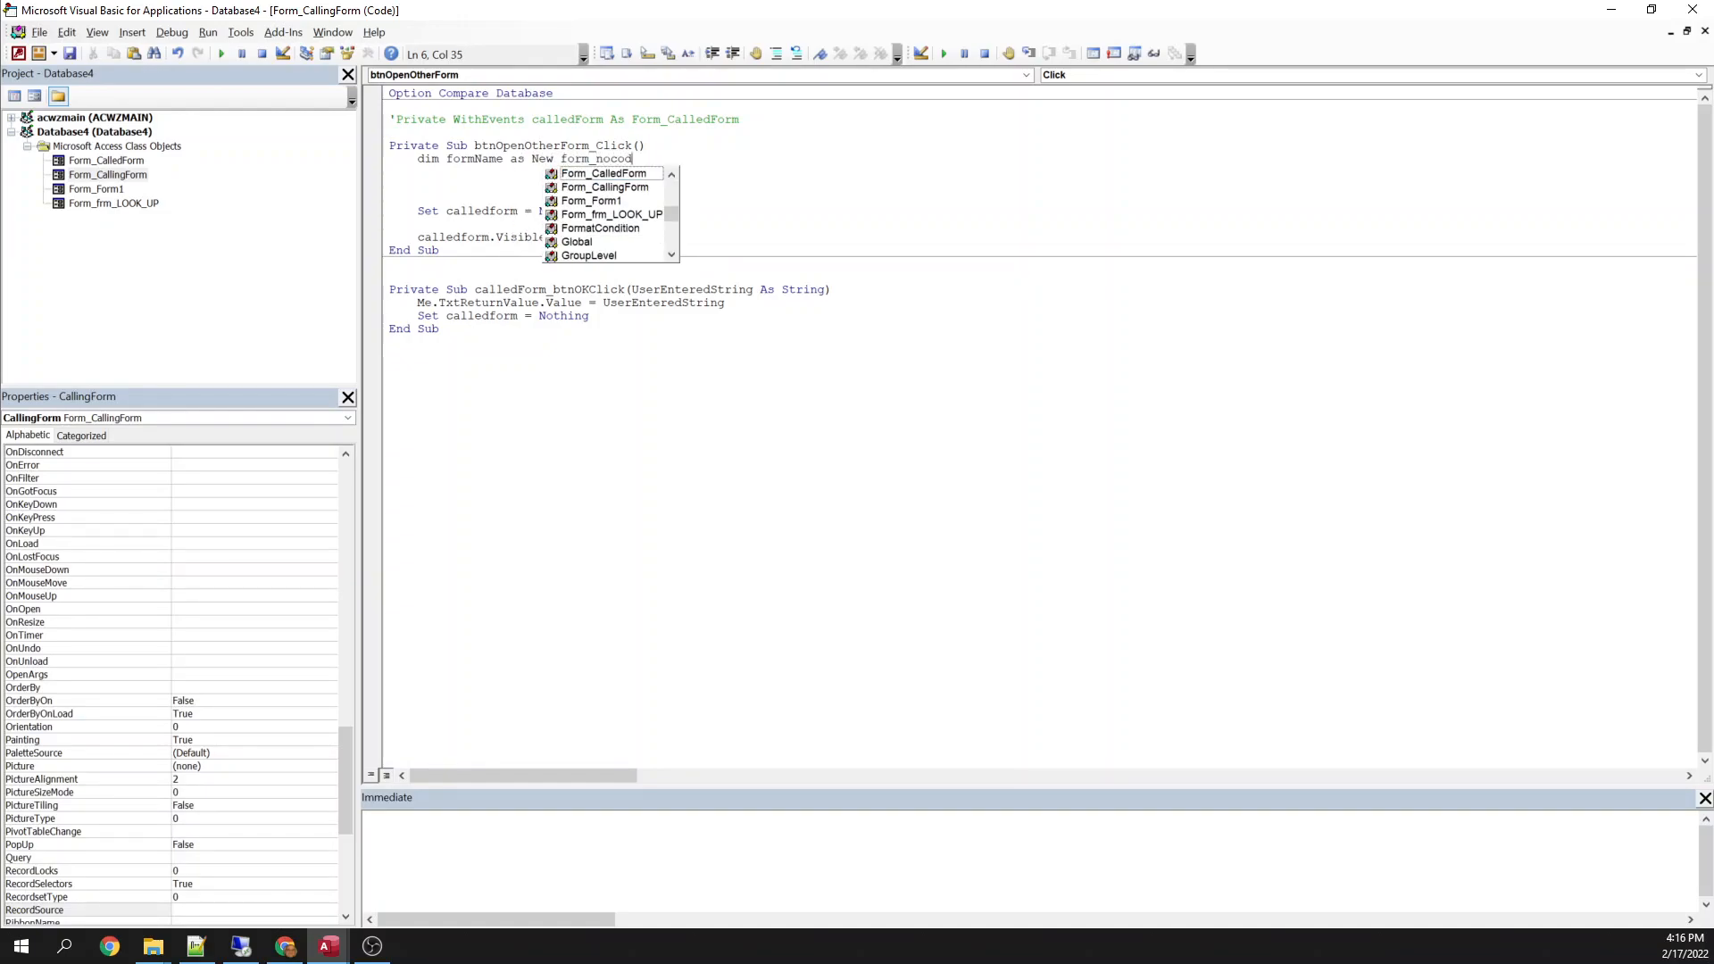
type("eForm")
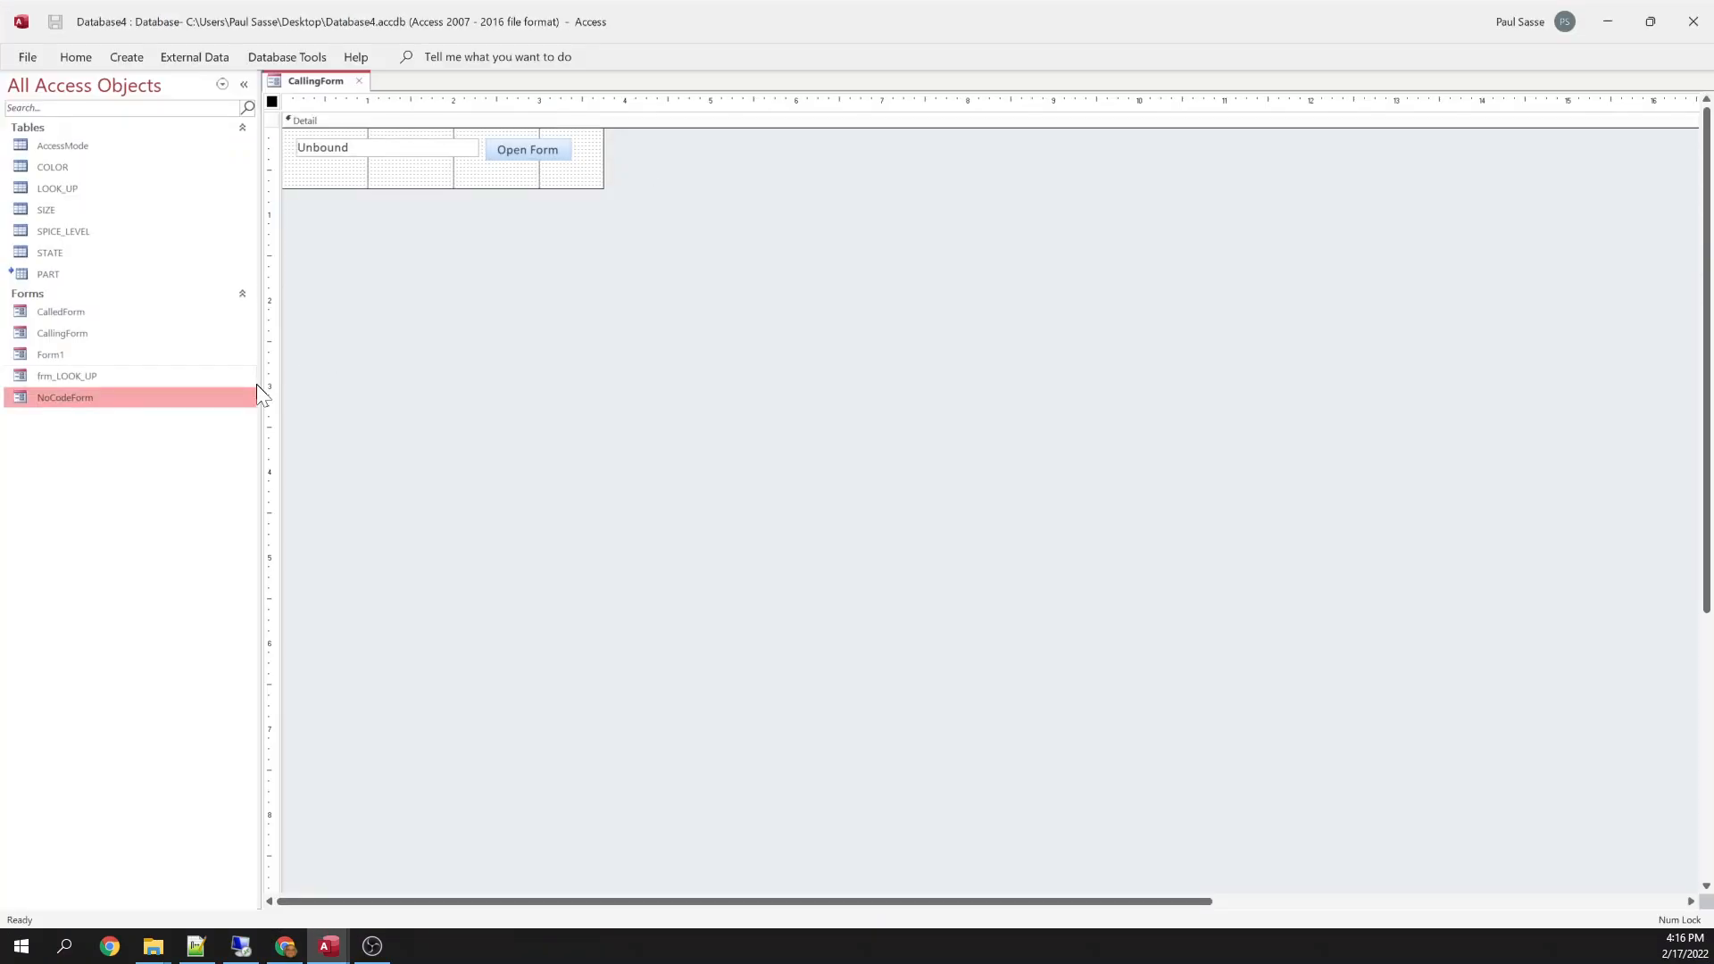
Build a Code Builder Form_Load event for NoCodeForm and save CallingForm and NoCodeForm.
double_click(64, 397)
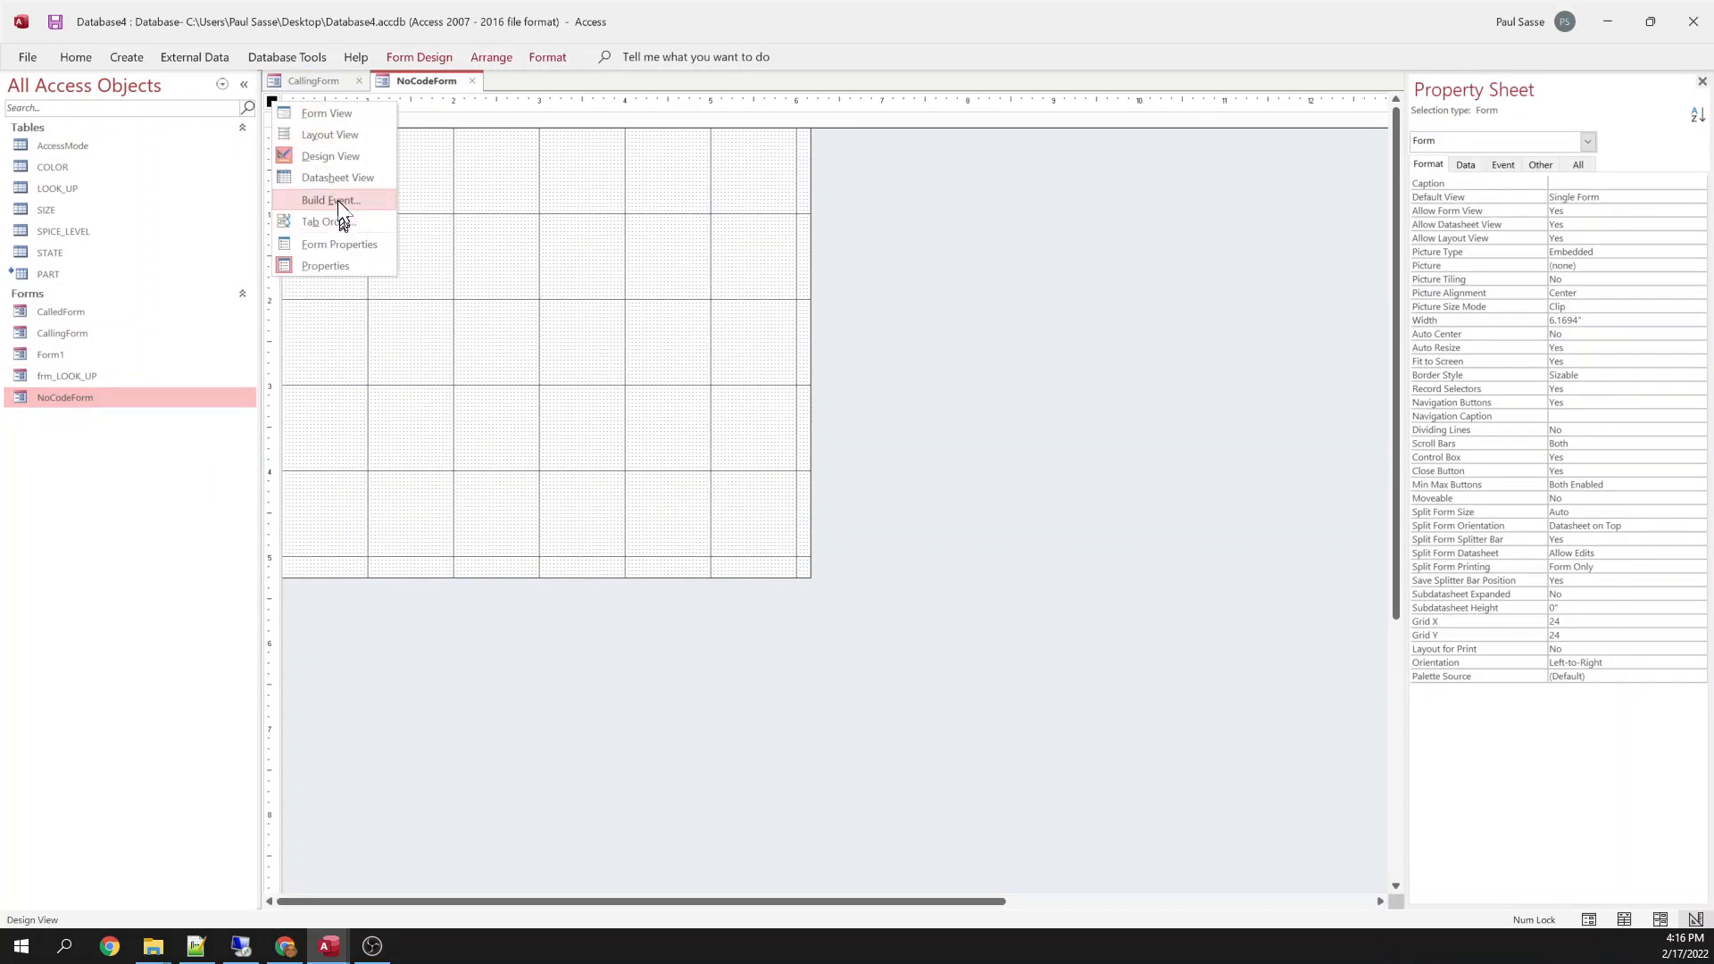
left_click(332, 200)
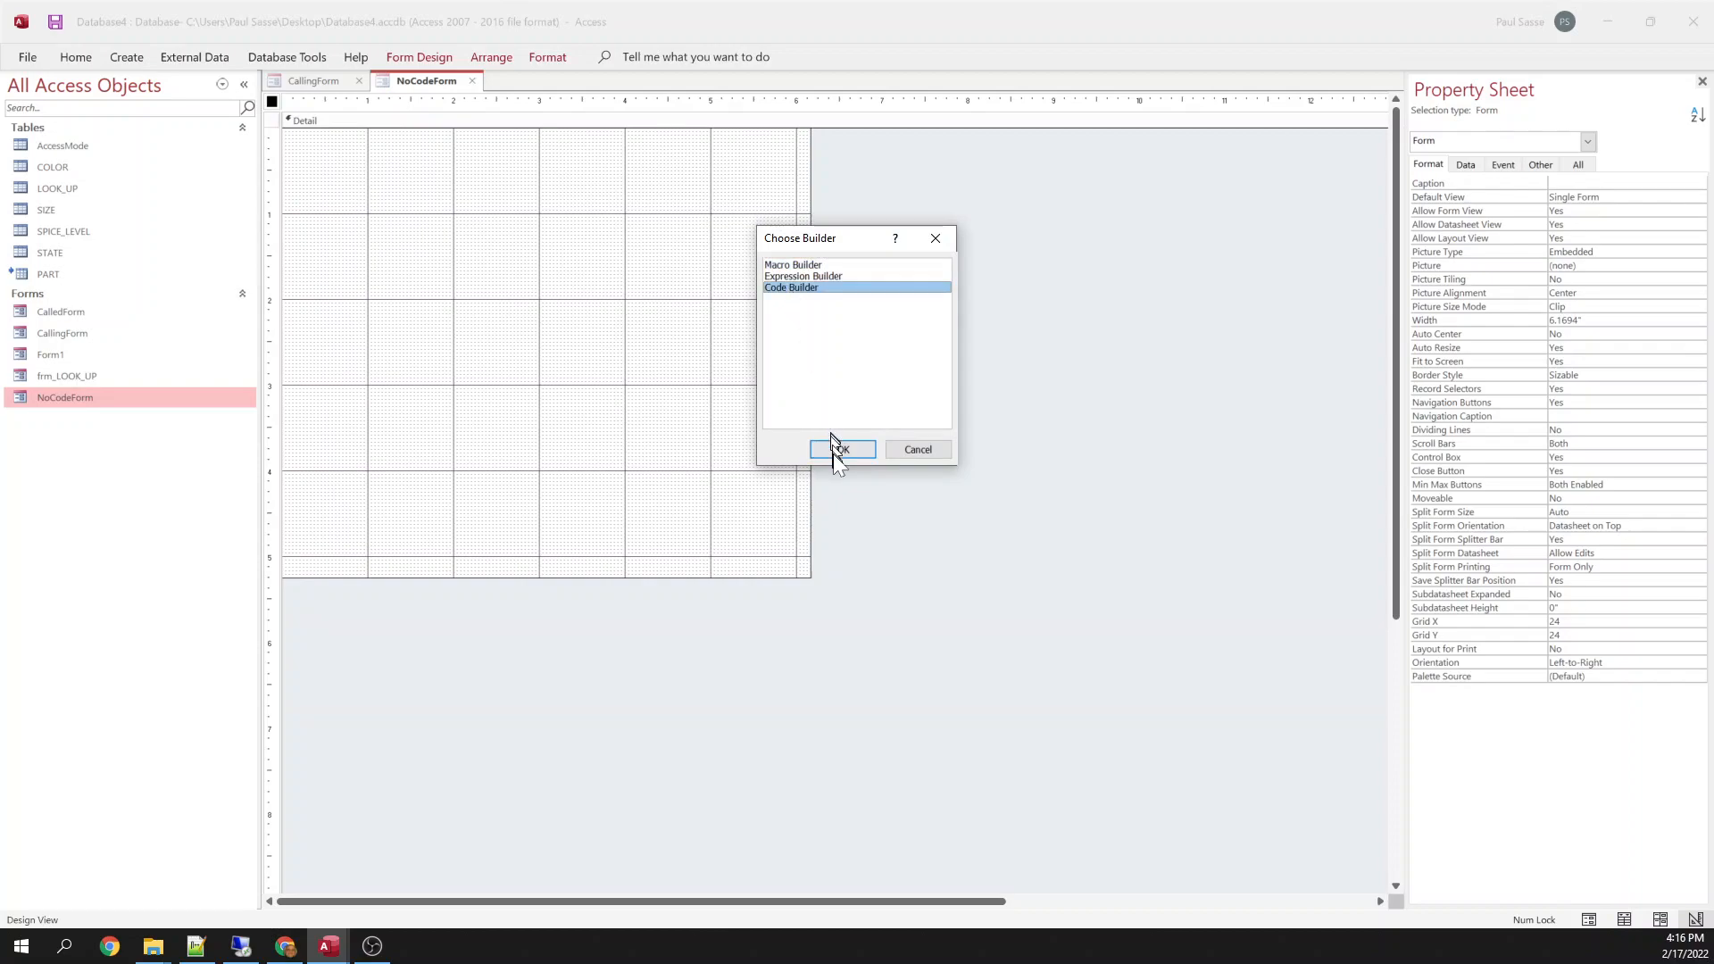
left_click(841, 449)
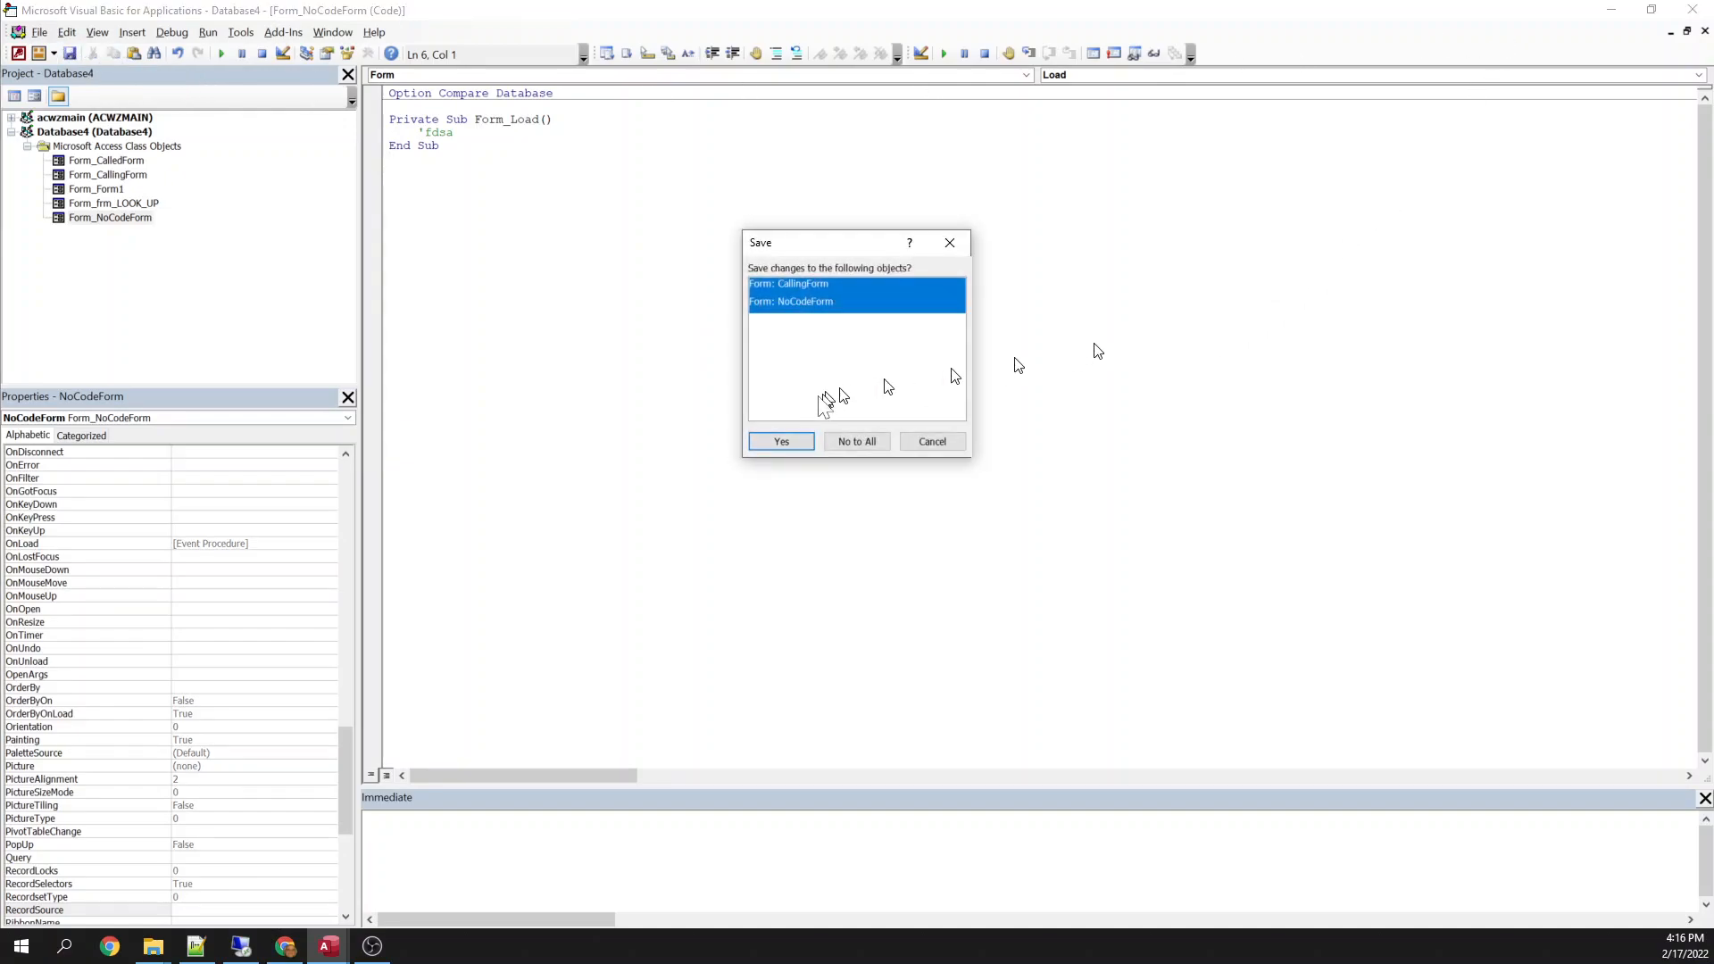
left_click(779, 441)
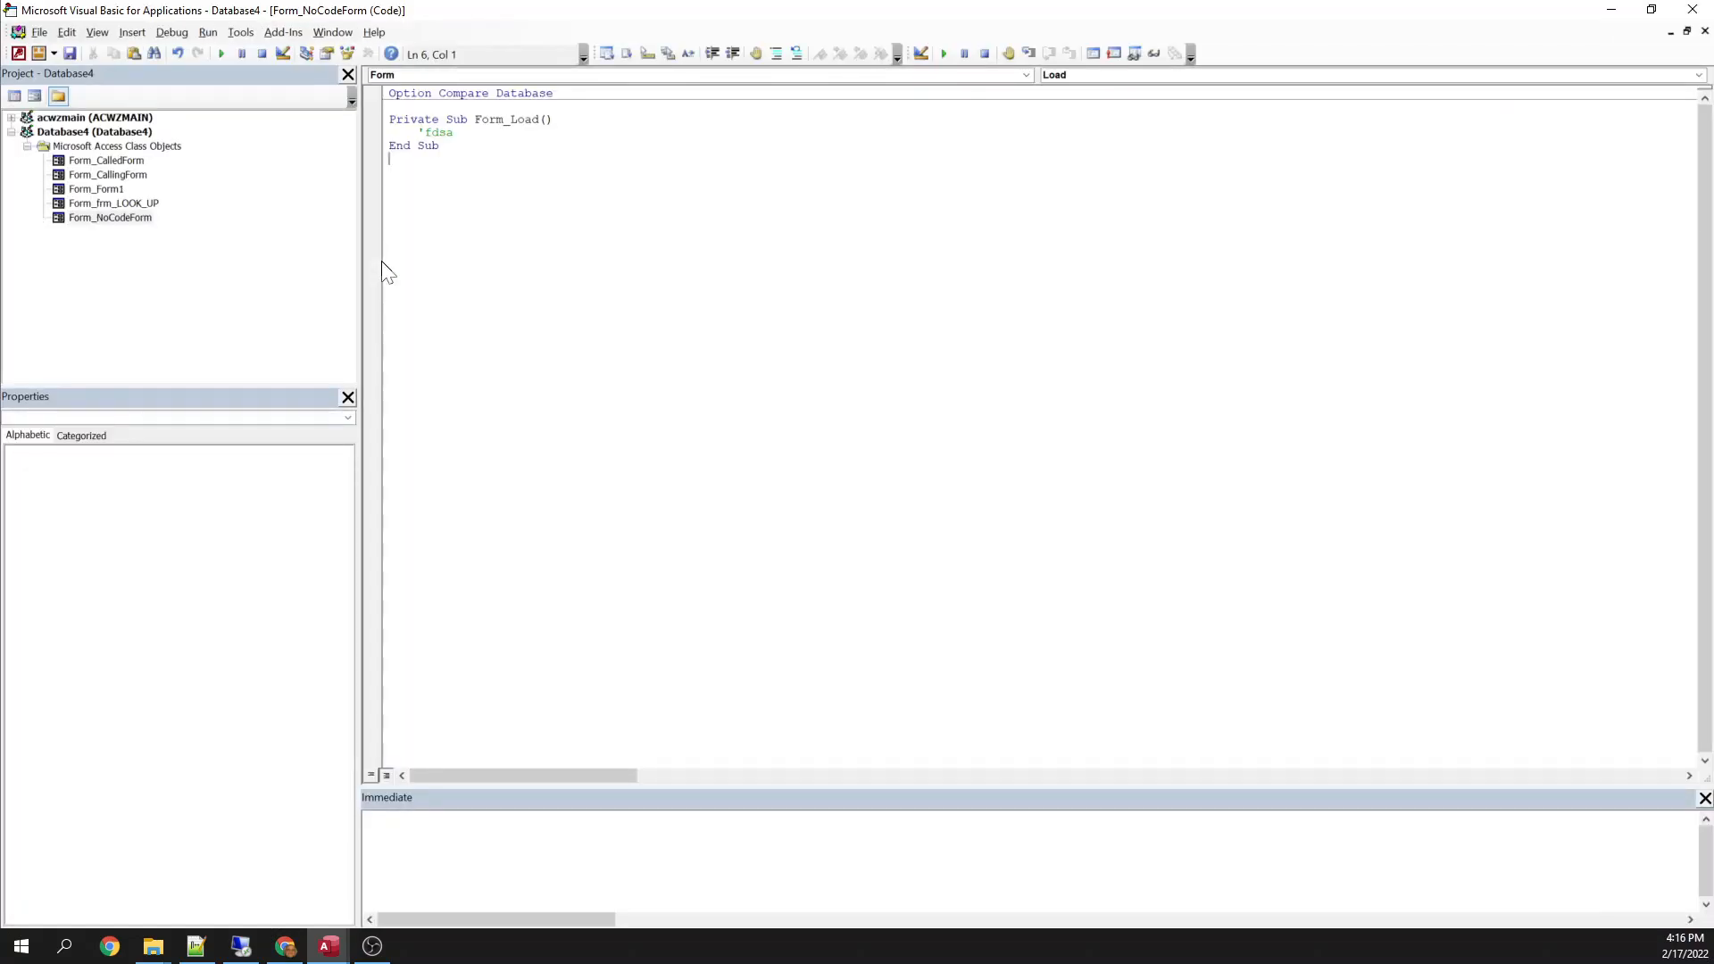
In CallingForm's module, type 'Dim noCodeFrm As New Form_NoCodeForm' in btnOpenOtherForm_Click.
left_click(107, 175)
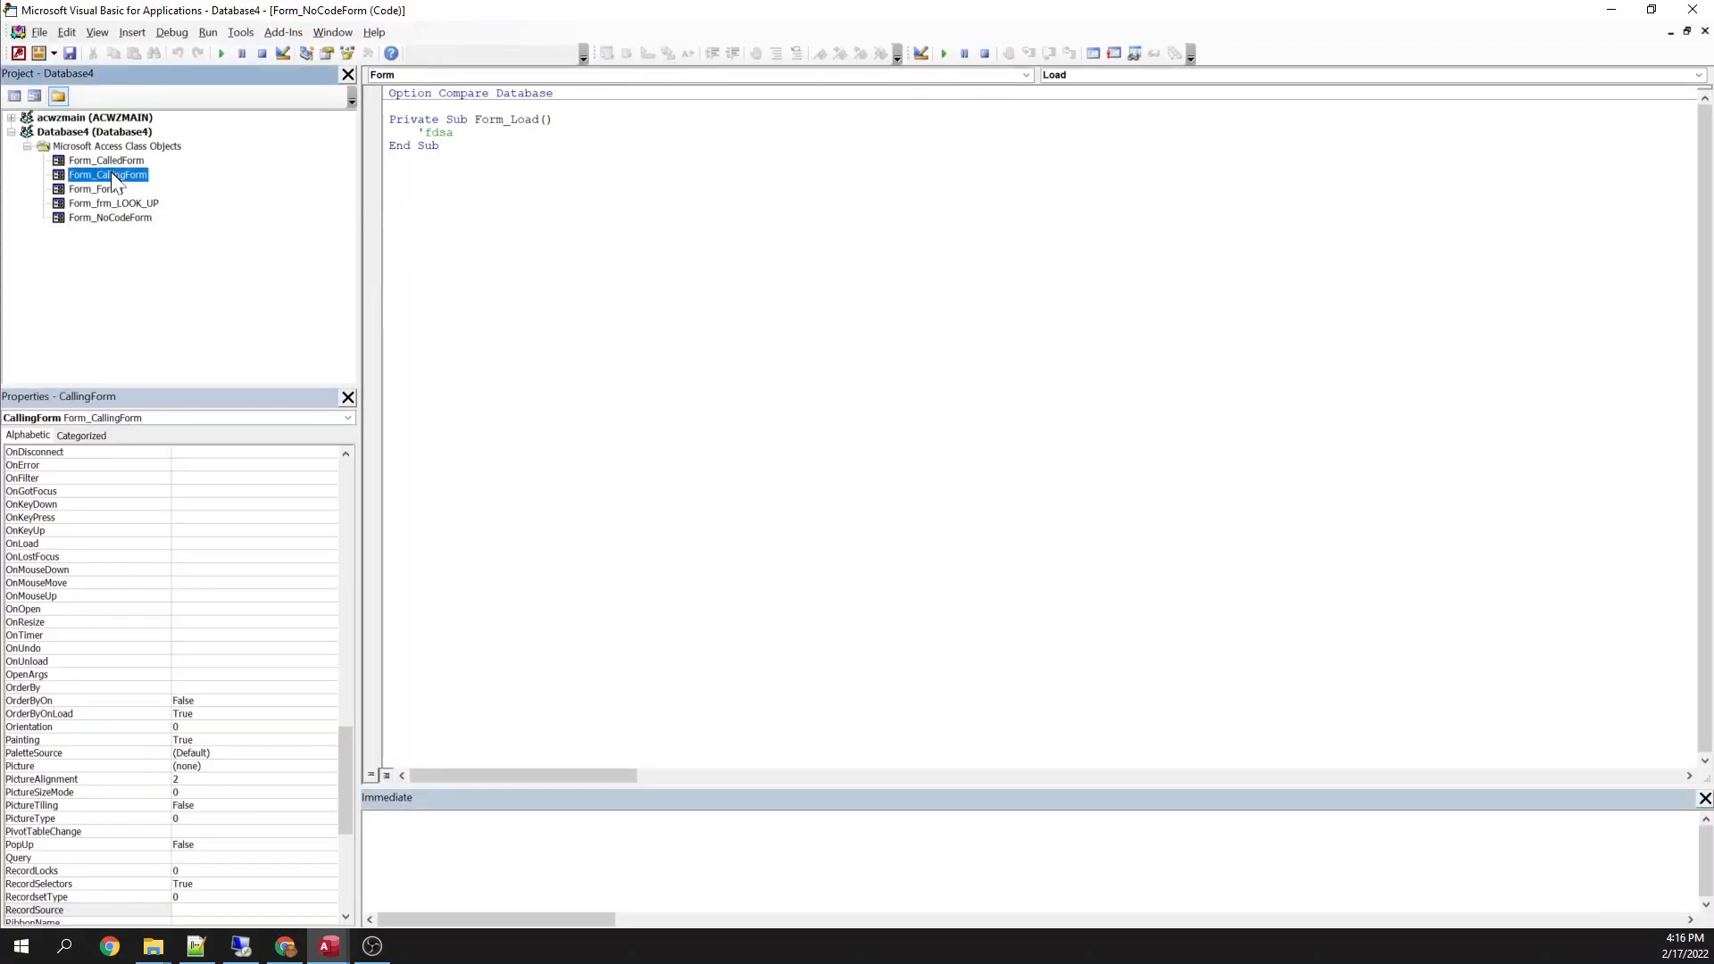
double_click(106, 175)
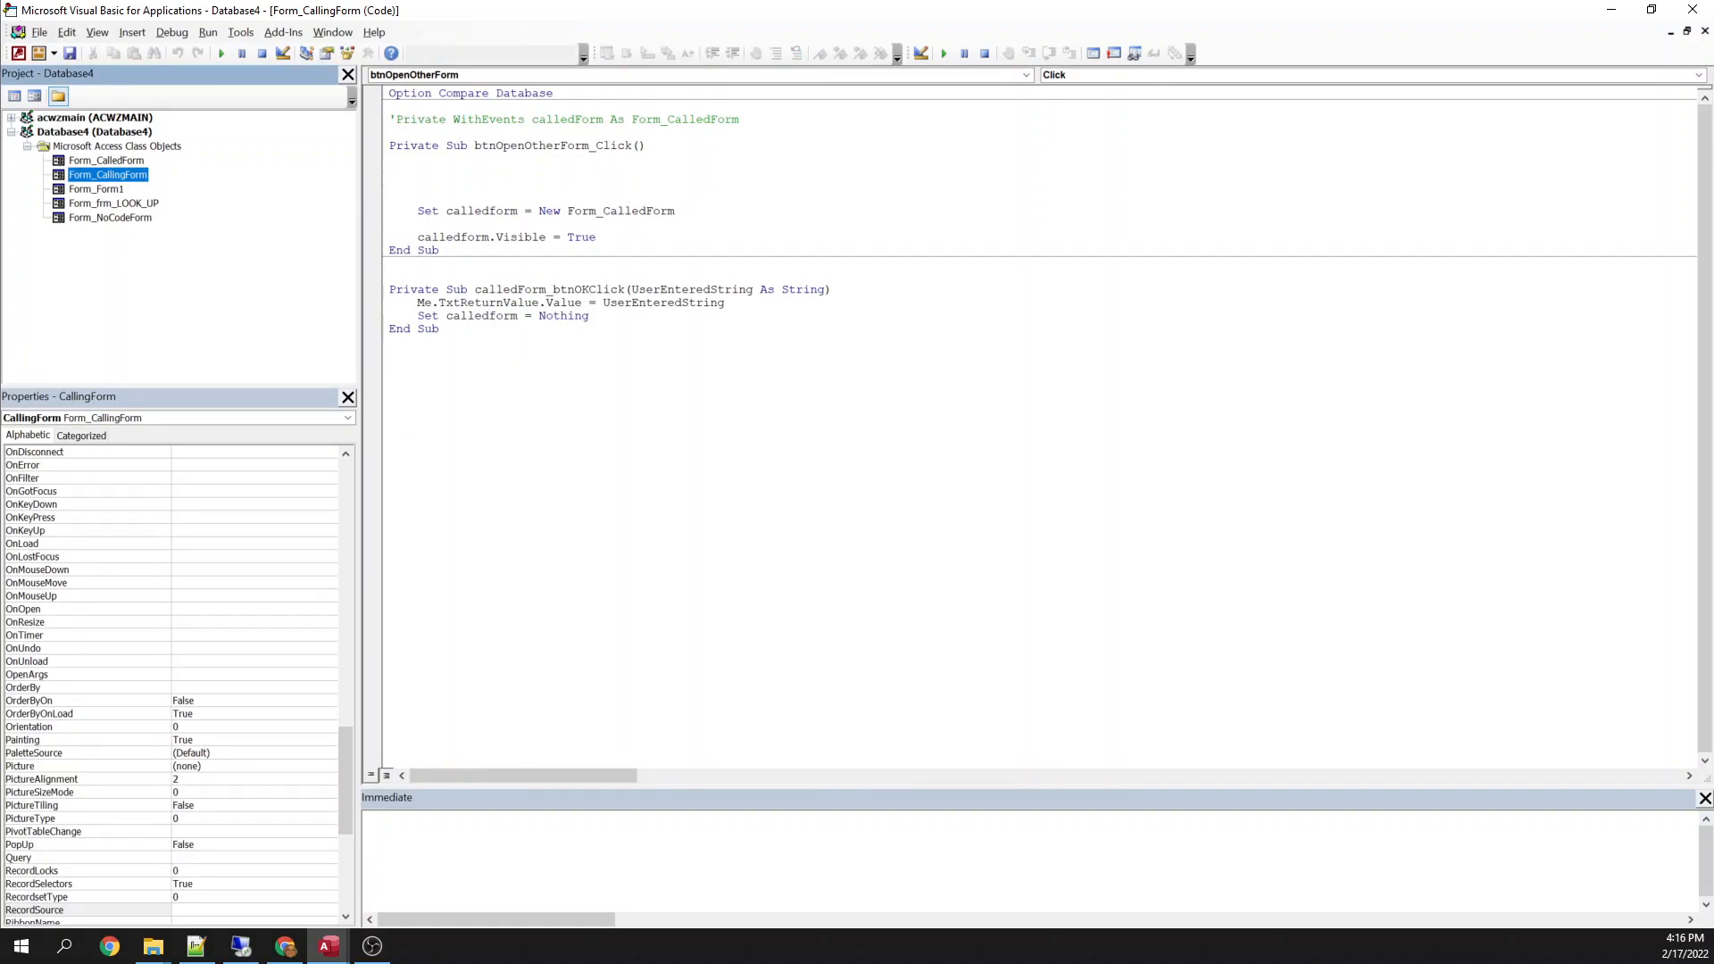
type("dim")
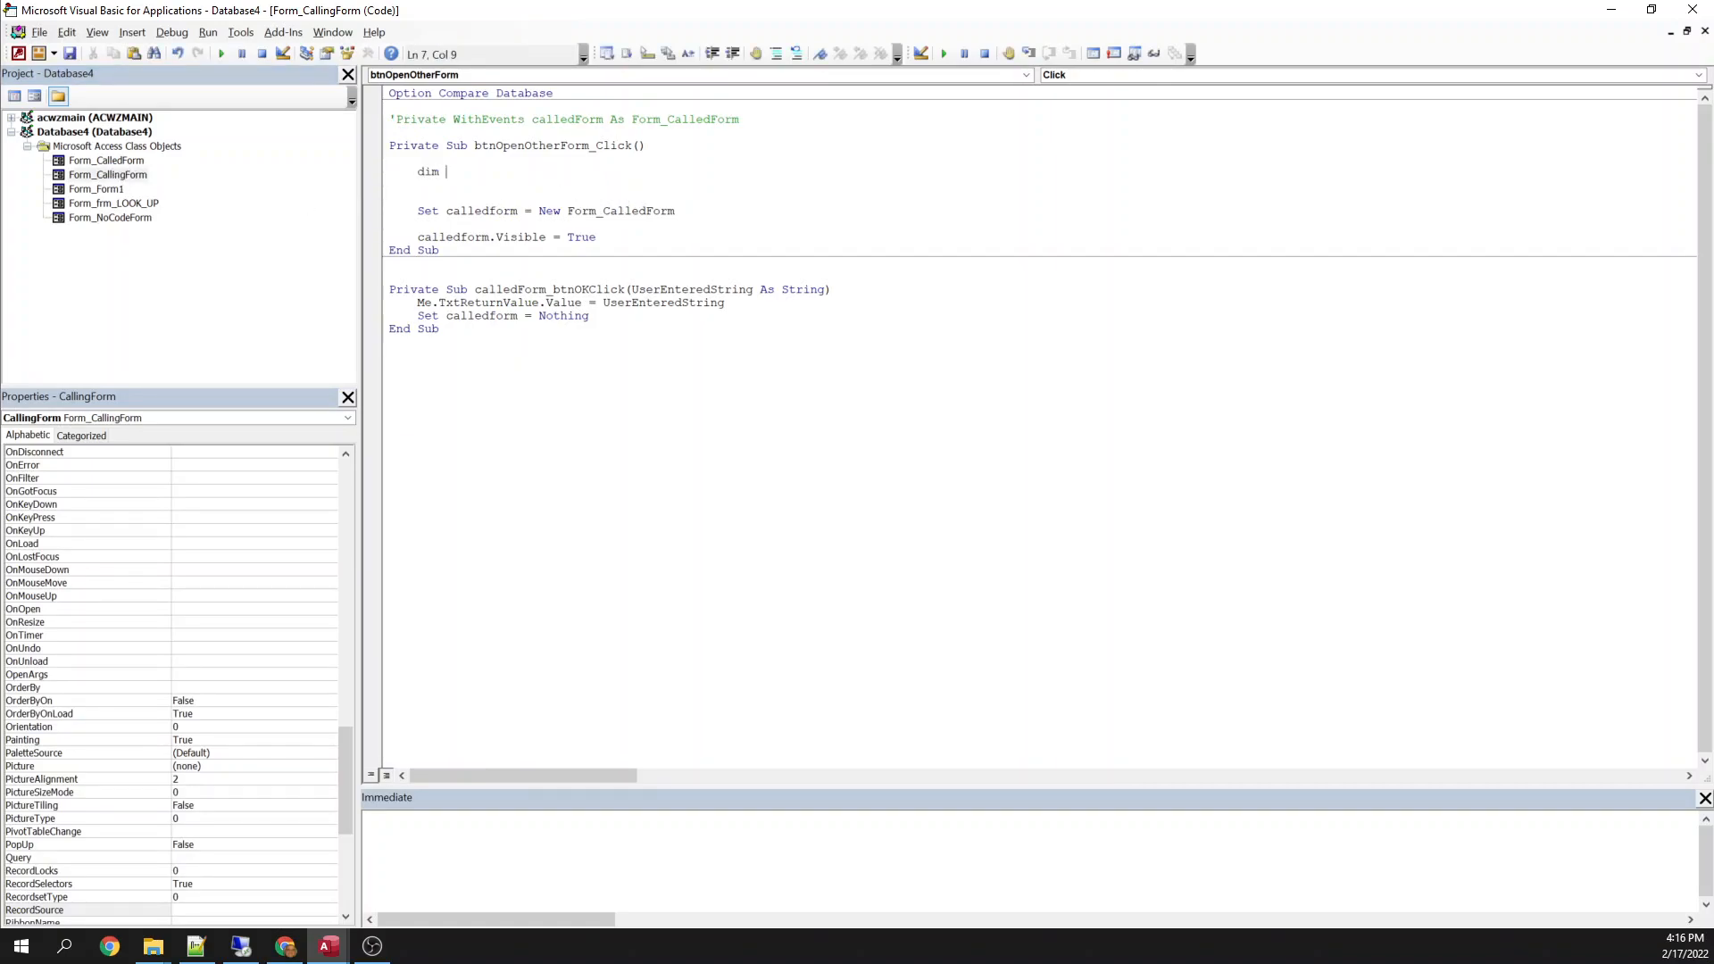
type("f")
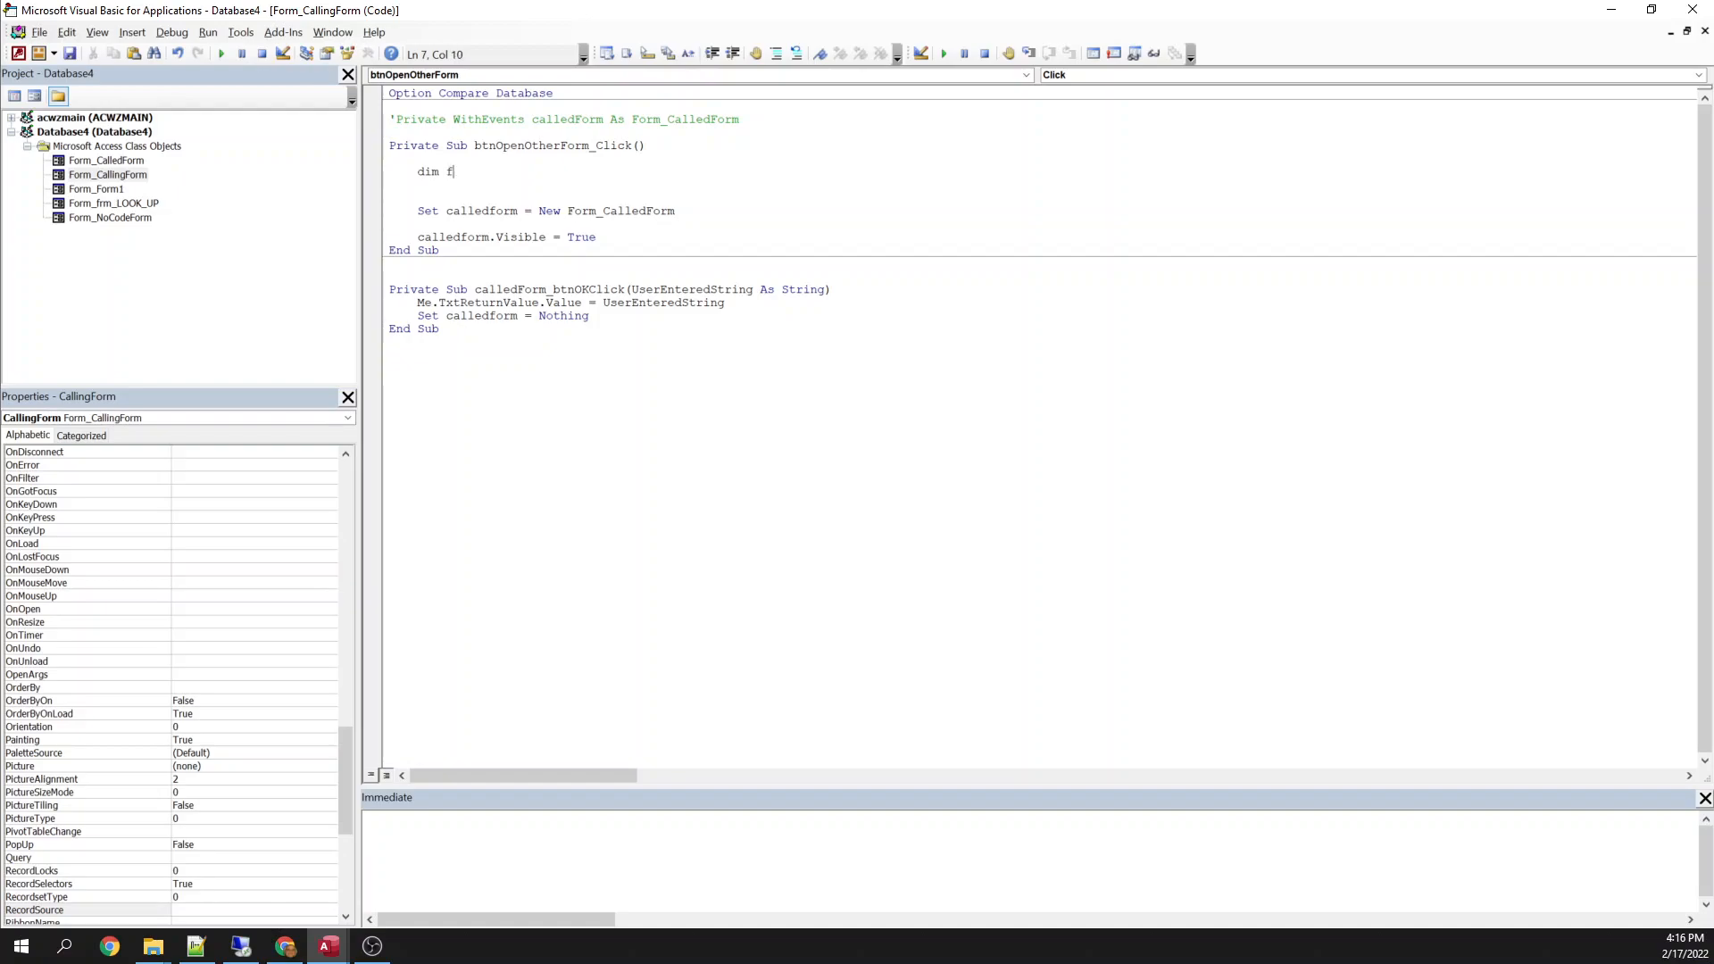
type("noCo")
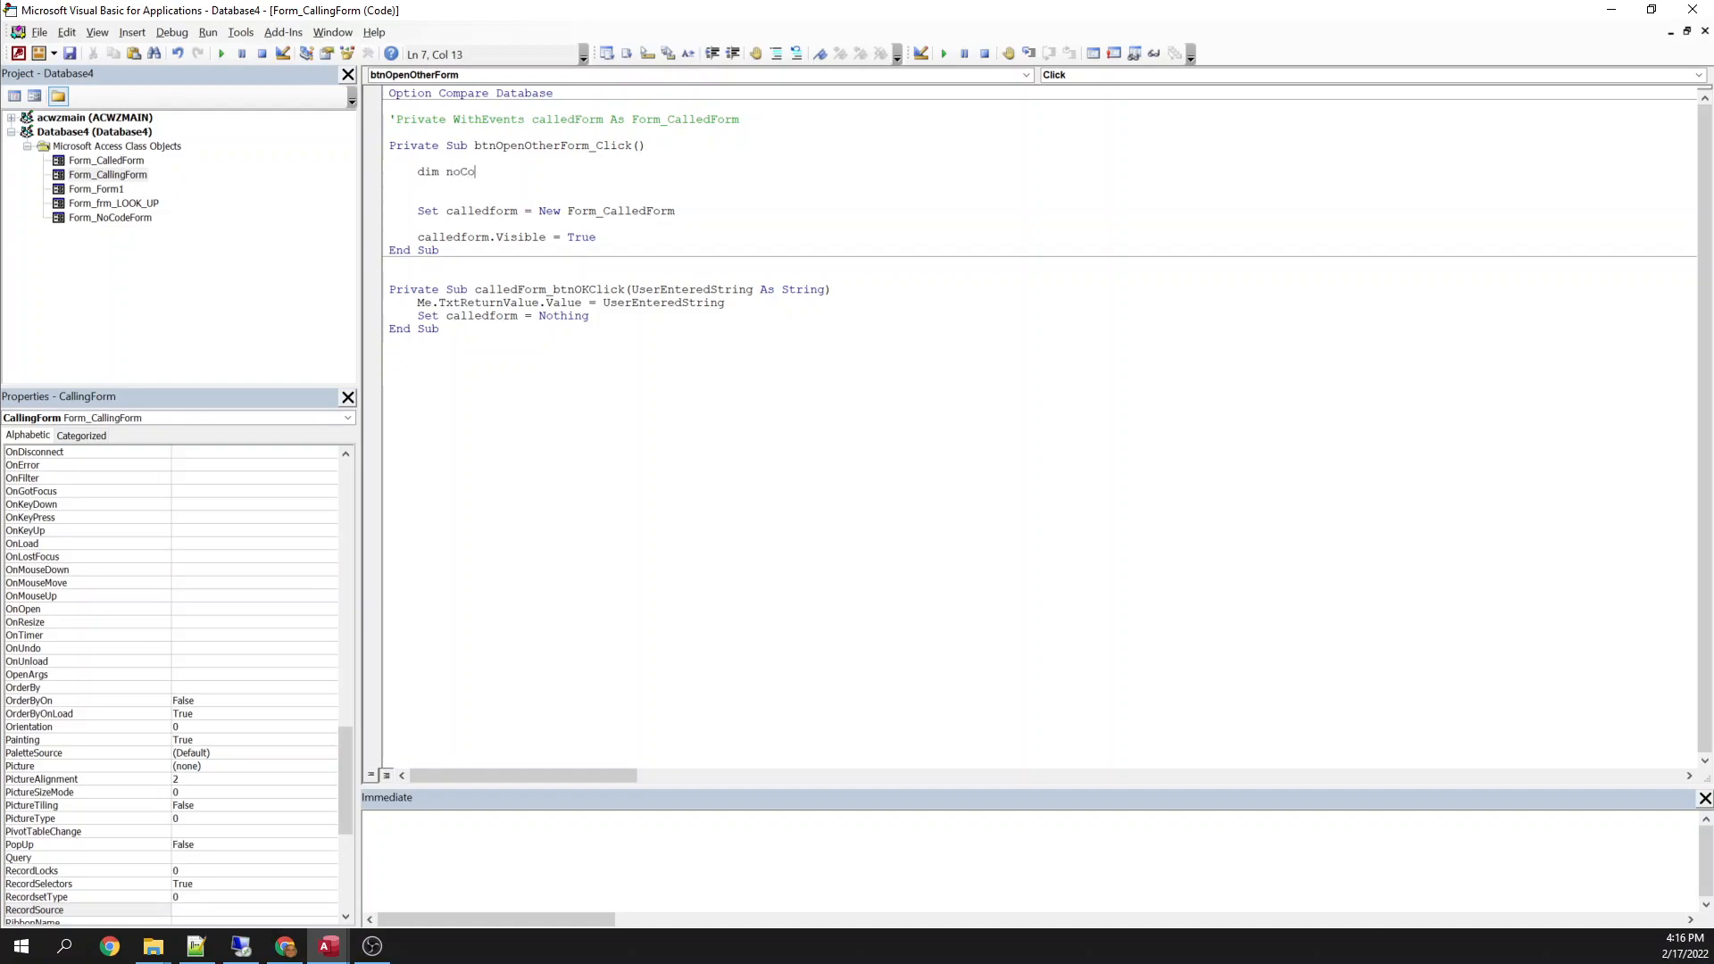
type("deFrm as New")
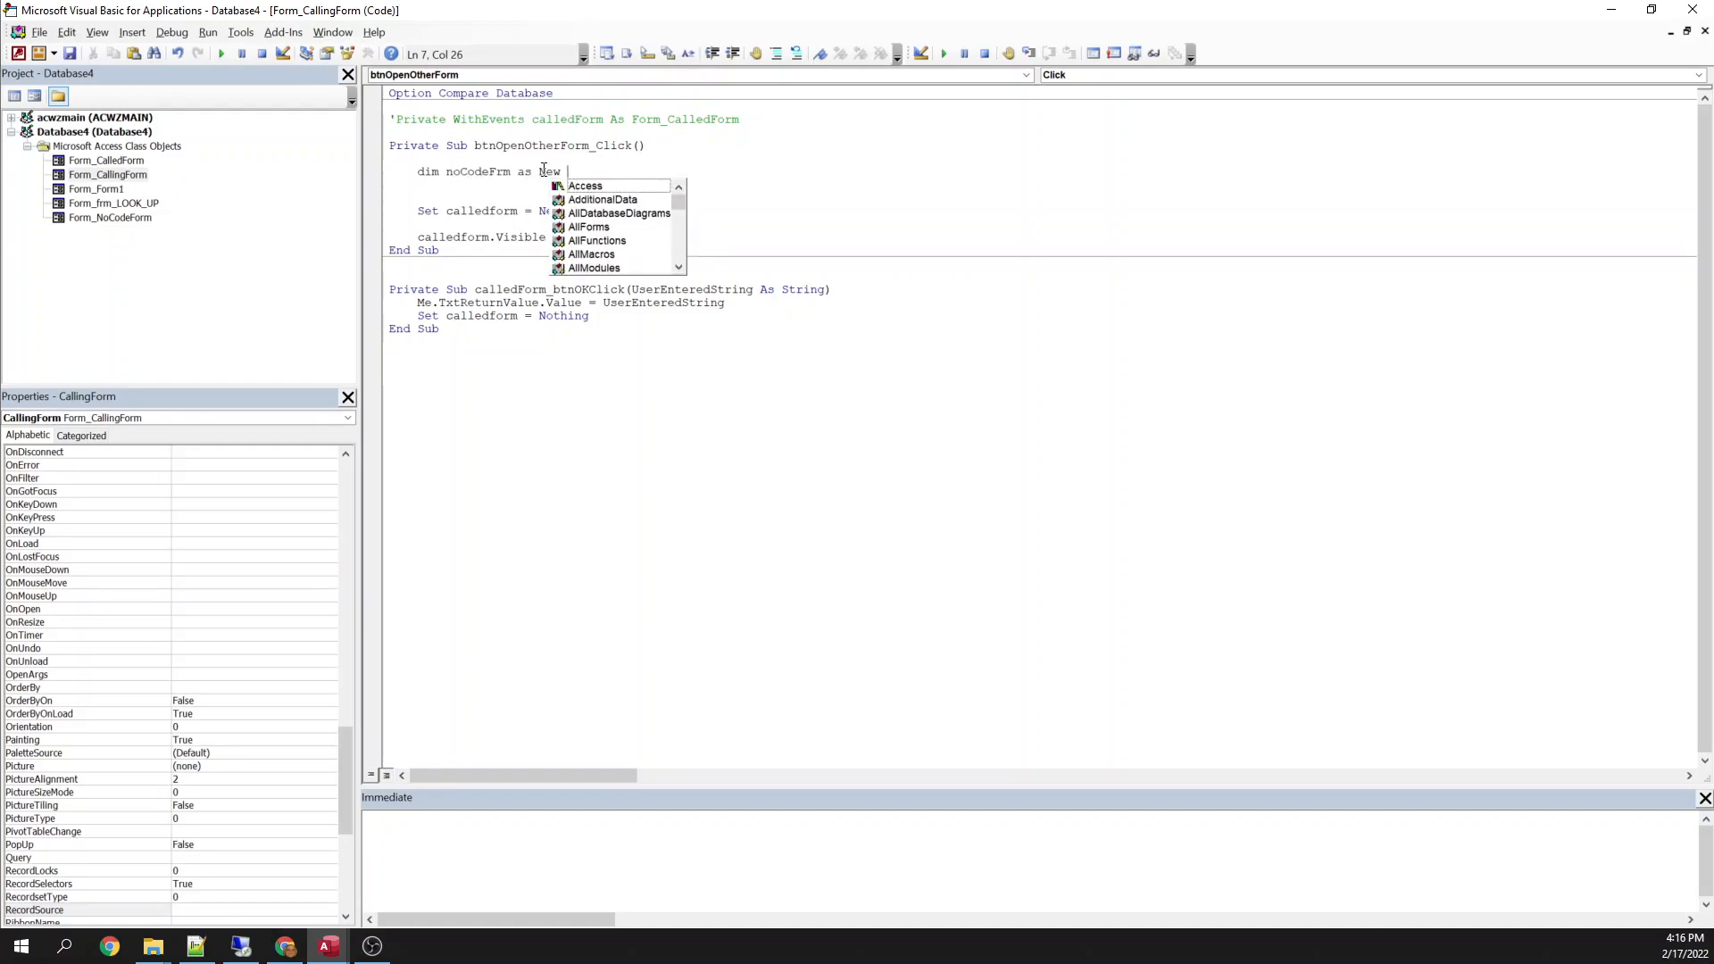
type("form")
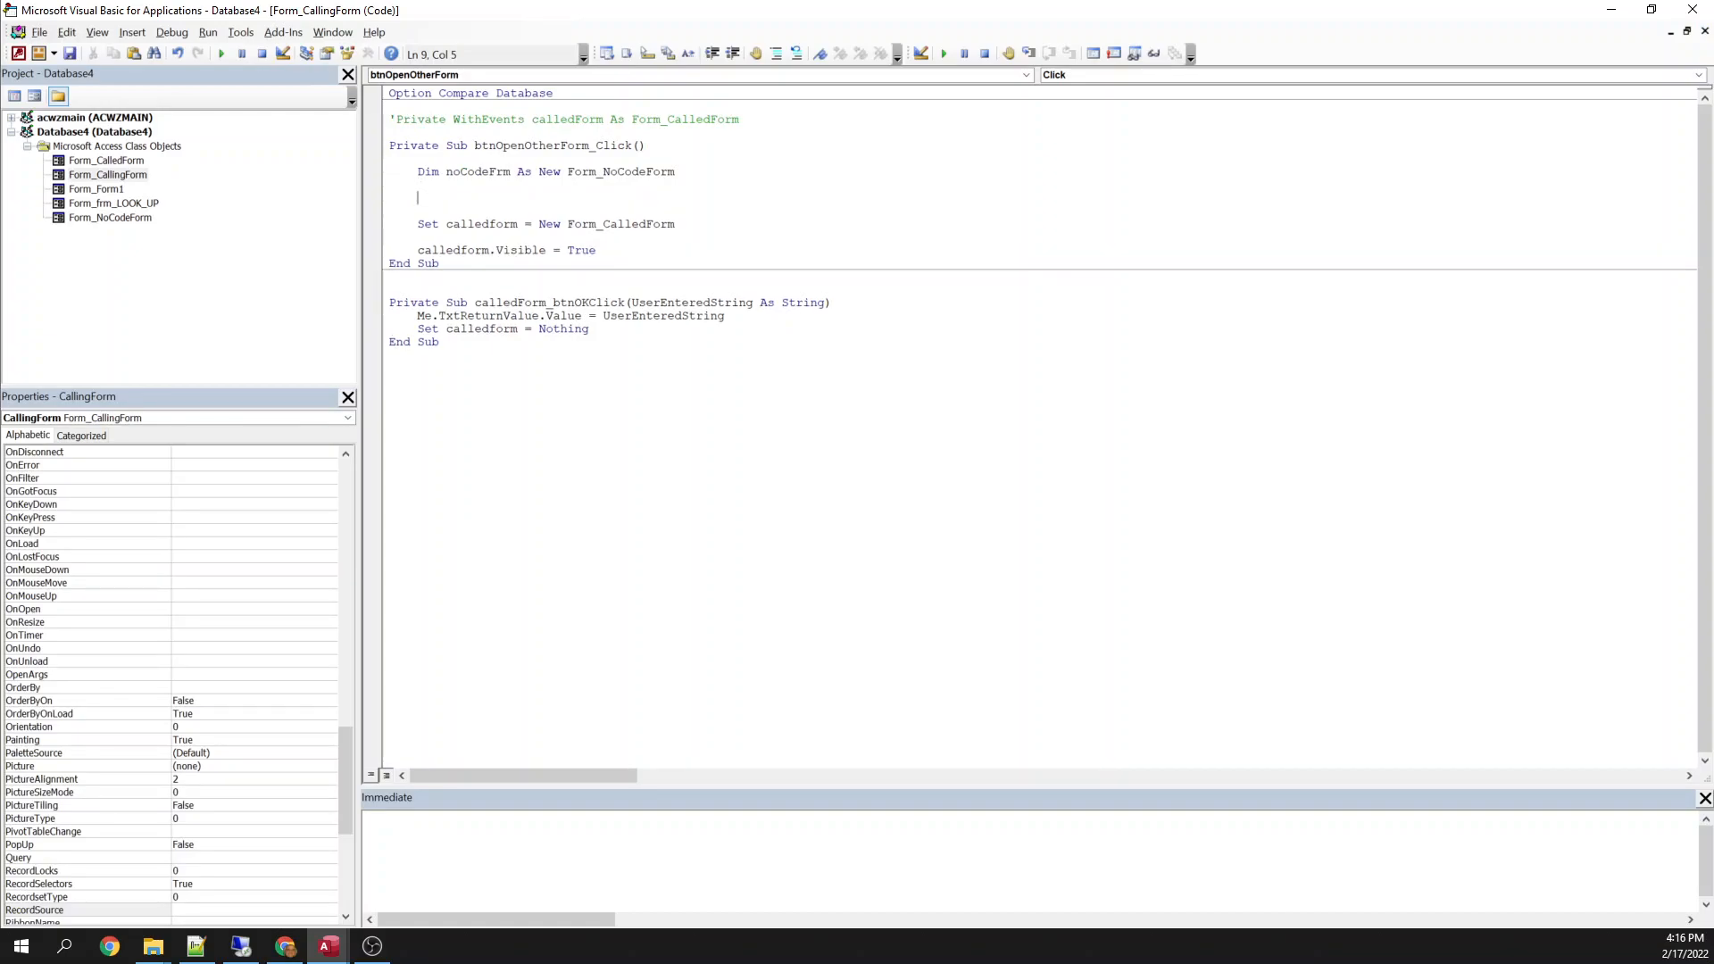
type("Form")
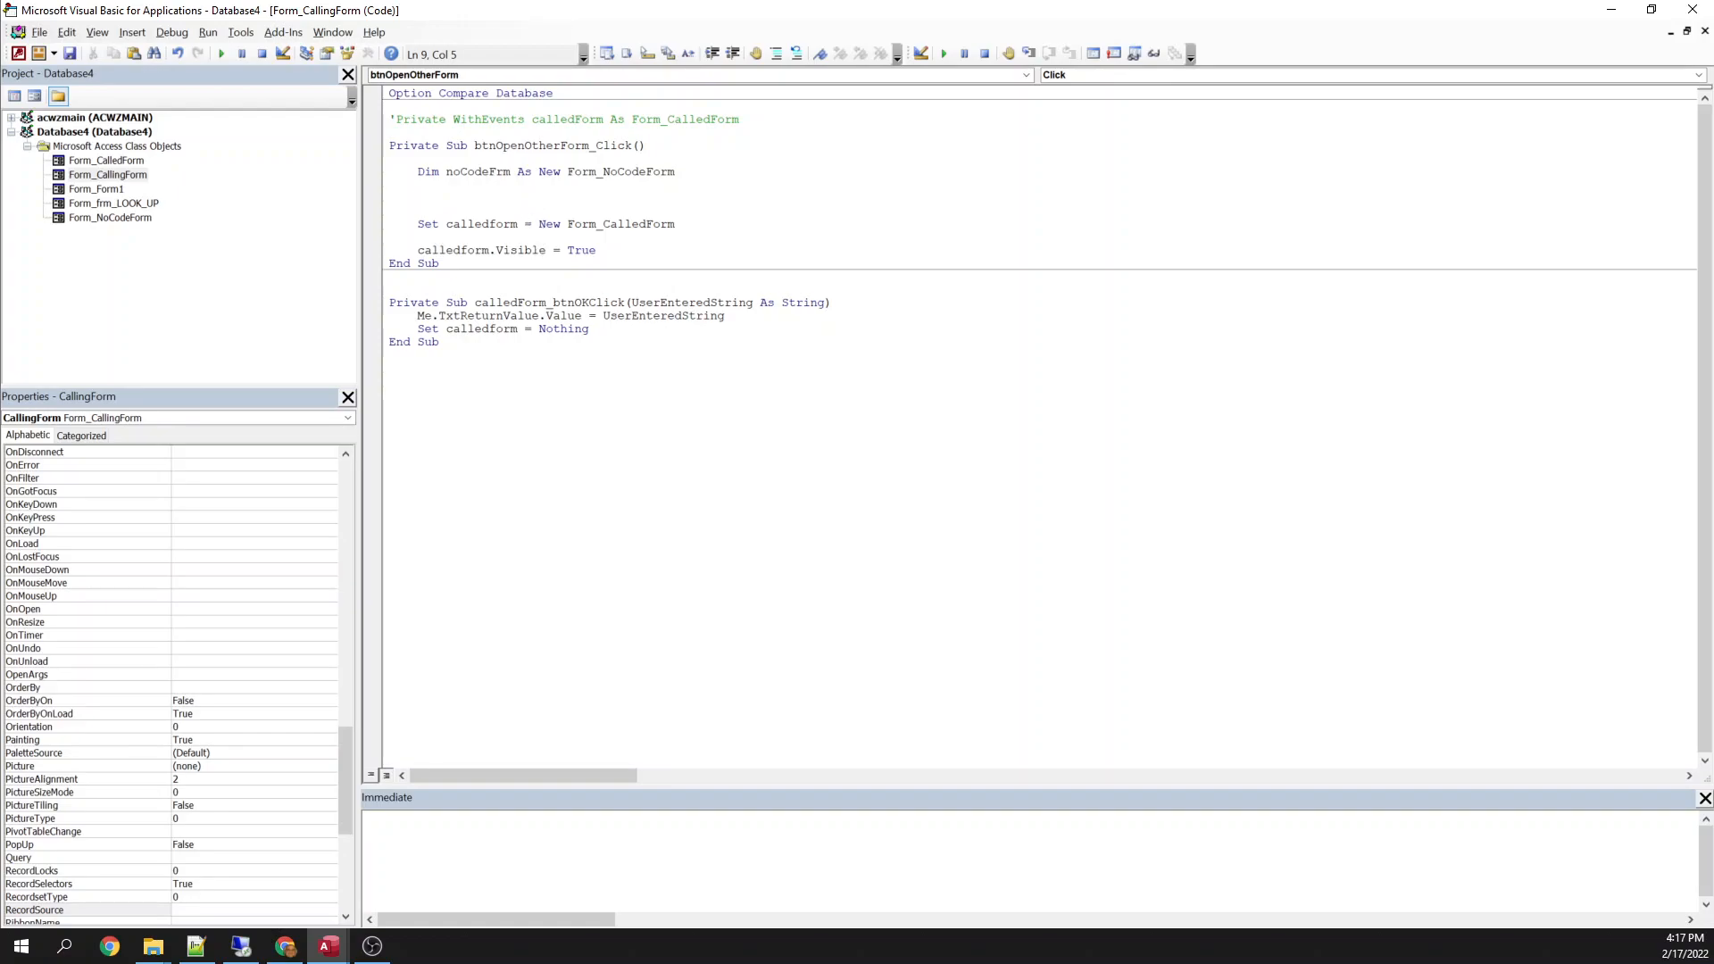
Open the CalledForm module and uncomment its commented-out custom event lines.
right_click(109, 218)
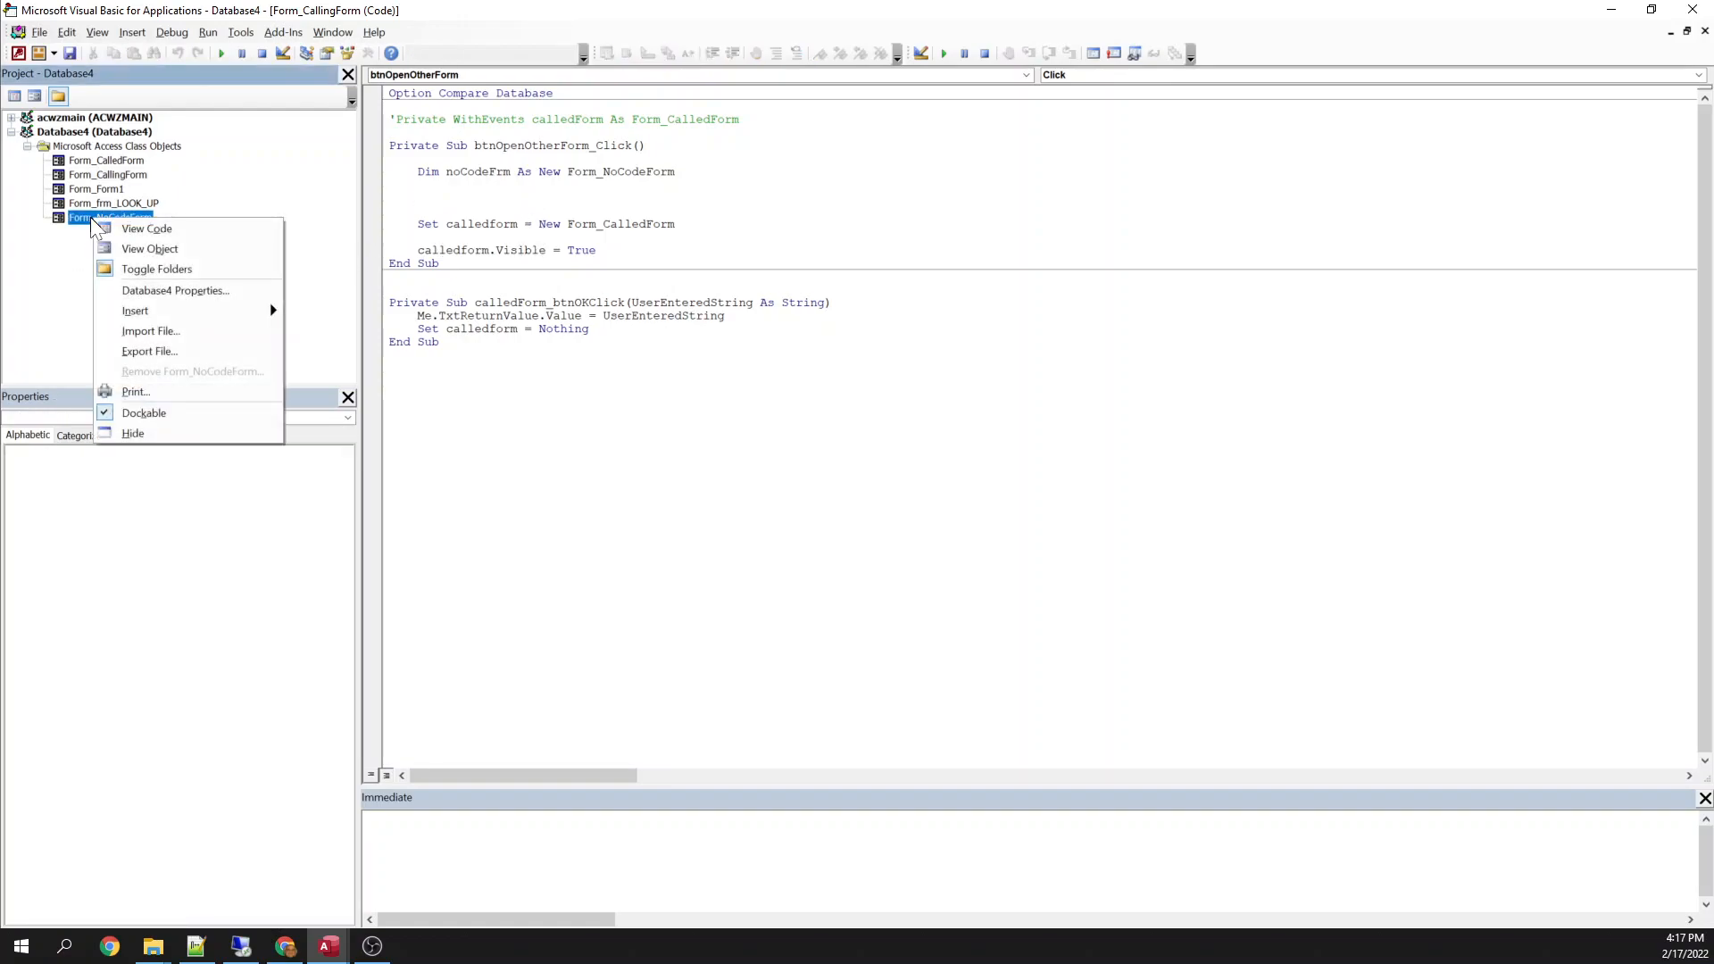
mouse_move(149, 351)
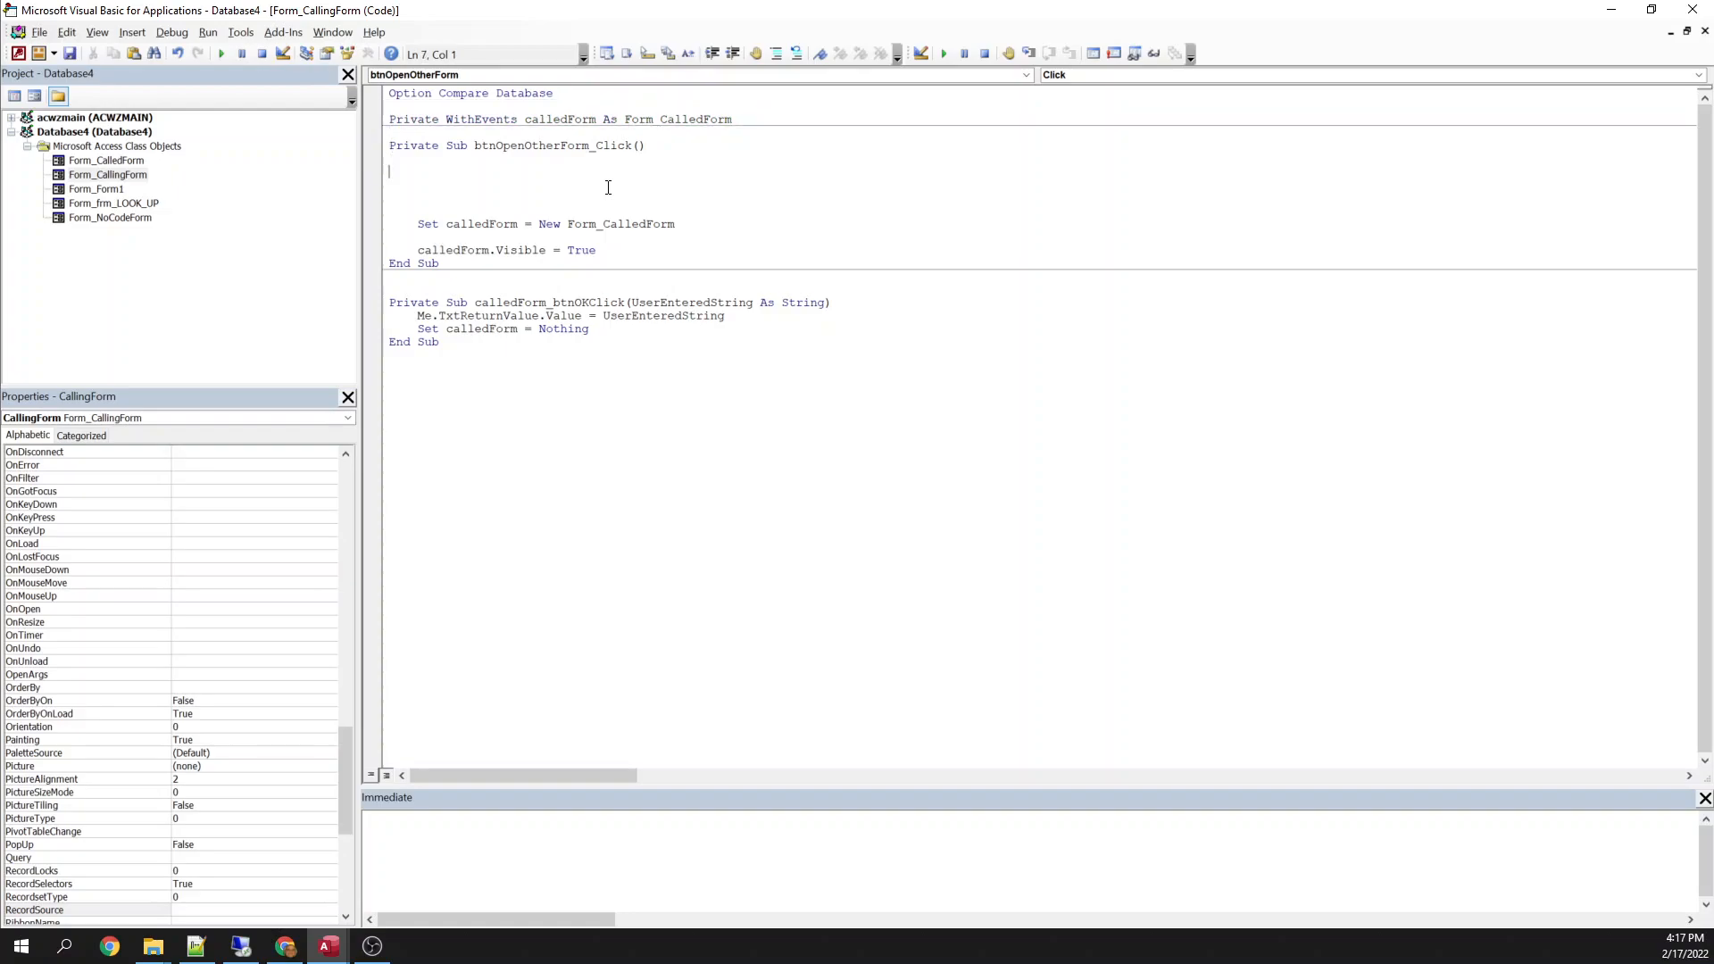
left_click(390, 236)
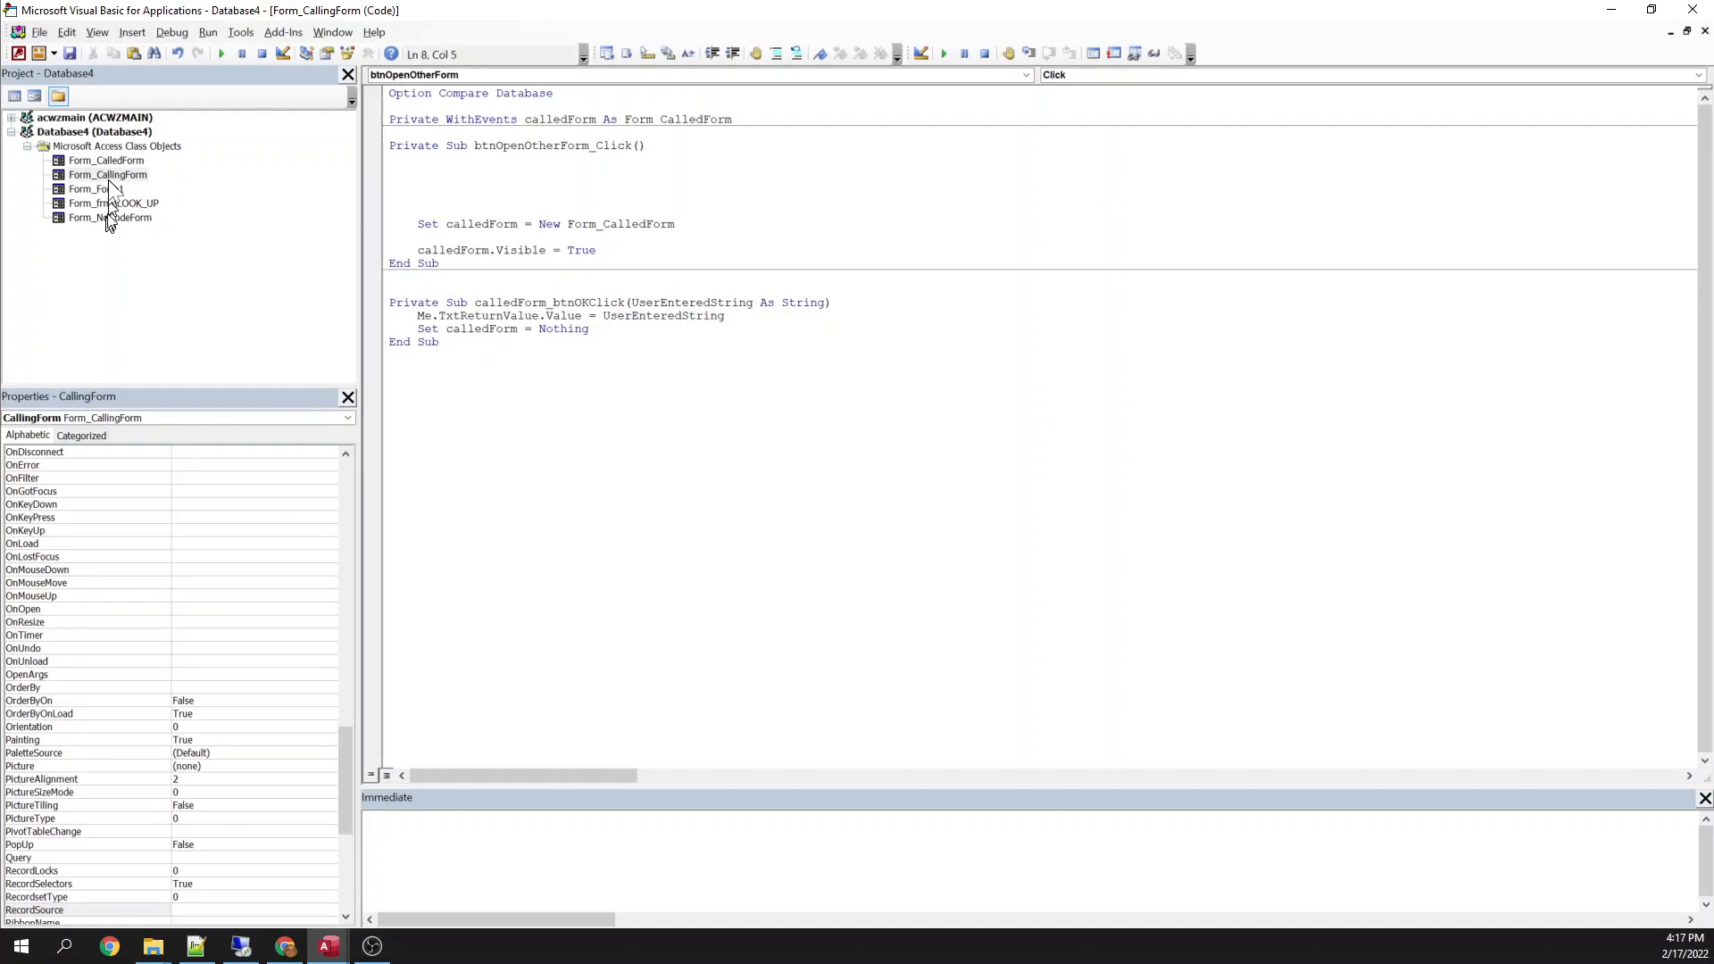
double_click(105, 160)
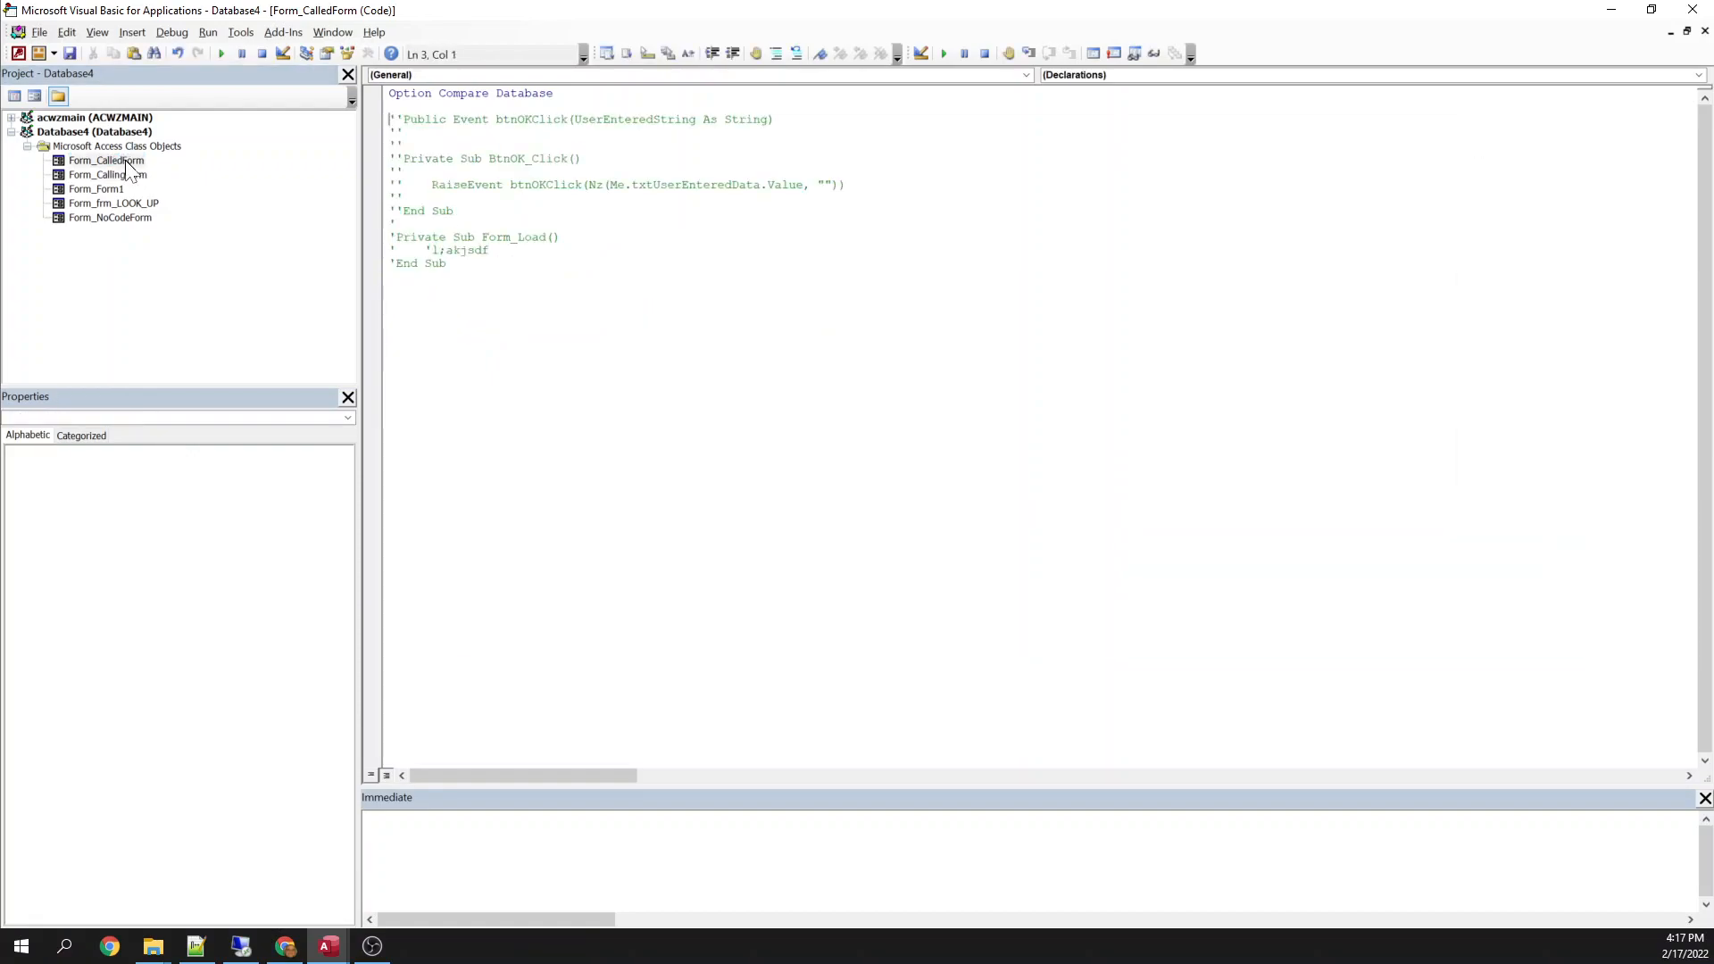
left_click_drag(394, 131, 448, 263)
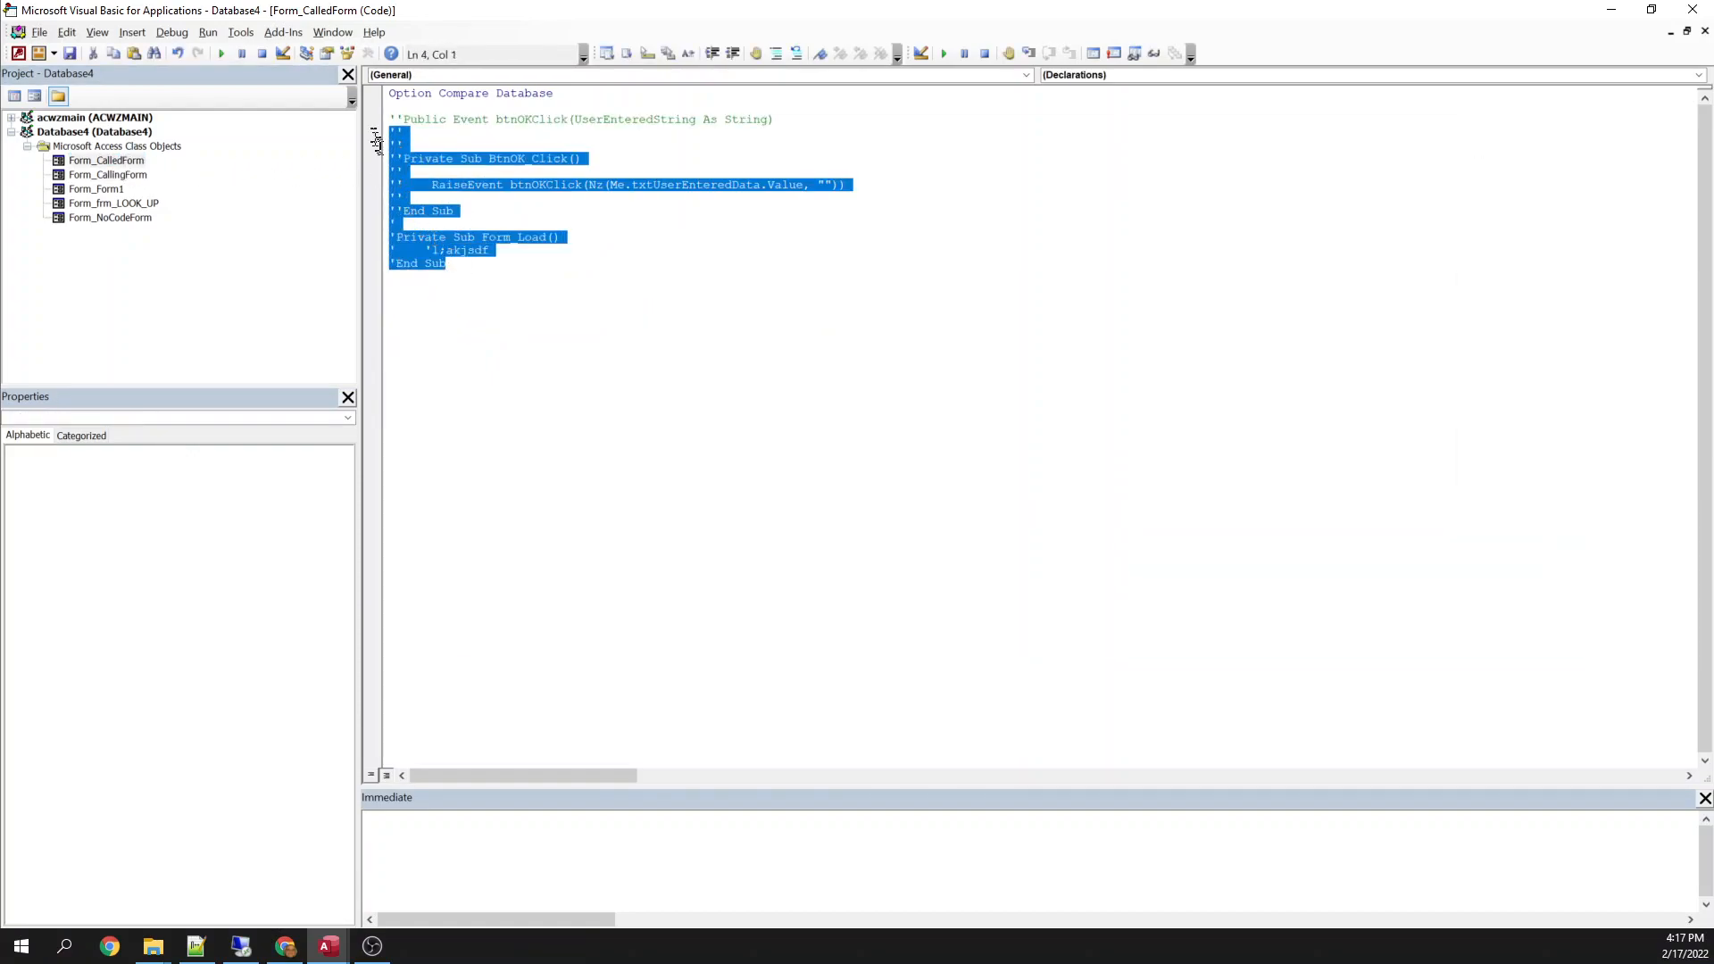
left_click(797, 53)
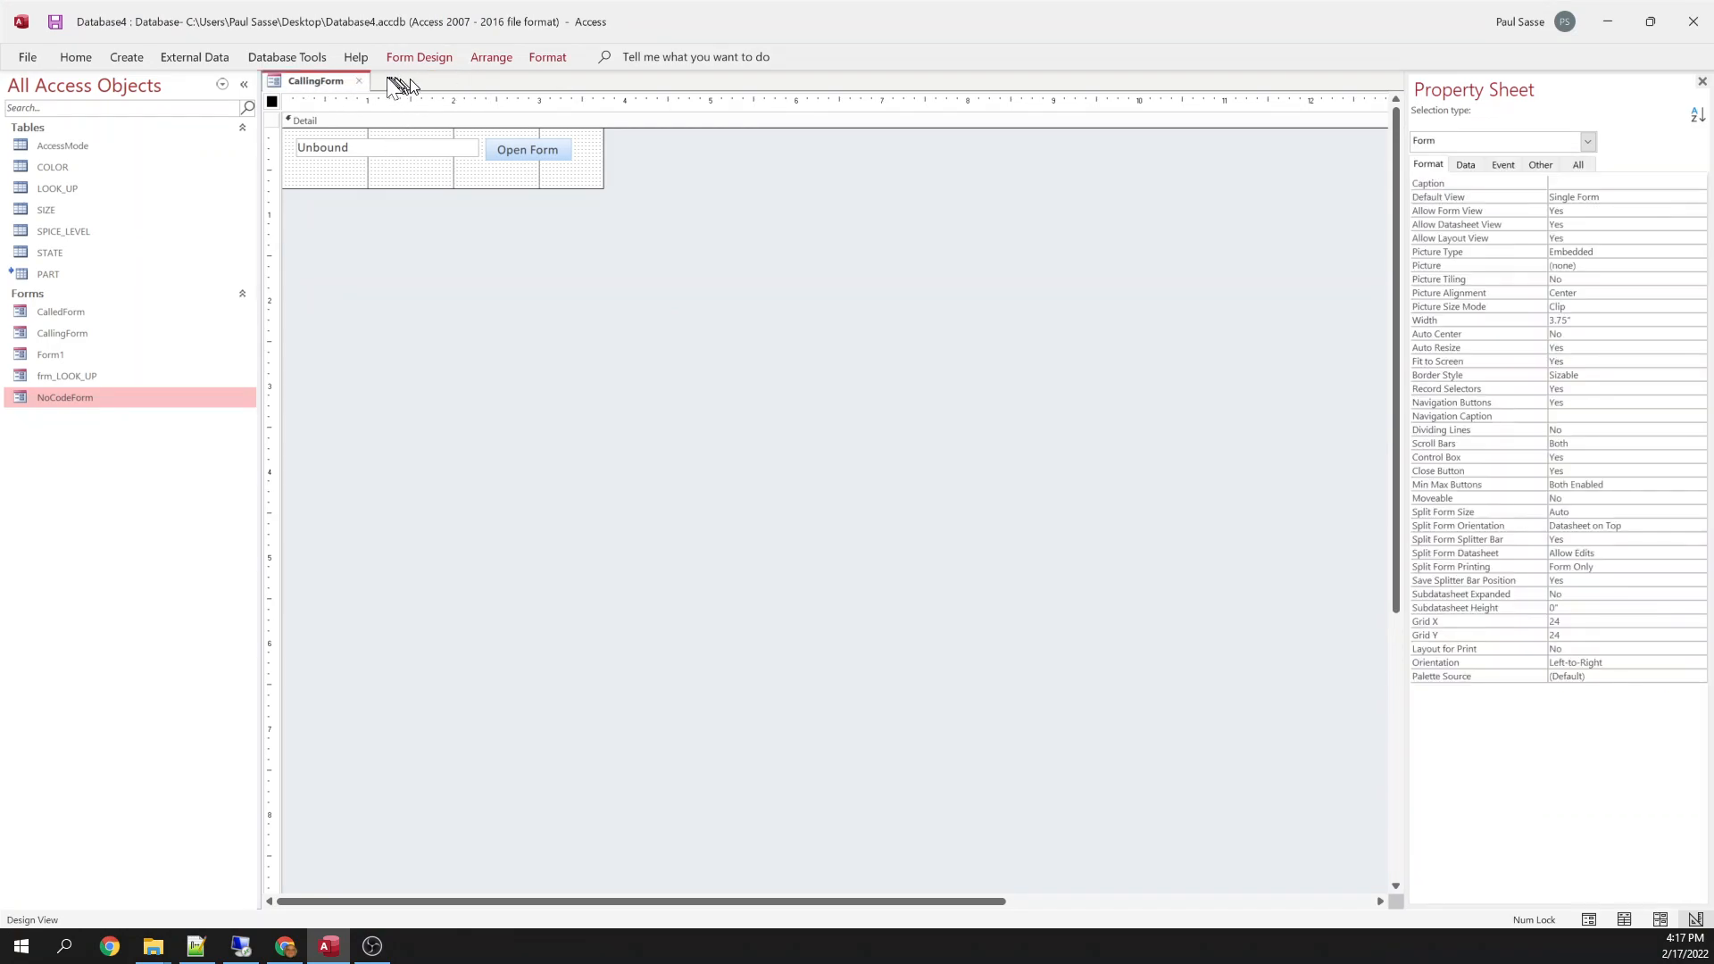
Run CallingForm, trigger Open Form to hit the breakpoint, and resume the paused code.
left_click(359, 80)
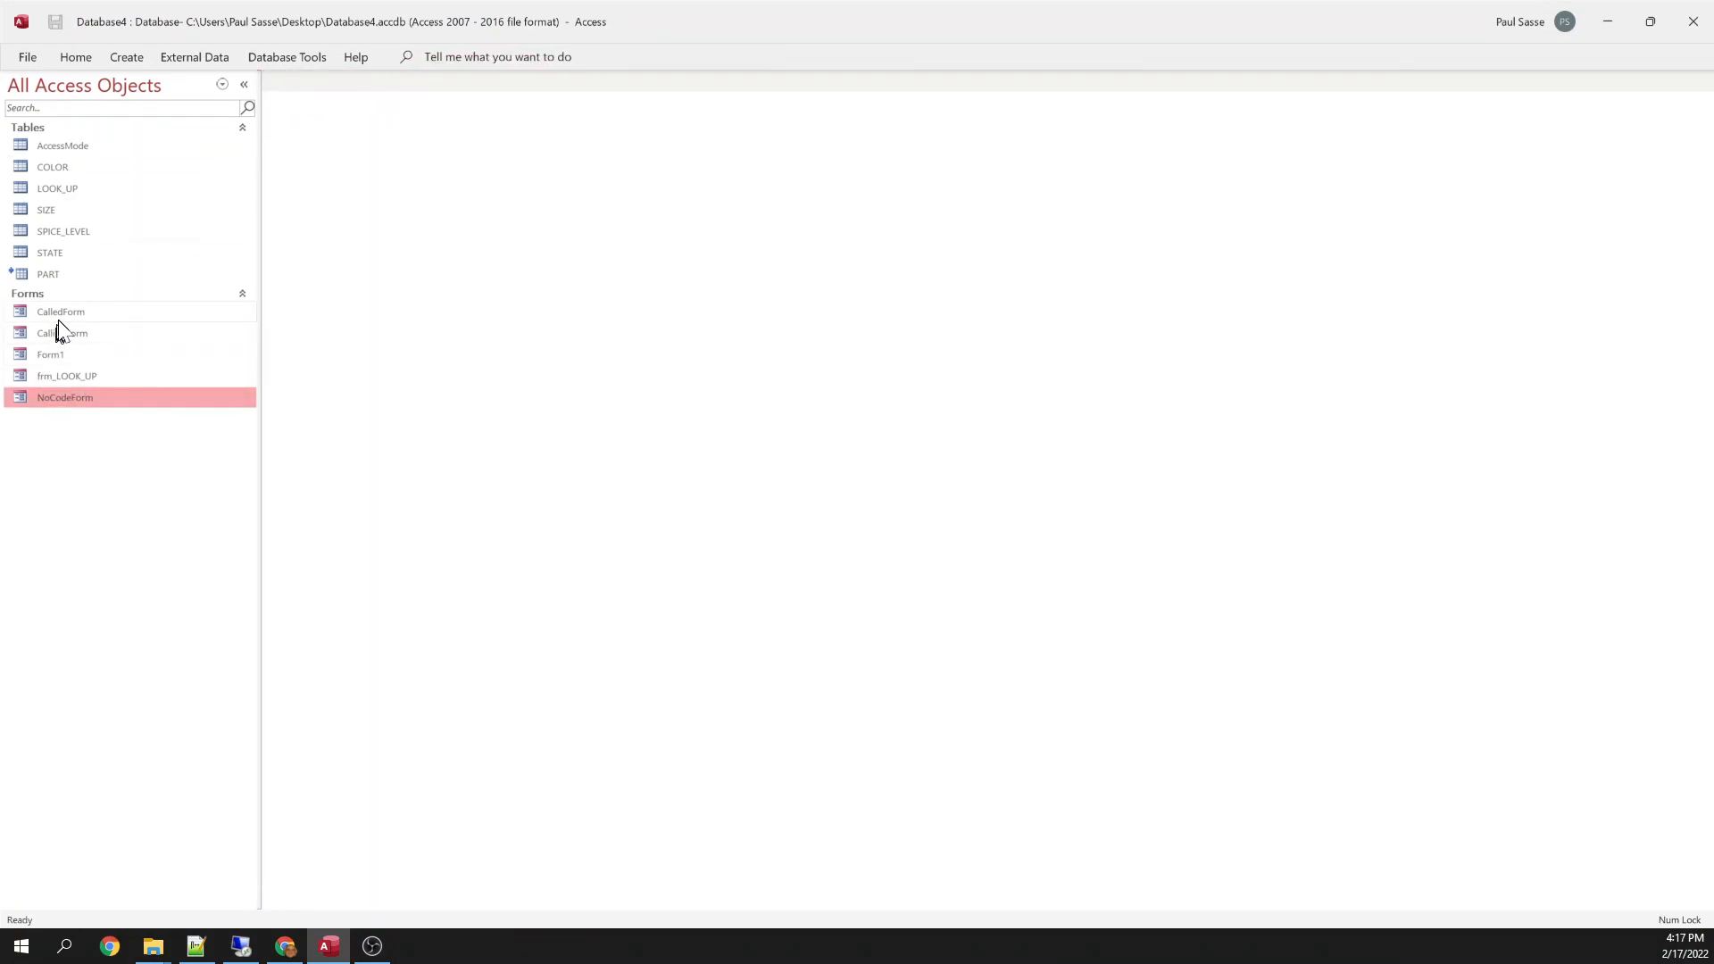
double_click(62, 333)
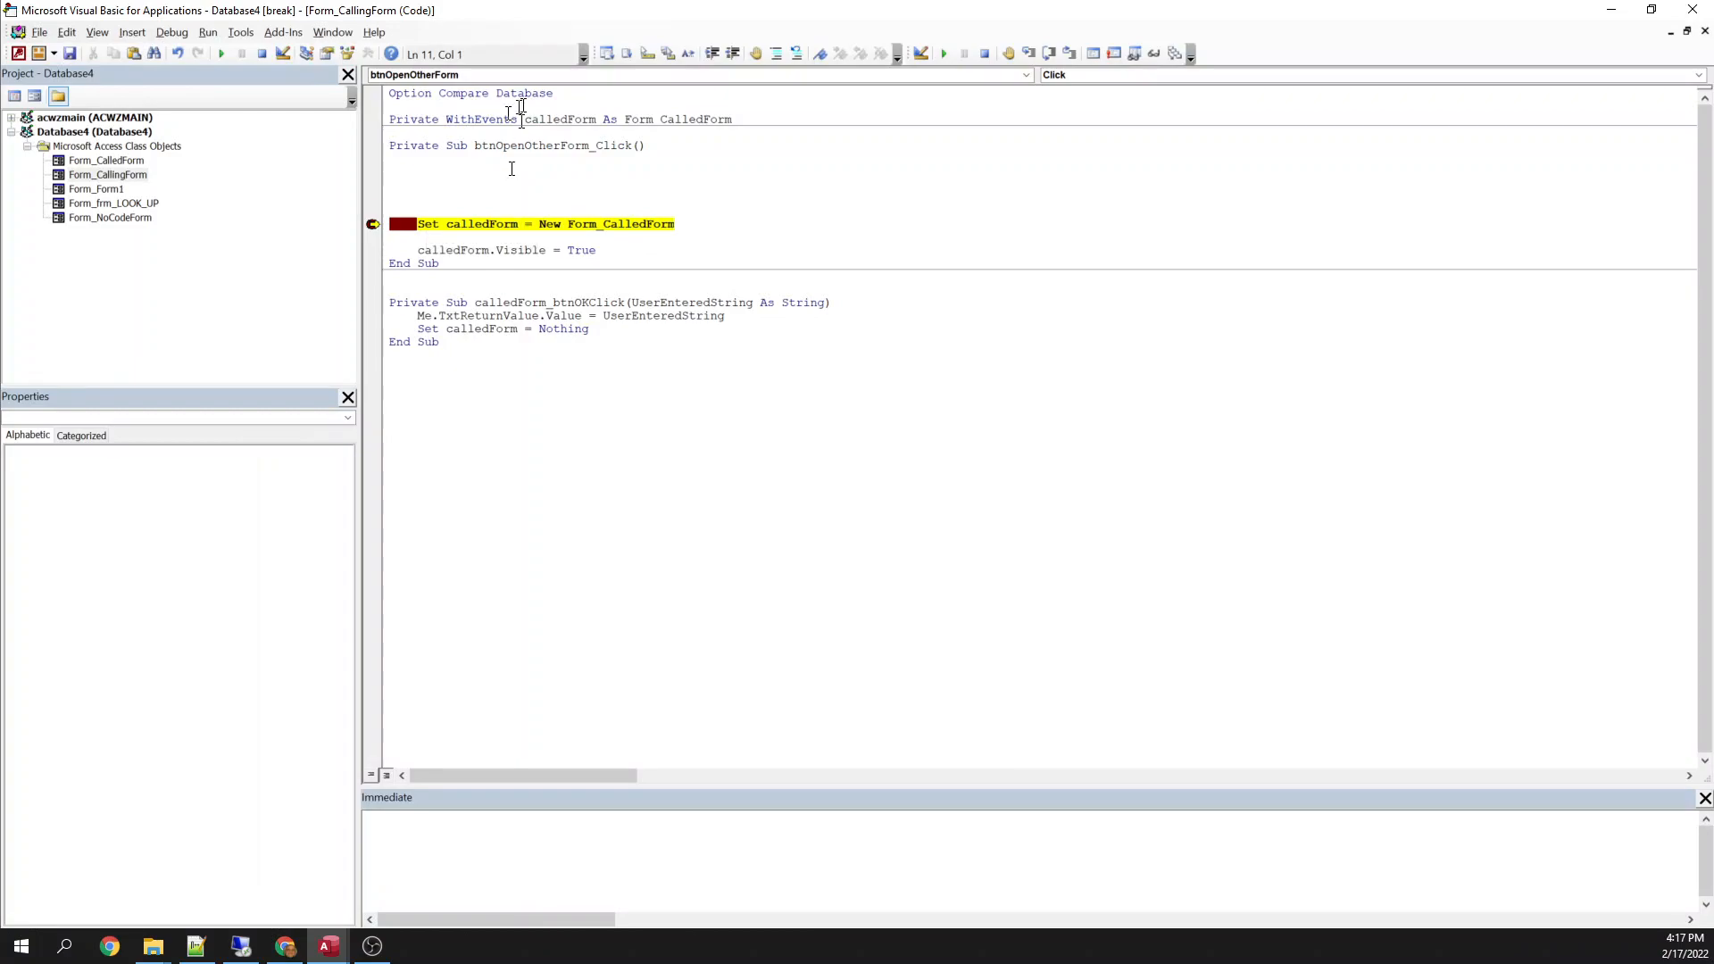
double_click(557, 119)
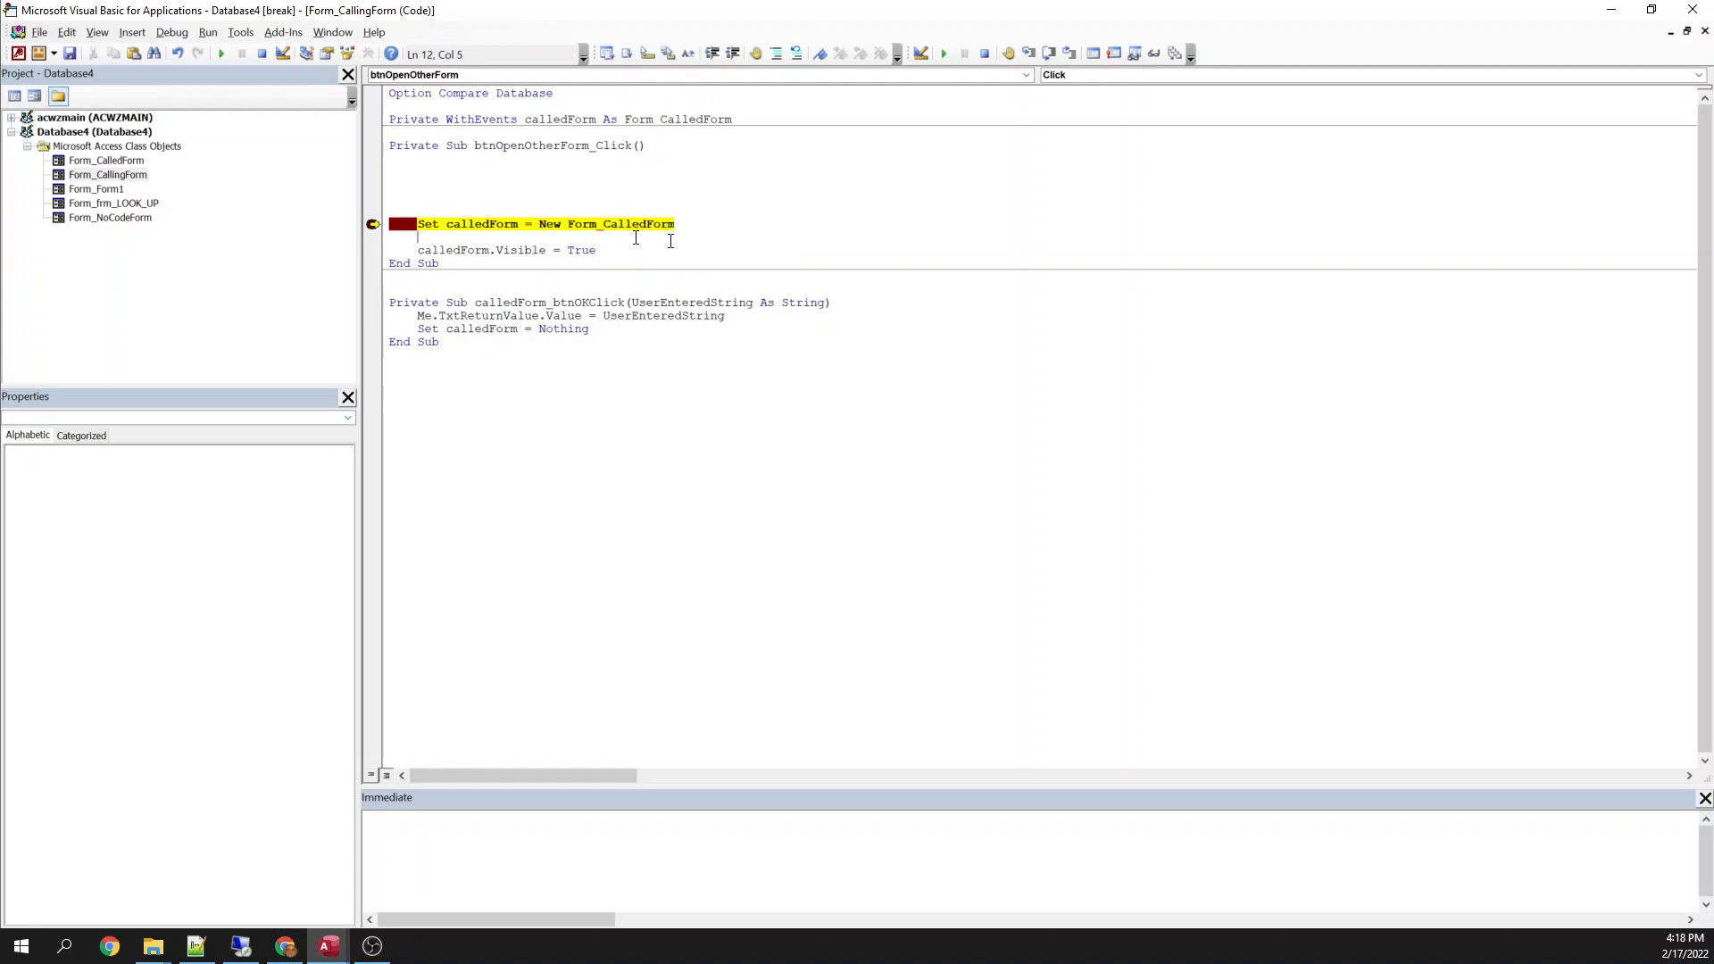
left_click(108, 175)
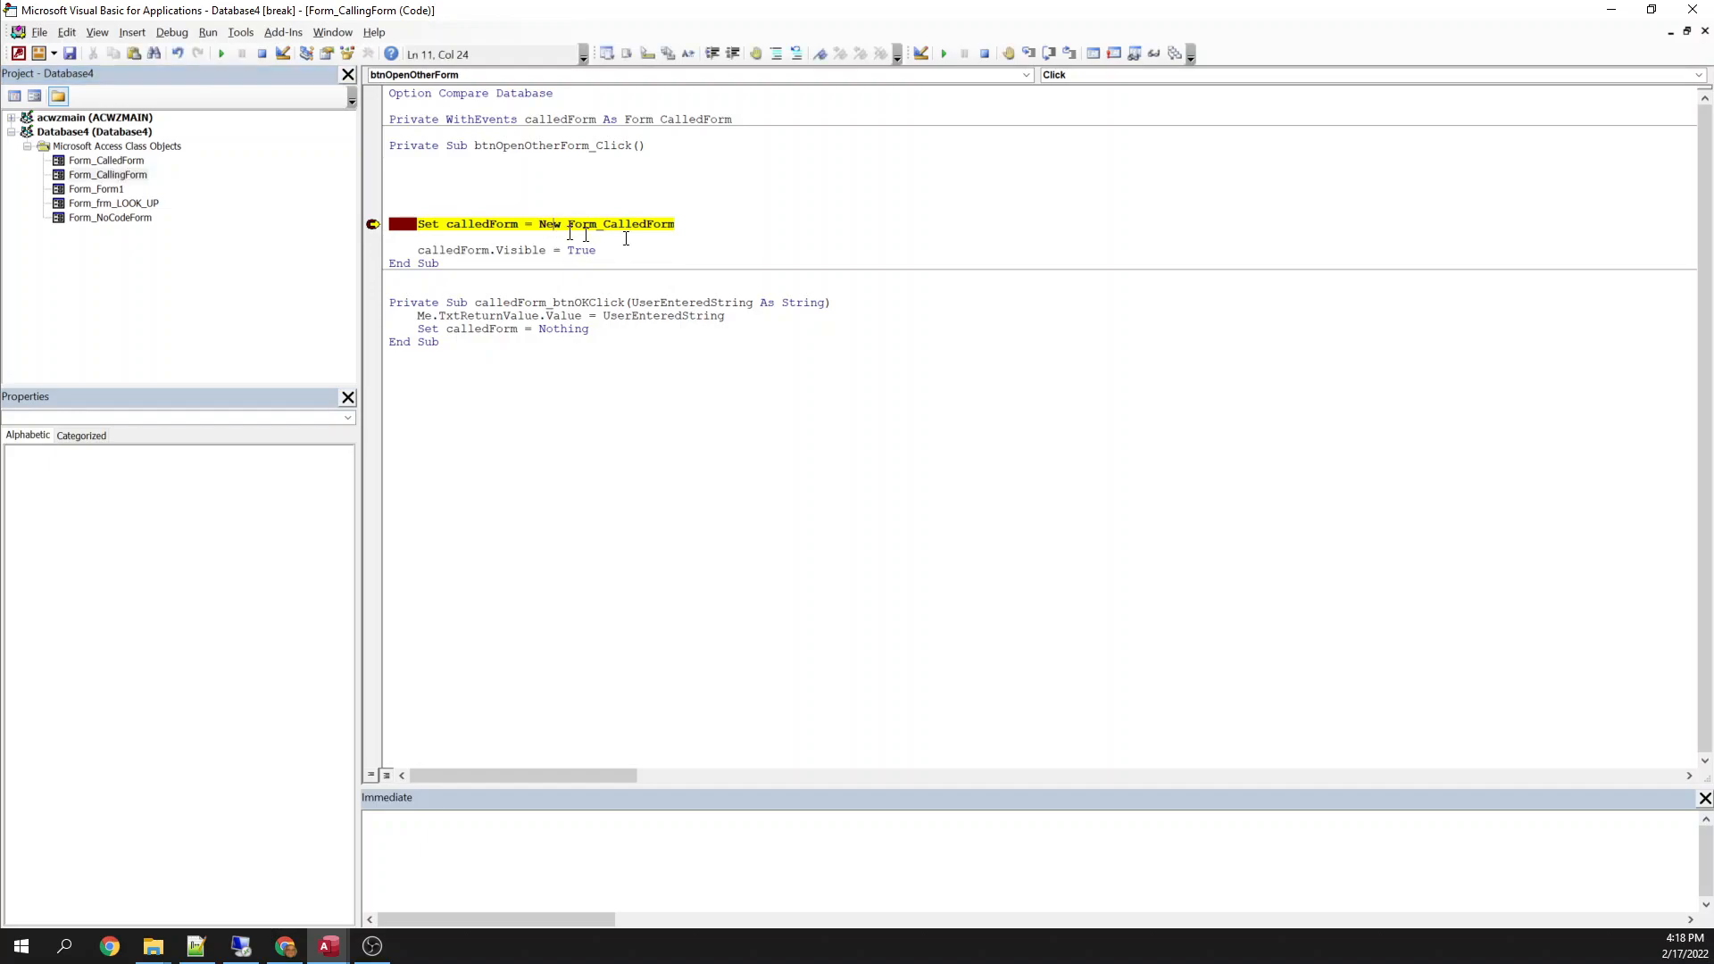
key("F8")
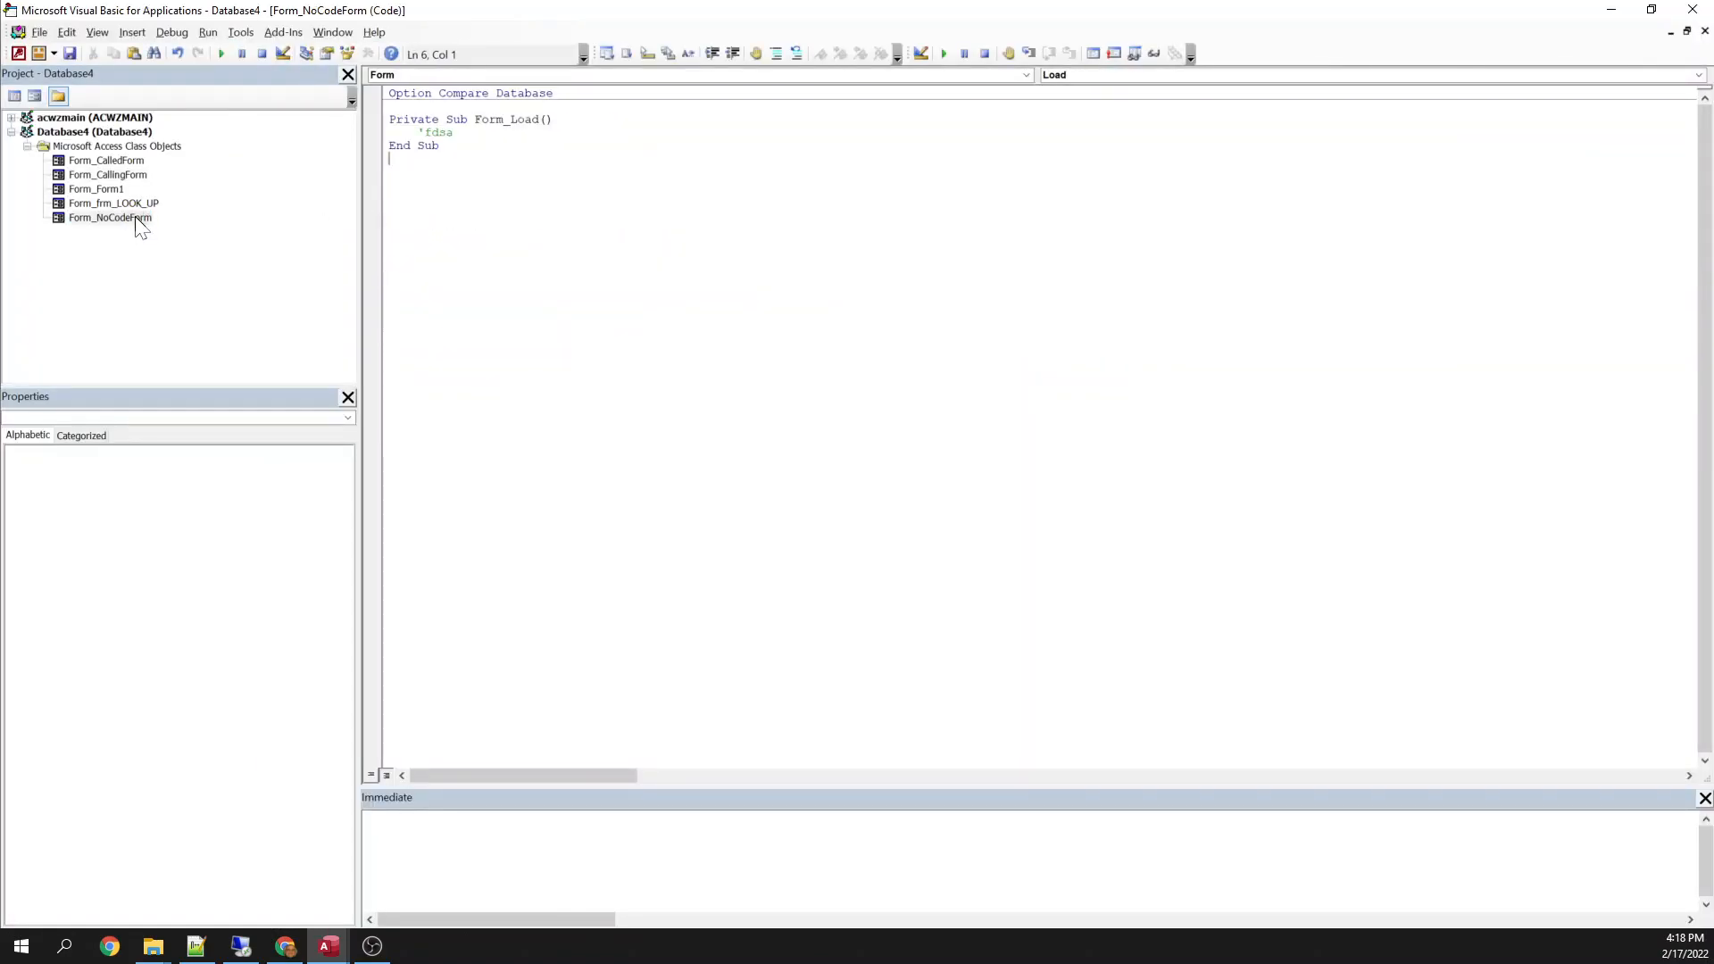
mouse_move(117, 184)
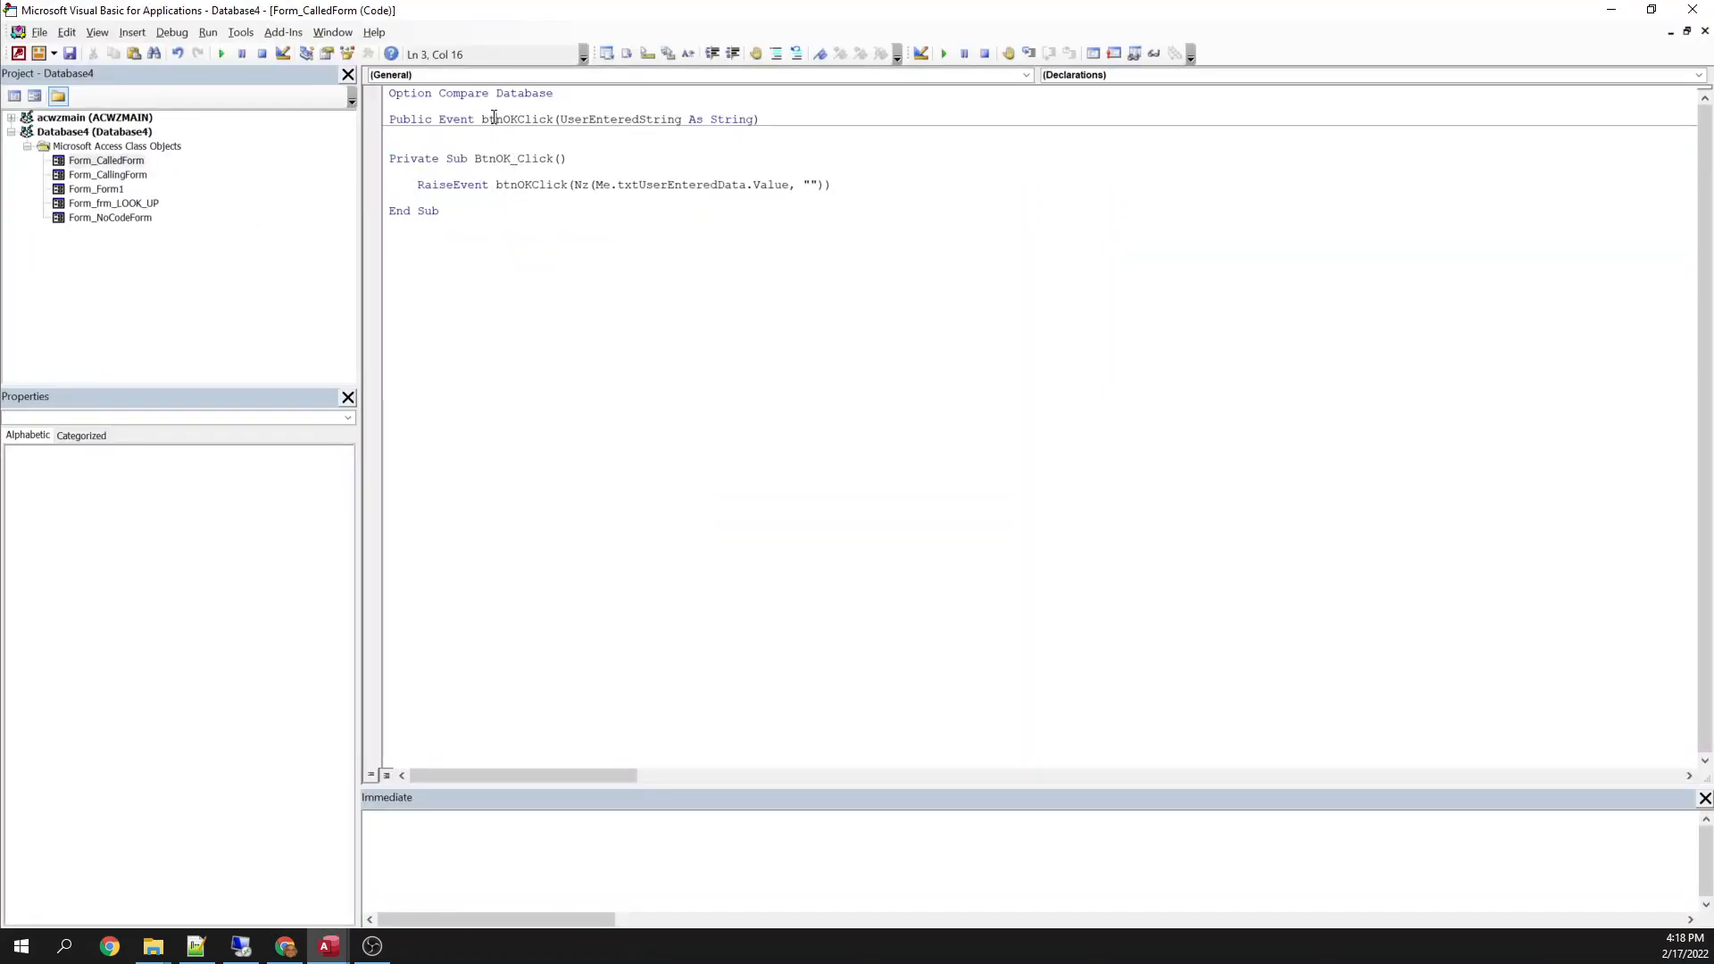
Remove the breakpoint and review the event handler's name and code.
left_click_drag(494, 119, 759, 119)
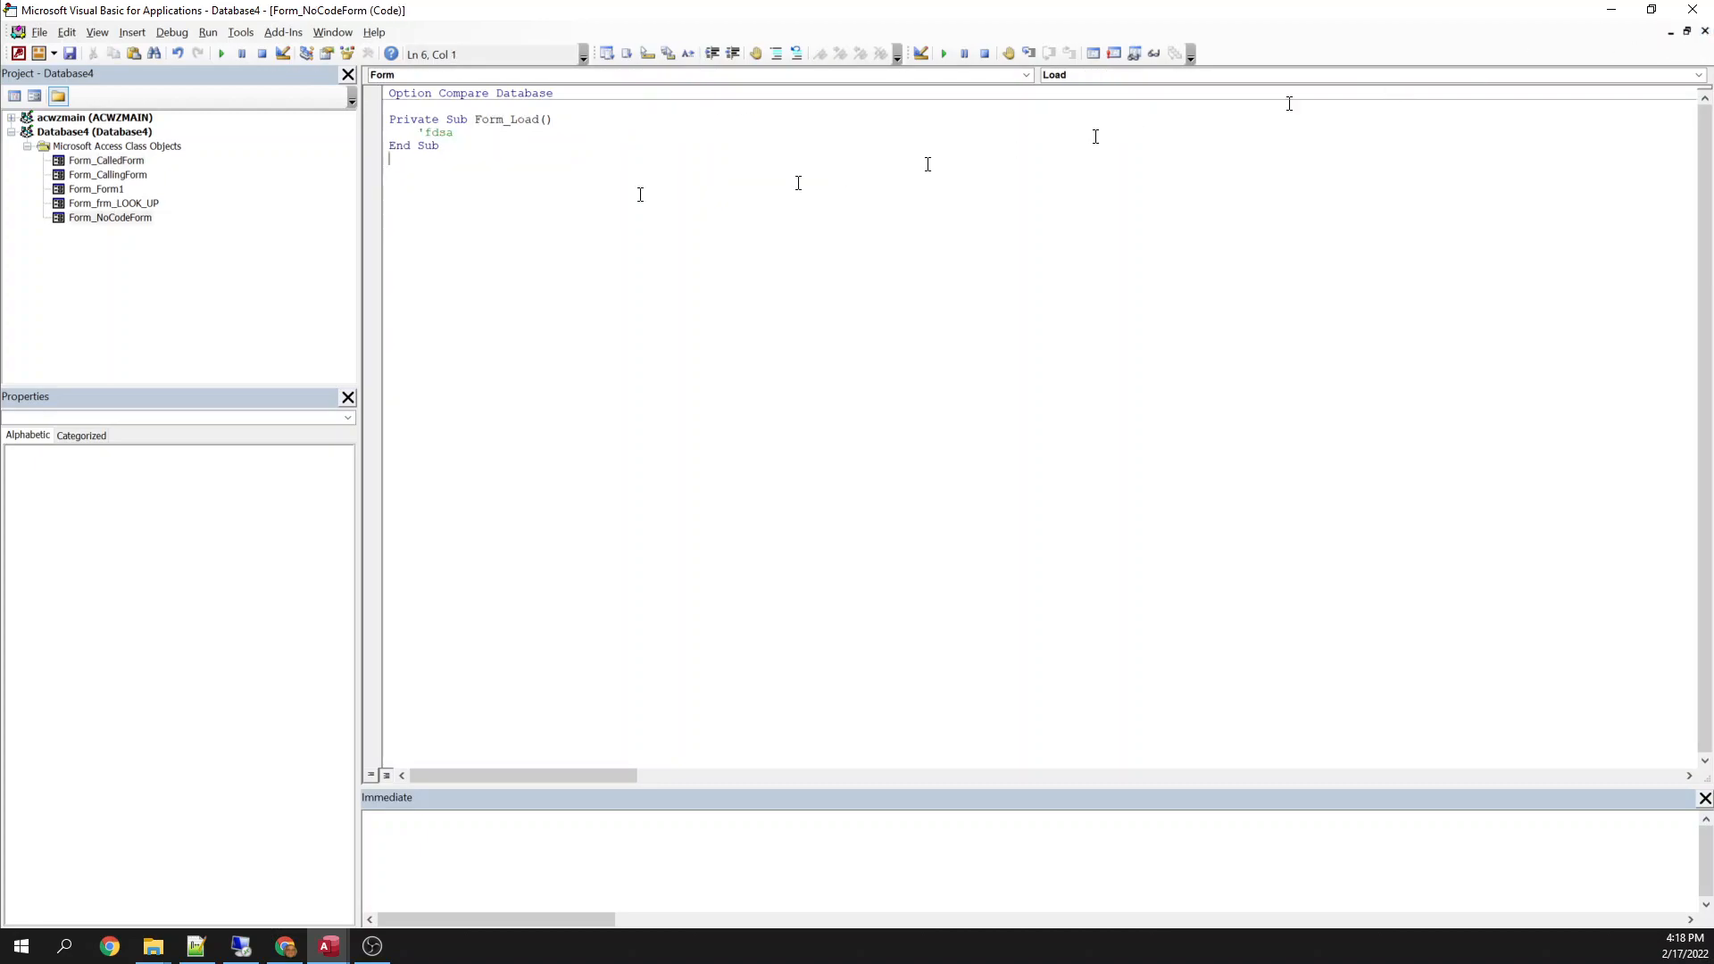
mouse_move(1701, 57)
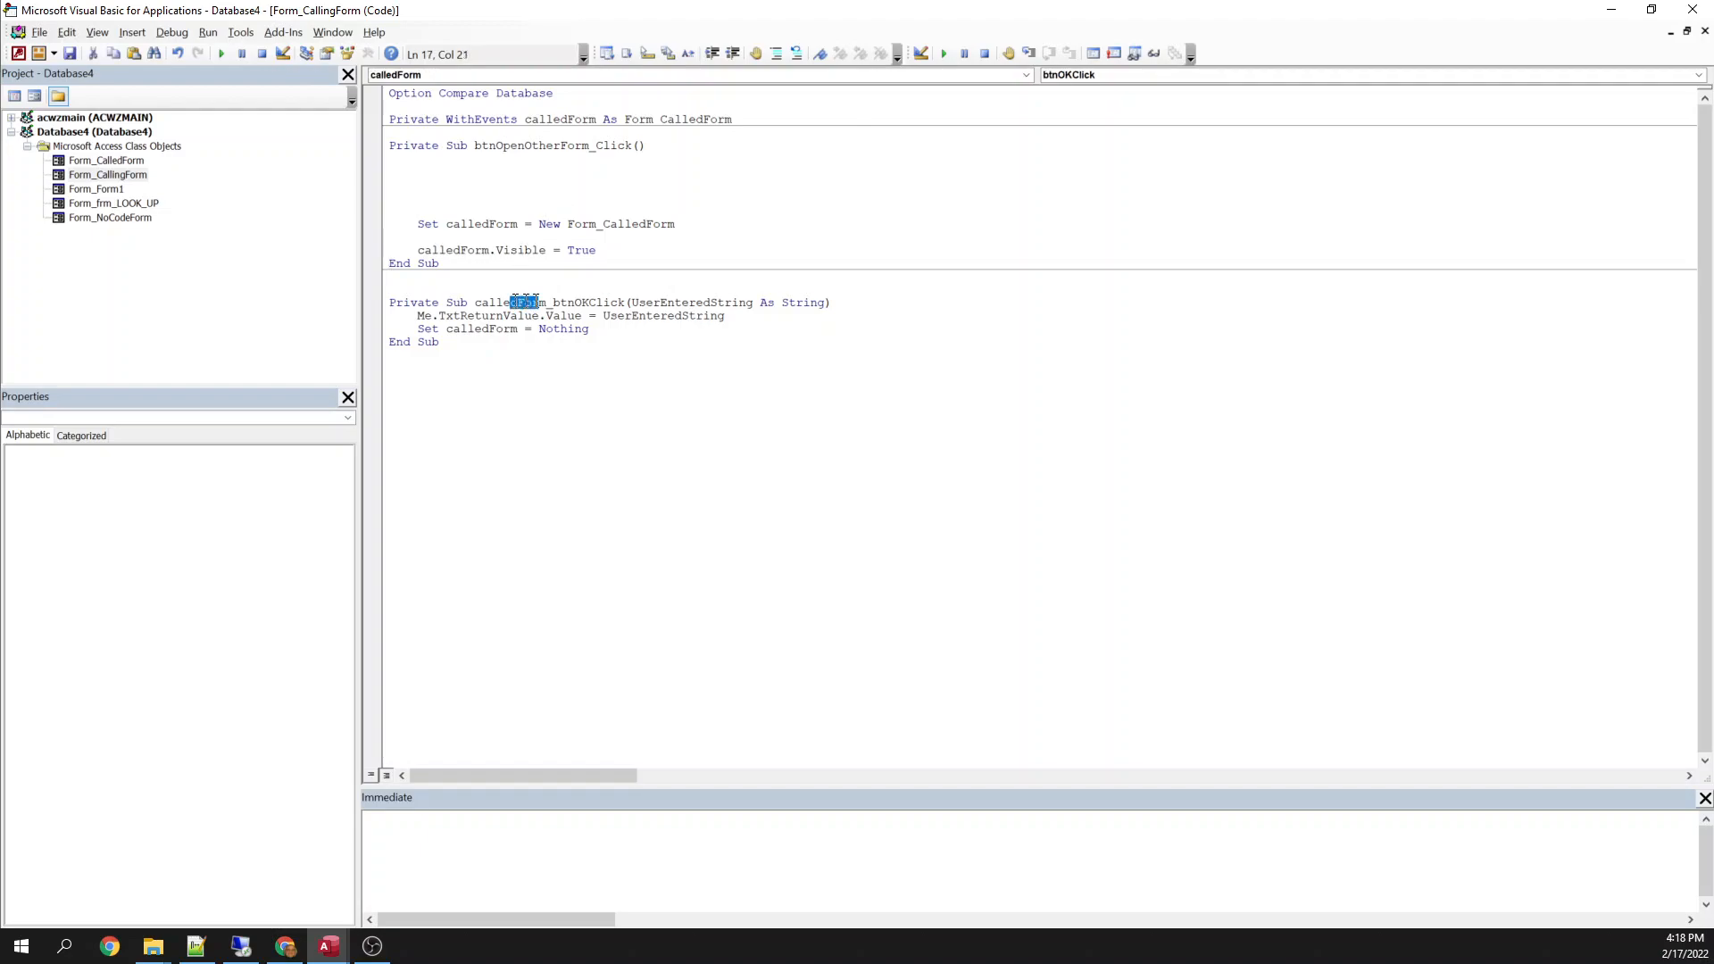
left_click_drag(507, 302, 634, 301)
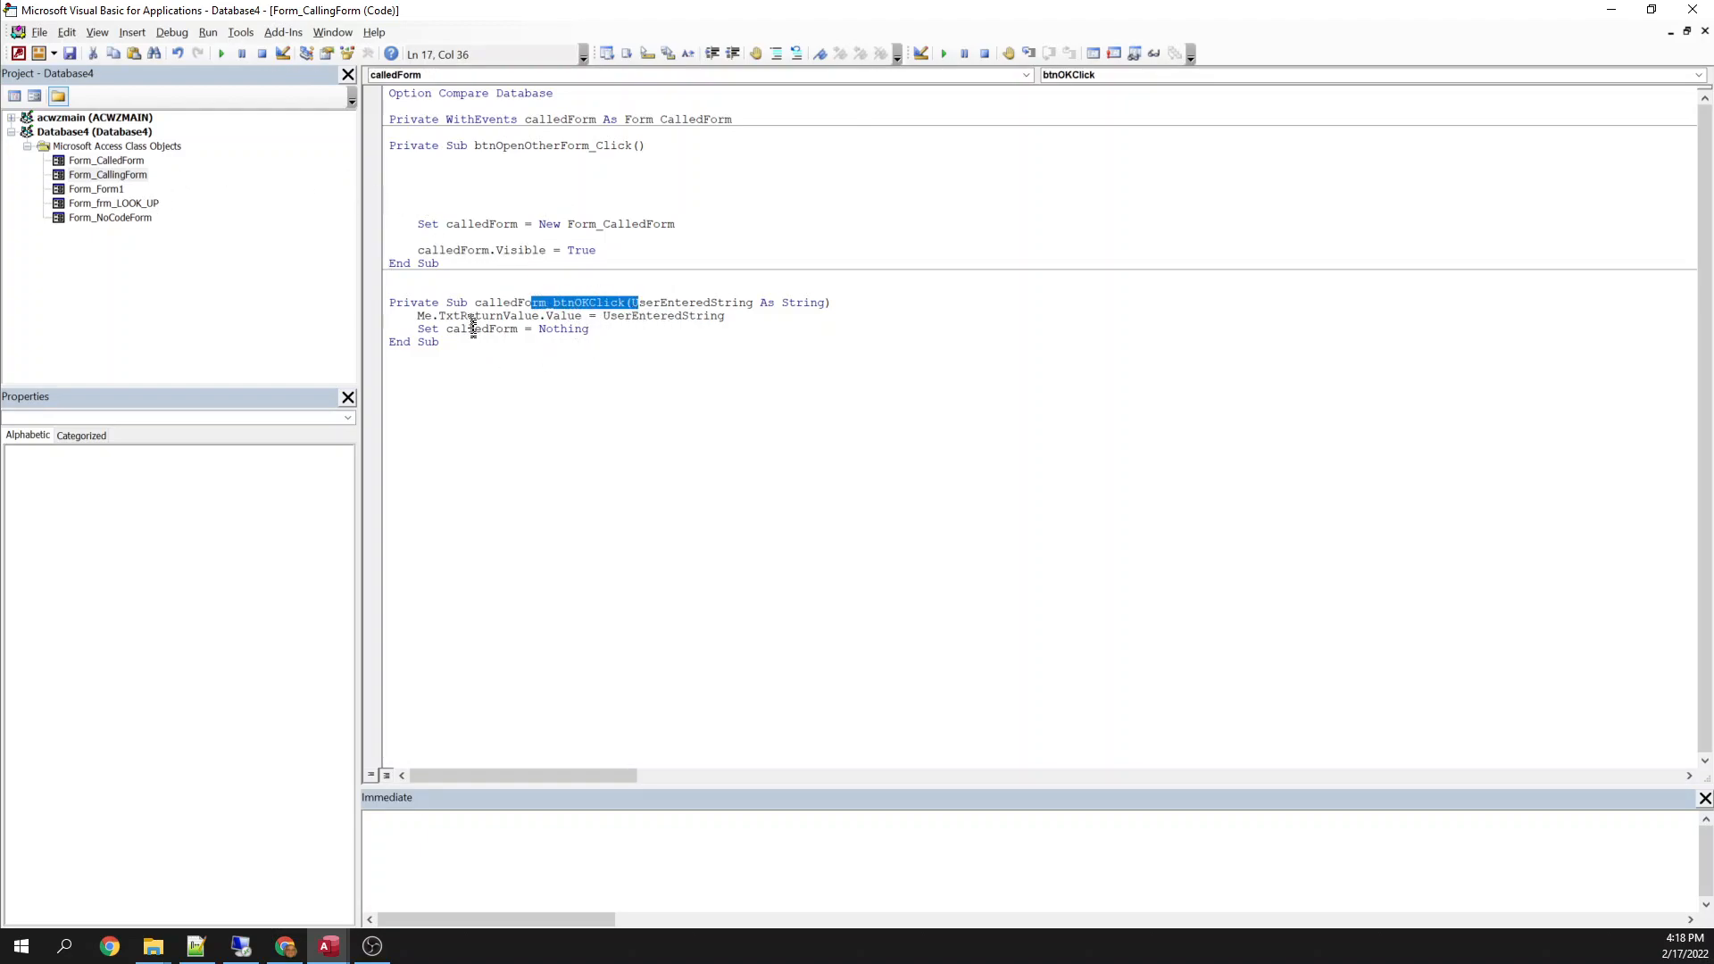
left_click(566, 316)
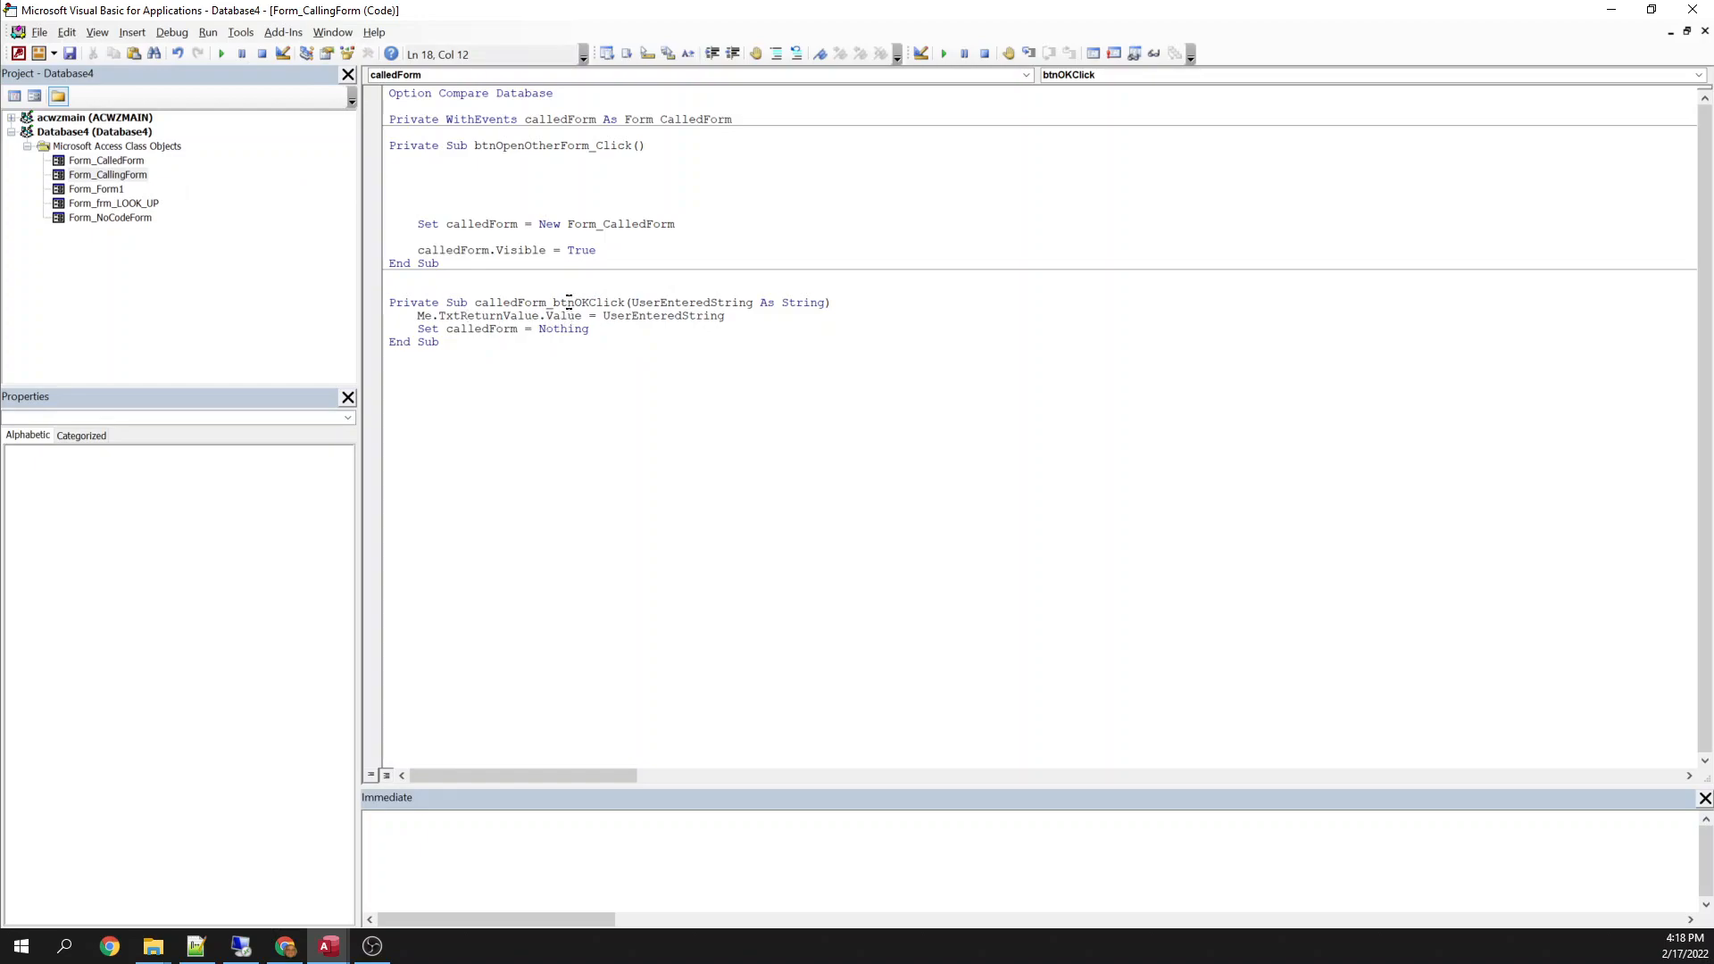
left_click(589, 328)
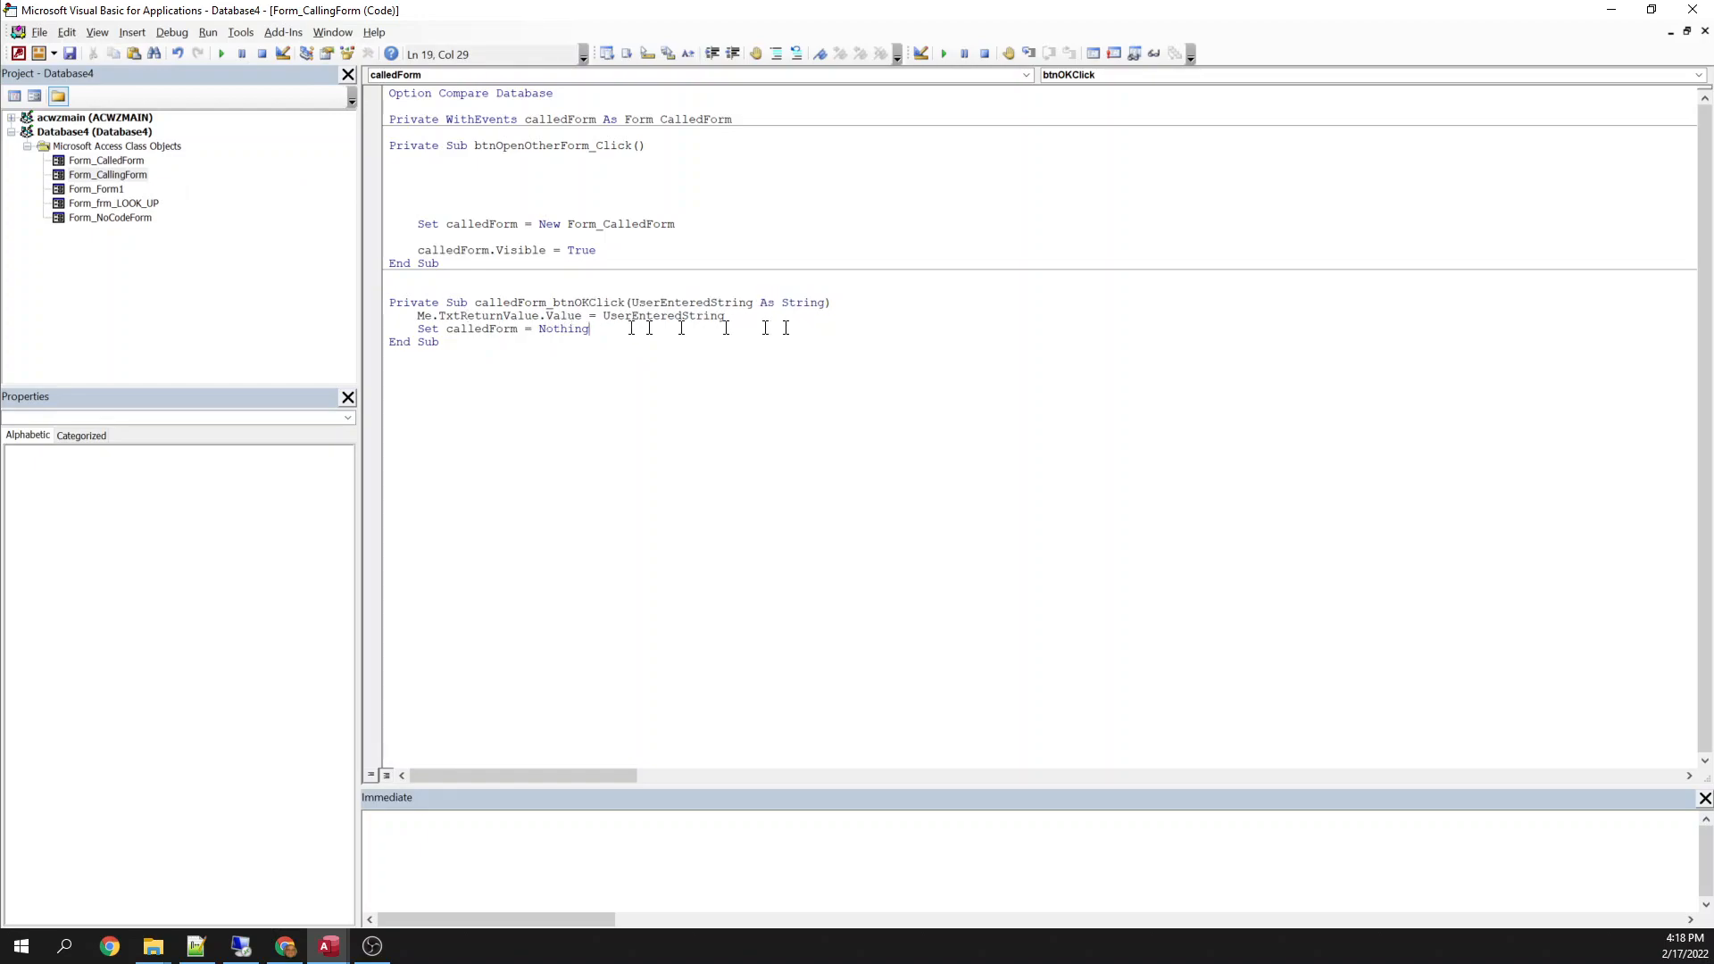
double_click(471, 316)
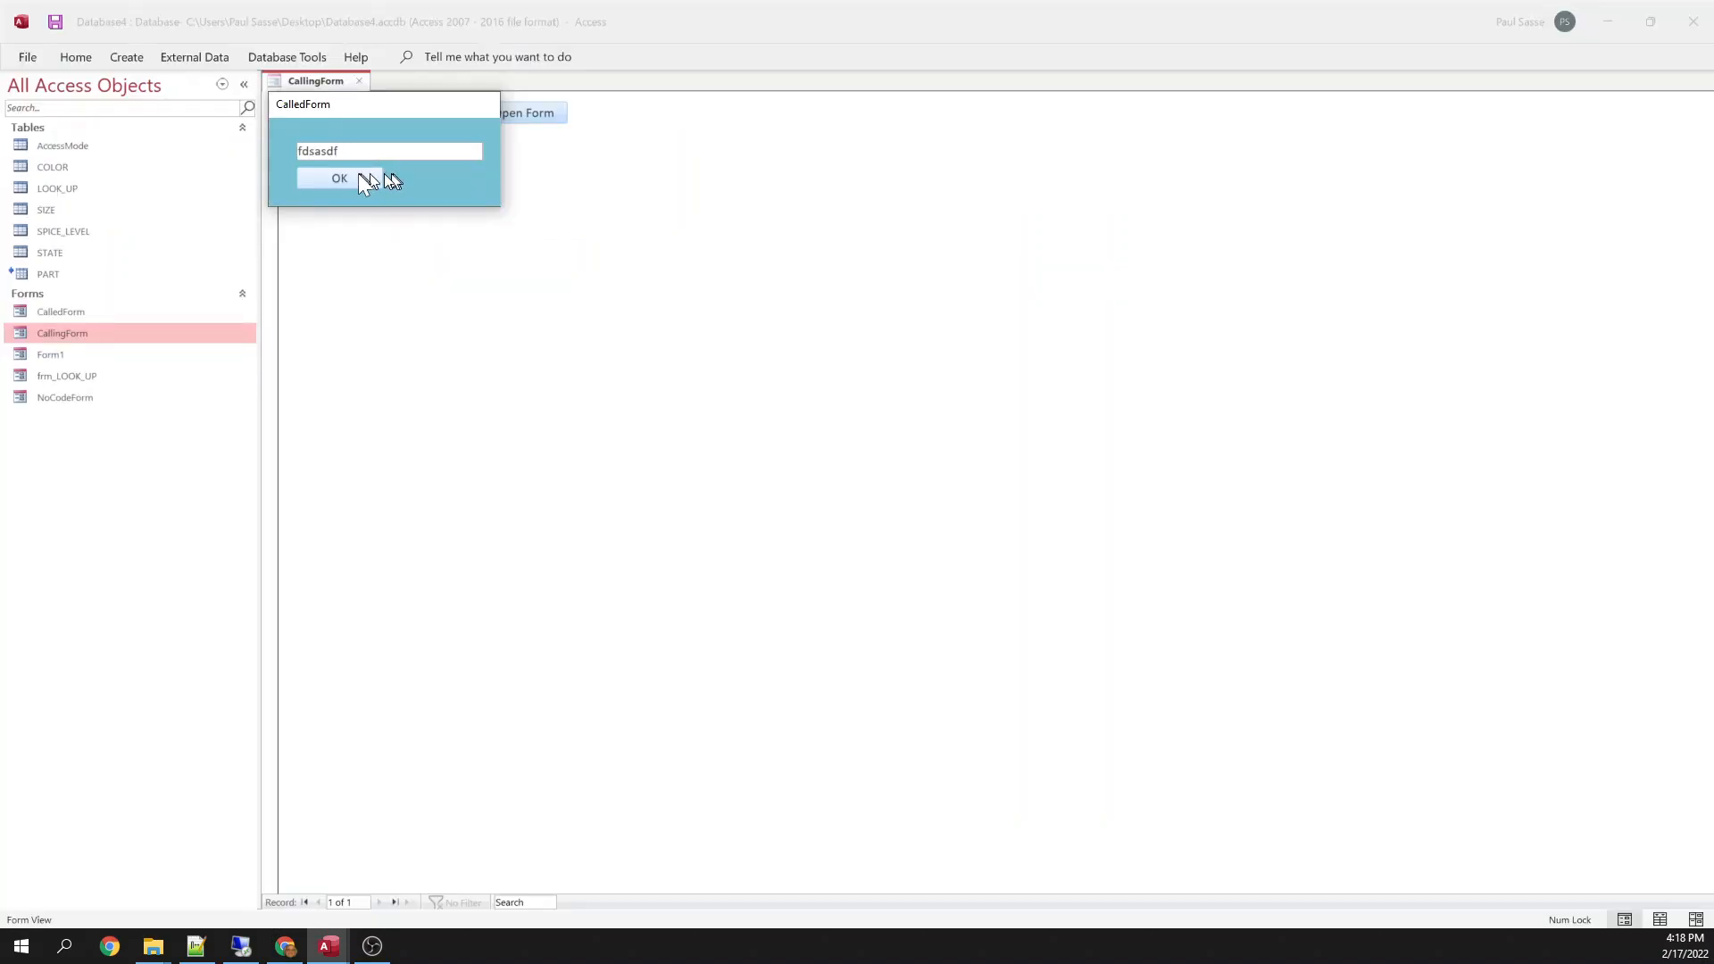
Return the test text, resume at the breakpoint, then reopen the popup and send back 'Paul'.
left_click(340, 178)
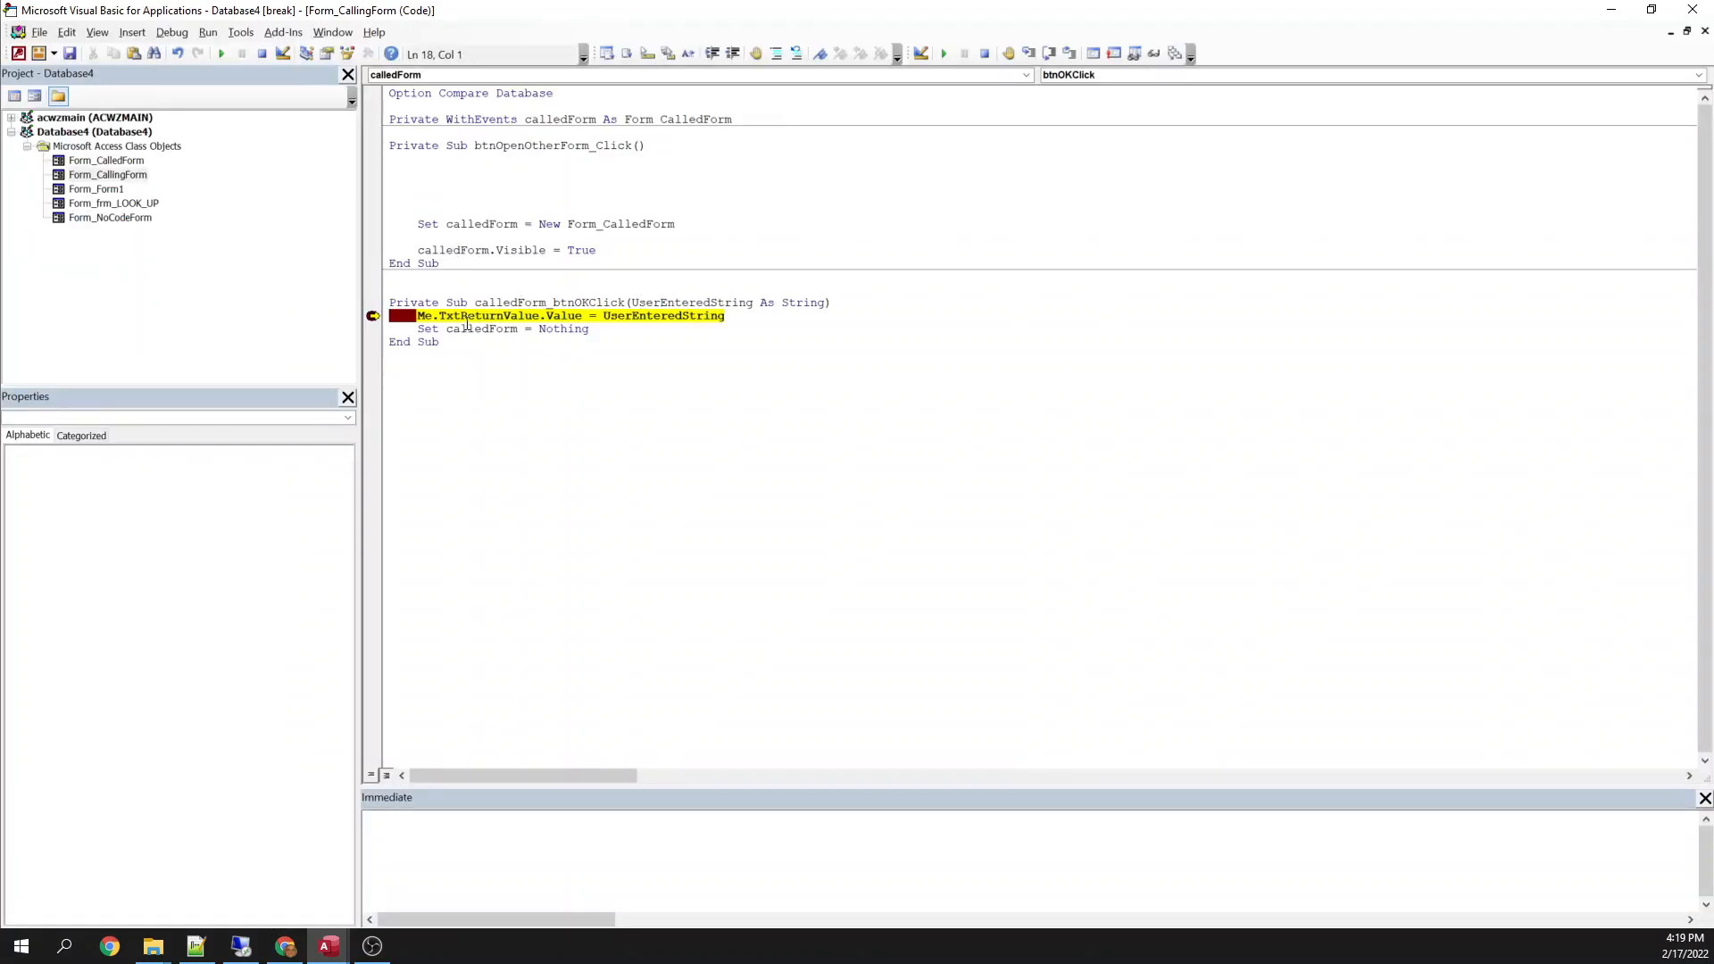
key("F8")
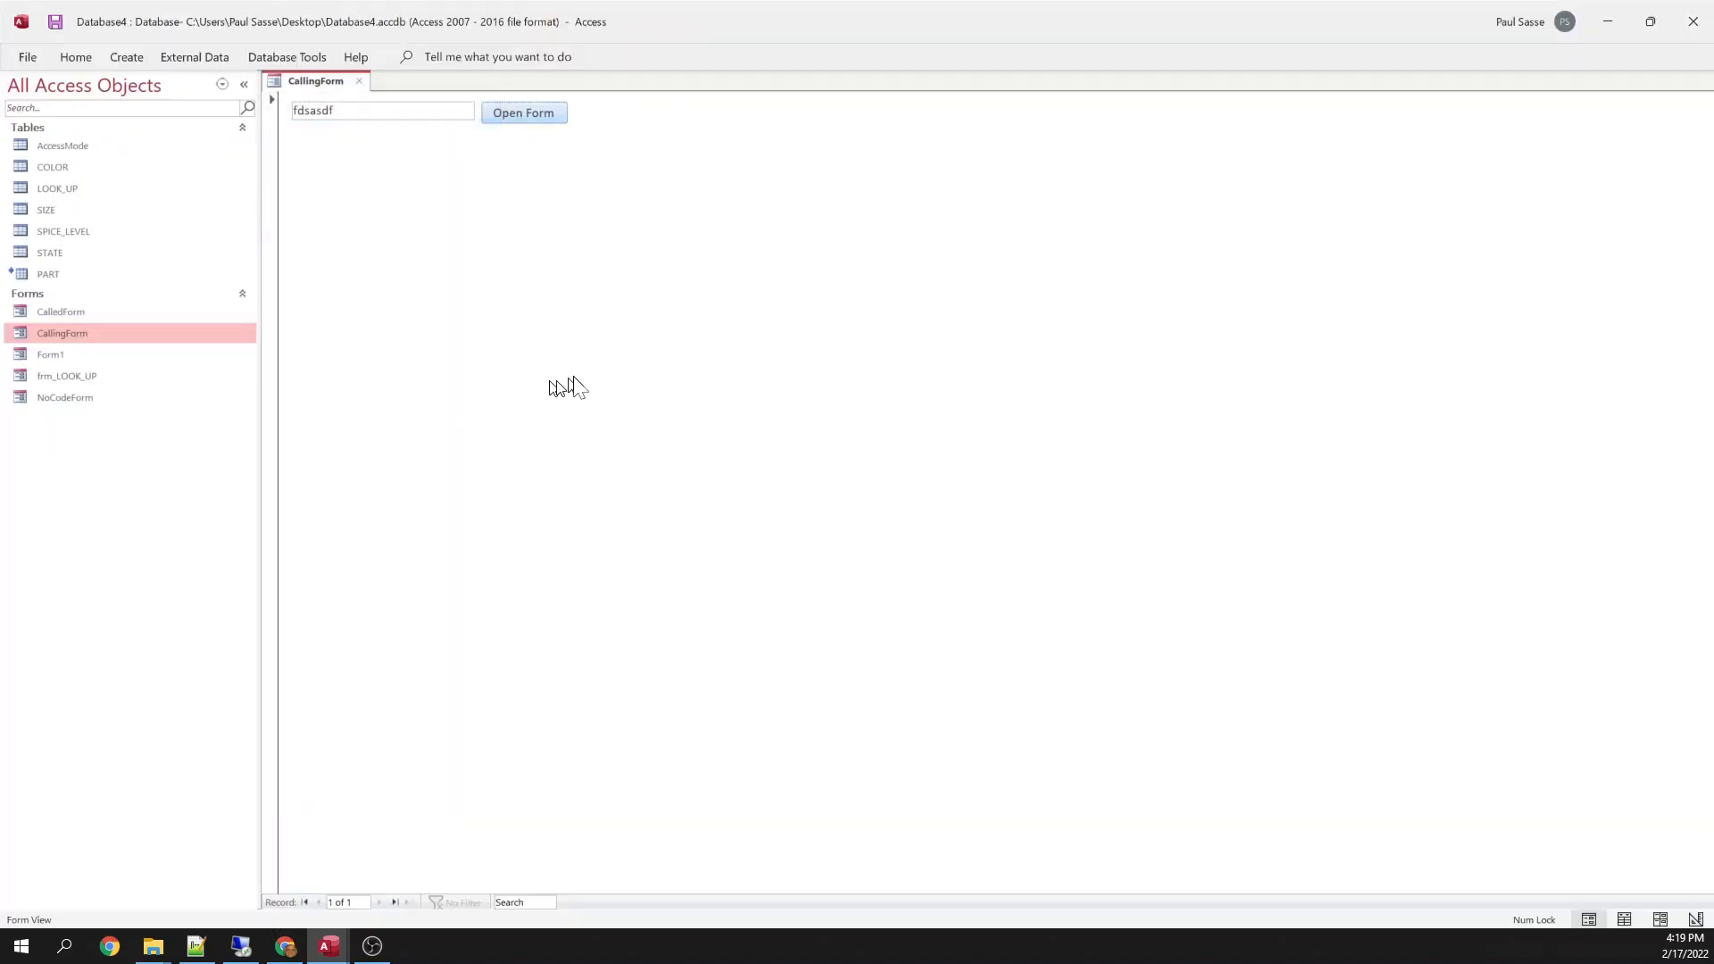
left_click(522, 112)
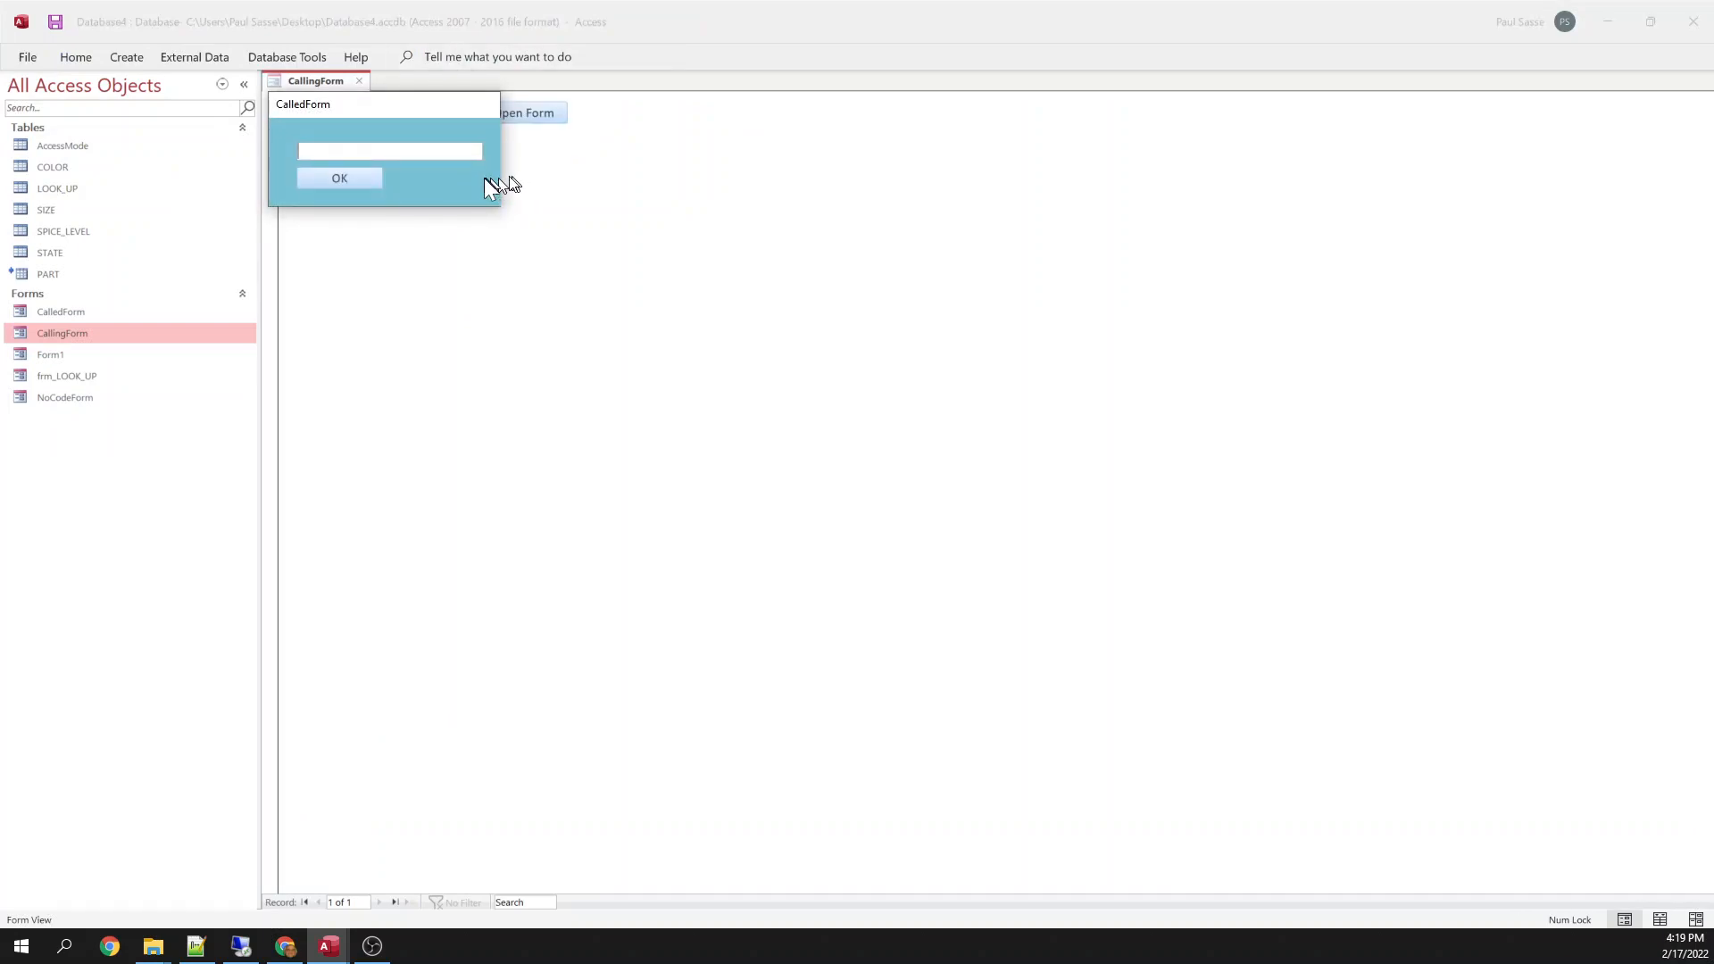
type("Paul")
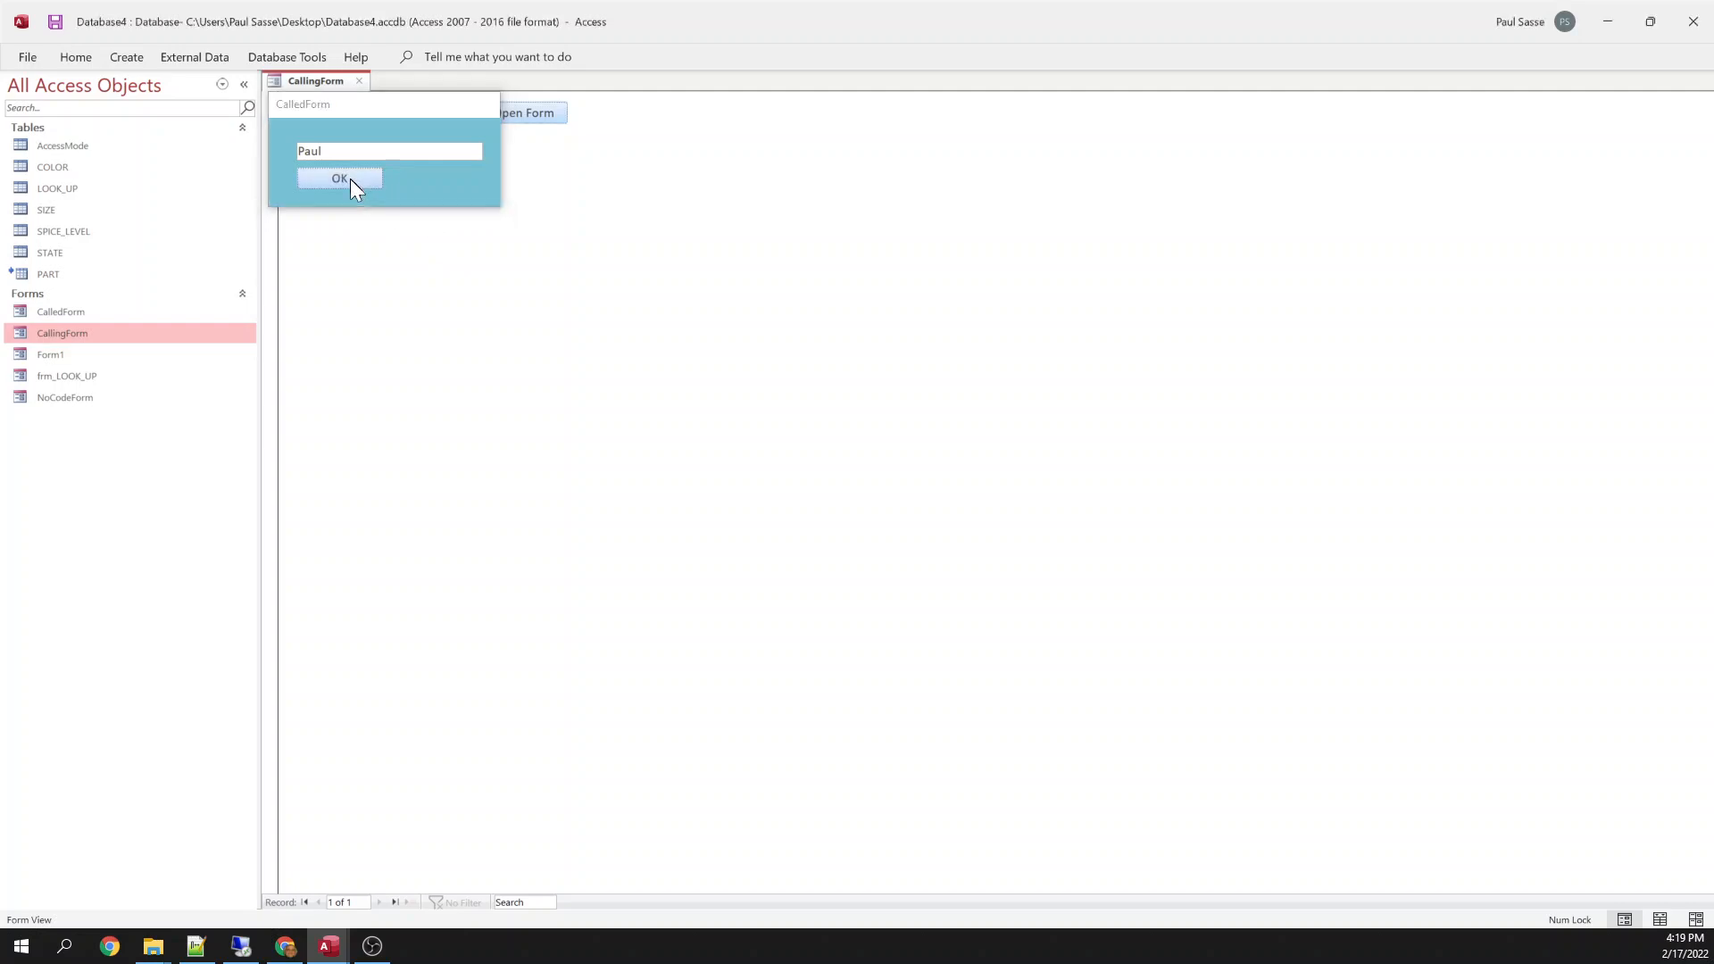
left_click(340, 179)
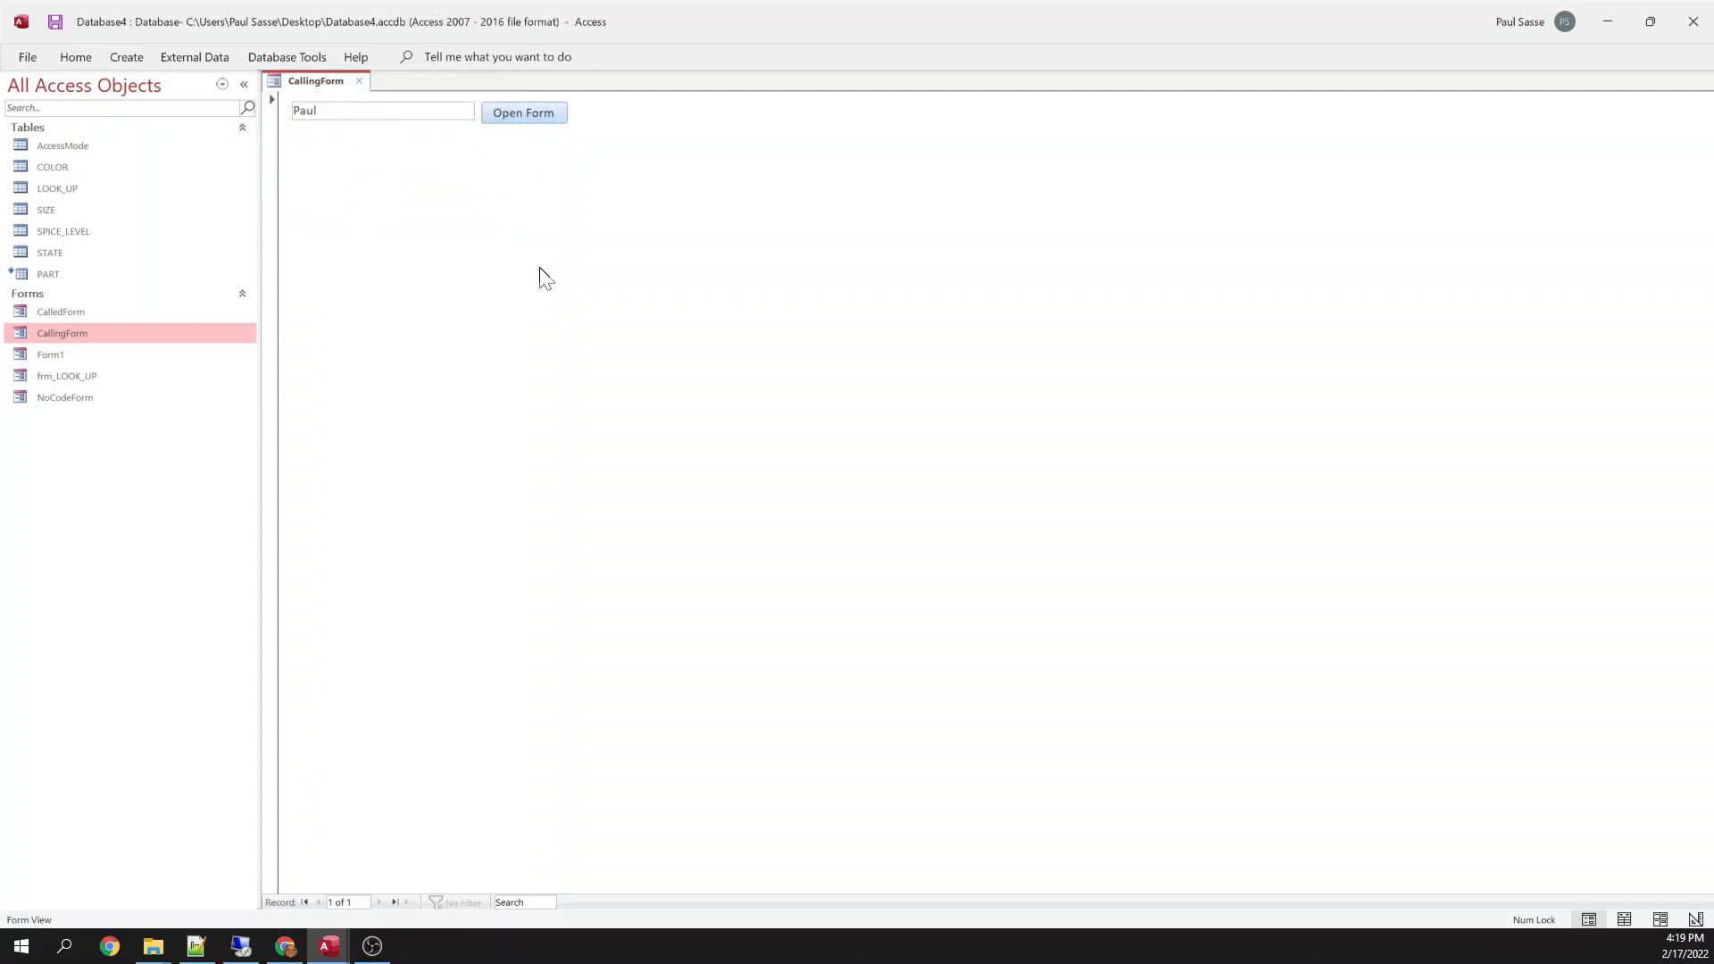
Open the Customer Orders database from File > Open.
left_click(26, 57)
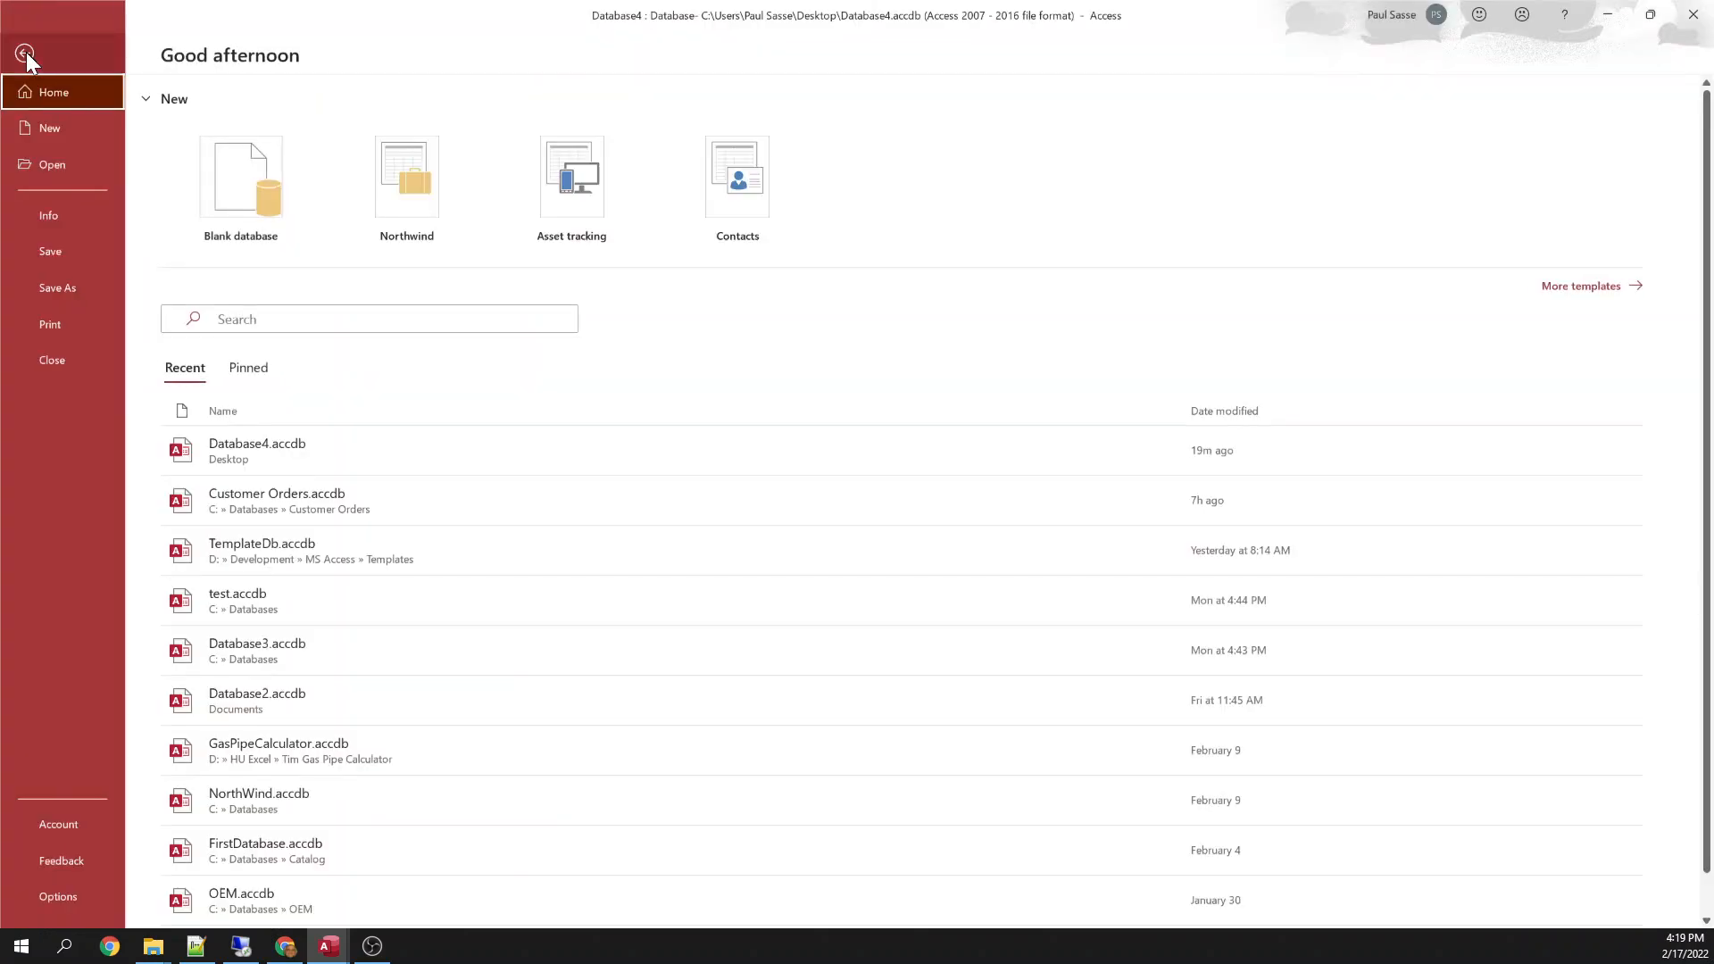
left_click(50, 164)
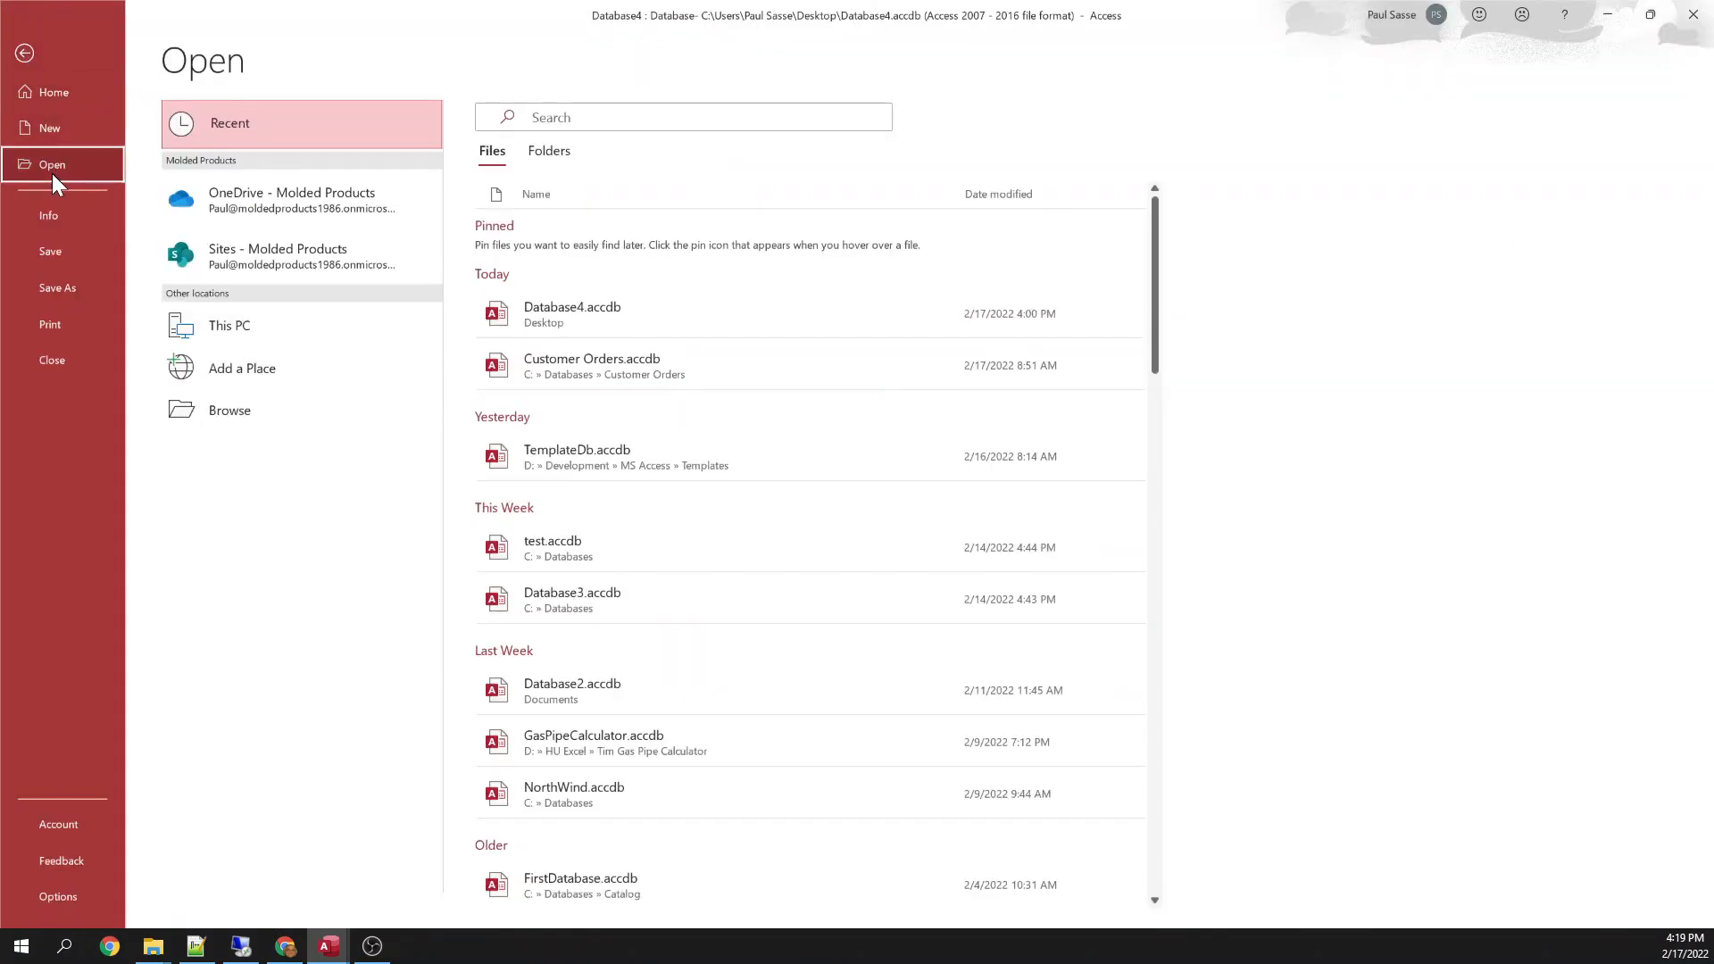
left_click(591, 365)
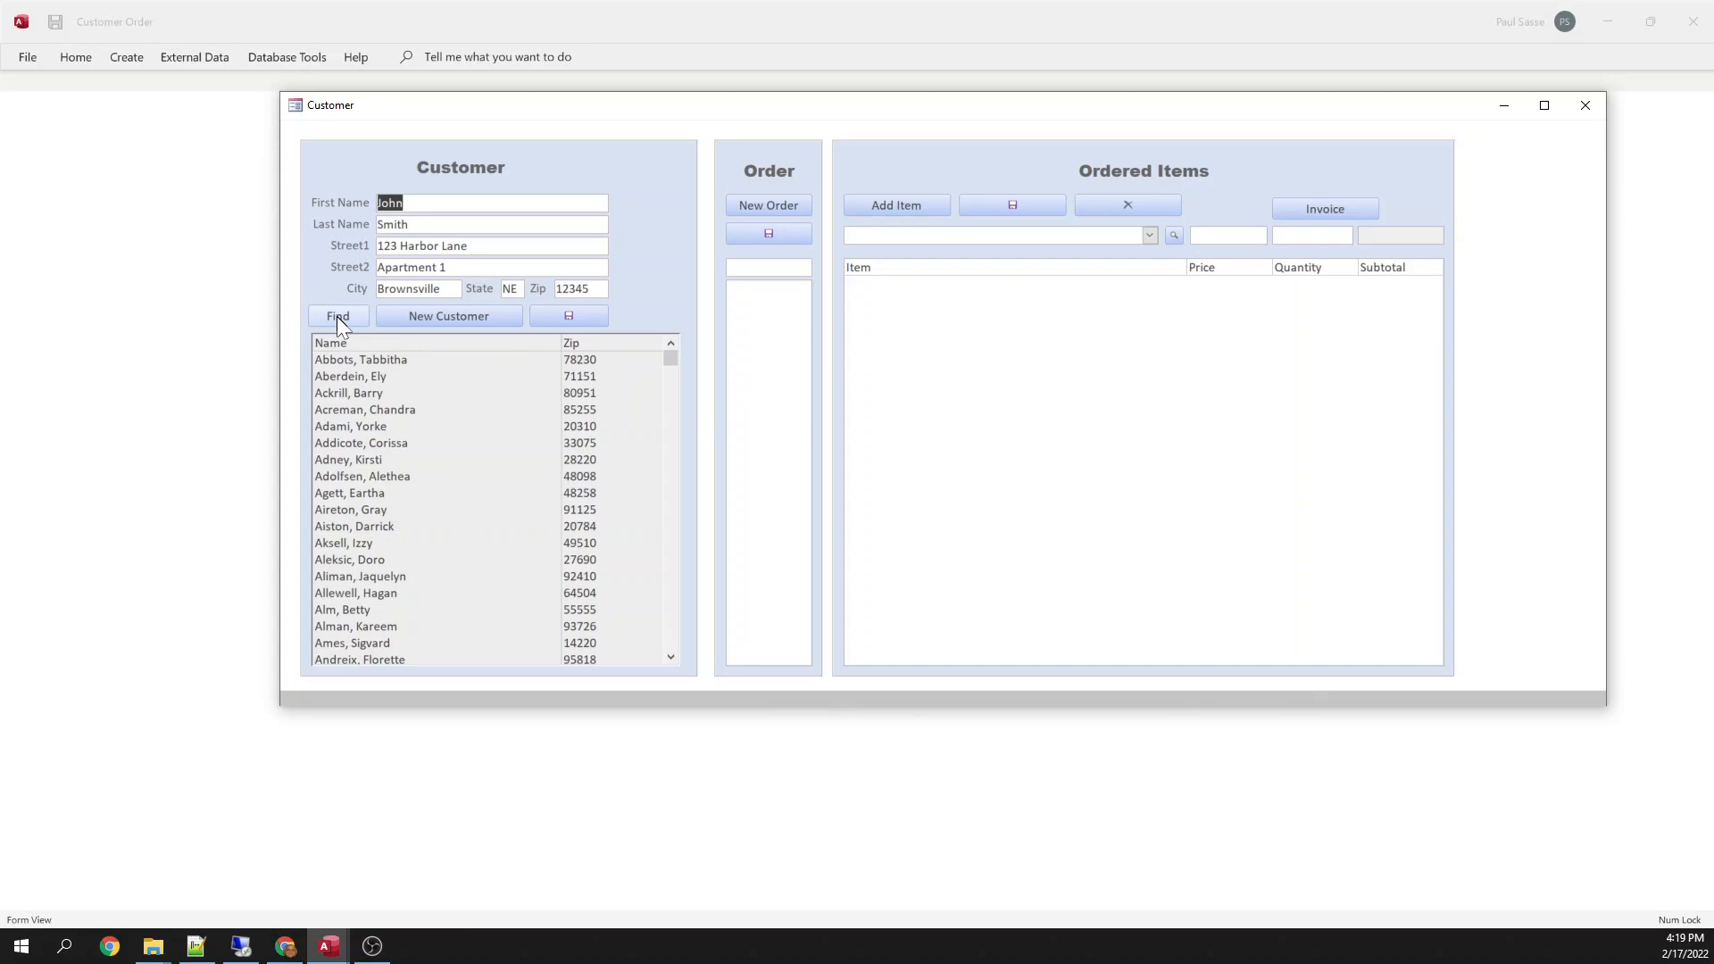
mouse_move(401, 350)
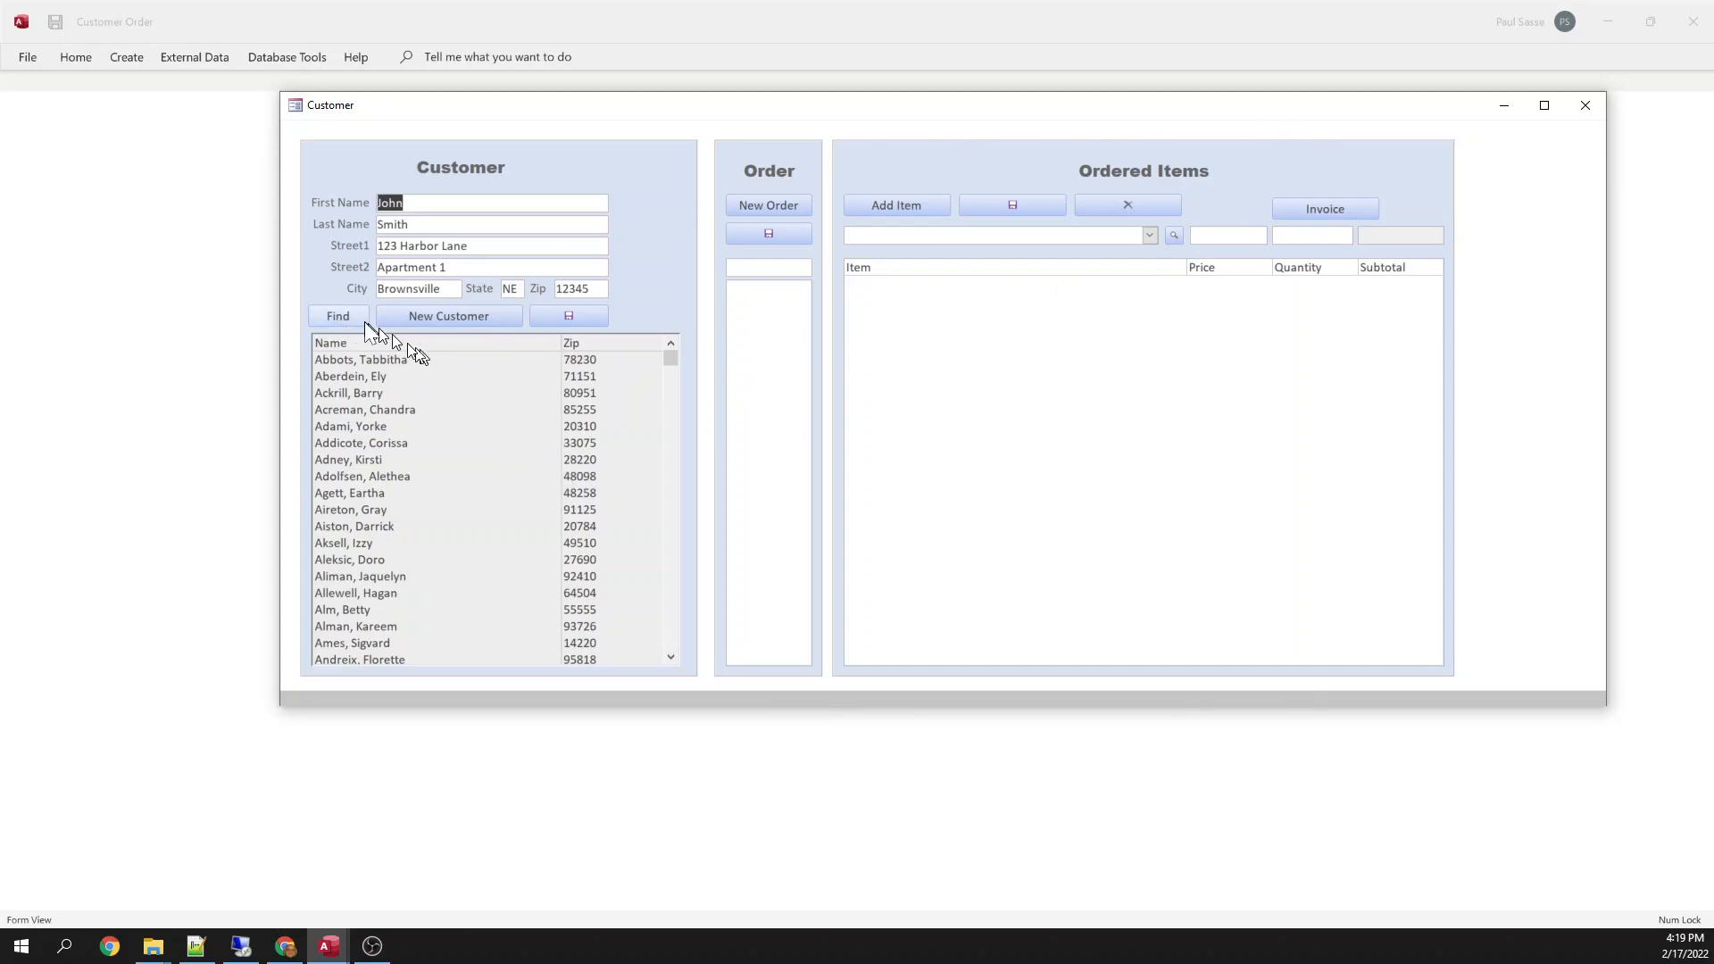
Search Find Customer for 'sasse', choose the matching customer, then close the database.
left_click(336, 318)
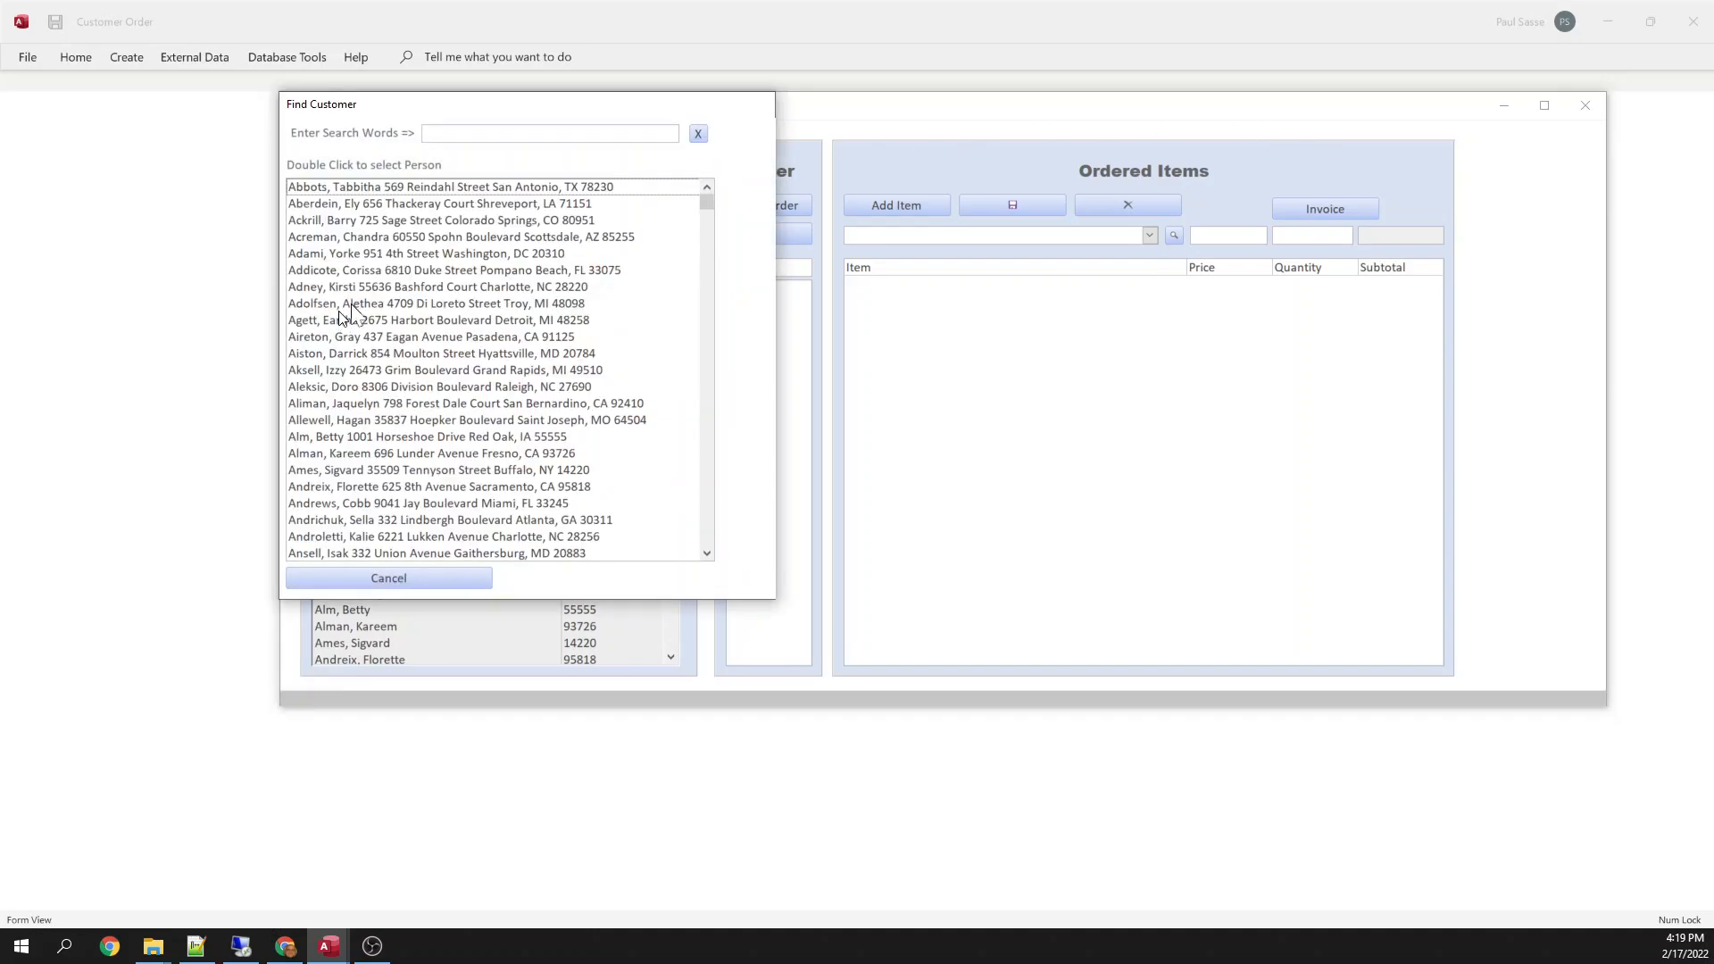
type("s")
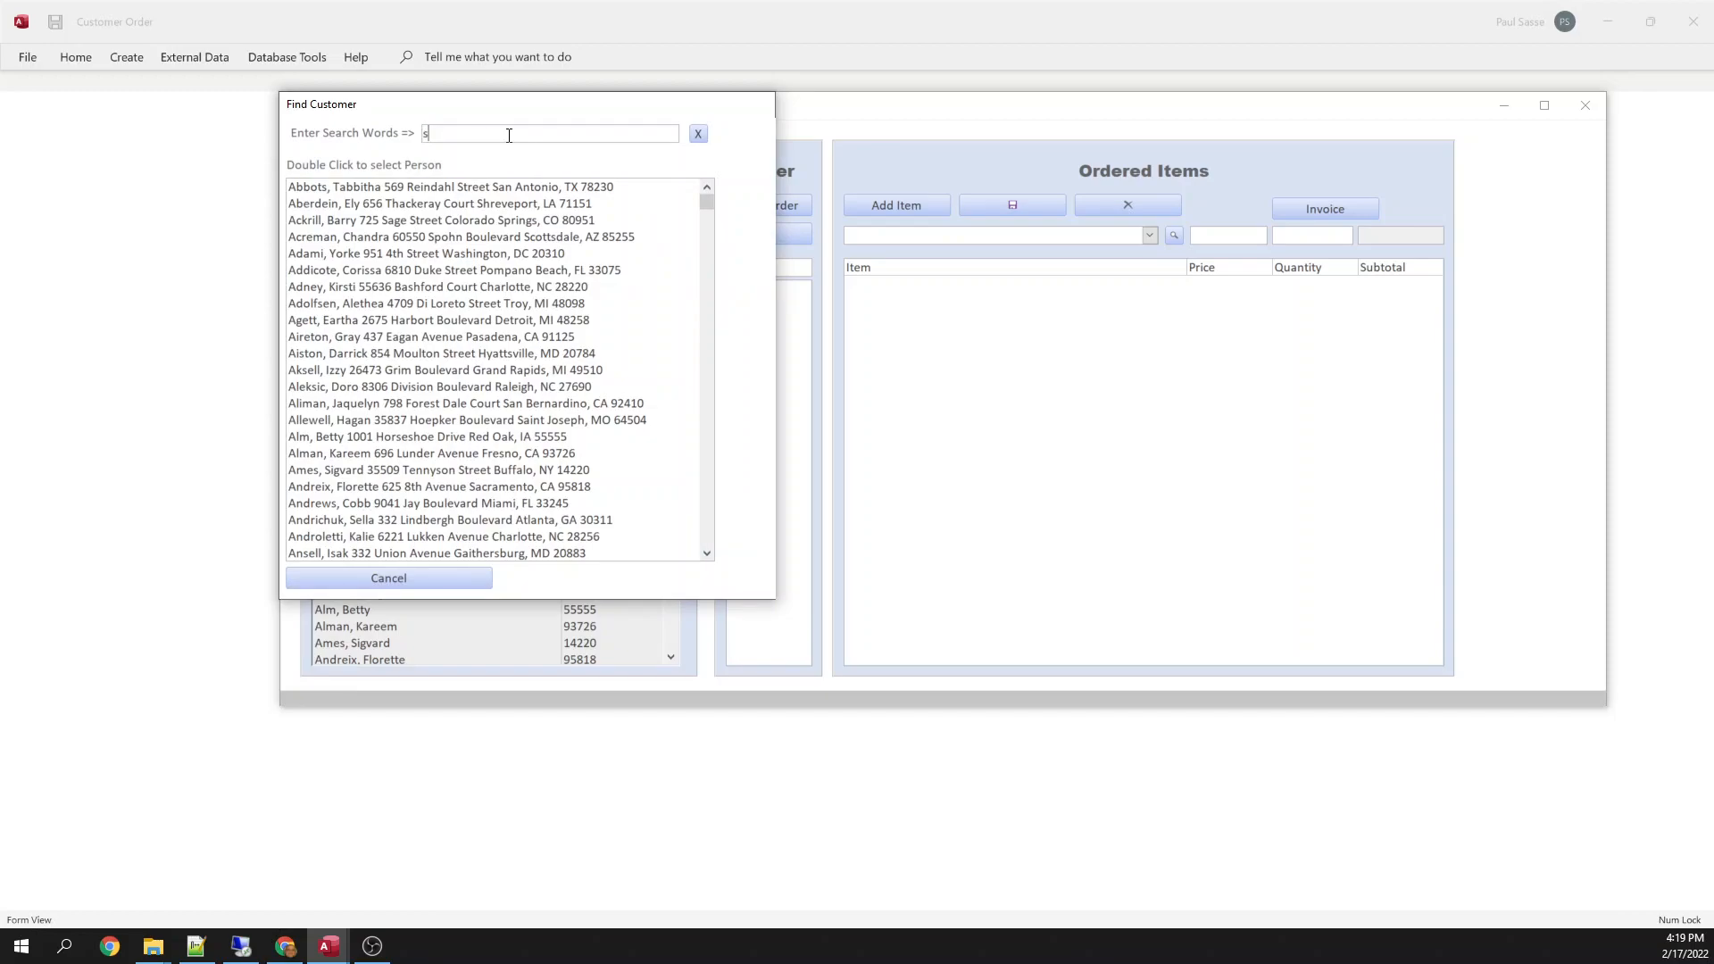
type("asse")
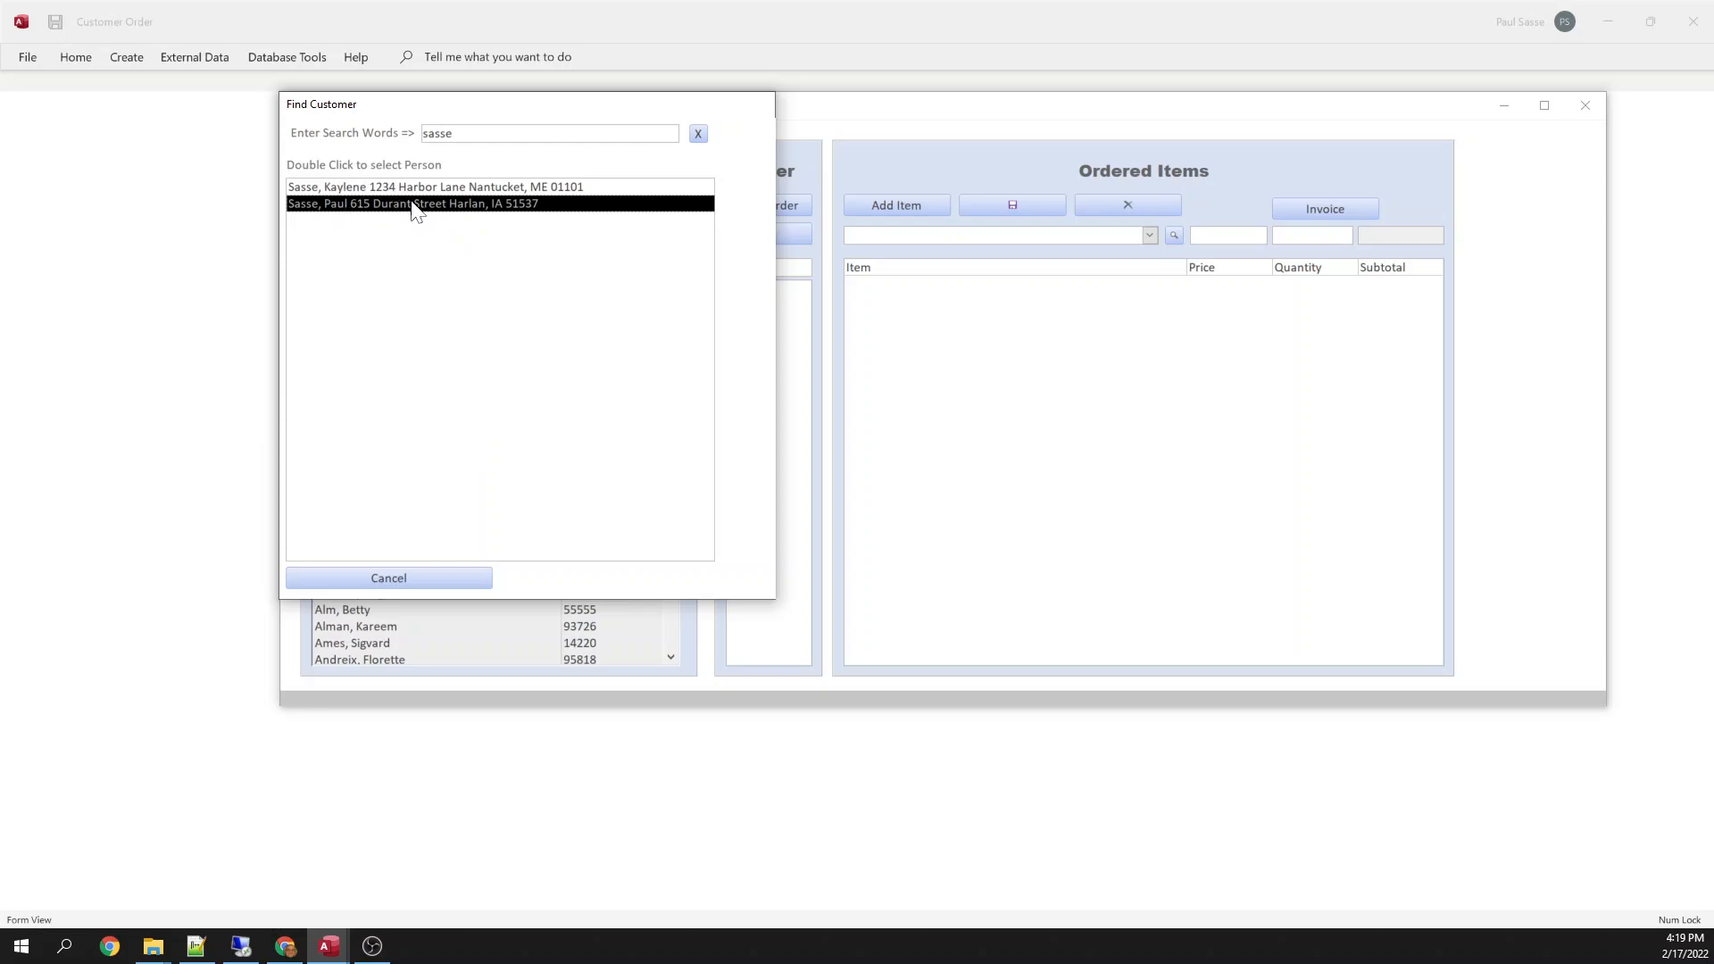
double_click(414, 204)
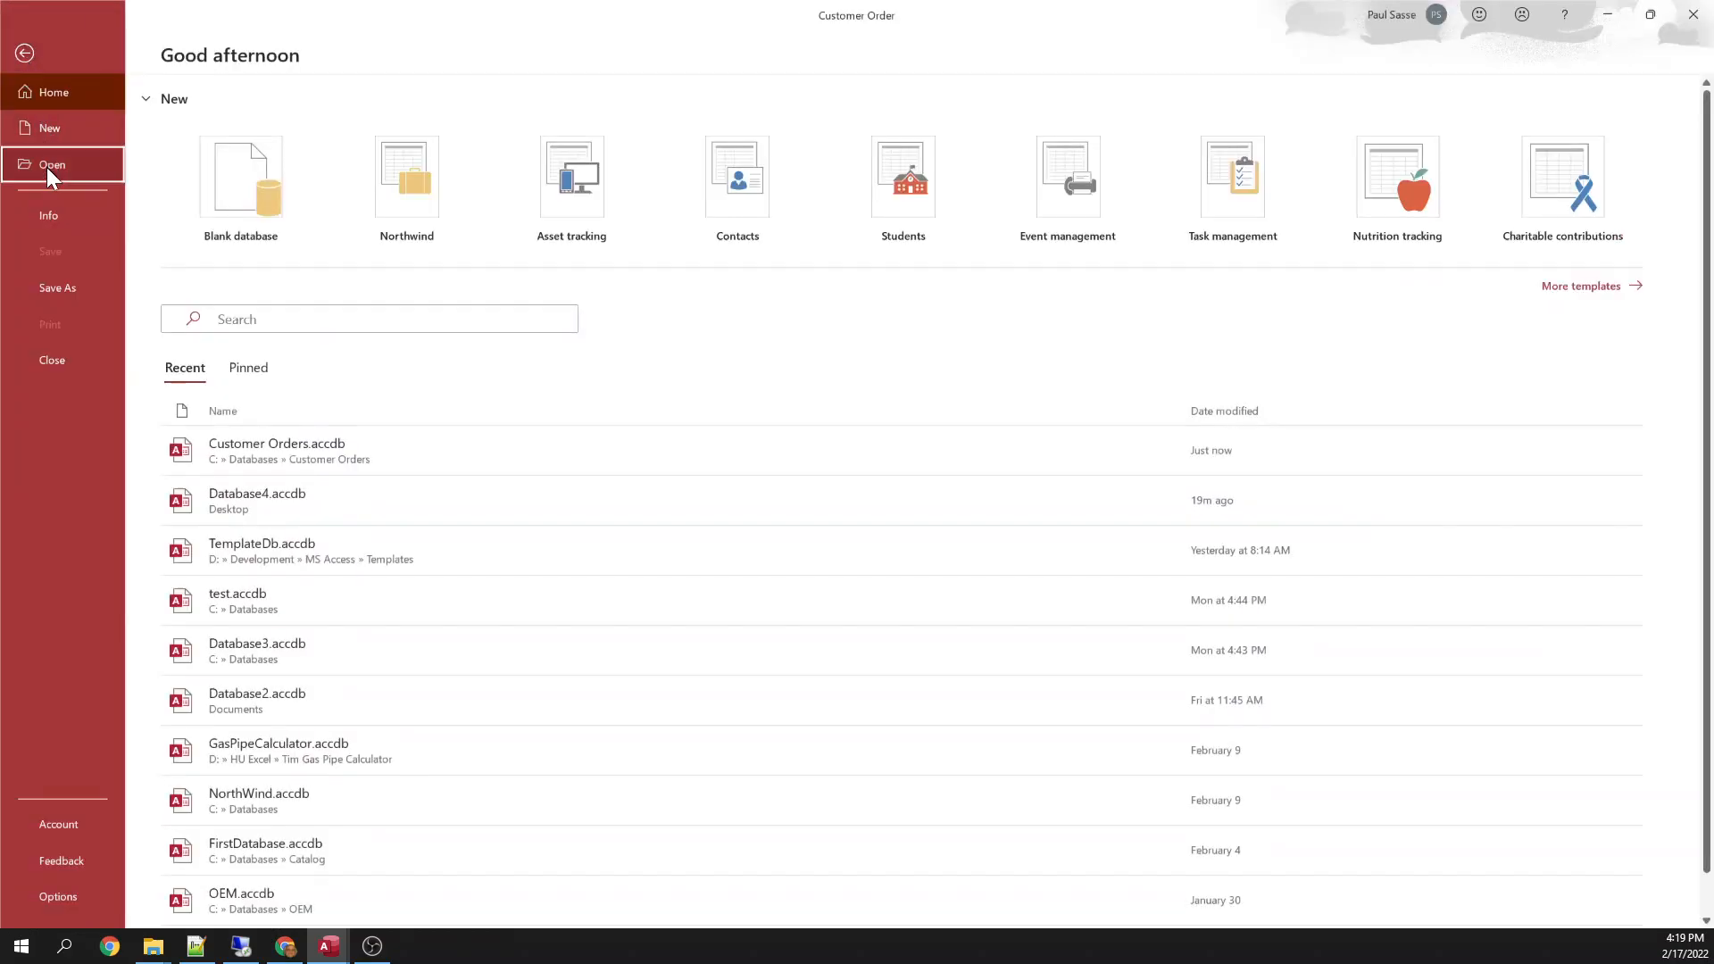
left_click(276, 449)
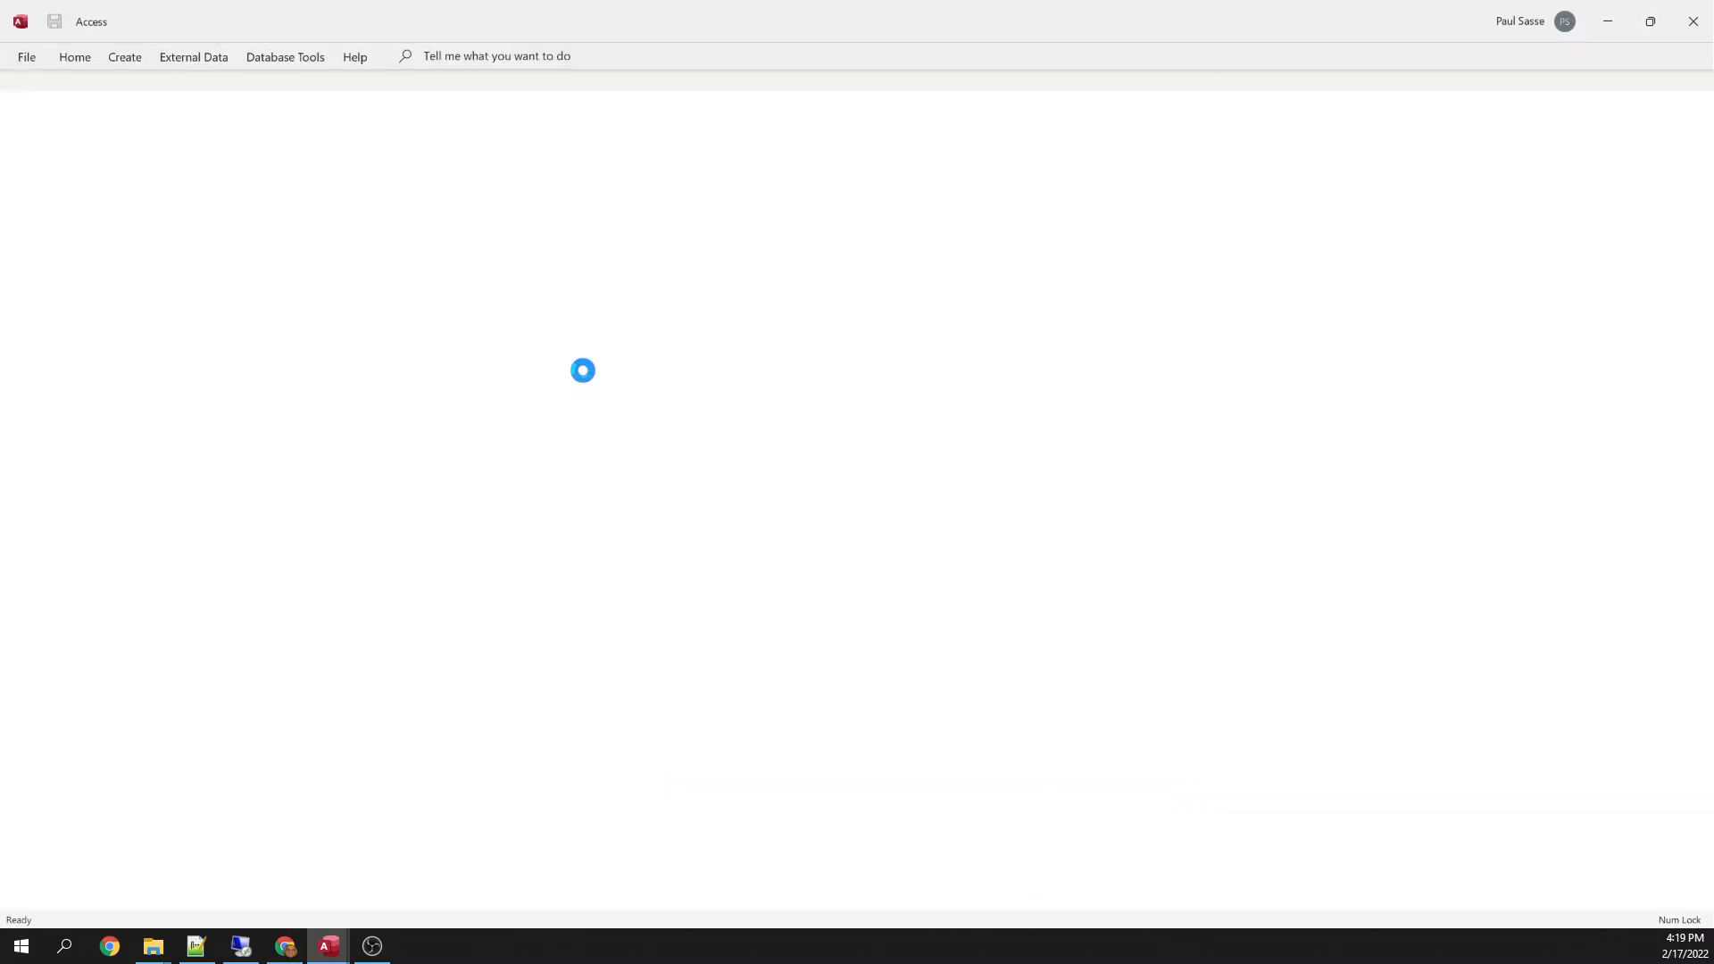